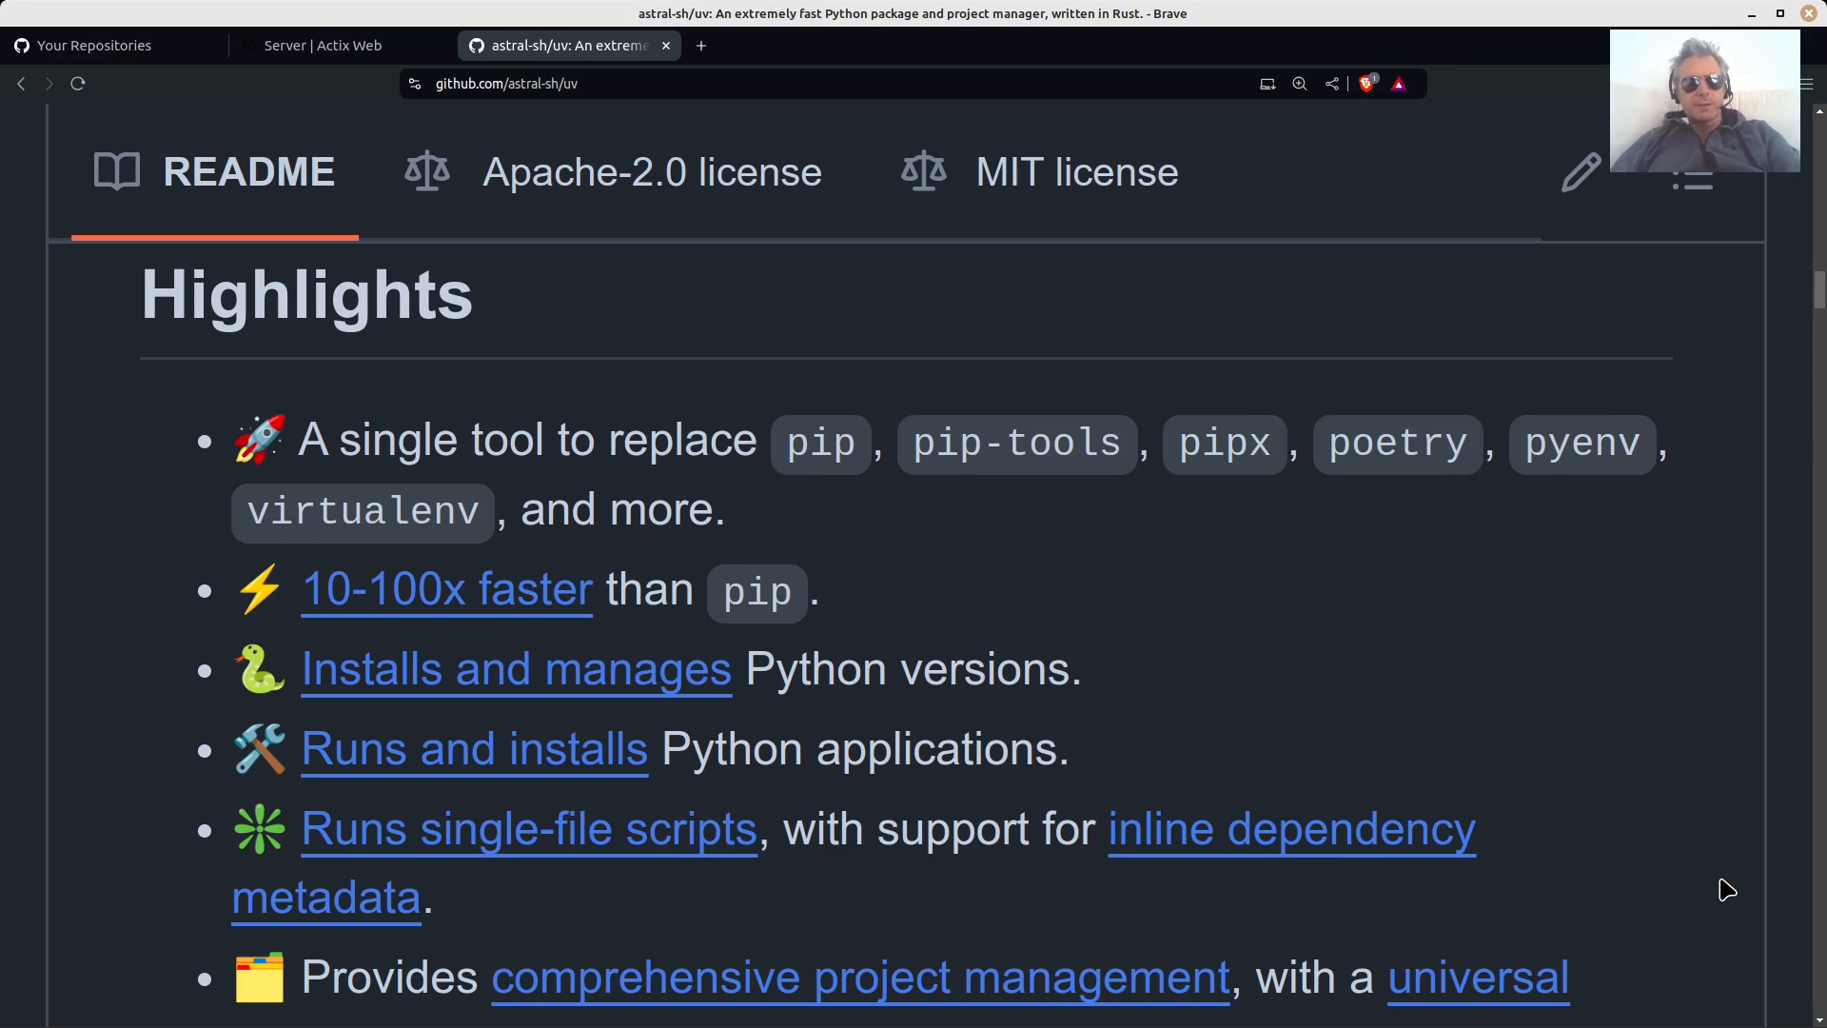
{"action": "mouse_move", "coordinate": [1313, 780]}
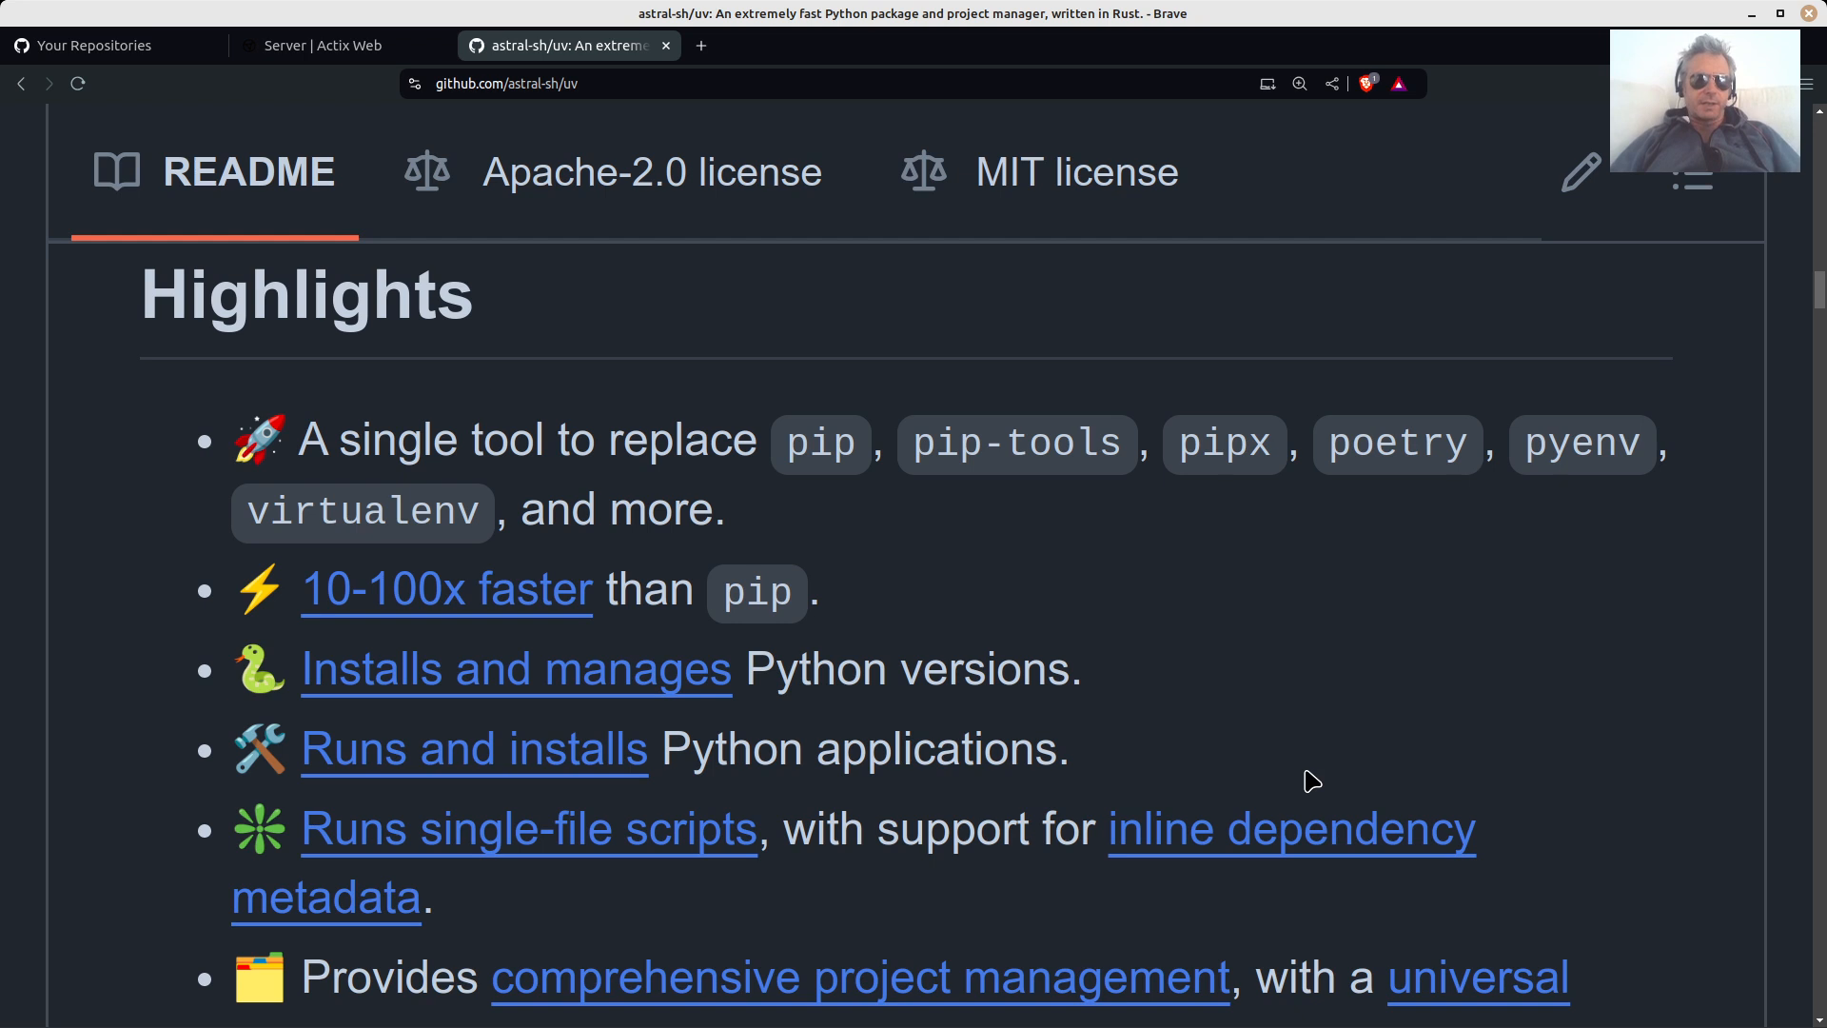
Scroll the uv README from the Highlights list down to the macOS, Linux, Windows and pip install commands.
{"action": "scroll", "scroll_direction": "down", "scroll_amount": 3}
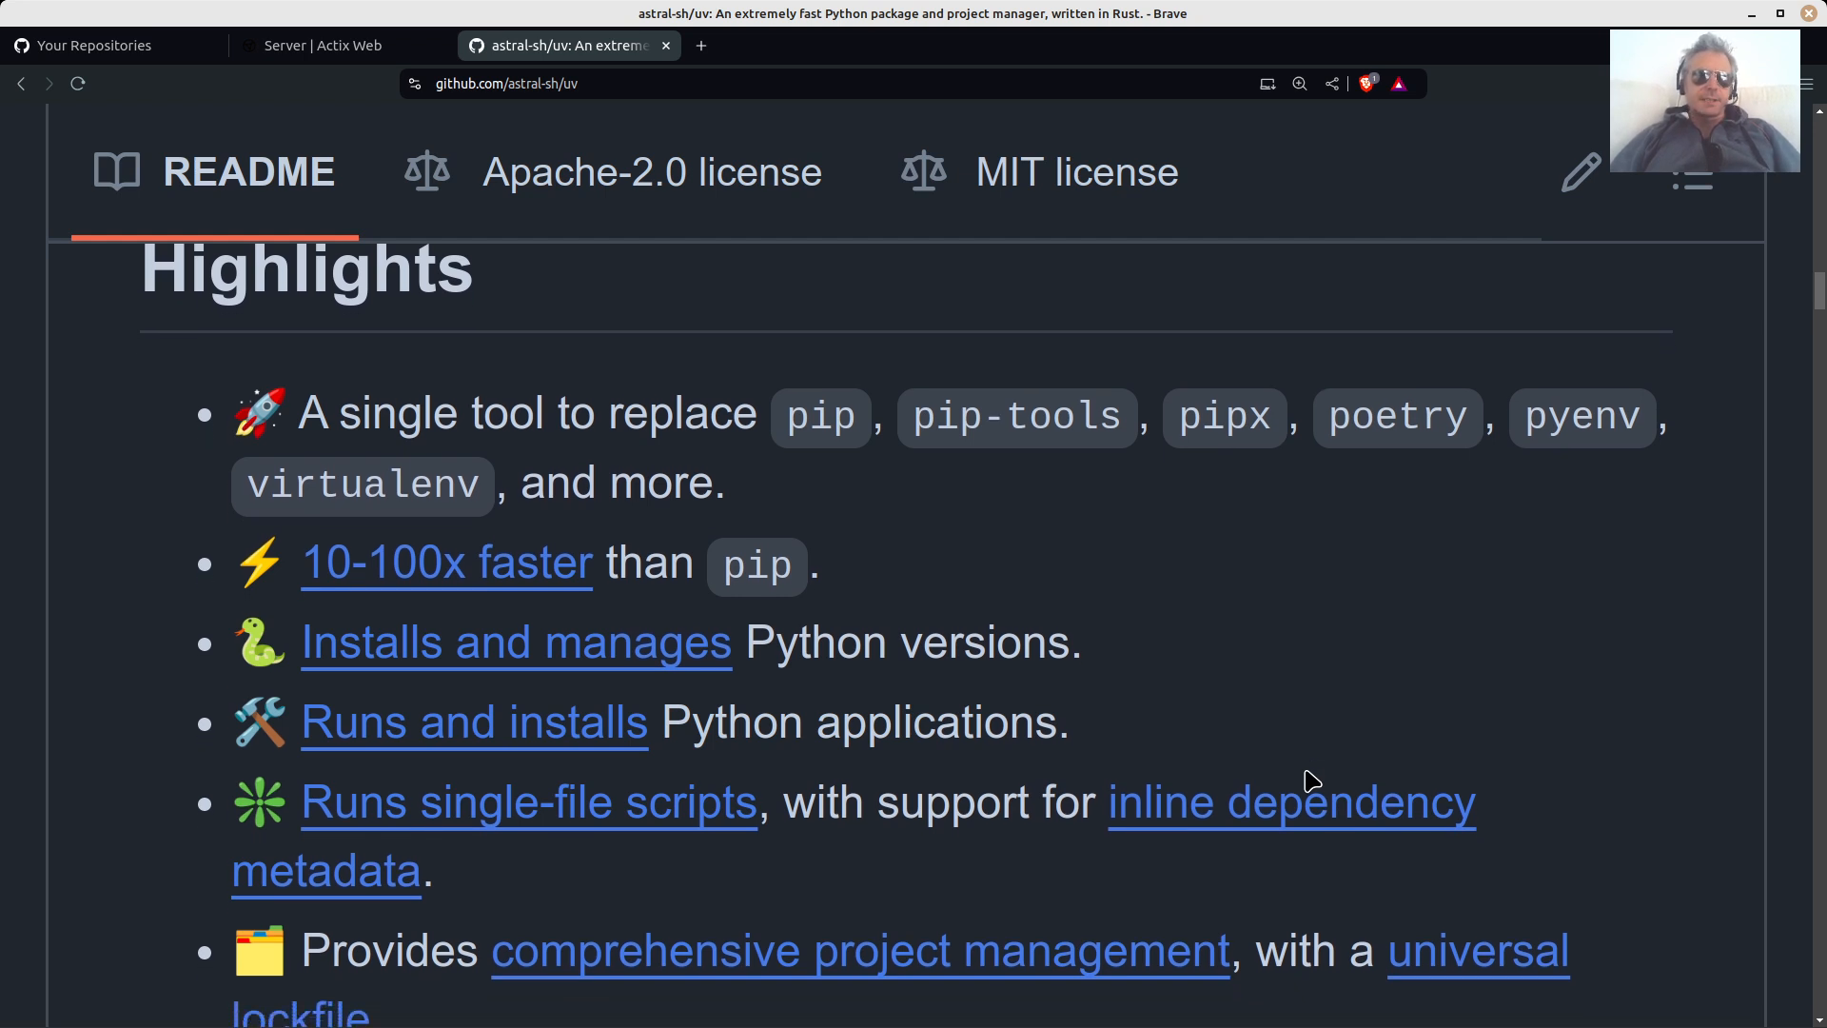
{"action": "scroll", "scroll_direction": "down", "scroll_amount": 3}
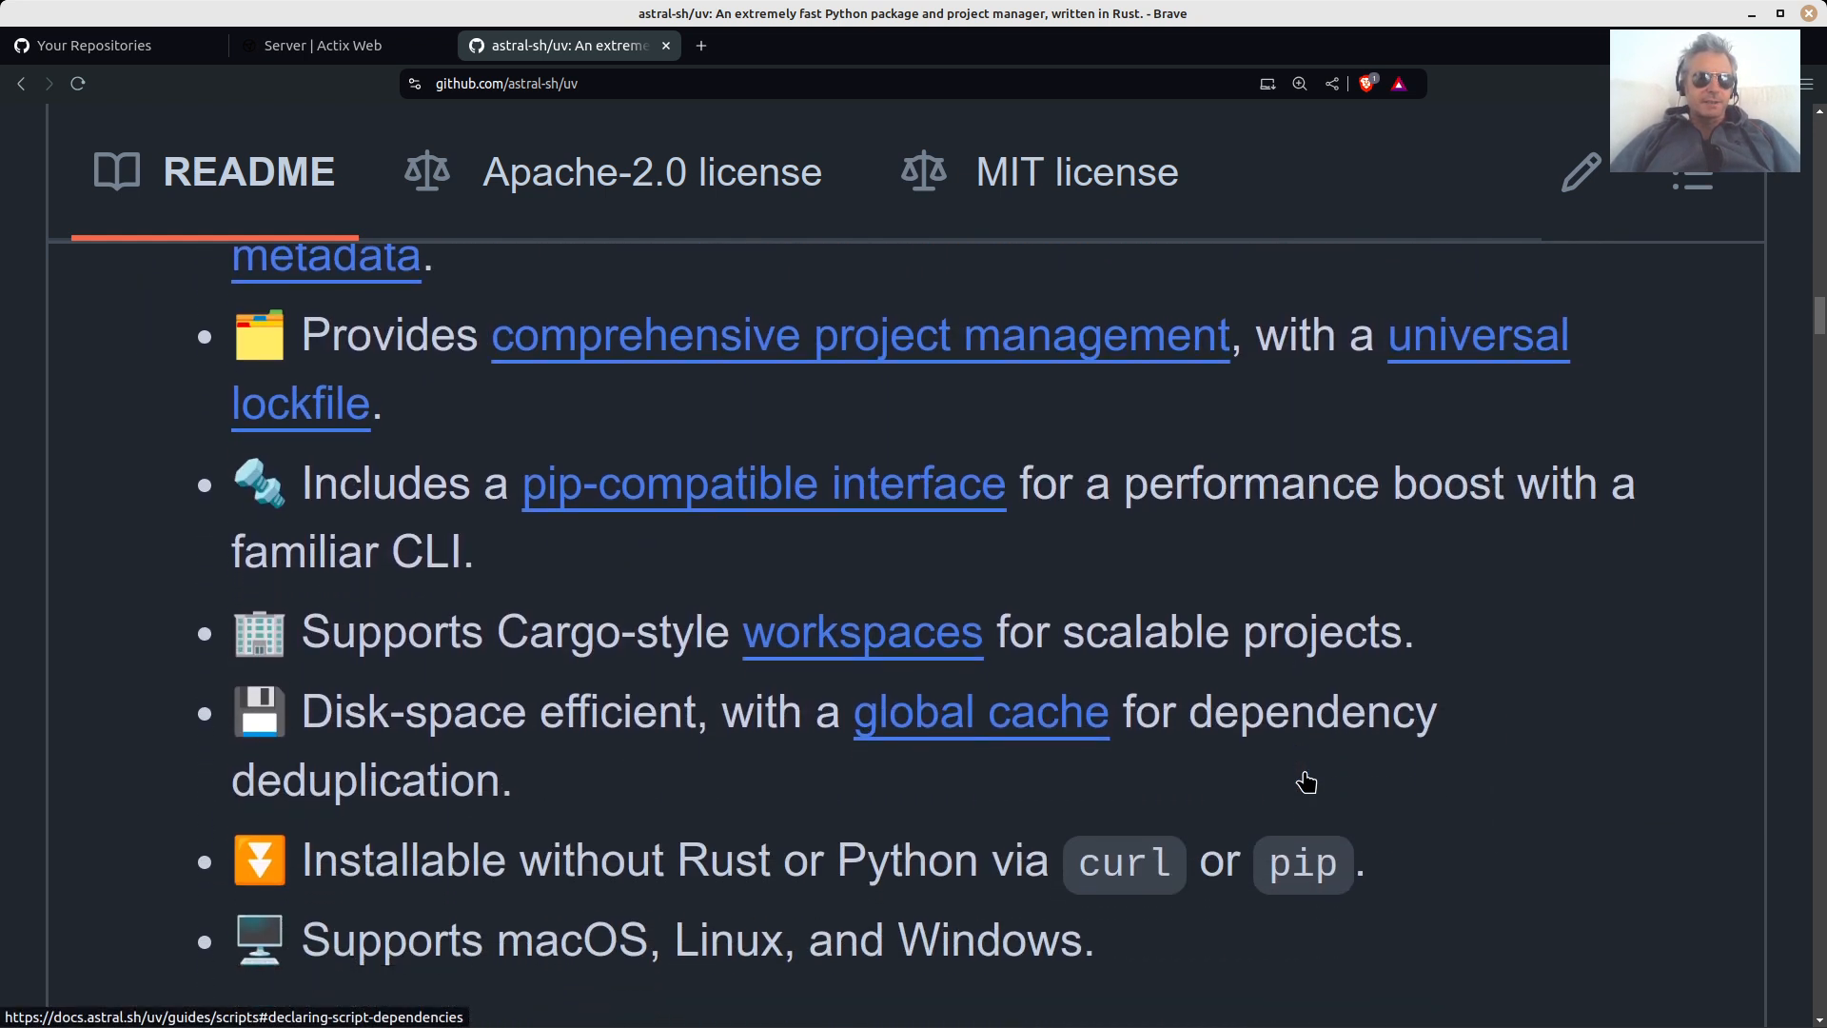
{"action": "scroll", "scroll_direction": "down", "scroll_amount": 3}
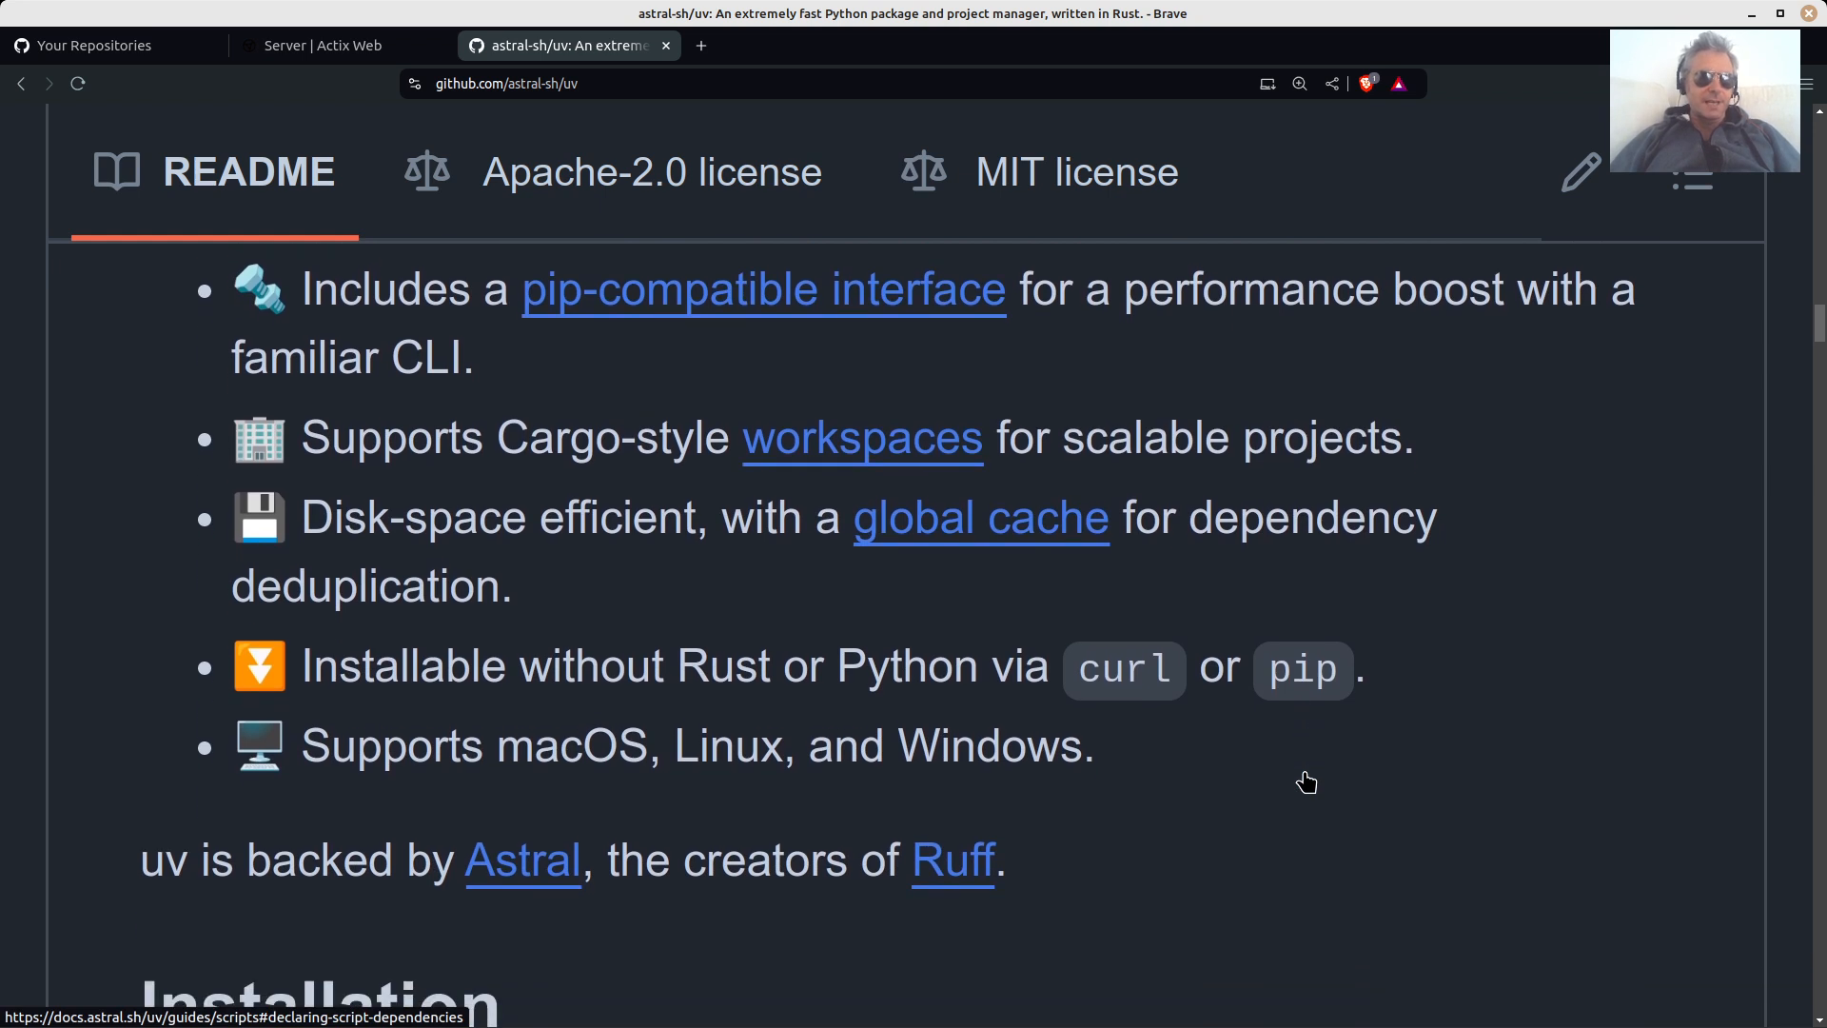
{"action": "scroll", "scroll_direction": "down", "scroll_amount": 3}
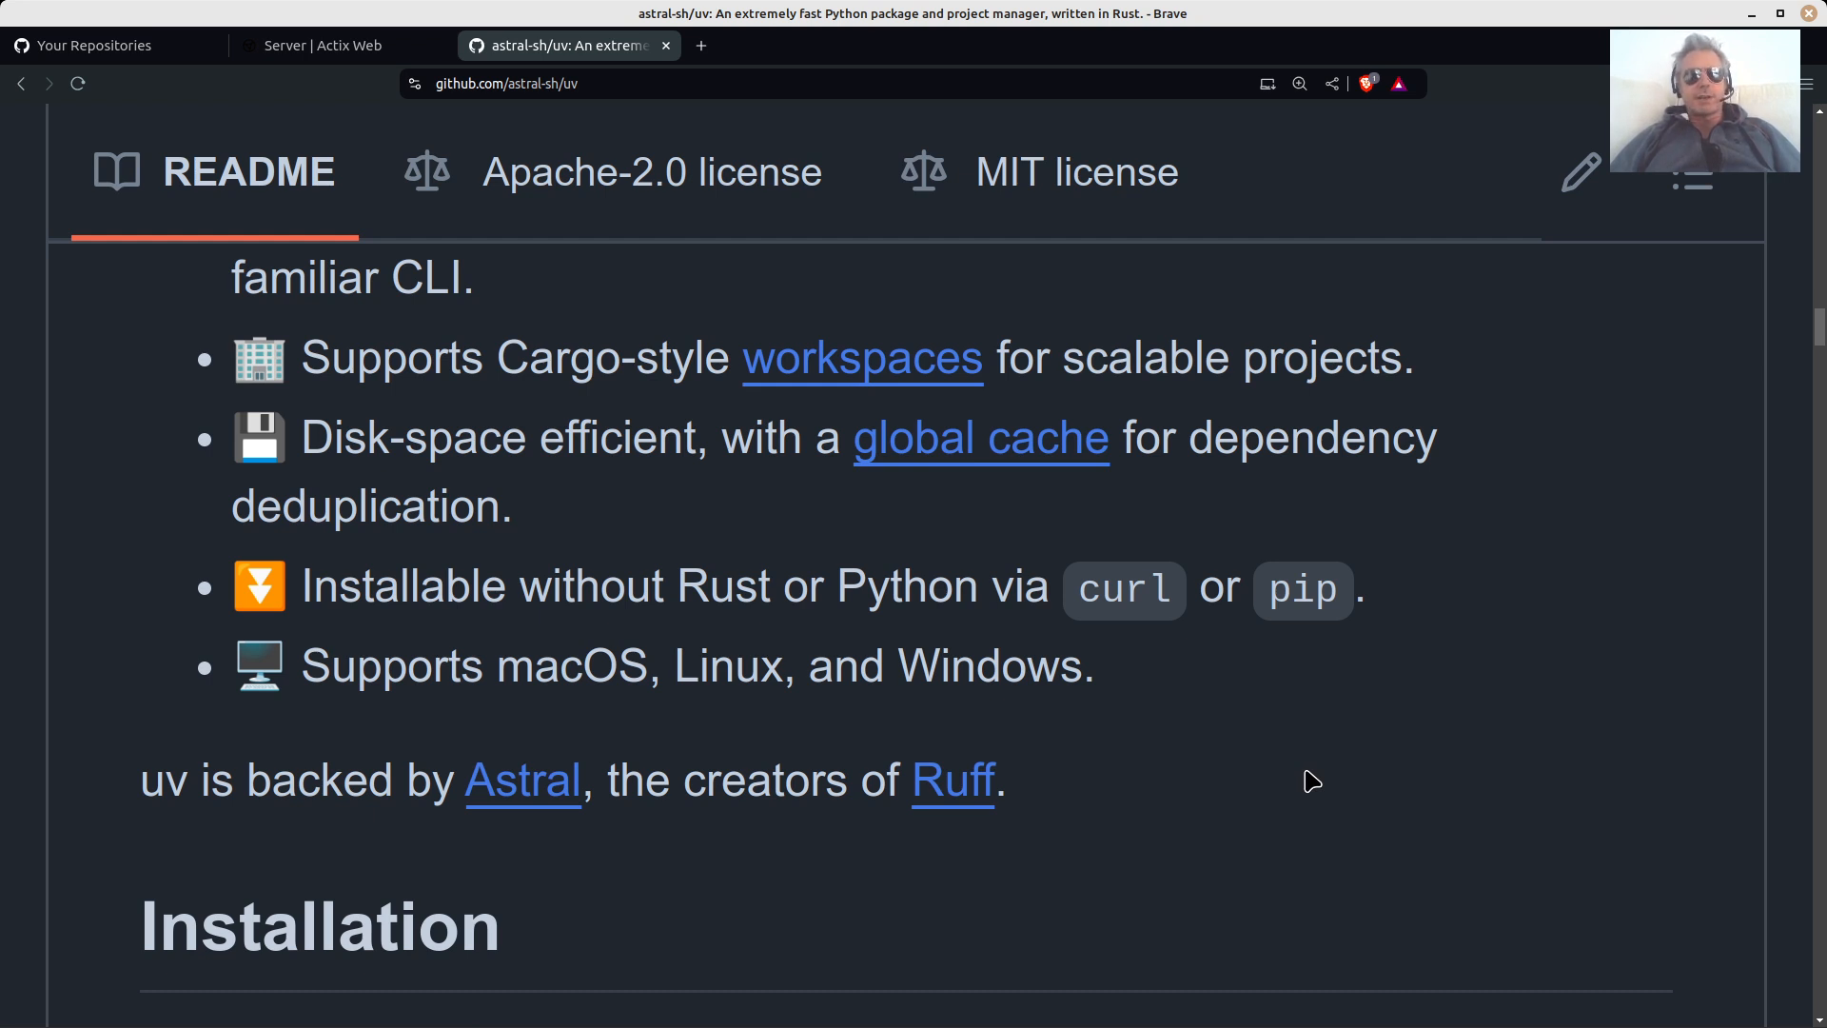
{"action": "scroll", "scroll_direction": "up", "scroll_amount": 3}
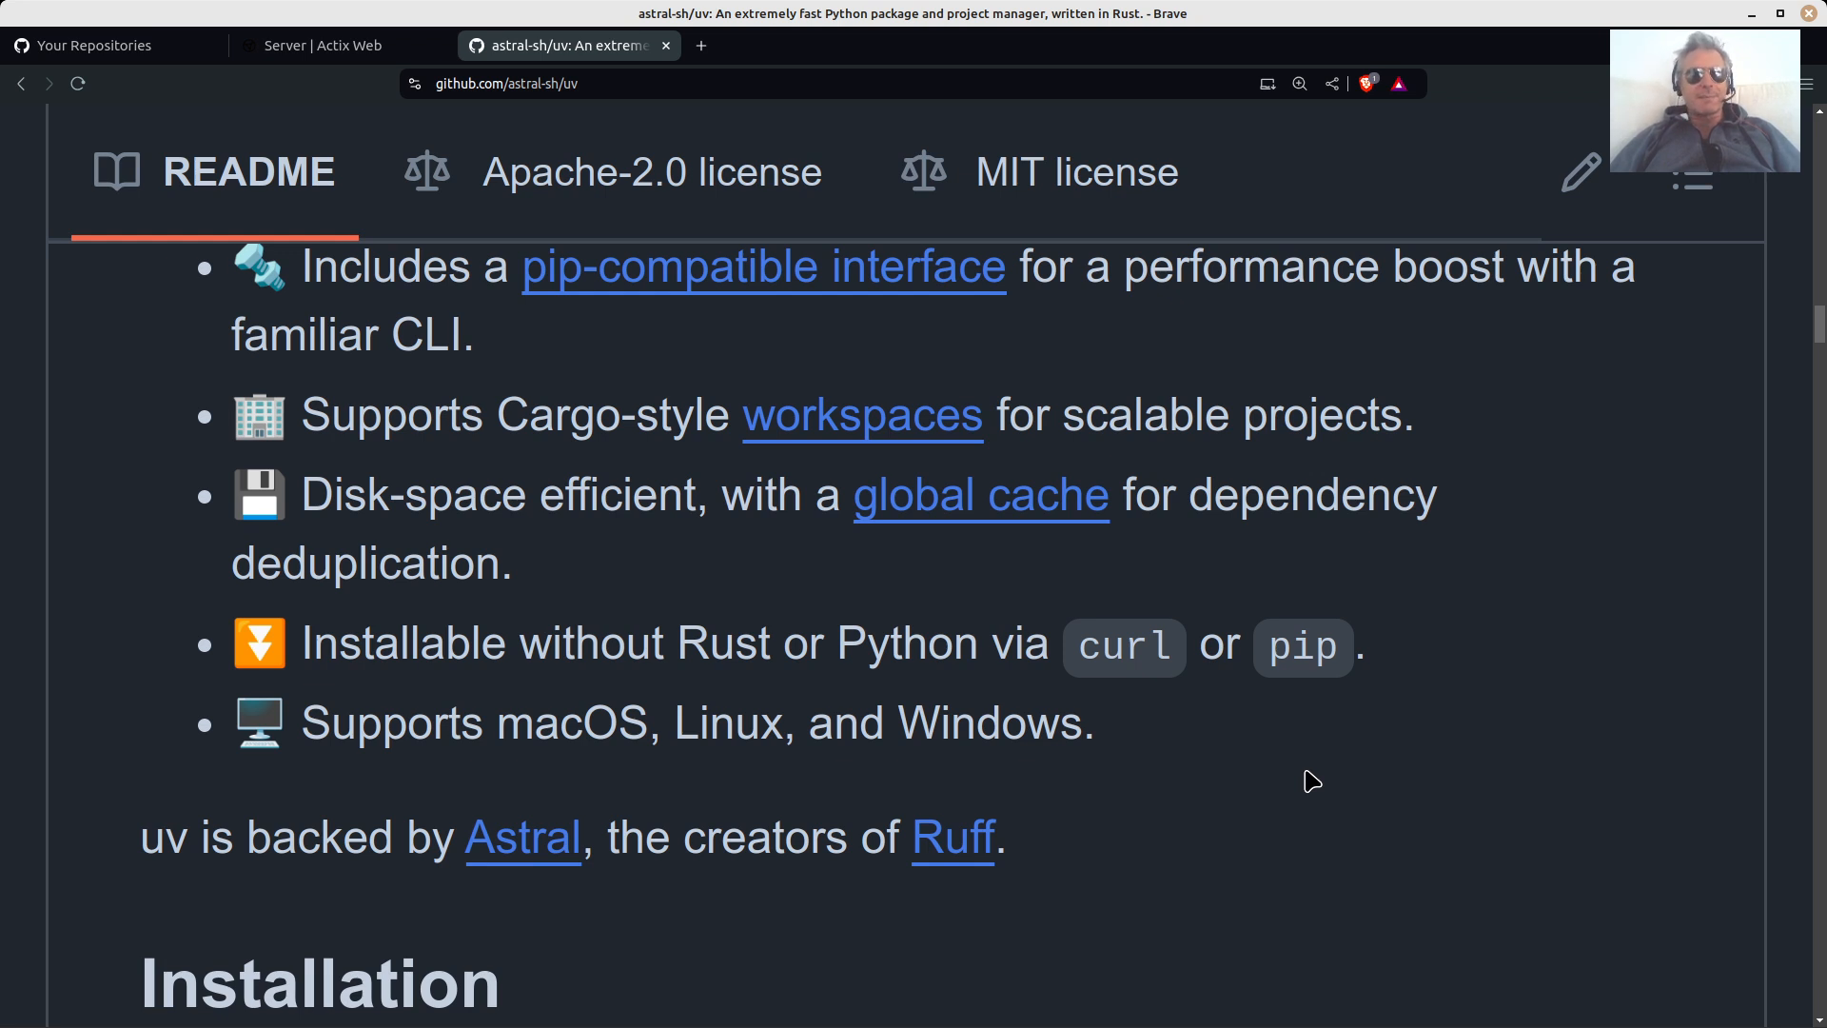
{"action": "scroll", "scroll_direction": "up", "scroll_amount": 3}
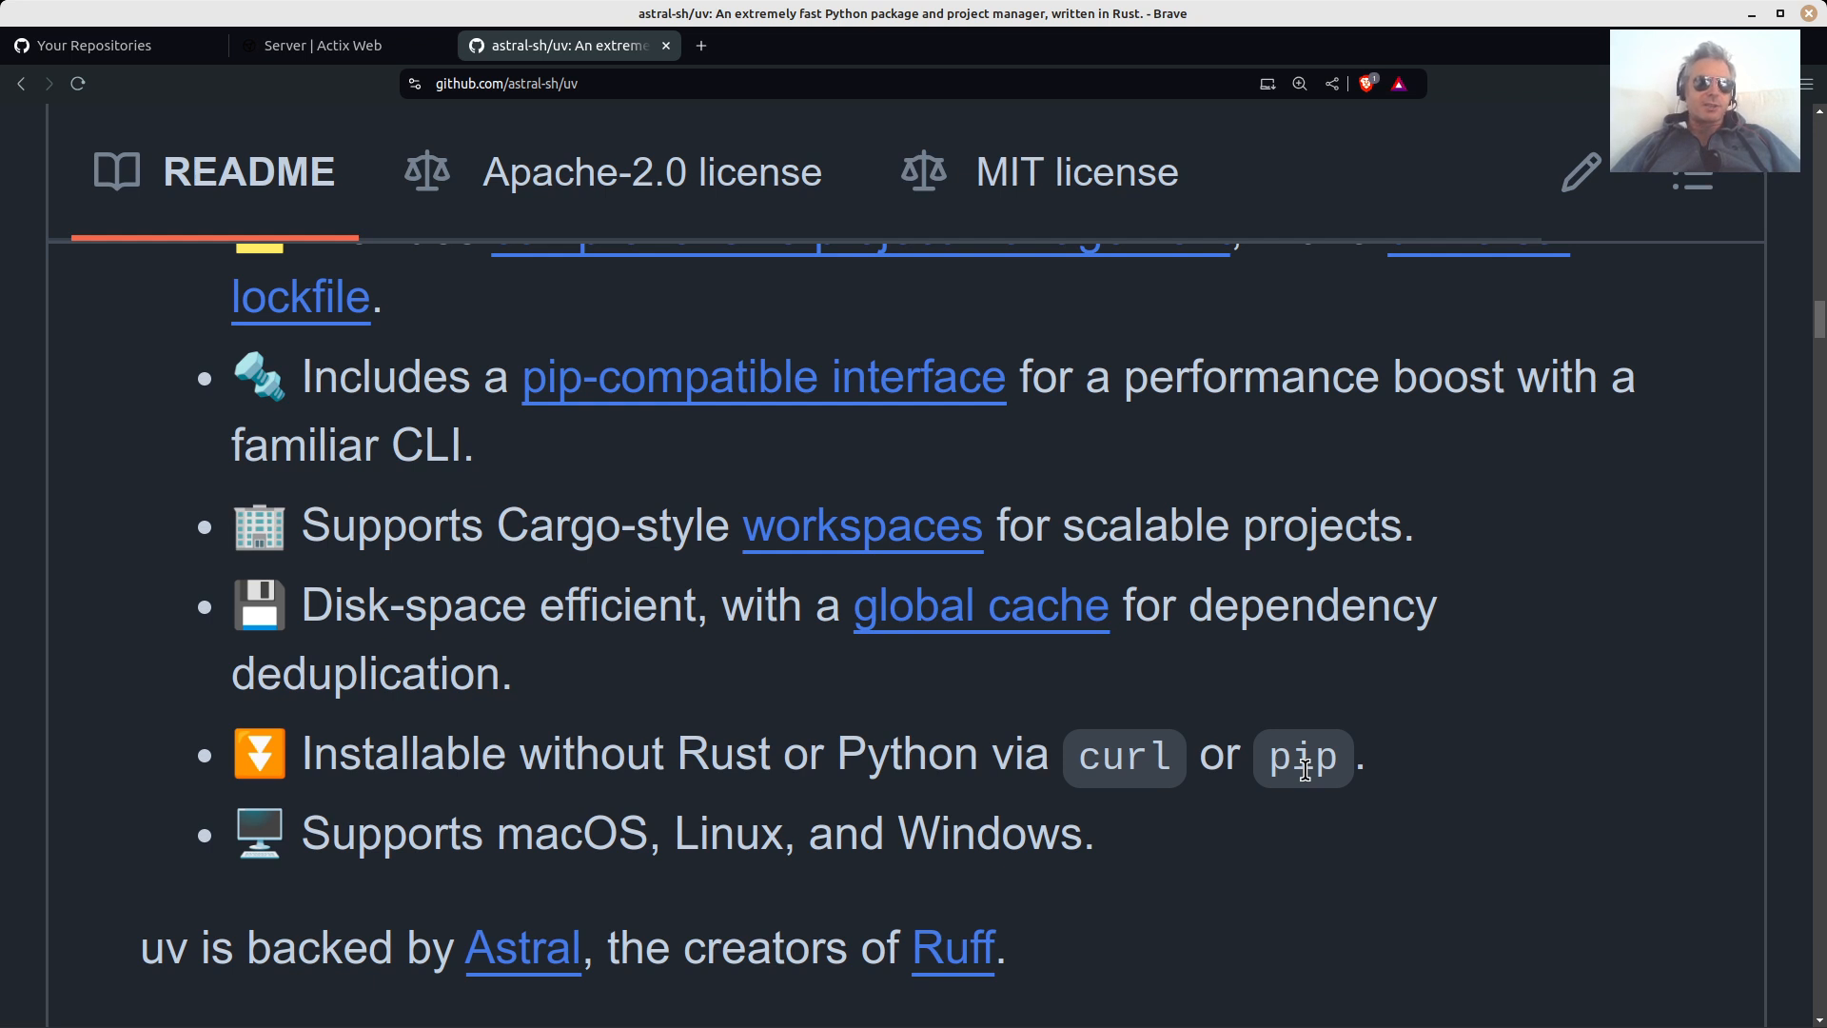
{"action": "mouse_move", "coordinate": [1189, 915]}
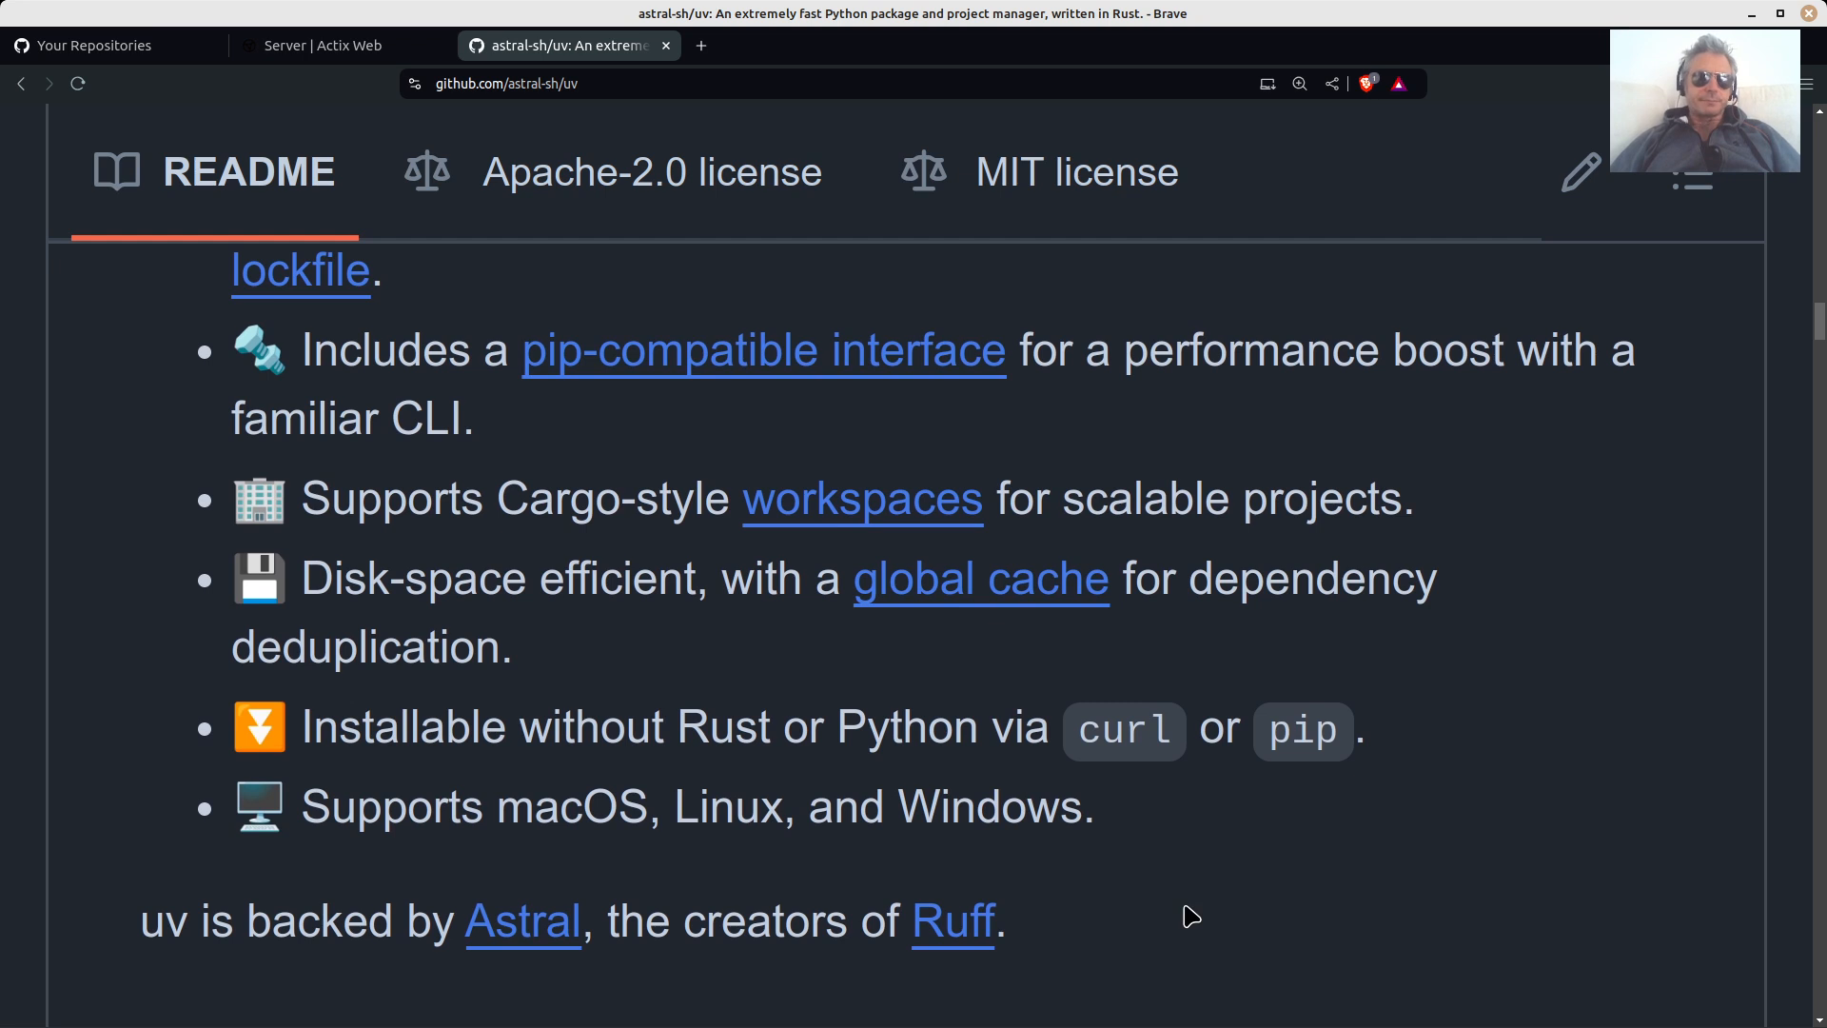
{"action": "scroll", "scroll_direction": "down", "scroll_amount": 3}
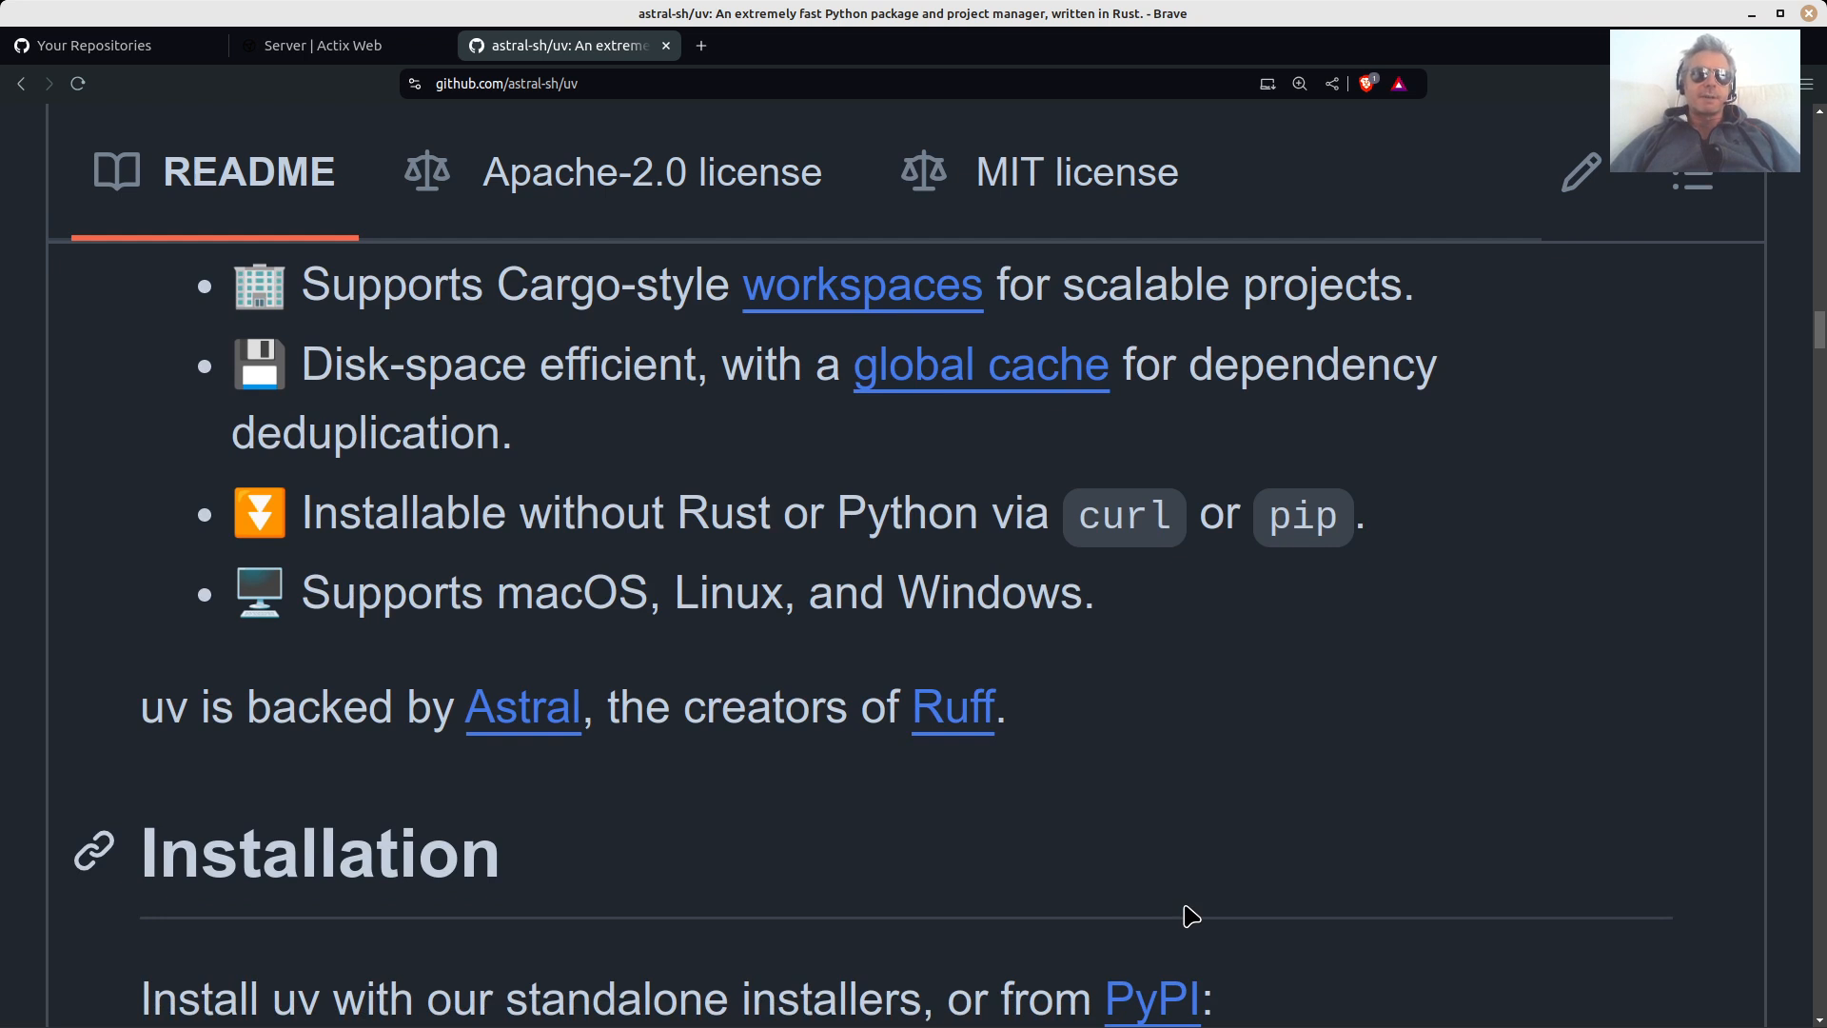
{"action": "scroll", "scroll_direction": "down", "scroll_amount": 3}
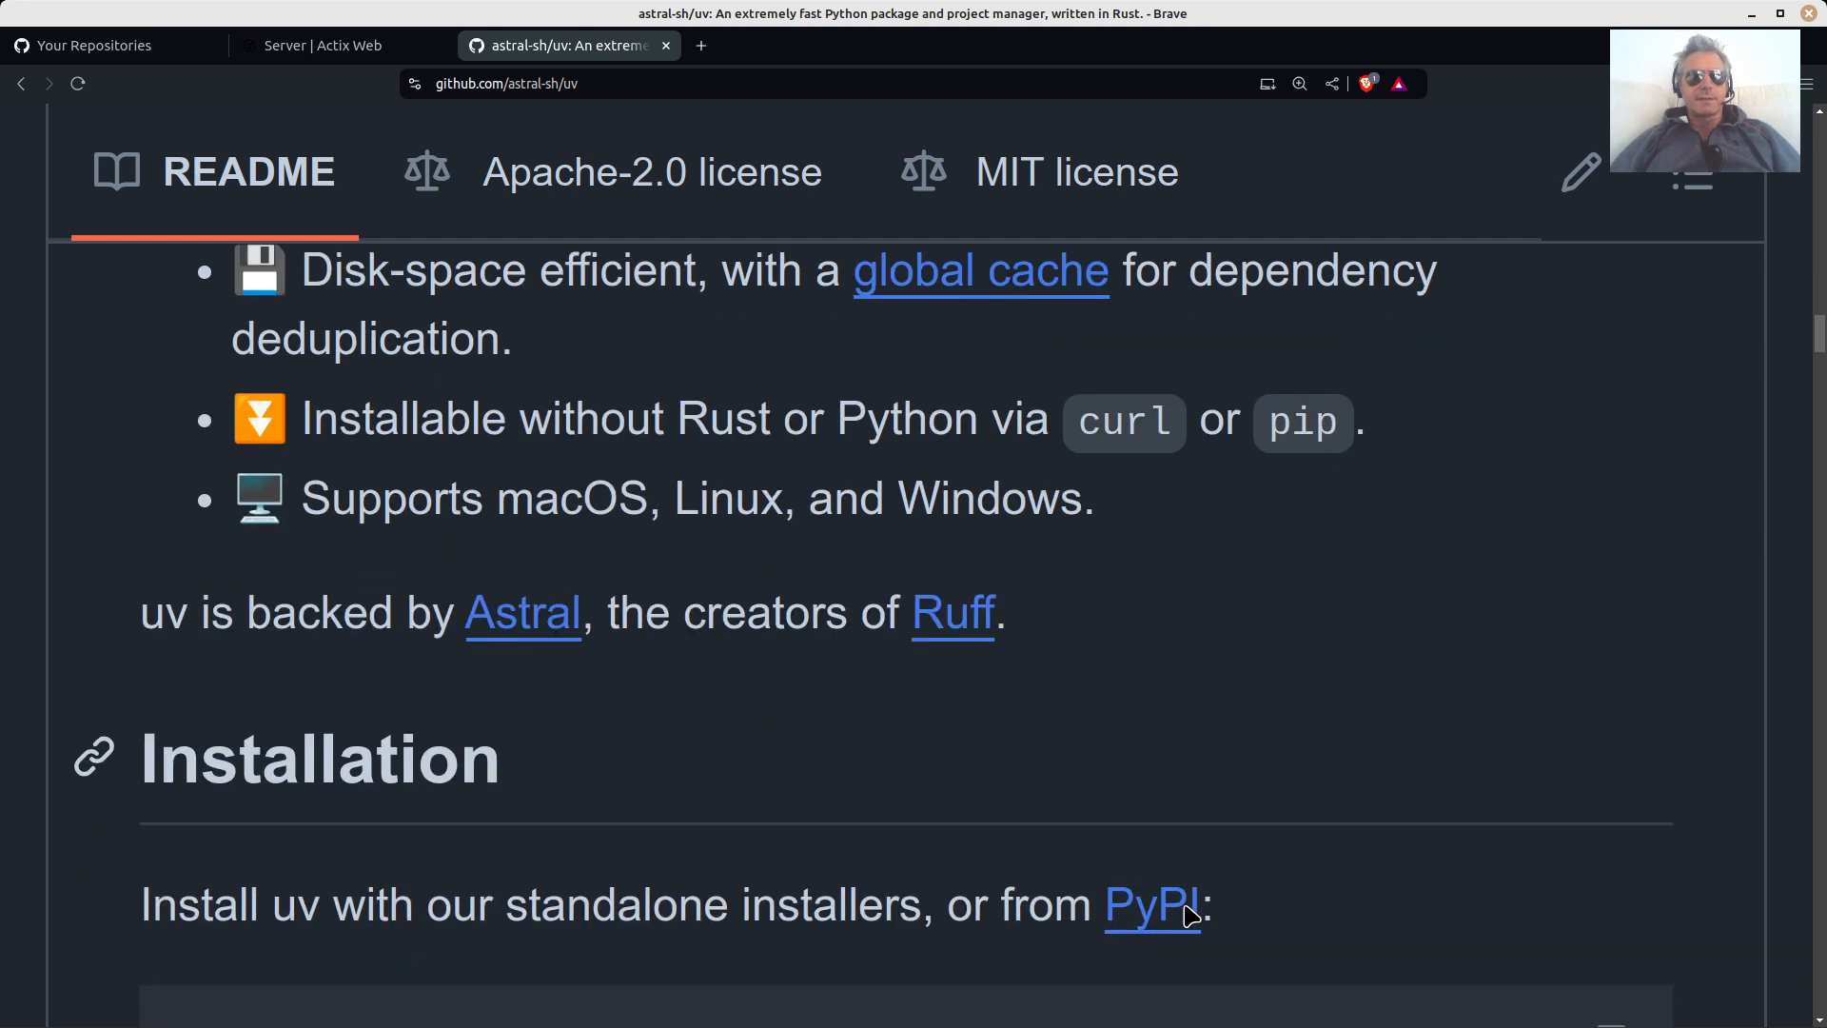
{"action": "scroll", "scroll_direction": "down", "scroll_amount": 3}
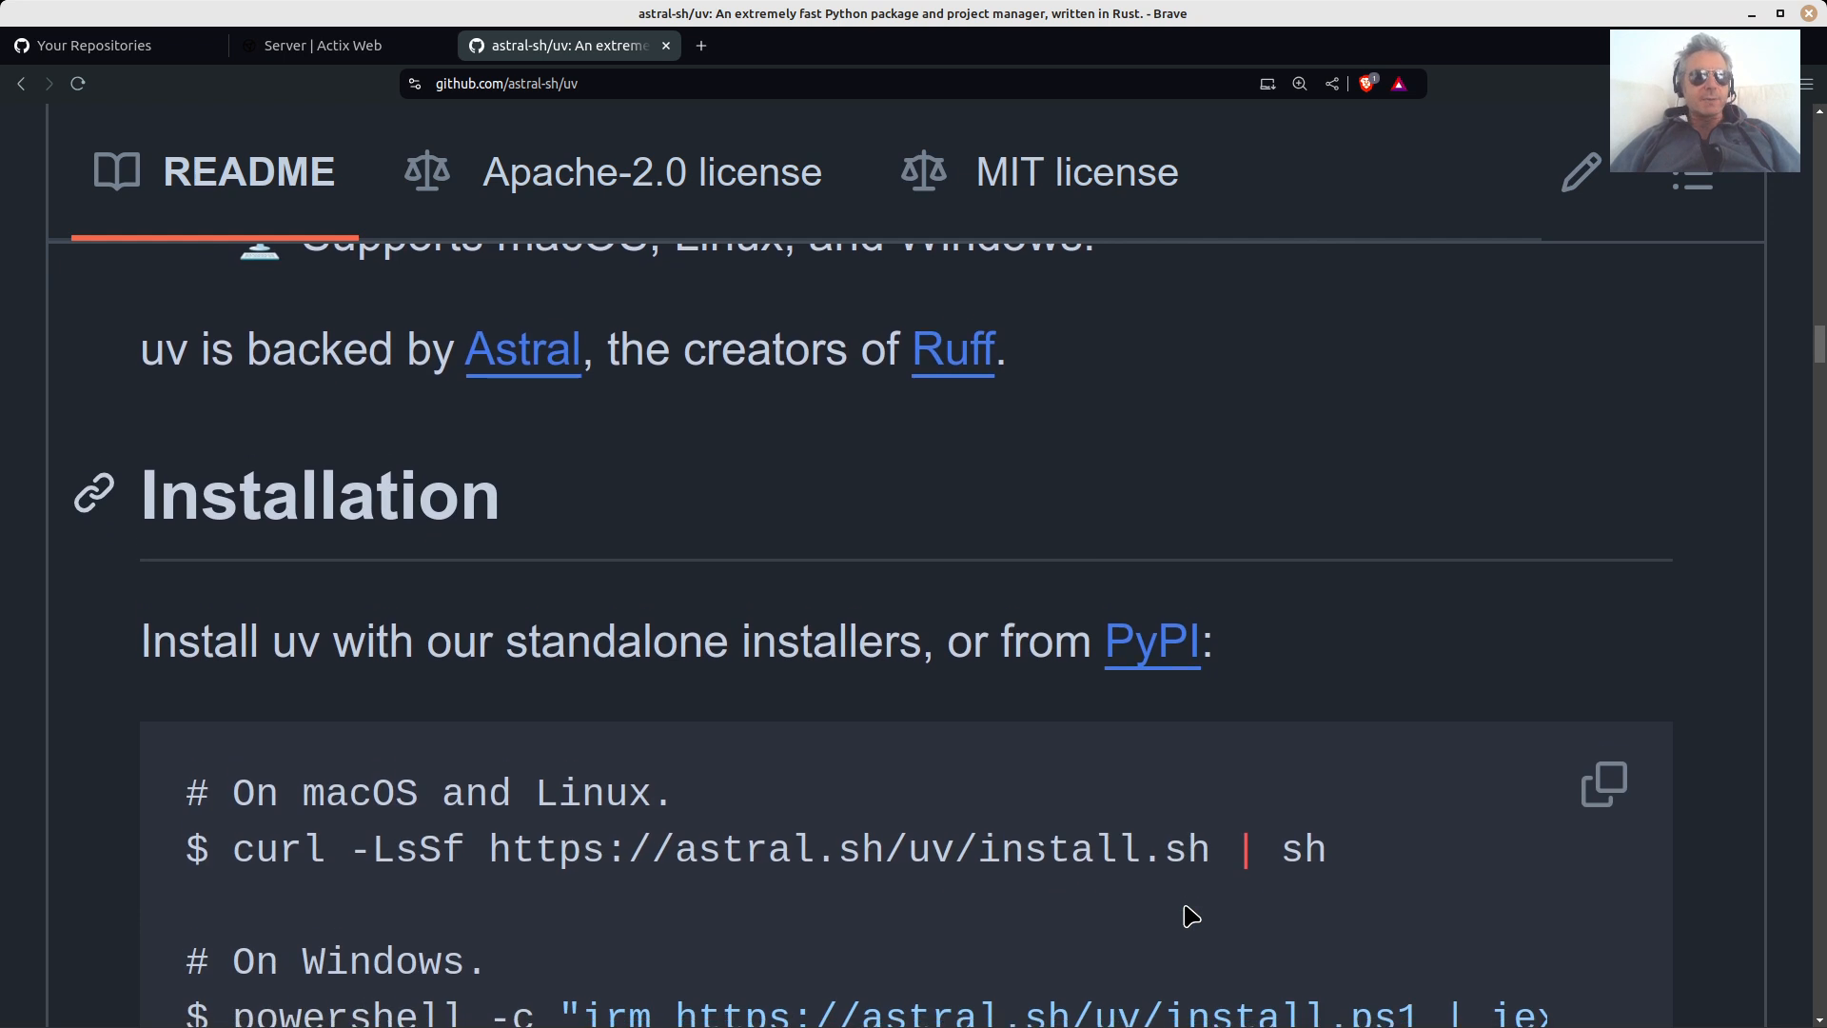
{"action": "scroll", "scroll_direction": "down", "scroll_amount": 3}
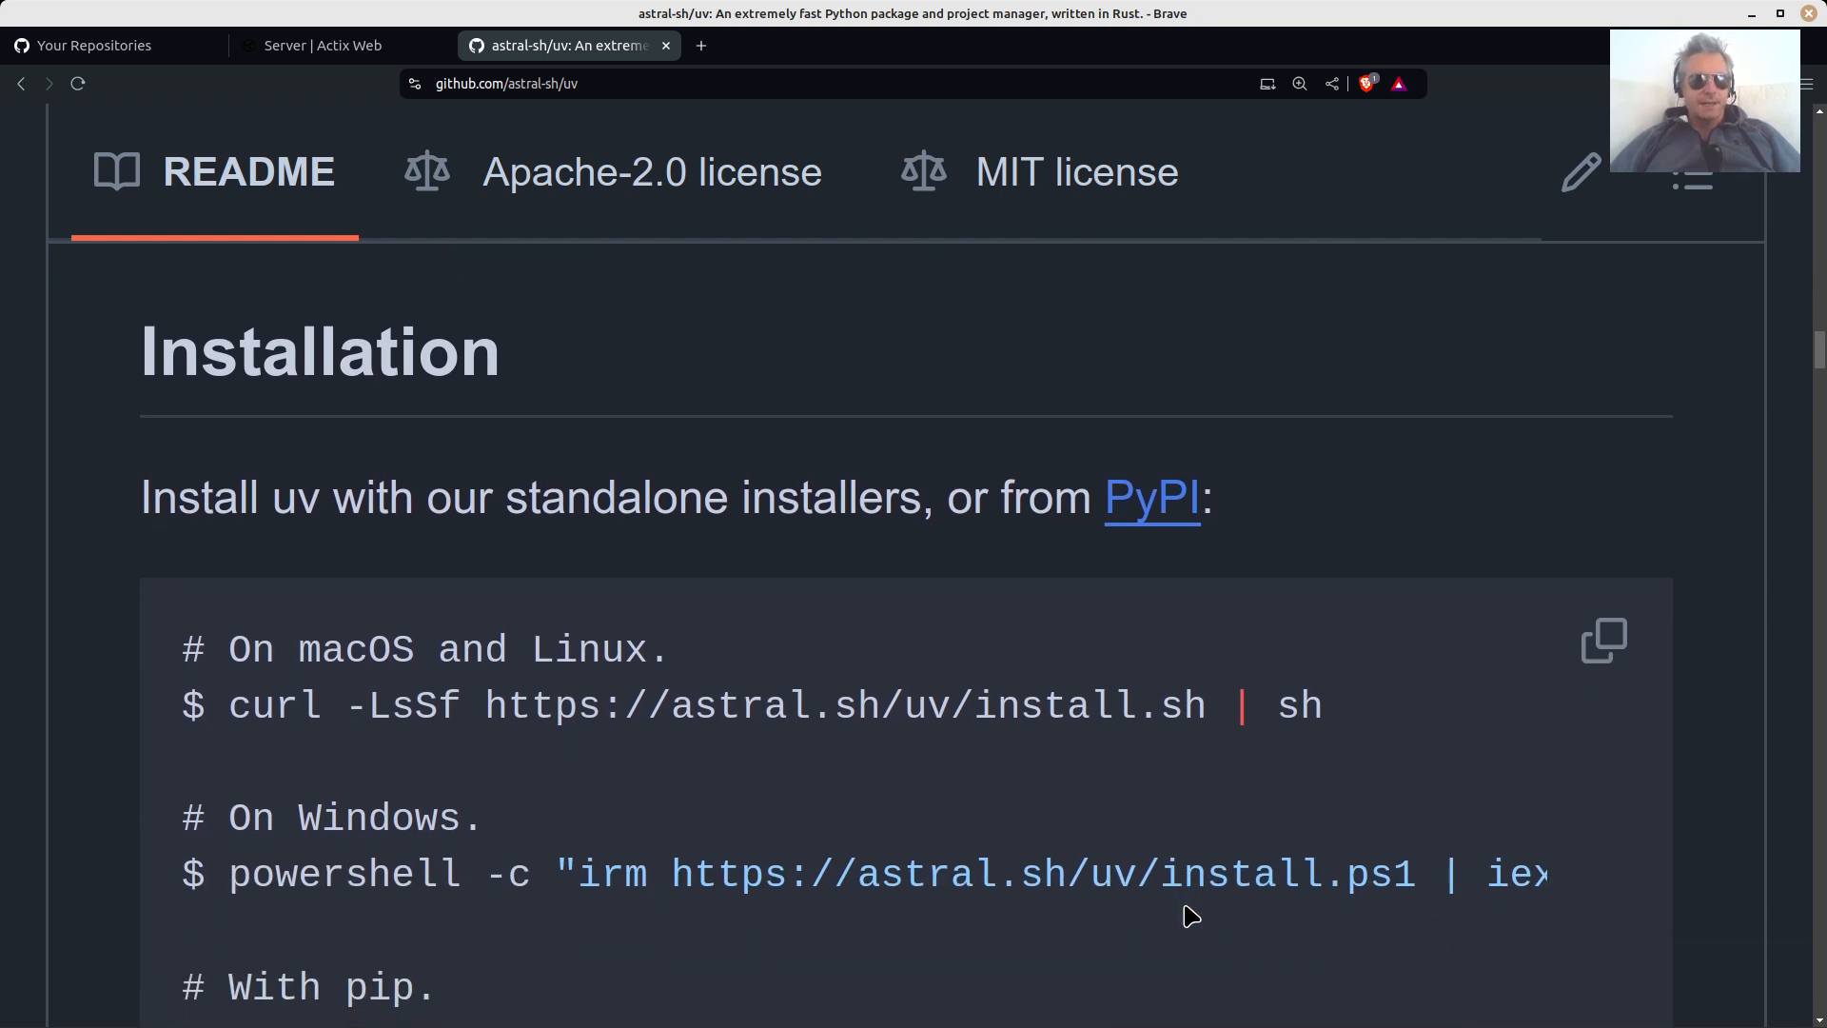
{"action": "mouse_move", "coordinate": [1007, 871]}
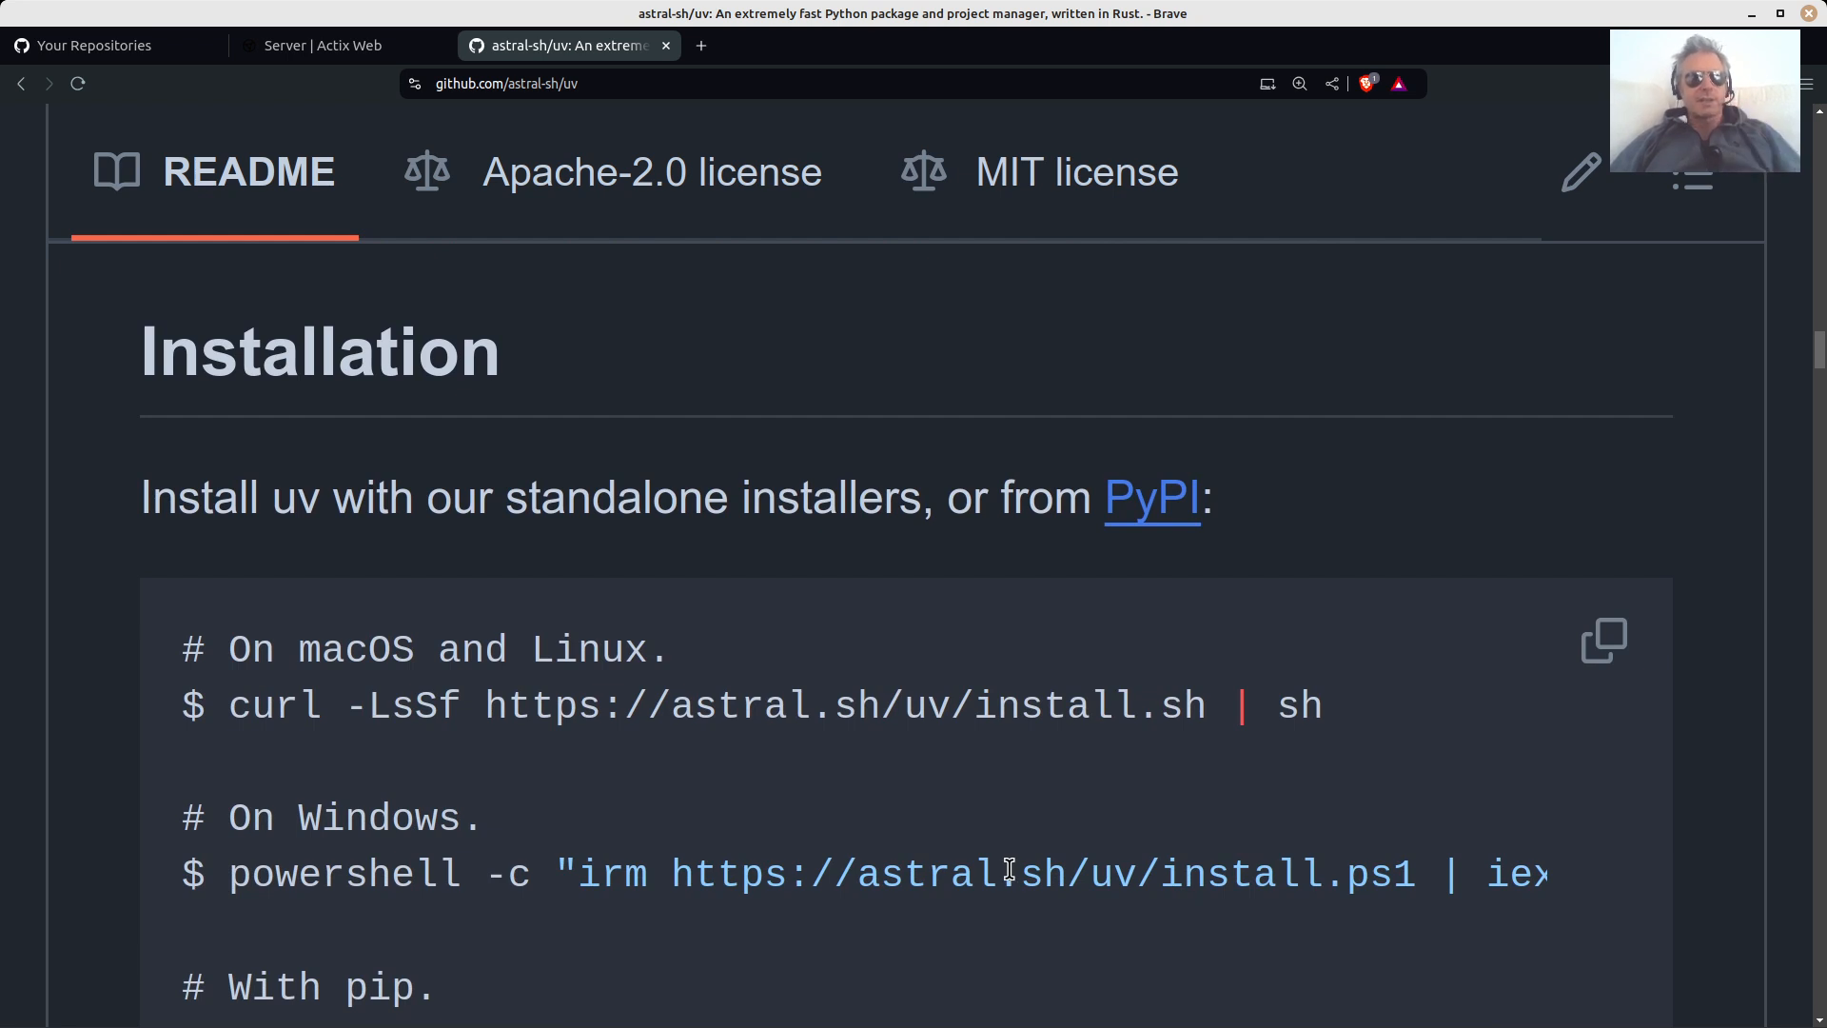
Select the macOS/Linux curl install command and continue down to the Documentation section.
{"action": "double_click", "coordinate": [716, 705]}
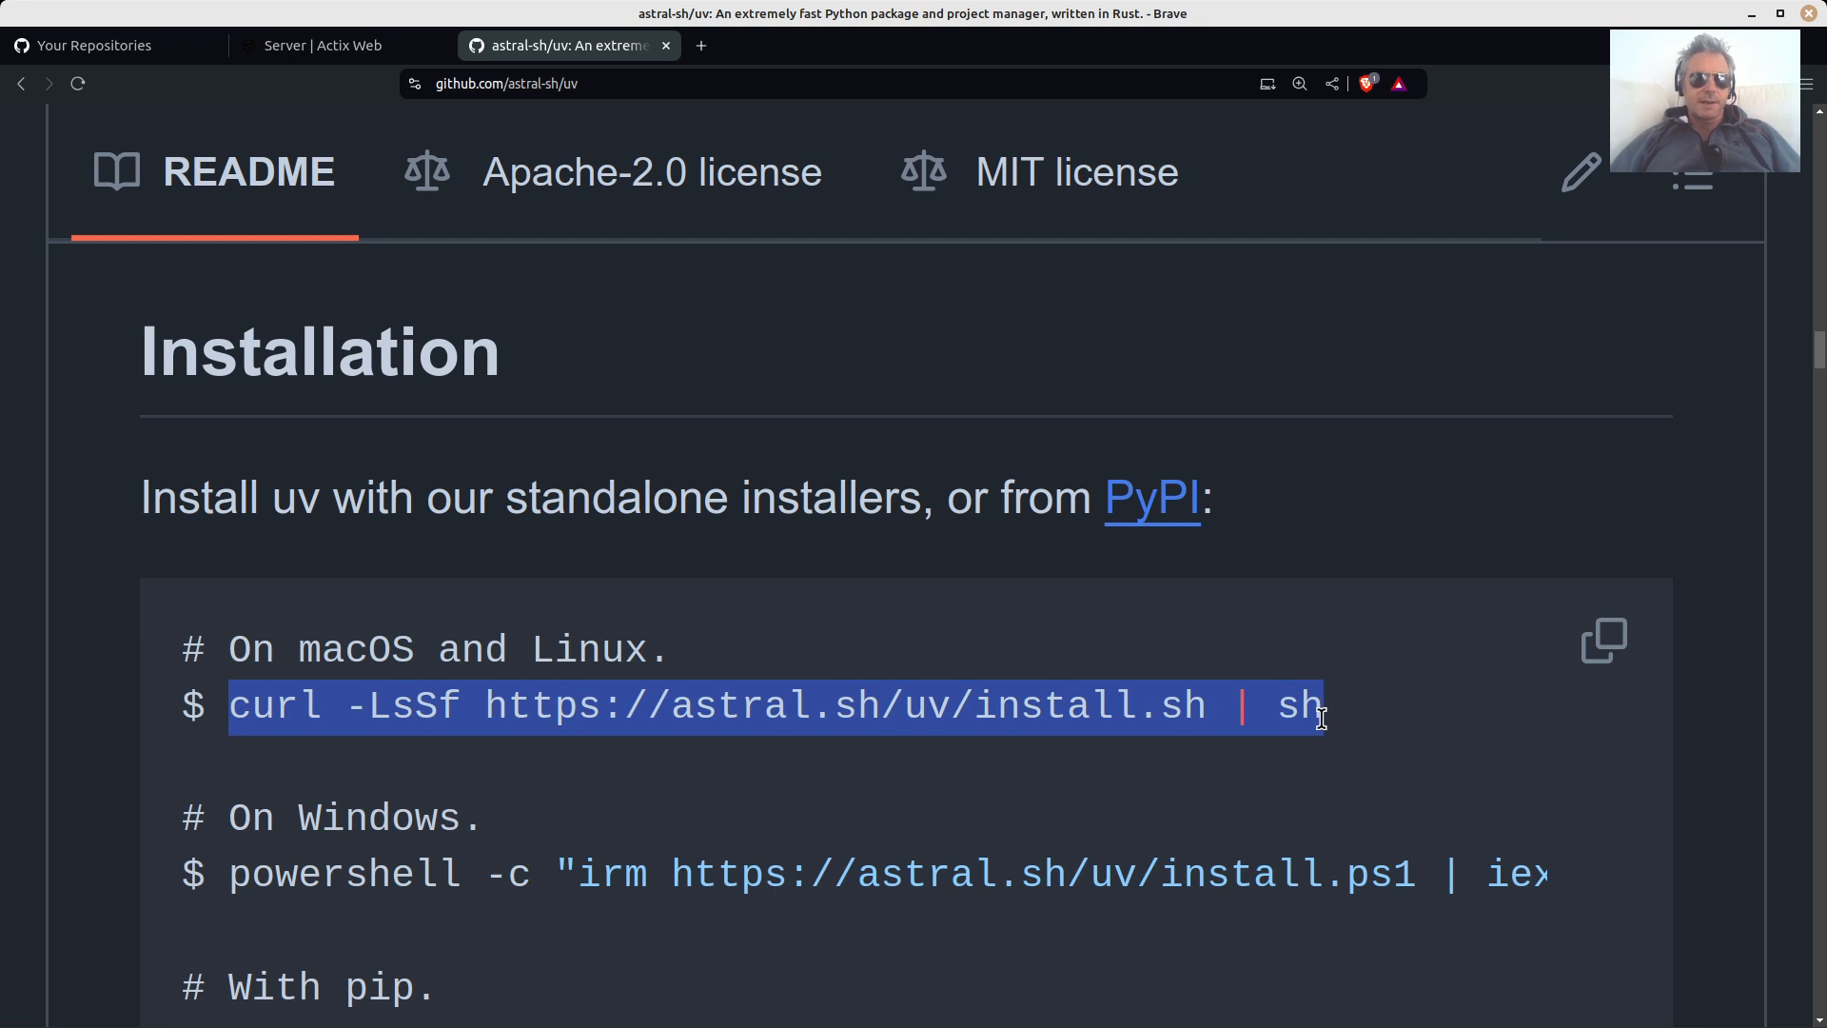
{"action": "mouse_move", "coordinate": [1163, 825]}
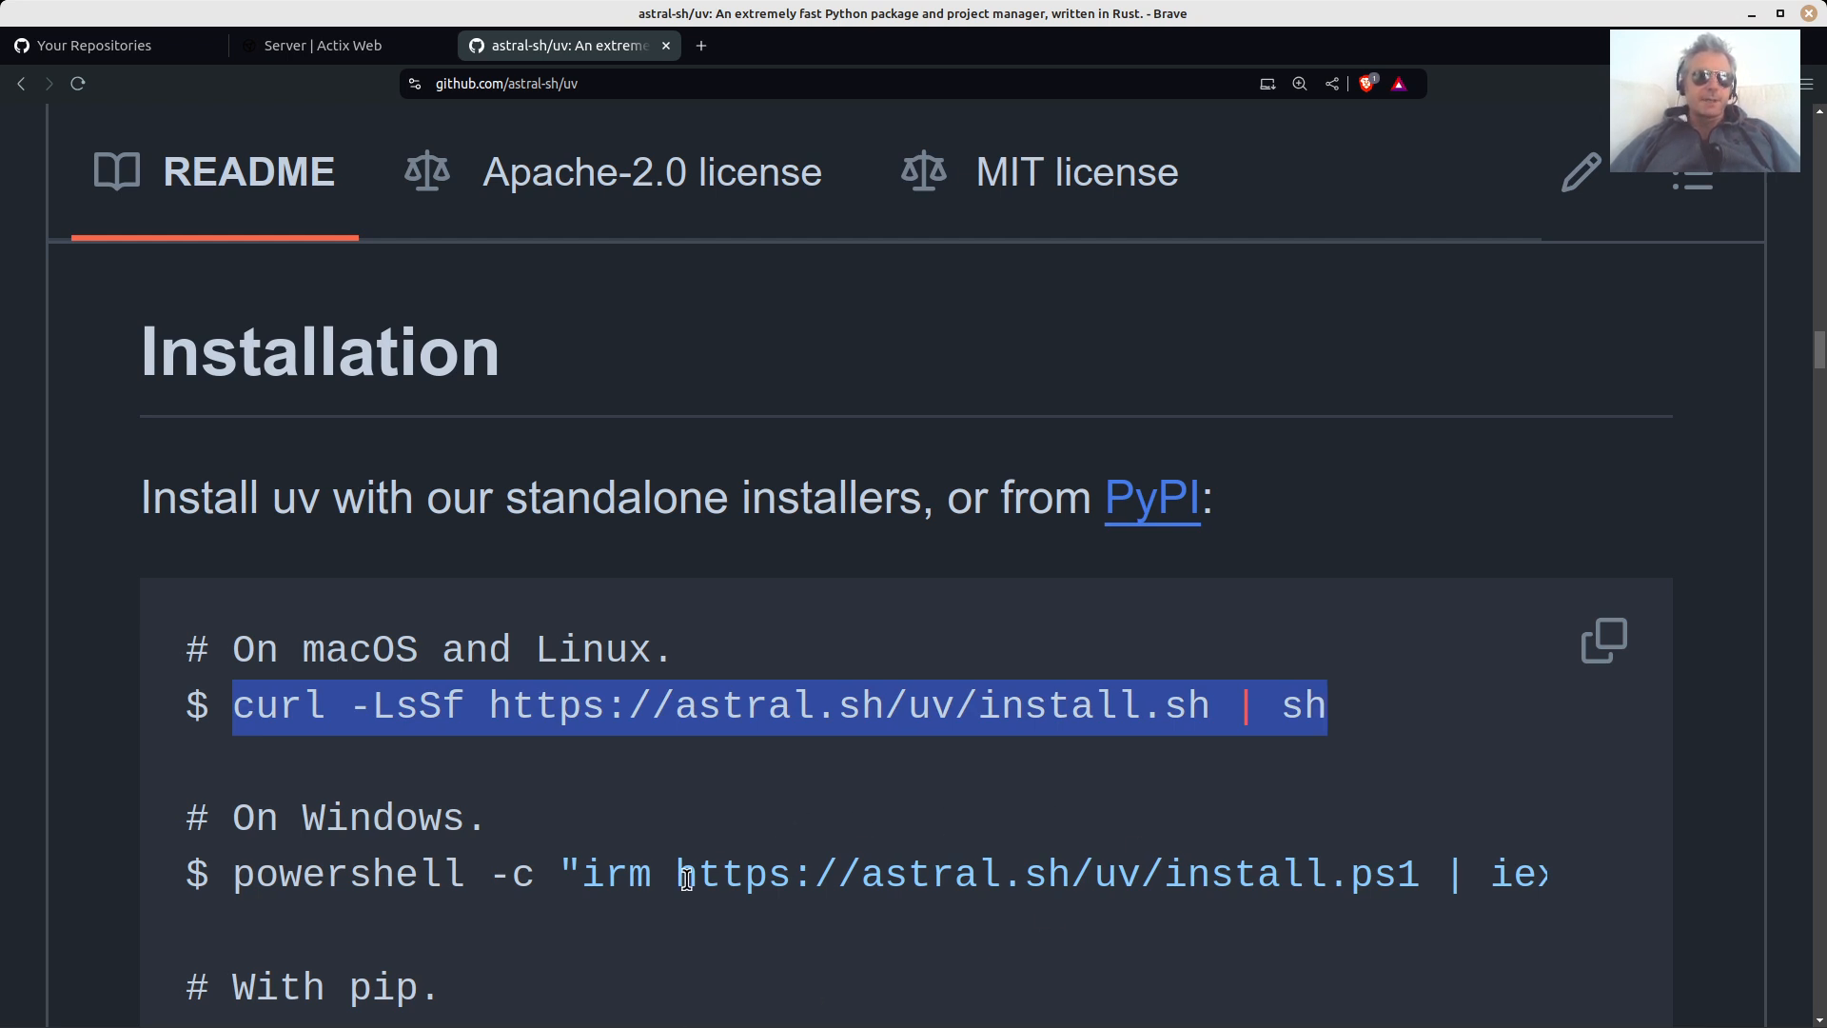
{"action": "scroll", "scroll_direction": "down", "scroll_amount": 3}
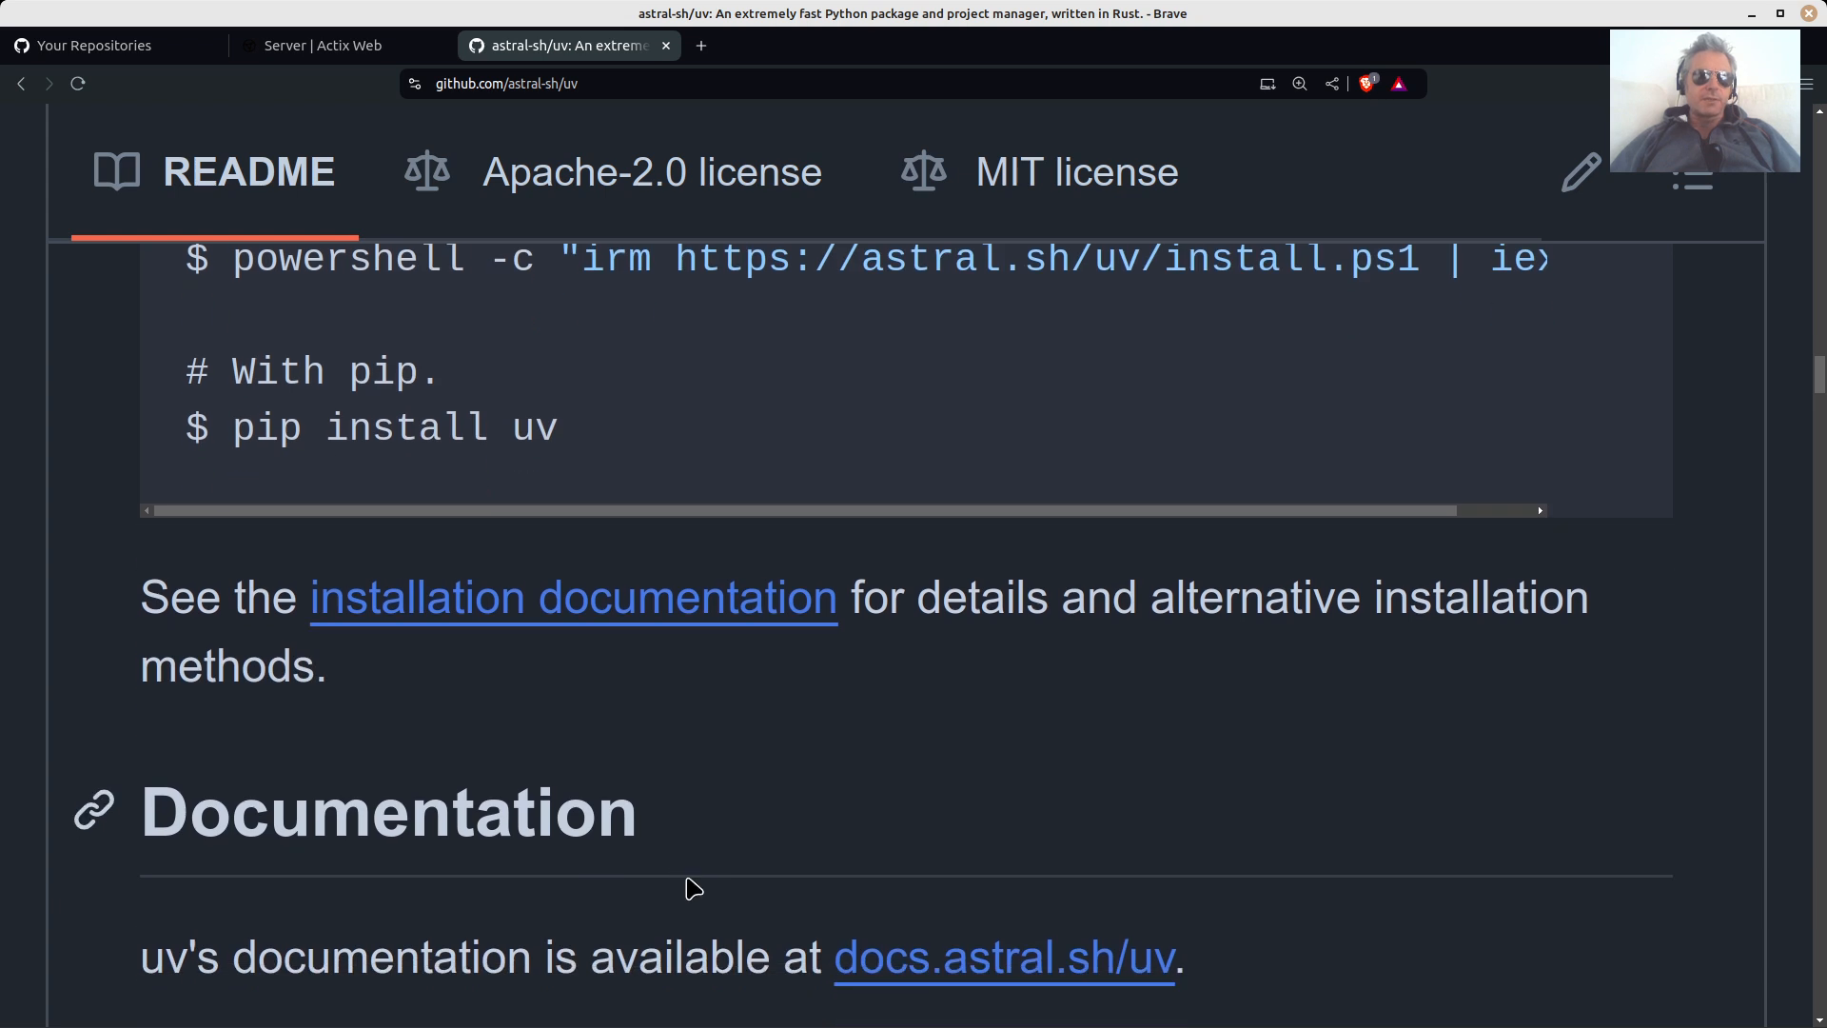
Scroll into the Features section and highlight 'uv' in the uv add example.
{"action": "scroll", "scroll_direction": "down", "scroll_amount": 3}
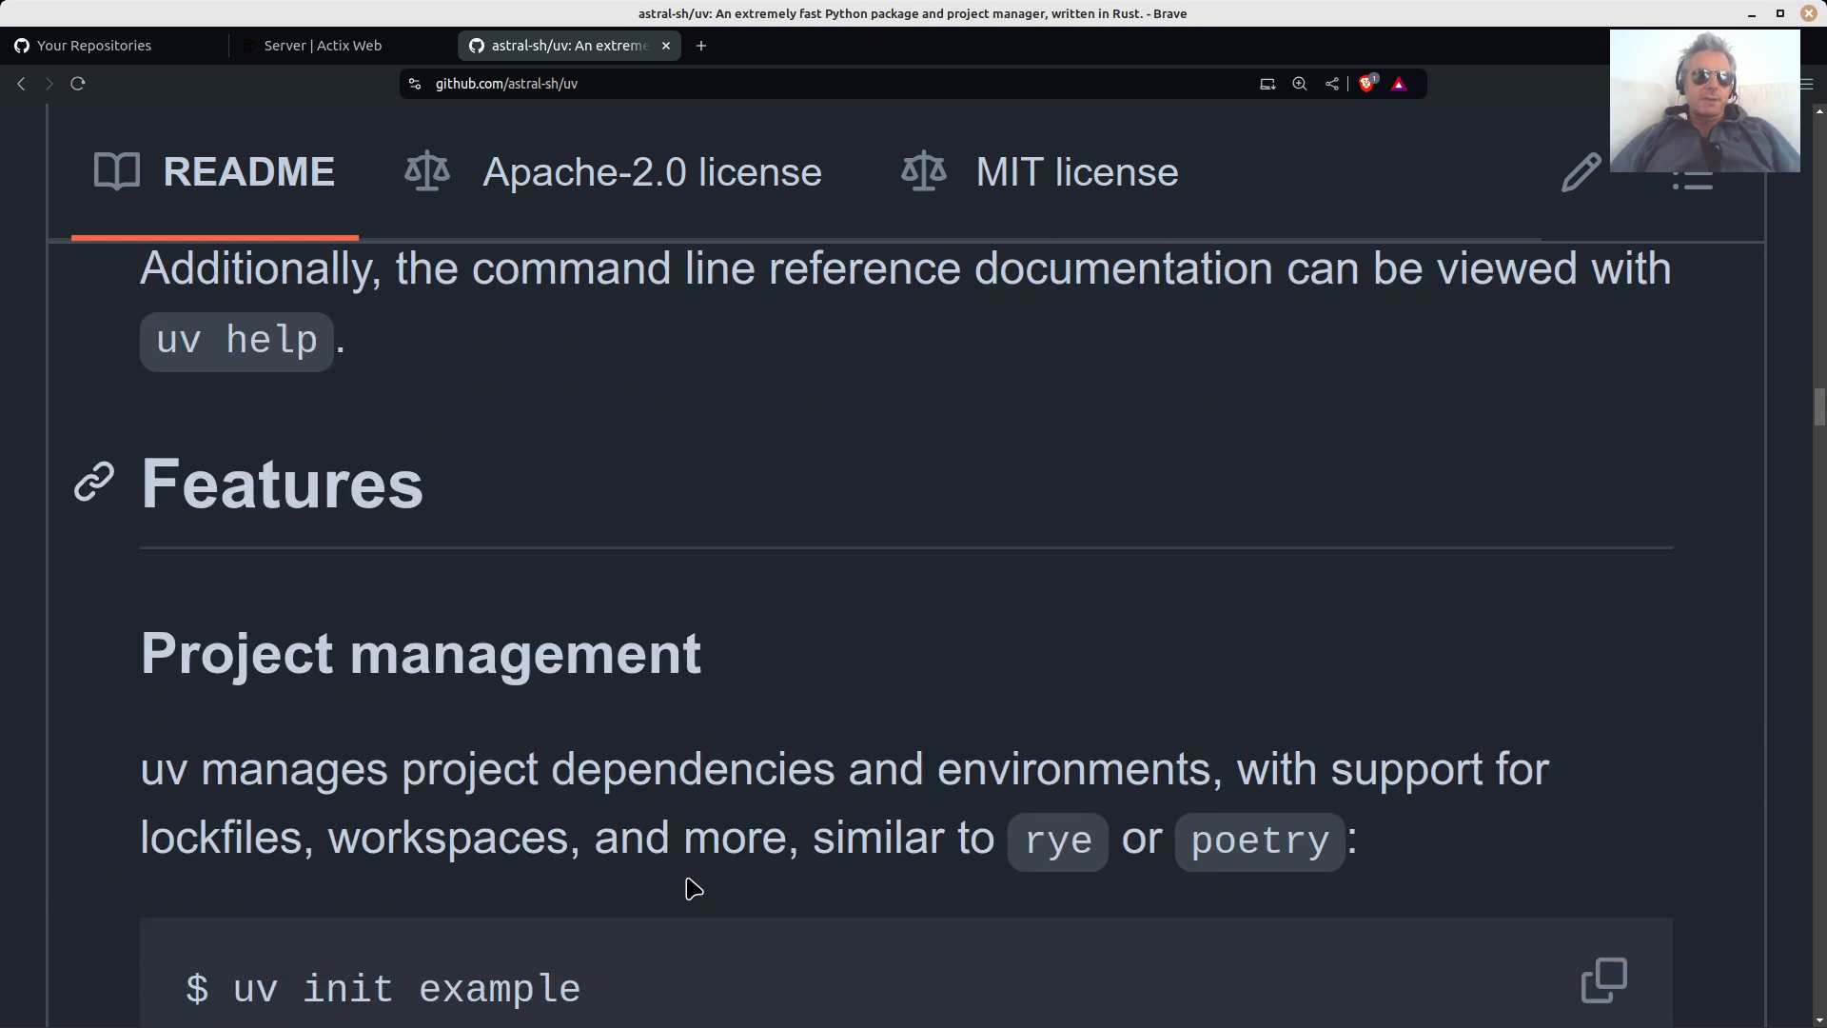
{"action": "scroll", "scroll_direction": "down", "scroll_amount": 3}
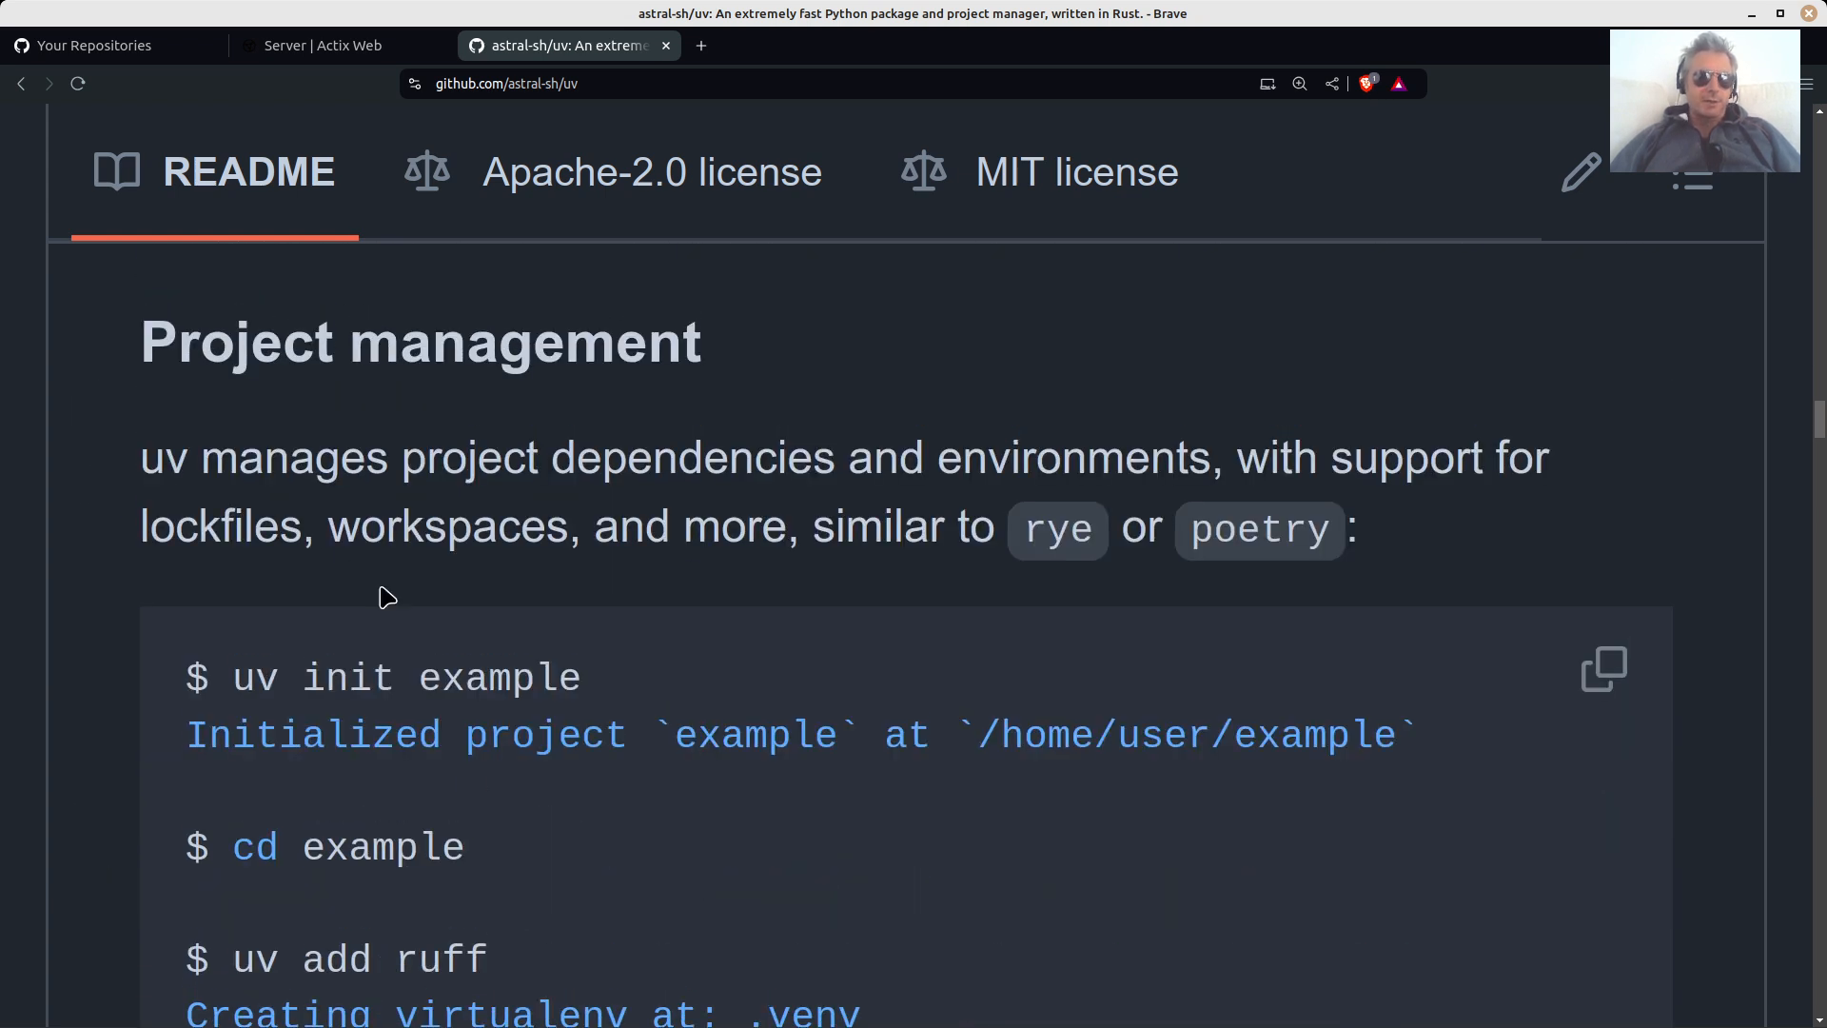
{"action": "scroll", "scroll_direction": "down", "scroll_amount": 3}
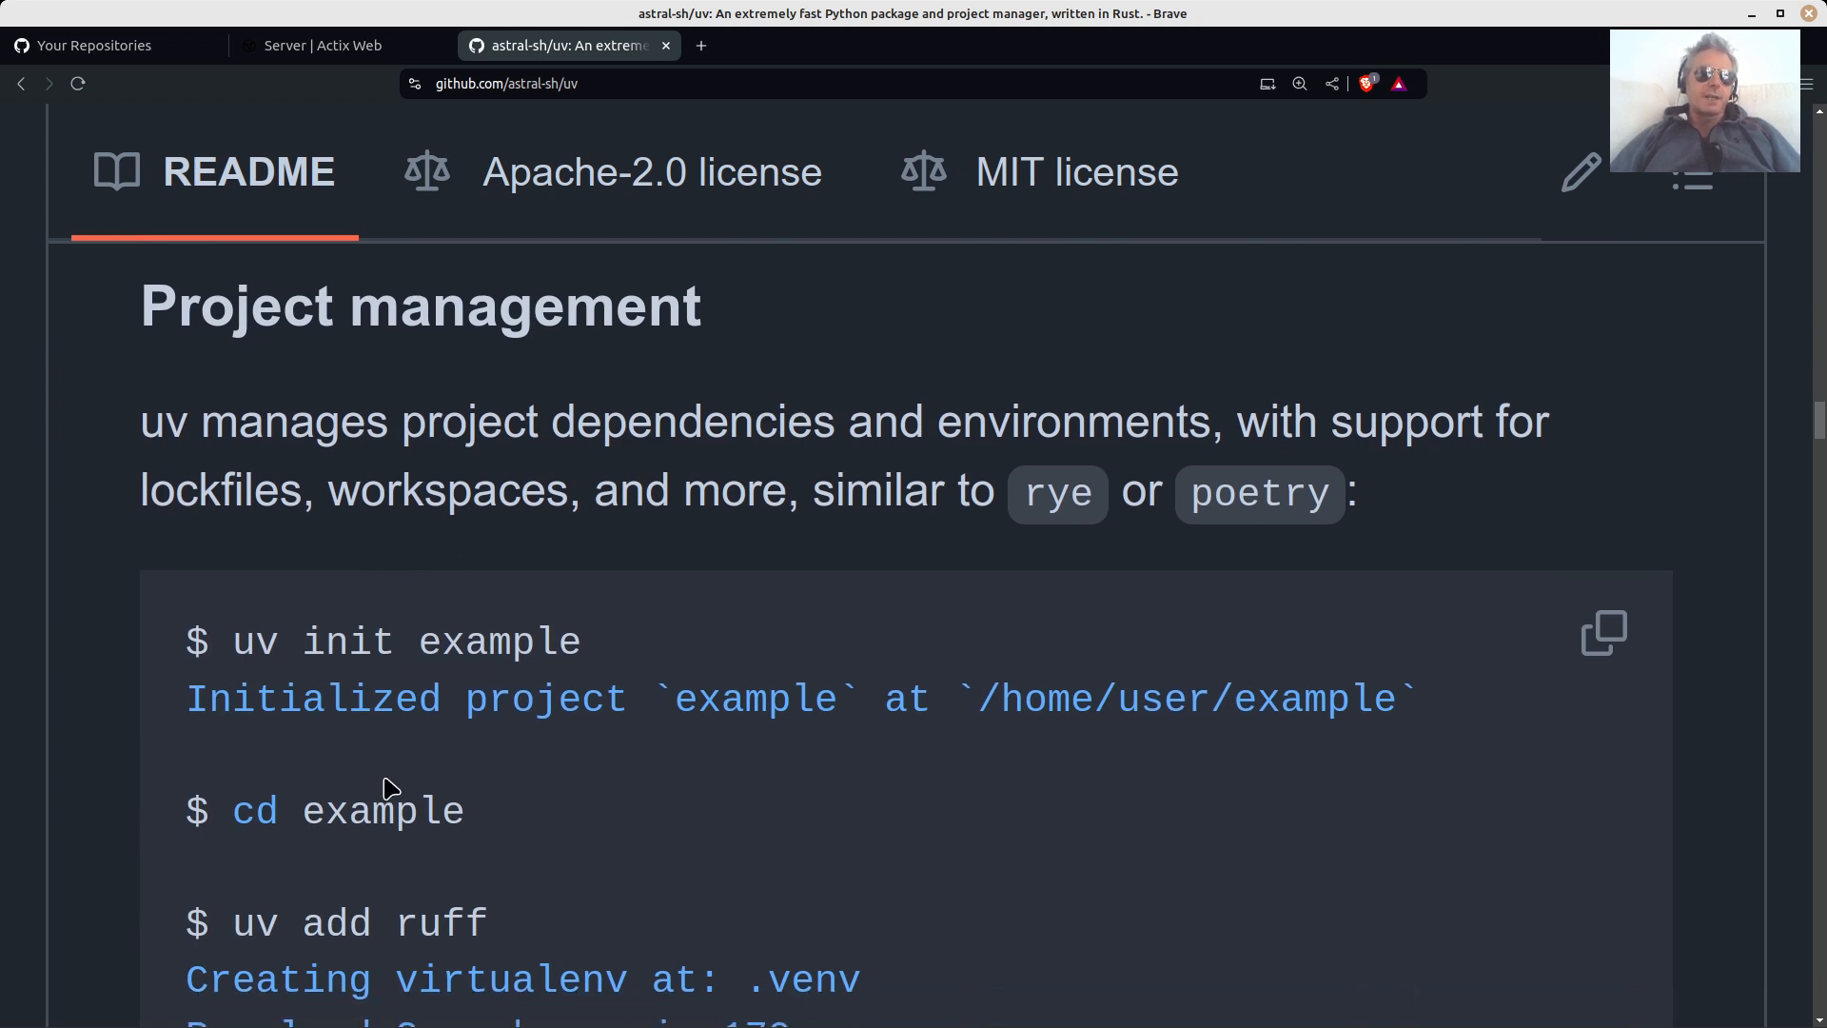
{"action": "scroll", "scroll_direction": "down", "scroll_amount": 3}
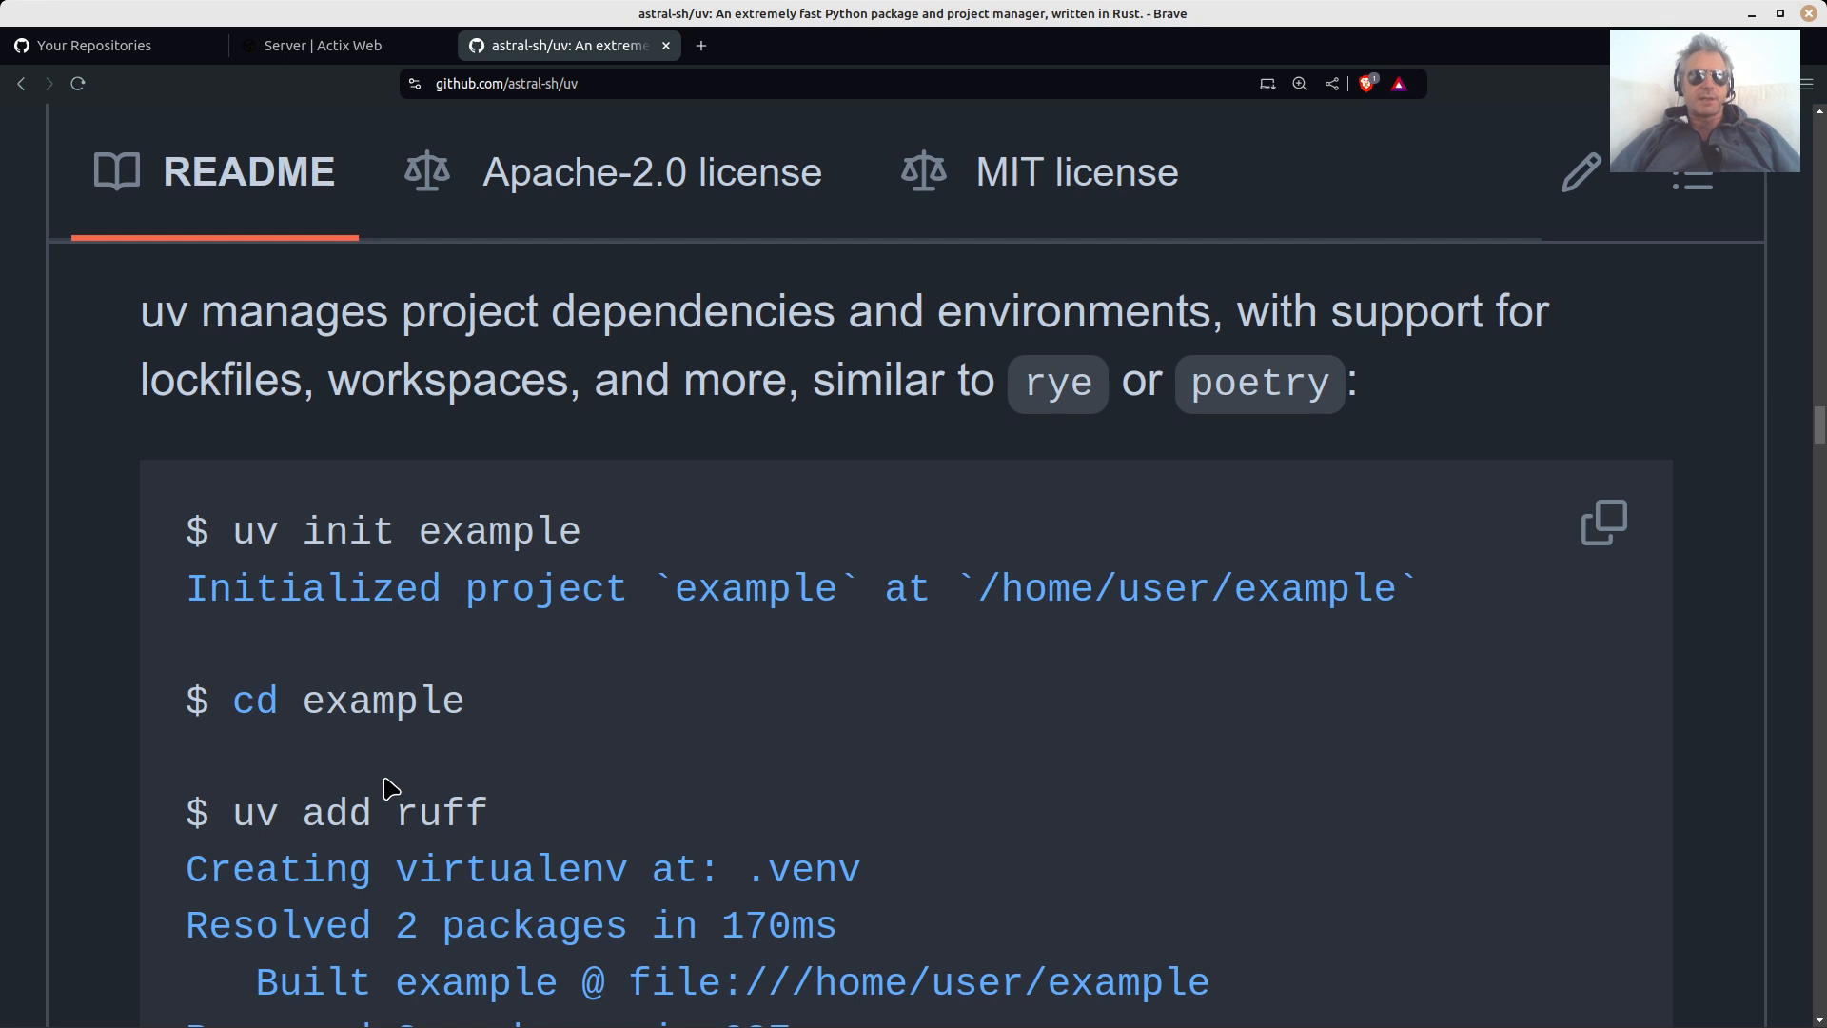
{"action": "mouse_move", "coordinate": [256, 585]}
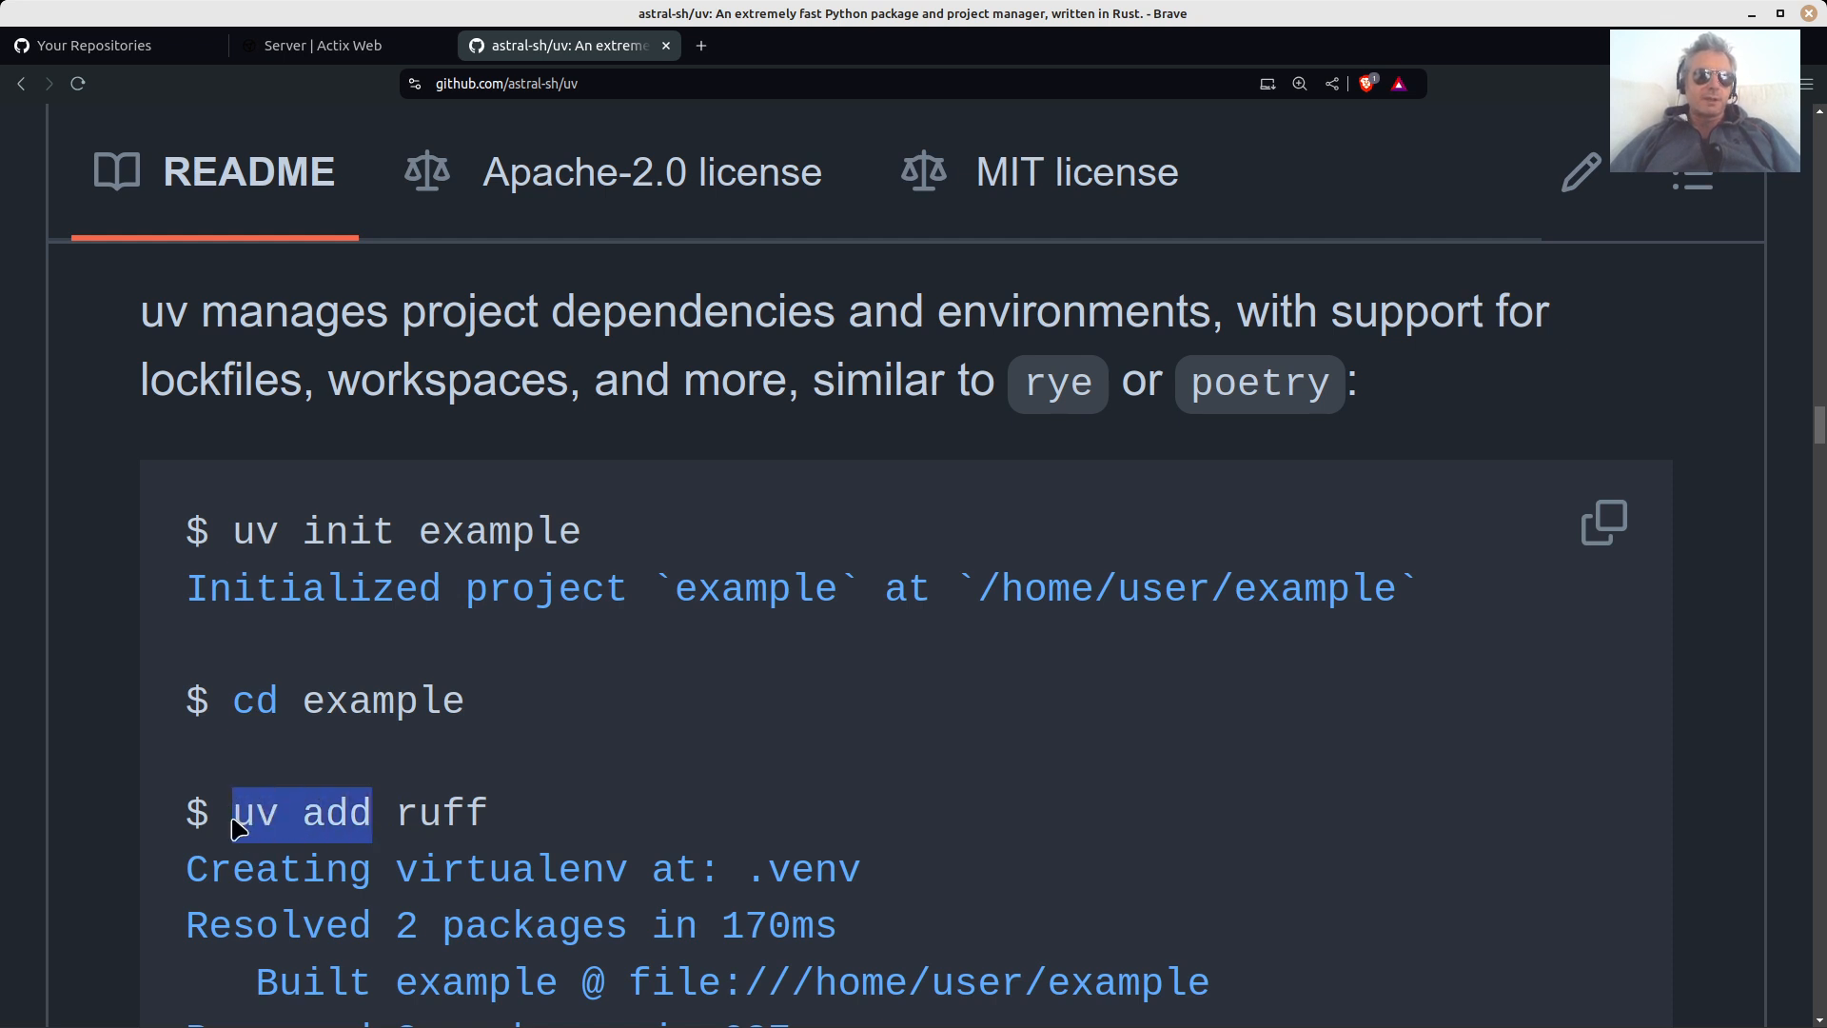
{"action": "left_click", "coordinate": [280, 811]}
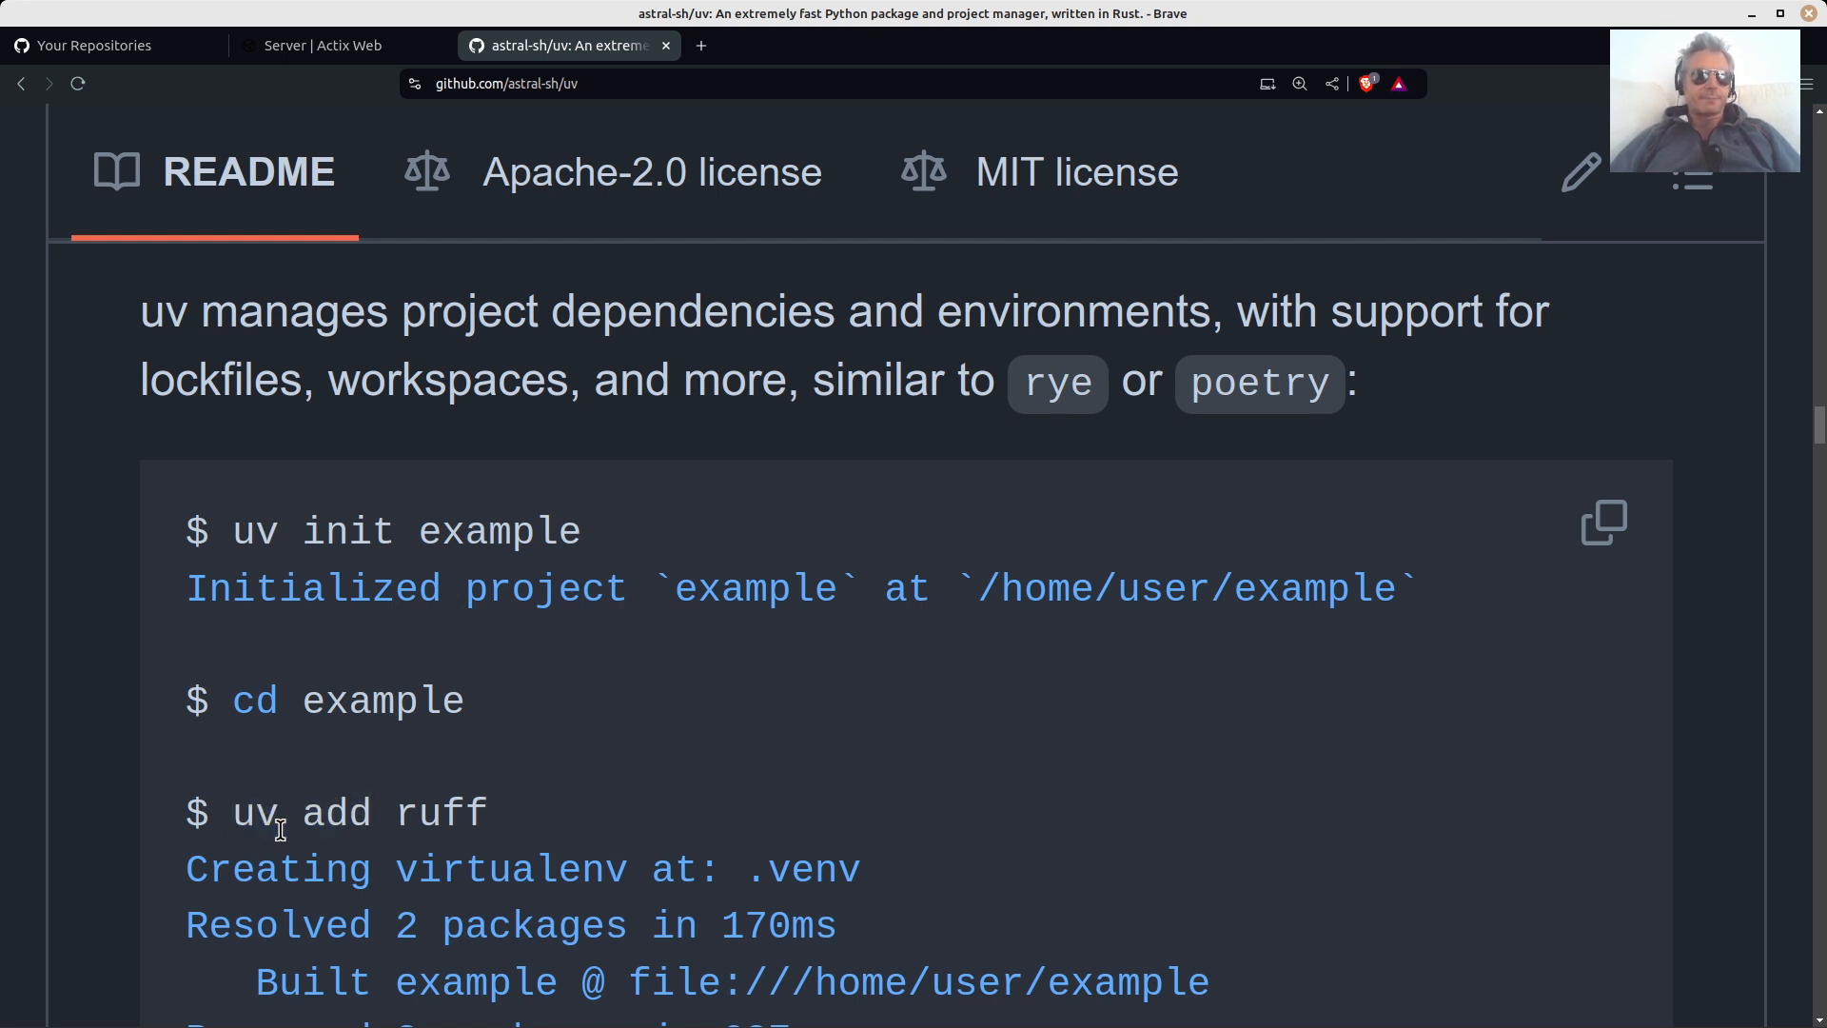
{"action": "double_click", "coordinate": [254, 813]}
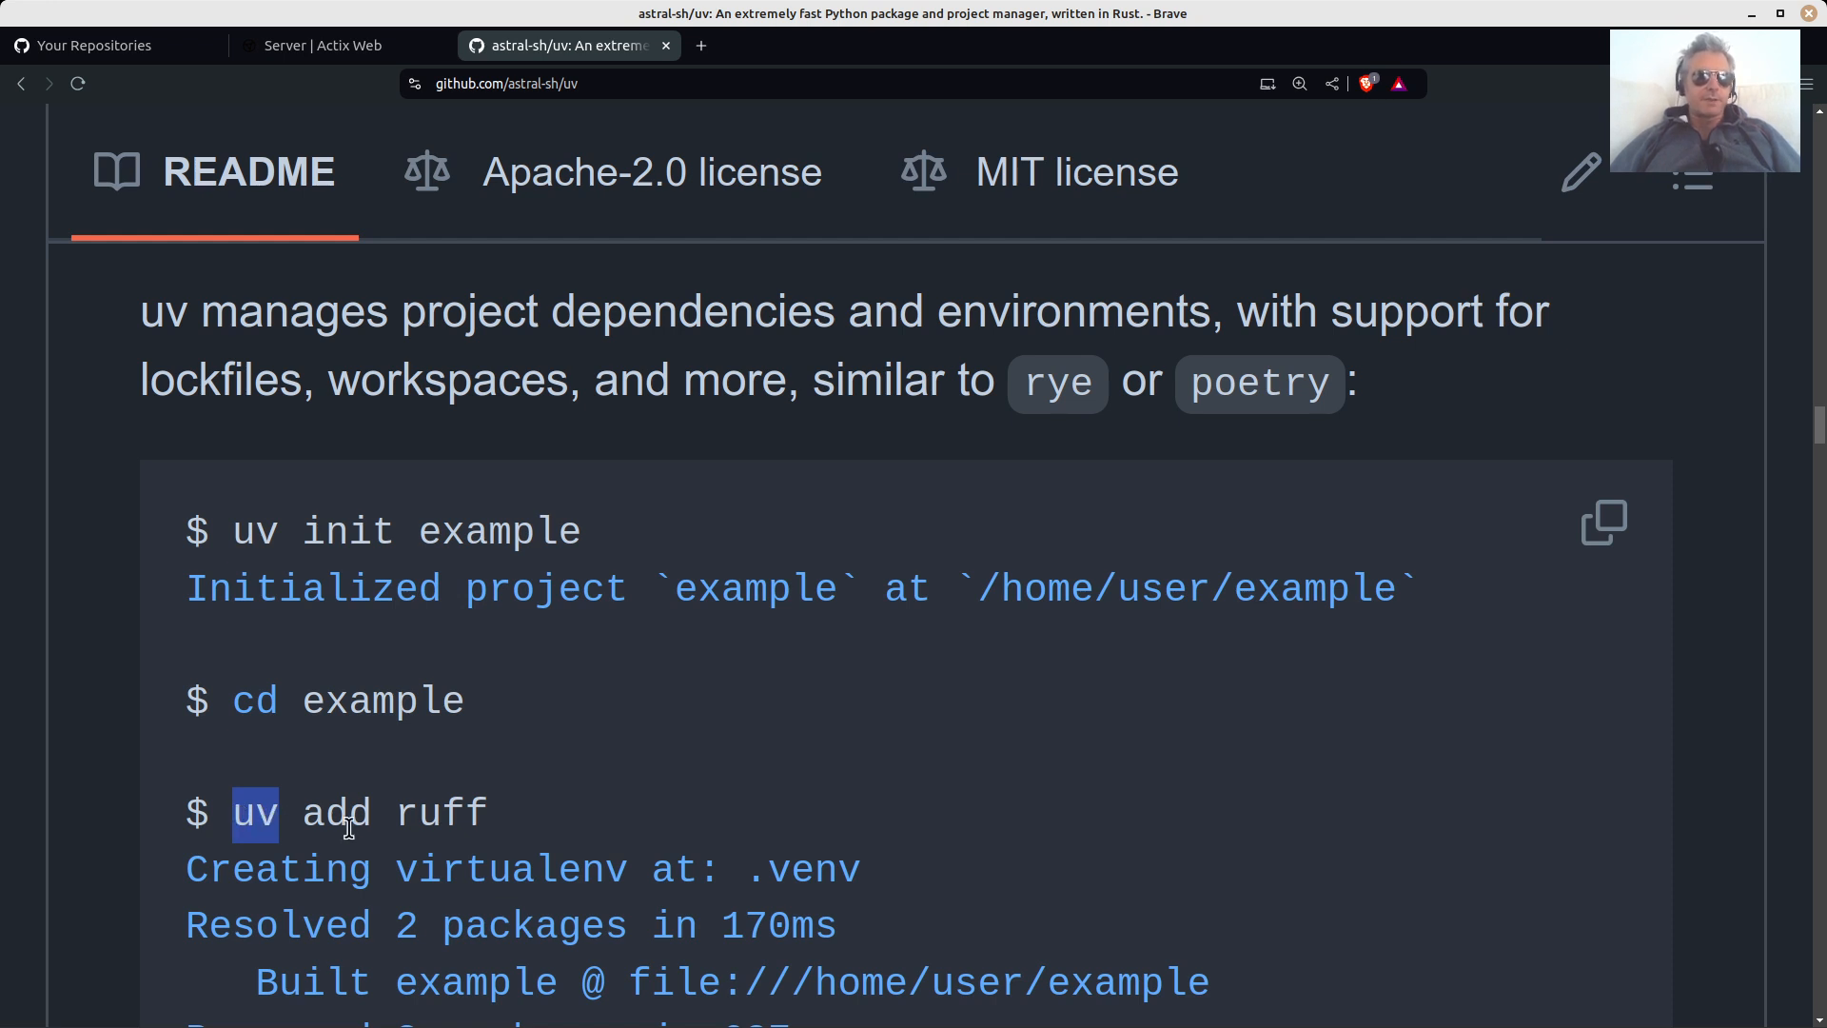
Continue through the tool management examples down to the Python management section.
{"action": "scroll", "scroll_direction": "down", "scroll_amount": 3}
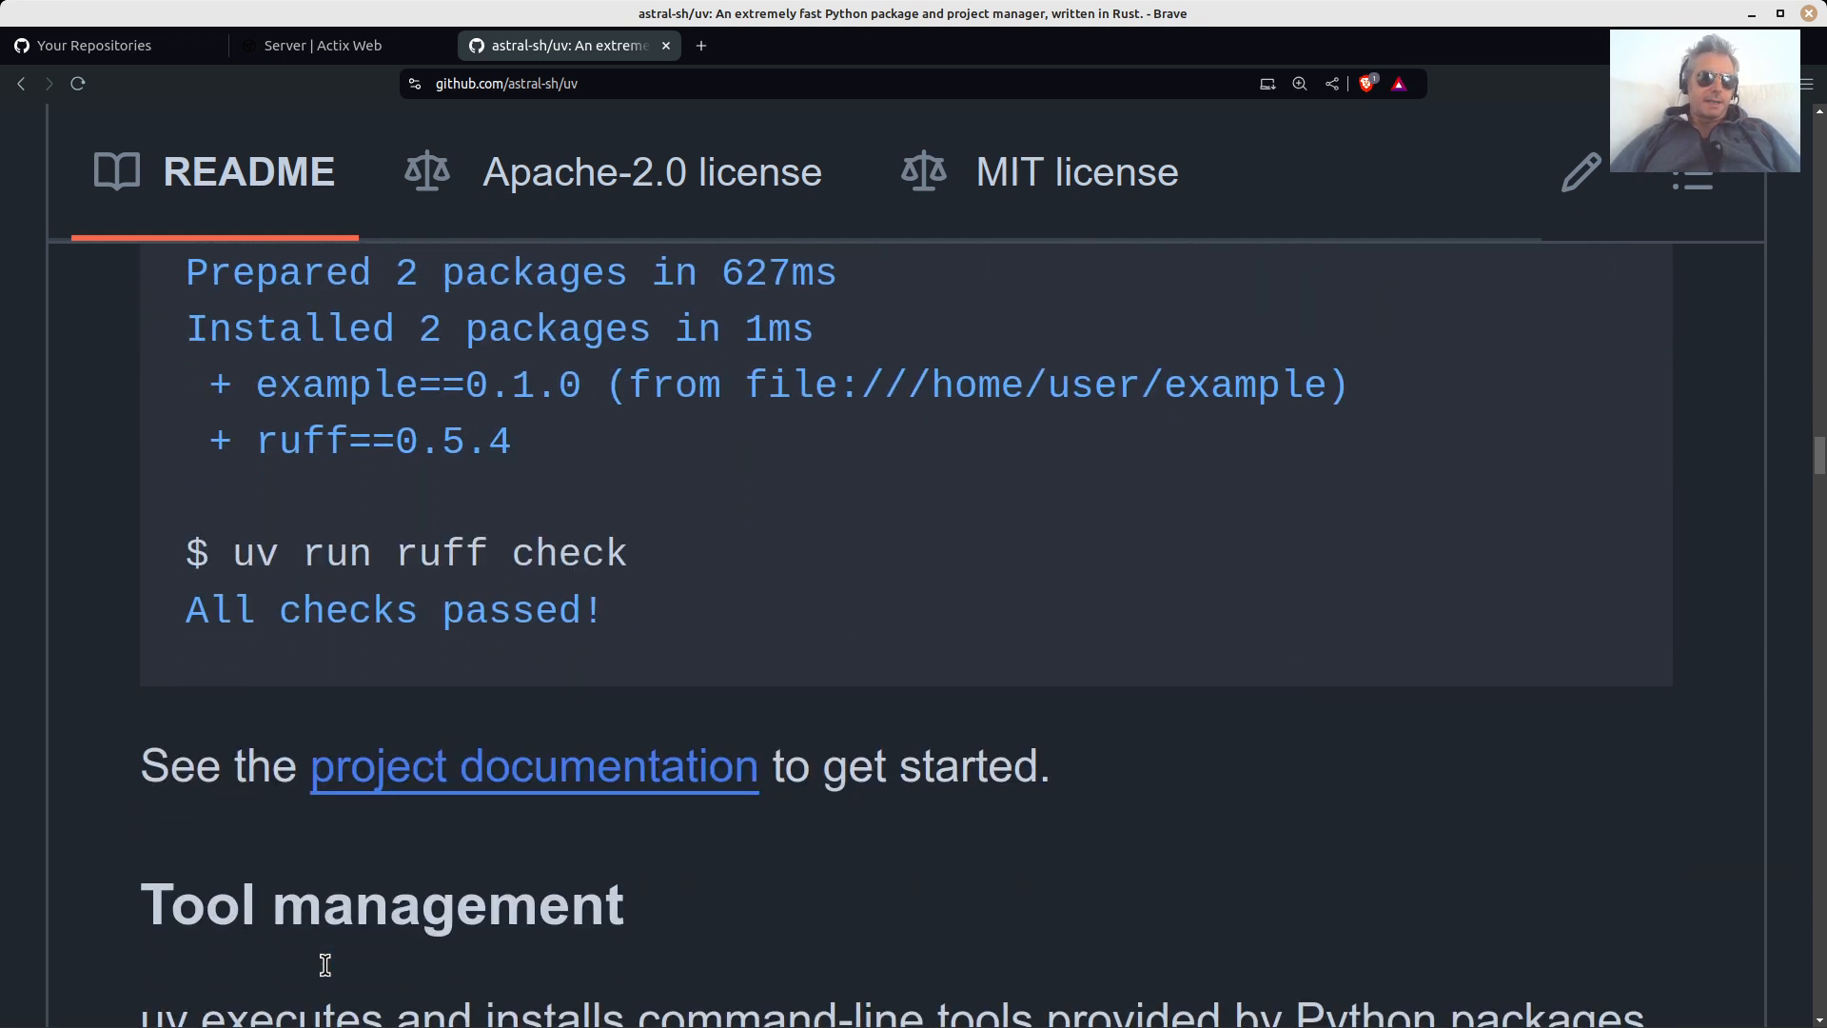
{"action": "scroll", "scroll_direction": "down", "scroll_amount": 3}
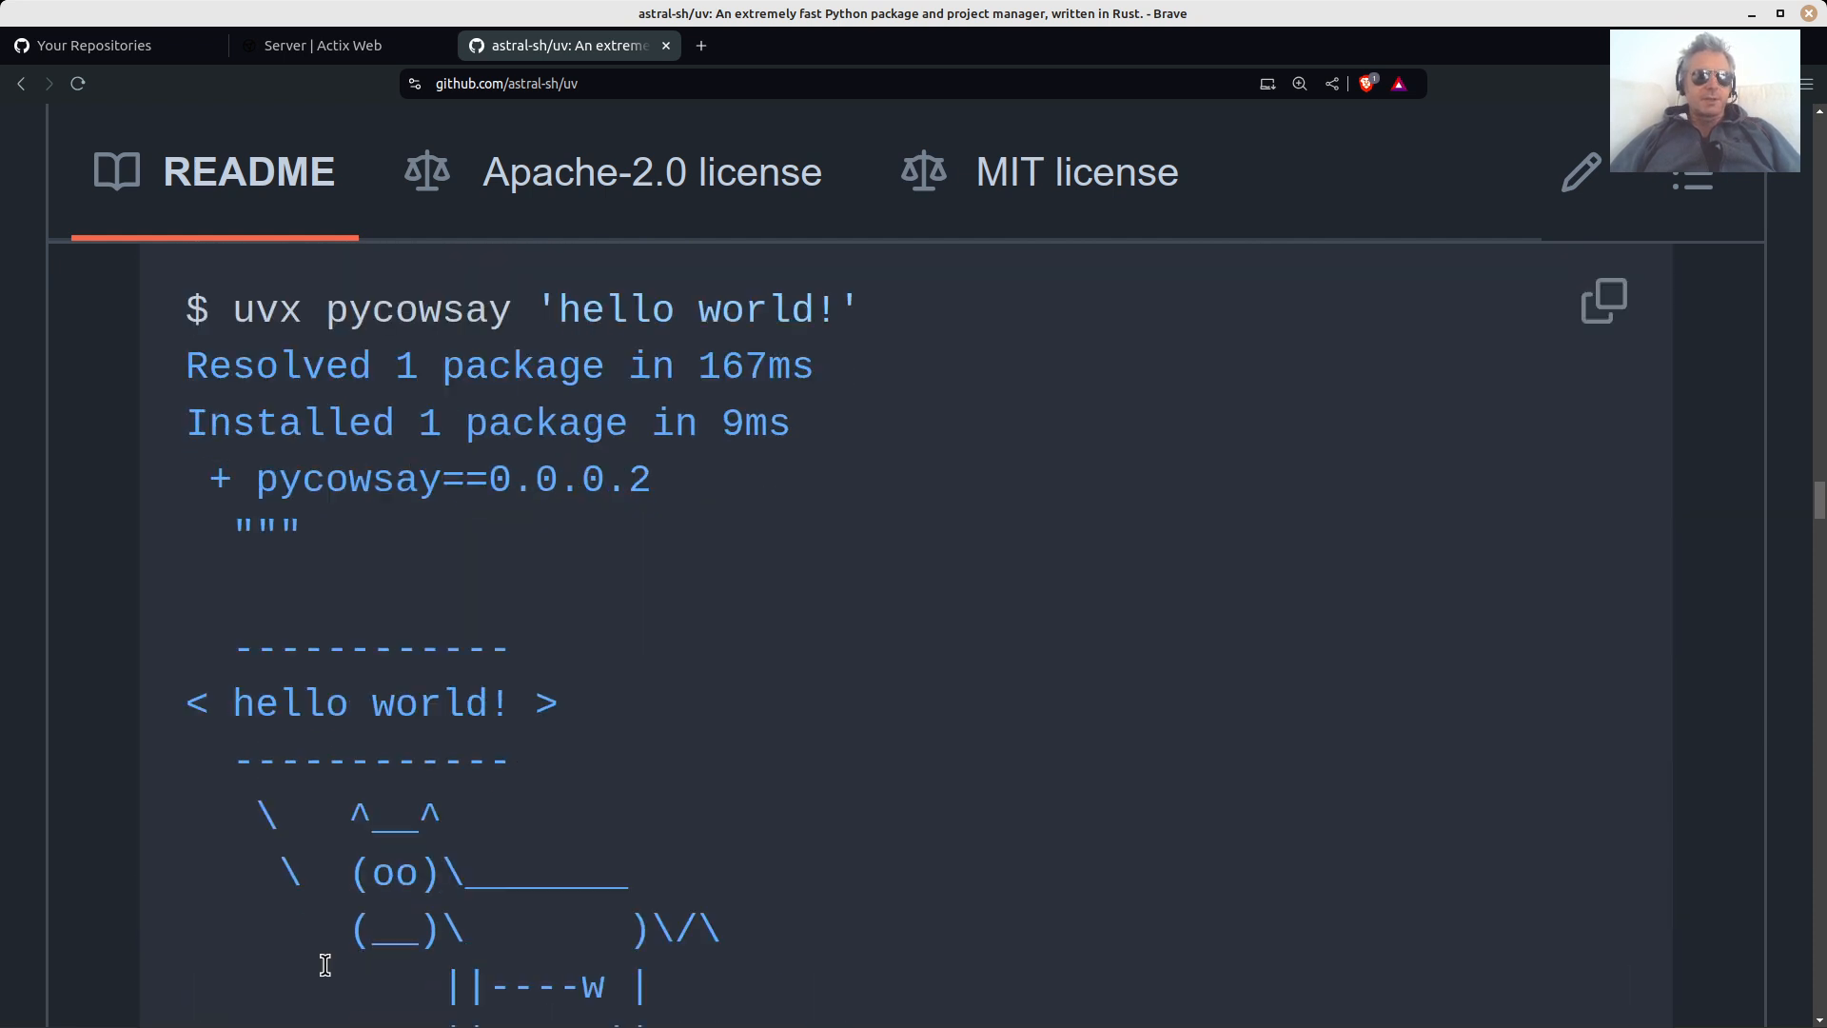
{"action": "scroll", "scroll_direction": "down", "scroll_amount": 3}
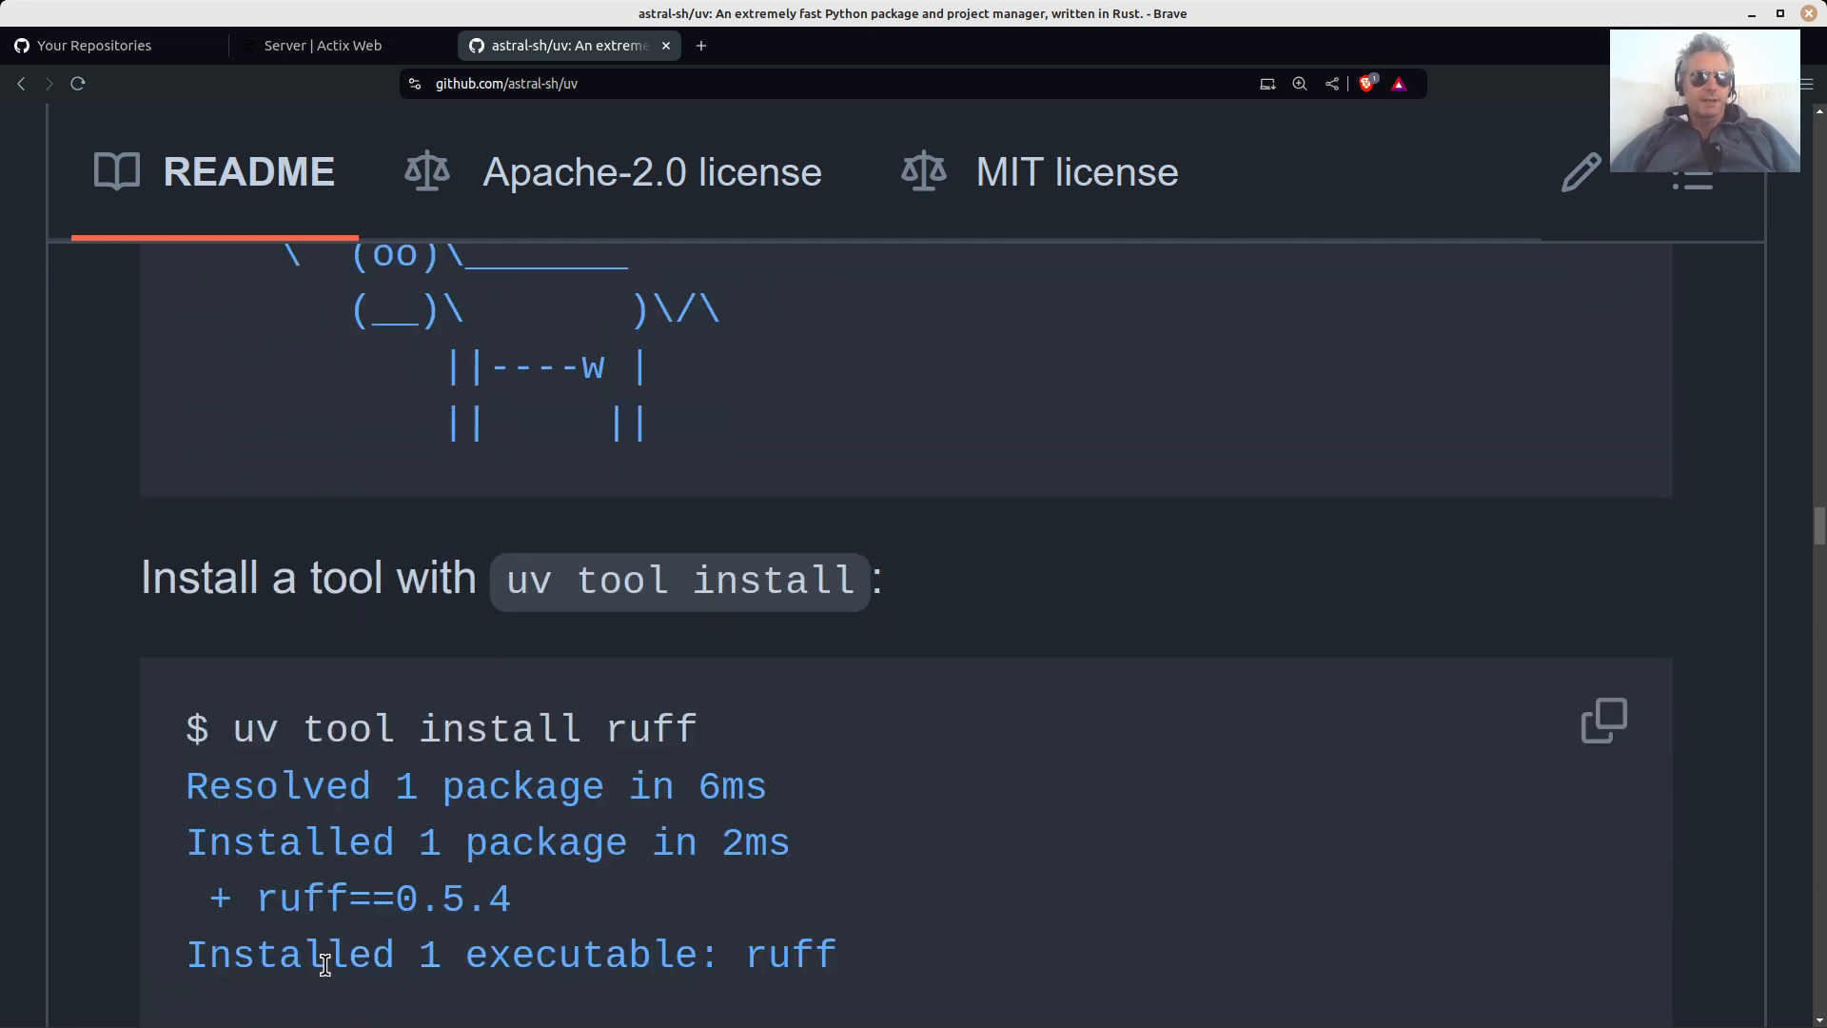
{"action": "scroll", "scroll_direction": "down", "scroll_amount": 3}
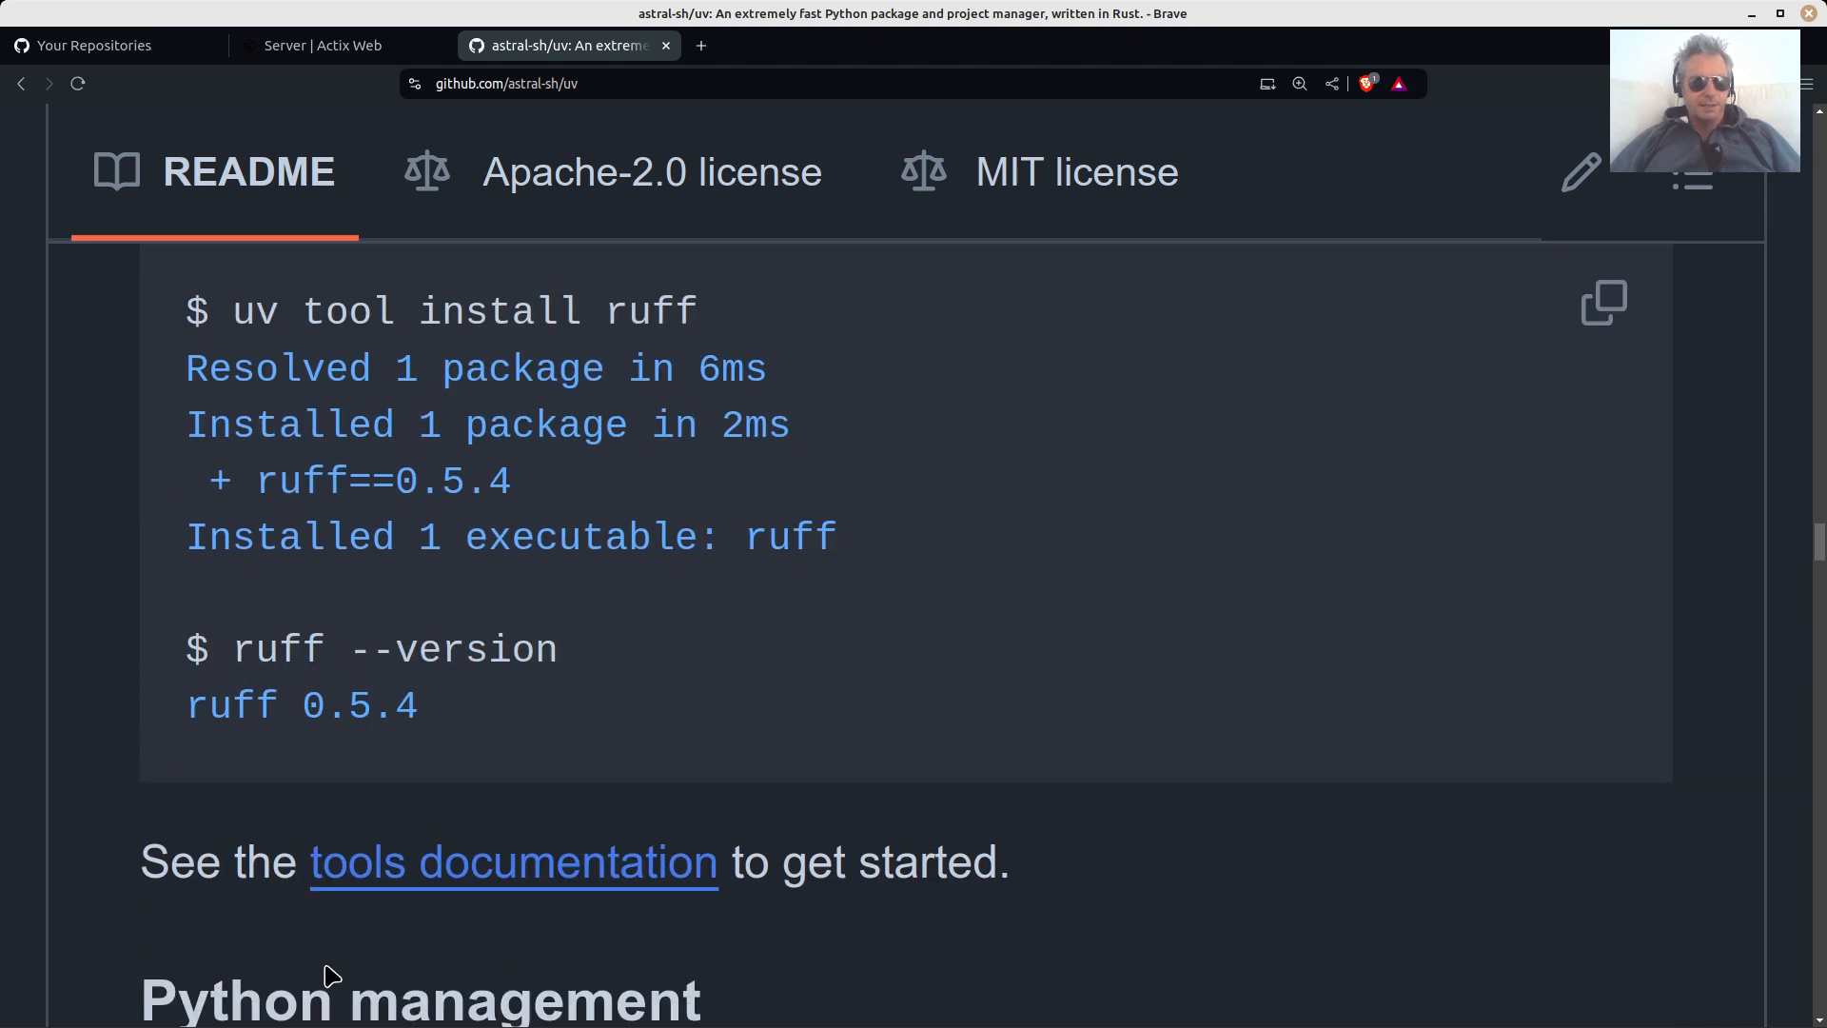
{"action": "scroll", "scroll_direction": "down", "scroll_amount": 3}
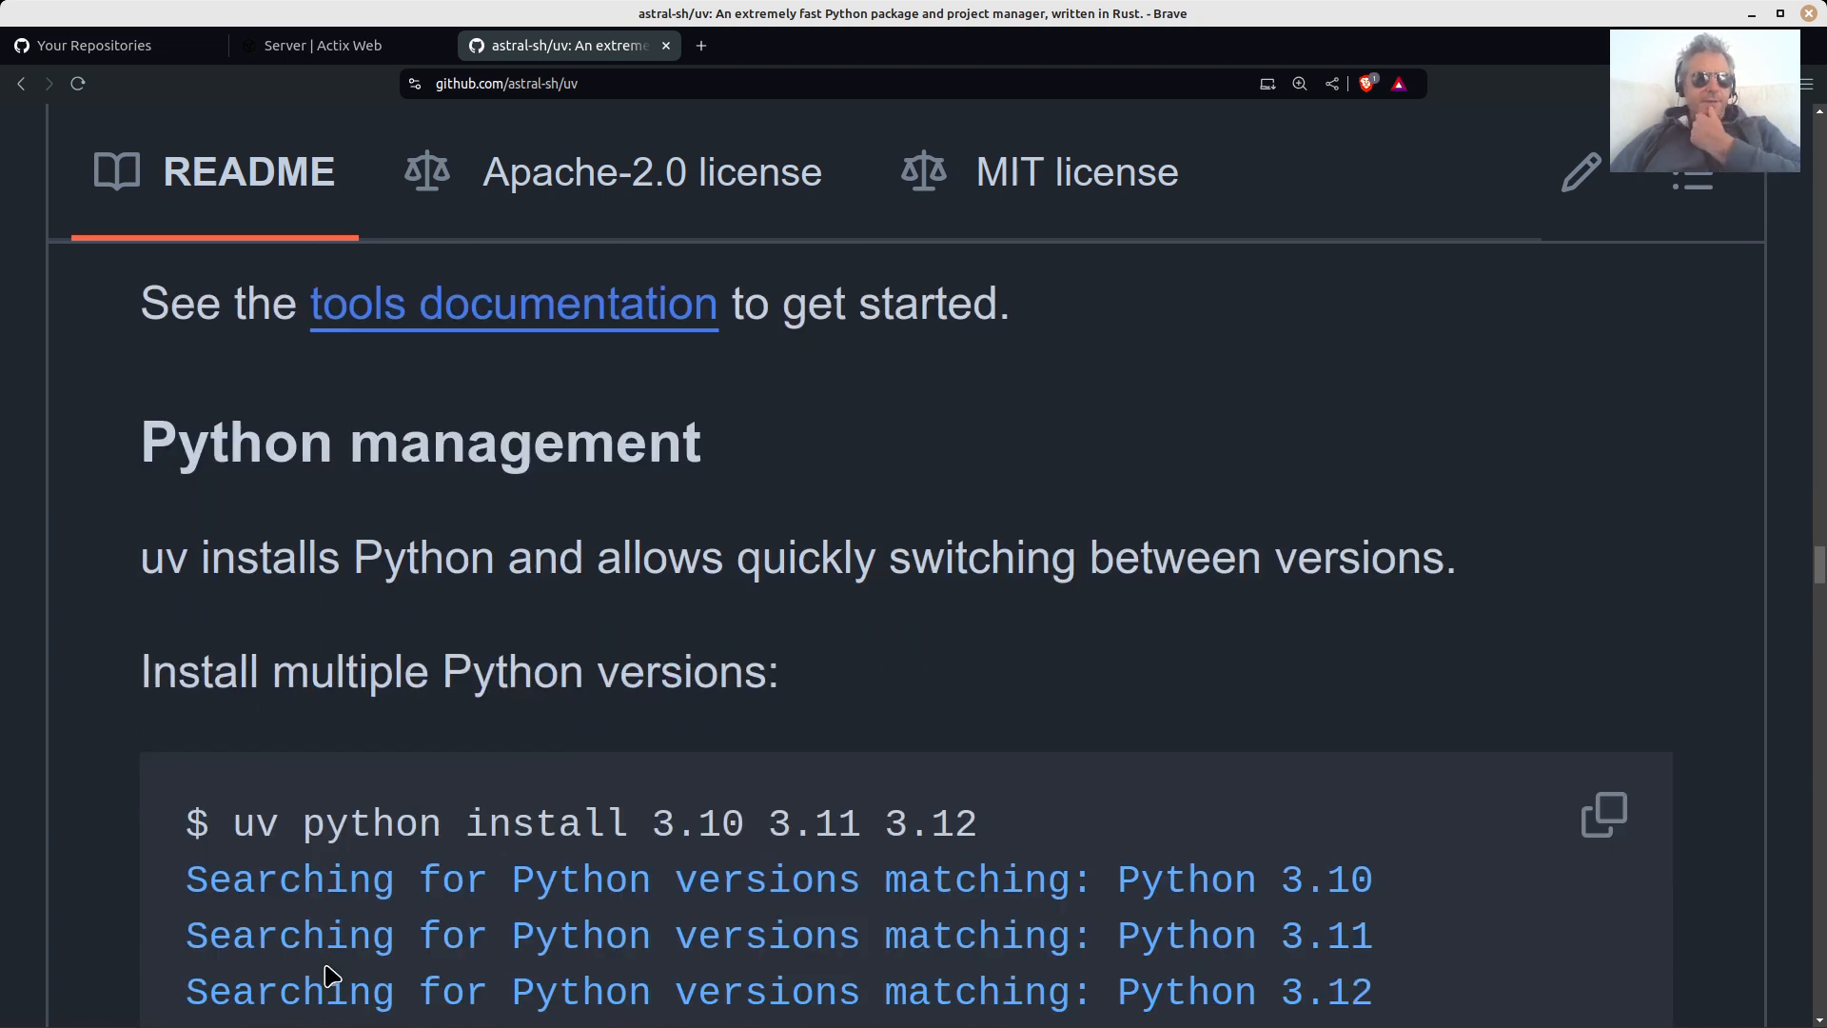
{"action": "scroll", "scroll_direction": "down", "scroll_amount": 3}
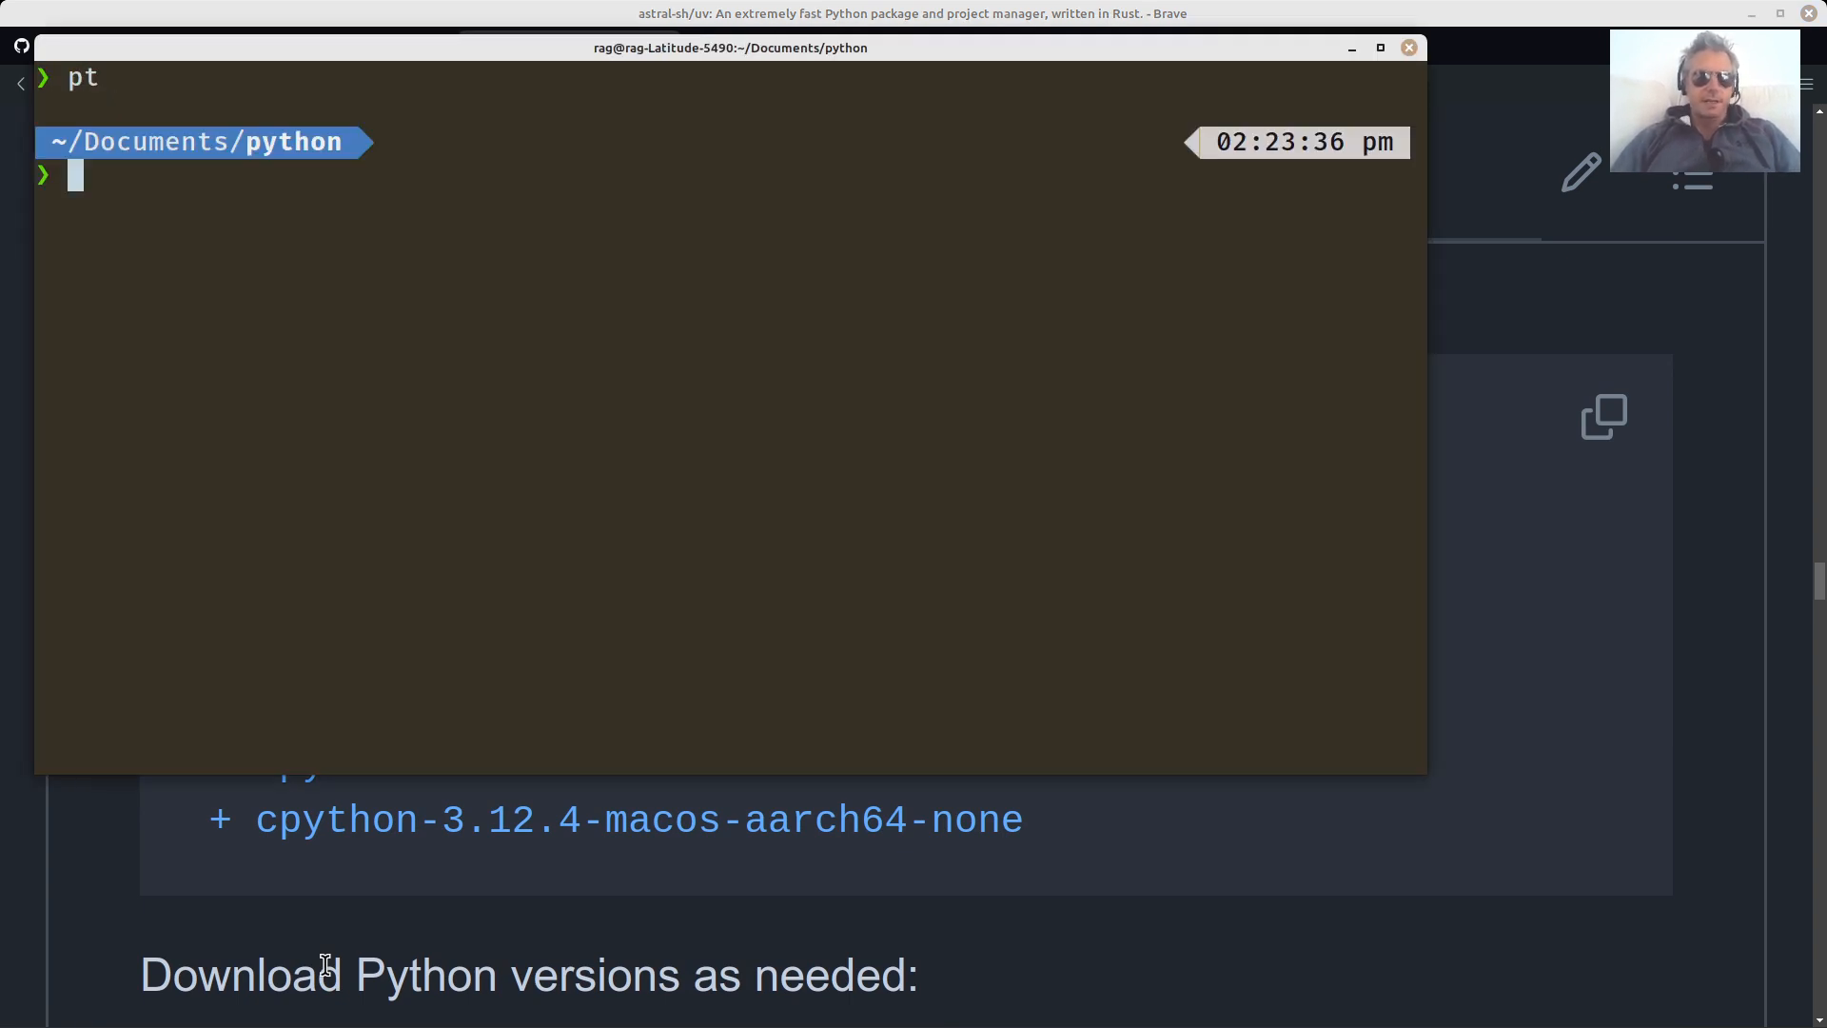
Create the yt_video uv project with `uv init` and start a `tree -L` command to view its layout.
{"action": "type", "text": "uv i"}
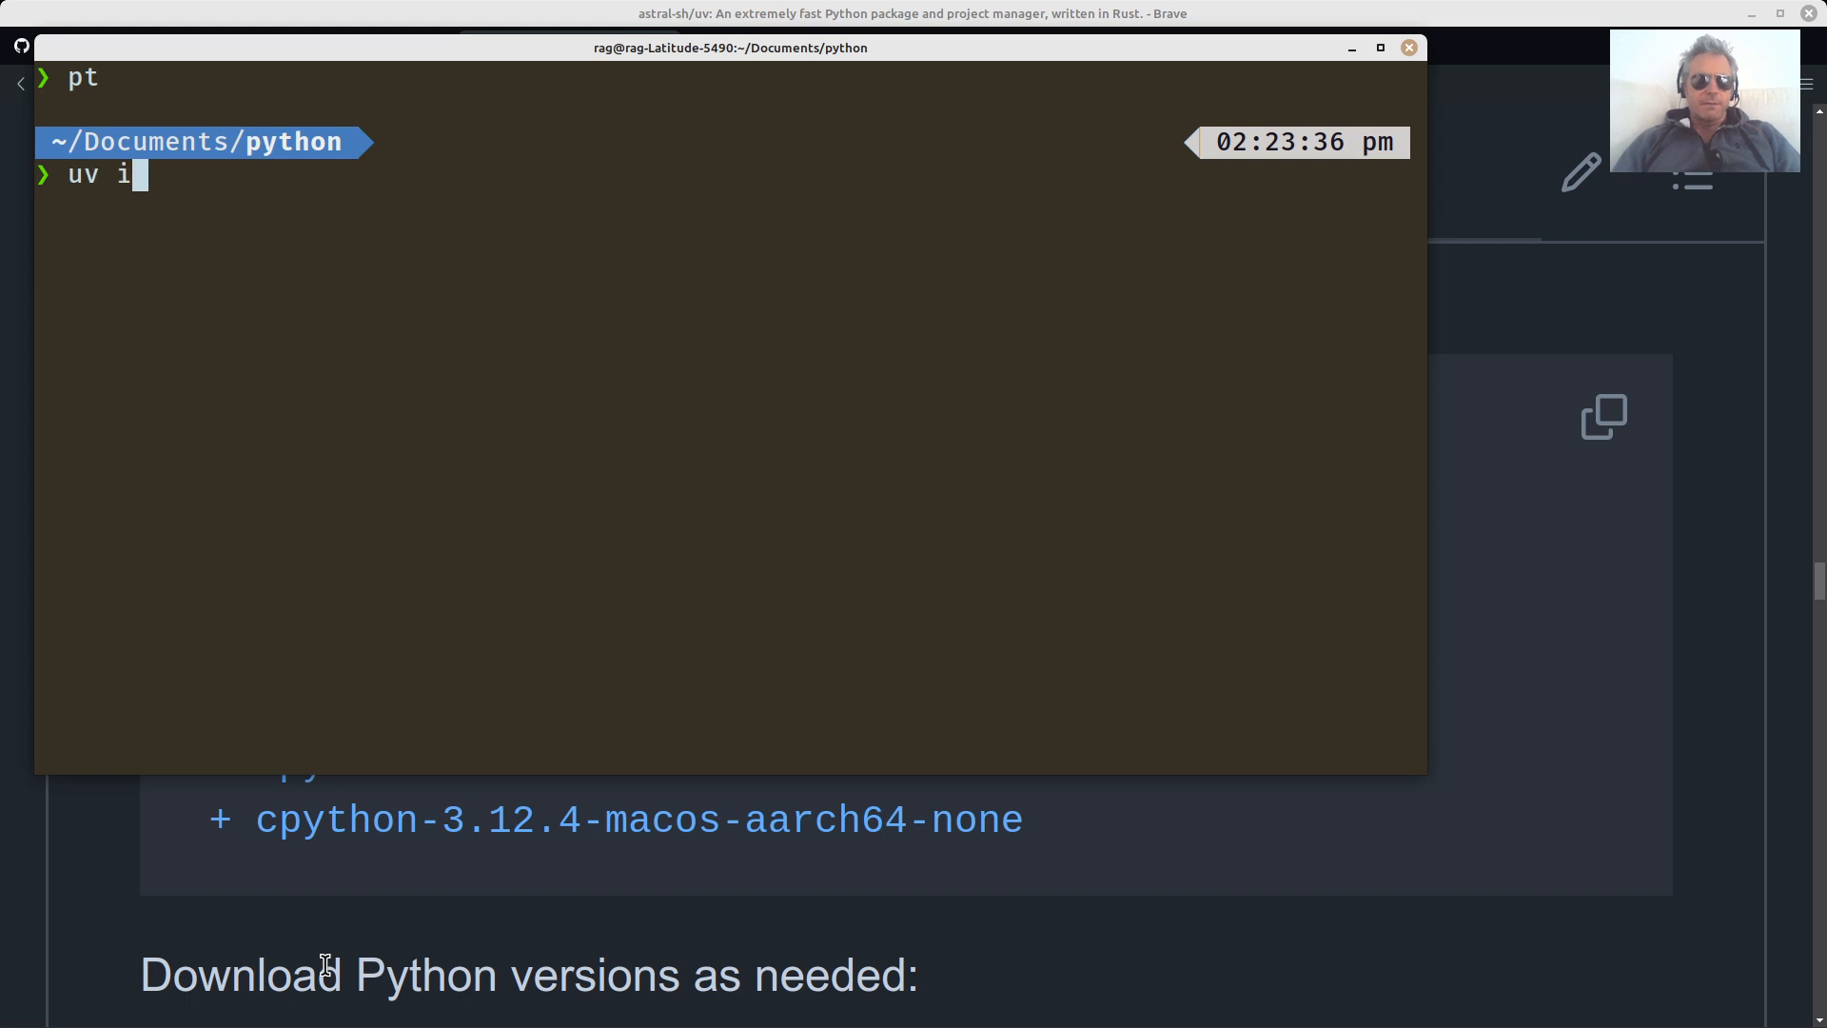
{"action": "type", "text": "nit"}
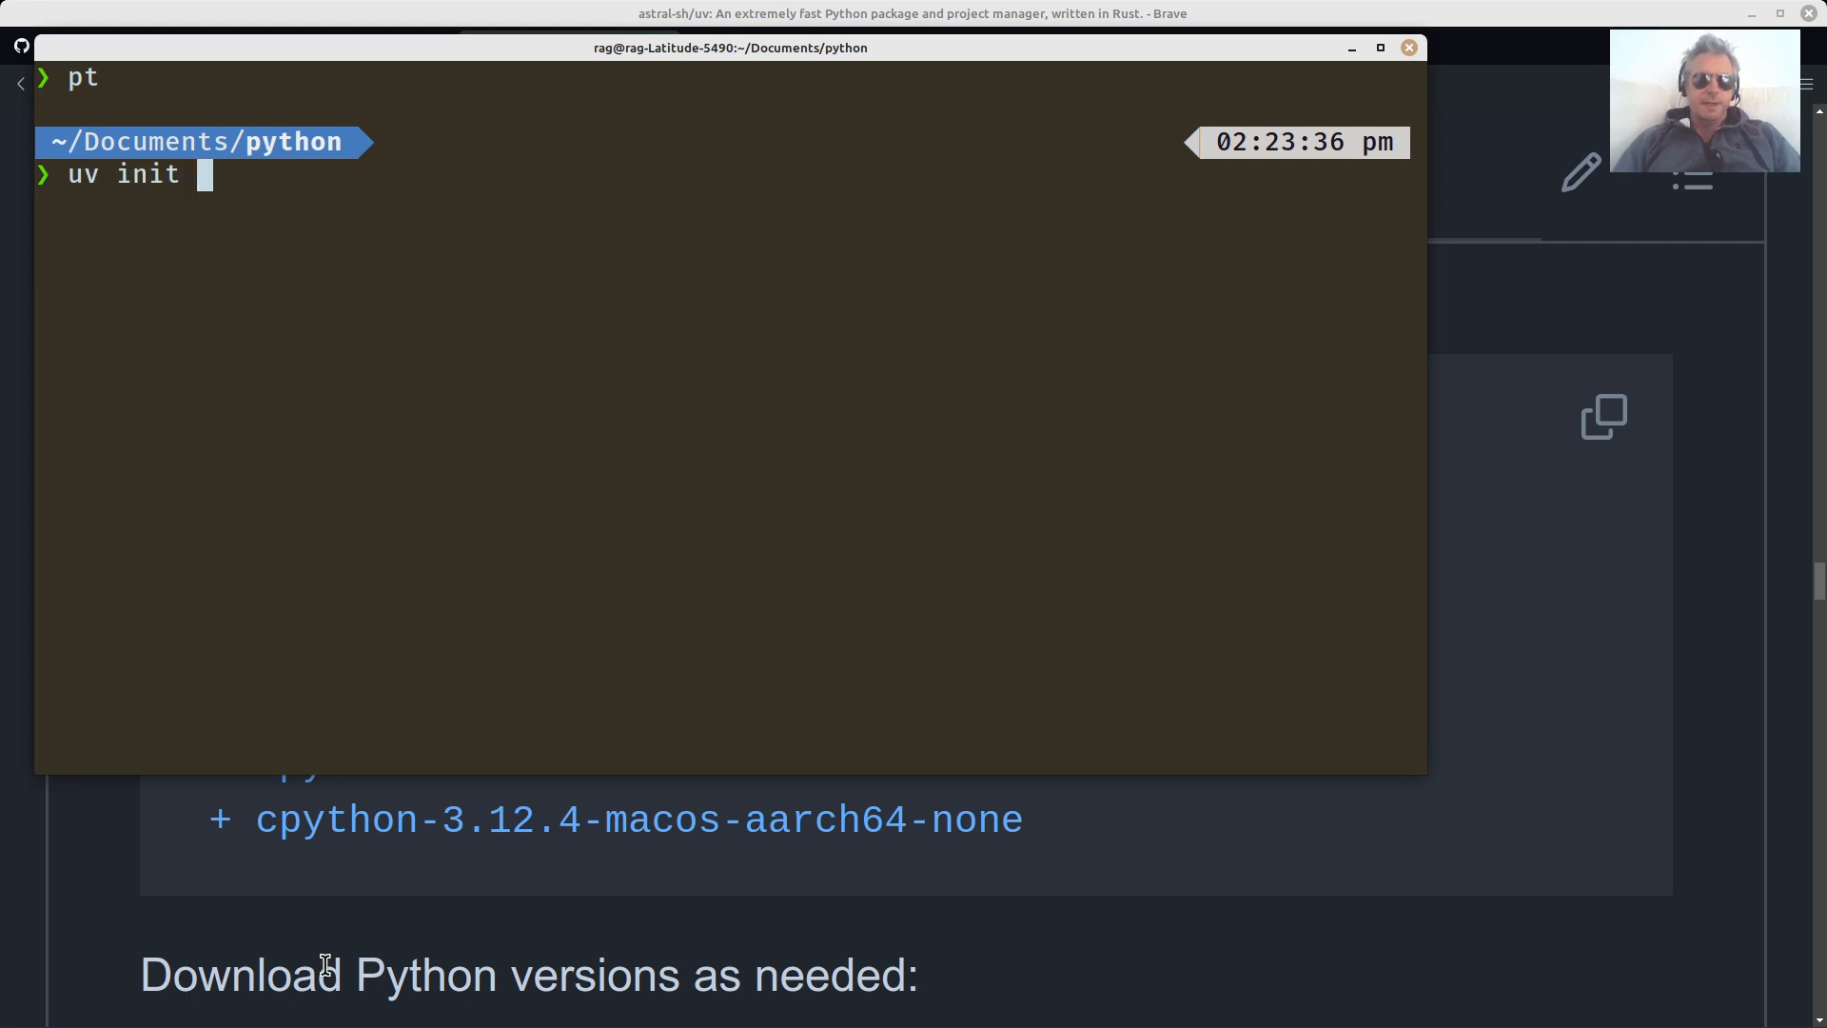
{"action": "type", "text": "yt"}
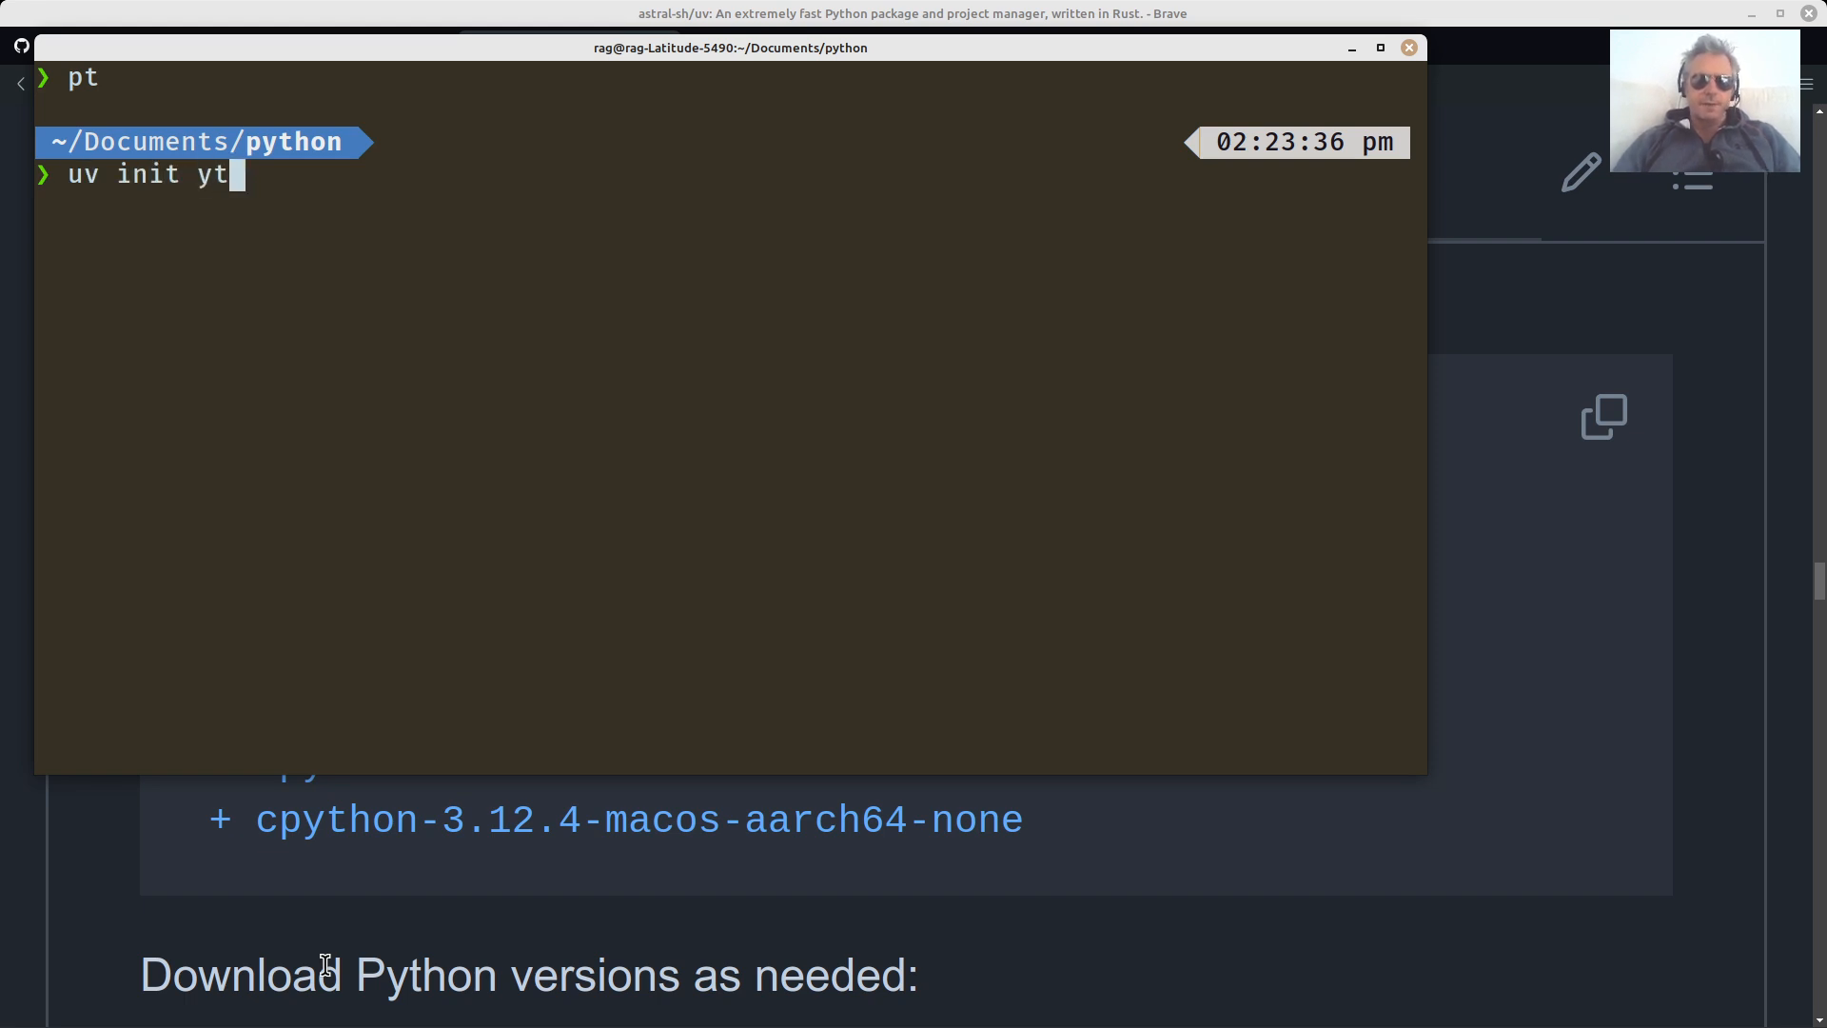
{"action": "key", "text": "Return"}
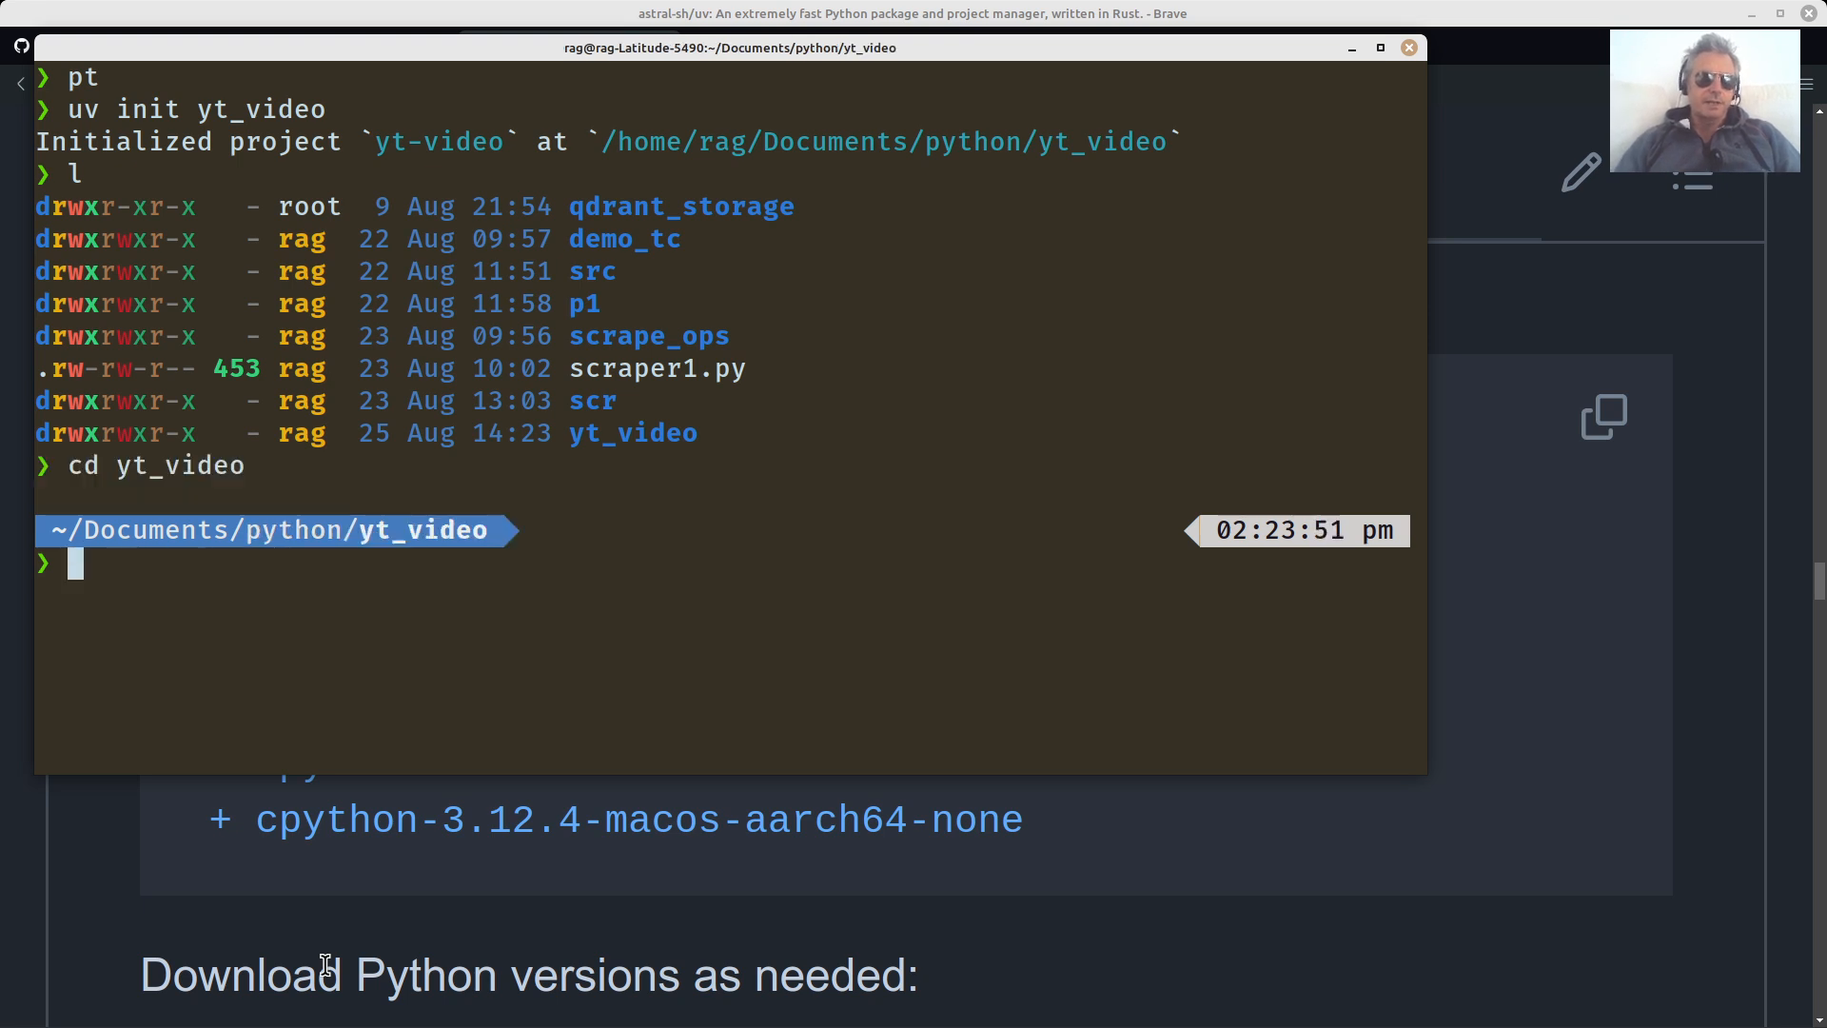
{"action": "type", "text": "tree _"}
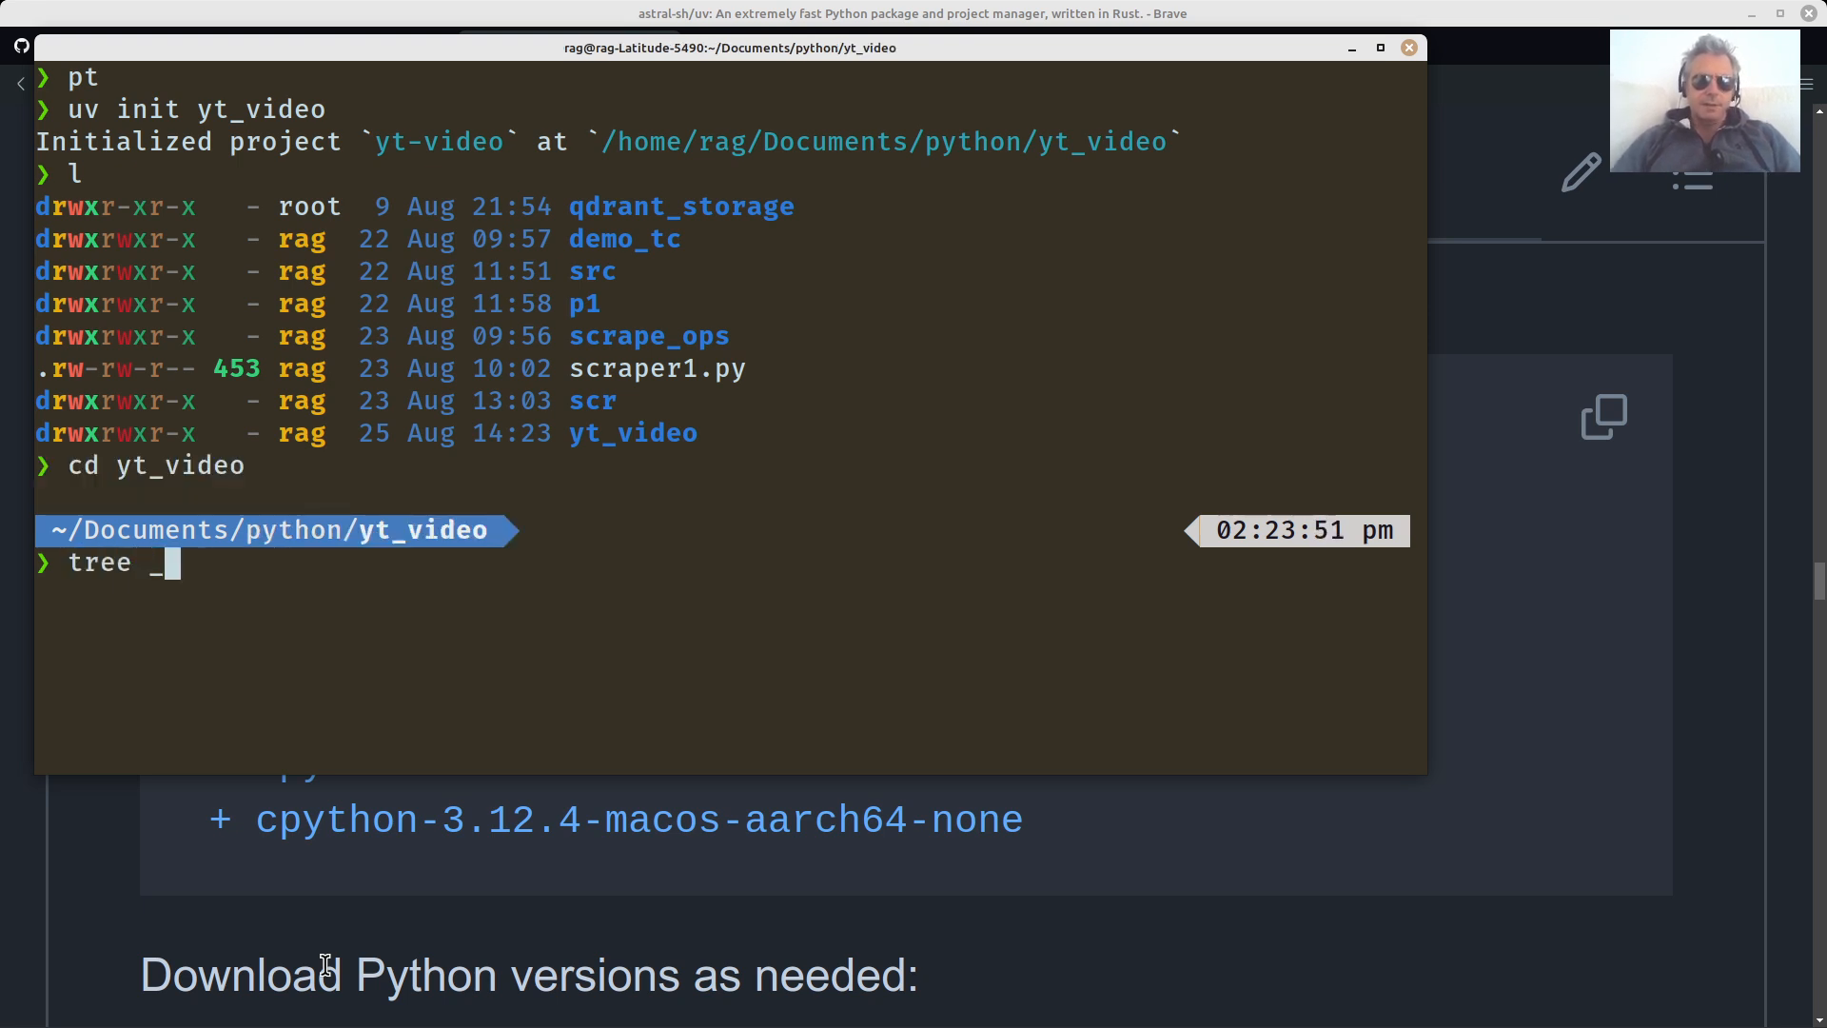
{"action": "type", "text": "-L"}
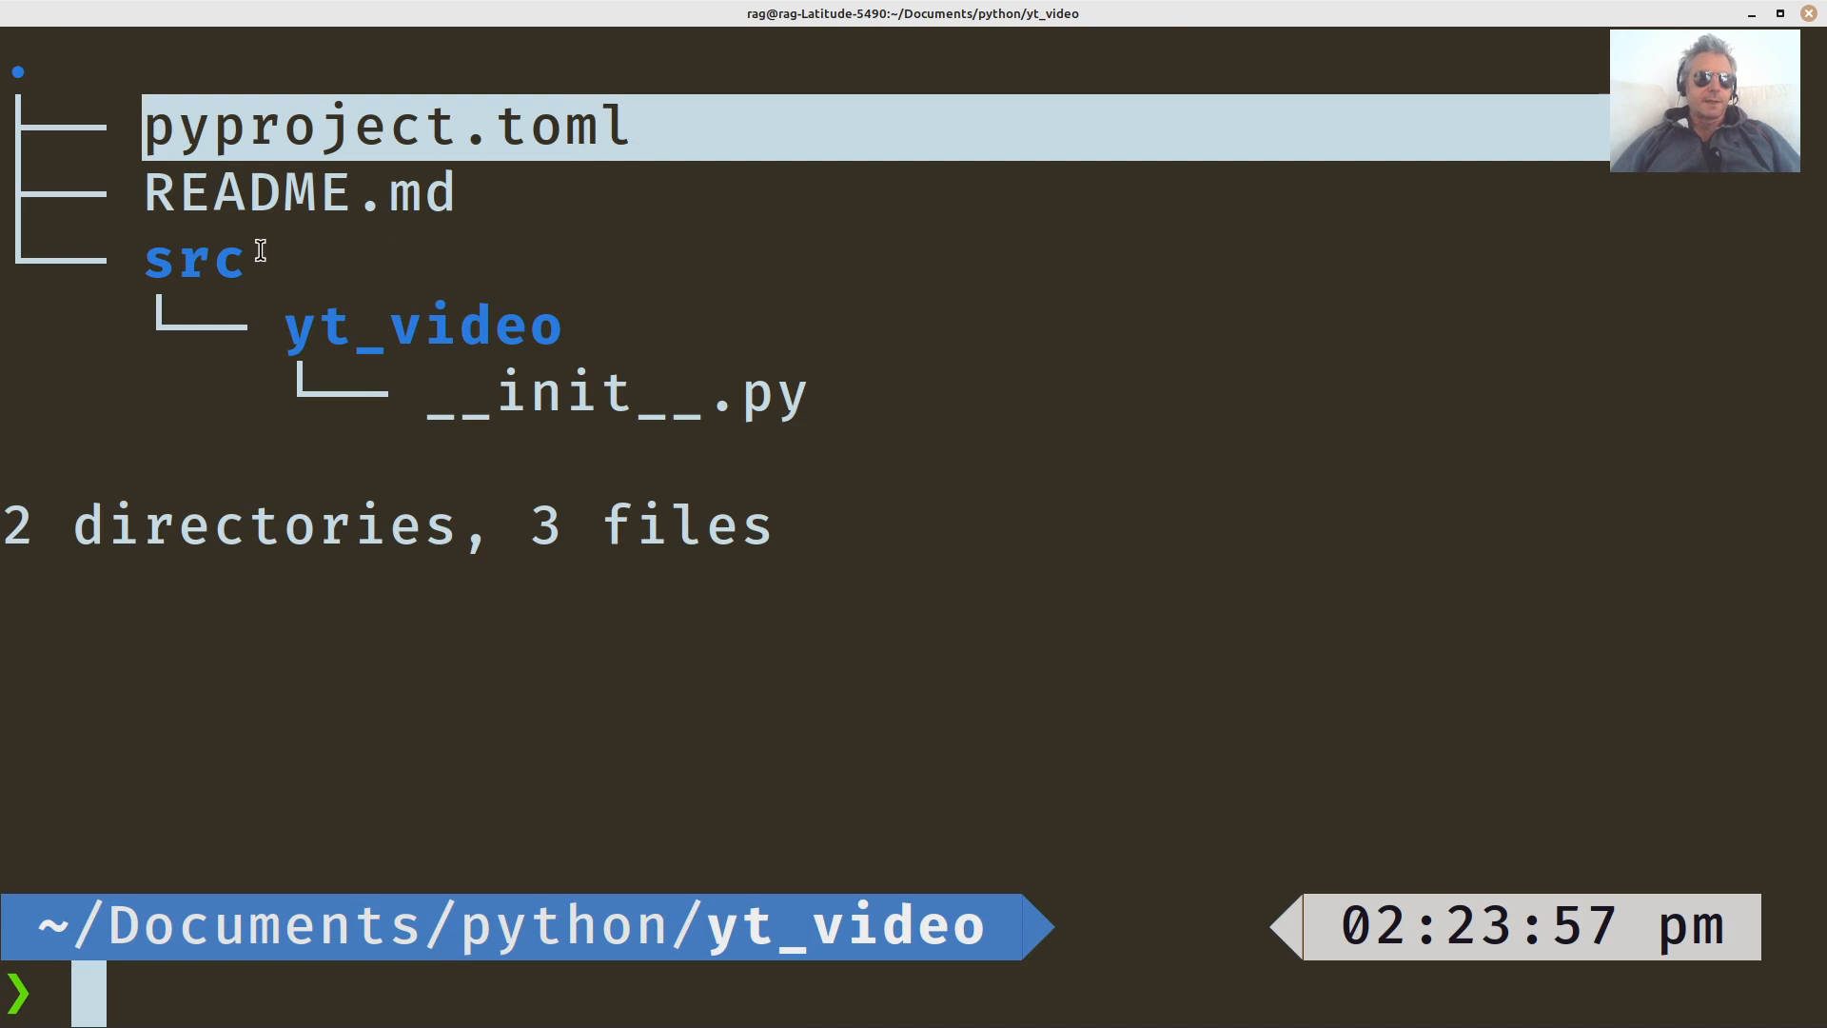
Highlight the yt_video package folder and the src folder in the tree output.
{"action": "double_click", "coordinate": [196, 258]}
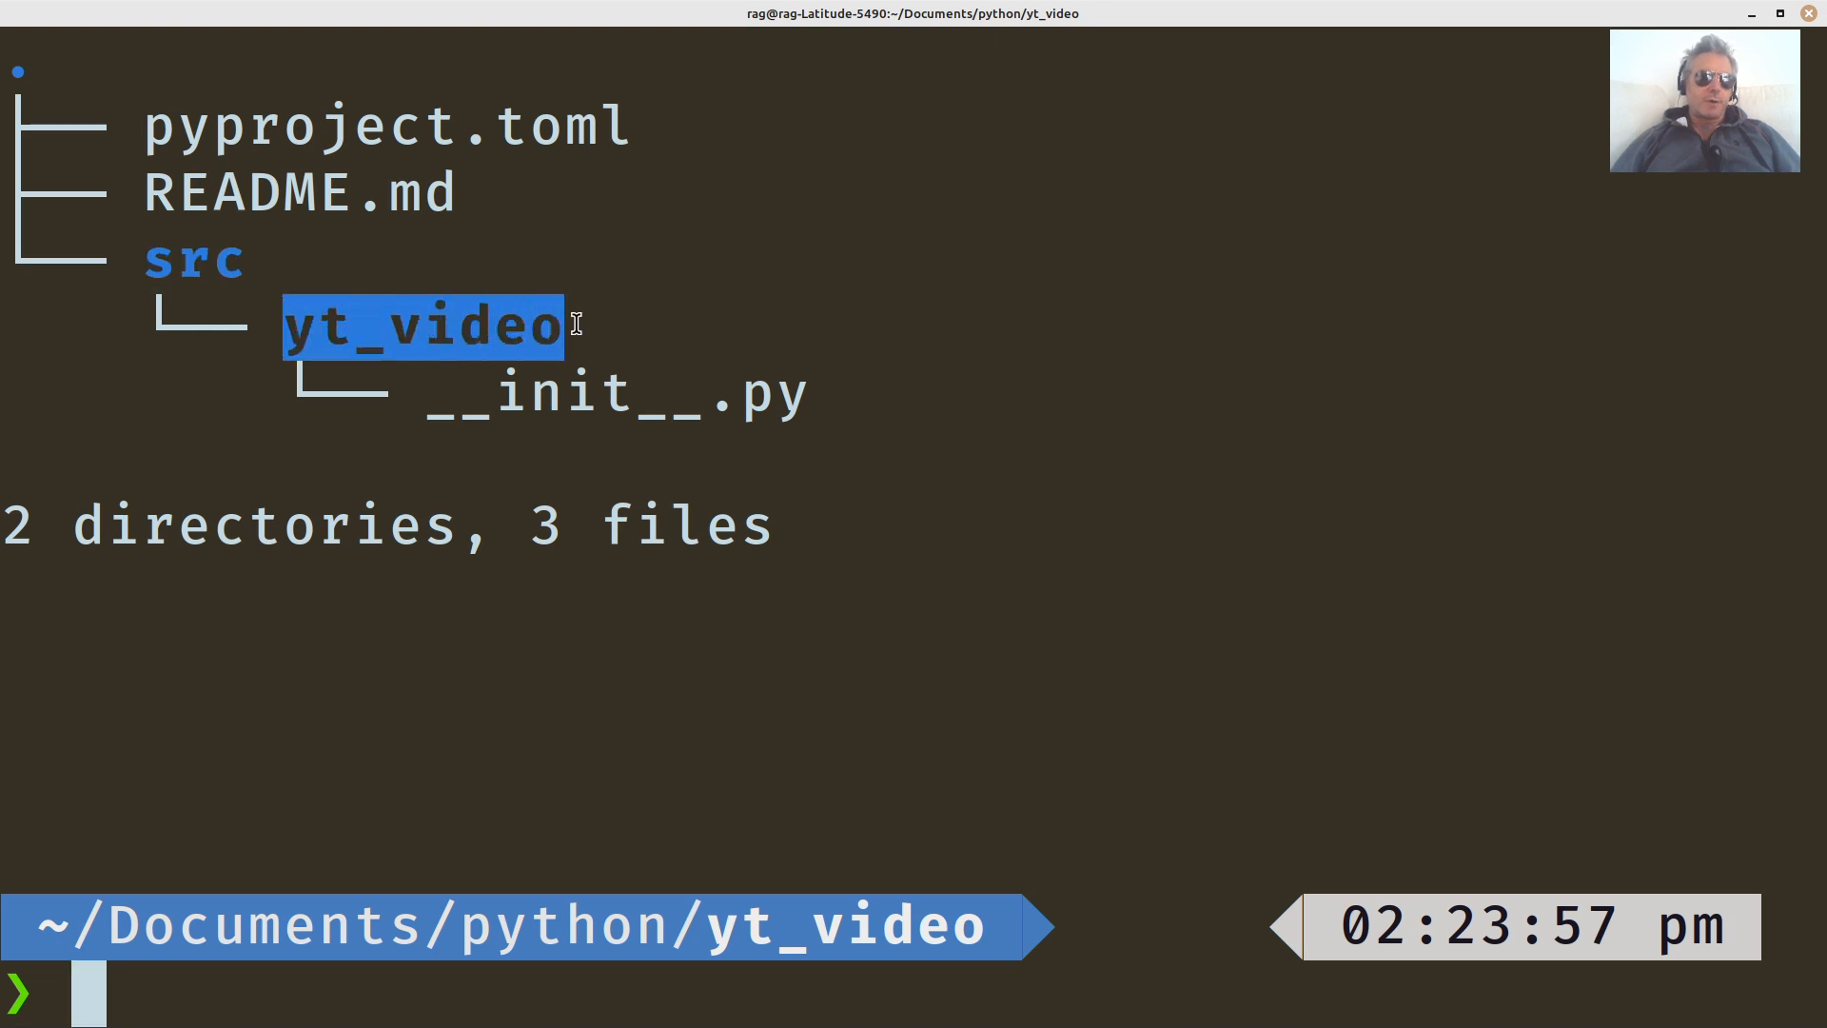
{"action": "left_click", "coordinate": [157, 260]}
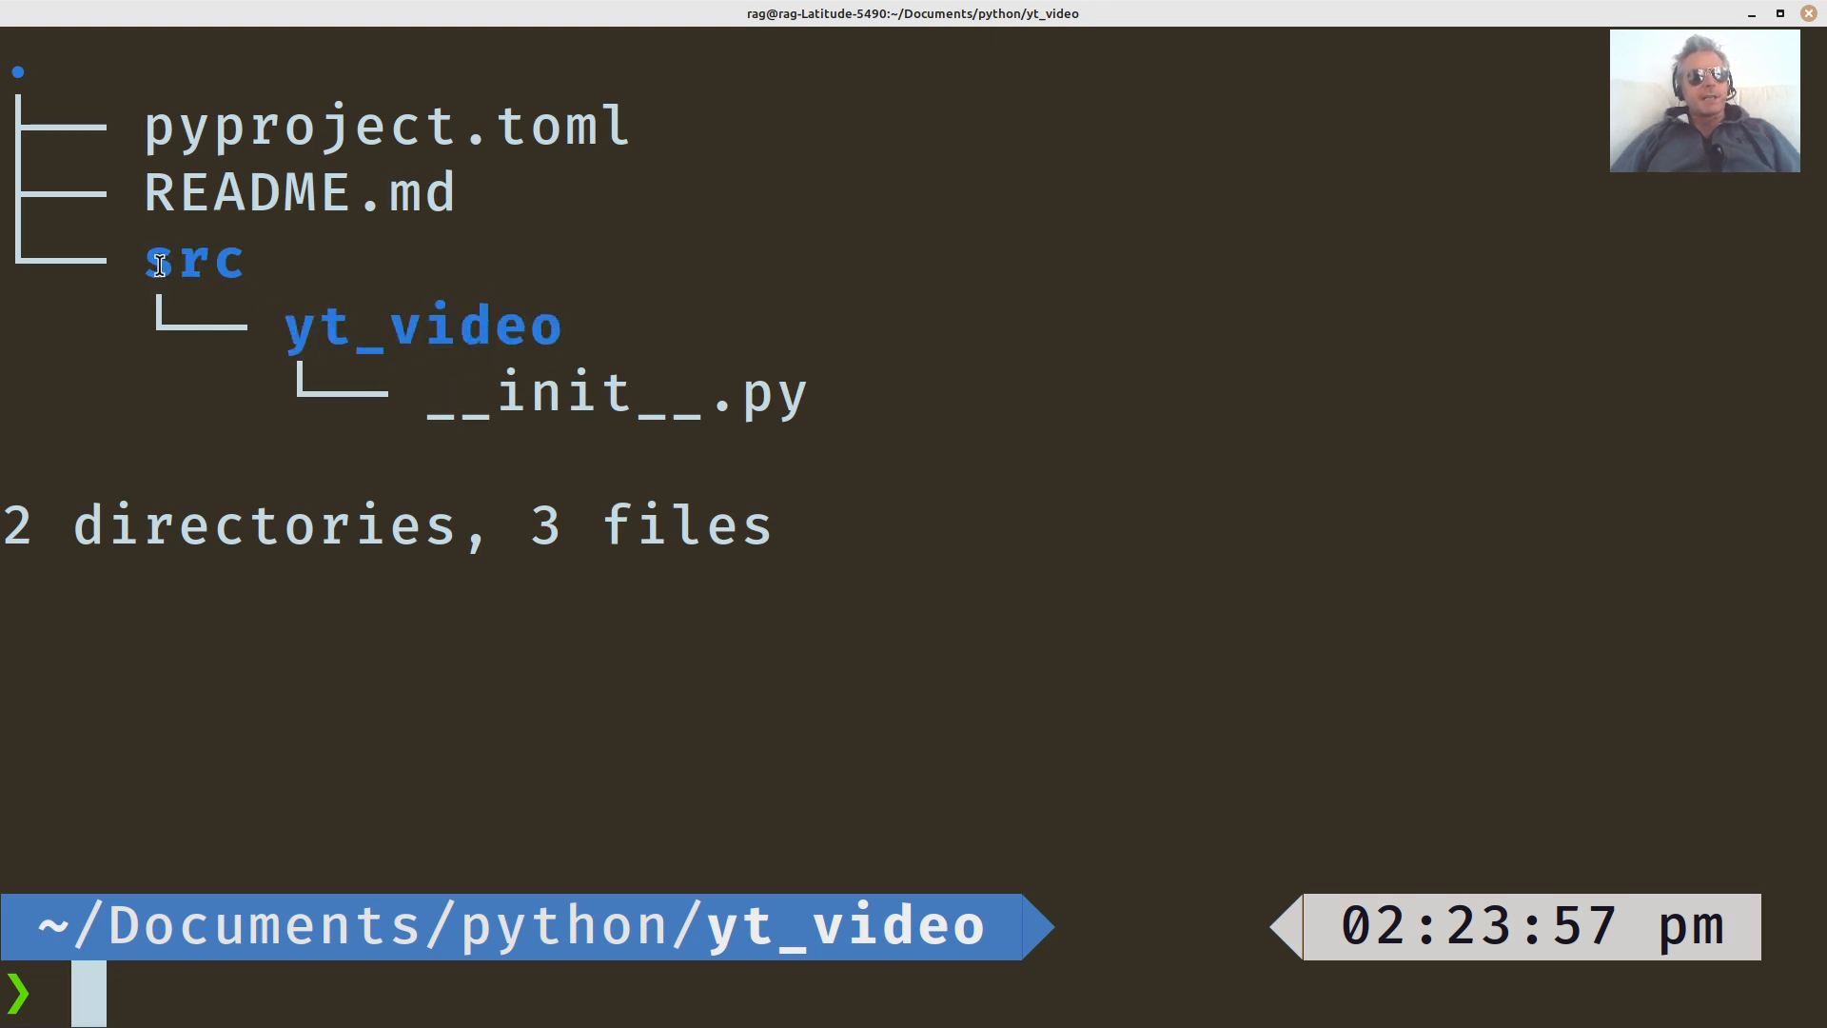
{"action": "double_click", "coordinate": [192, 258]}
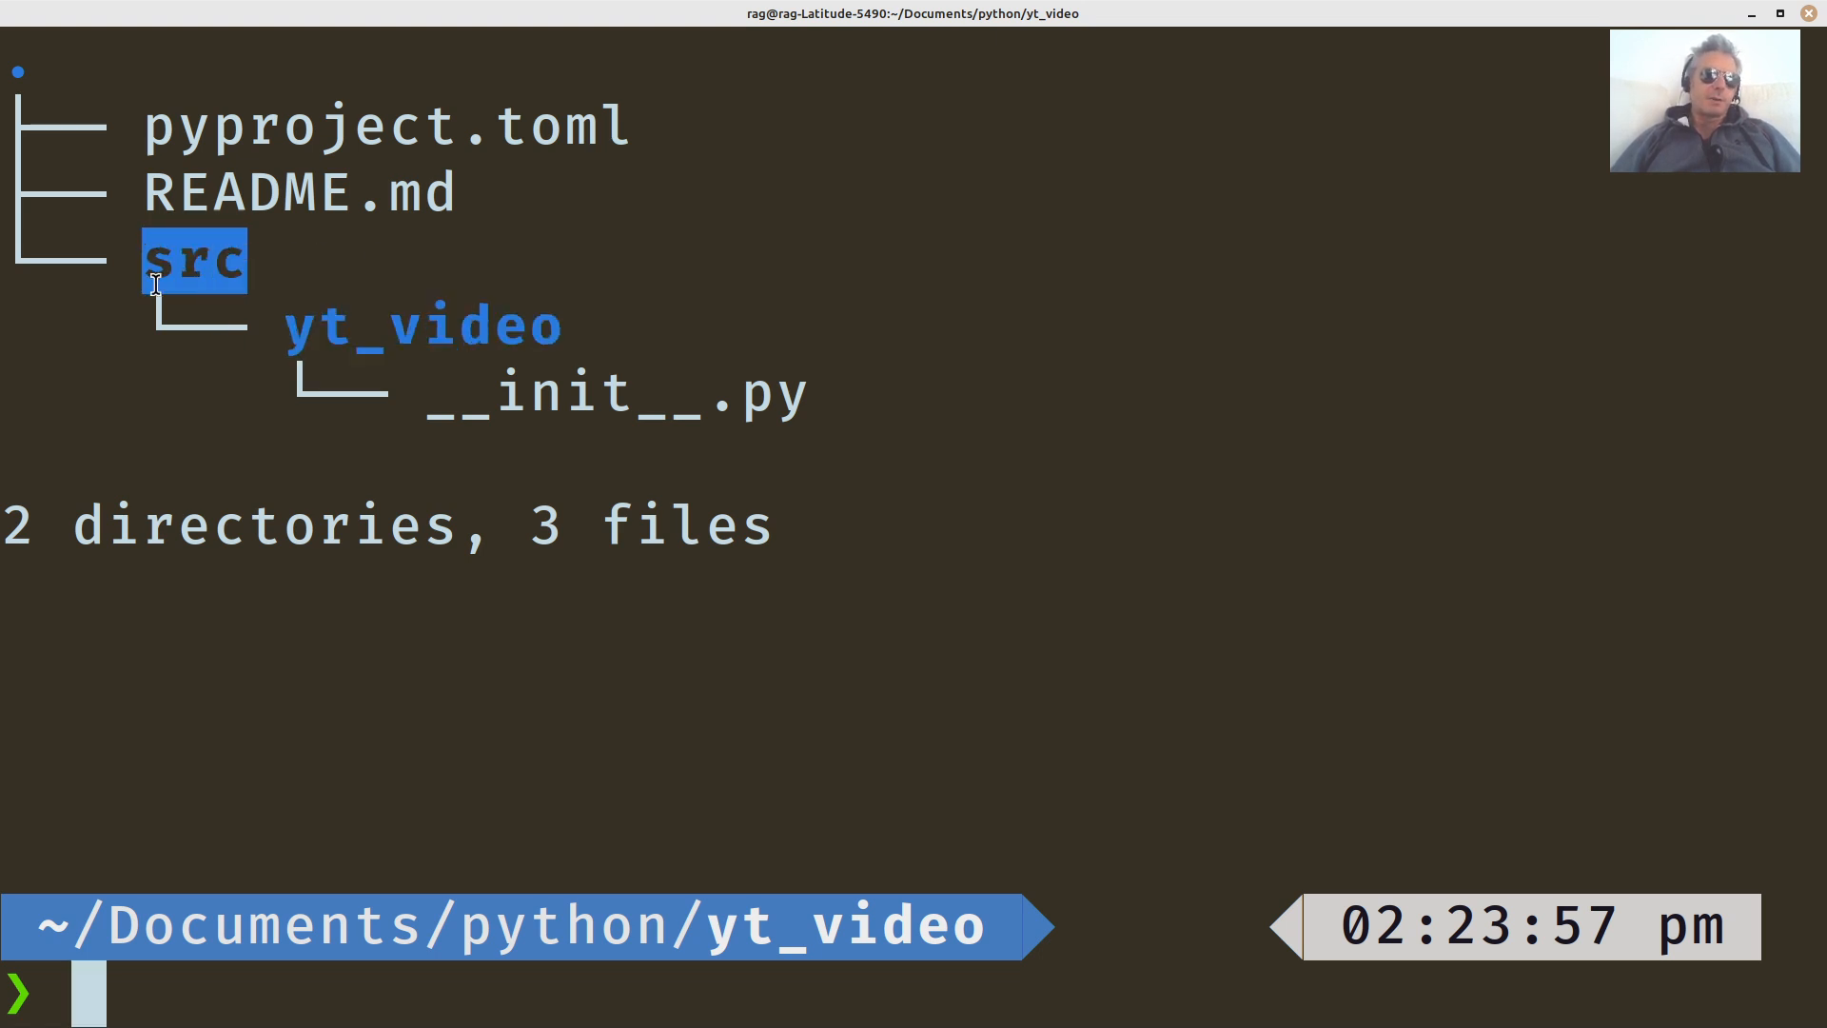
{"action": "mouse_move", "coordinate": [277, 343]}
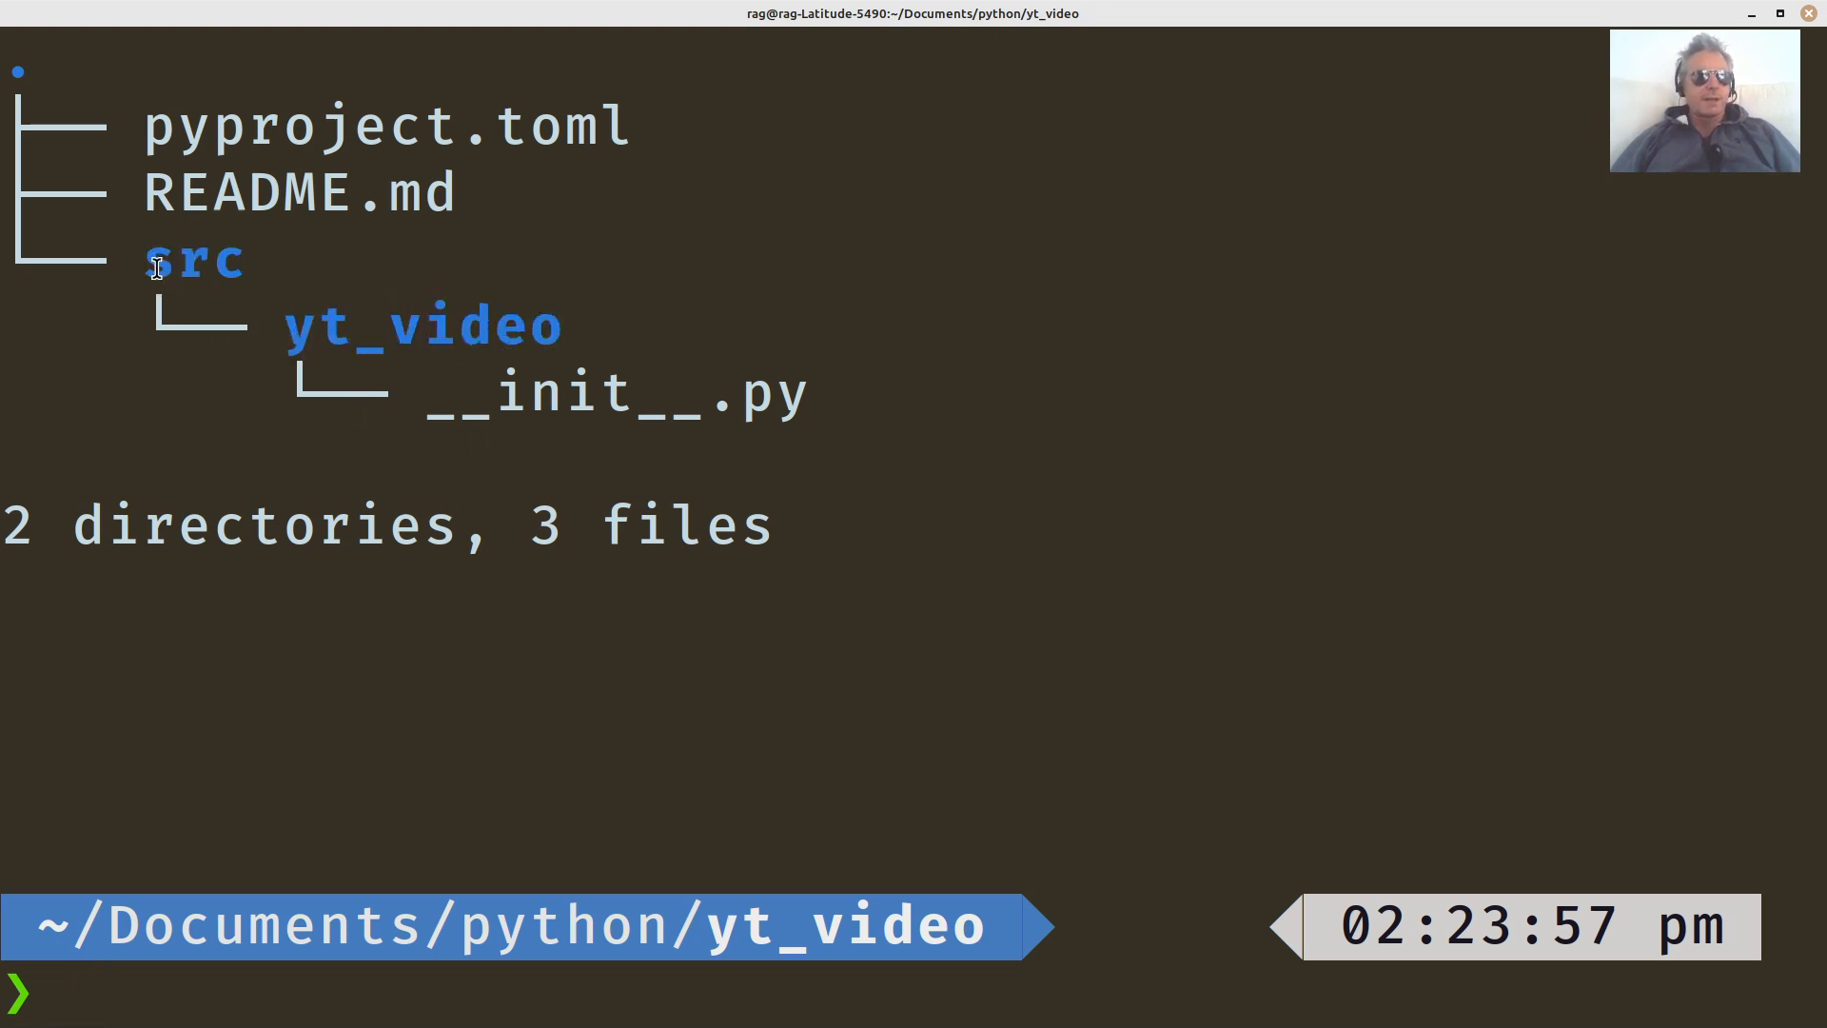
{"action": "mouse_move", "coordinate": [254, 279]}
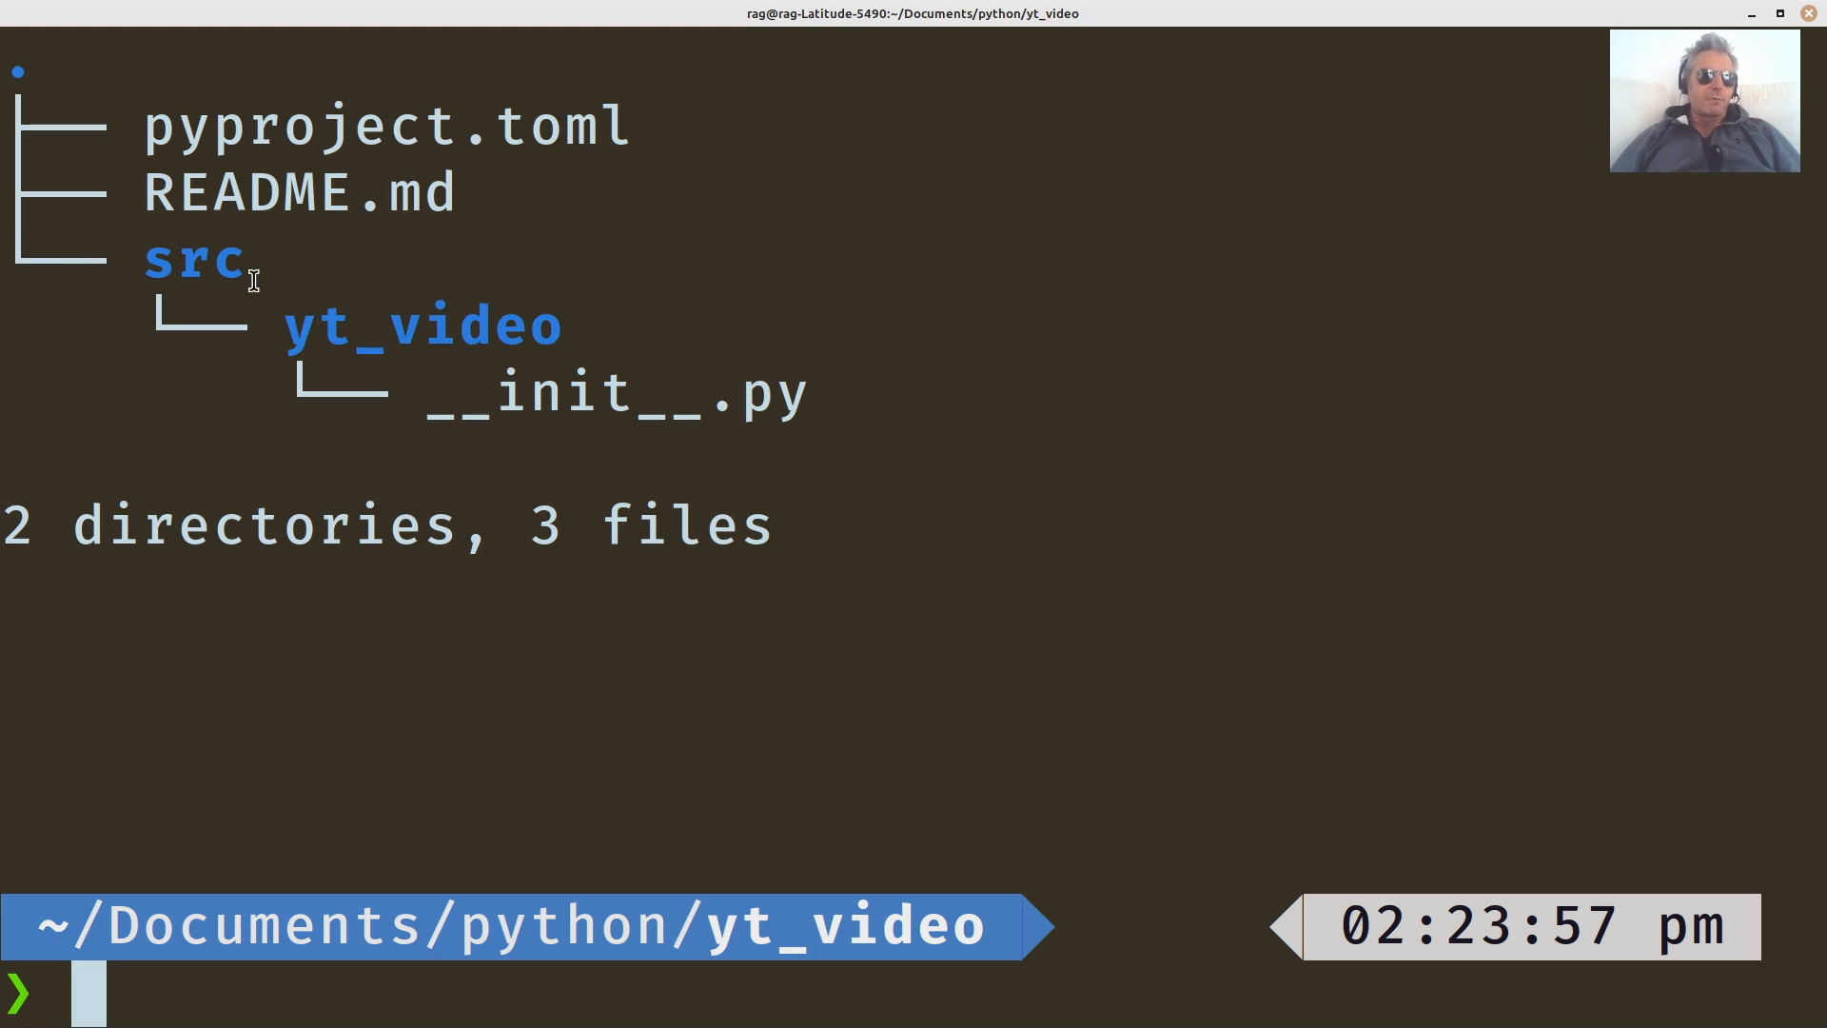
{"action": "mouse_move", "coordinate": [450, 717]}
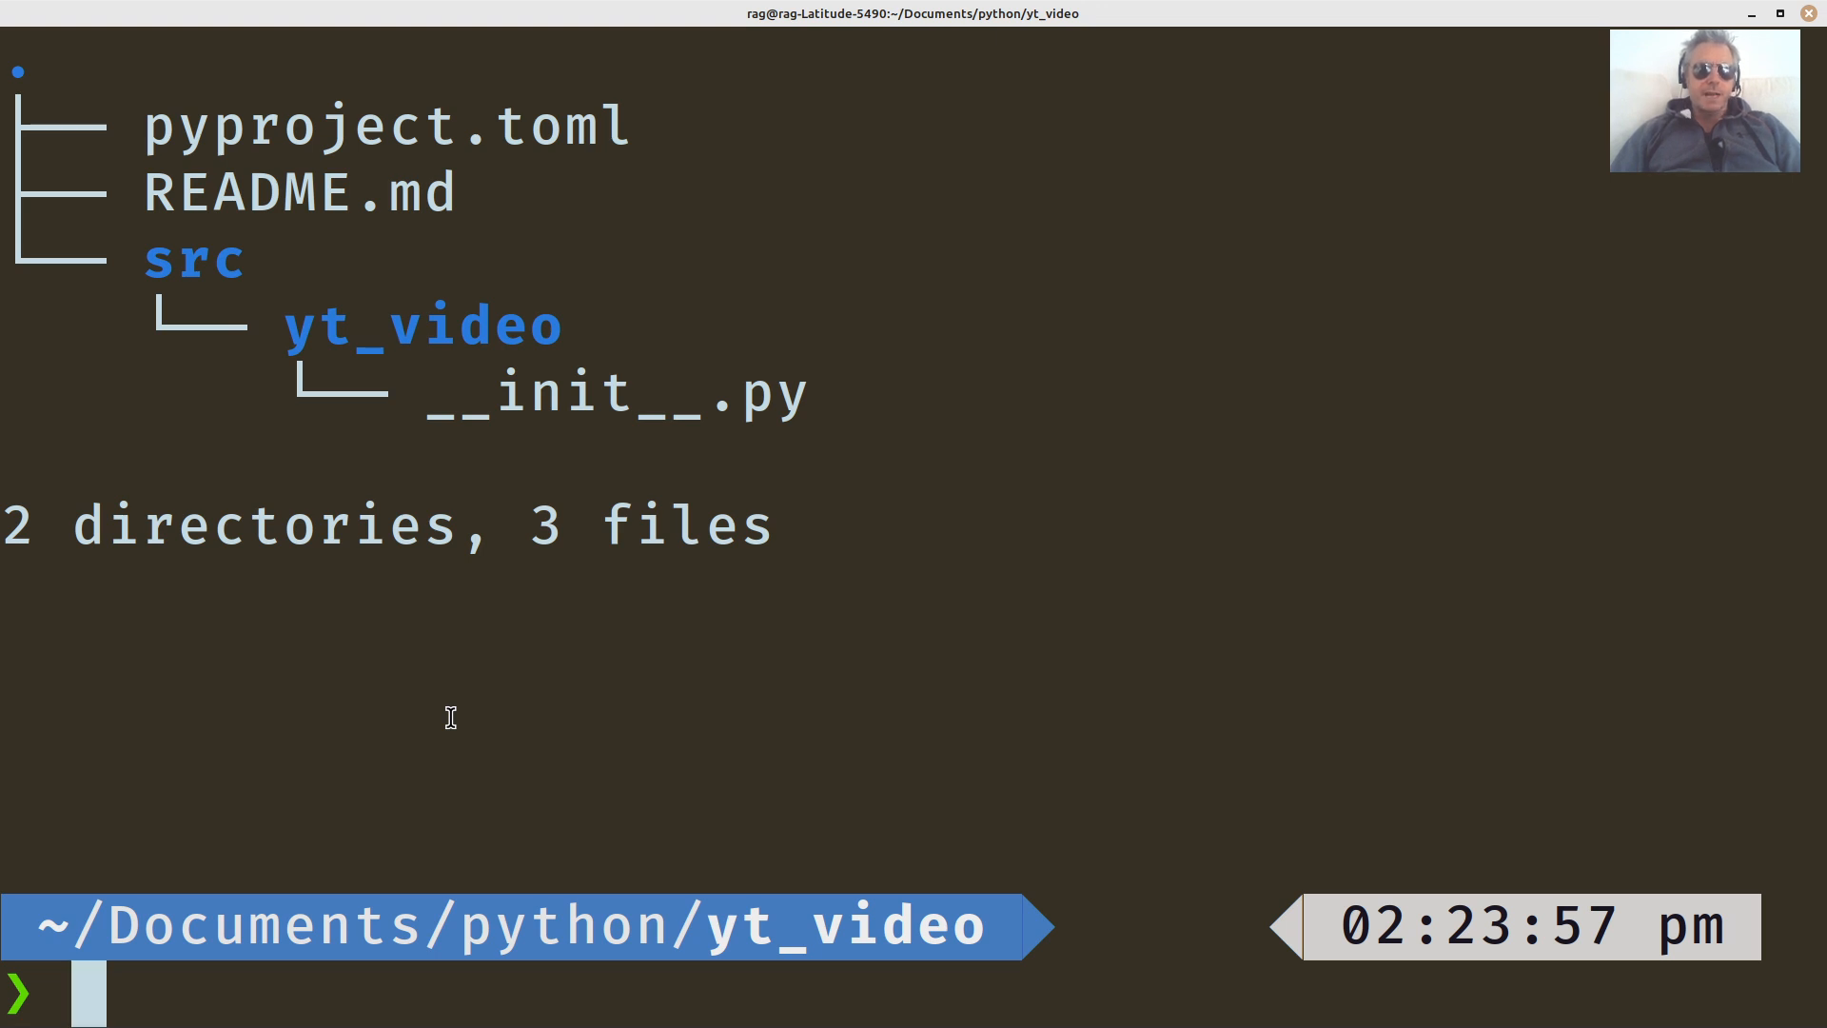
Add requests as a dependency with `uv add requests`, installing requests 2.32.3 and five dependencies.
{"action": "type", "text": "uv ad"}
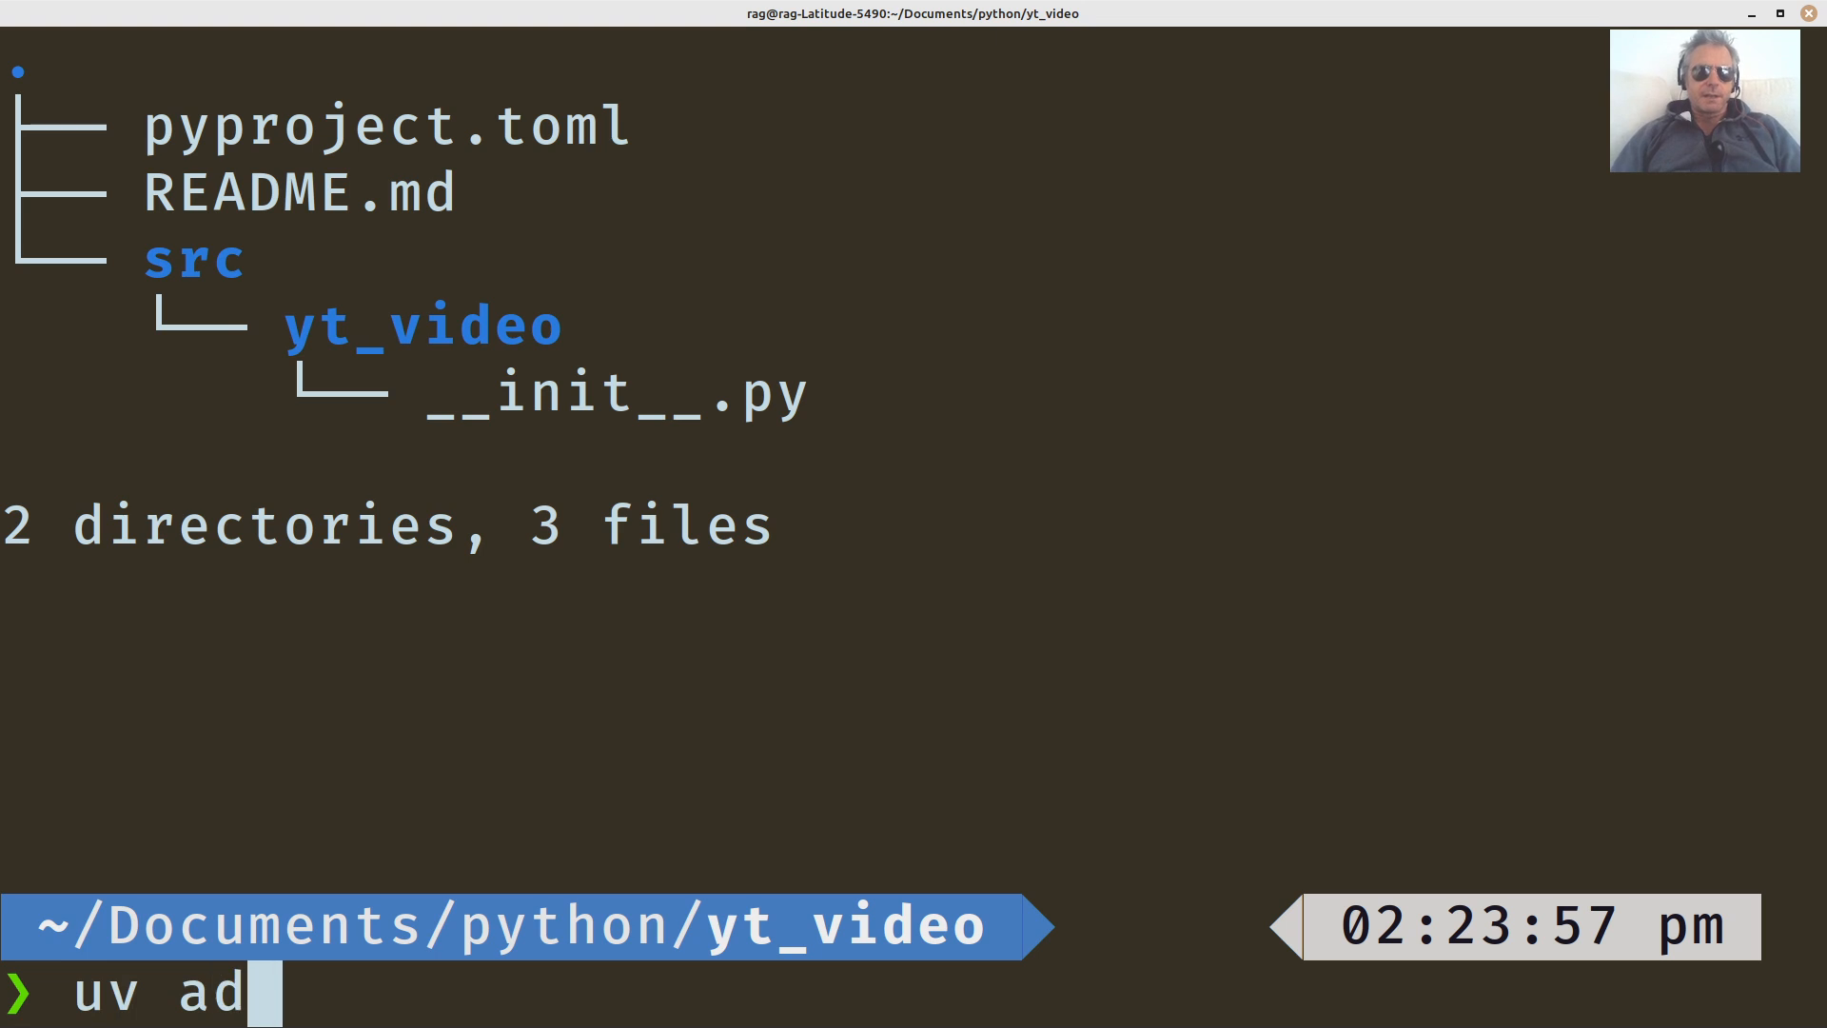
{"action": "type", "text": "d requests"}
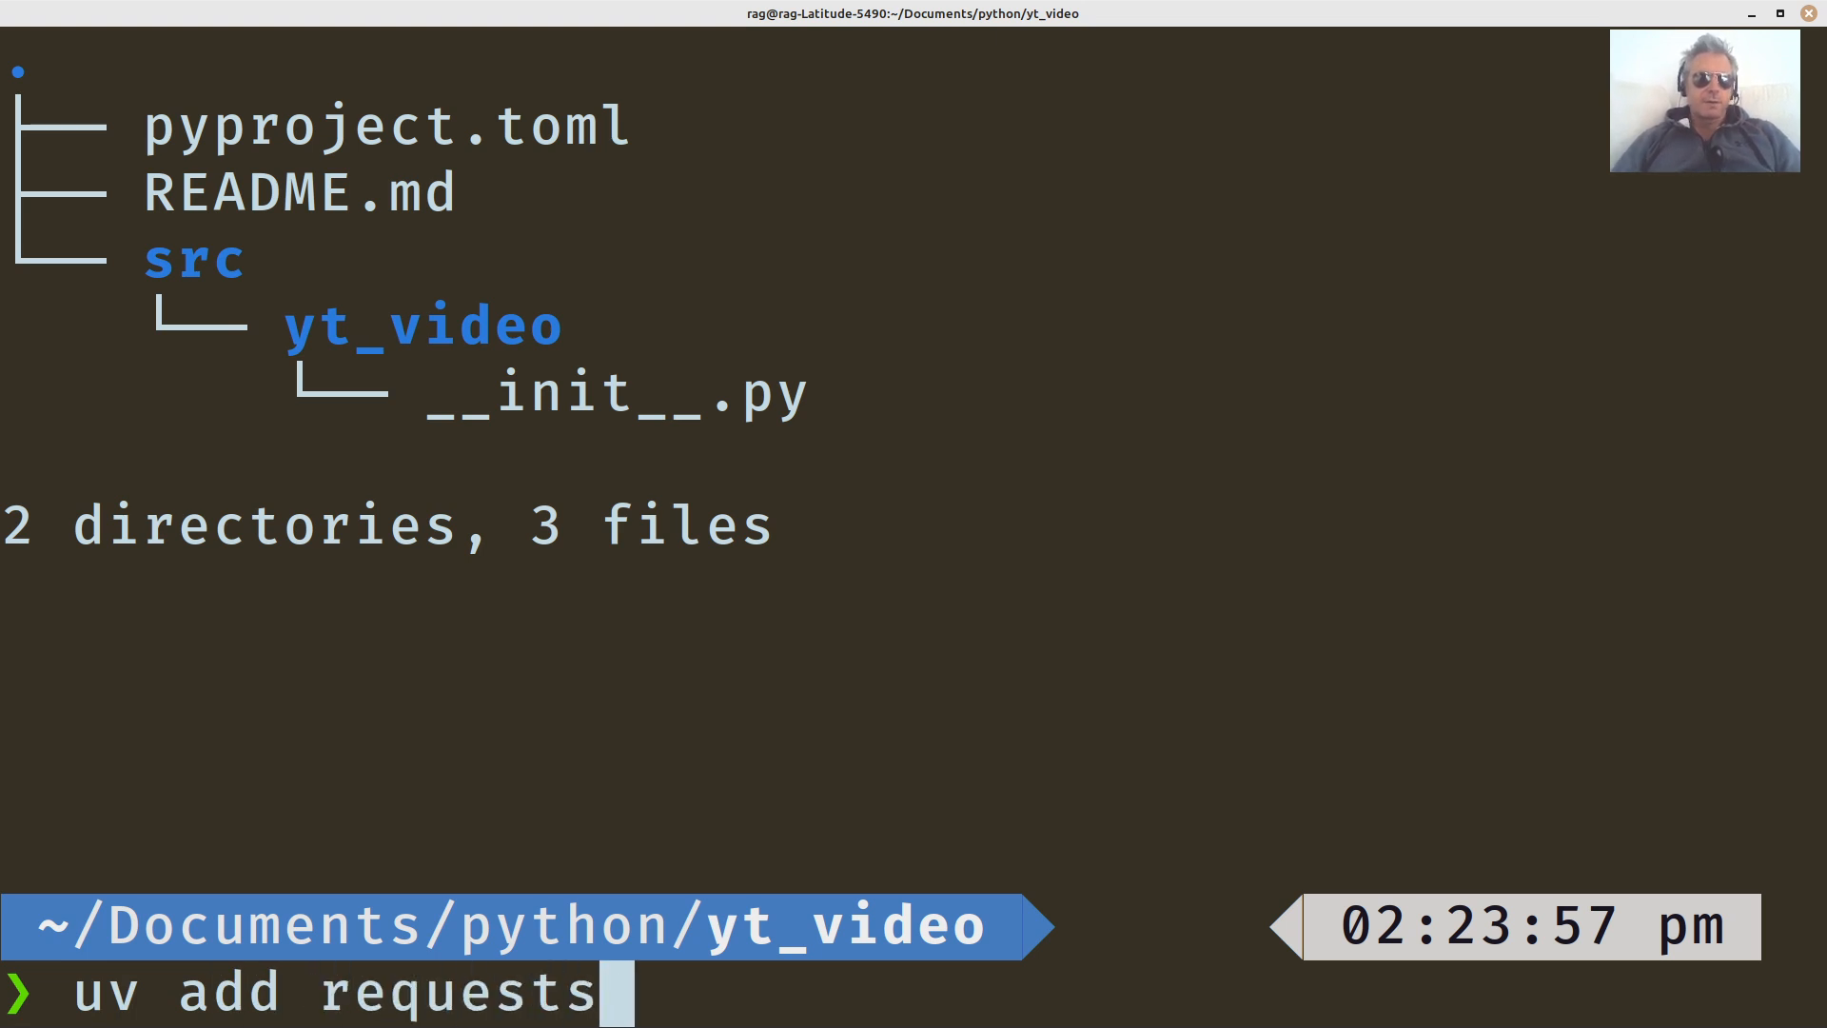
{"action": "key", "text": "Return"}
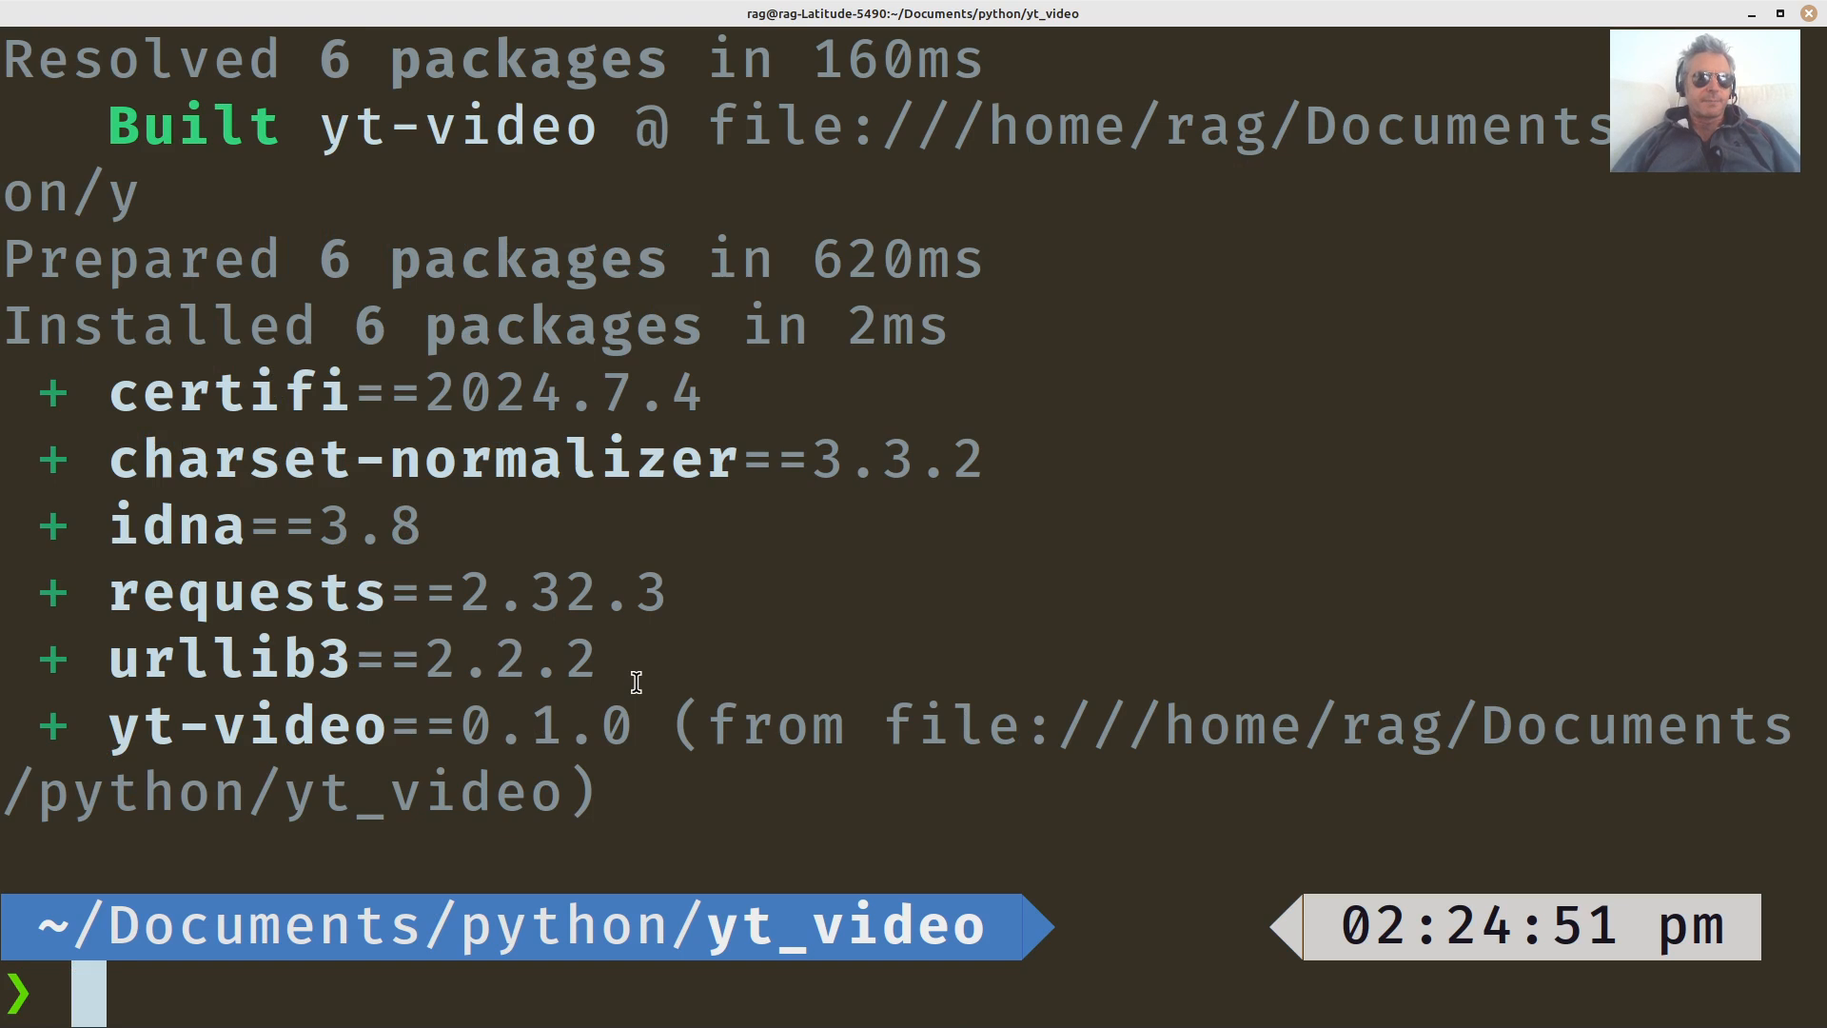
{"action": "mouse_move", "coordinate": [627, 282]}
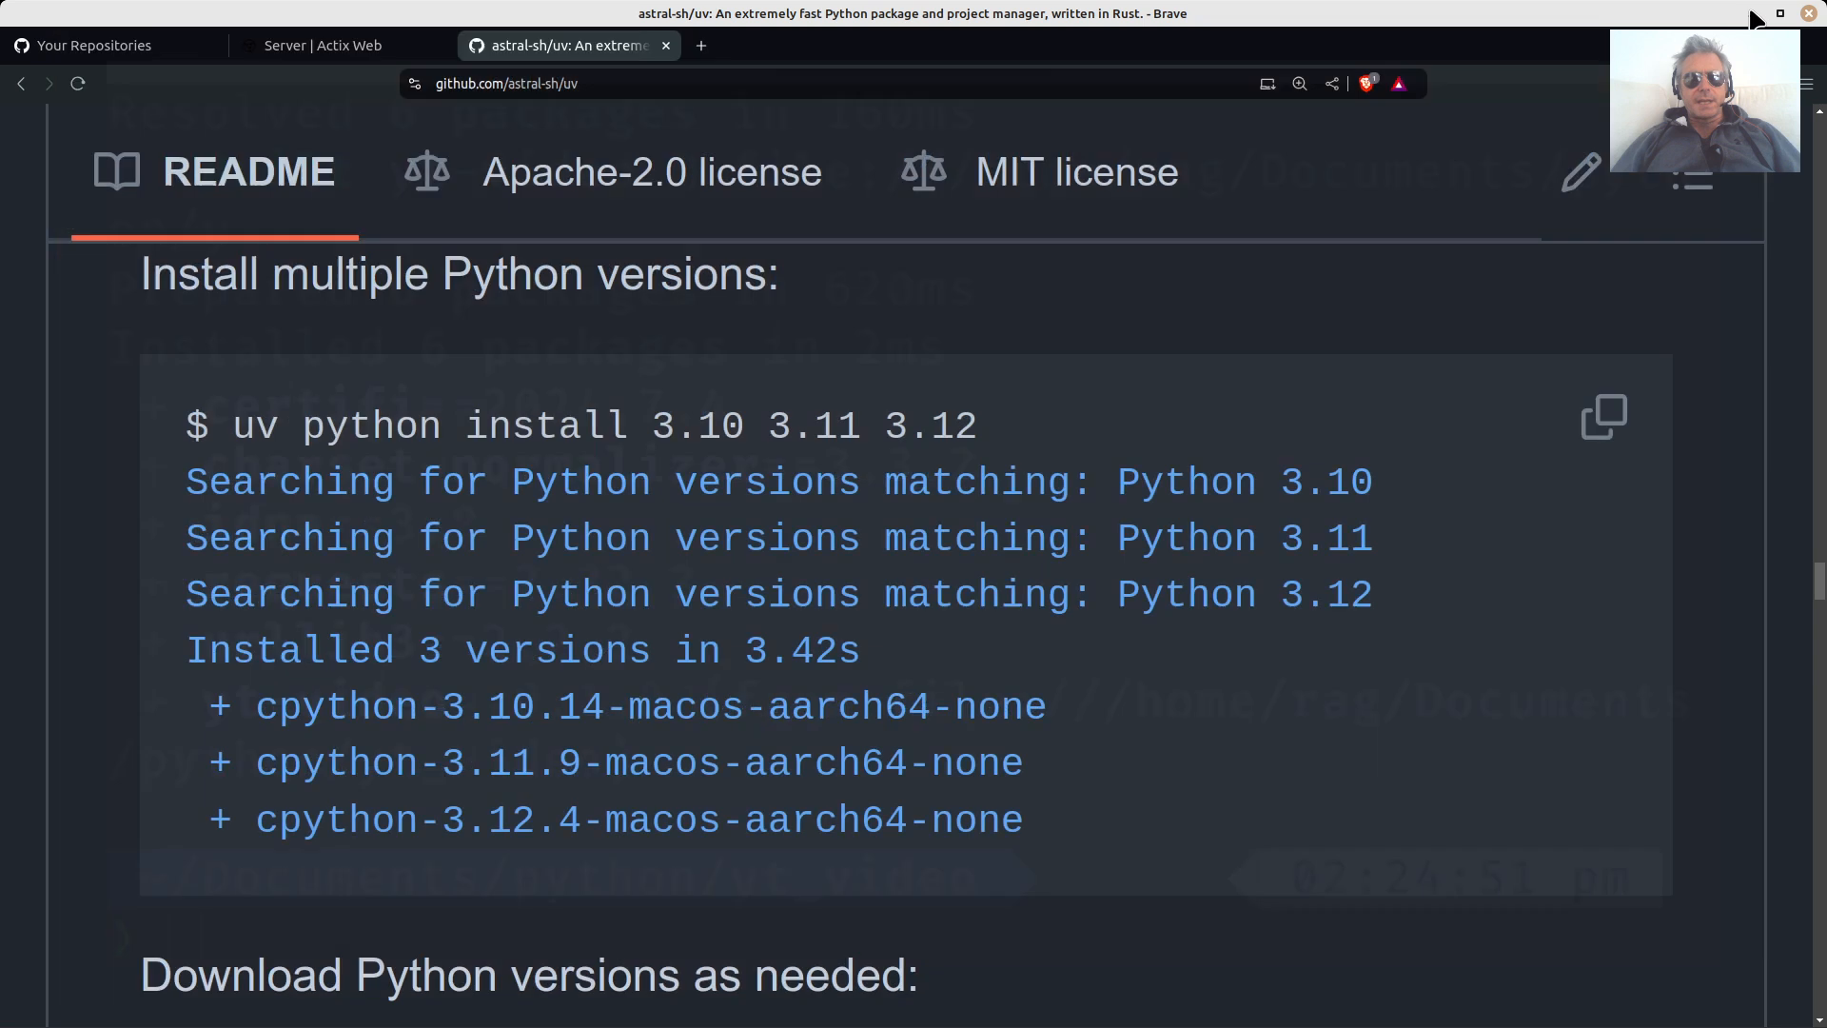
Scroll the uv README up through Project management and Installation to Highlights below the benchmark chart.
{"action": "scroll", "scroll_direction": "down", "scroll_amount": 3}
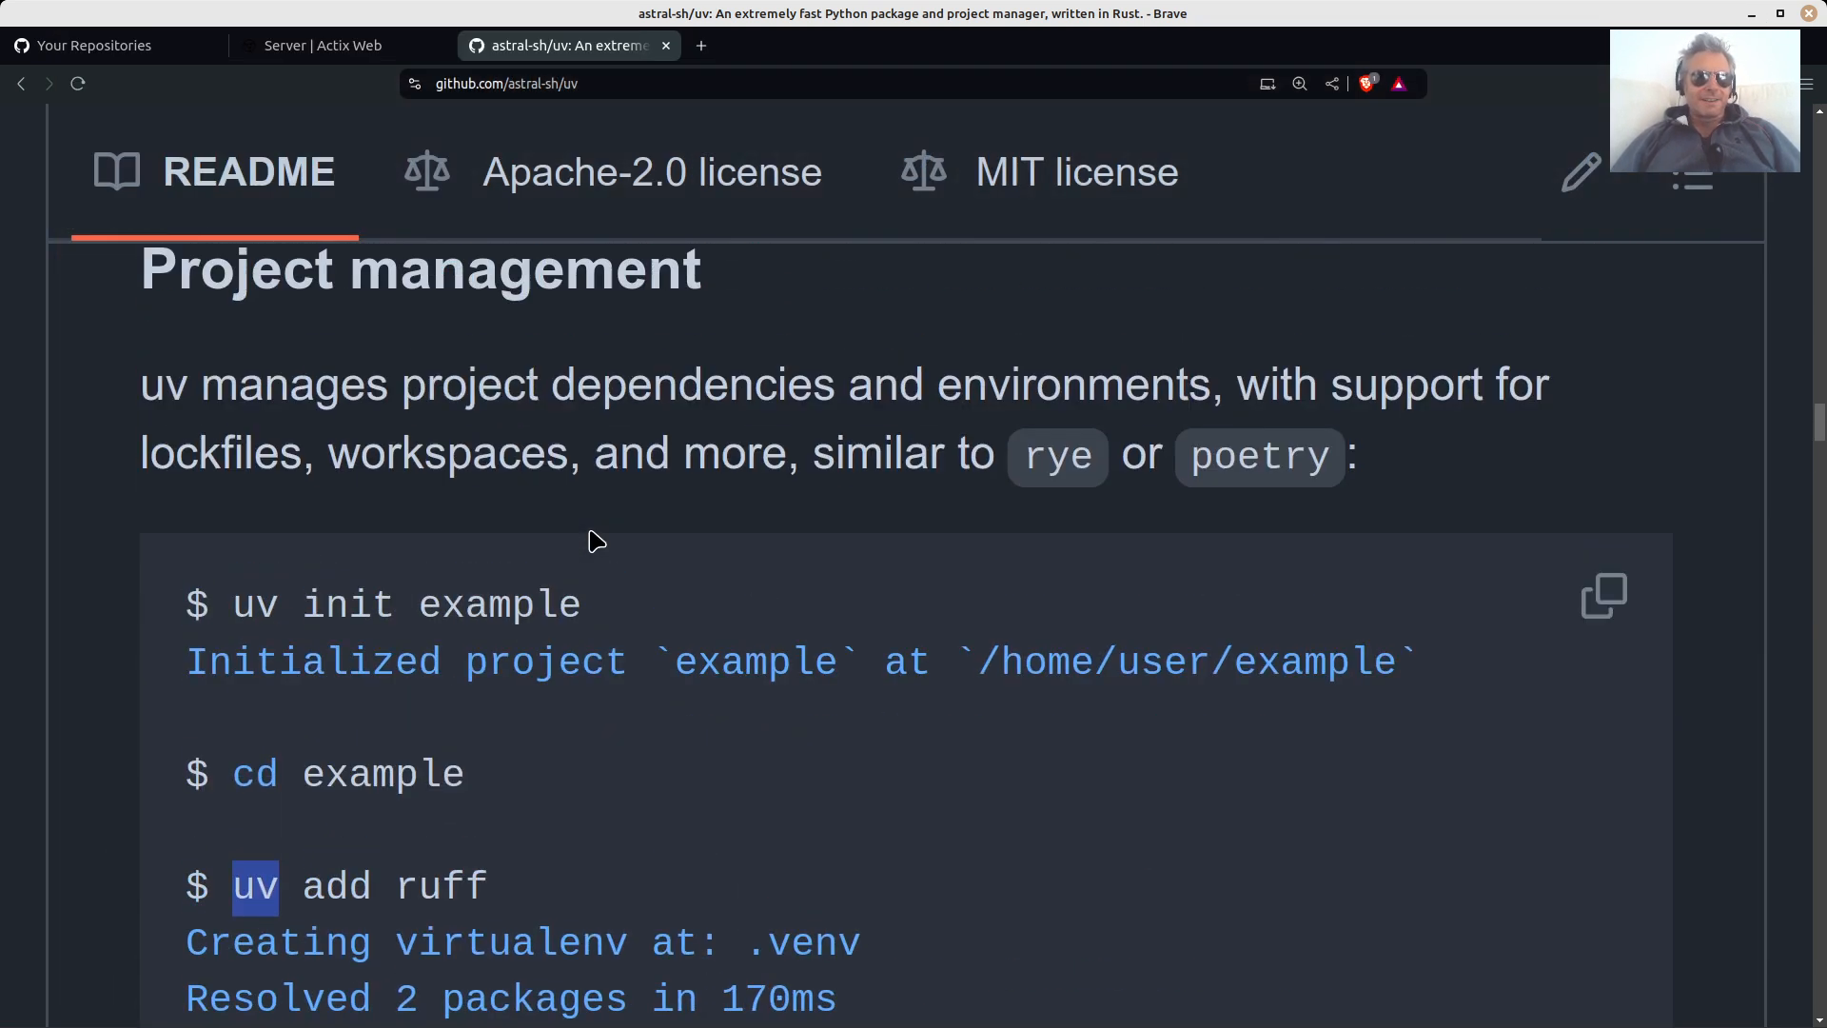
{"action": "scroll", "scroll_direction": "up", "scroll_amount": 3}
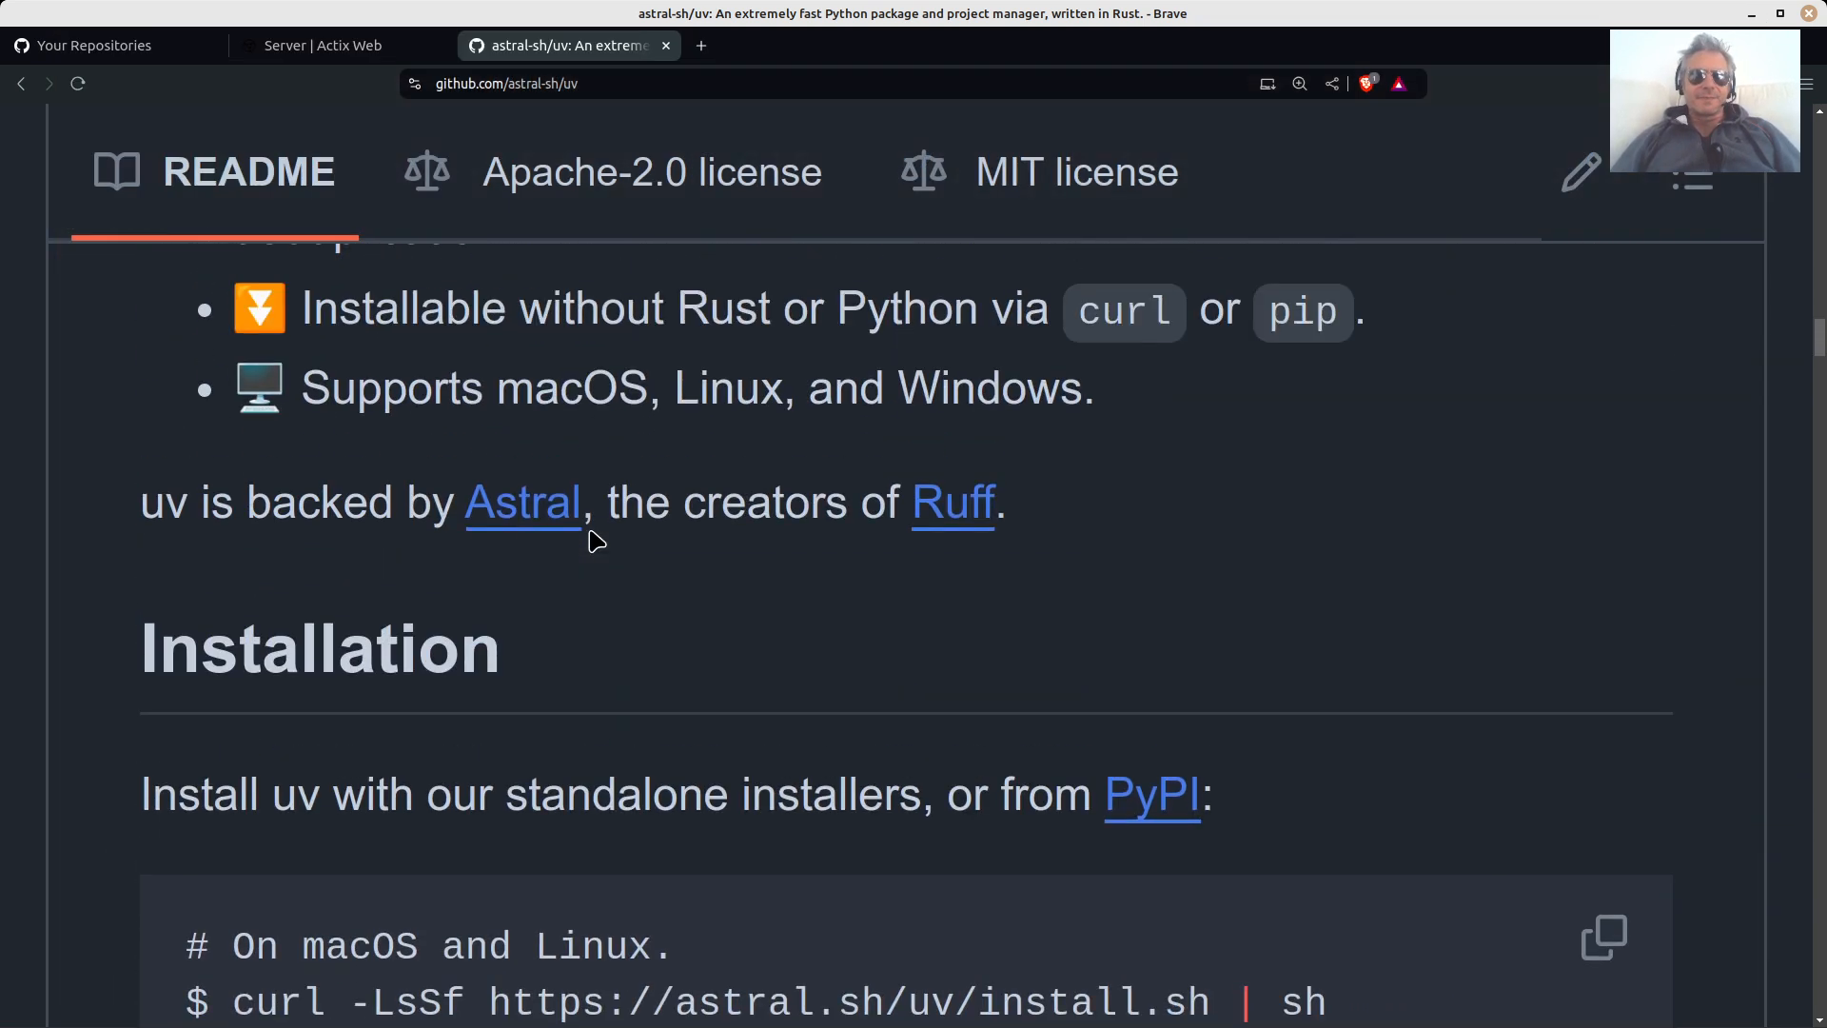
{"action": "scroll", "scroll_direction": "up", "scroll_amount": 3}
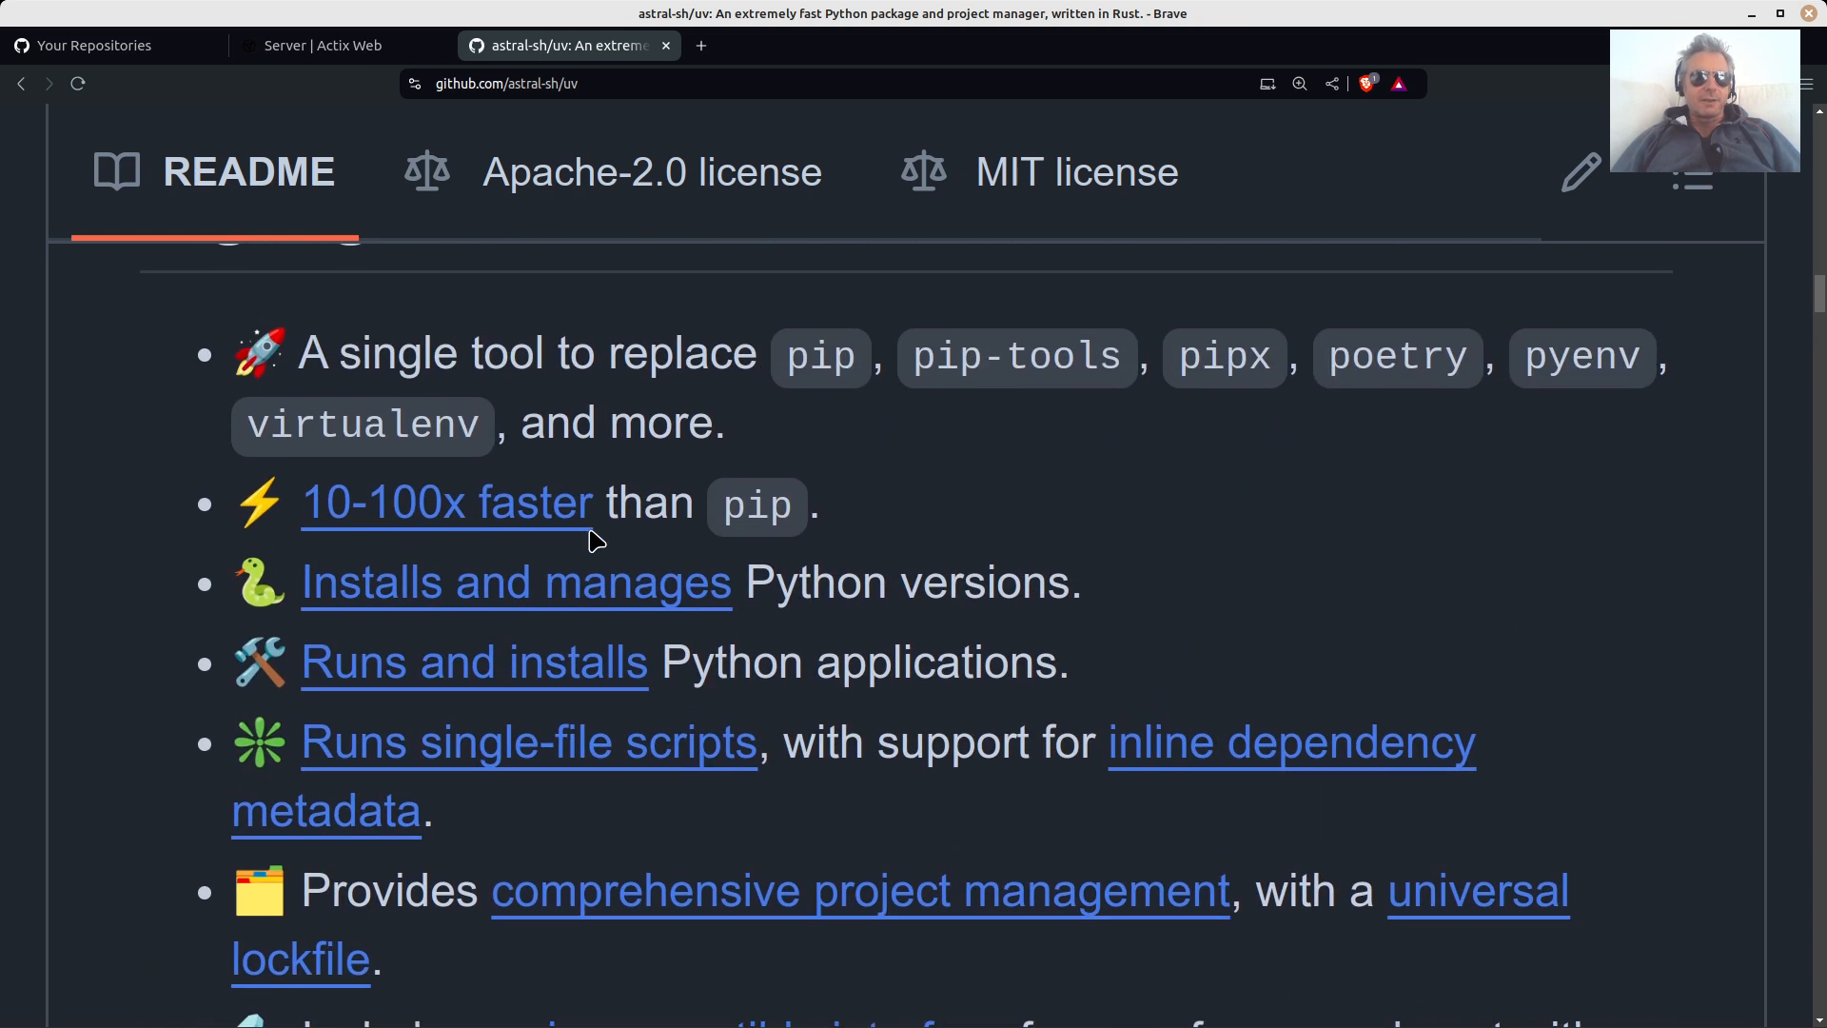
{"action": "scroll", "scroll_direction": "up", "scroll_amount": 3}
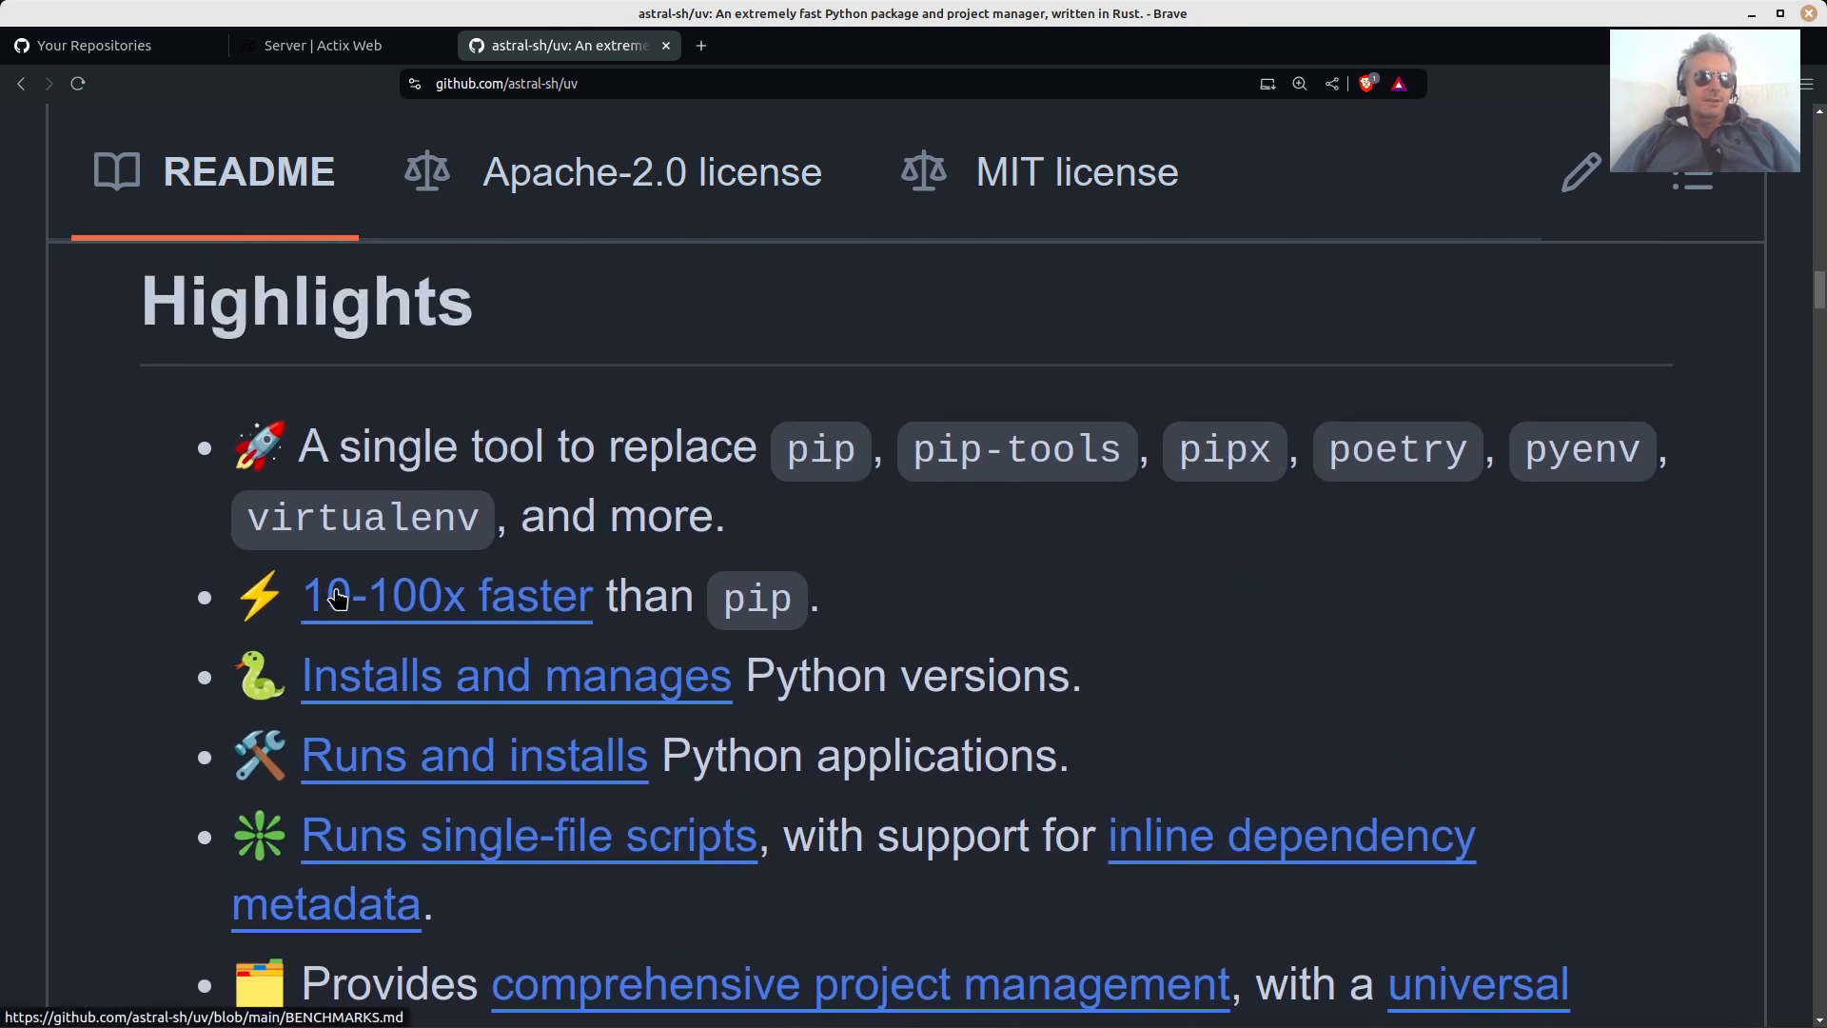
{"action": "scroll", "scroll_direction": "up", "scroll_amount": 3}
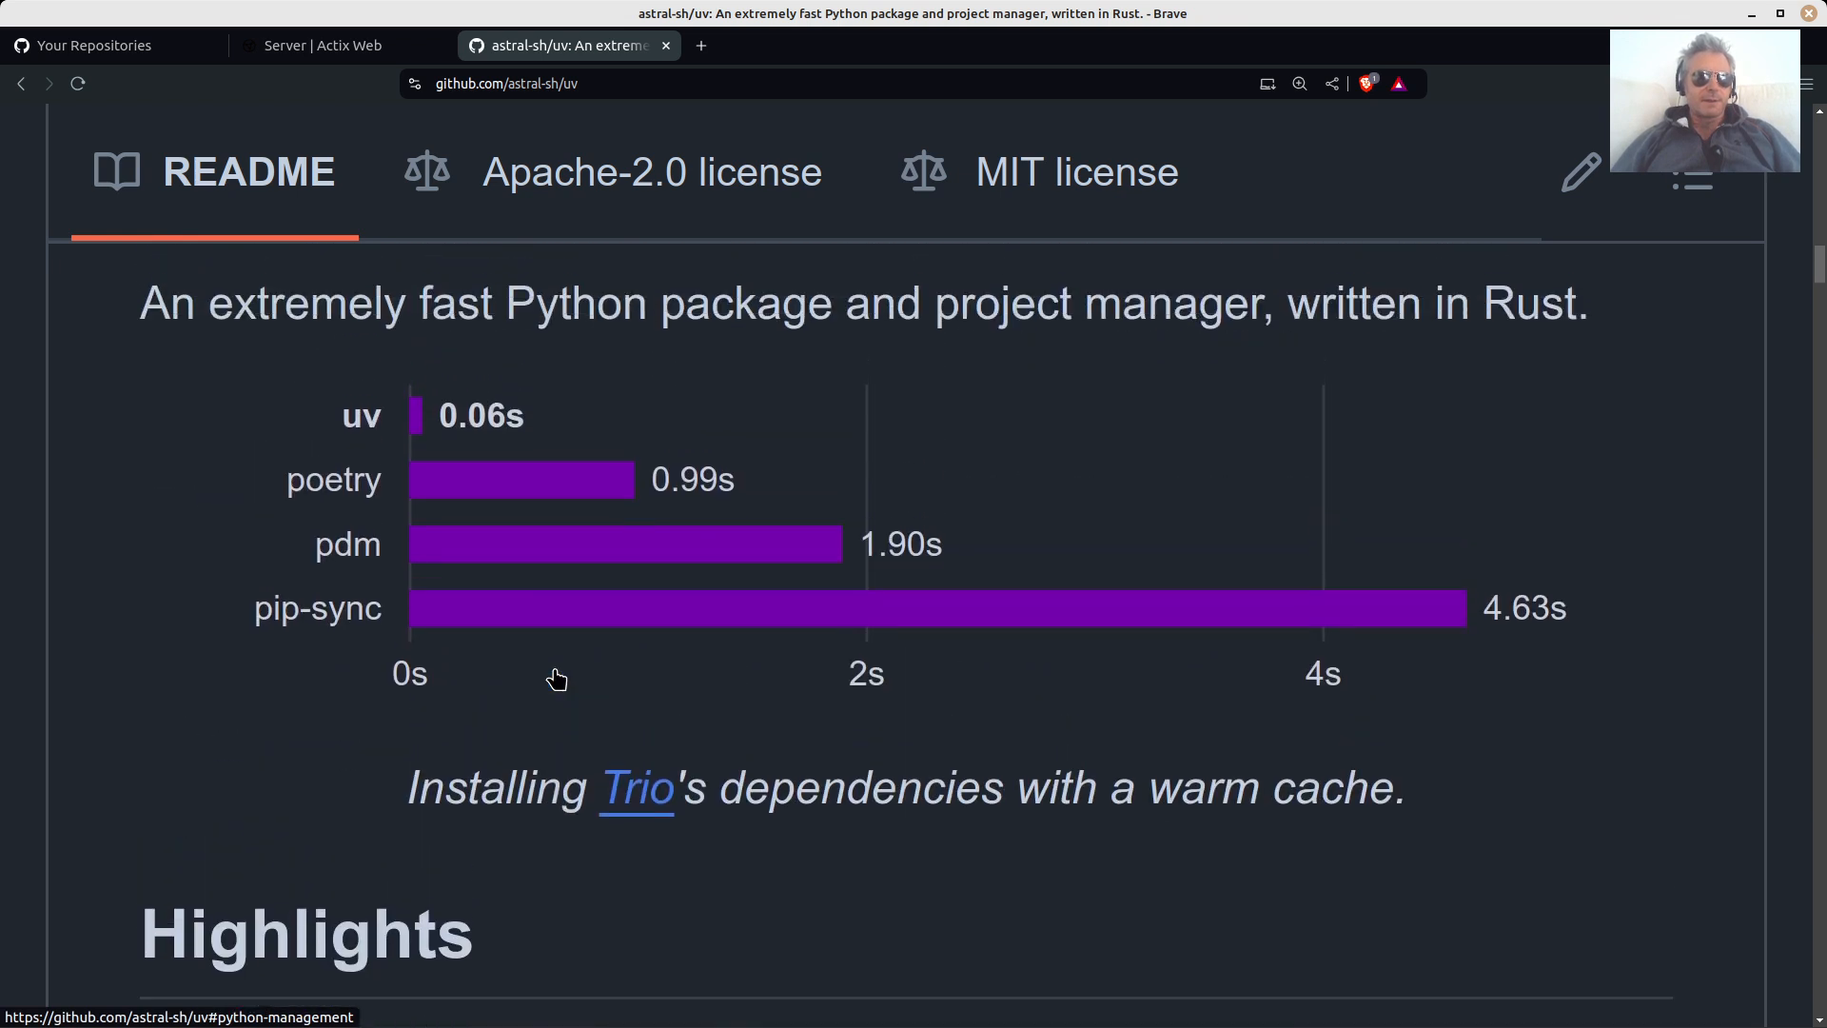
{"action": "scroll", "scroll_direction": "up", "scroll_amount": 3}
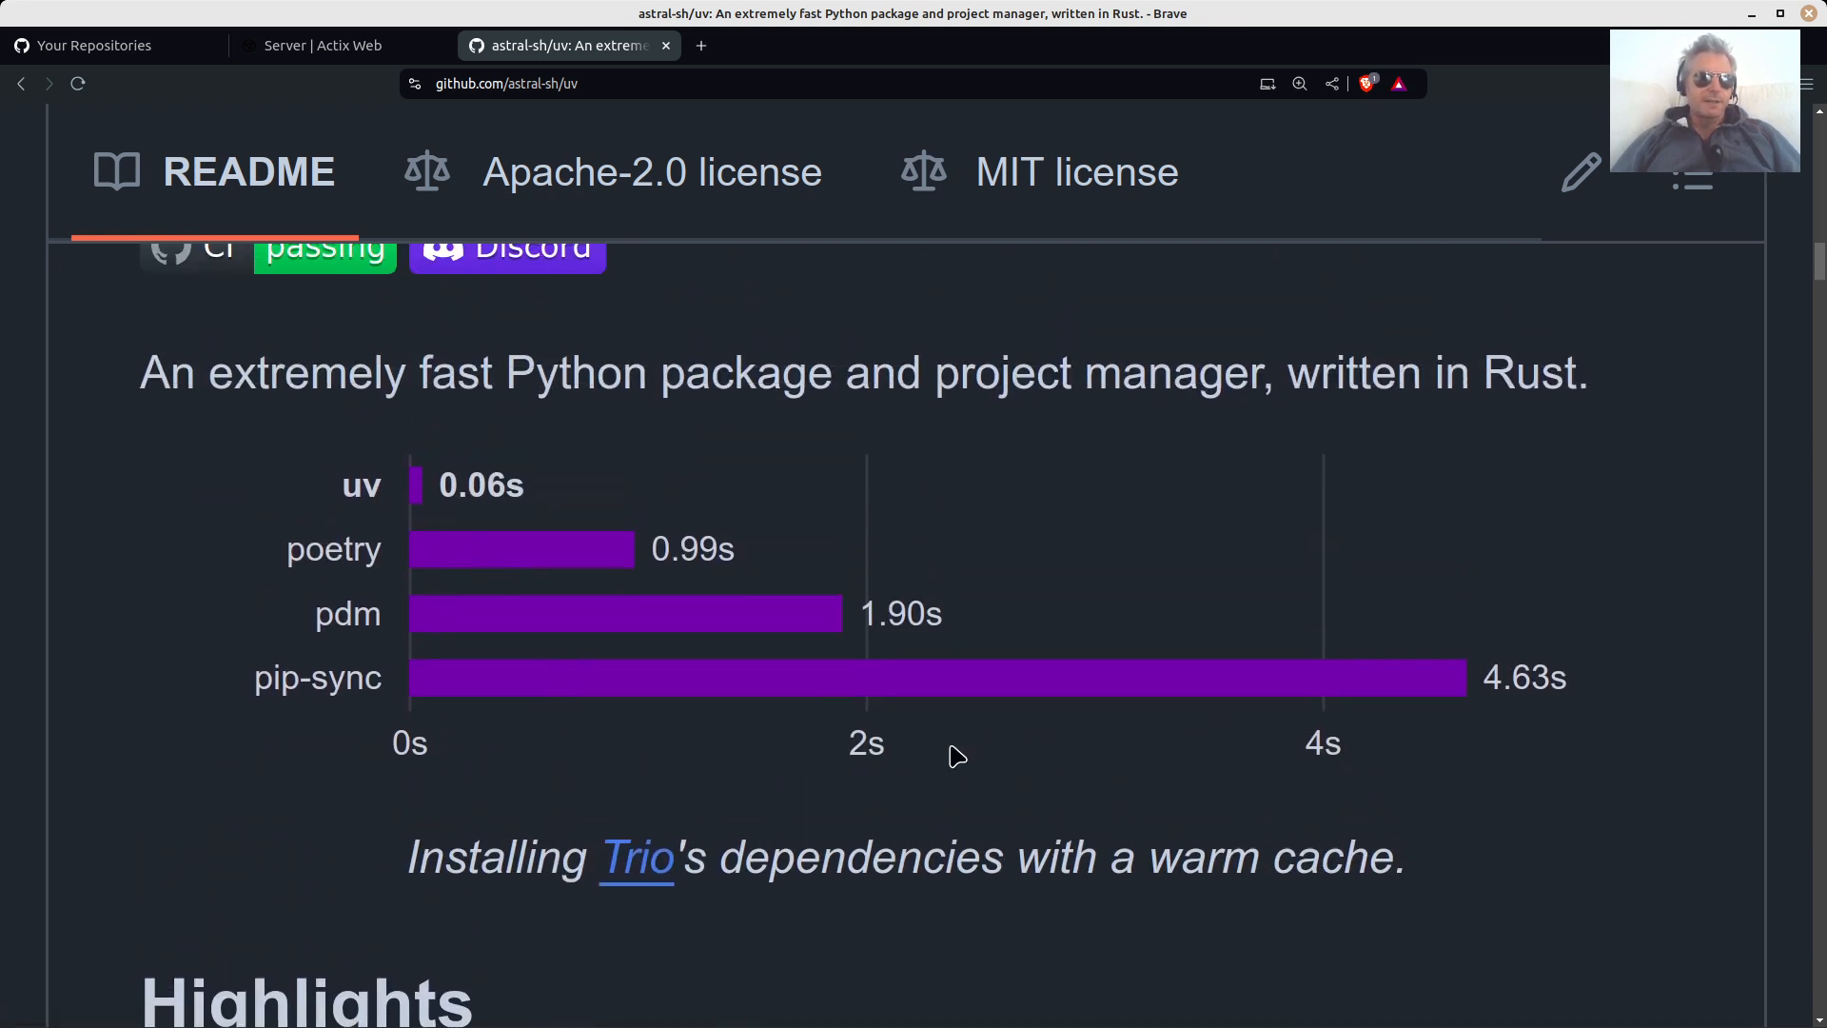
{"action": "mouse_move", "coordinate": [426, 534]}
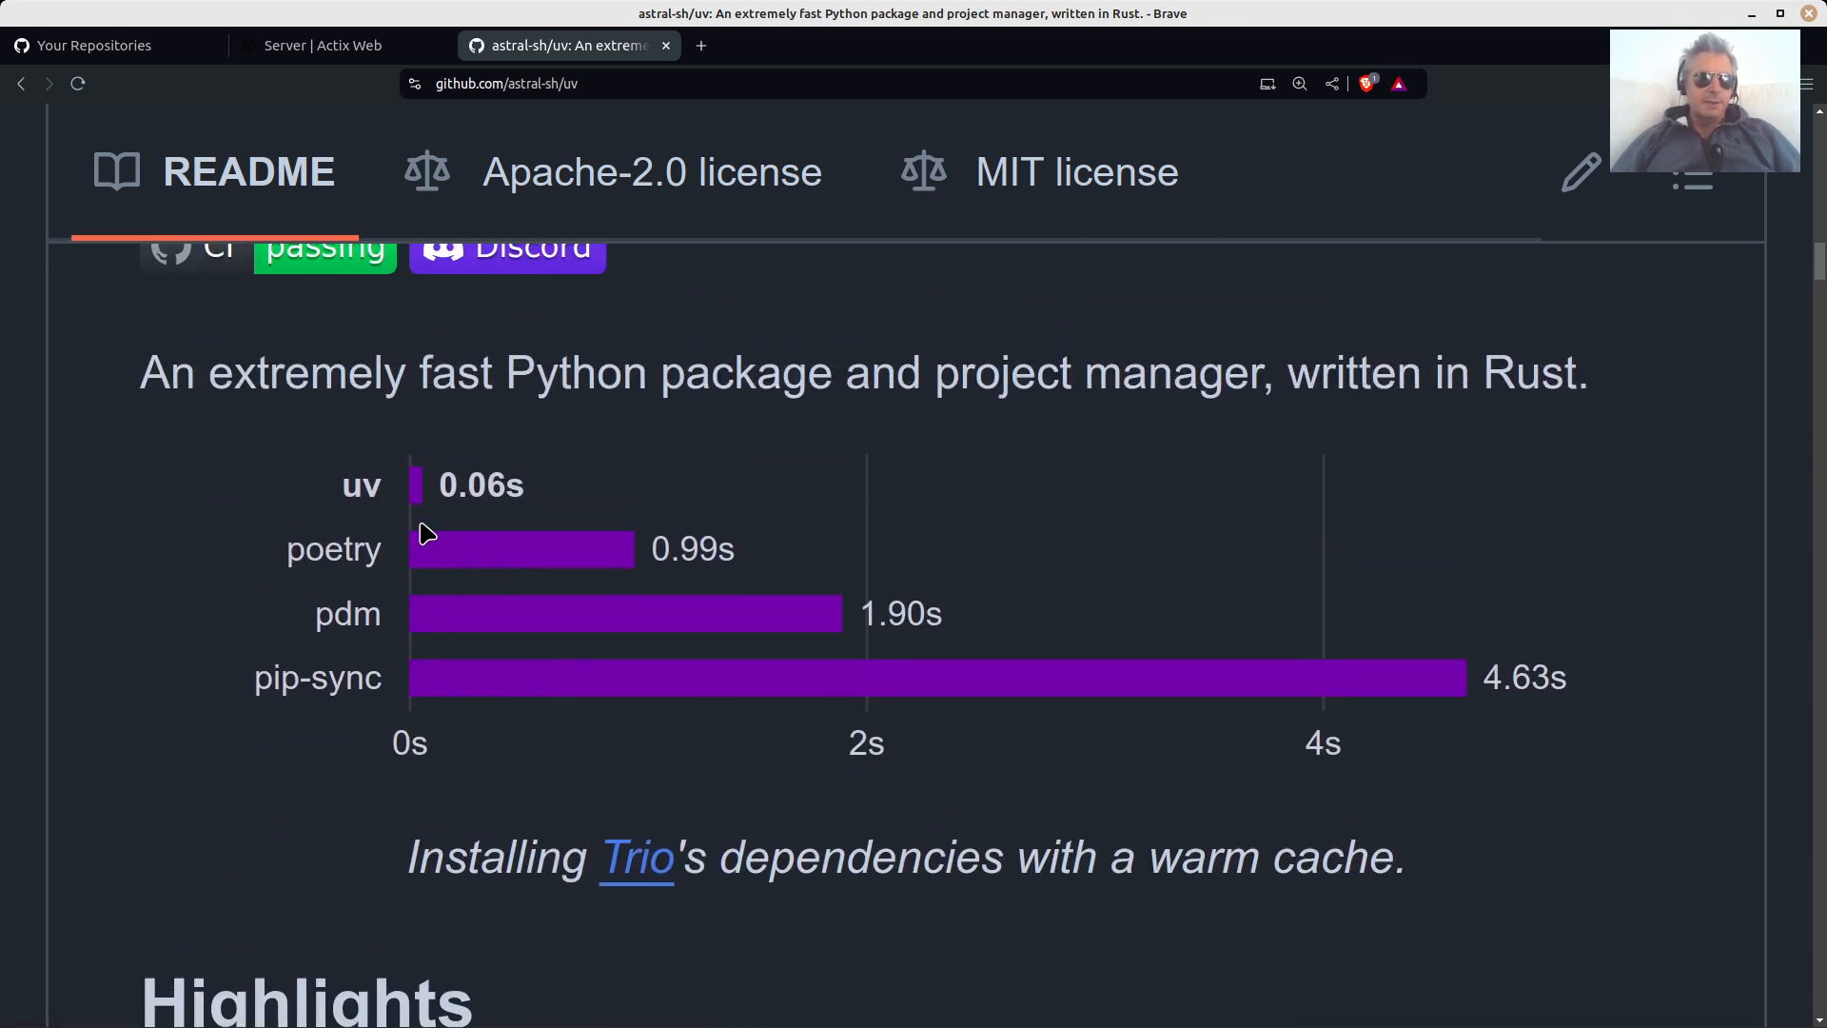
{"action": "mouse_move", "coordinate": [1161, 431]}
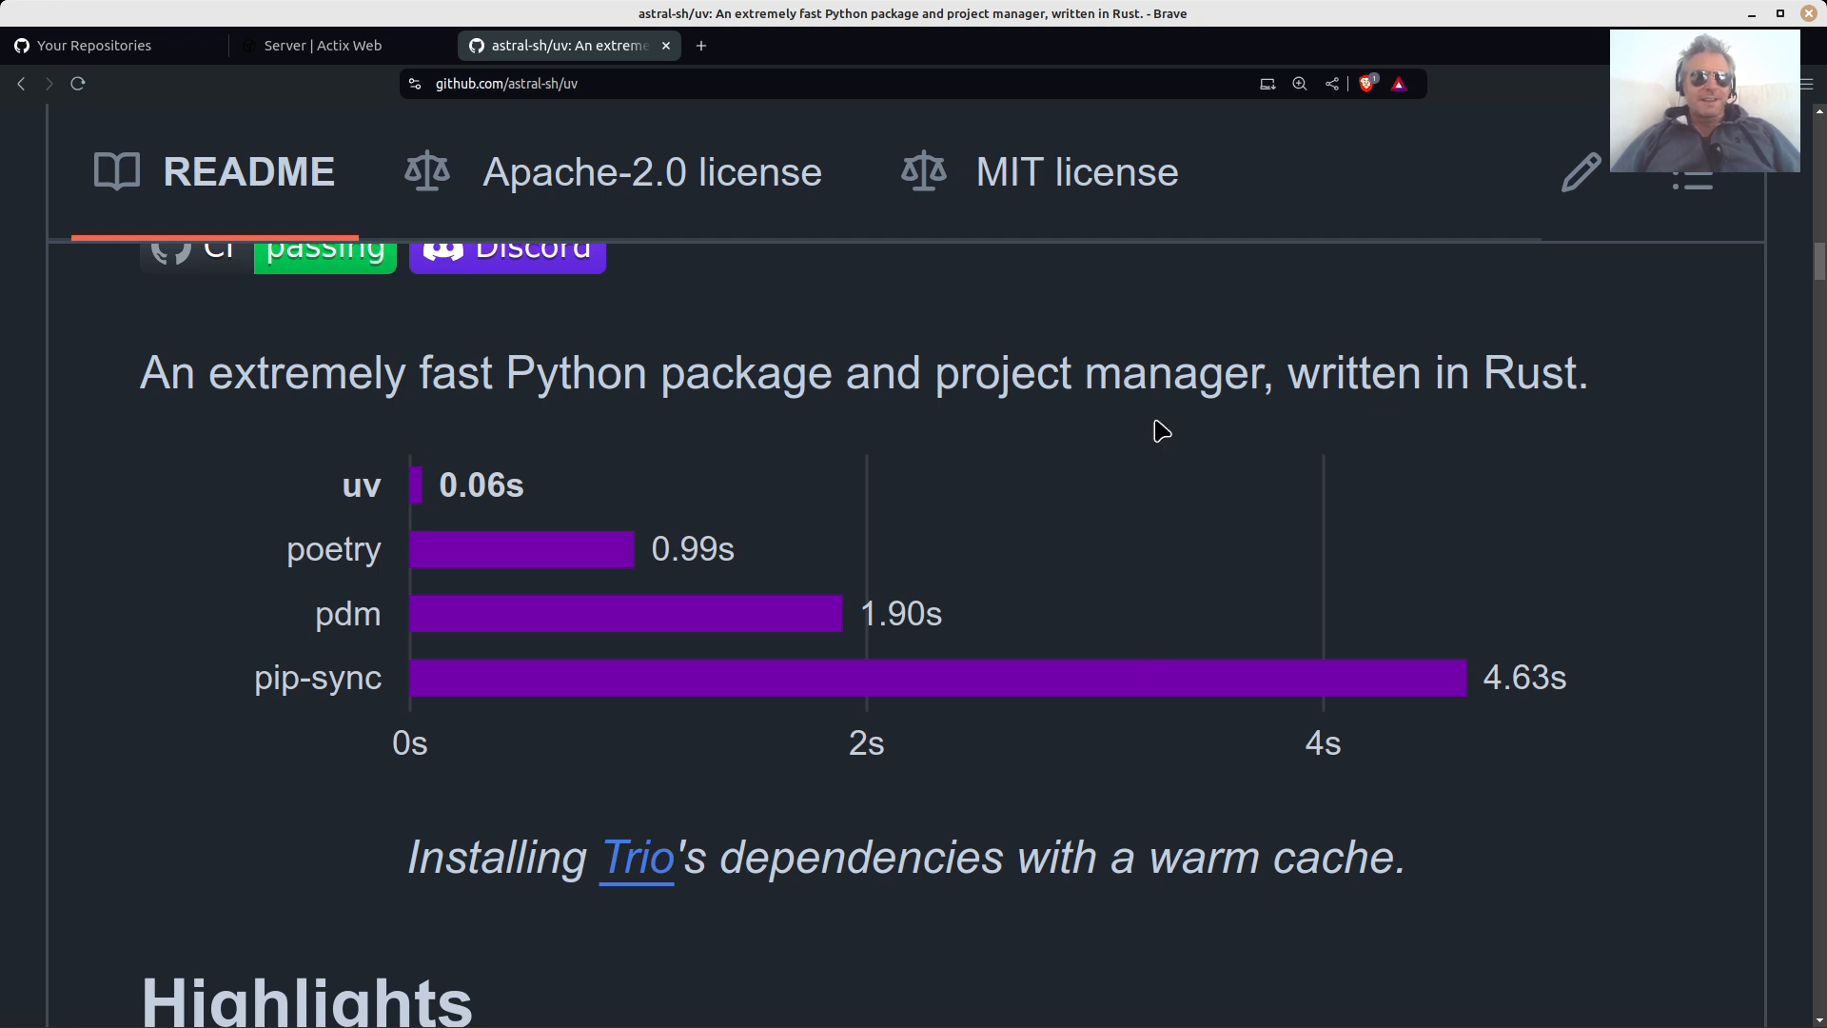
{"action": "scroll", "scroll_direction": "down", "scroll_amount": 3}
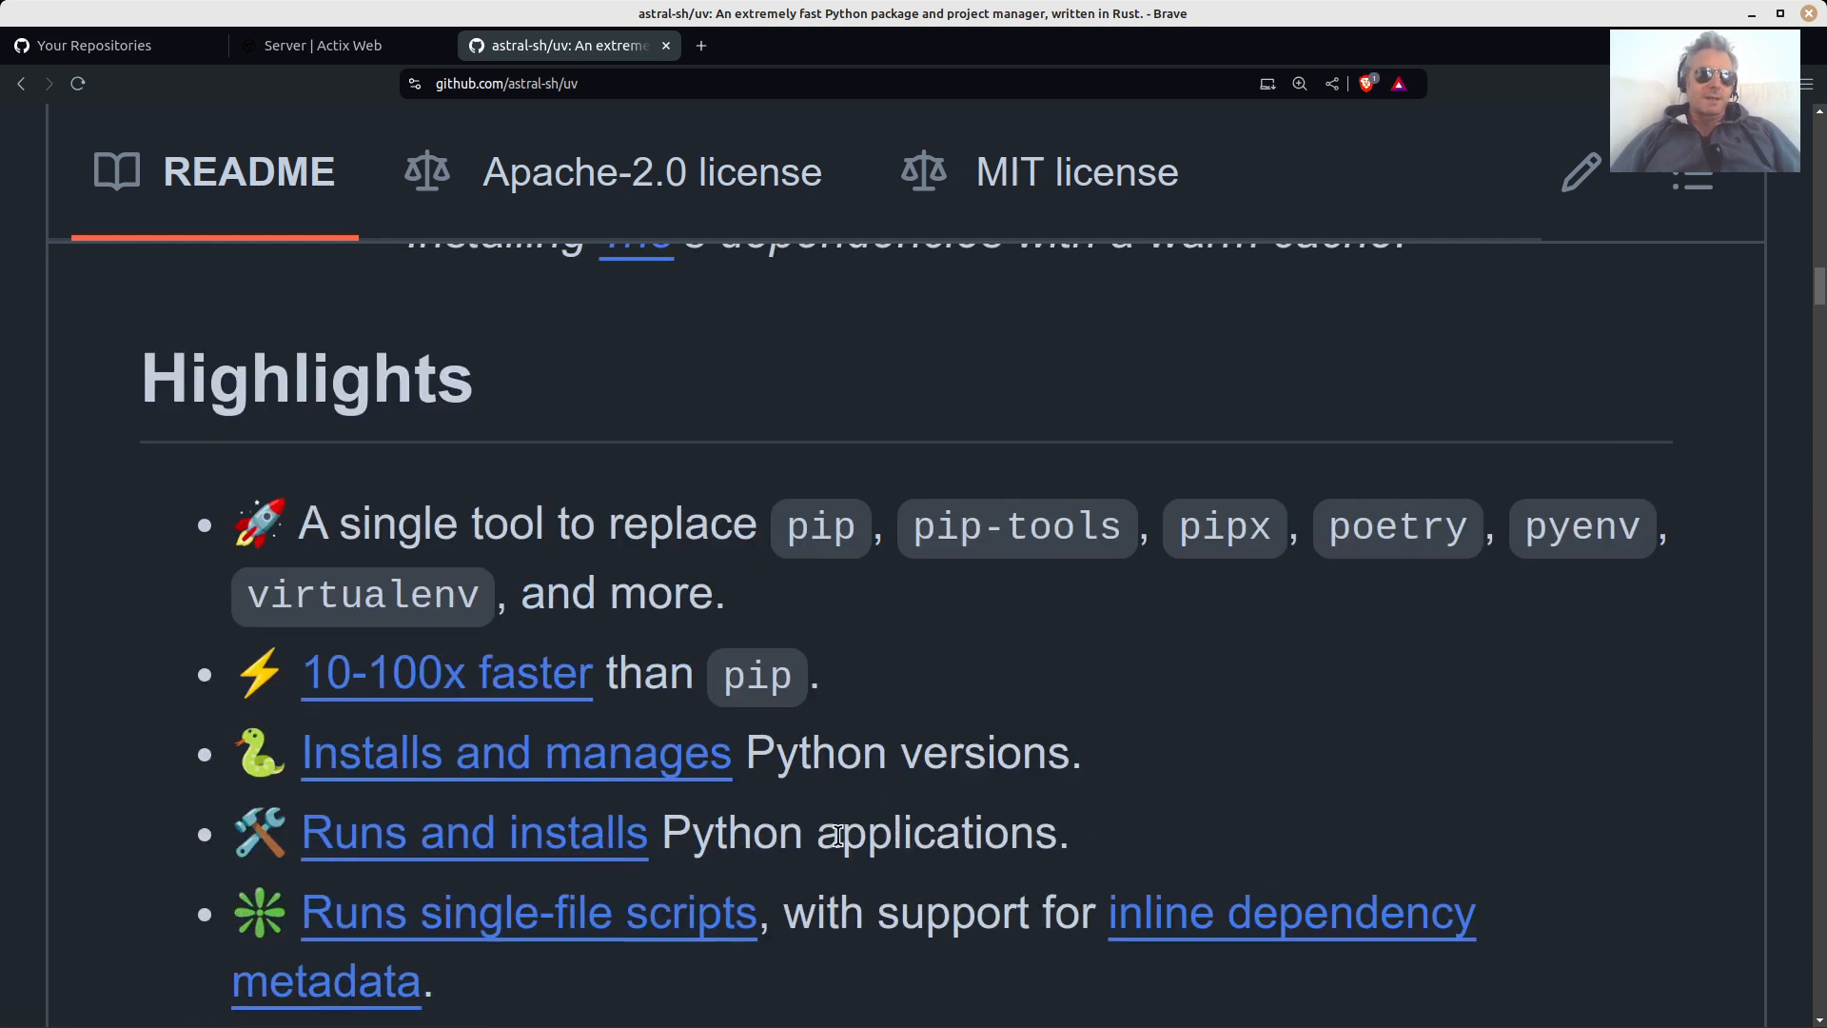
{"action": "scroll", "scroll_direction": "down", "scroll_amount": 3}
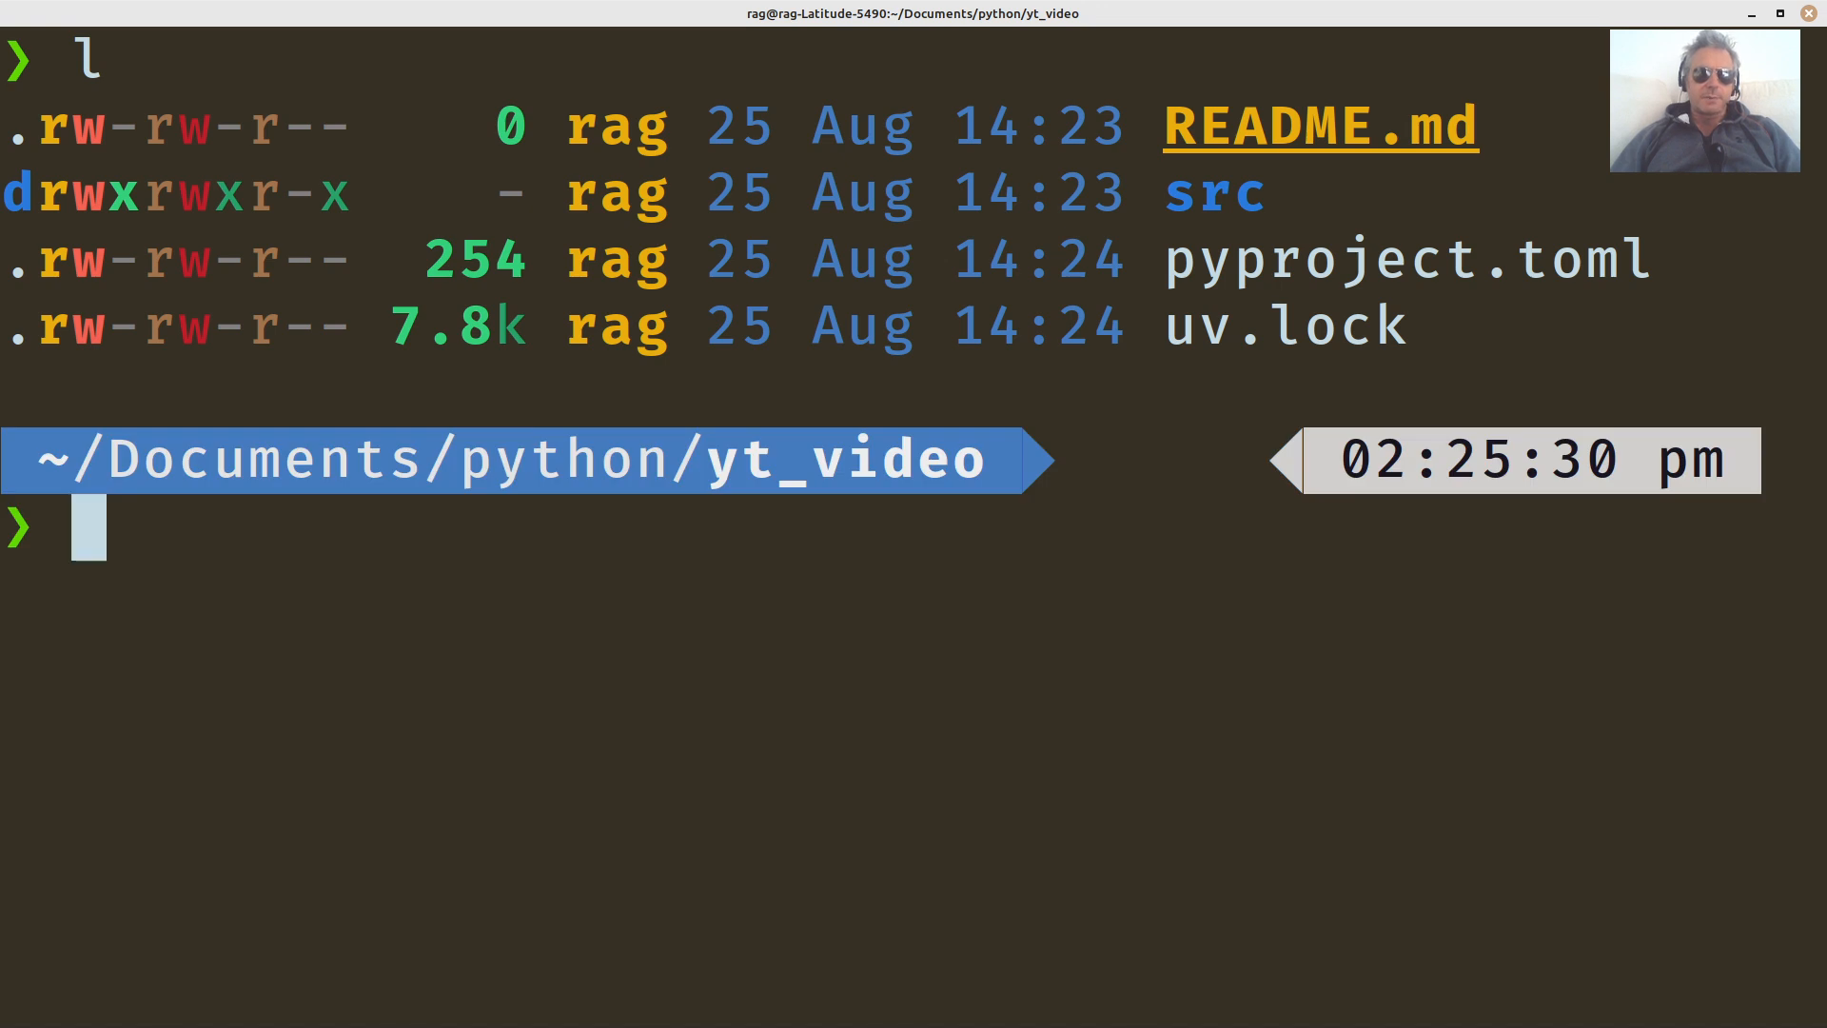
View README.md in Neovim, then enter `nv pyproject.toml` to open the project config.
{"action": "type", "text": "nv README.md"}
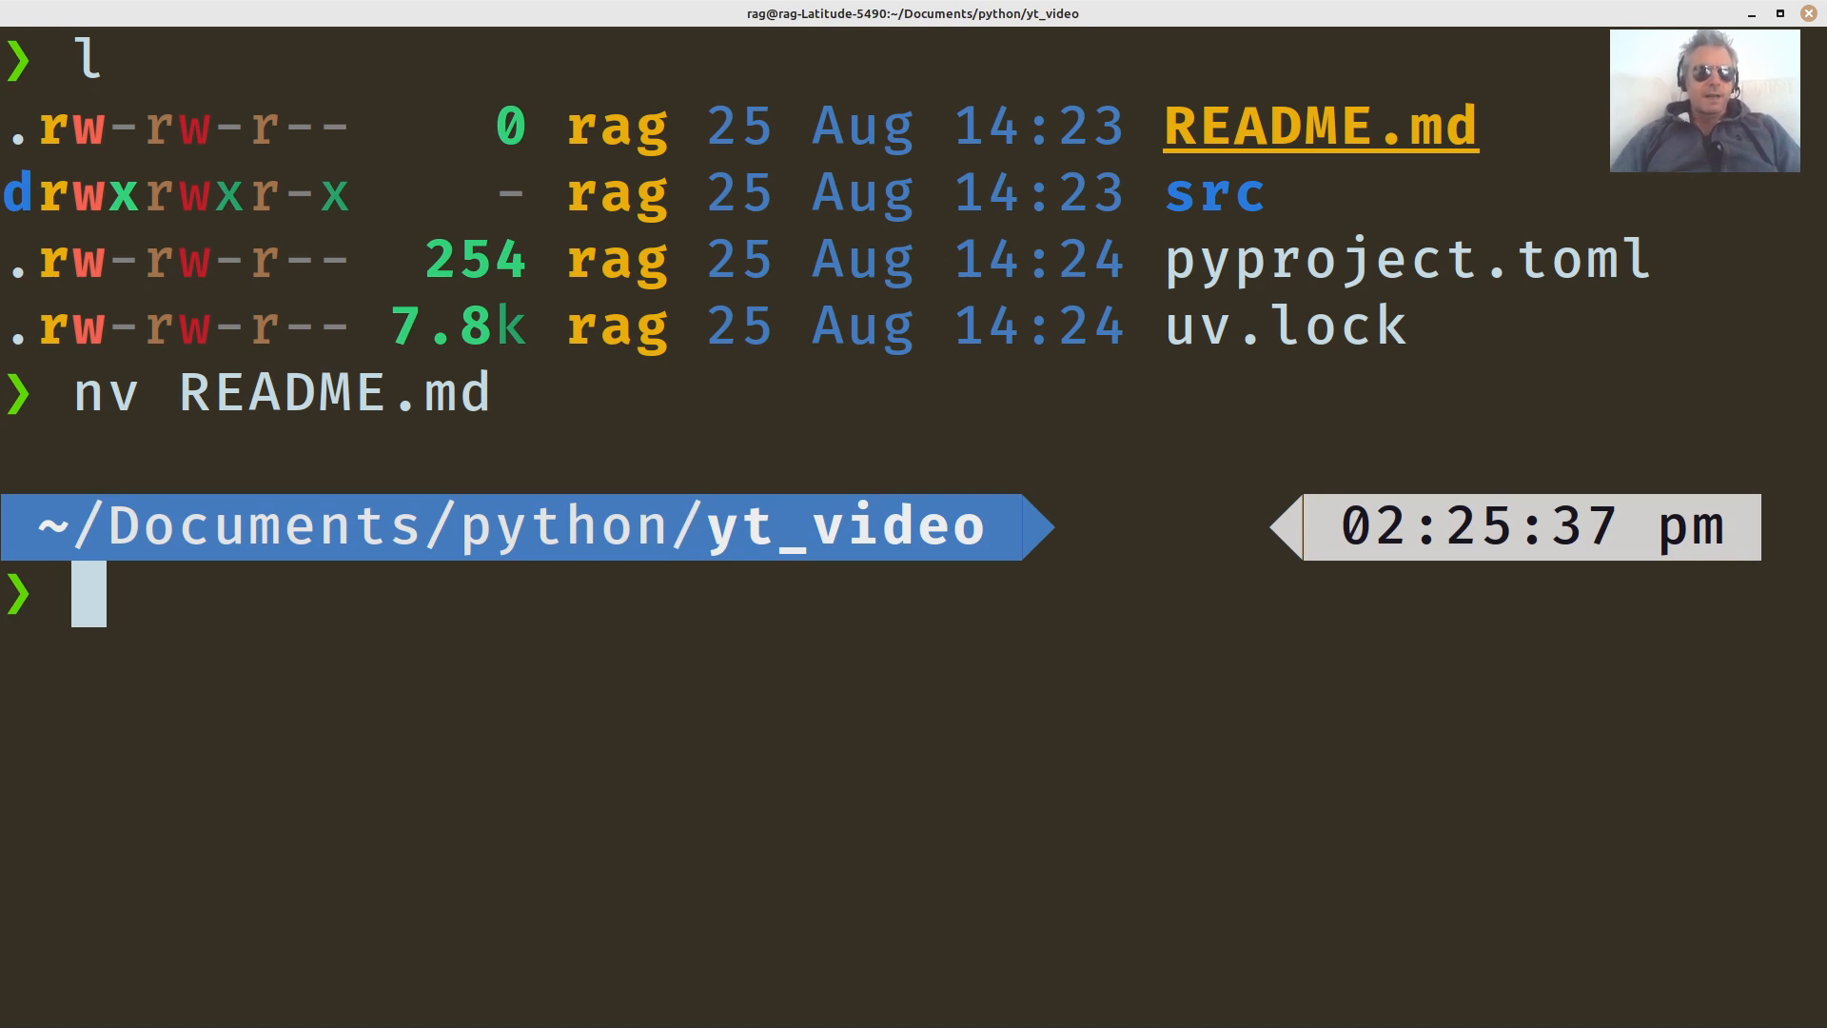
{"action": "type", "text": "nv pyproject.toml"}
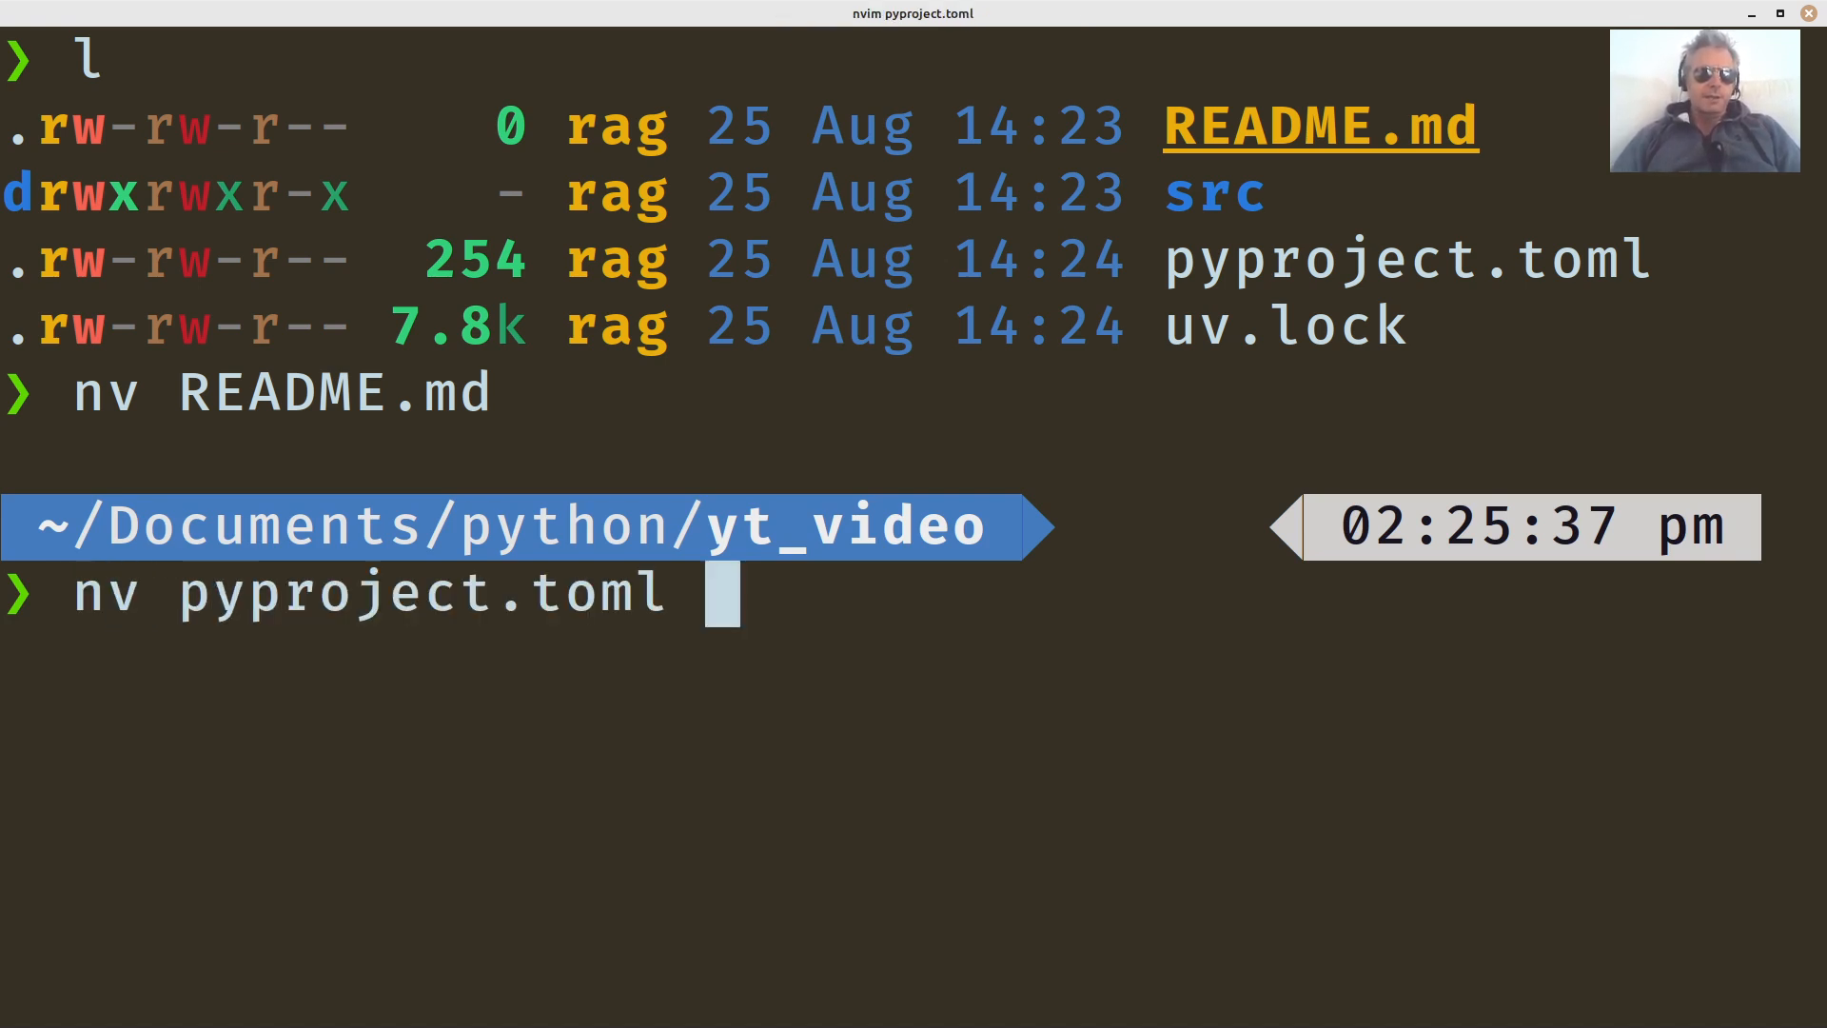
Review pyproject.toml in Neovim from top to [build-system] (yt-video, Python >=3.12, requests >=2.32.3) and close it.
{"action": "key", "text": "Return"}
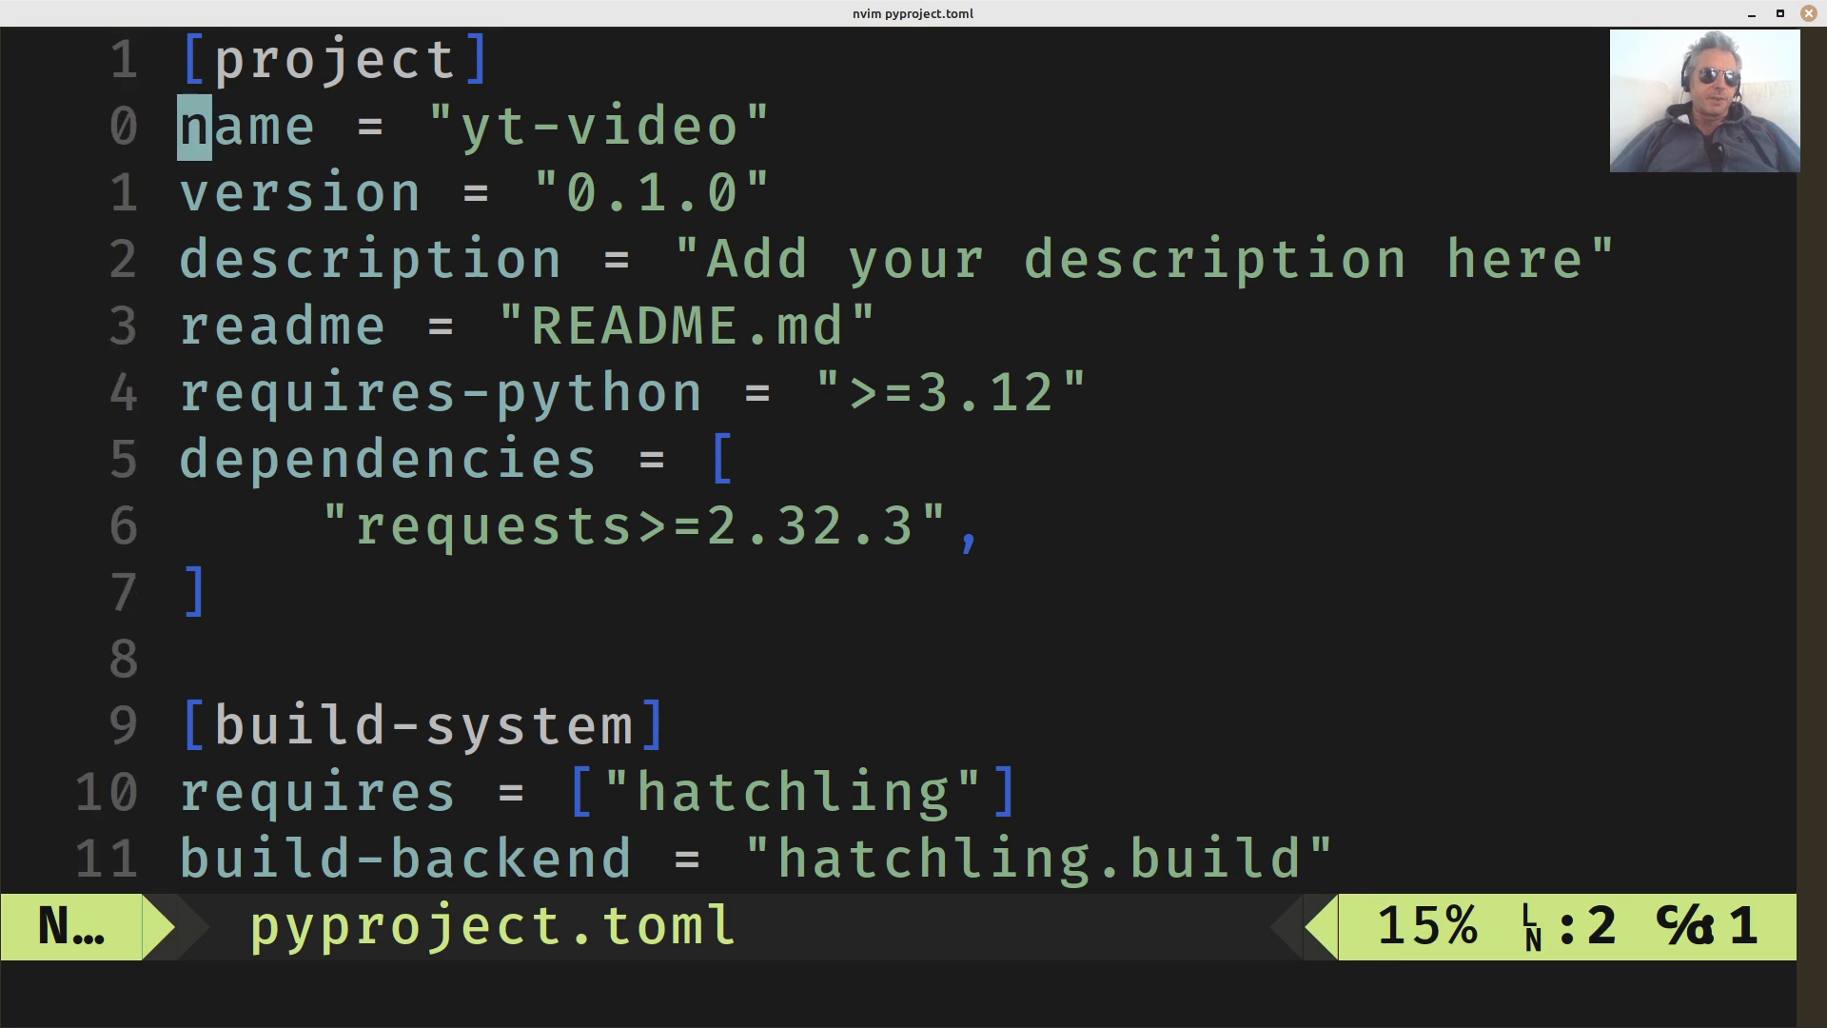
{"action": "key", "text": "G"}
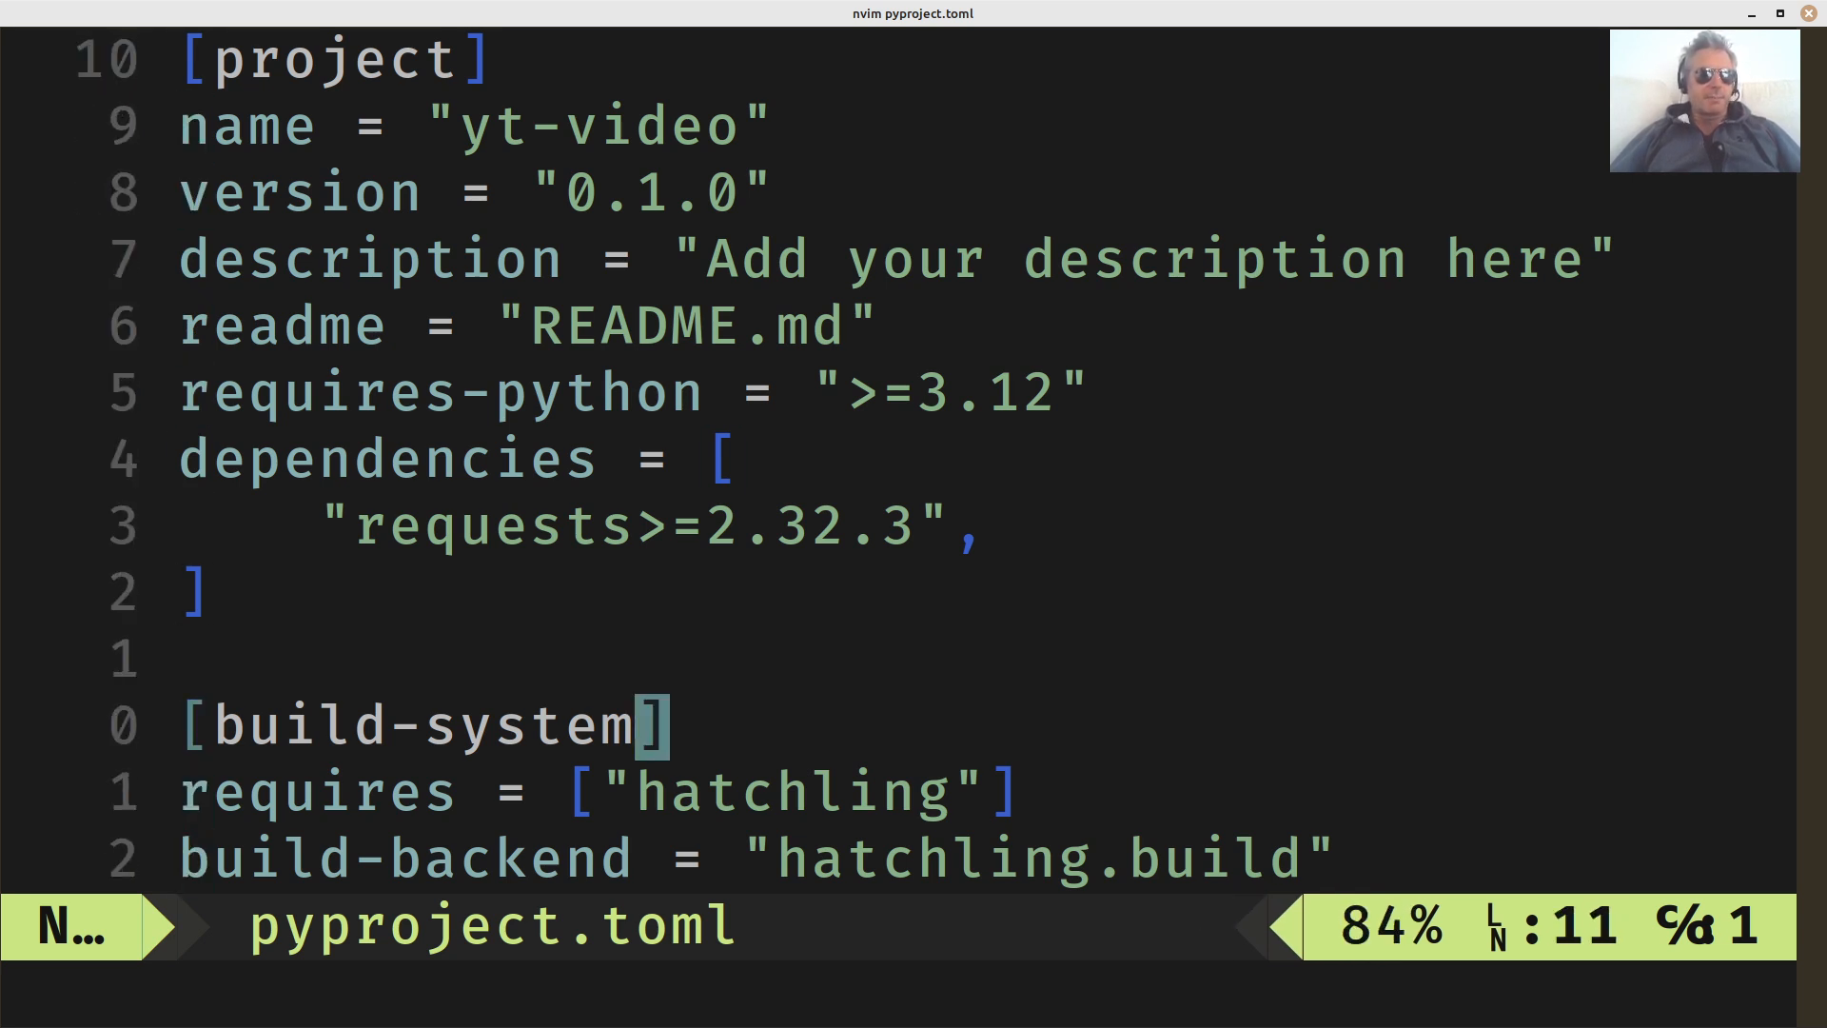
{"action": "key", "text": "gg"}
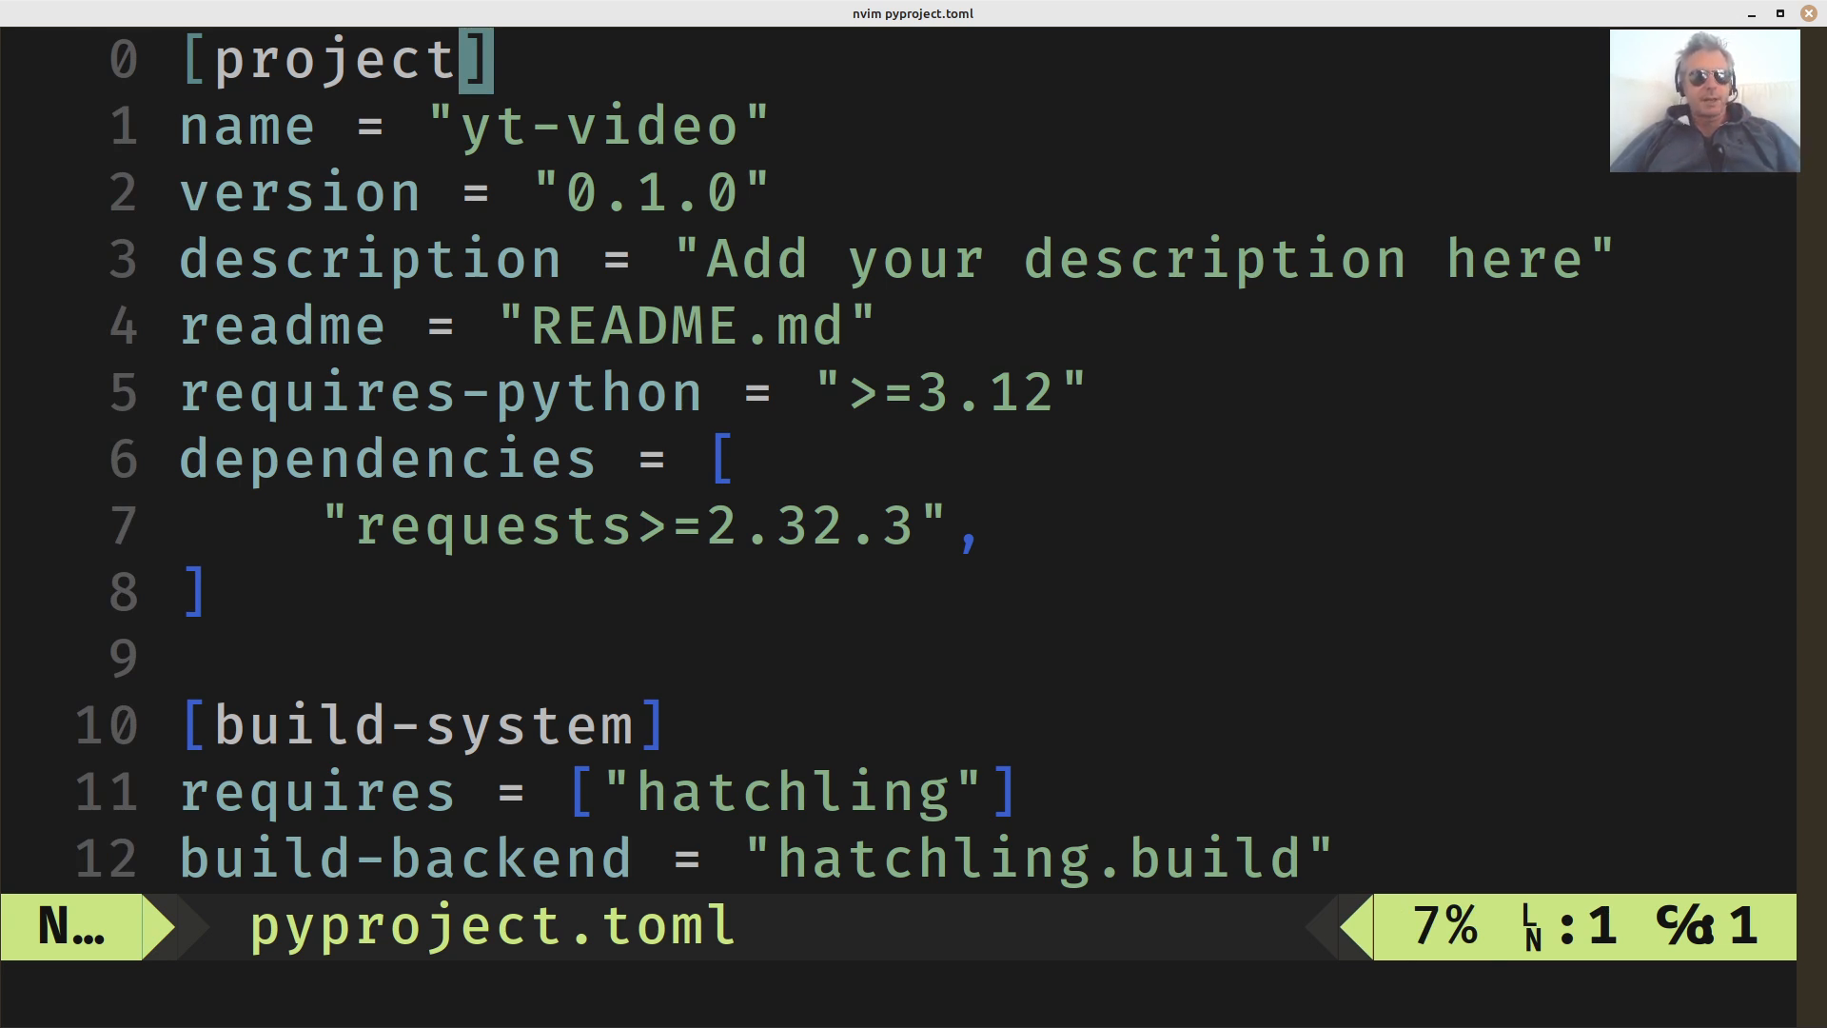
{"action": "key", "text": "G"}
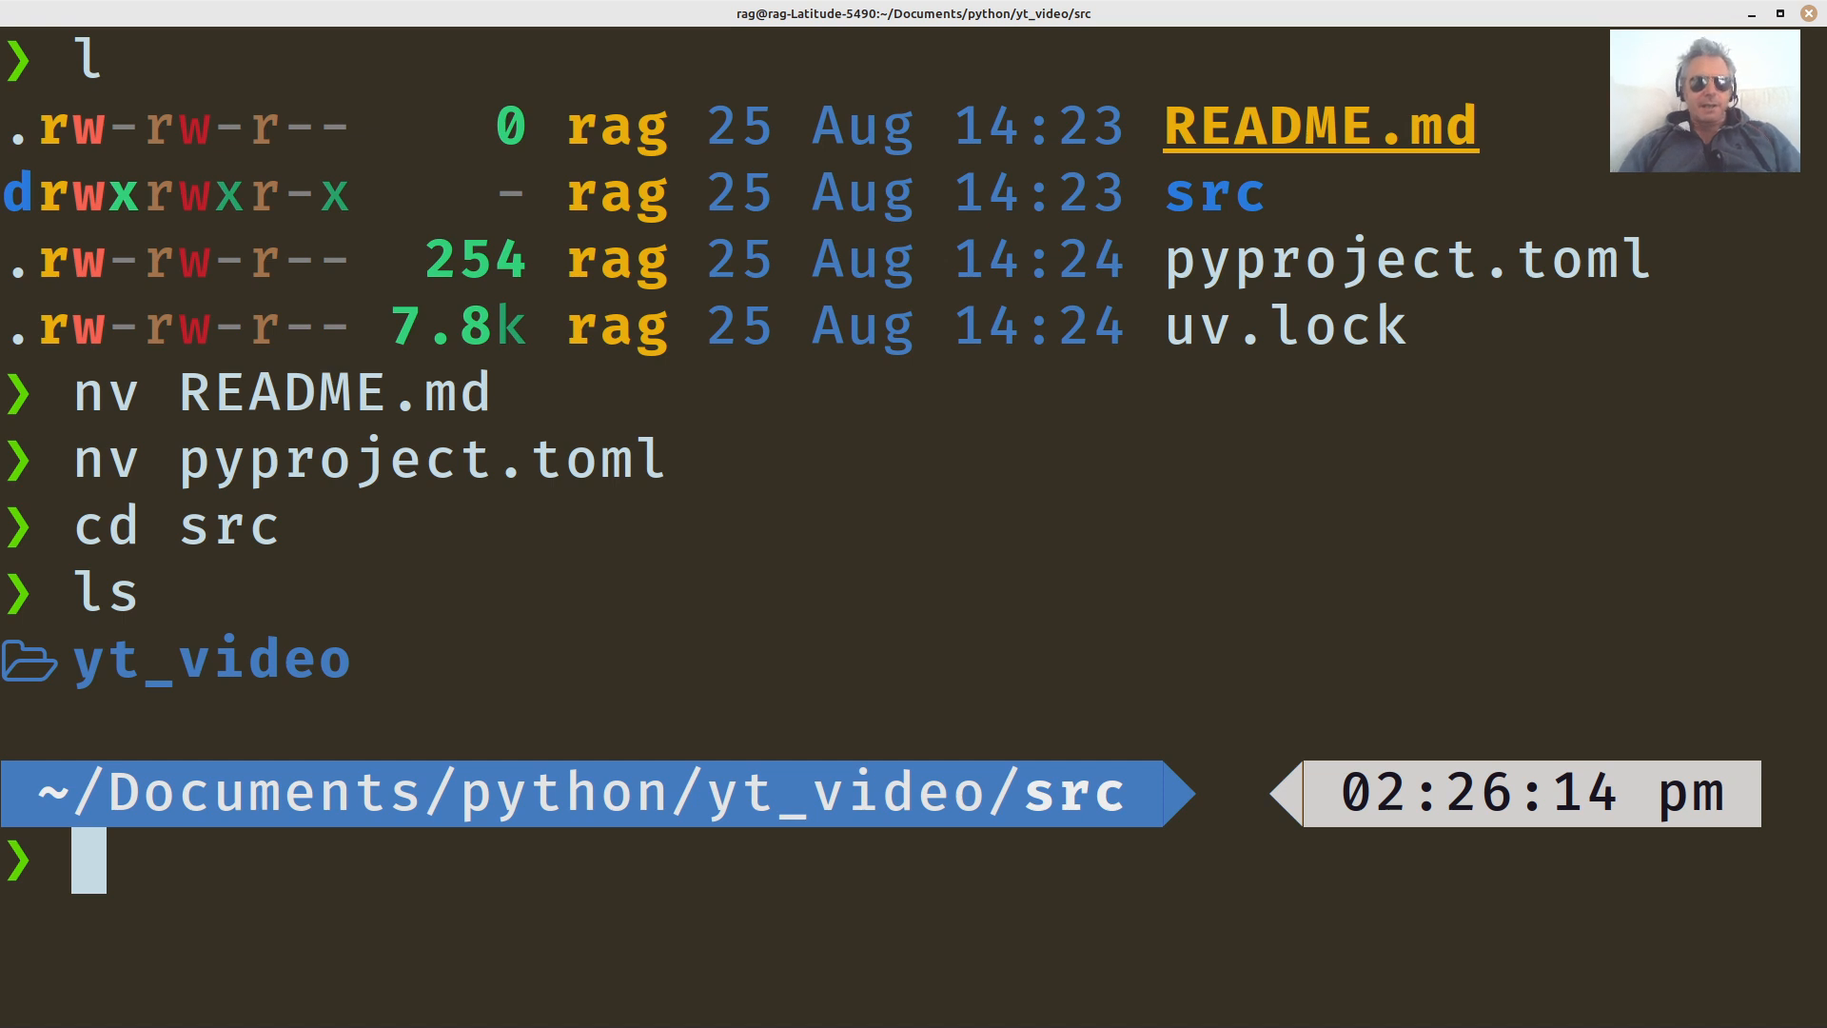
Enter the src/yt_video package holding only __init__.py and open a new main.py in Neovim.
{"action": "type", "text": "cd yt_video"}
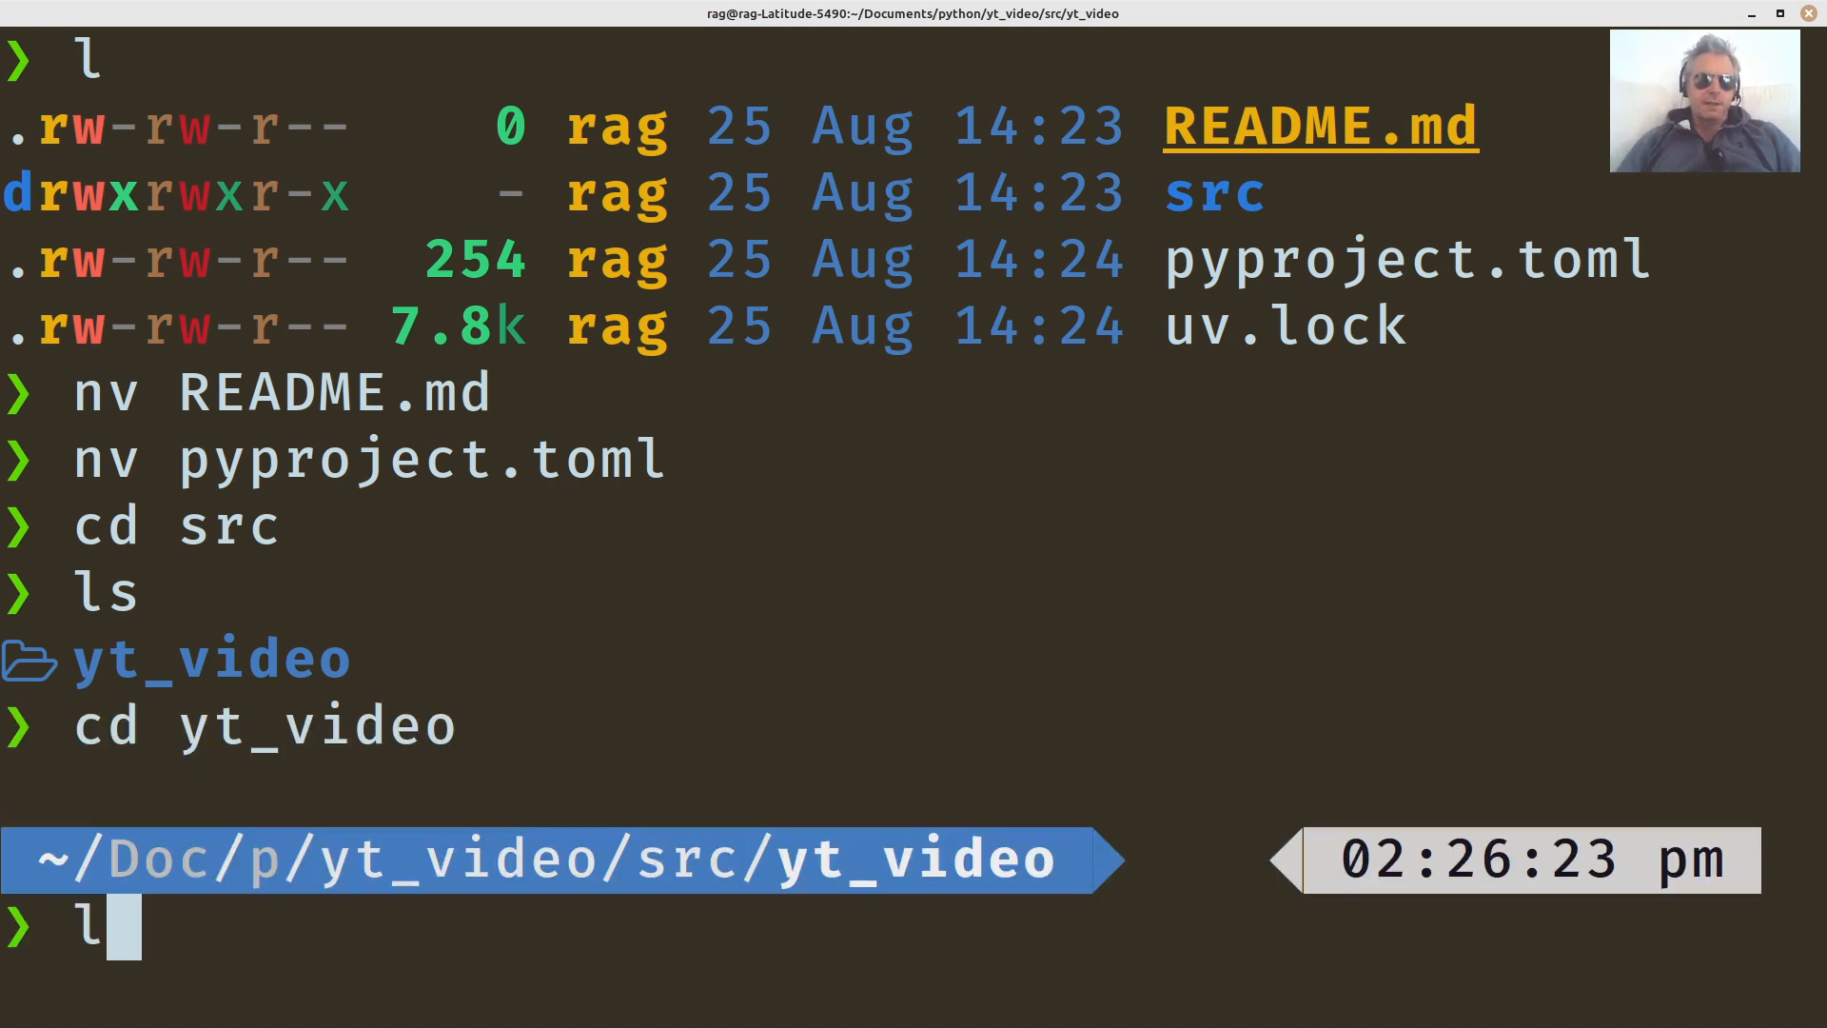
{"action": "key", "text": "Return"}
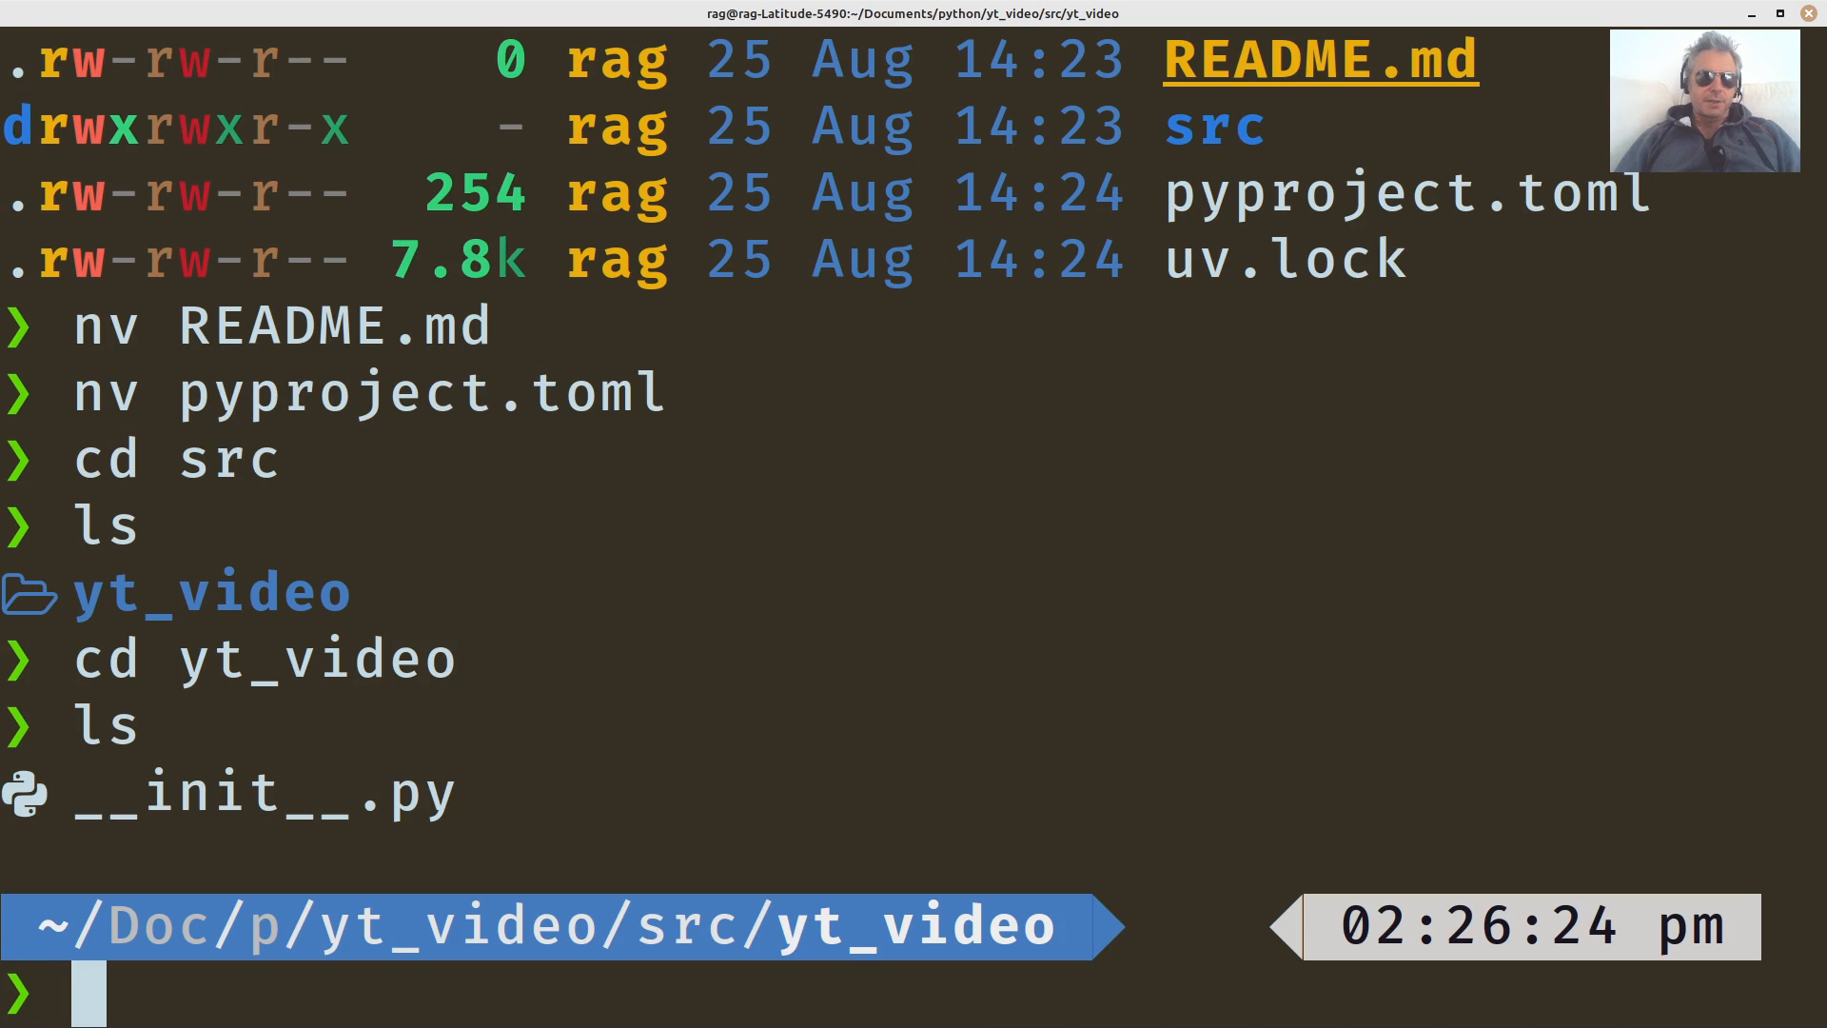
{"action": "type", "text": "nv m"}
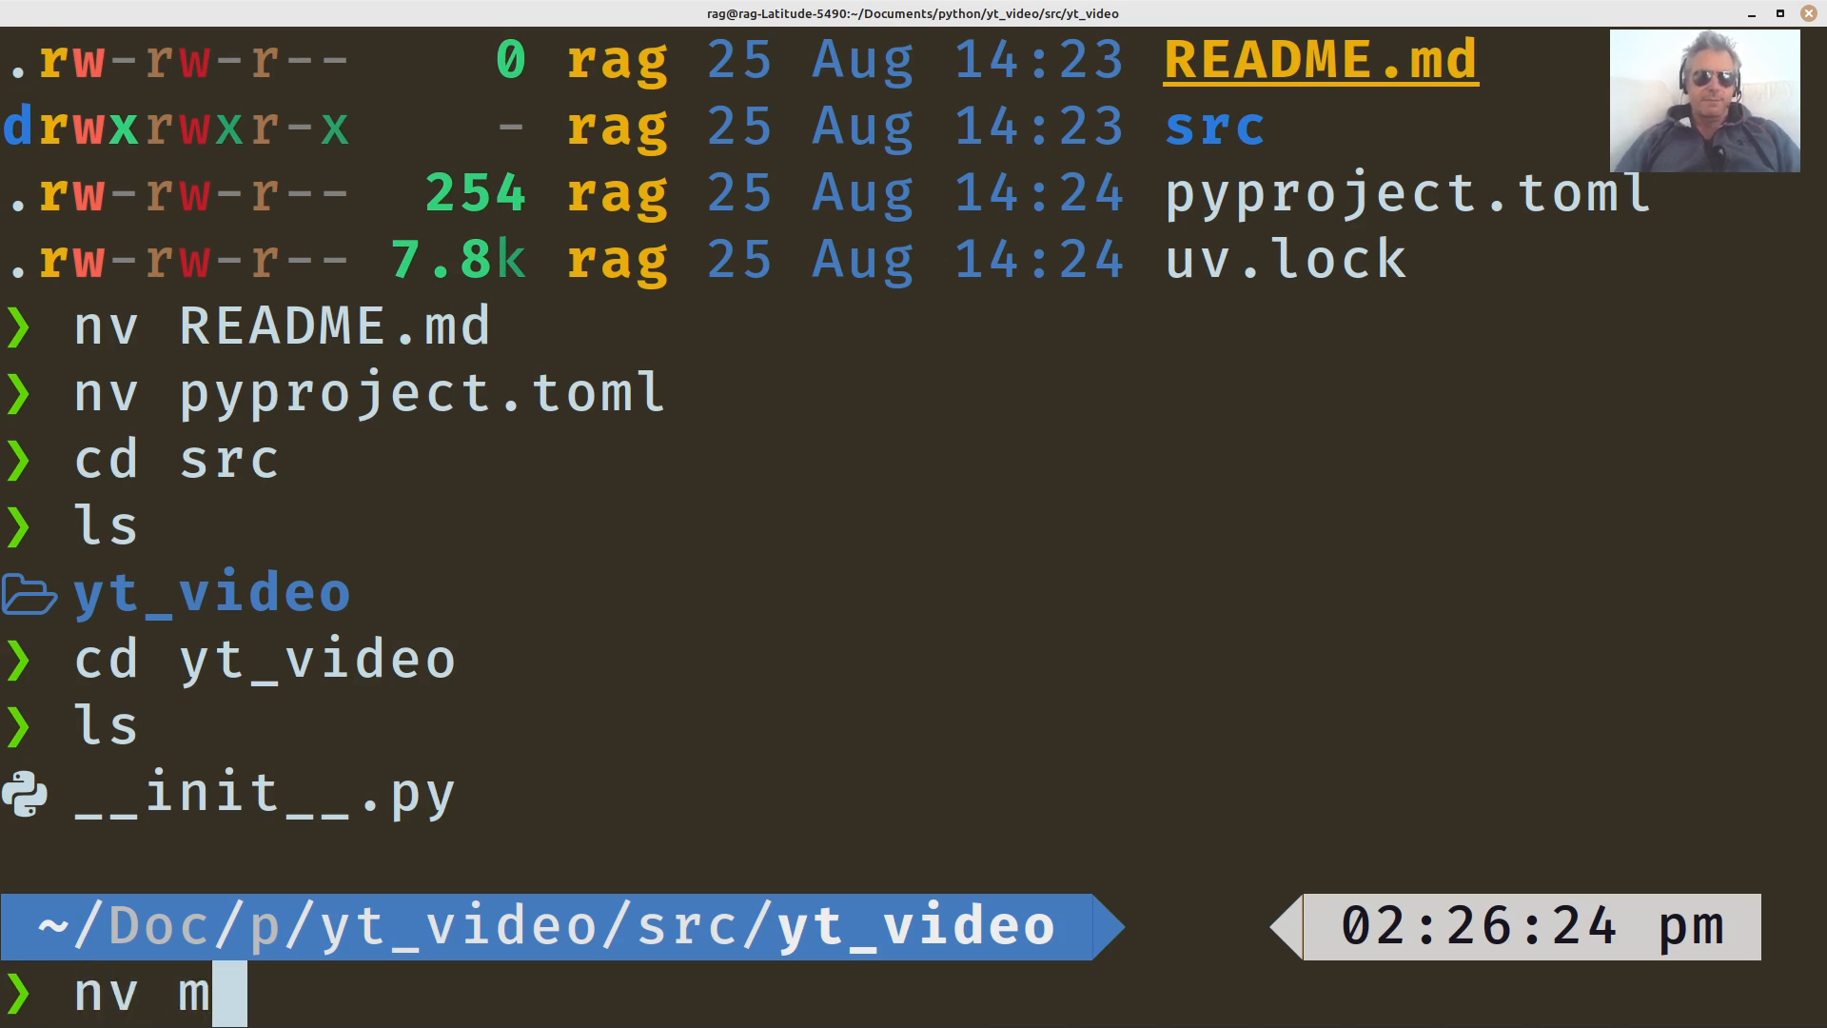
{"action": "type", "text": "ain."}
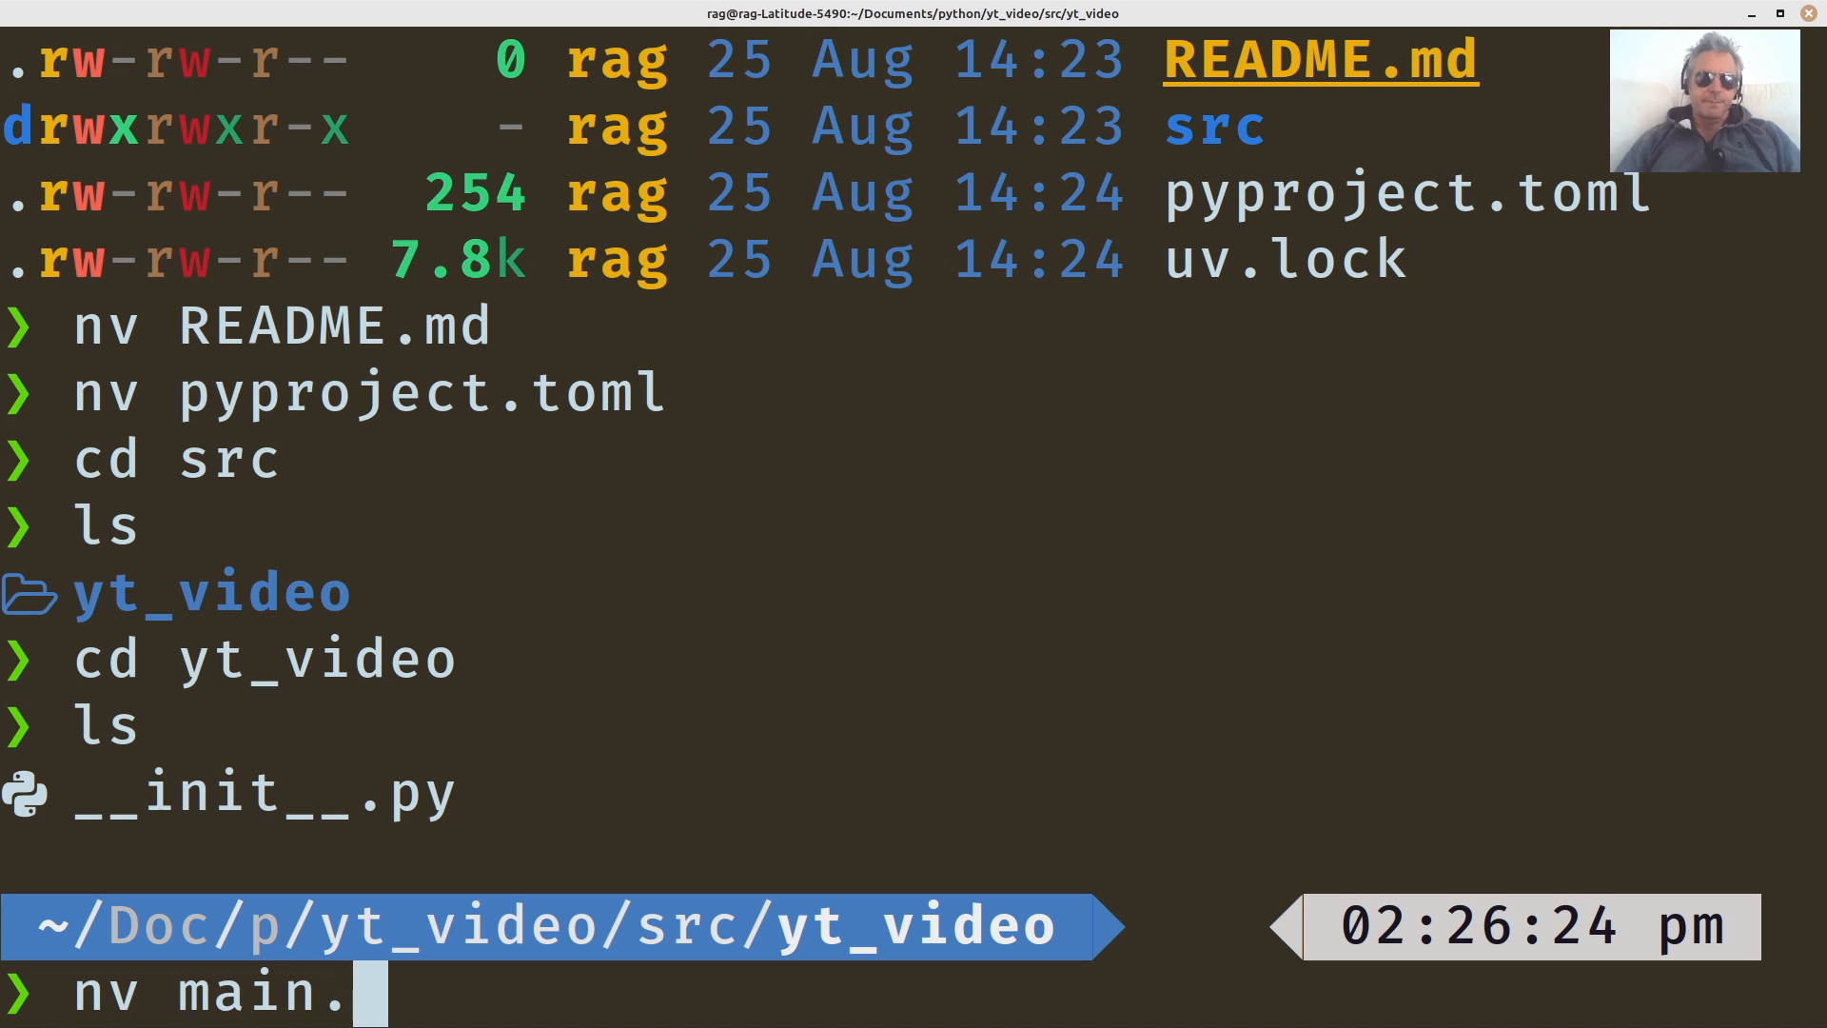
{"action": "type", "text": "py"}
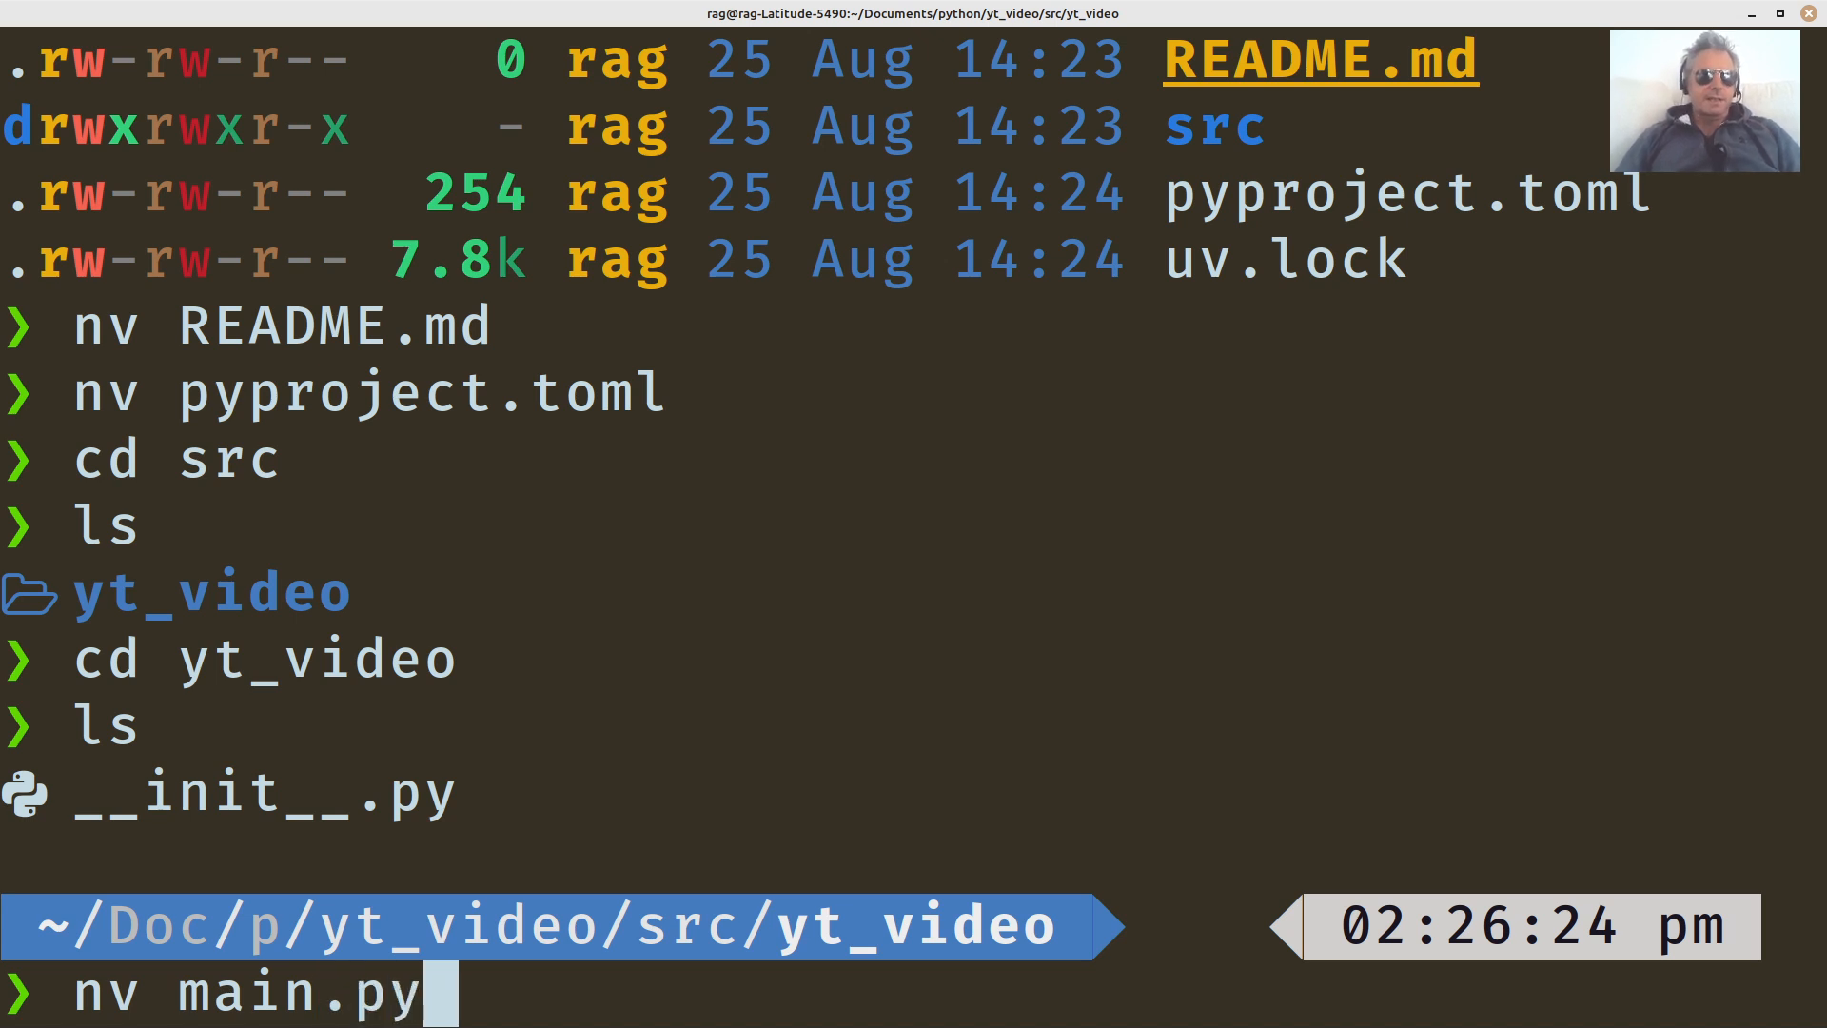
{"action": "key", "text": "Return"}
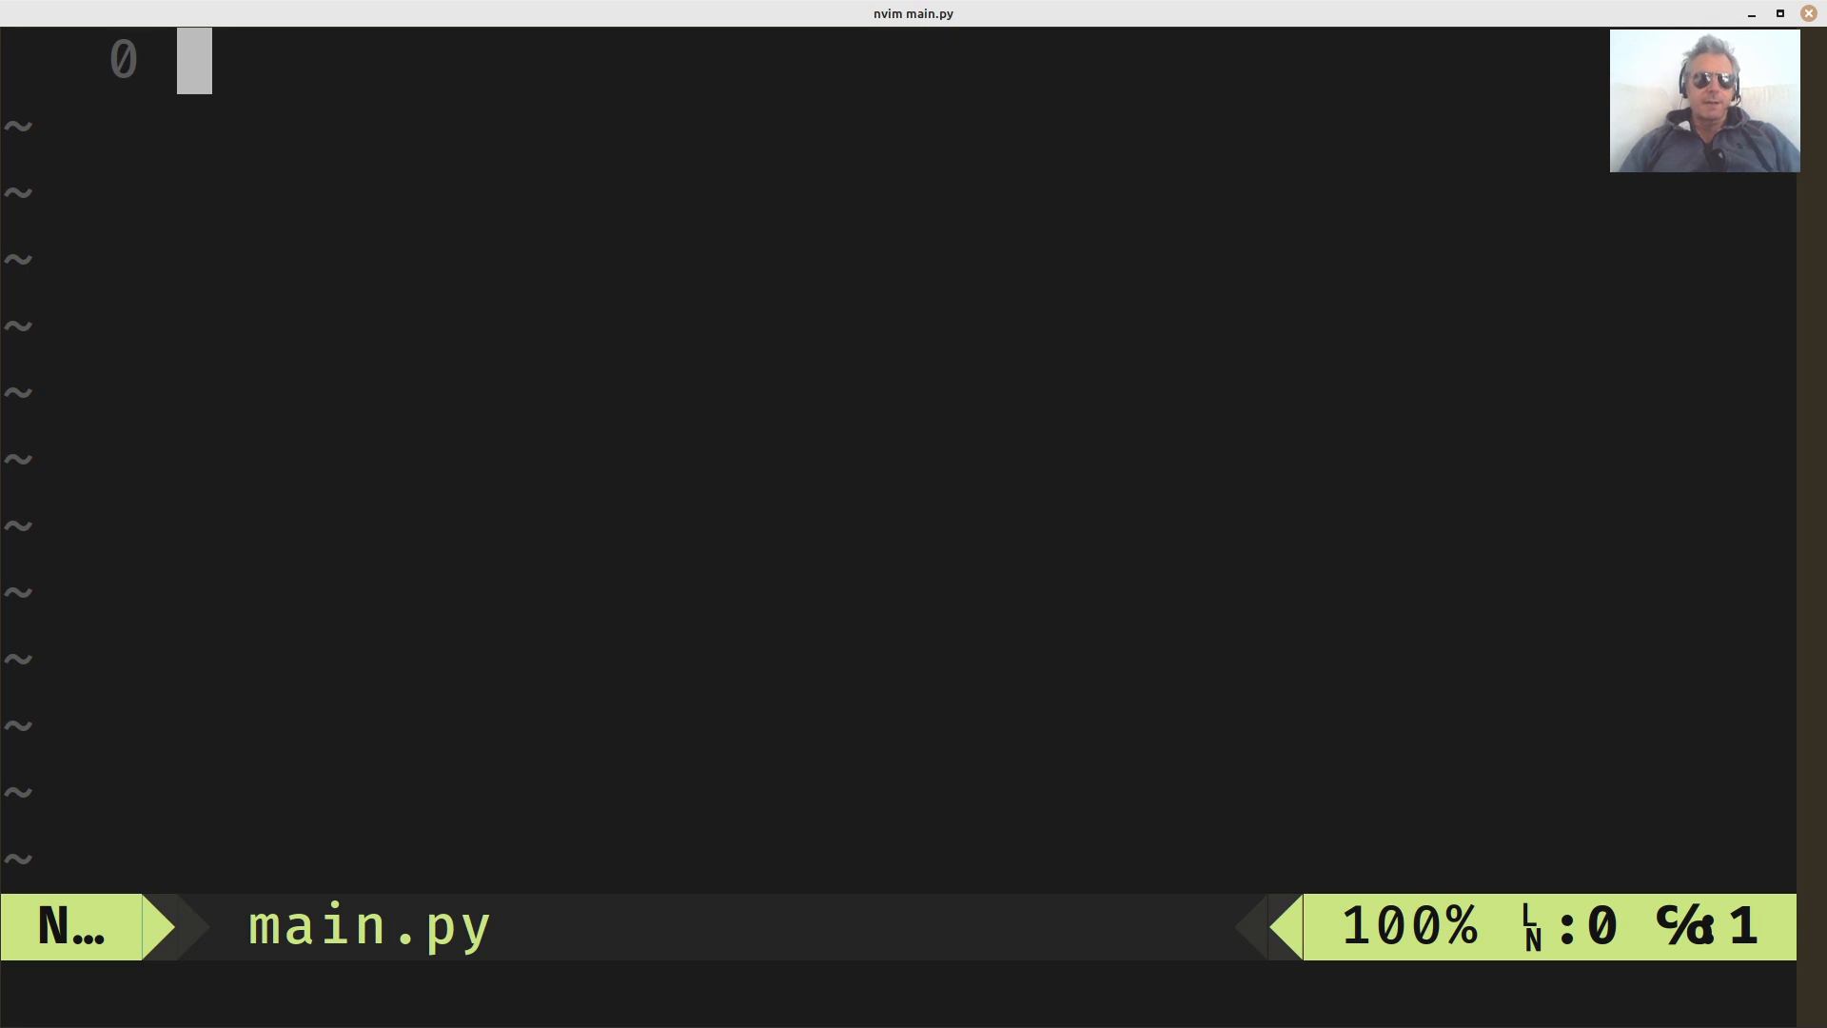
Add 'import requests' at the top of main.py with a blank line after it.
{"action": "type", "text": "impo"}
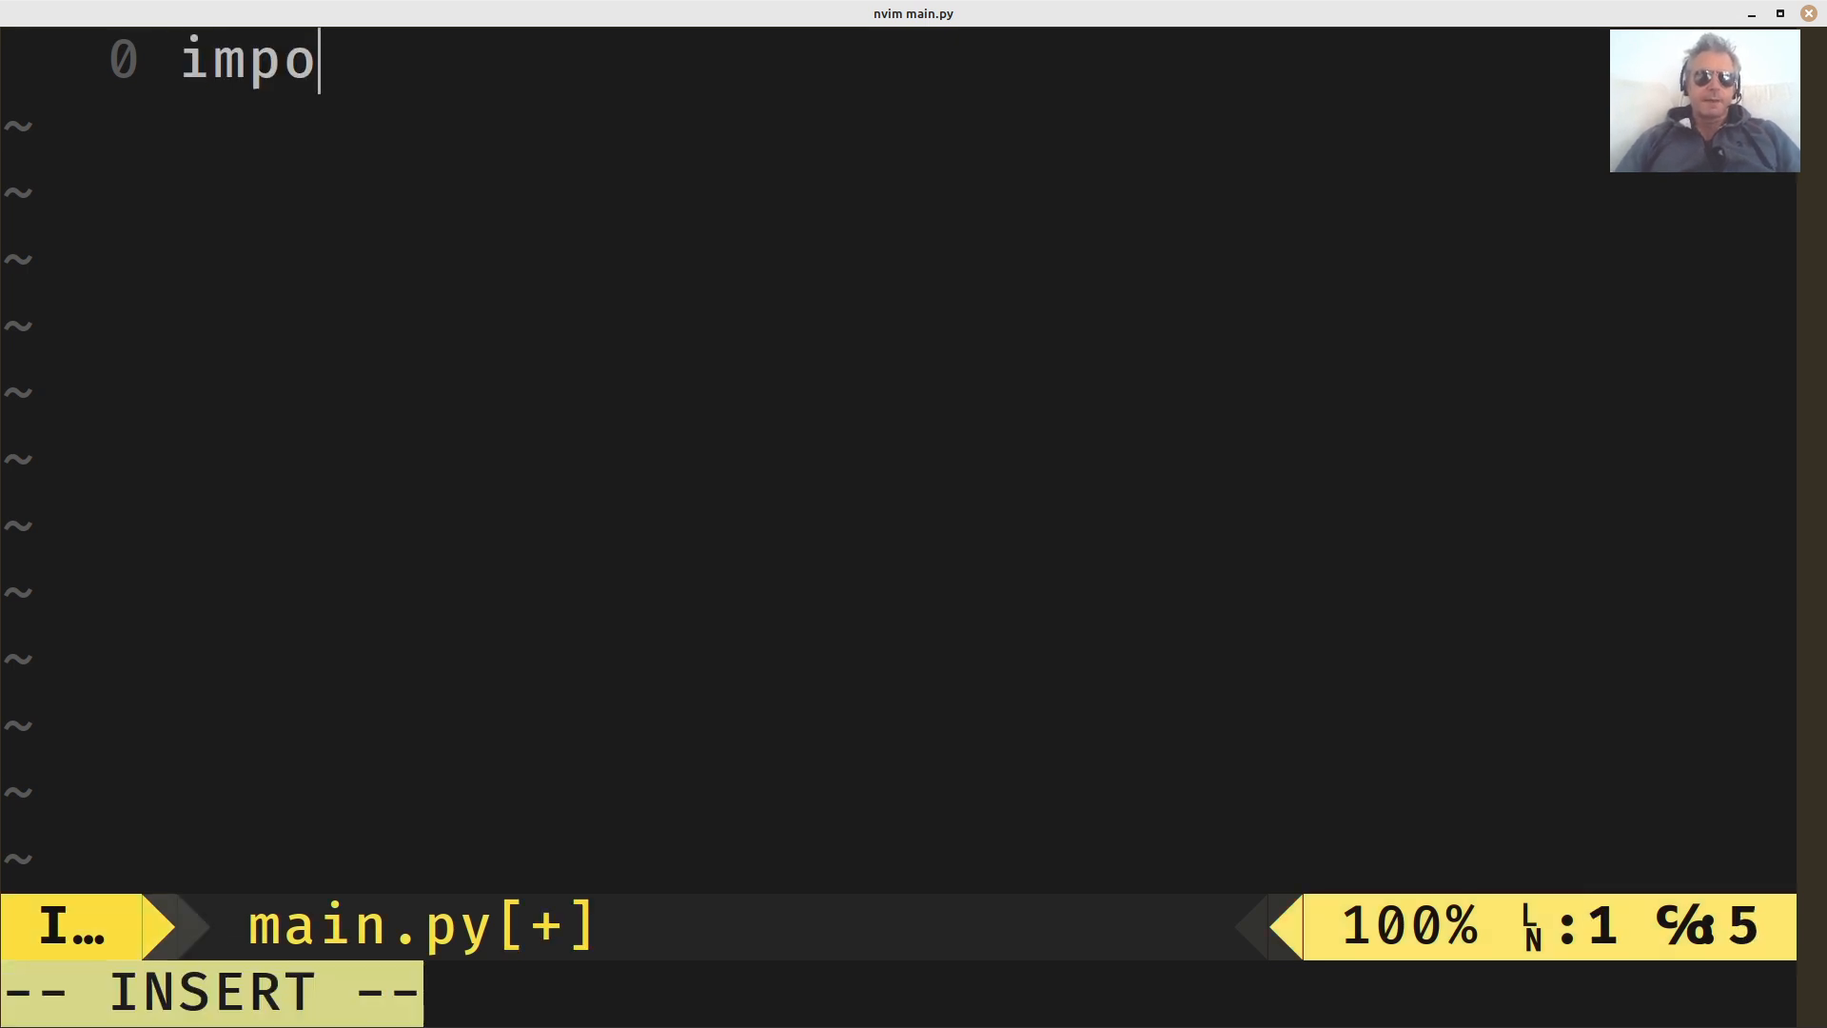
{"action": "type", "text": "rt requests"}
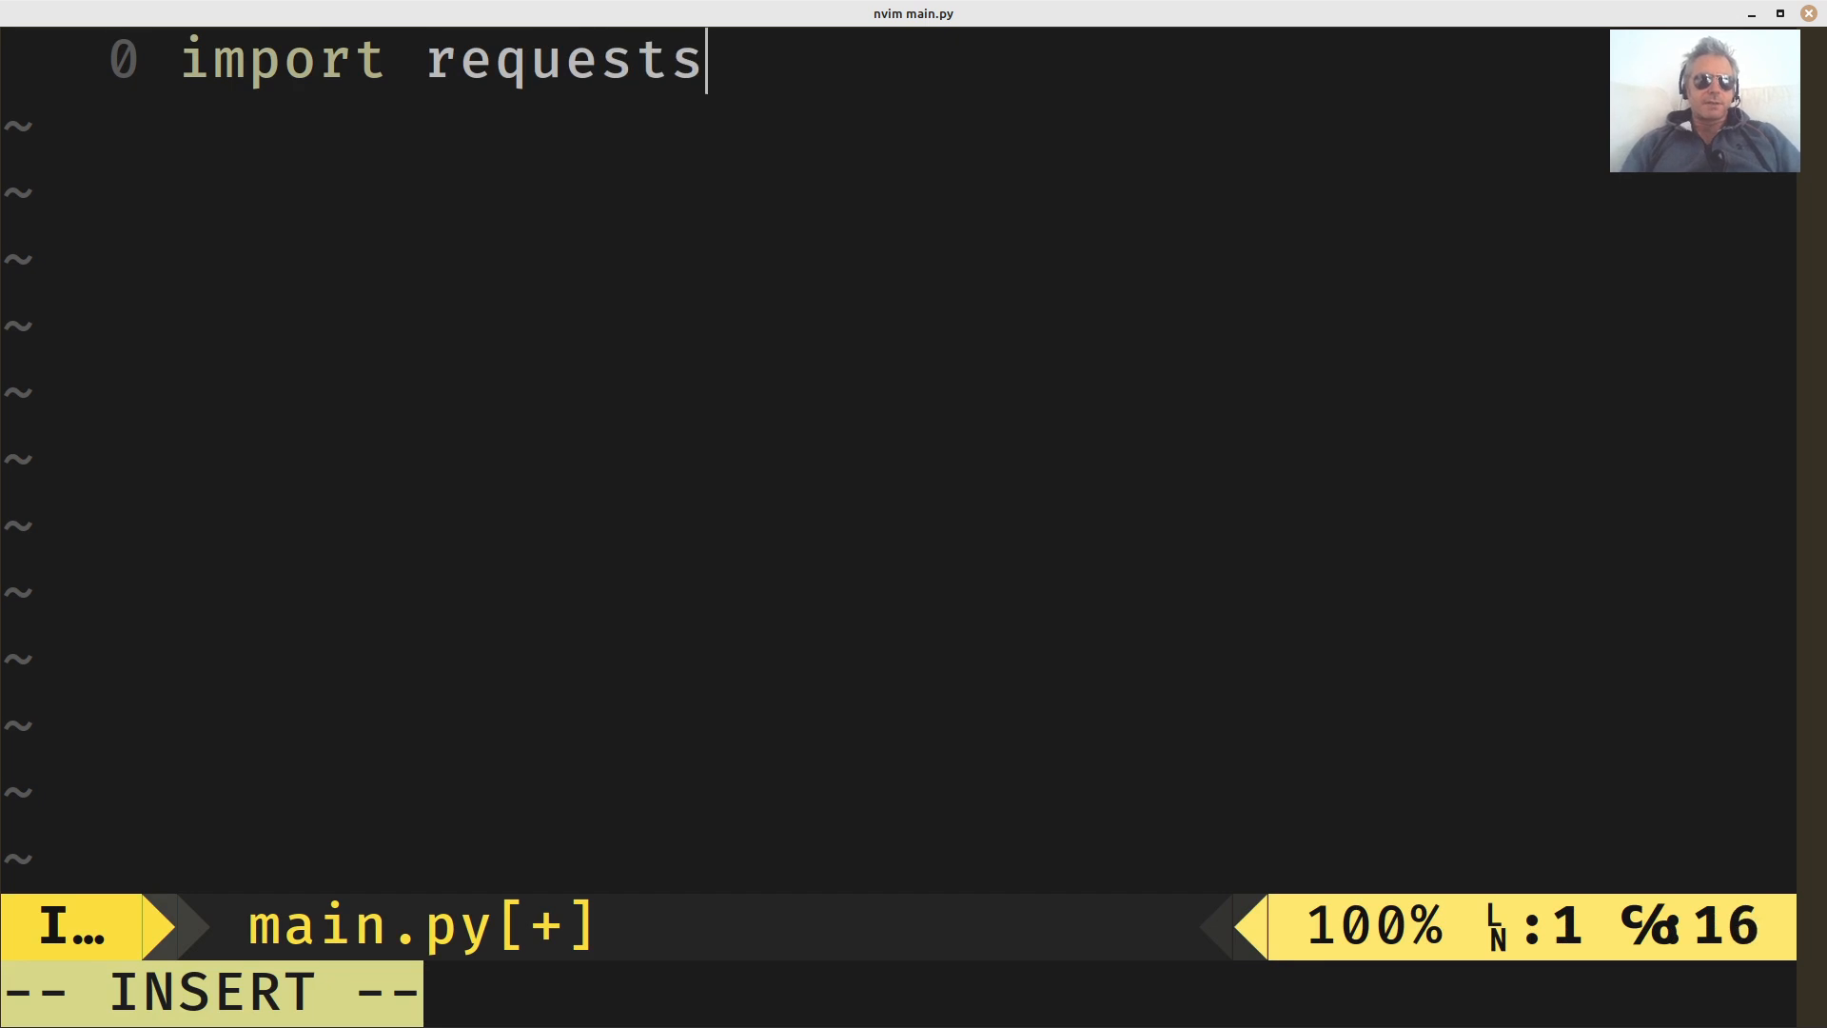
{"action": "key", "text": "Enter"}
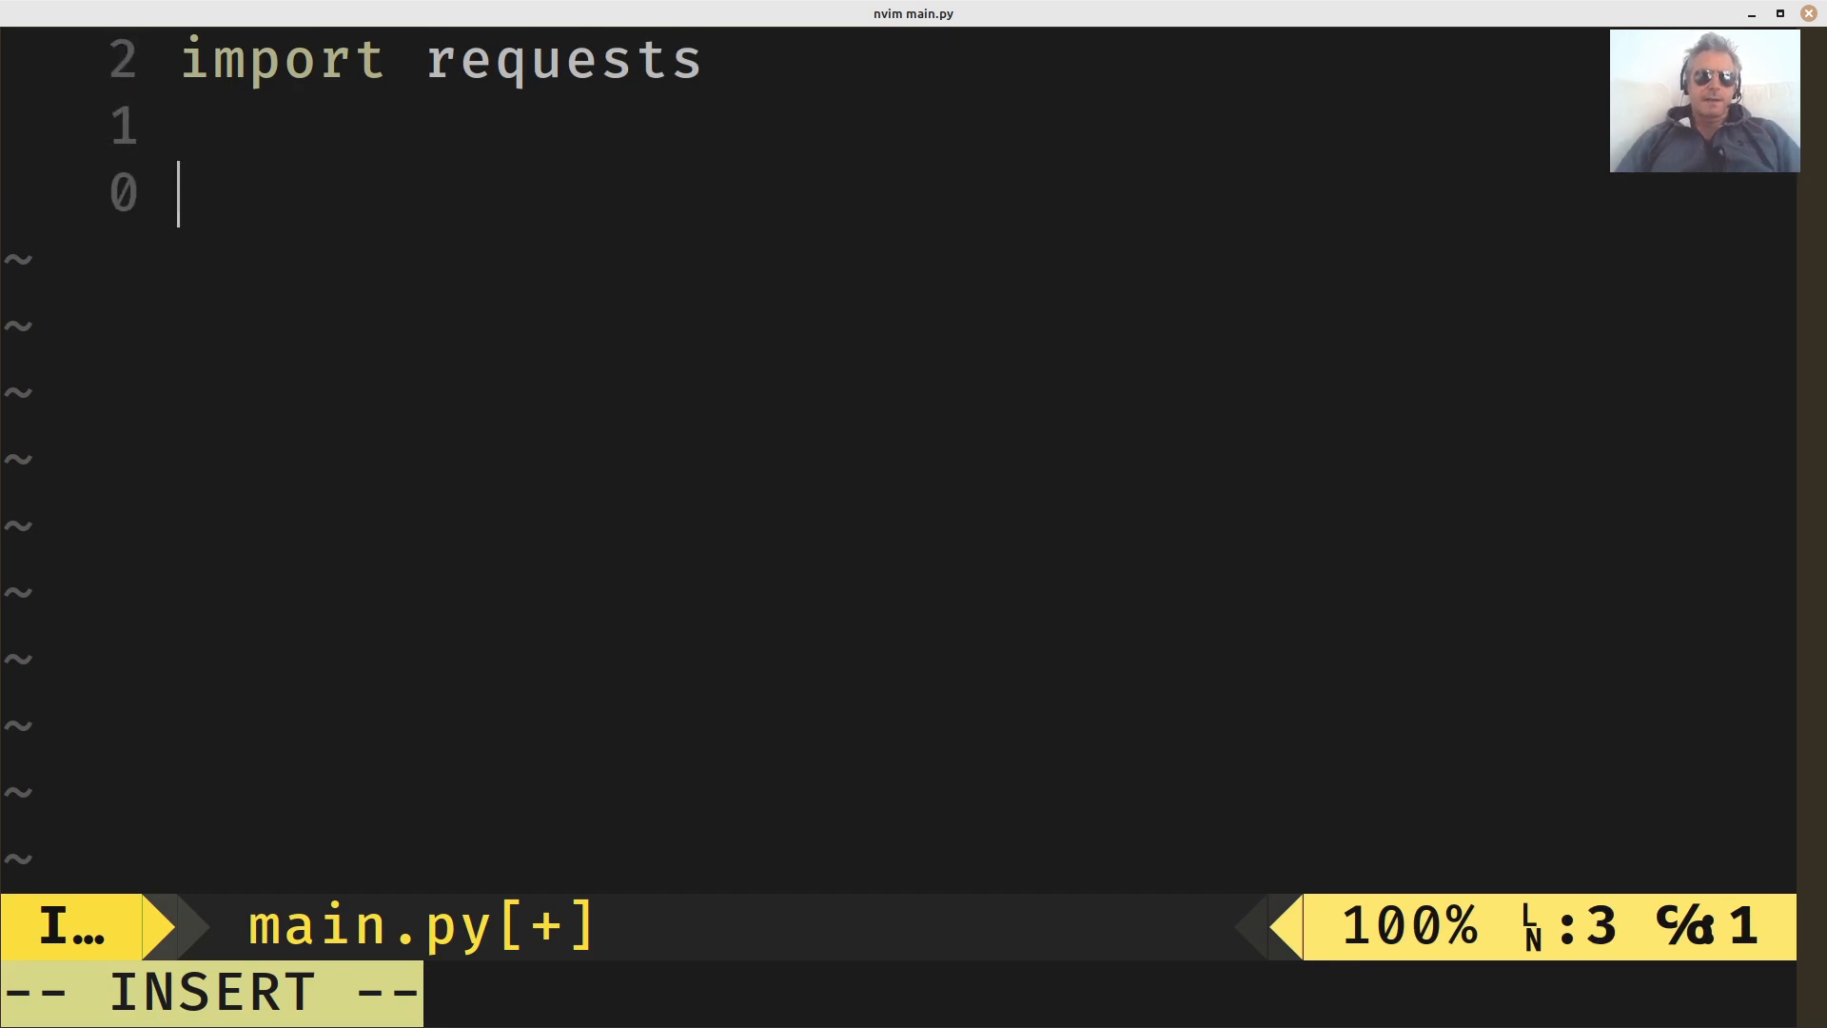
{"action": "type", "text": "res = requests"}
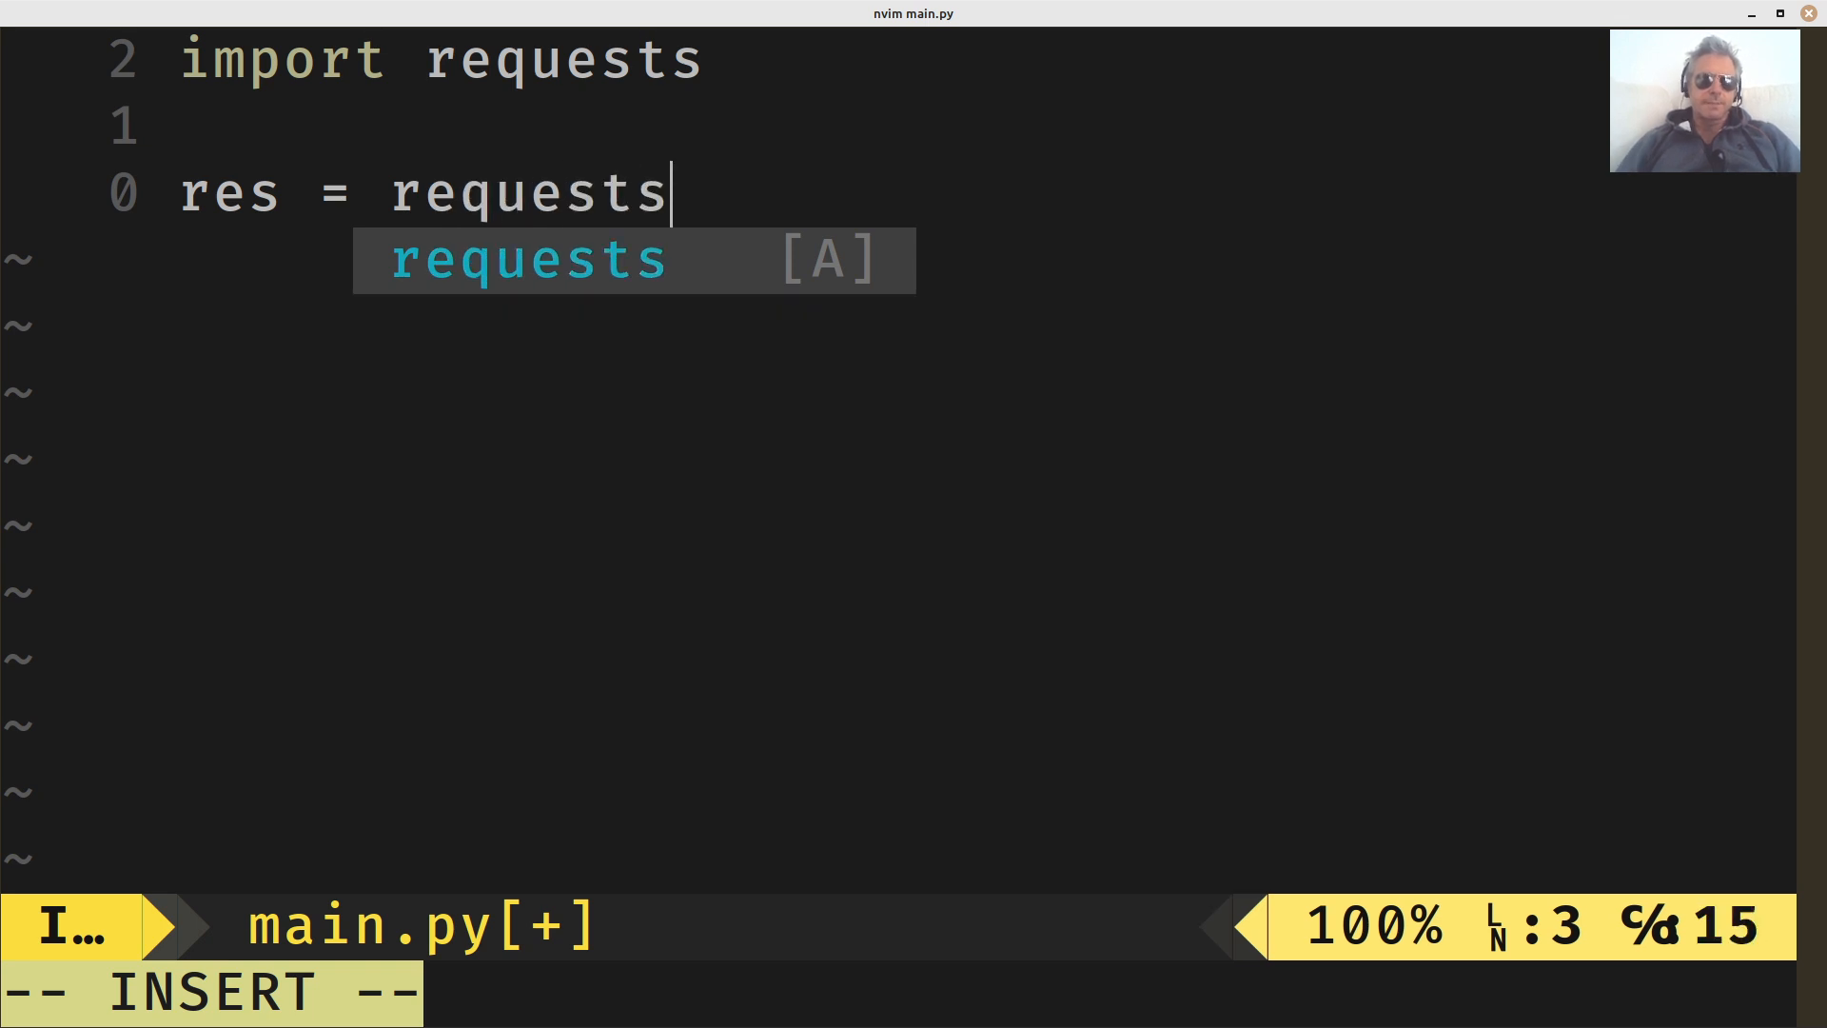
{"action": "type", "text": ".get()"}
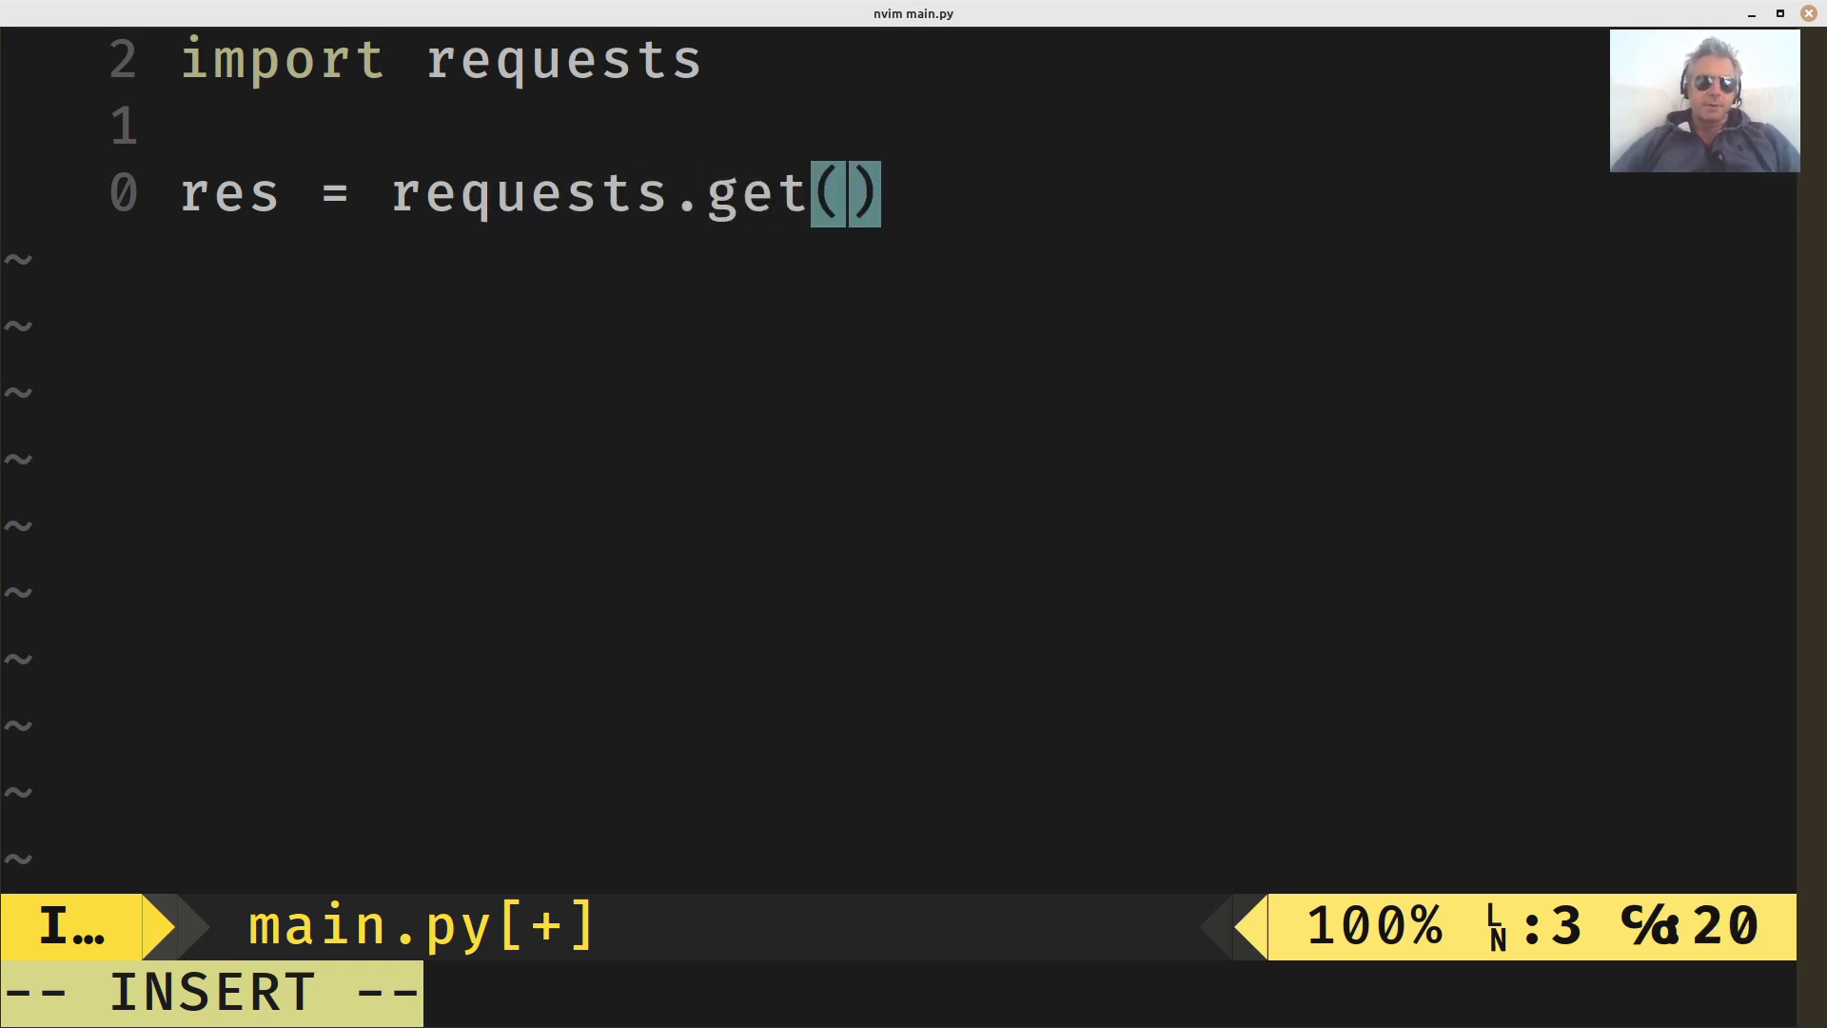
{"action": "type", "text": "\""}
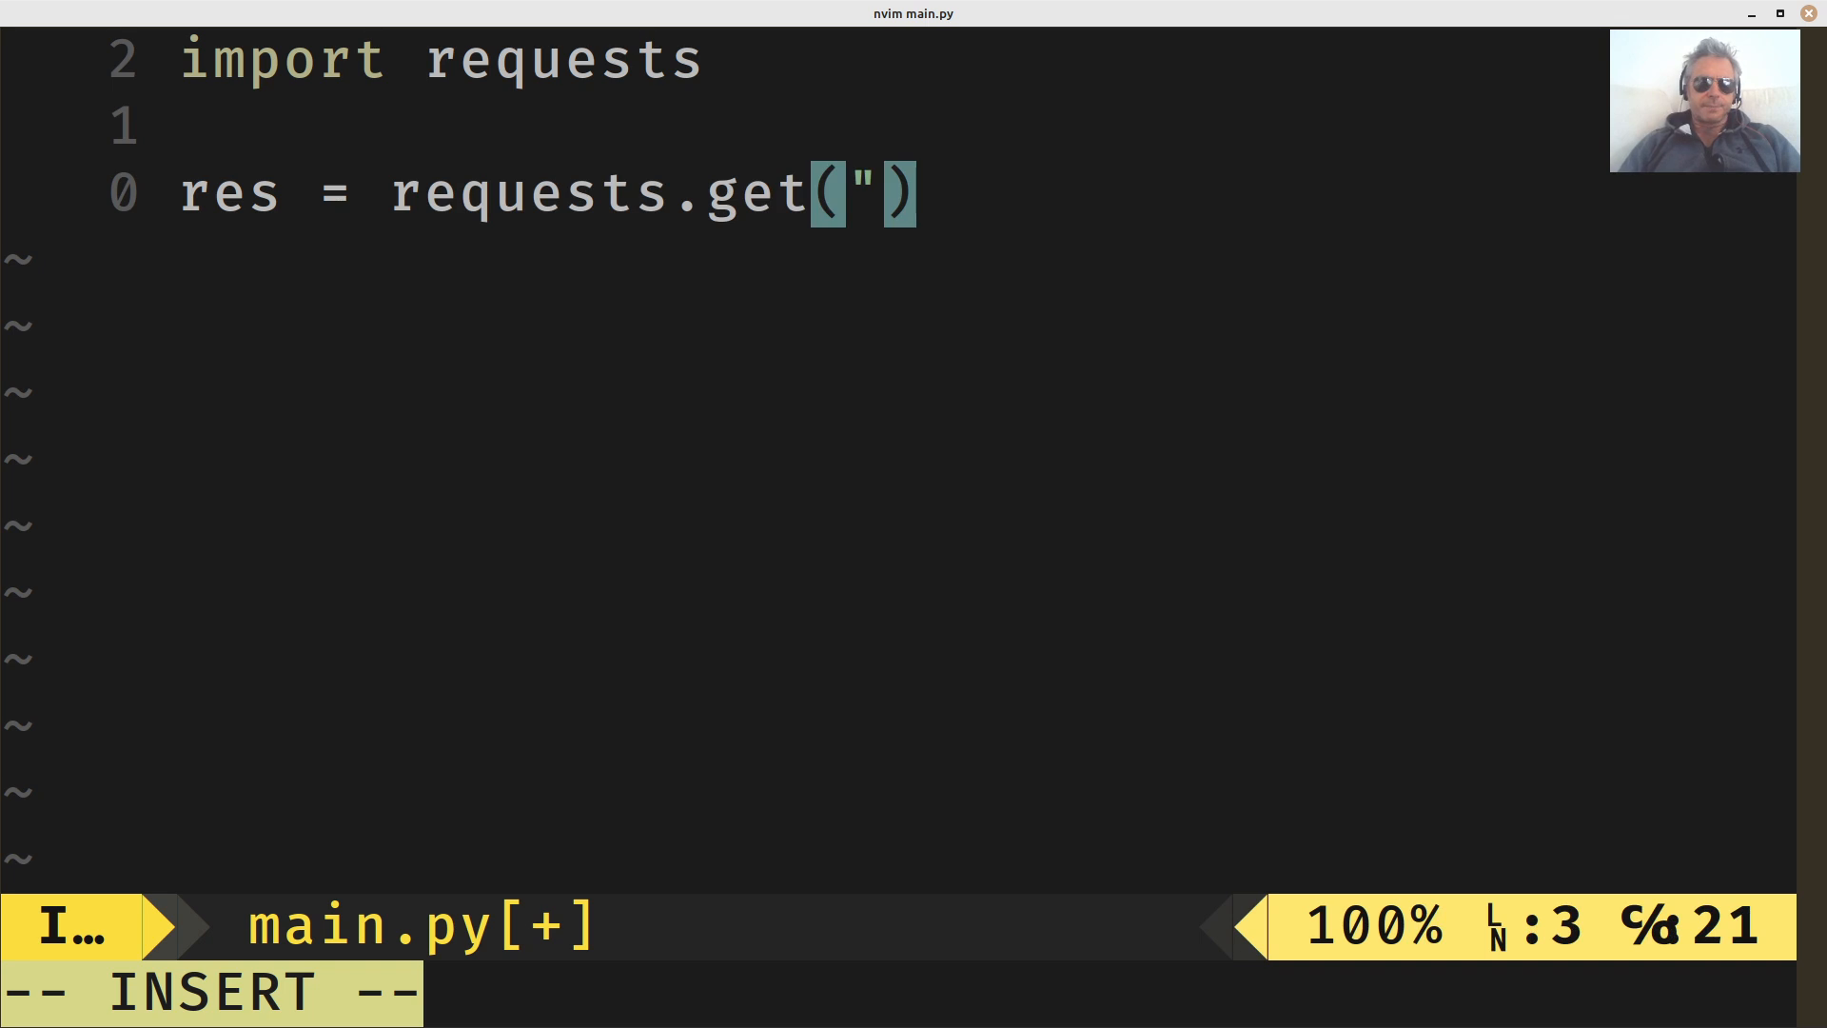
{"action": "type", "text": "http"}
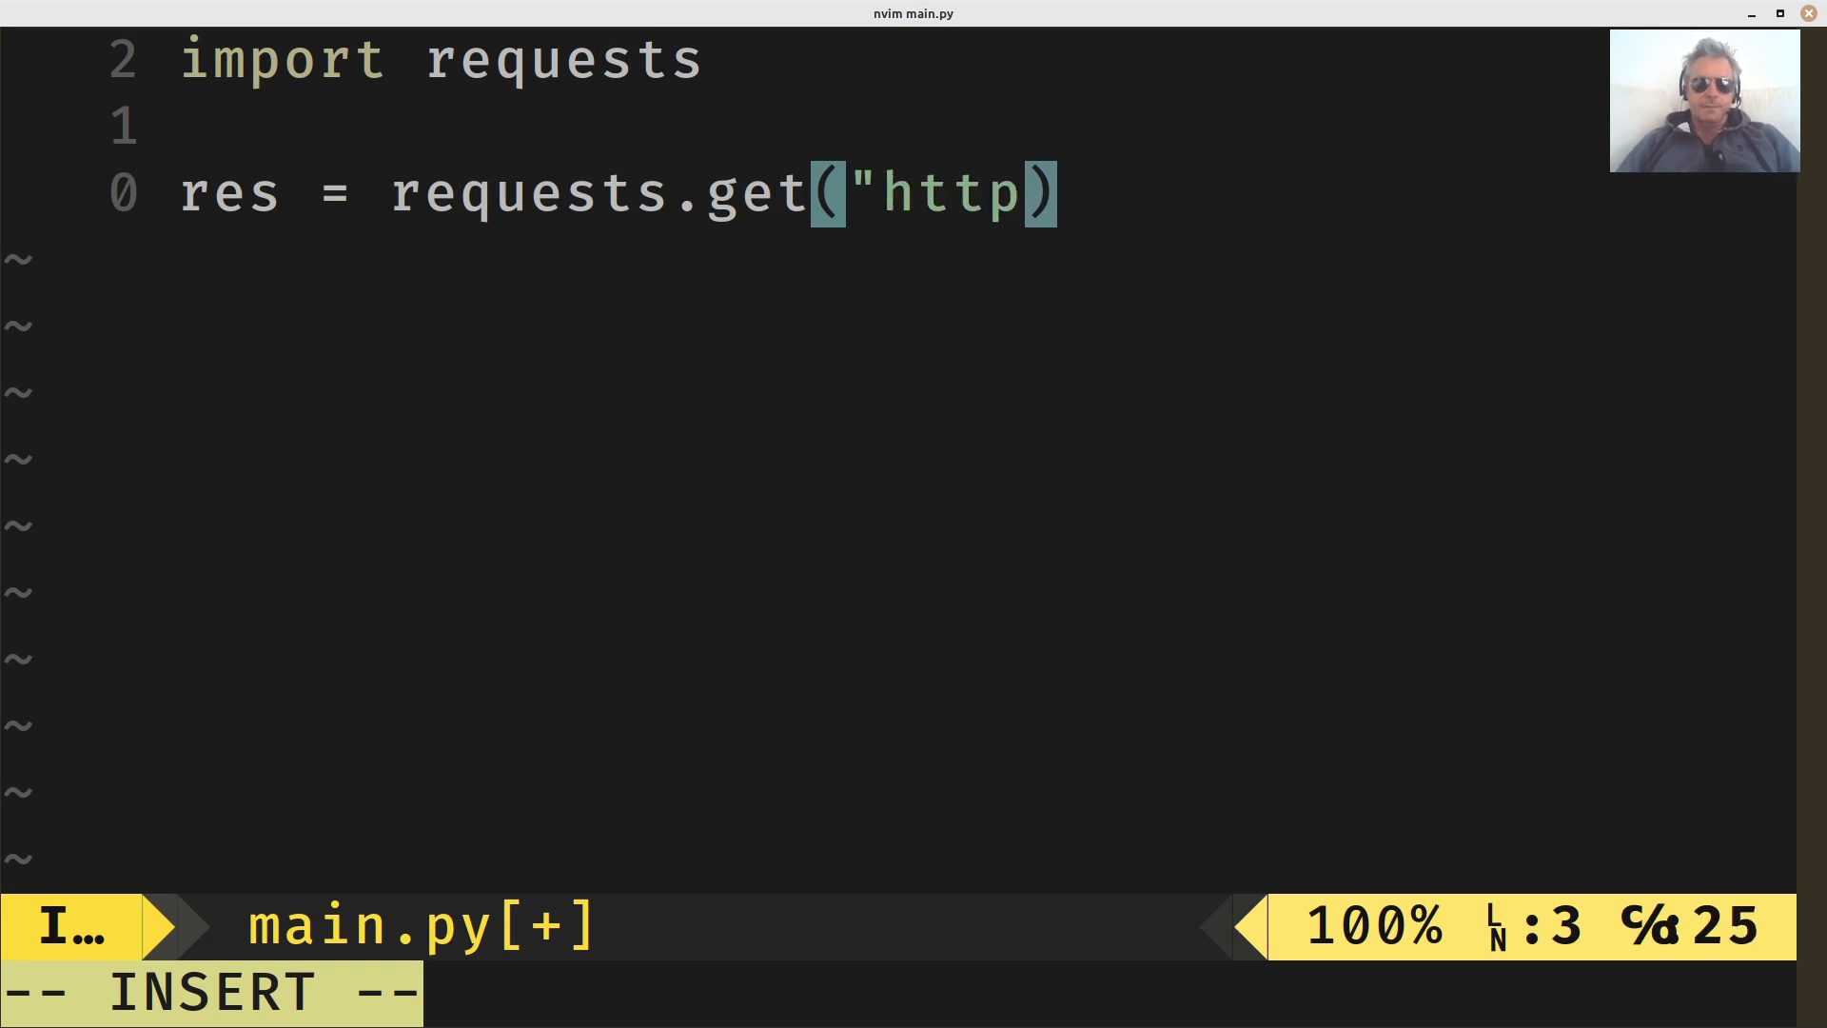
{"action": "type", "text": "s:/"}
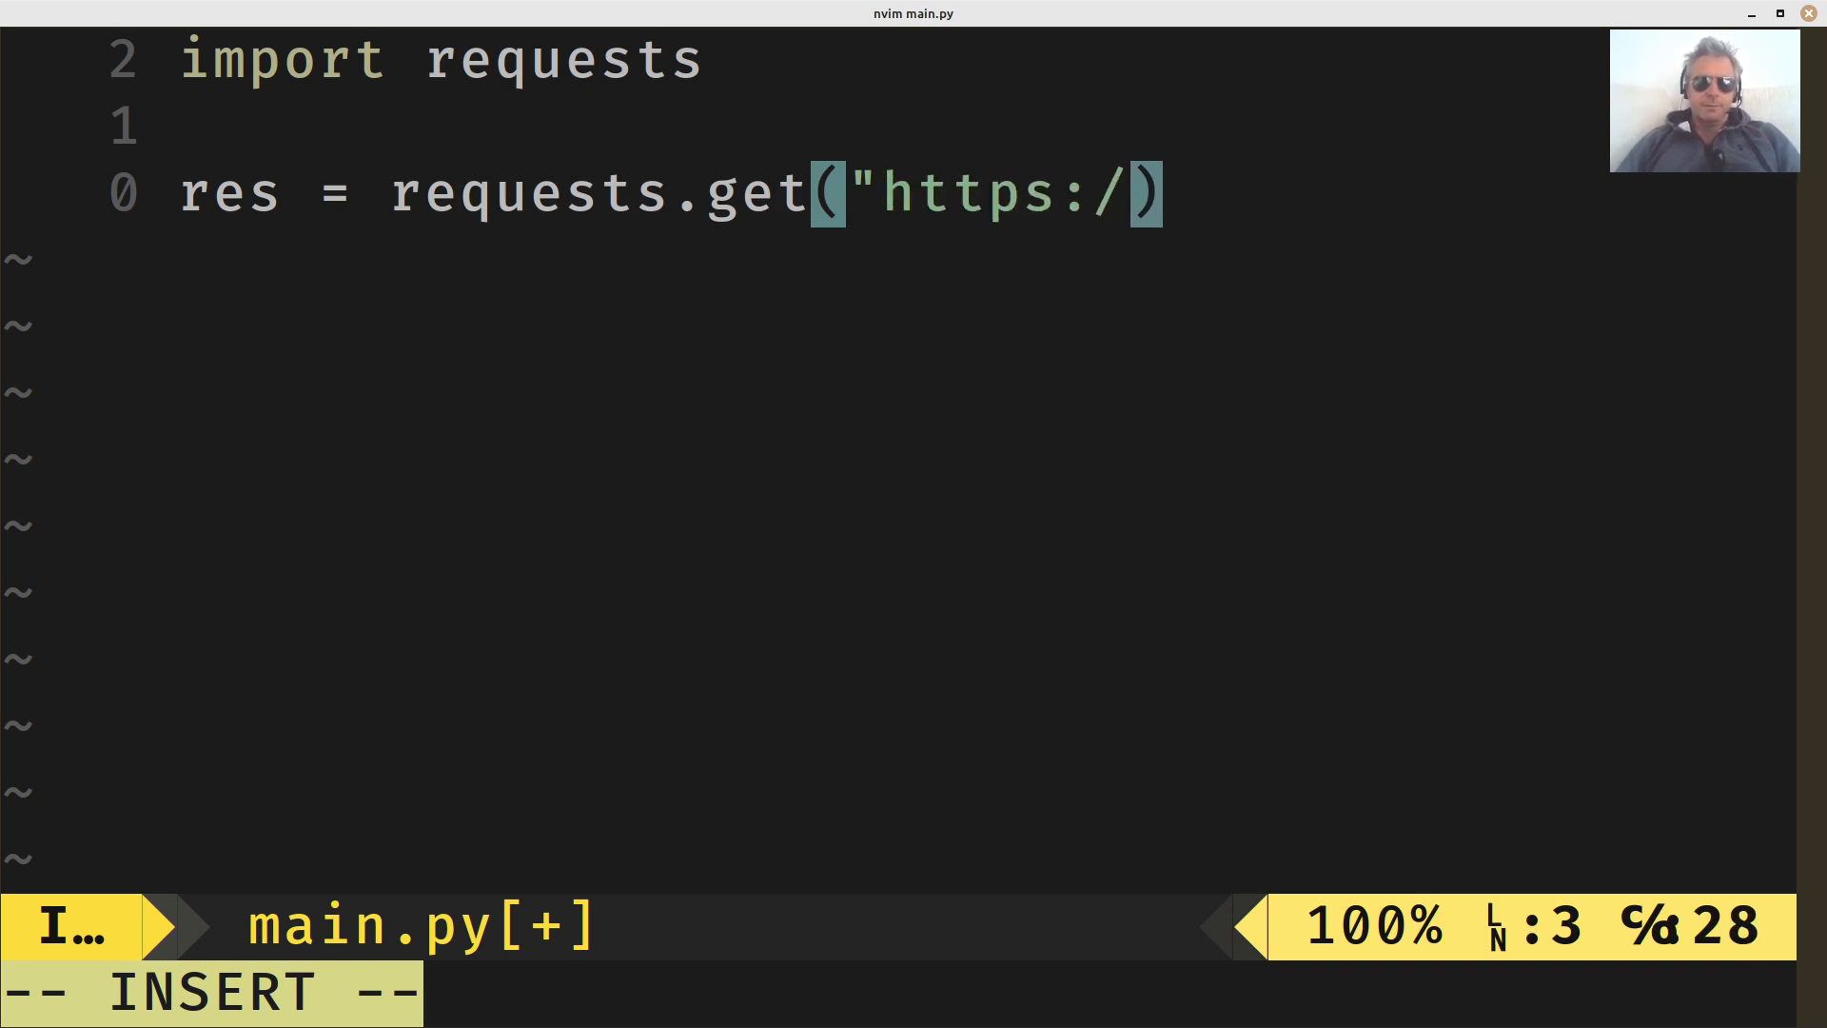
{"action": "type", "text": "/google.com"}
{"action": "type", "text": "print("}
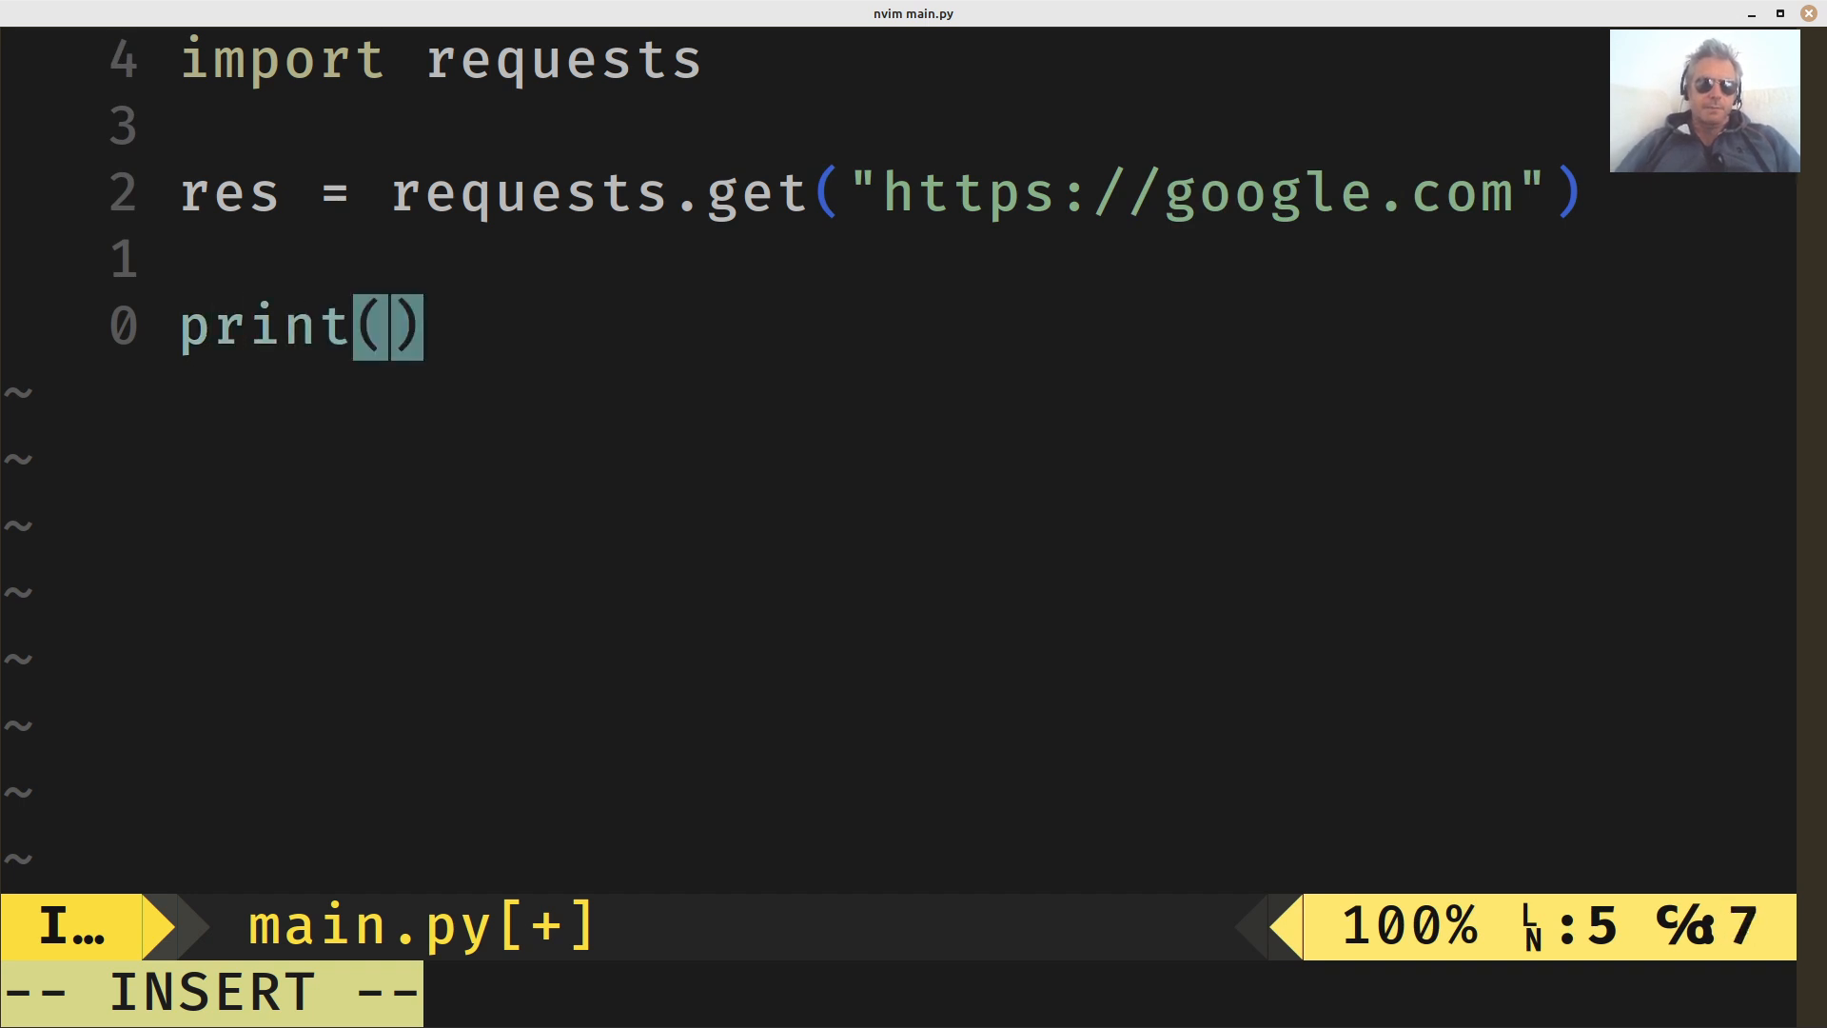
Add print(res.status) and save and close the file with :wq.
{"action": "type", "text": "res.s"}
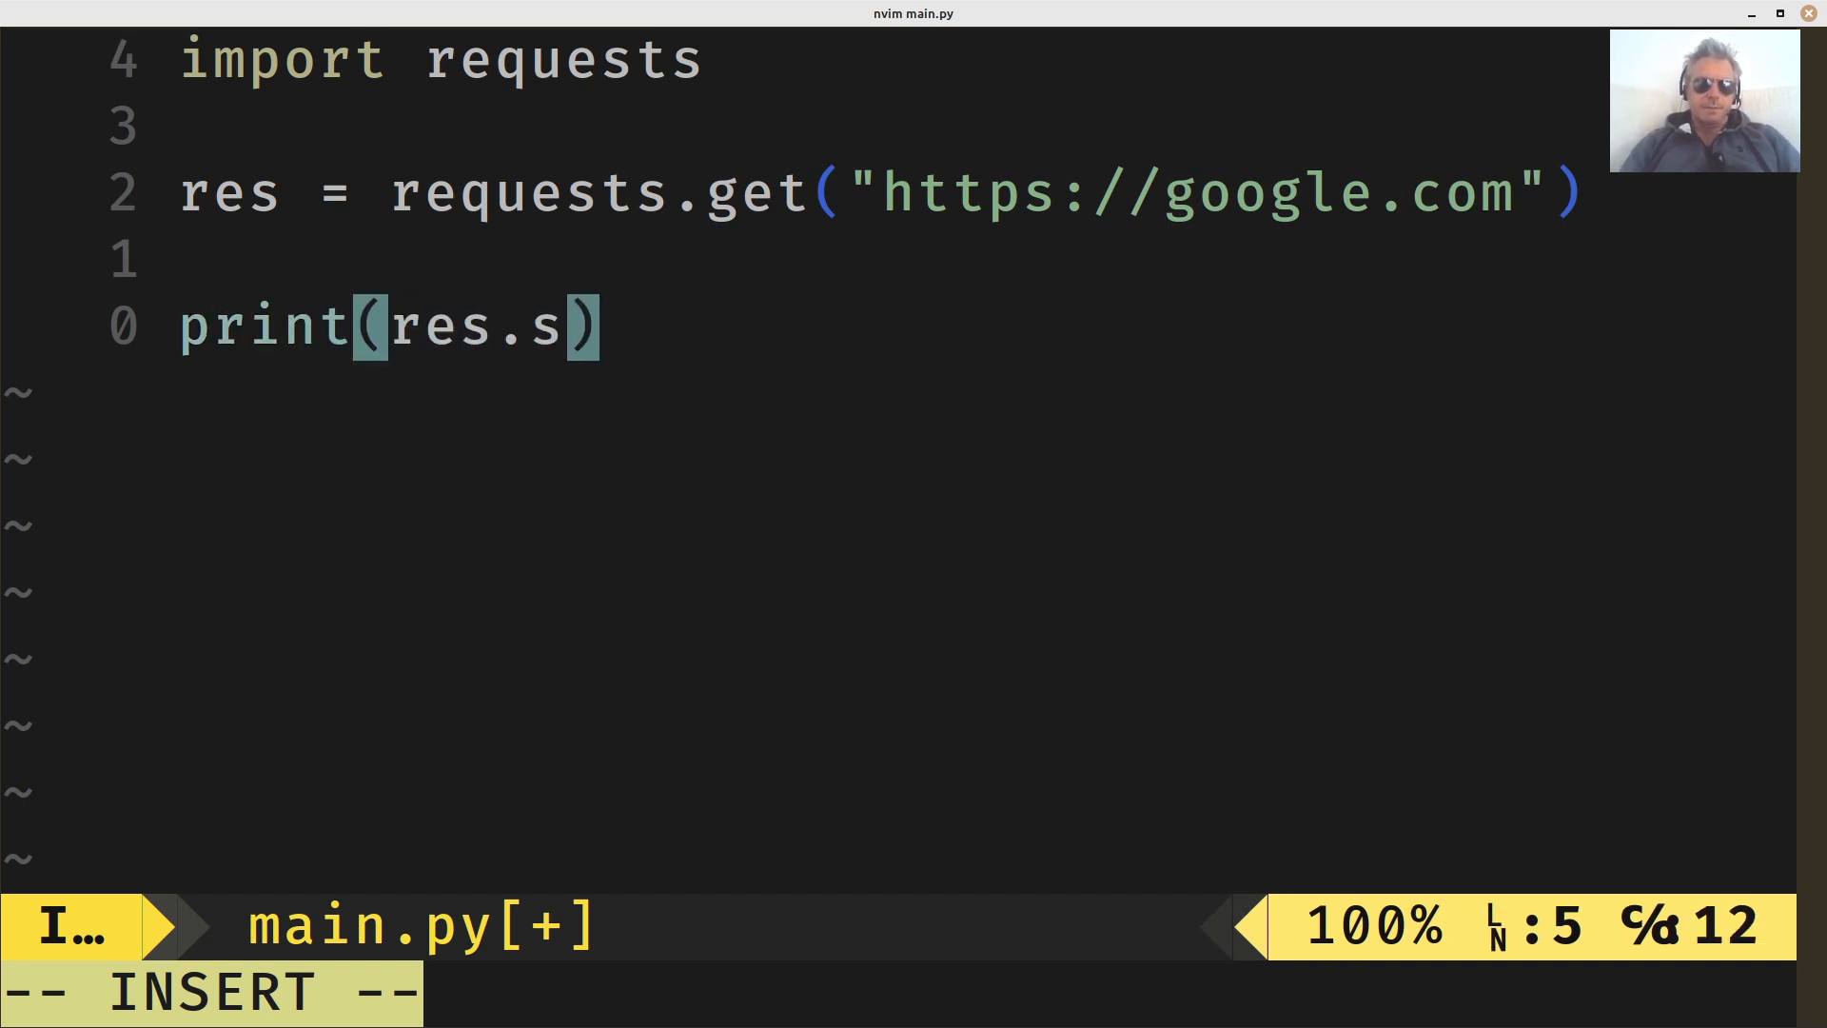
{"action": "type", "text": "ta"}
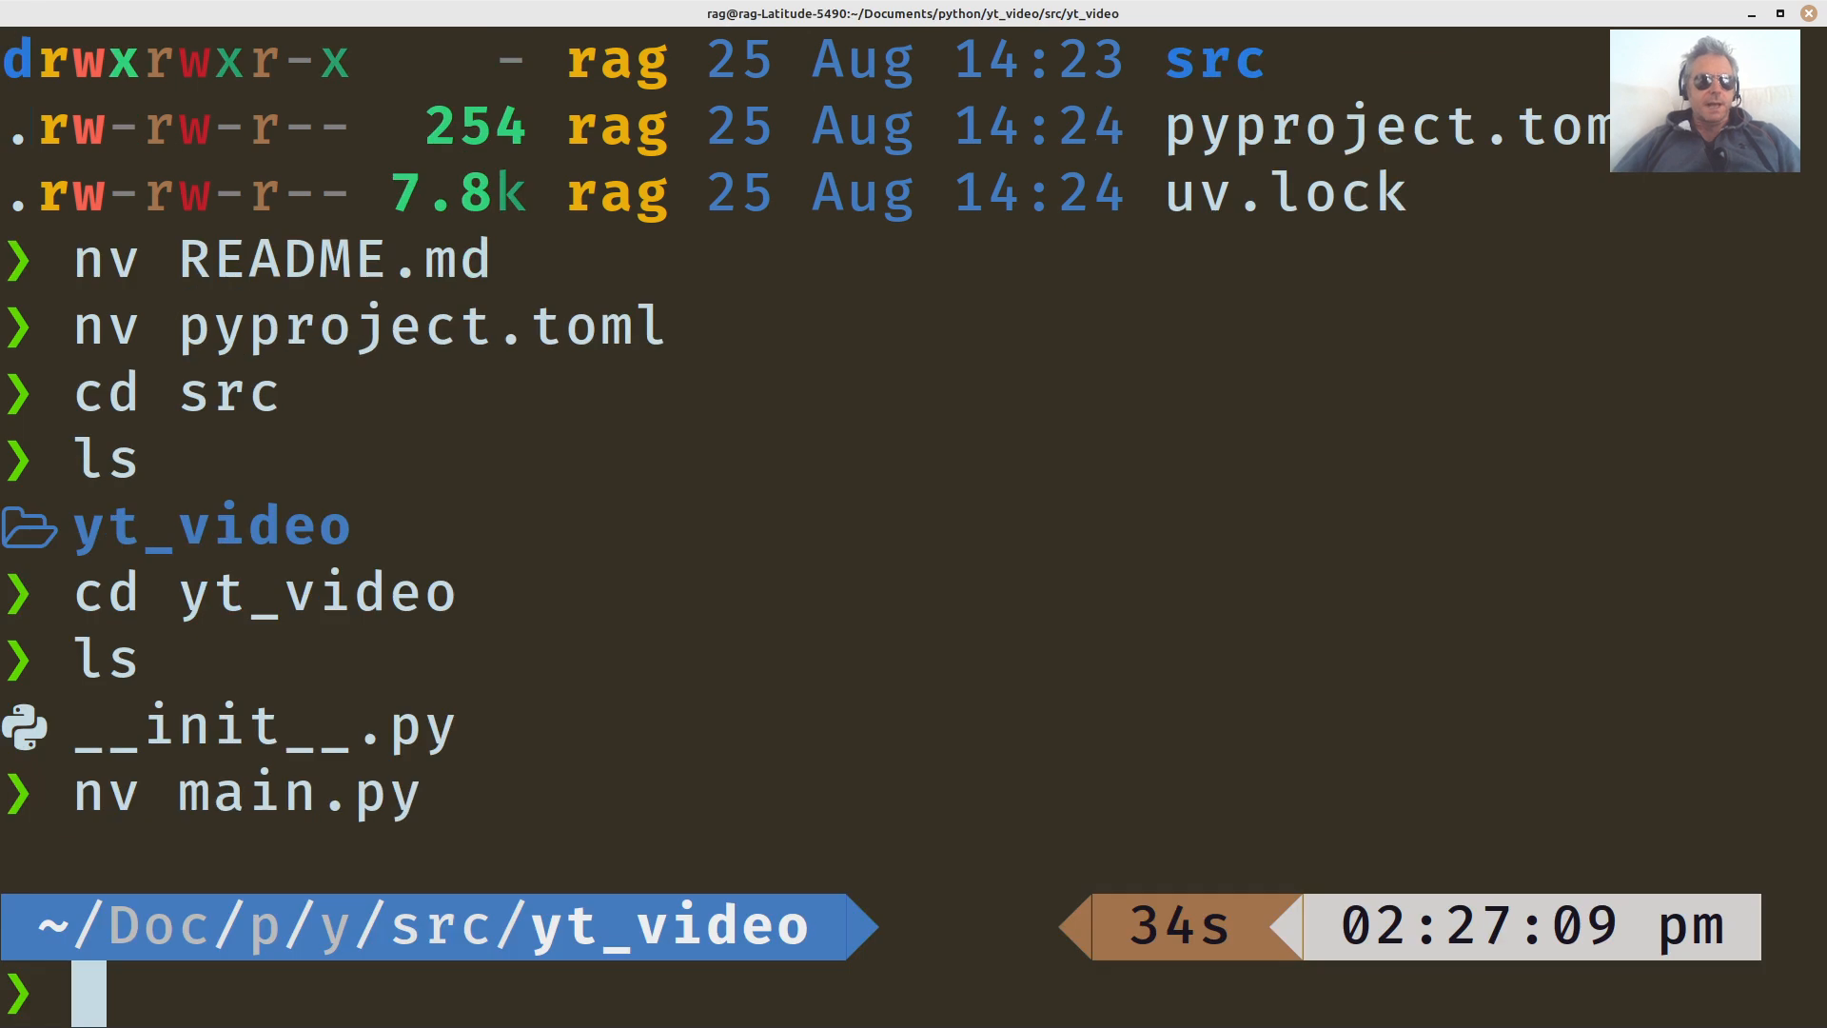
Run main.py with uv, hit the AttributeError on res.status, and reopen it in Neovim.
{"action": "type", "text": "uv run main.py"}
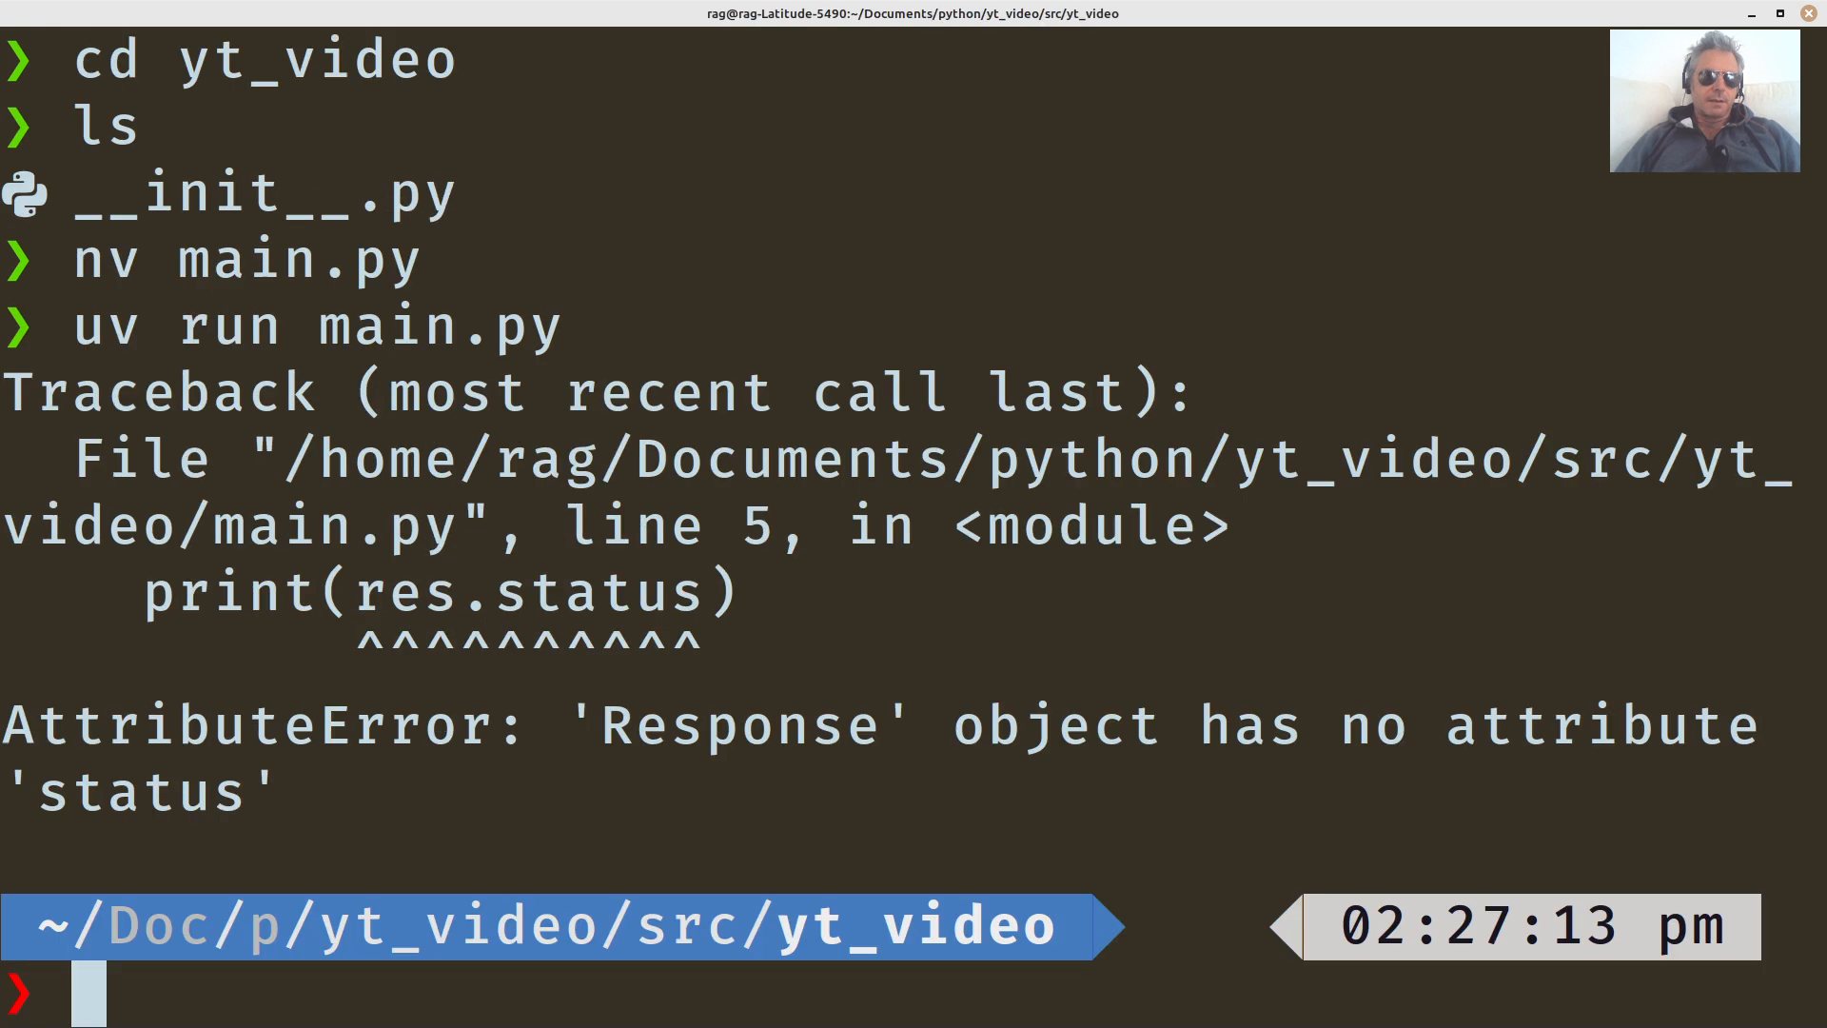
{"action": "type", "text": "uv run main.py"}
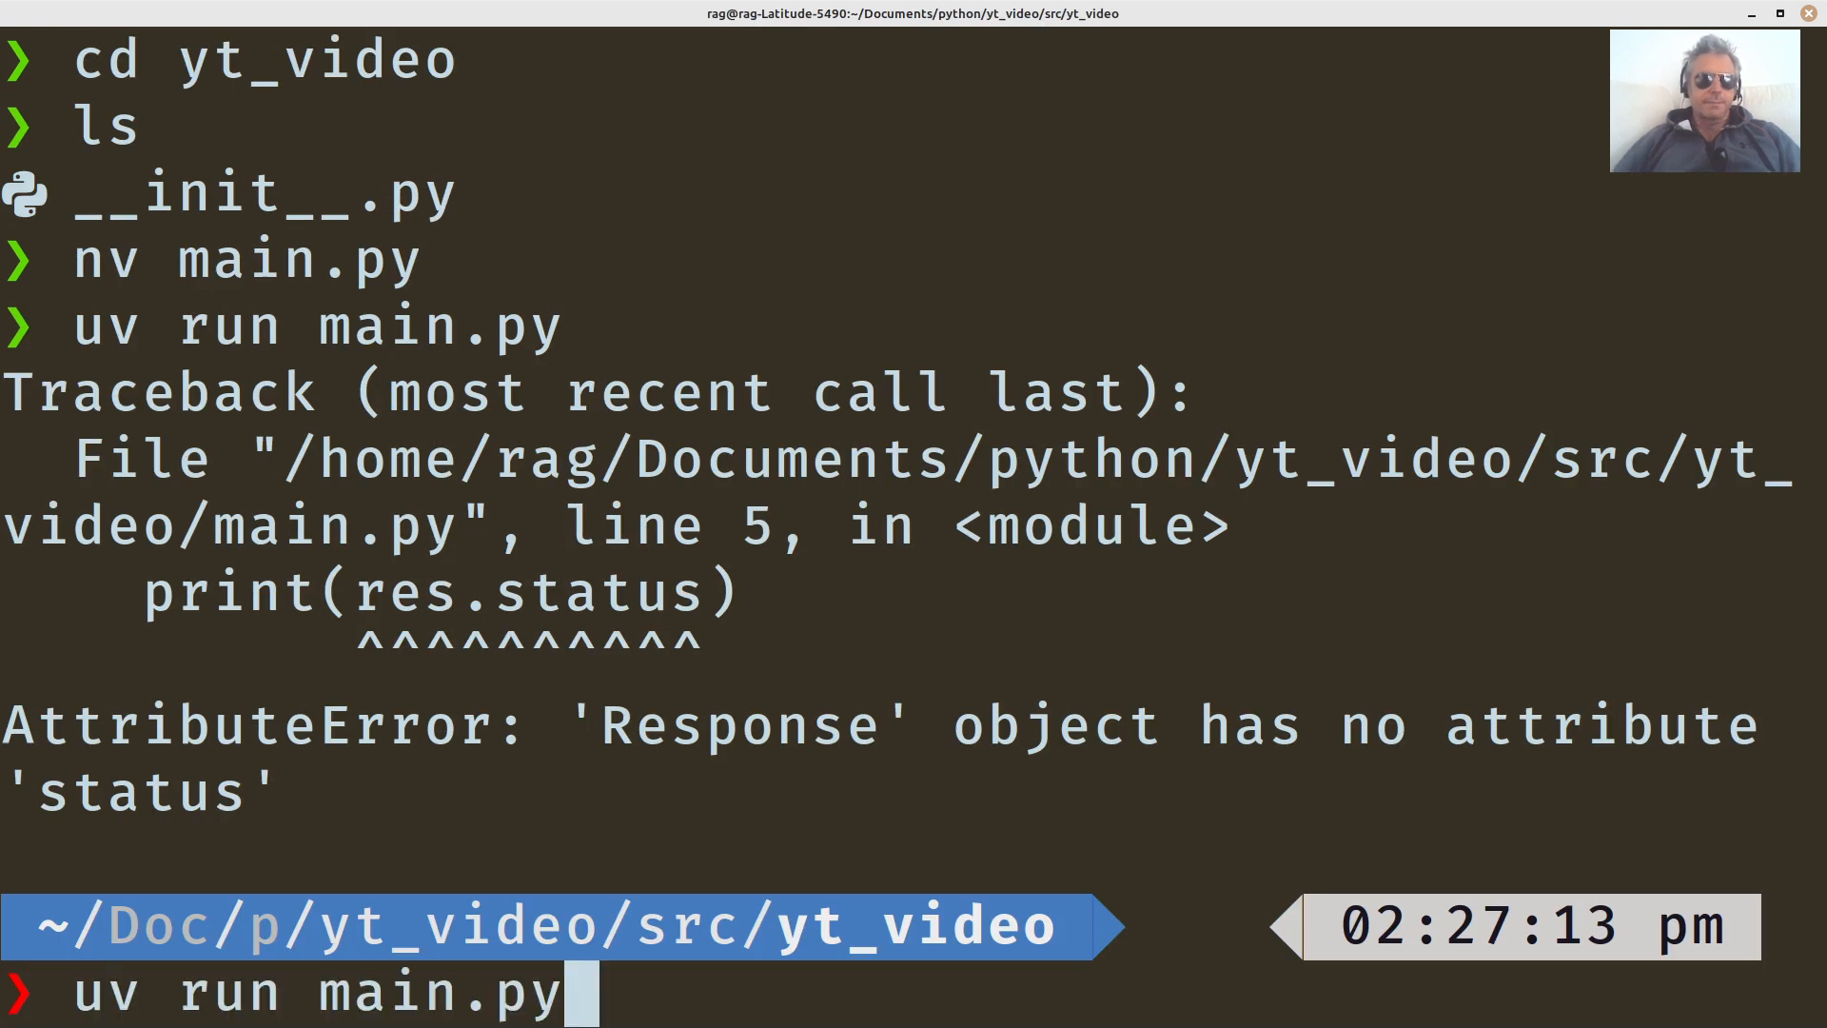
{"action": "key", "text": "Return"}
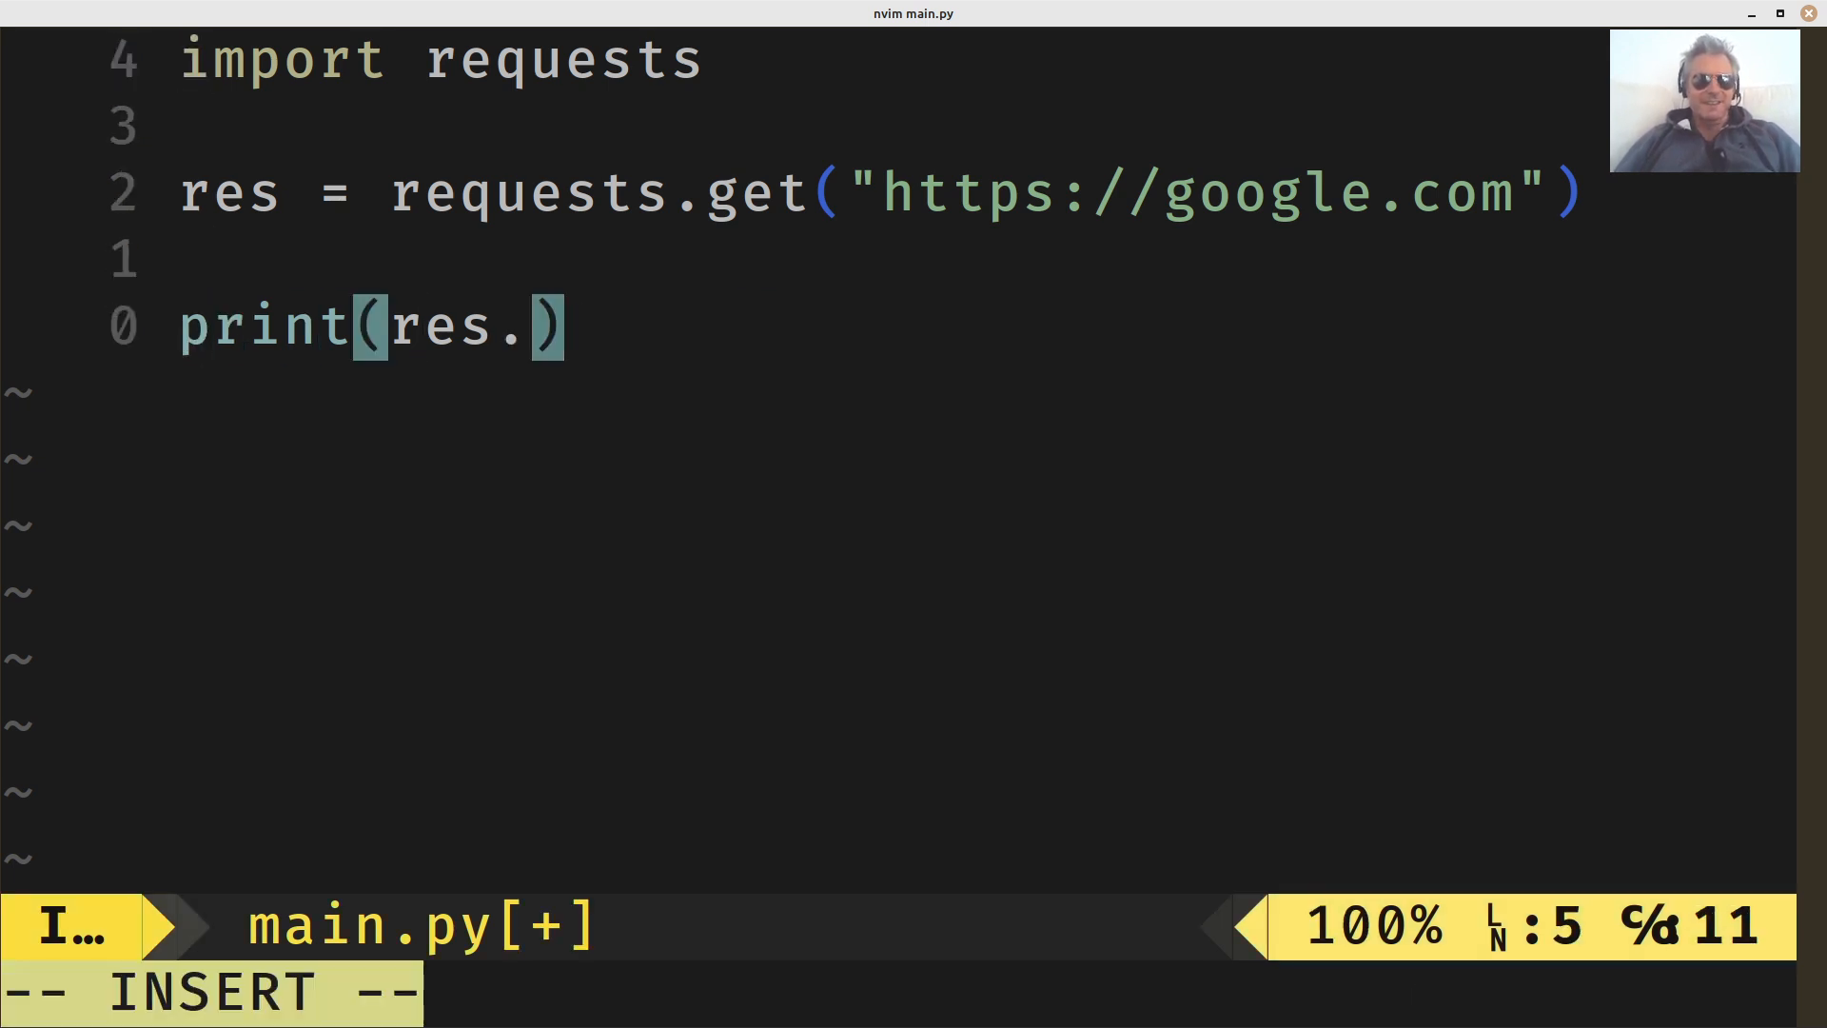
Change the print call to output the res response object instead of res.status, then save.
{"action": "key", "text": "BackSpace"}
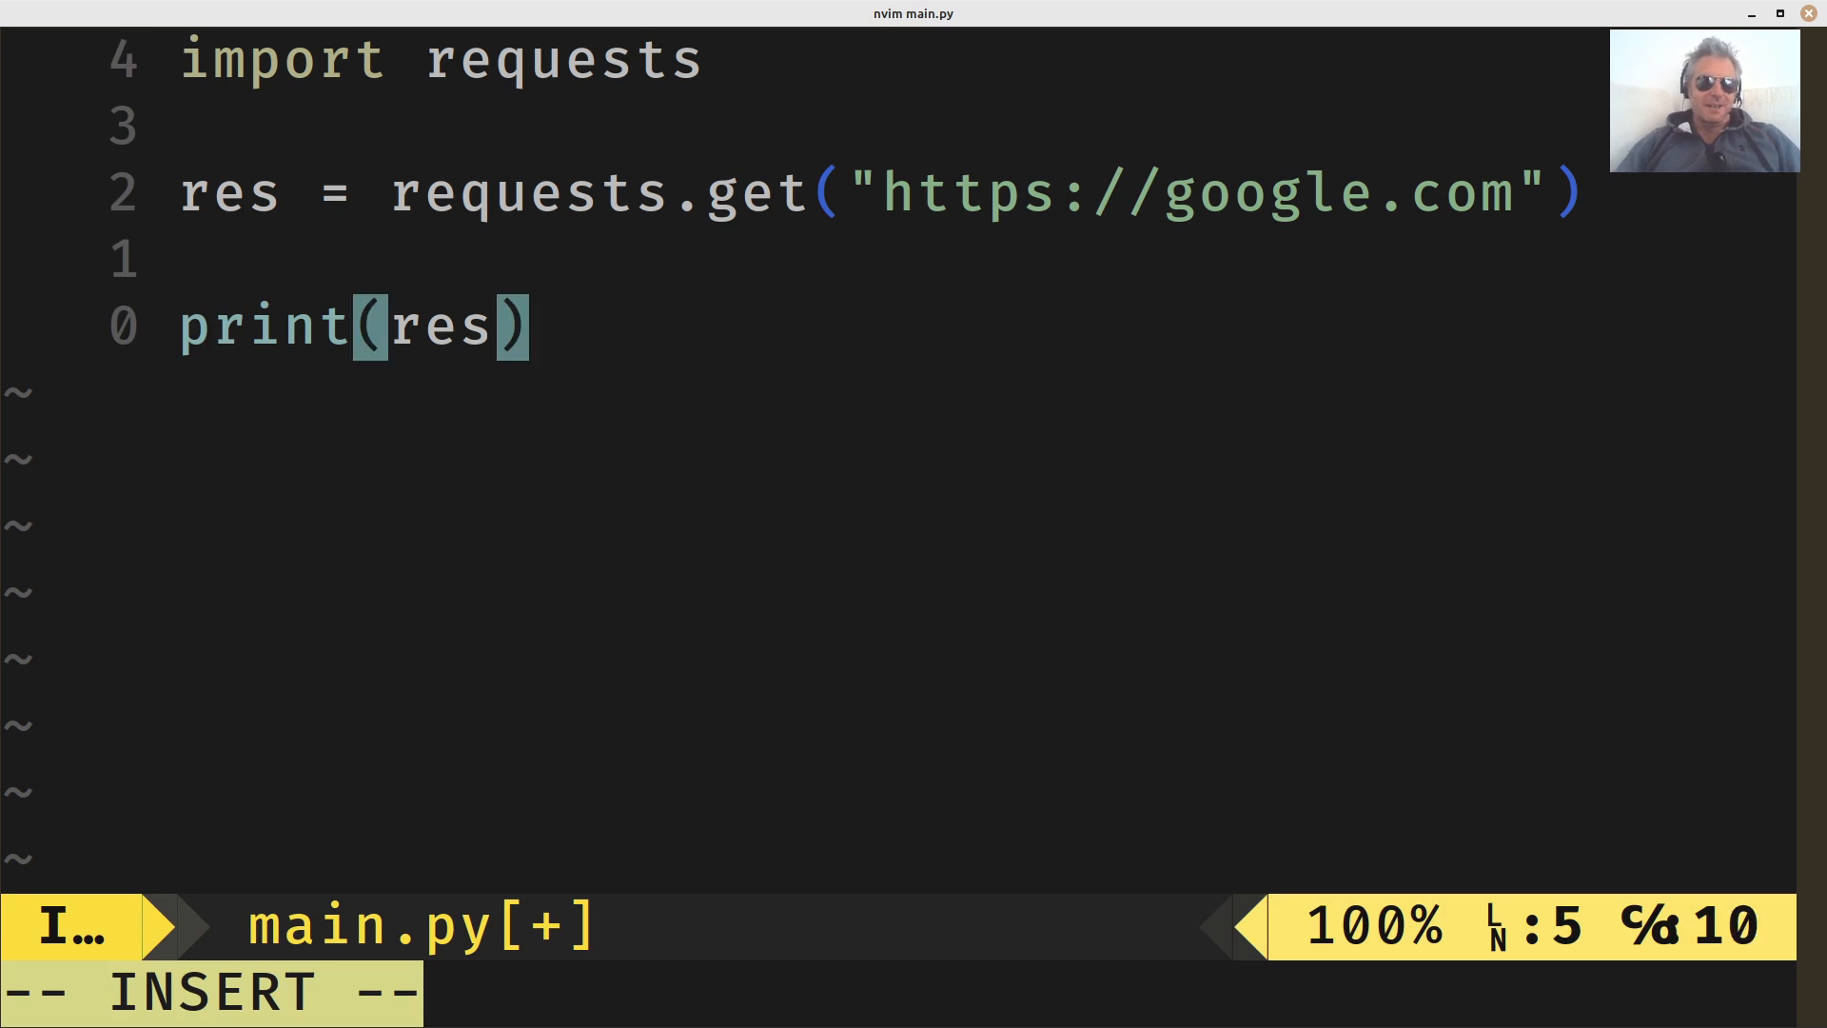
{"action": "type", "text": ".co"}
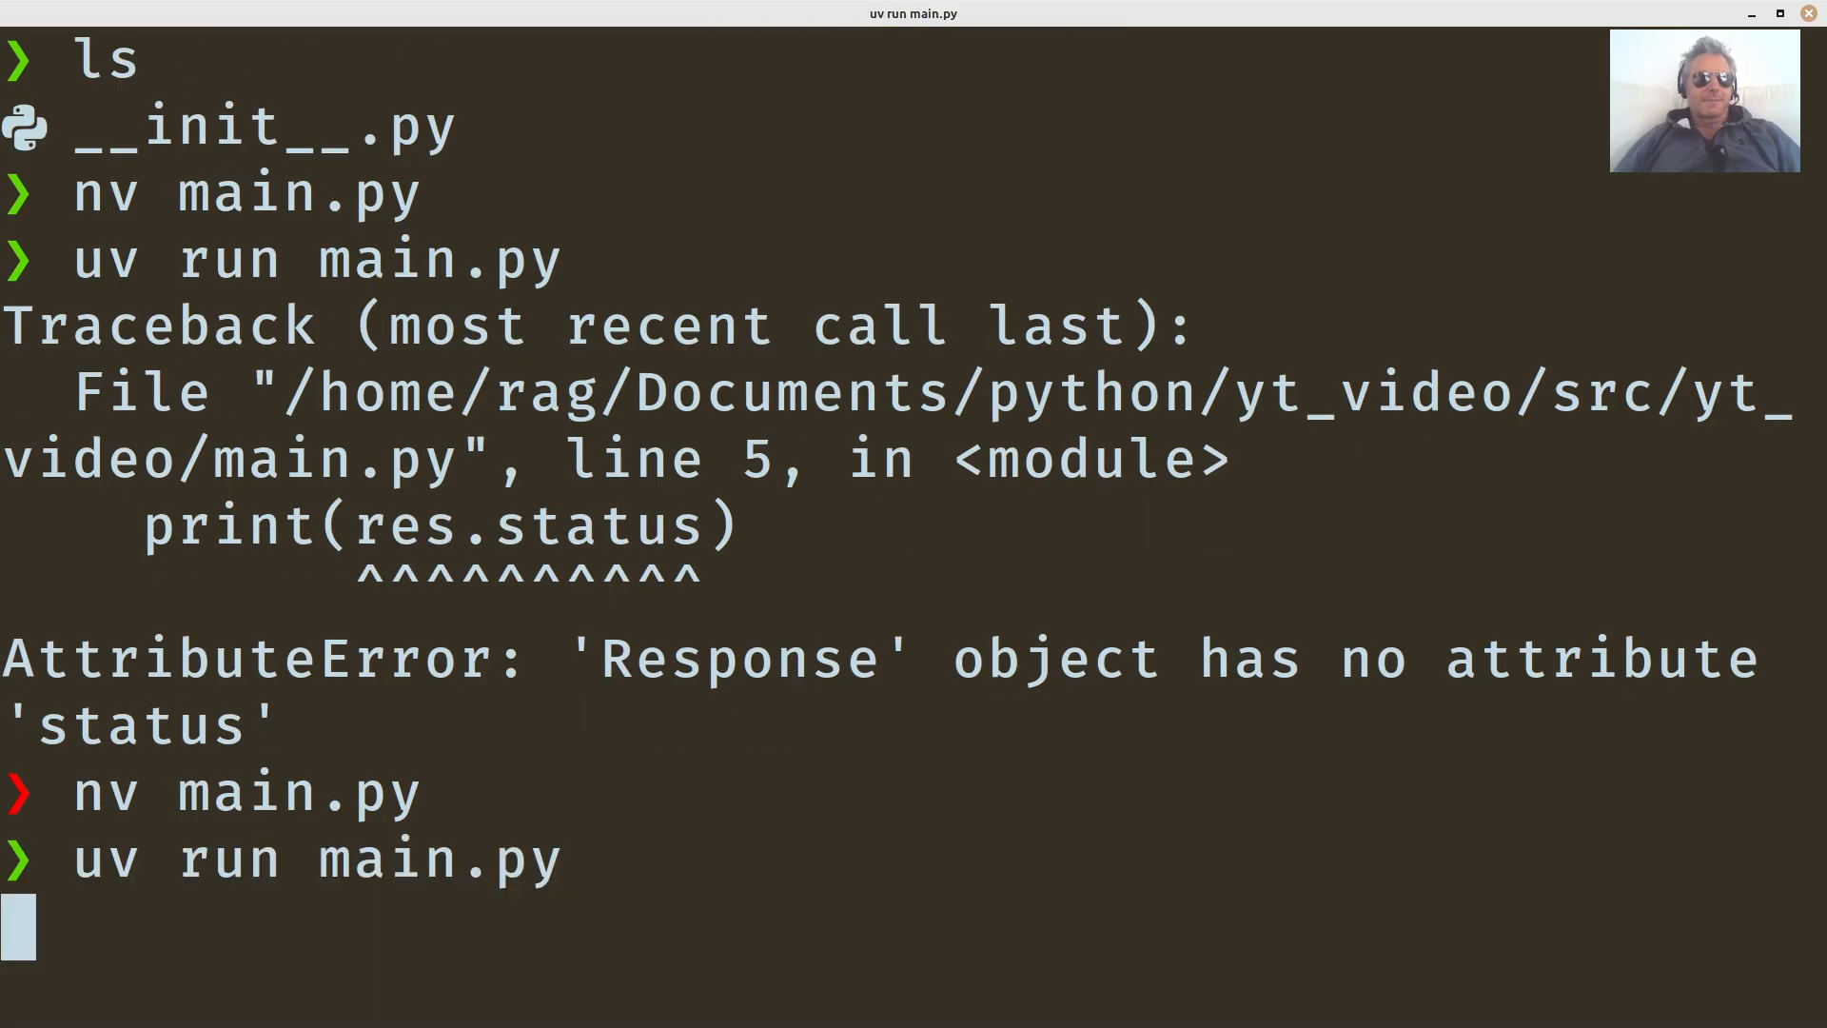
Run main.py with uv and scroll through the printed google.com HTML output.
{"action": "key", "text": "Return"}
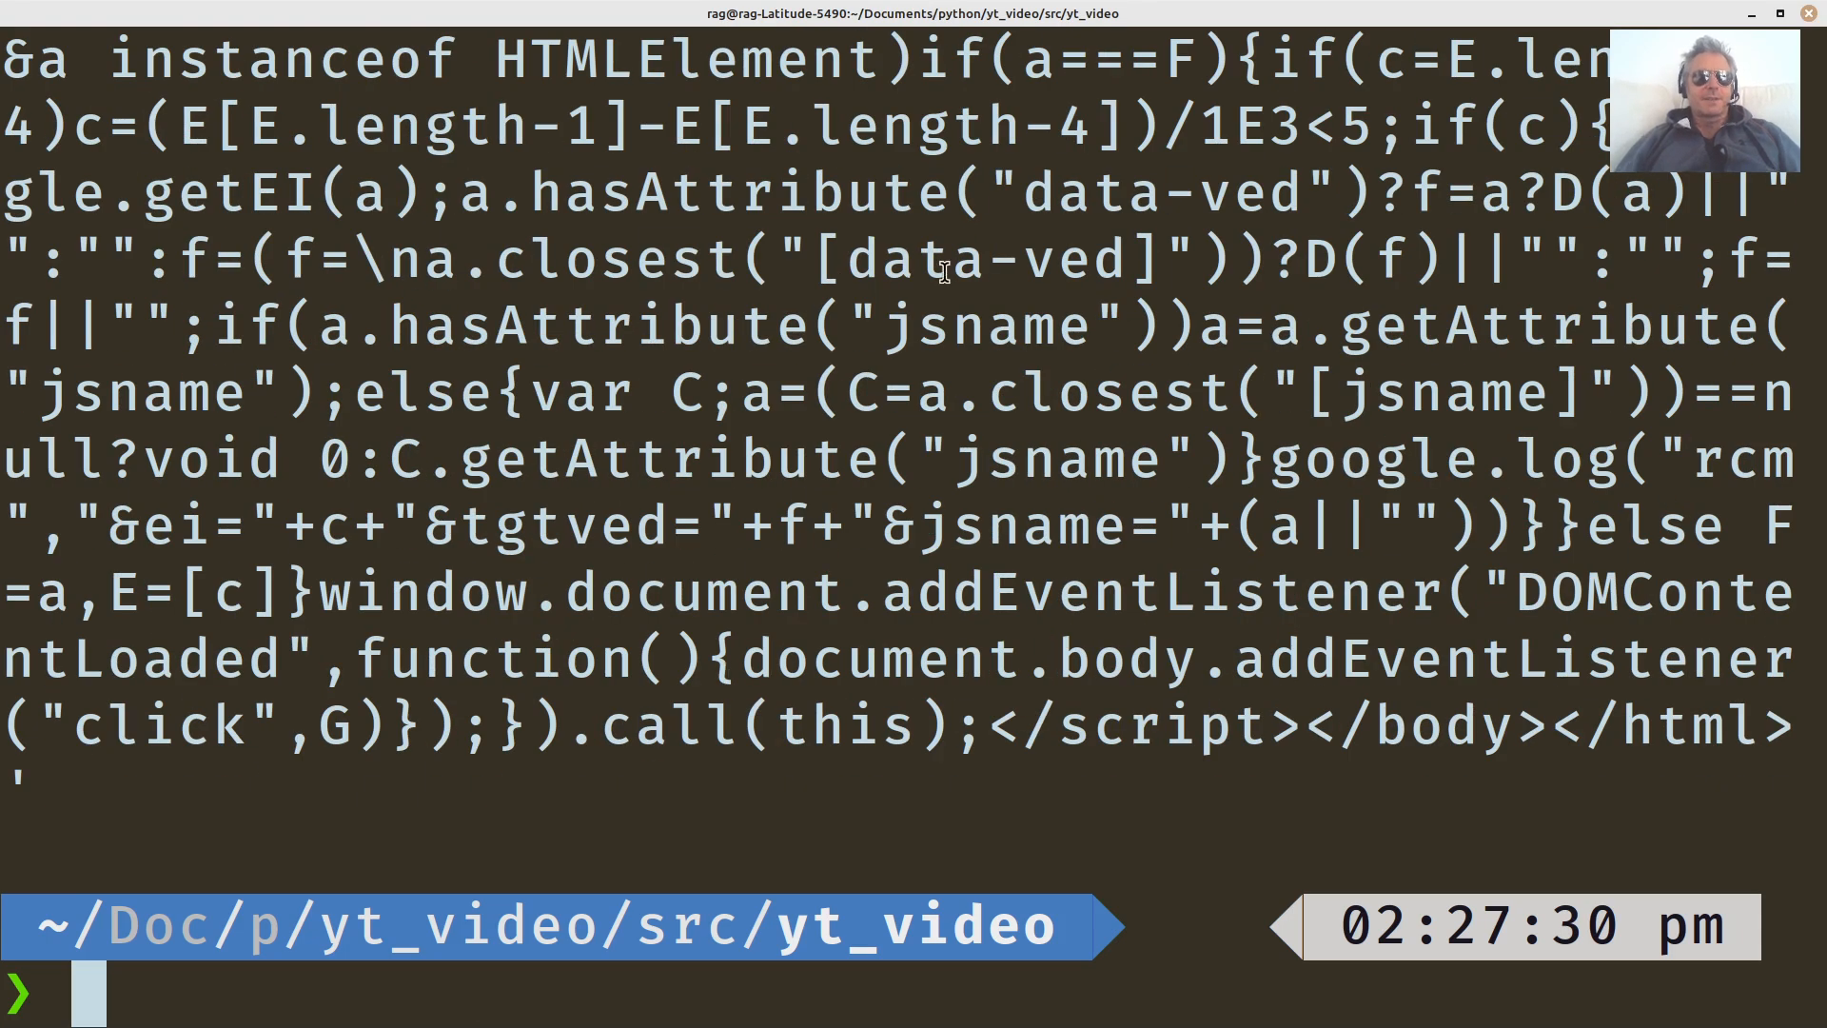
{"action": "scroll", "scroll_direction": "up", "scroll_amount": 3}
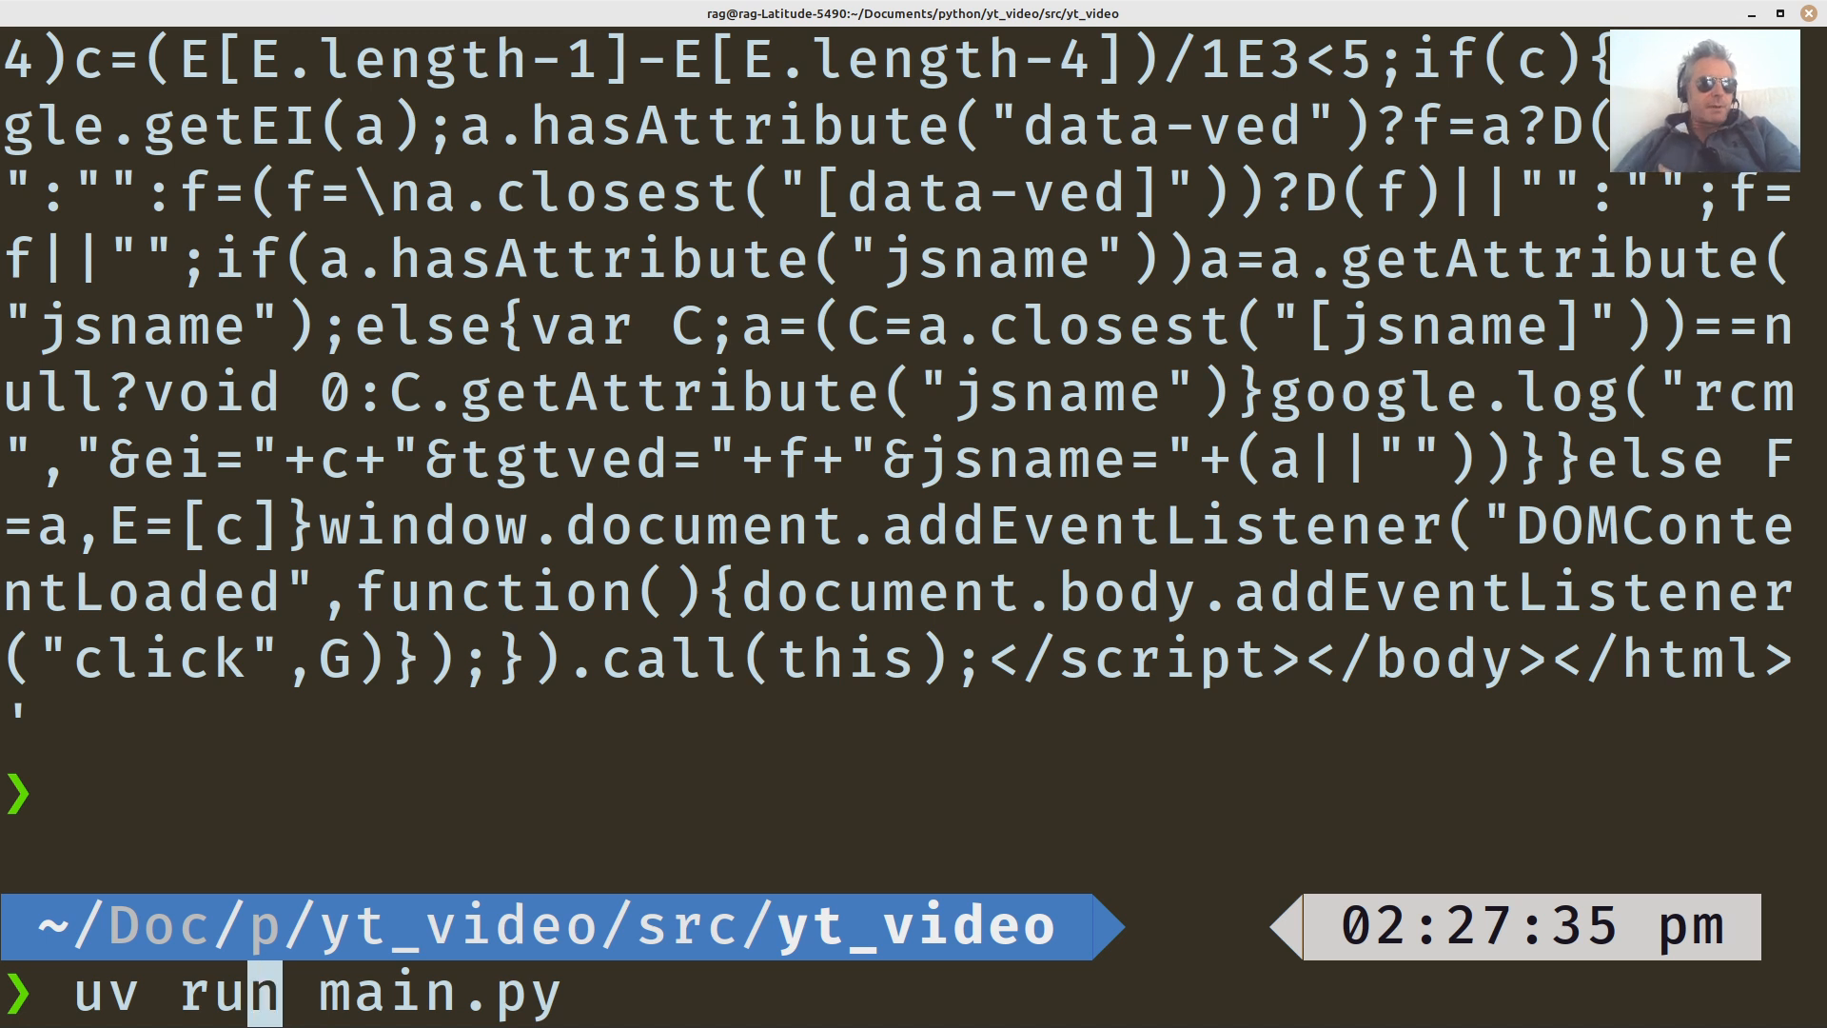
{"action": "key", "text": "Left"}
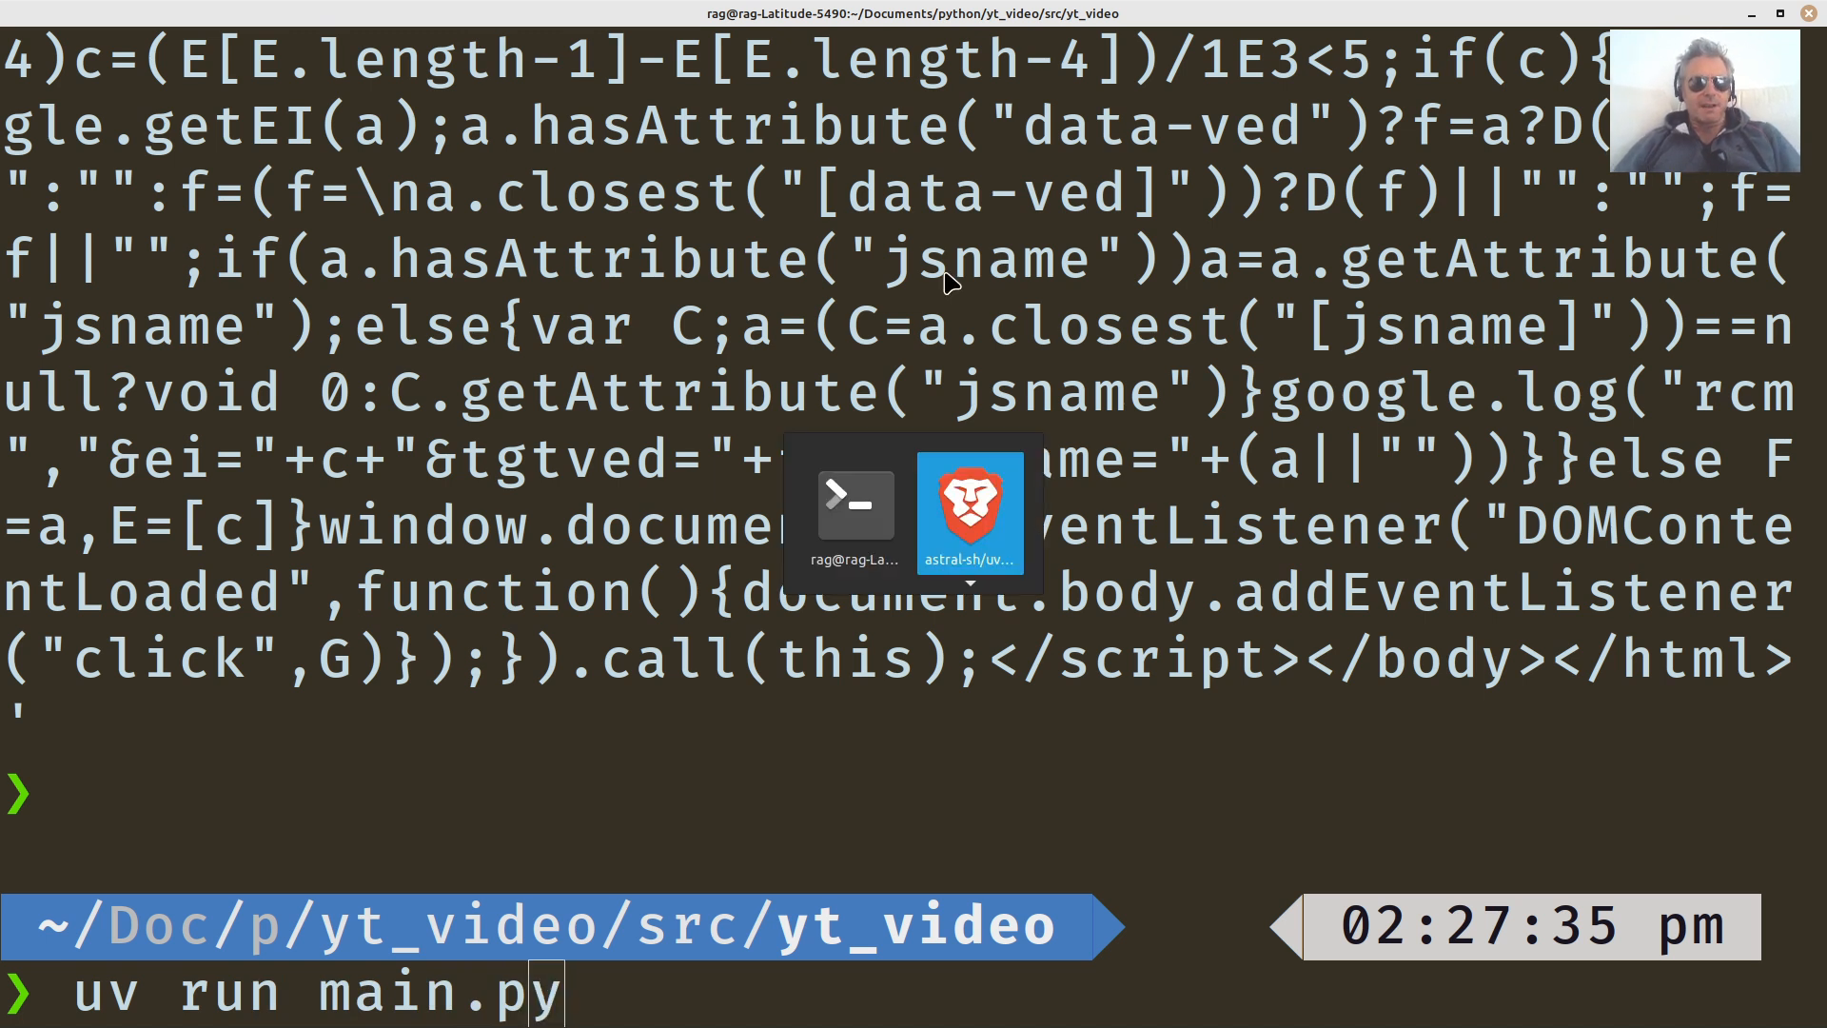
Scroll the uv README through Python management, Script support and Tool management sections.
{"action": "left_click", "coordinate": [969, 509]}
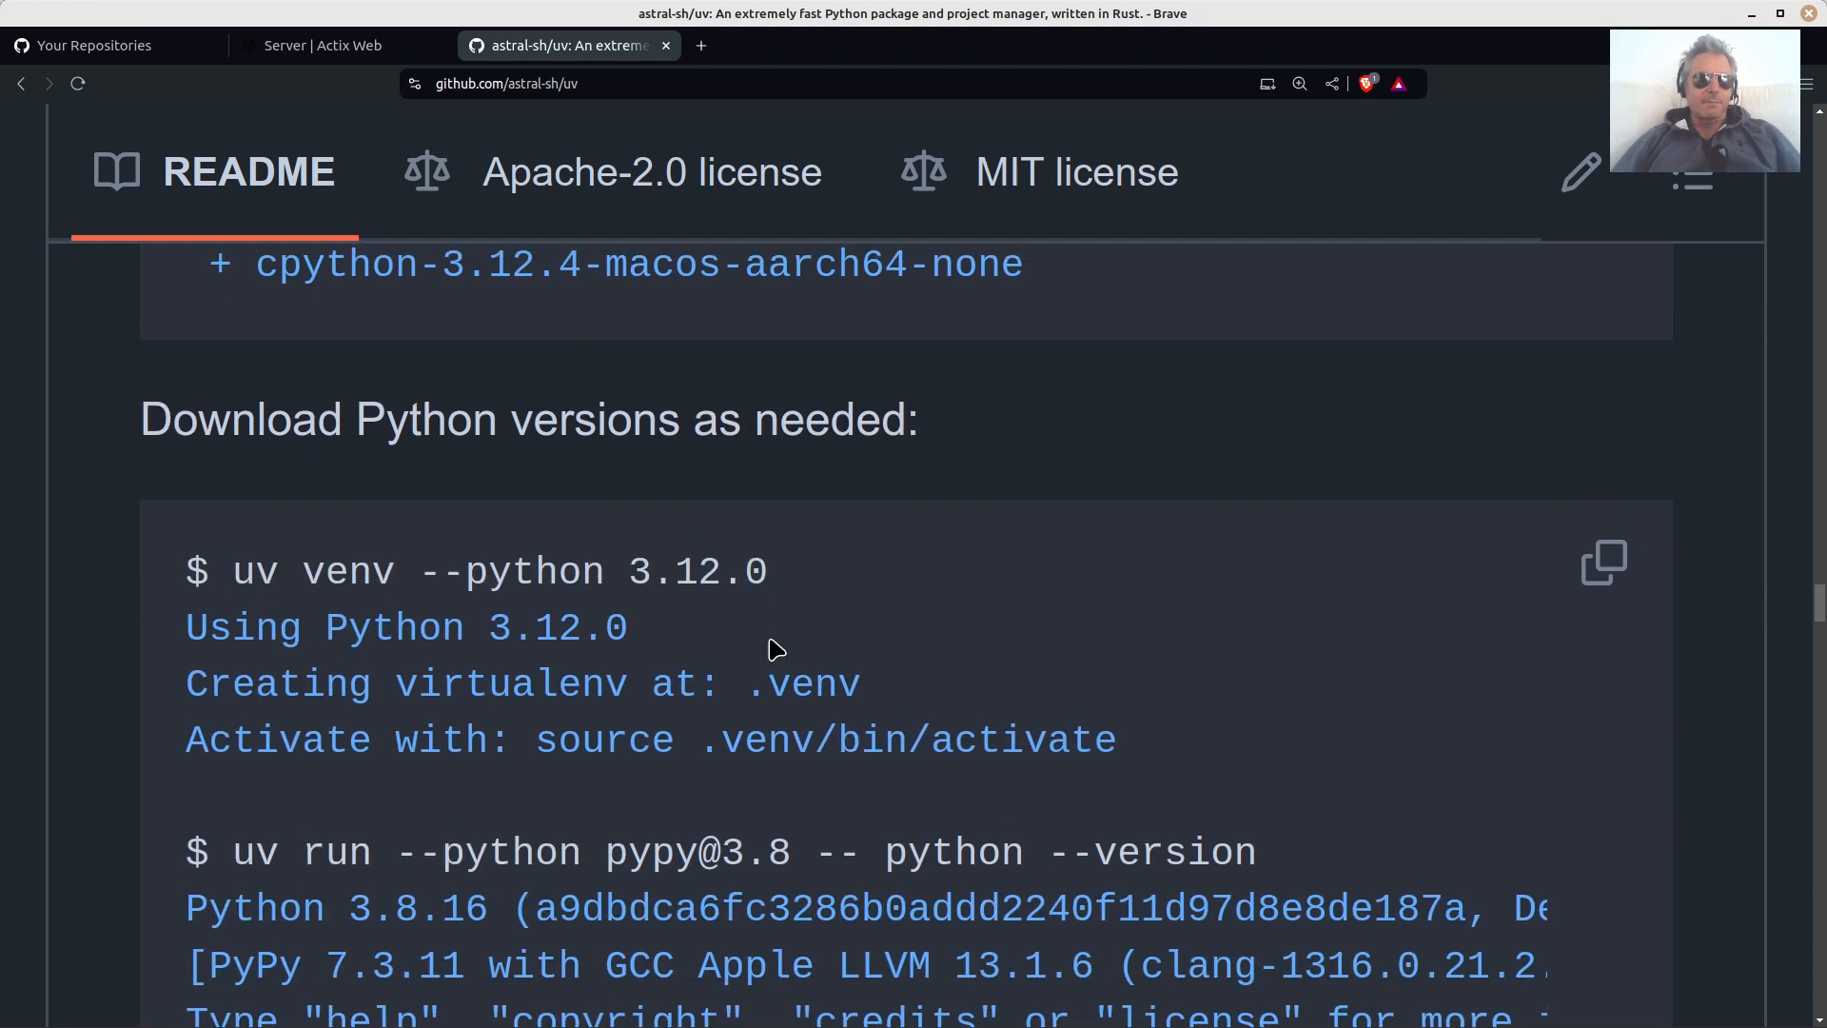
{"action": "scroll", "scroll_direction": "down", "scroll_amount": 3}
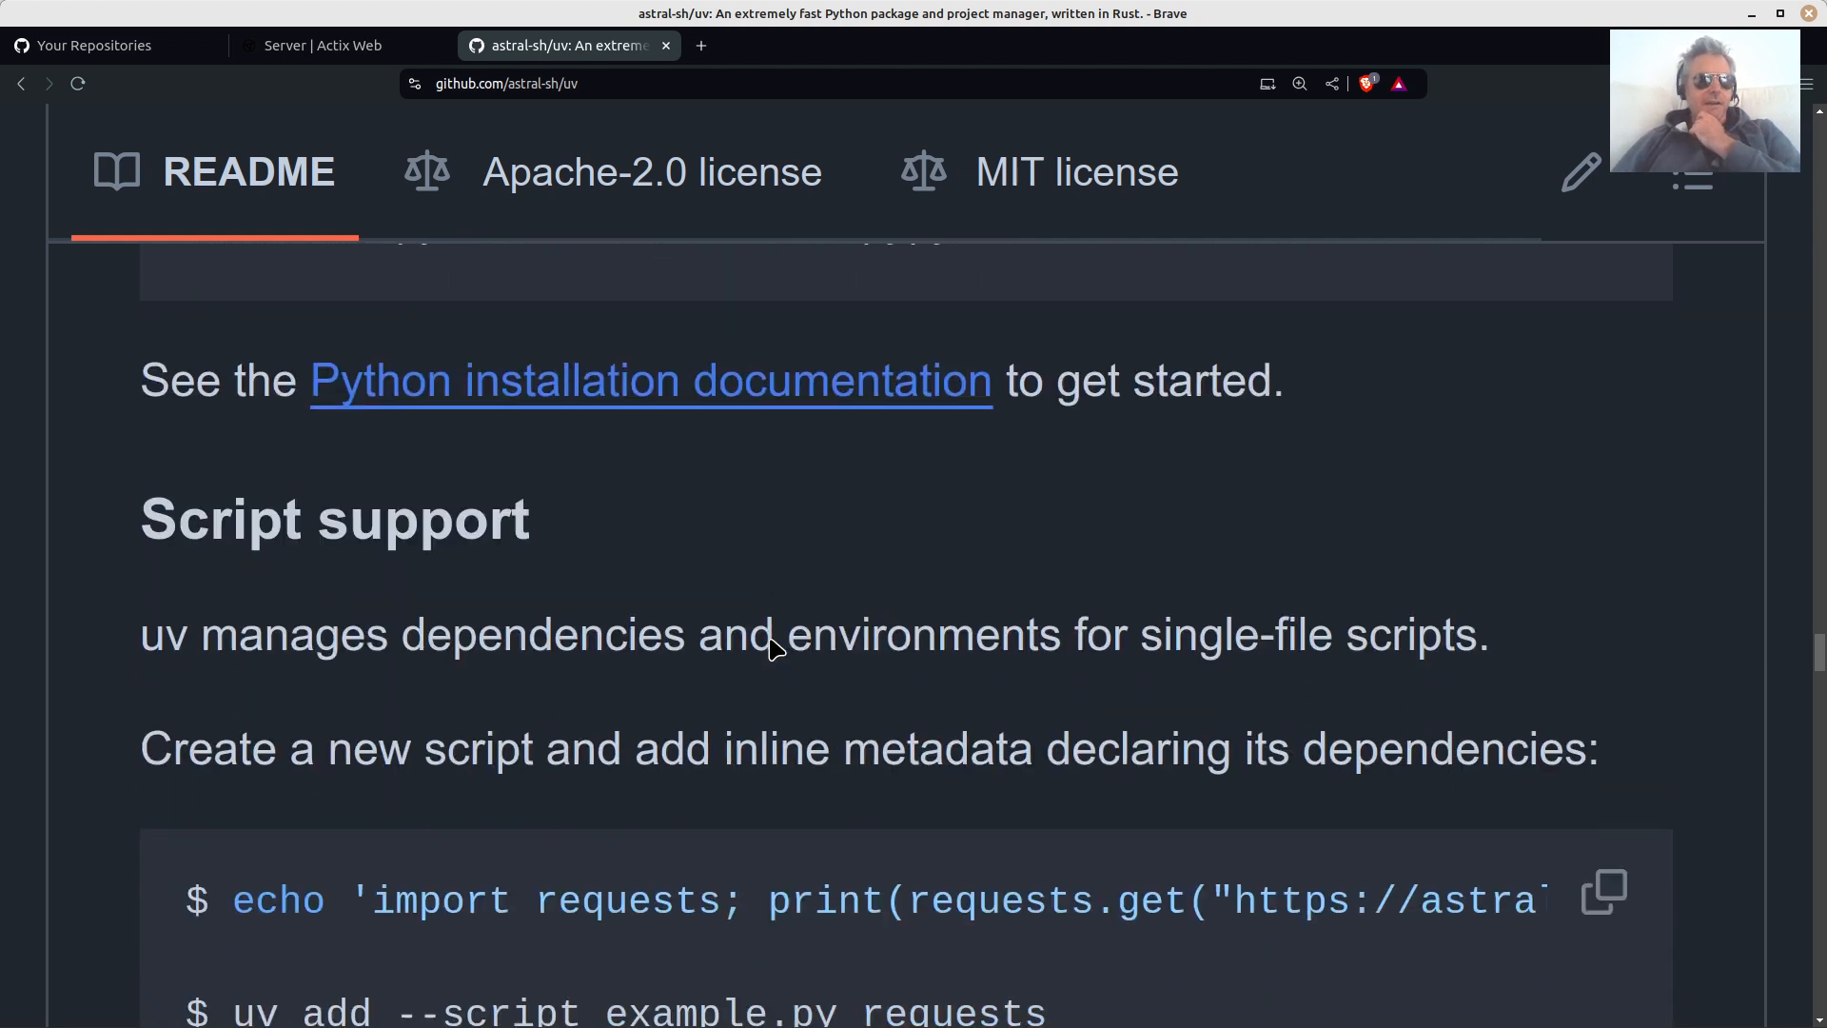
{"action": "scroll", "scroll_direction": "down", "scroll_amount": 3}
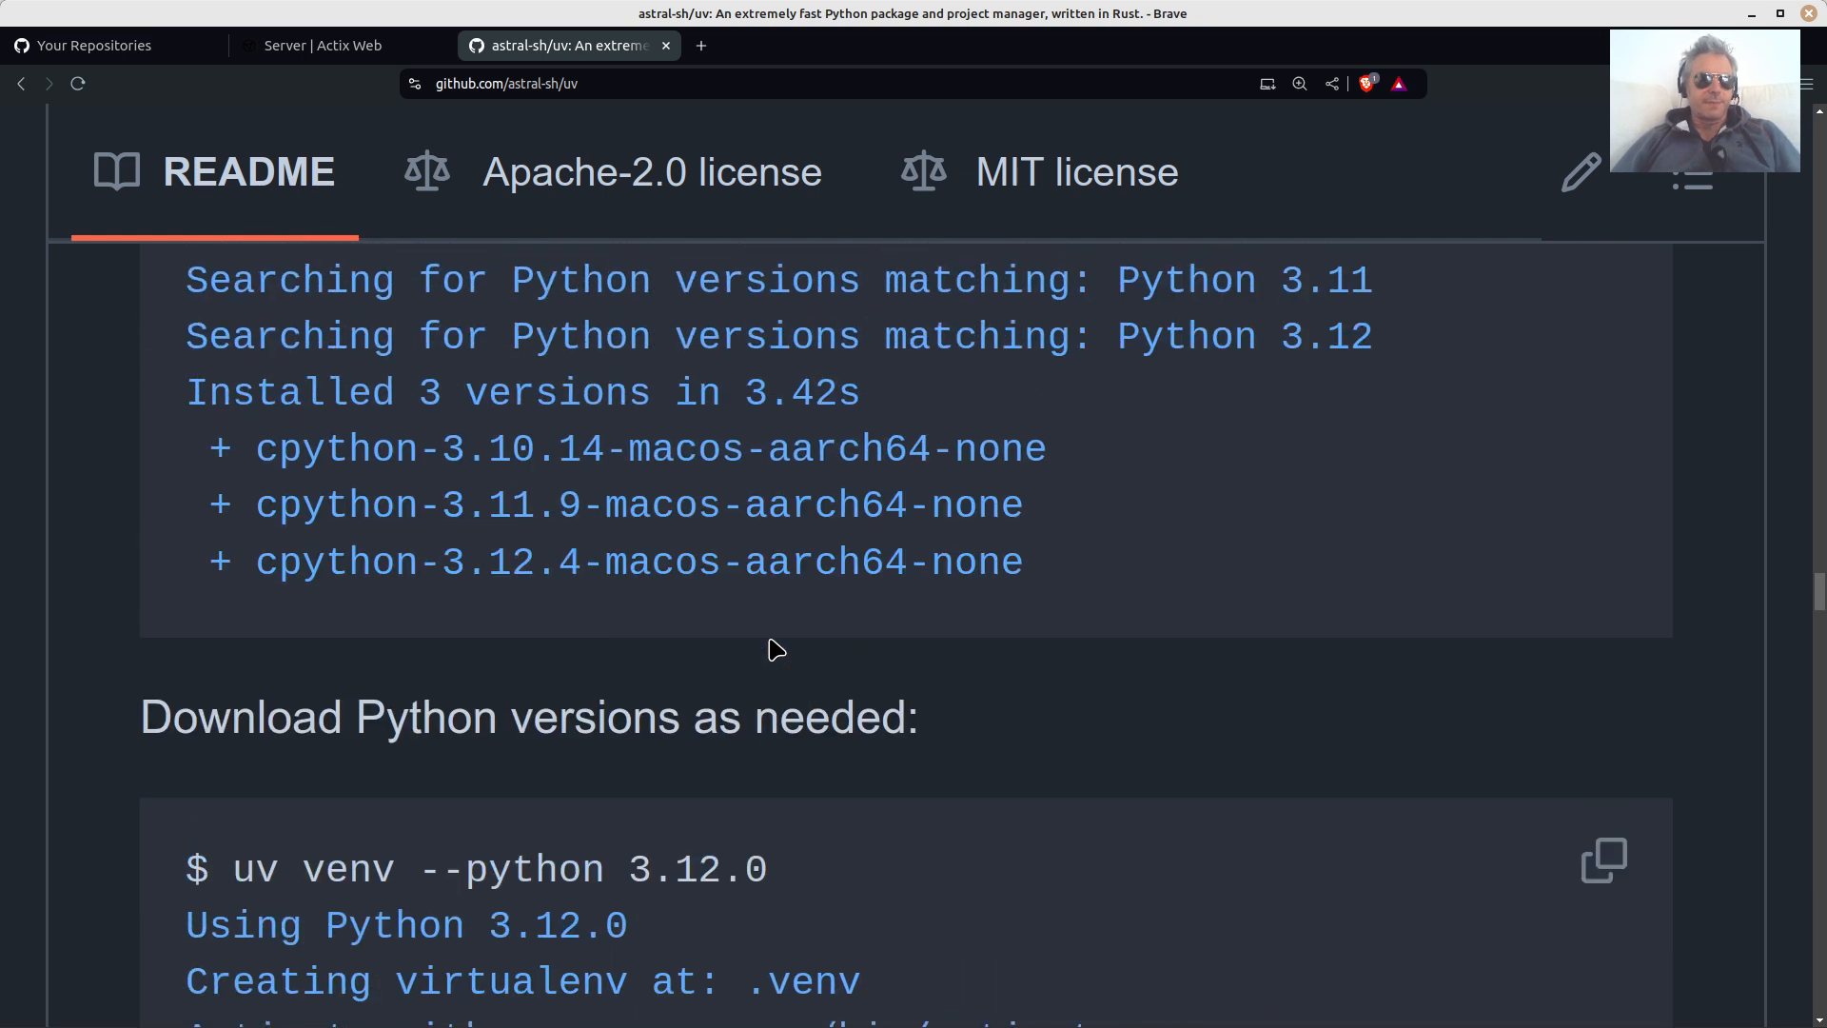
{"action": "scroll", "scroll_direction": "down", "scroll_amount": 3}
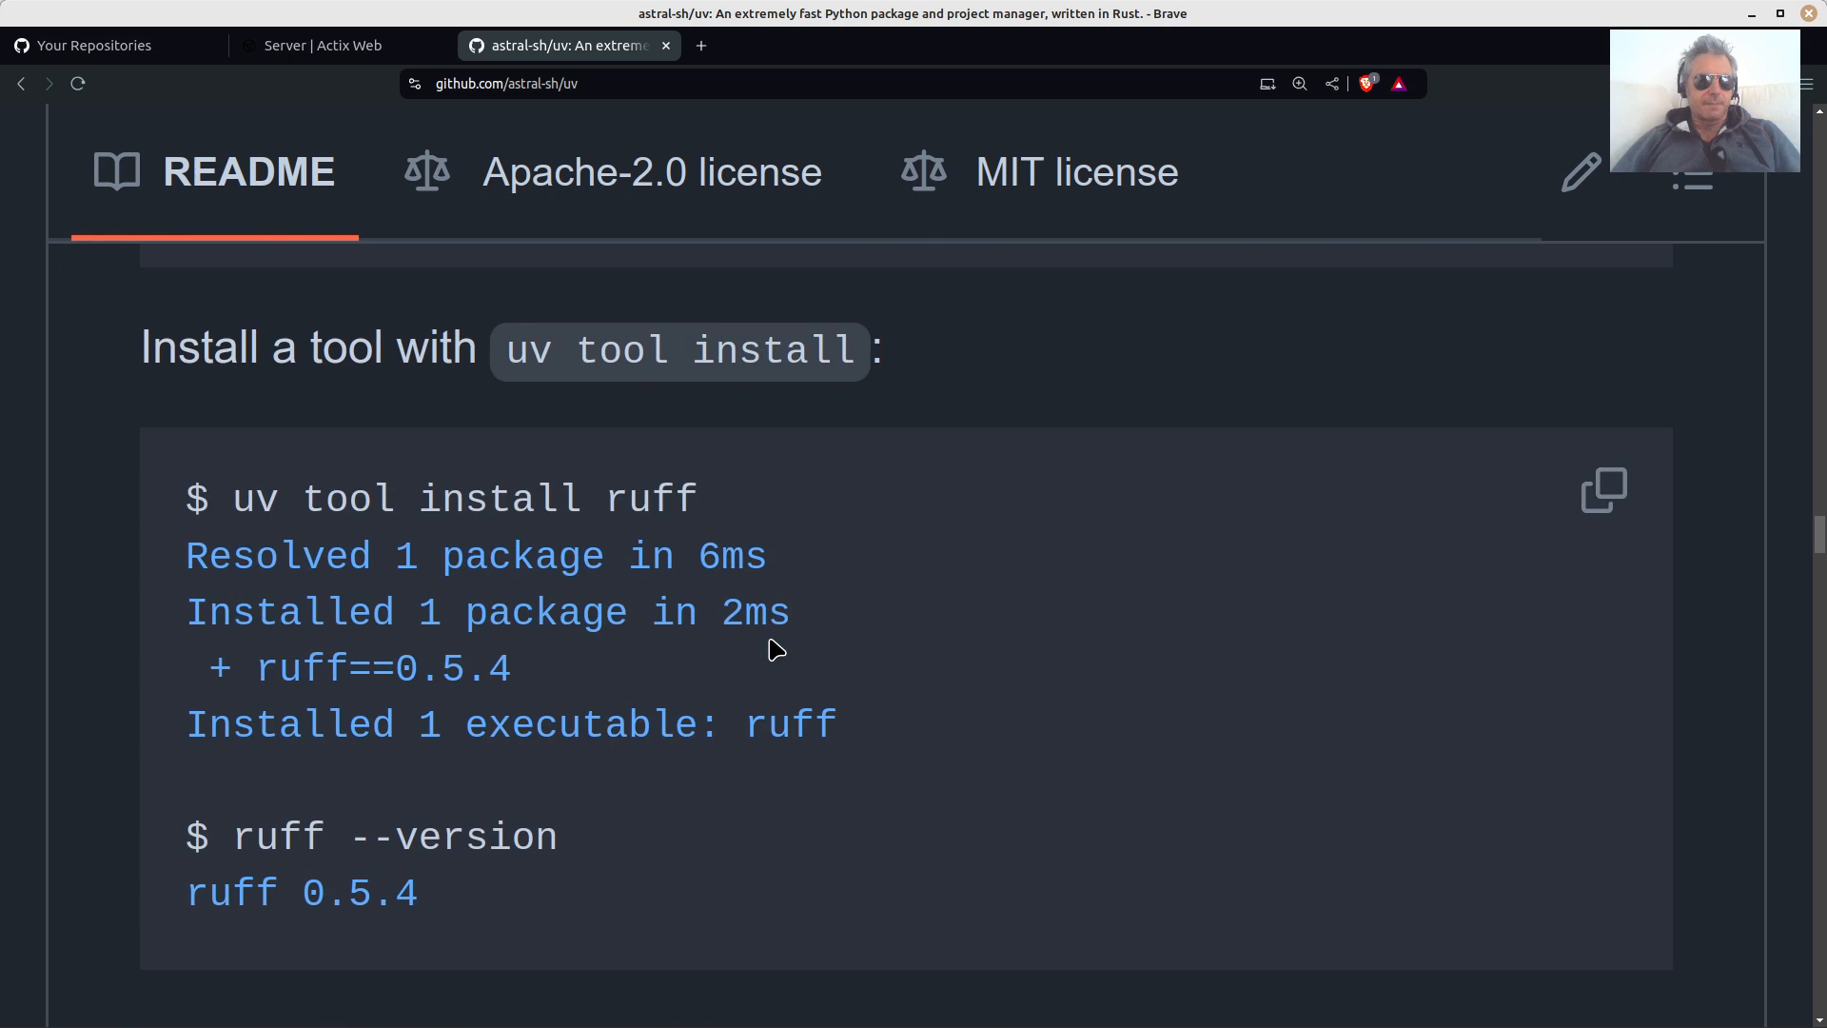
{"action": "scroll", "scroll_direction": "down", "scroll_amount": 3}
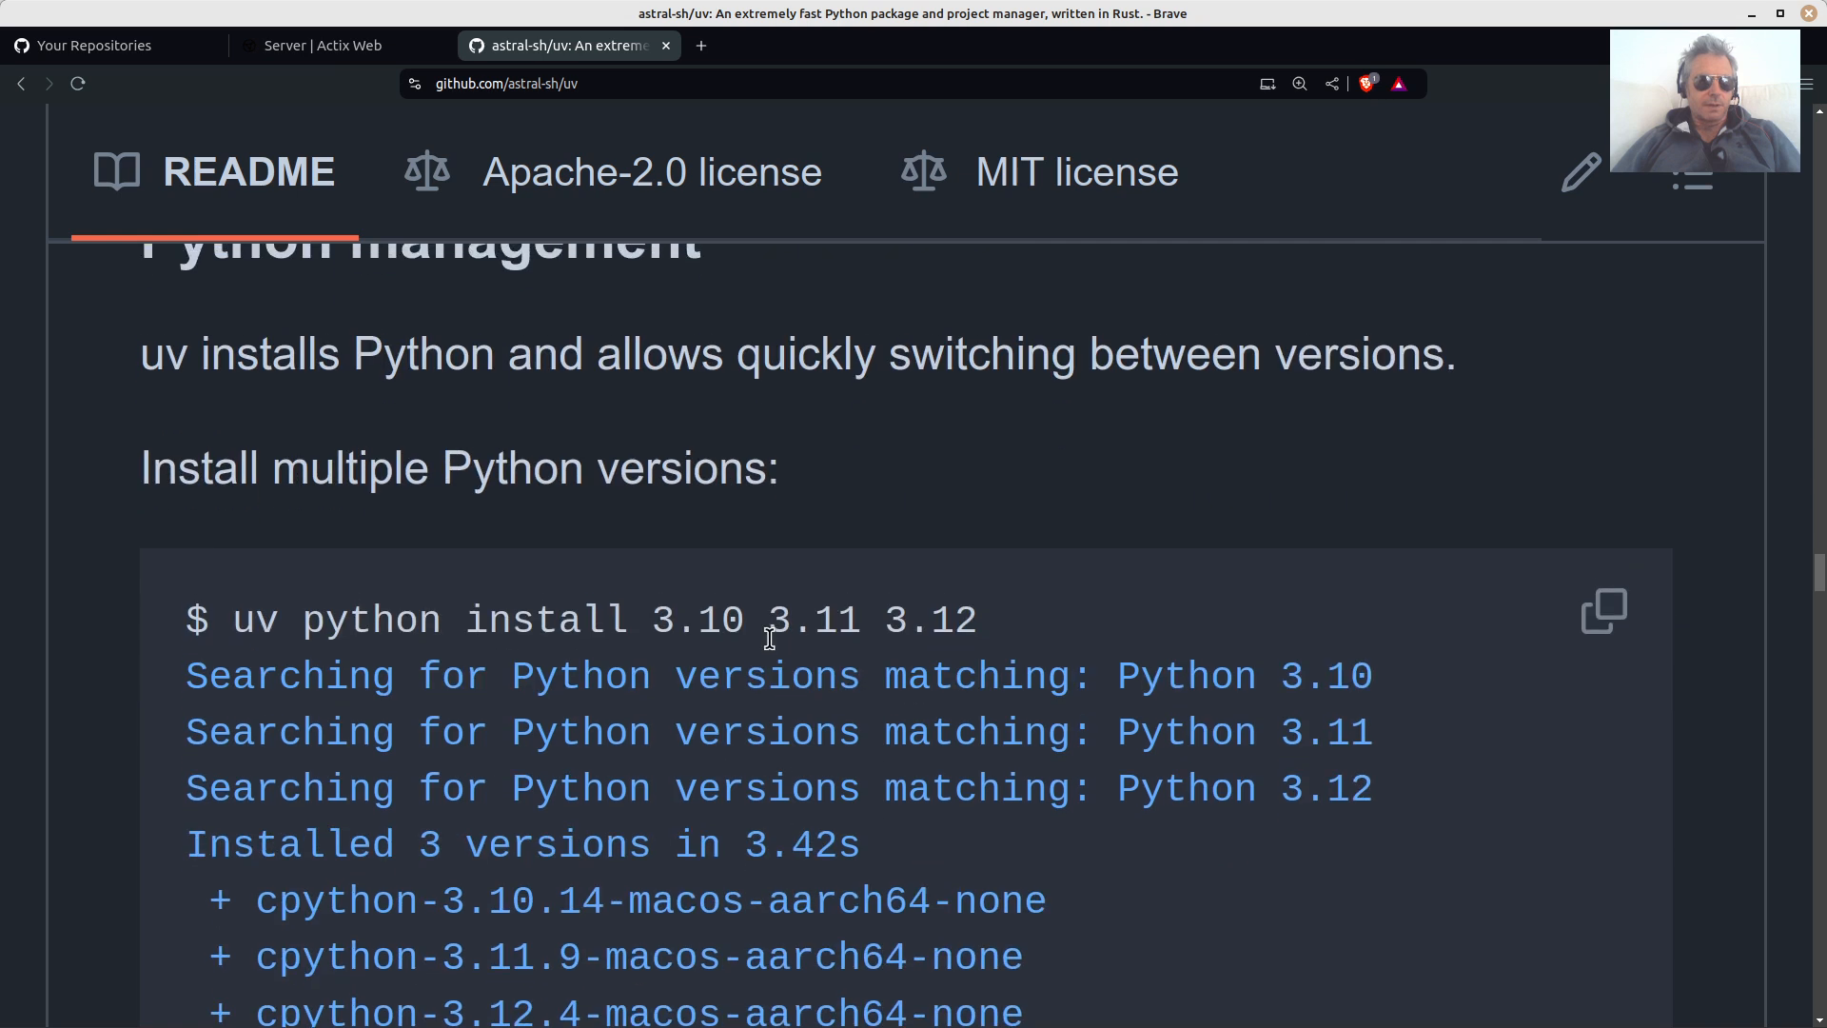
{"action": "scroll", "scroll_direction": "down", "scroll_amount": 3}
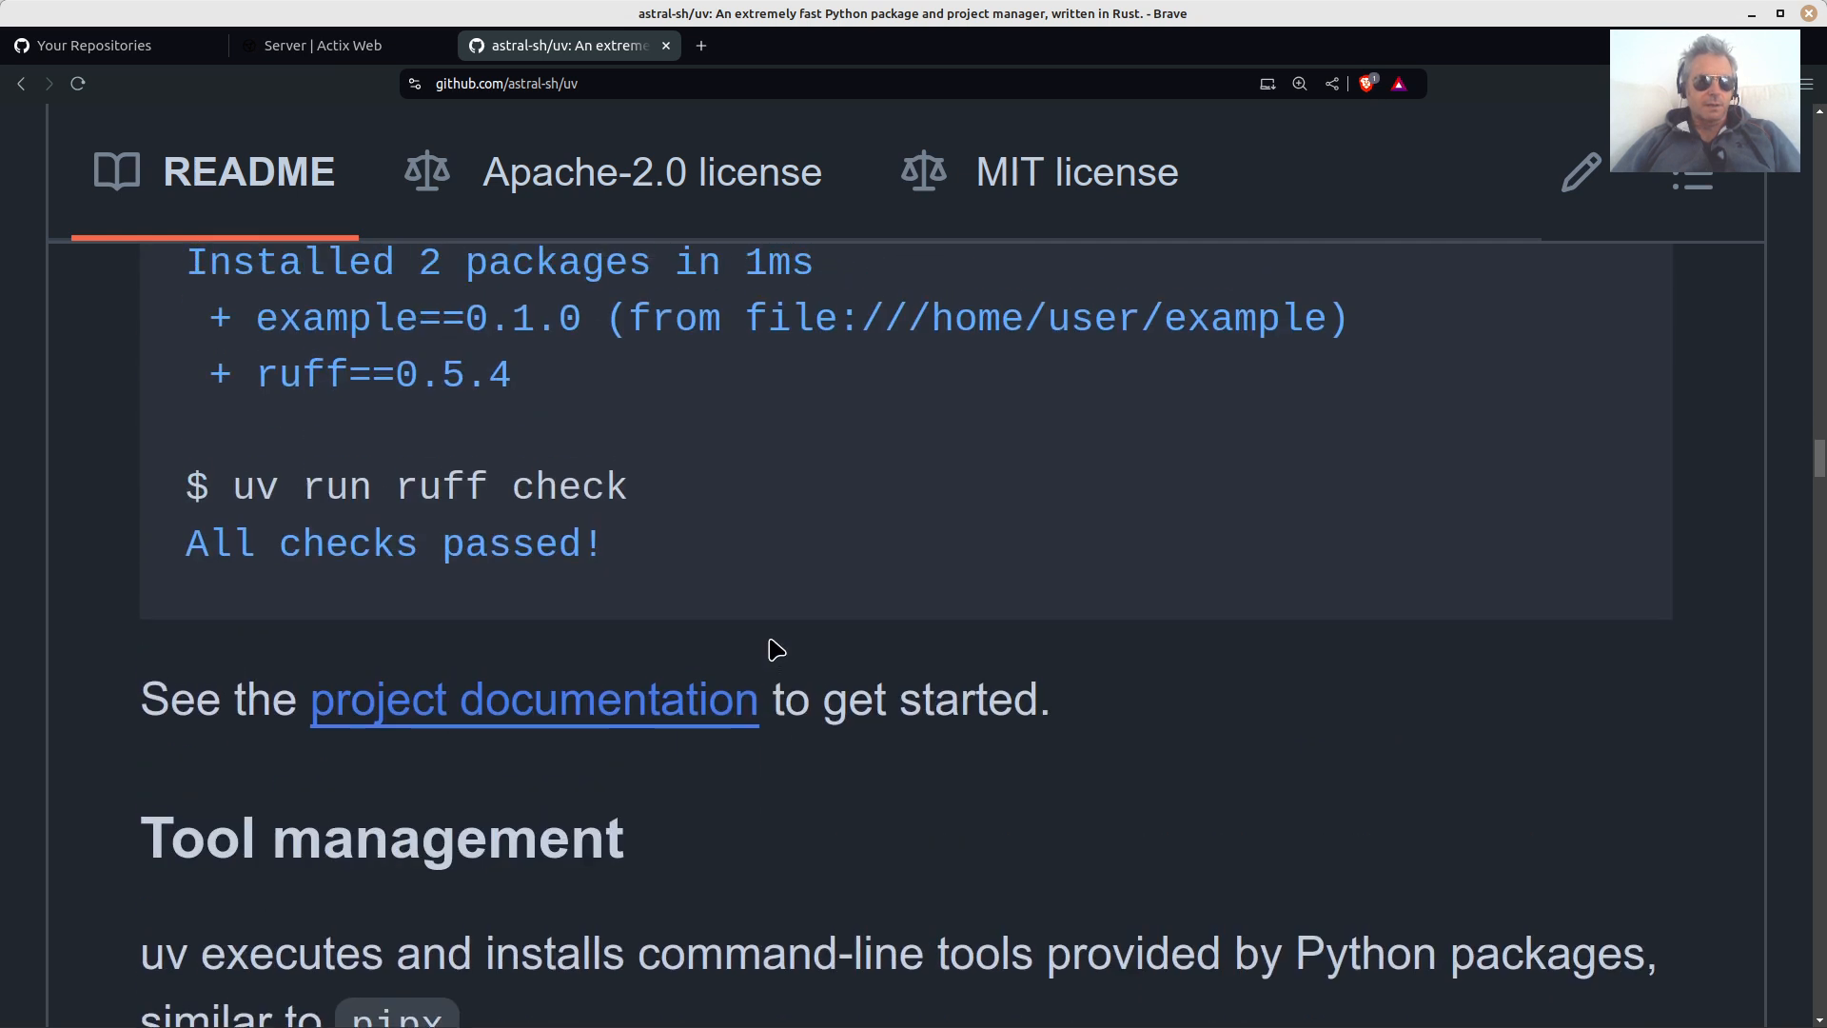
{"action": "scroll", "scroll_direction": "up", "scroll_amount": 3}
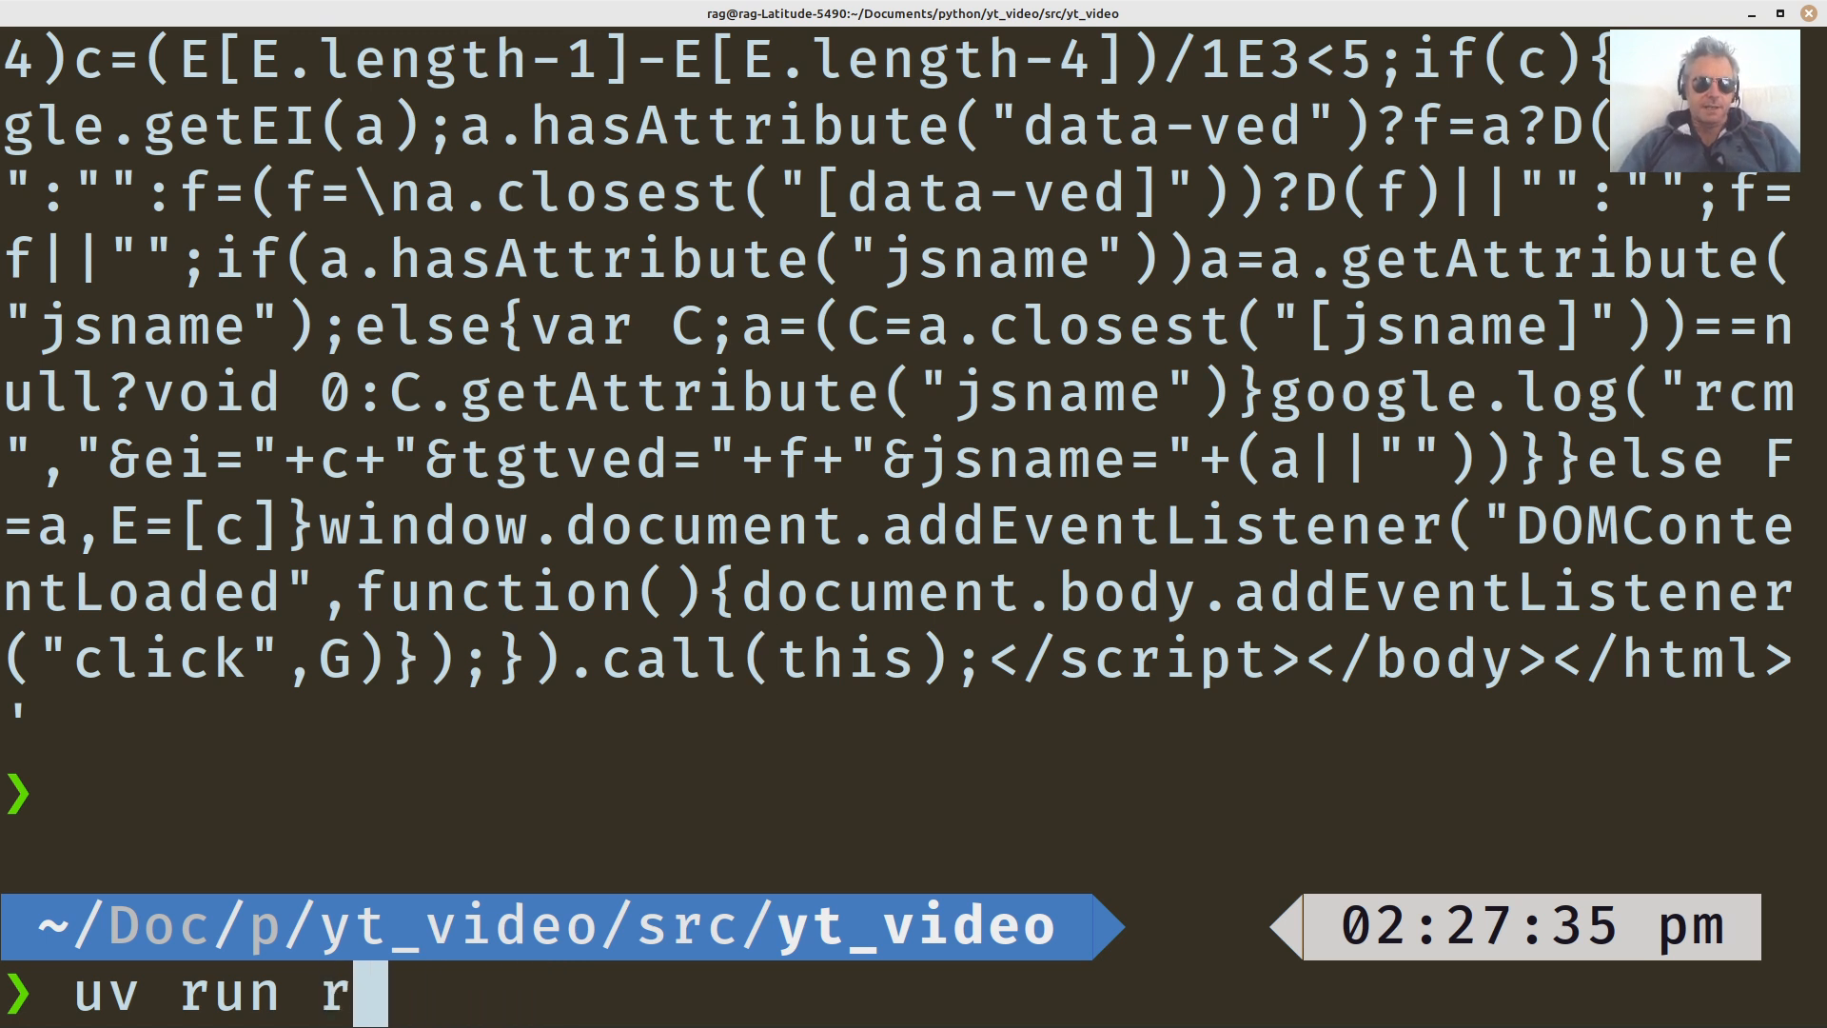
Attempt the ruff lint twice with mistyped commands ('uff checck', 'ruff check.py').
{"action": "type", "text": "uff checck.p"}
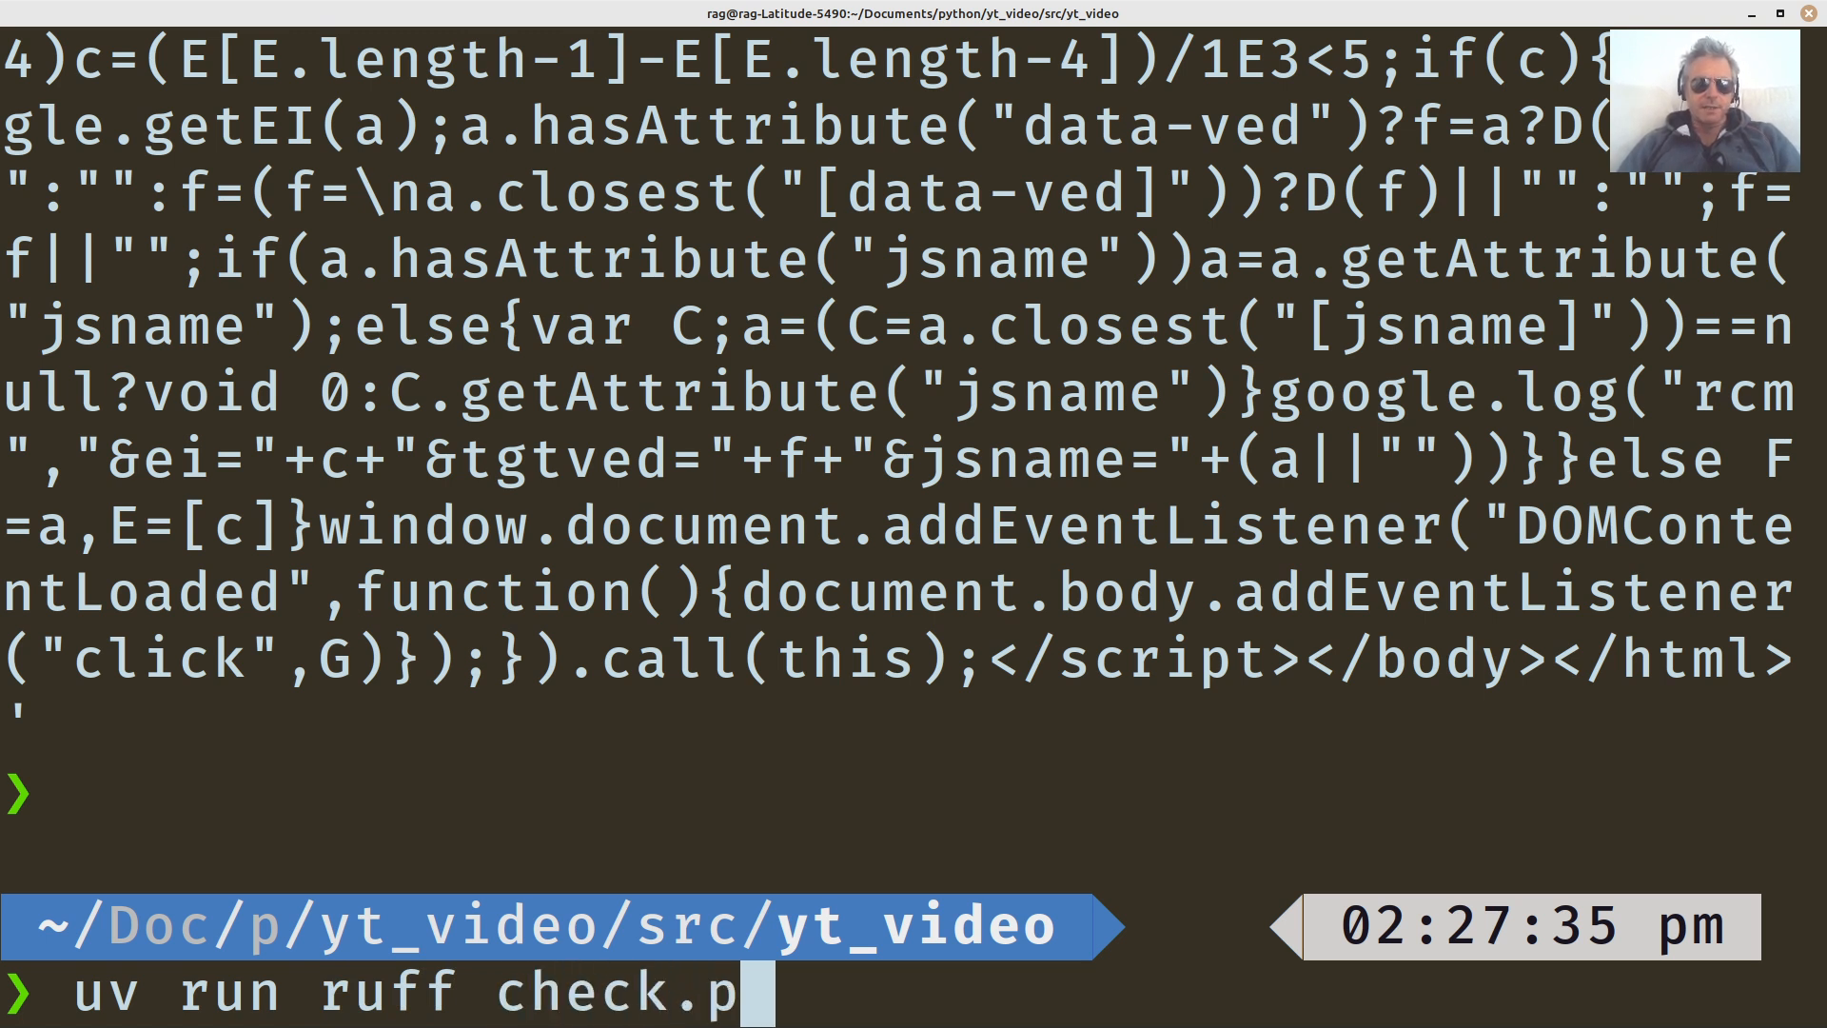
{"action": "key", "text": "Return"}
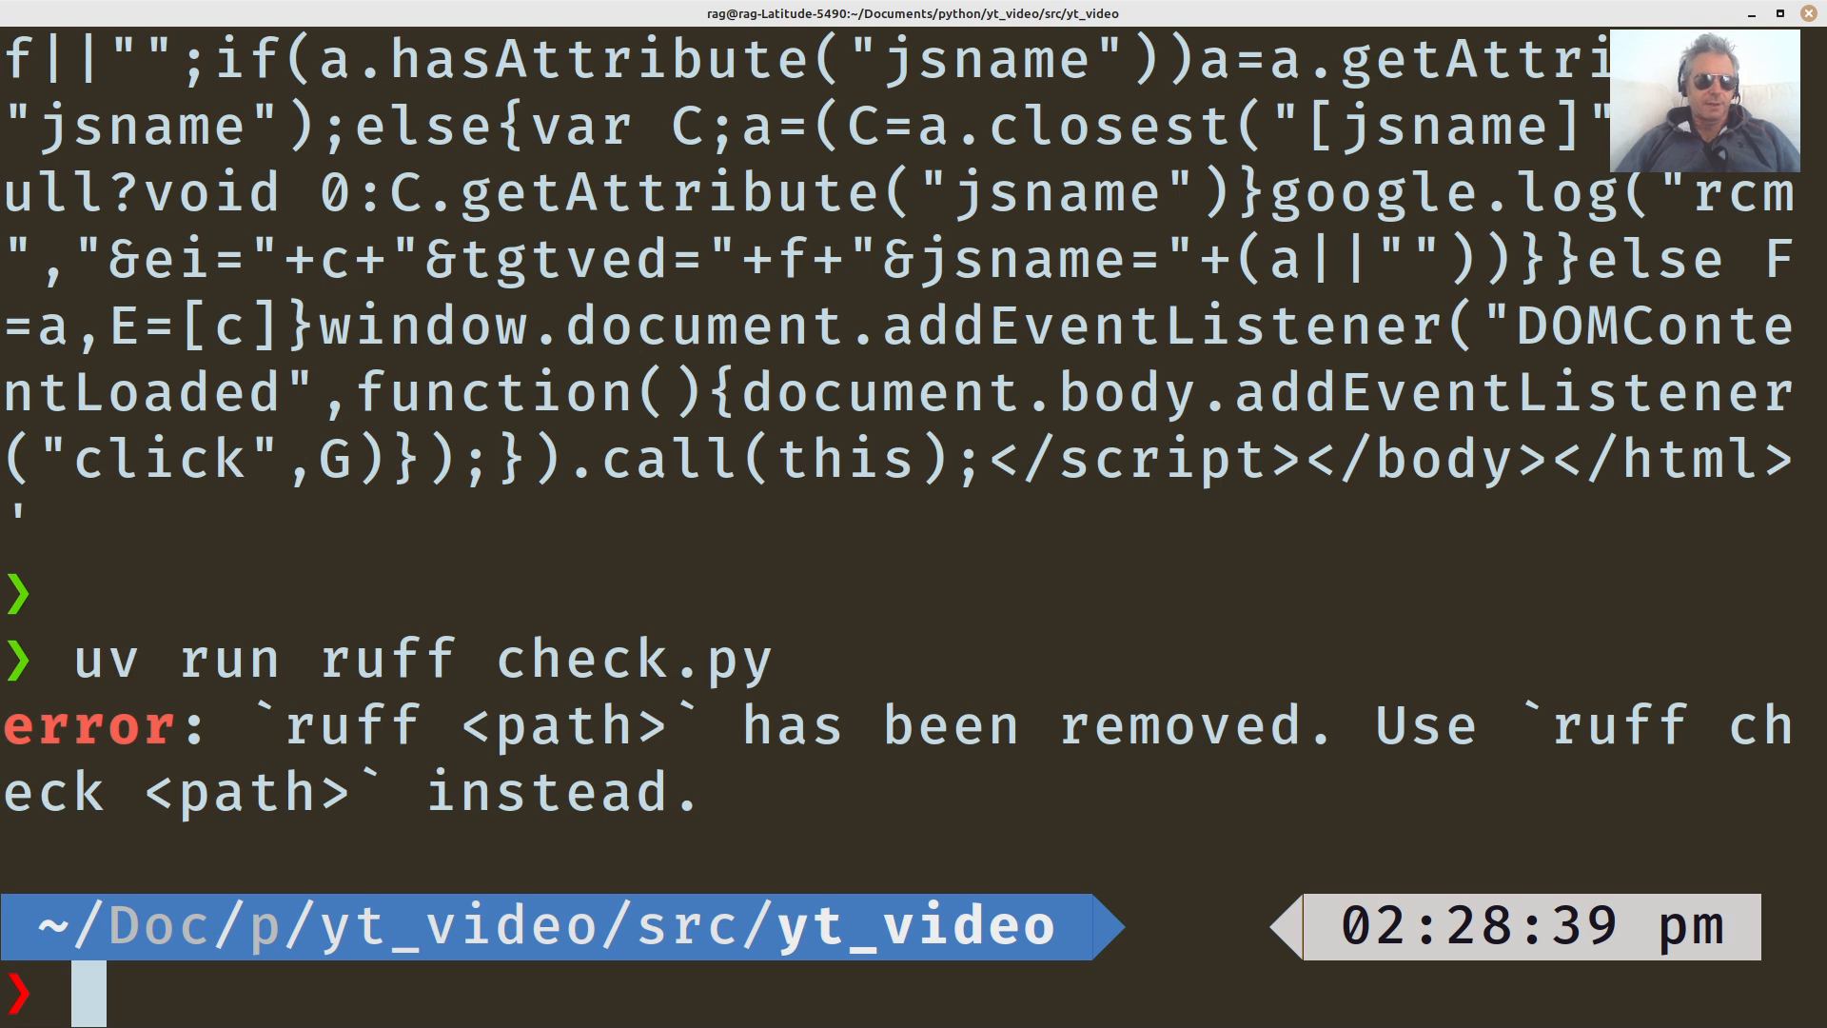
{"action": "type", "text": "uv run ruff check.py"}
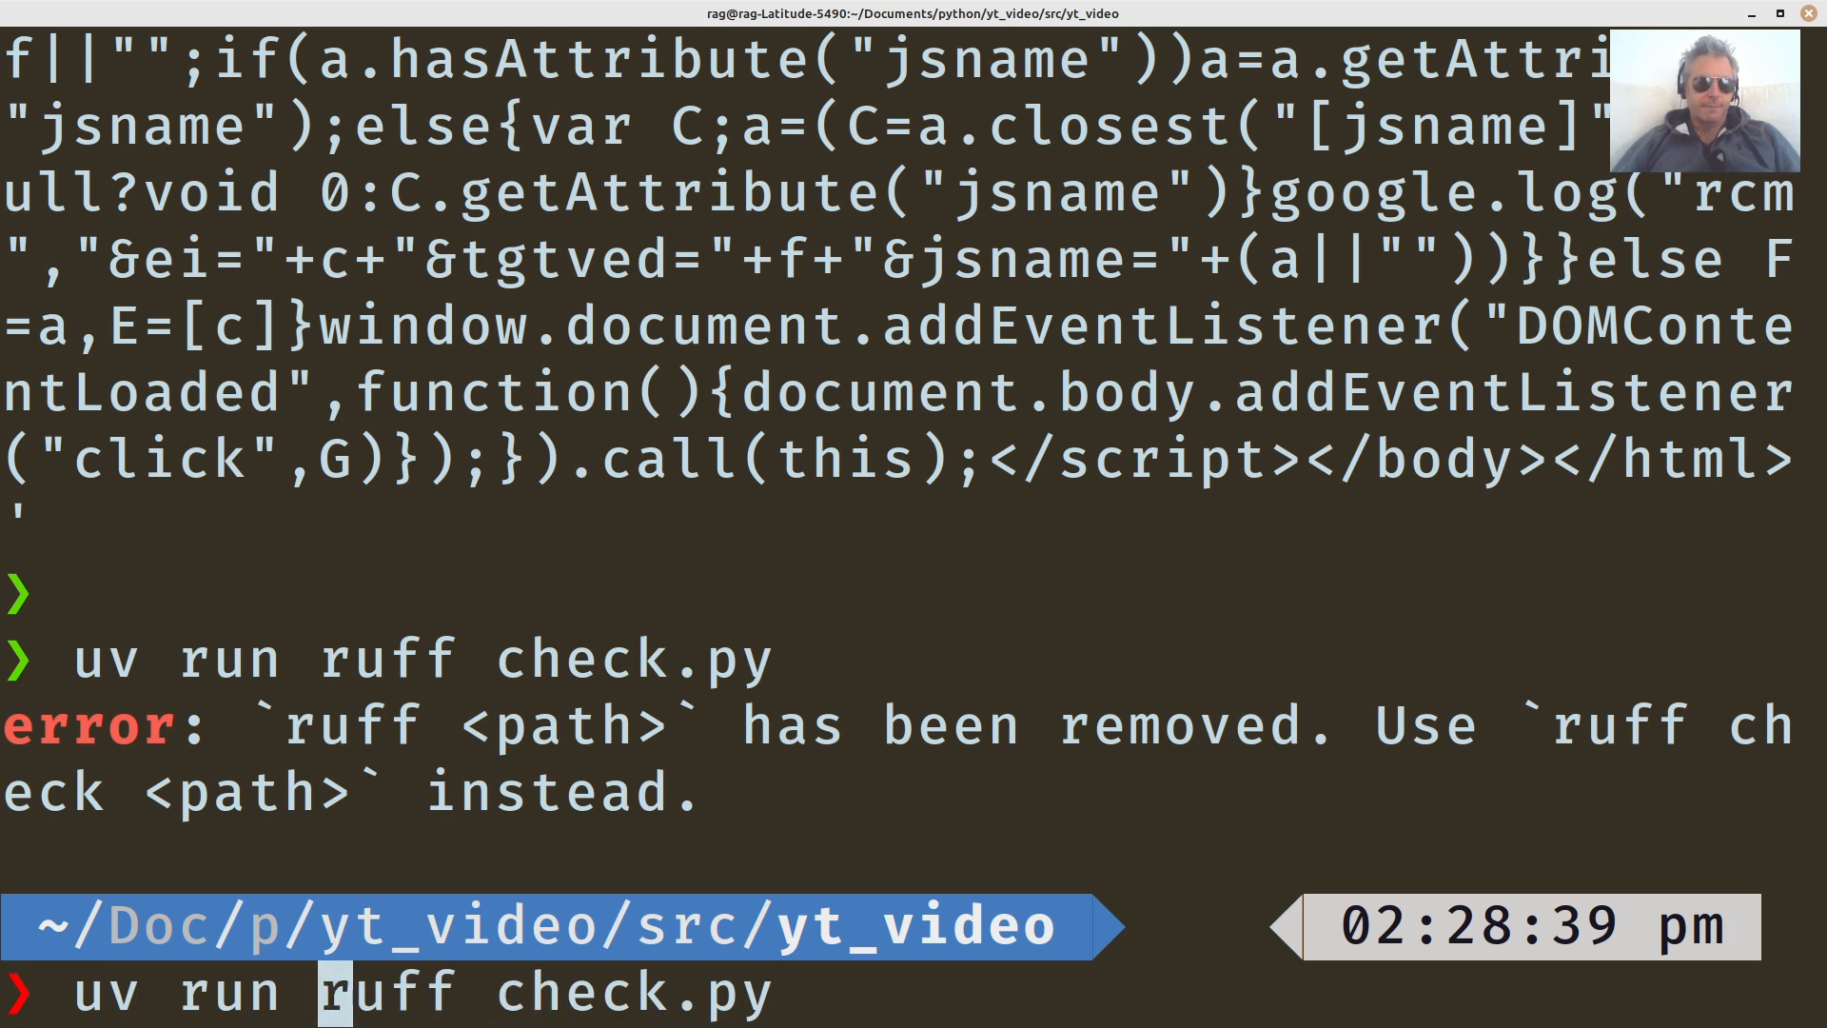
{"action": "key", "text": "Return"}
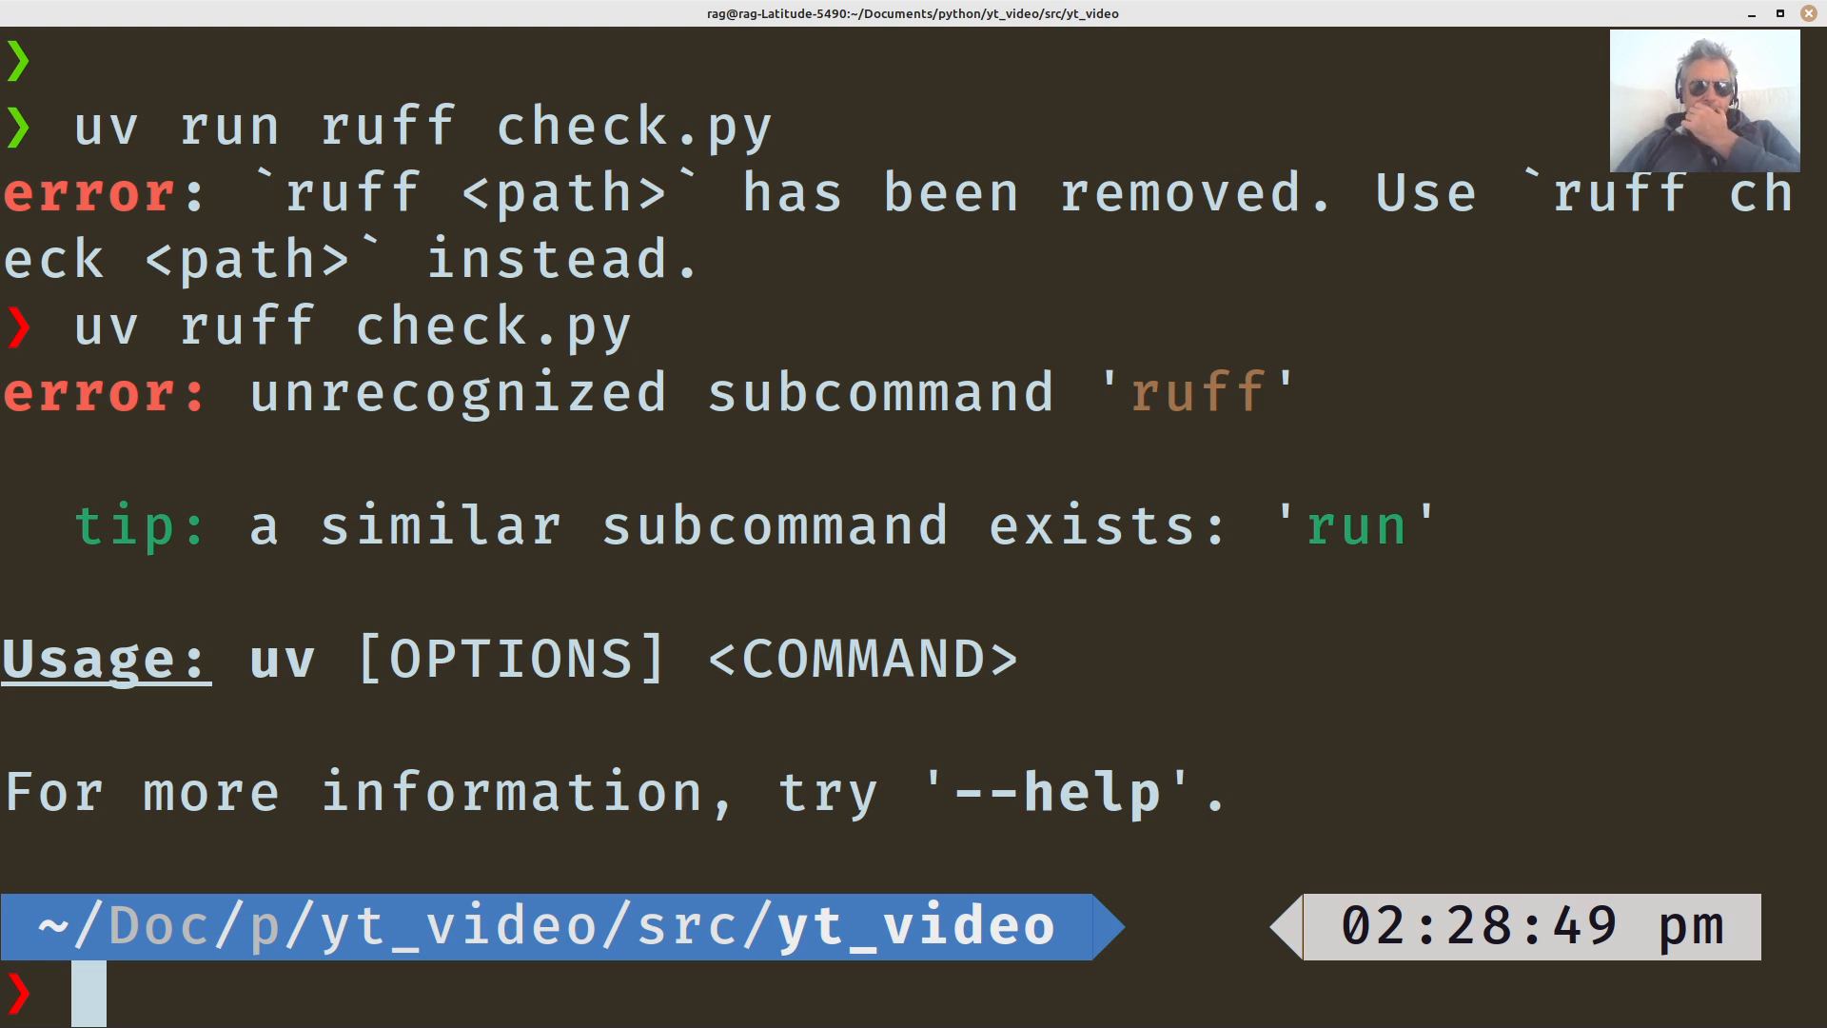
Run 'uv run ruff check main.py' to get All checks passed, then select the command text.
{"action": "type", "text": "uv ruff check.py"}
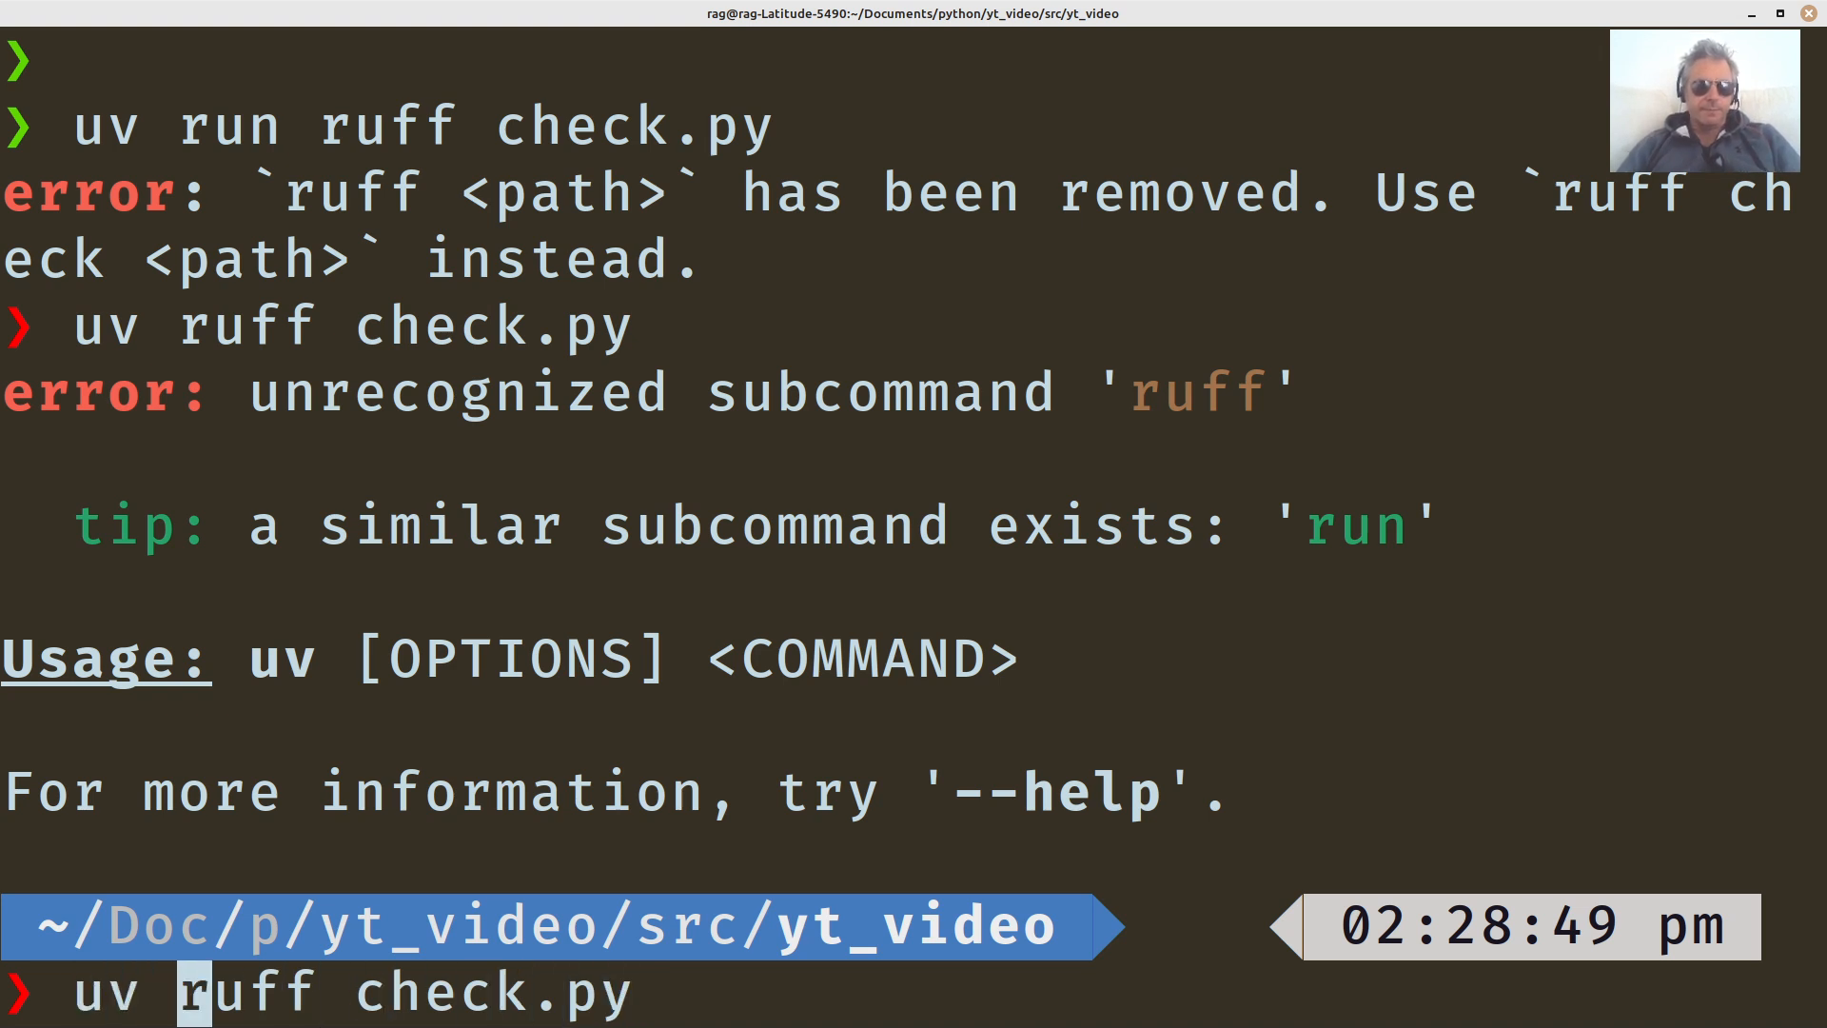
{"action": "type", "text": "run"}
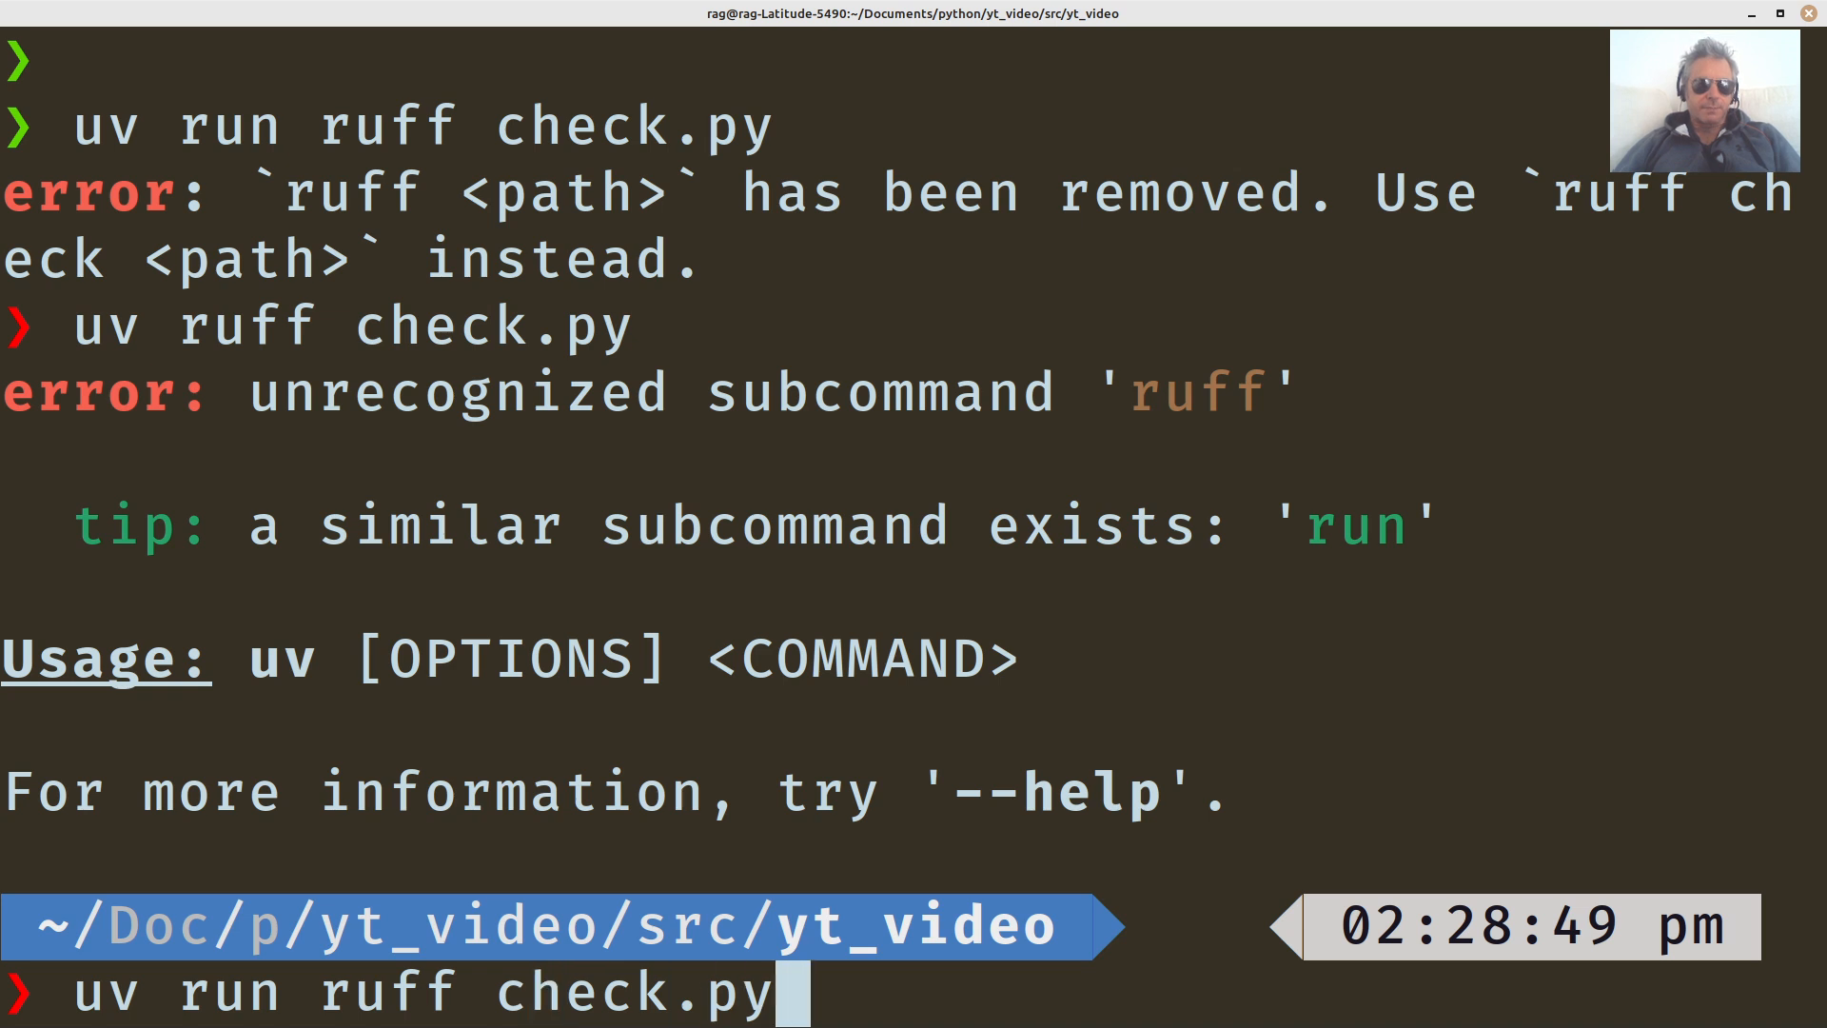
{"action": "key", "text": "BackSpace"}
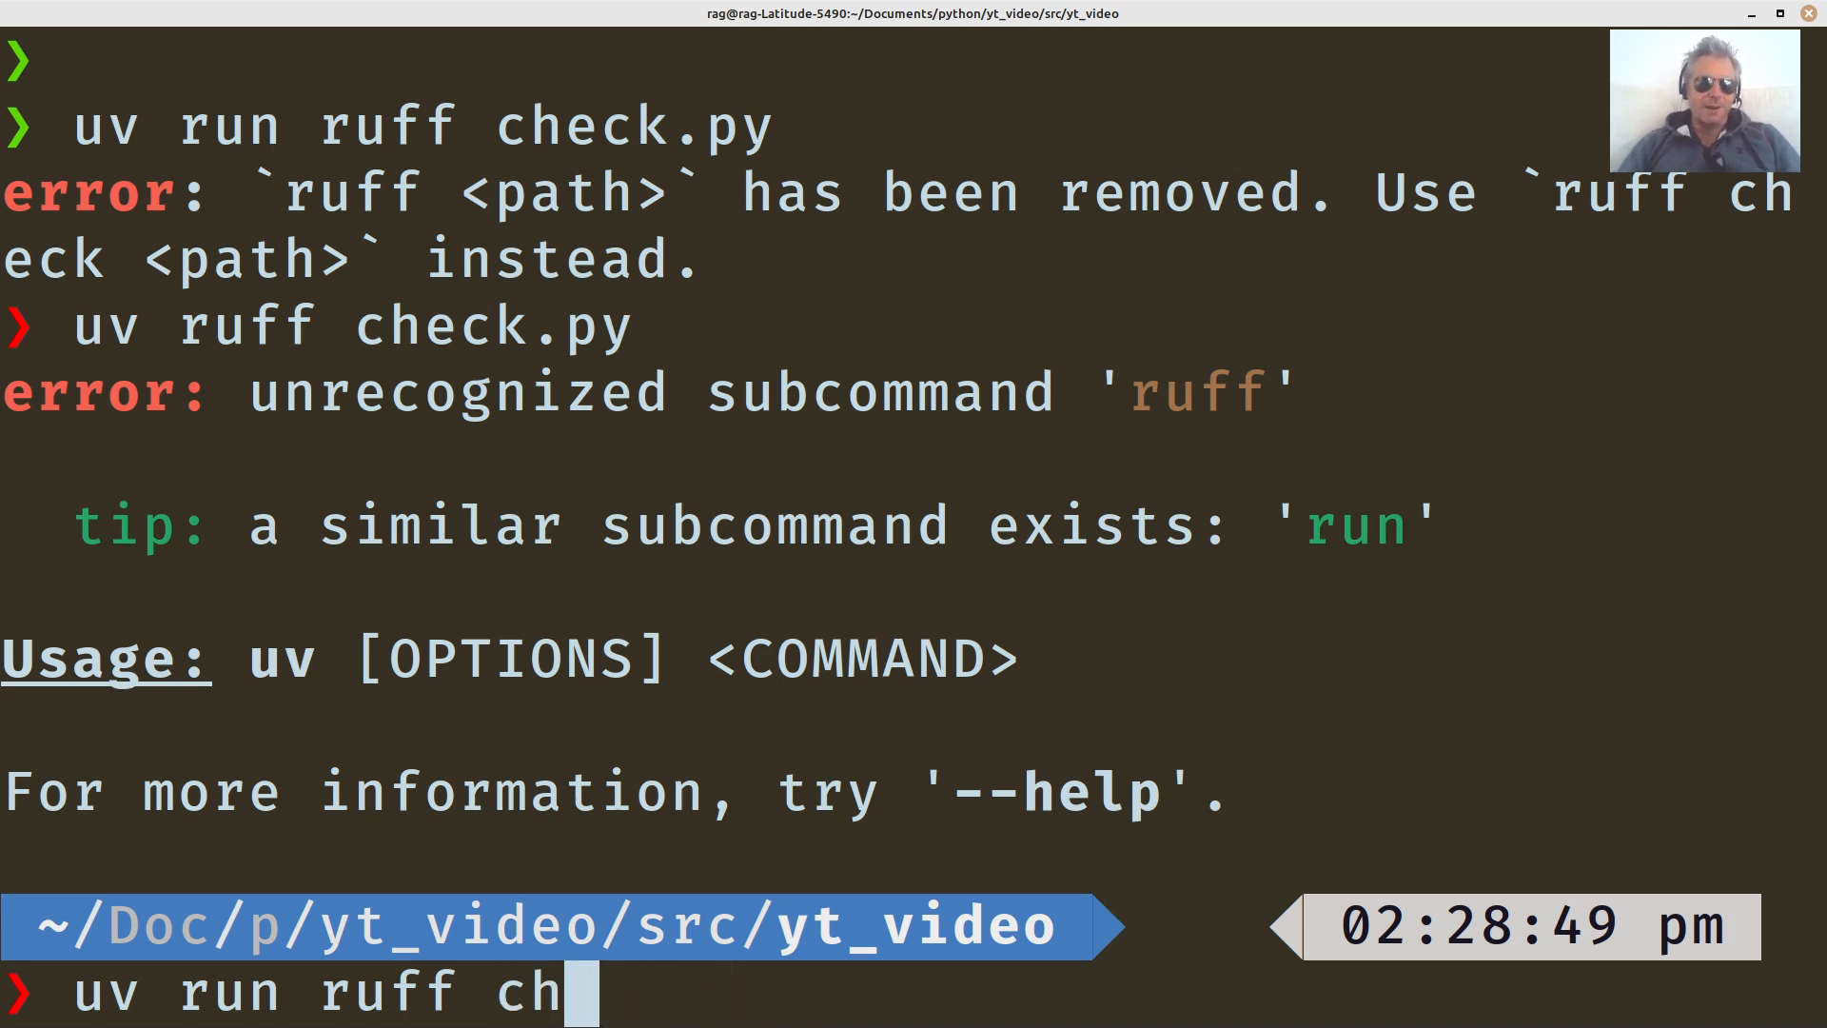
{"action": "type", "text": "ec"}
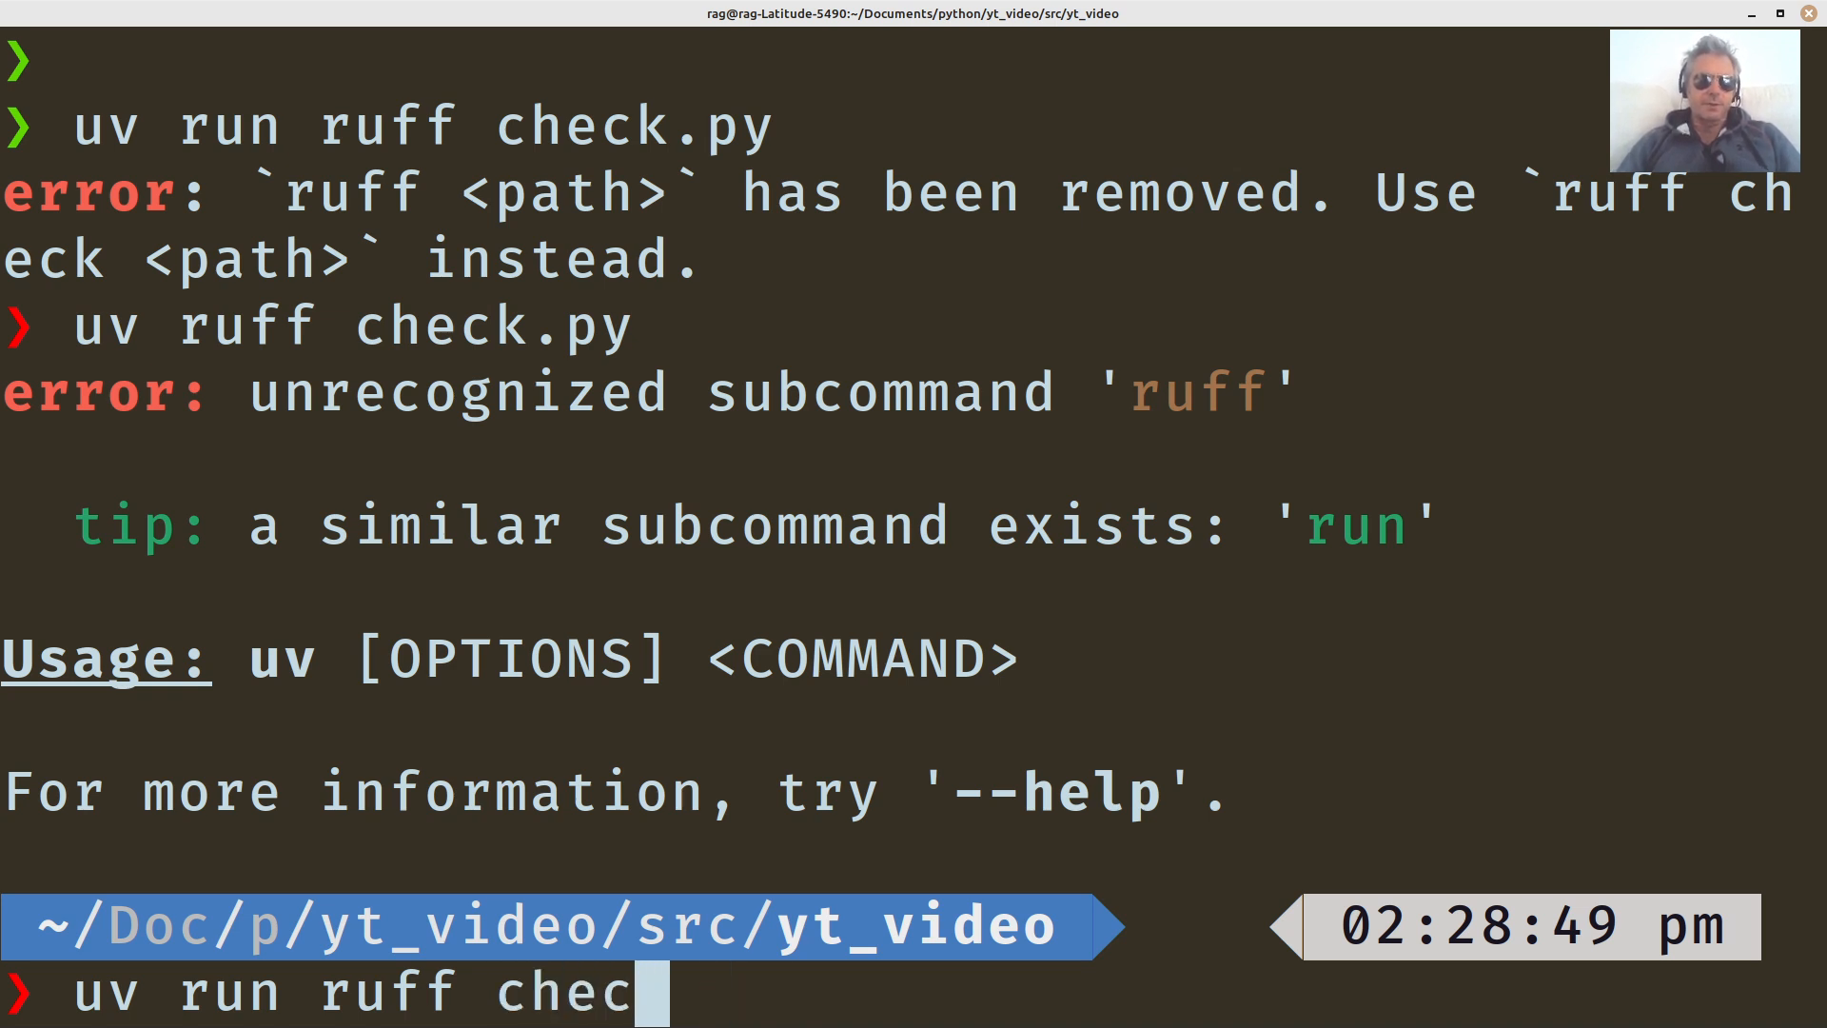
{"action": "key", "text": "Return"}
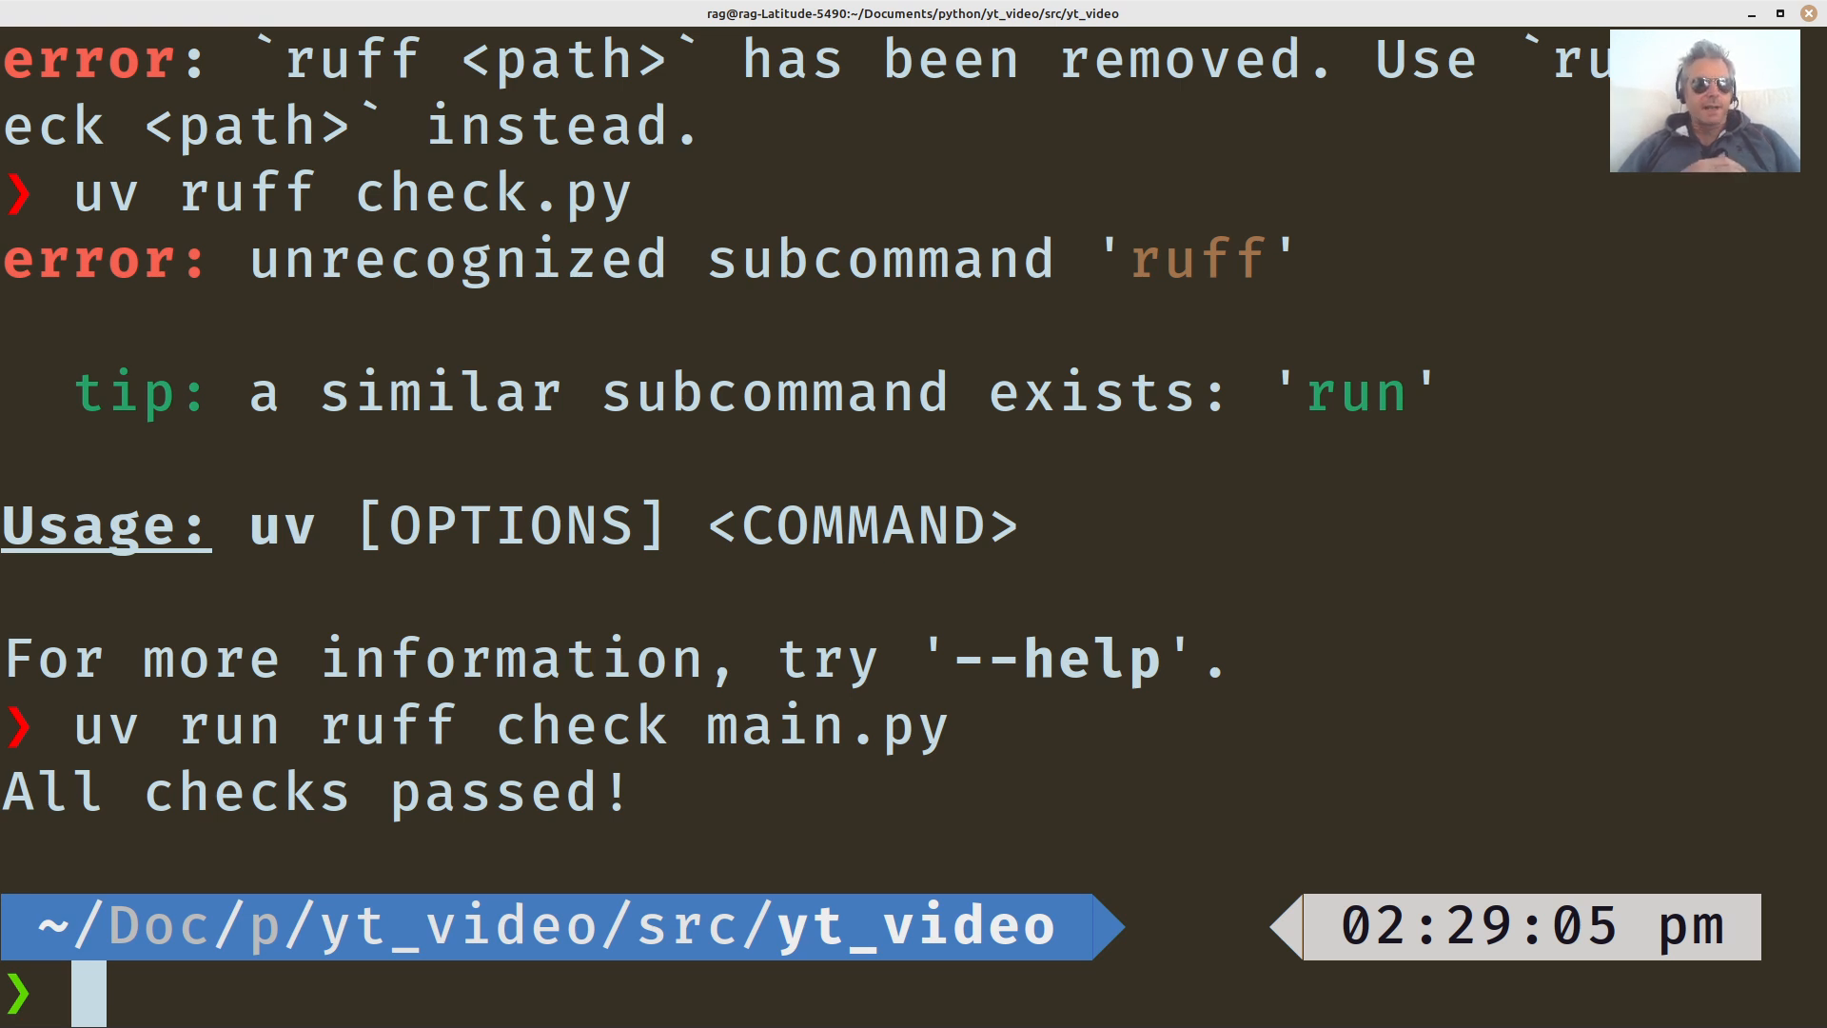
{"action": "mouse_move", "coordinate": [260, 841]}
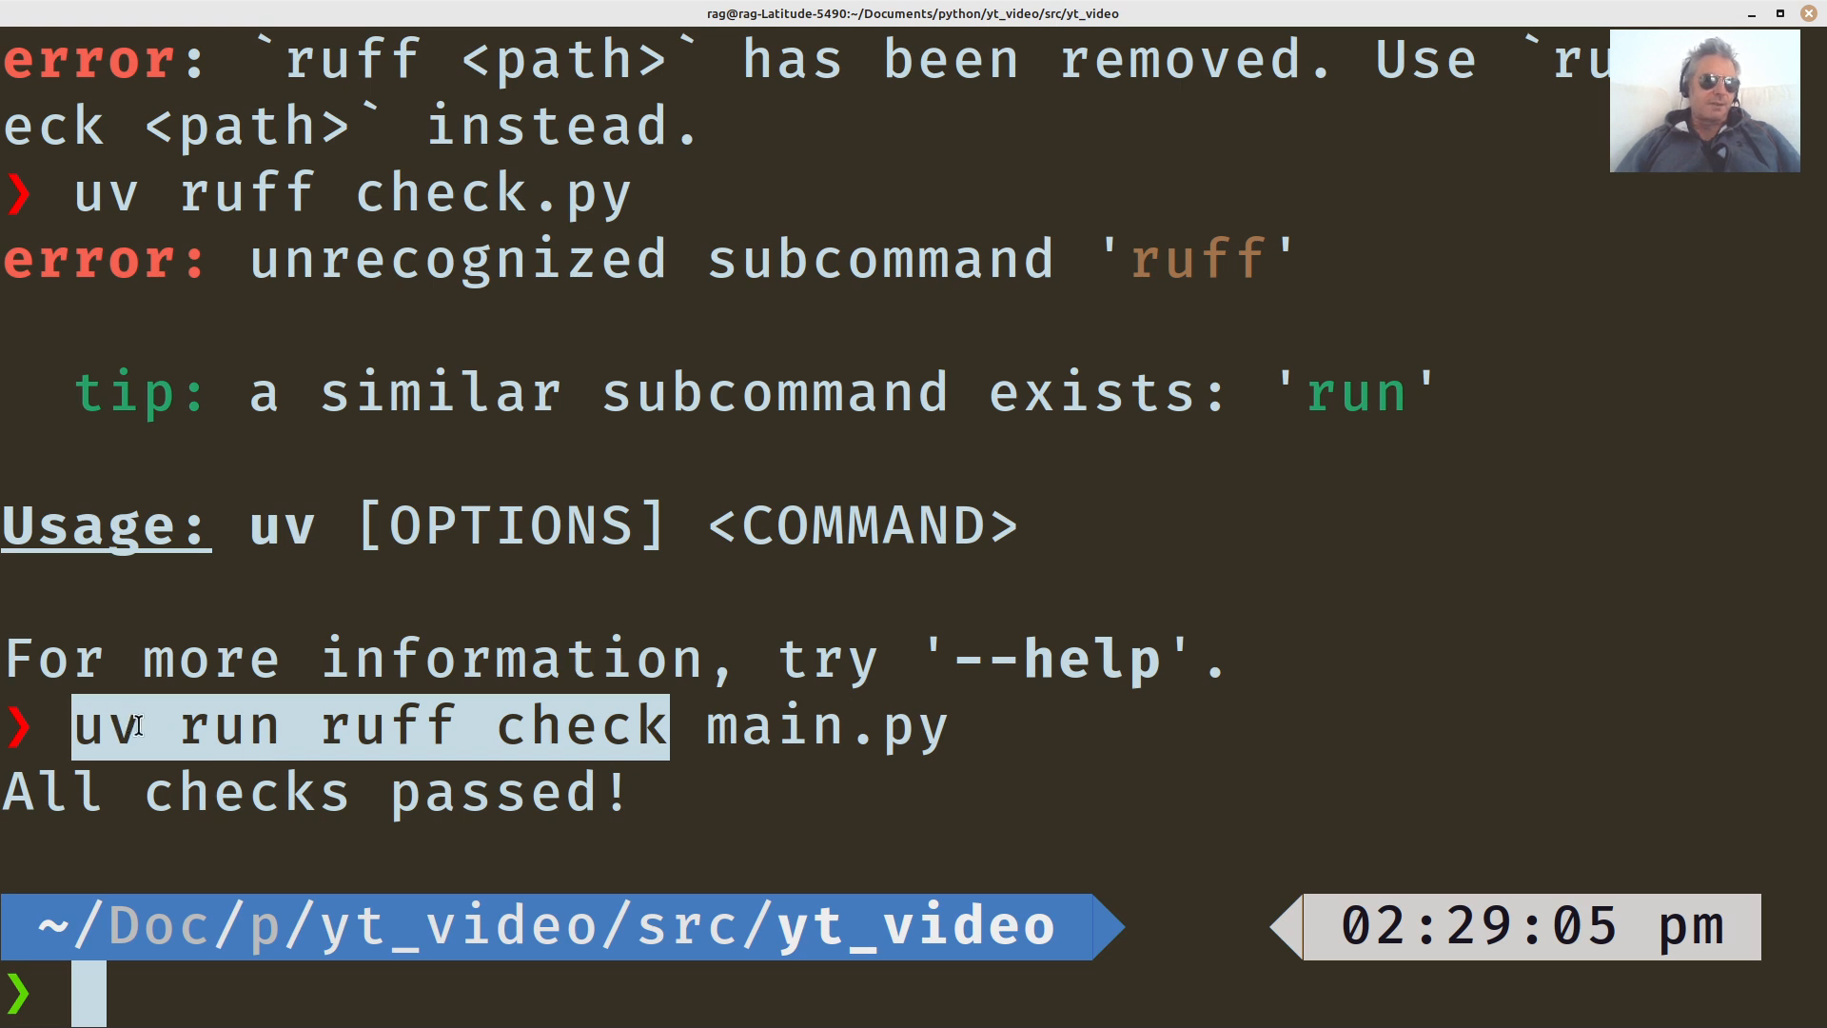
{"action": "double_click", "coordinate": [108, 726]}
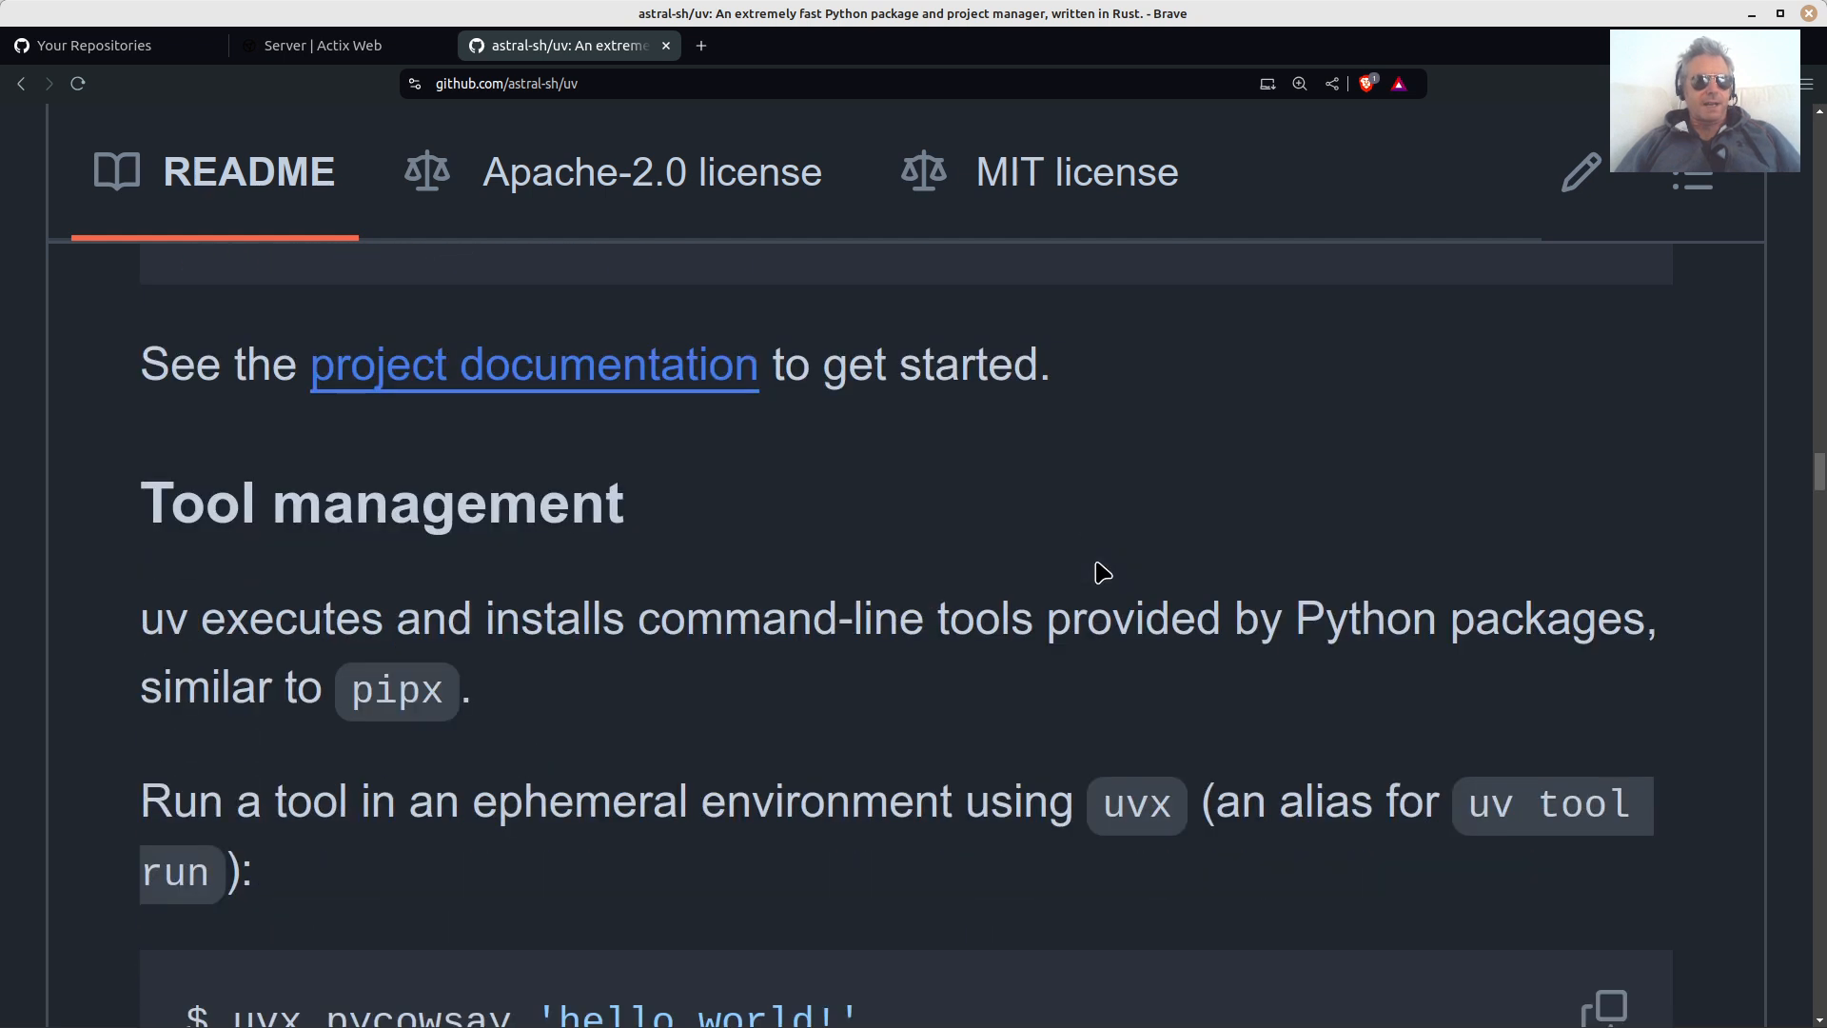
Scroll the uv README from Tool management down to the pip-compatible interface section.
{"action": "scroll", "scroll_direction": "down", "scroll_amount": 3}
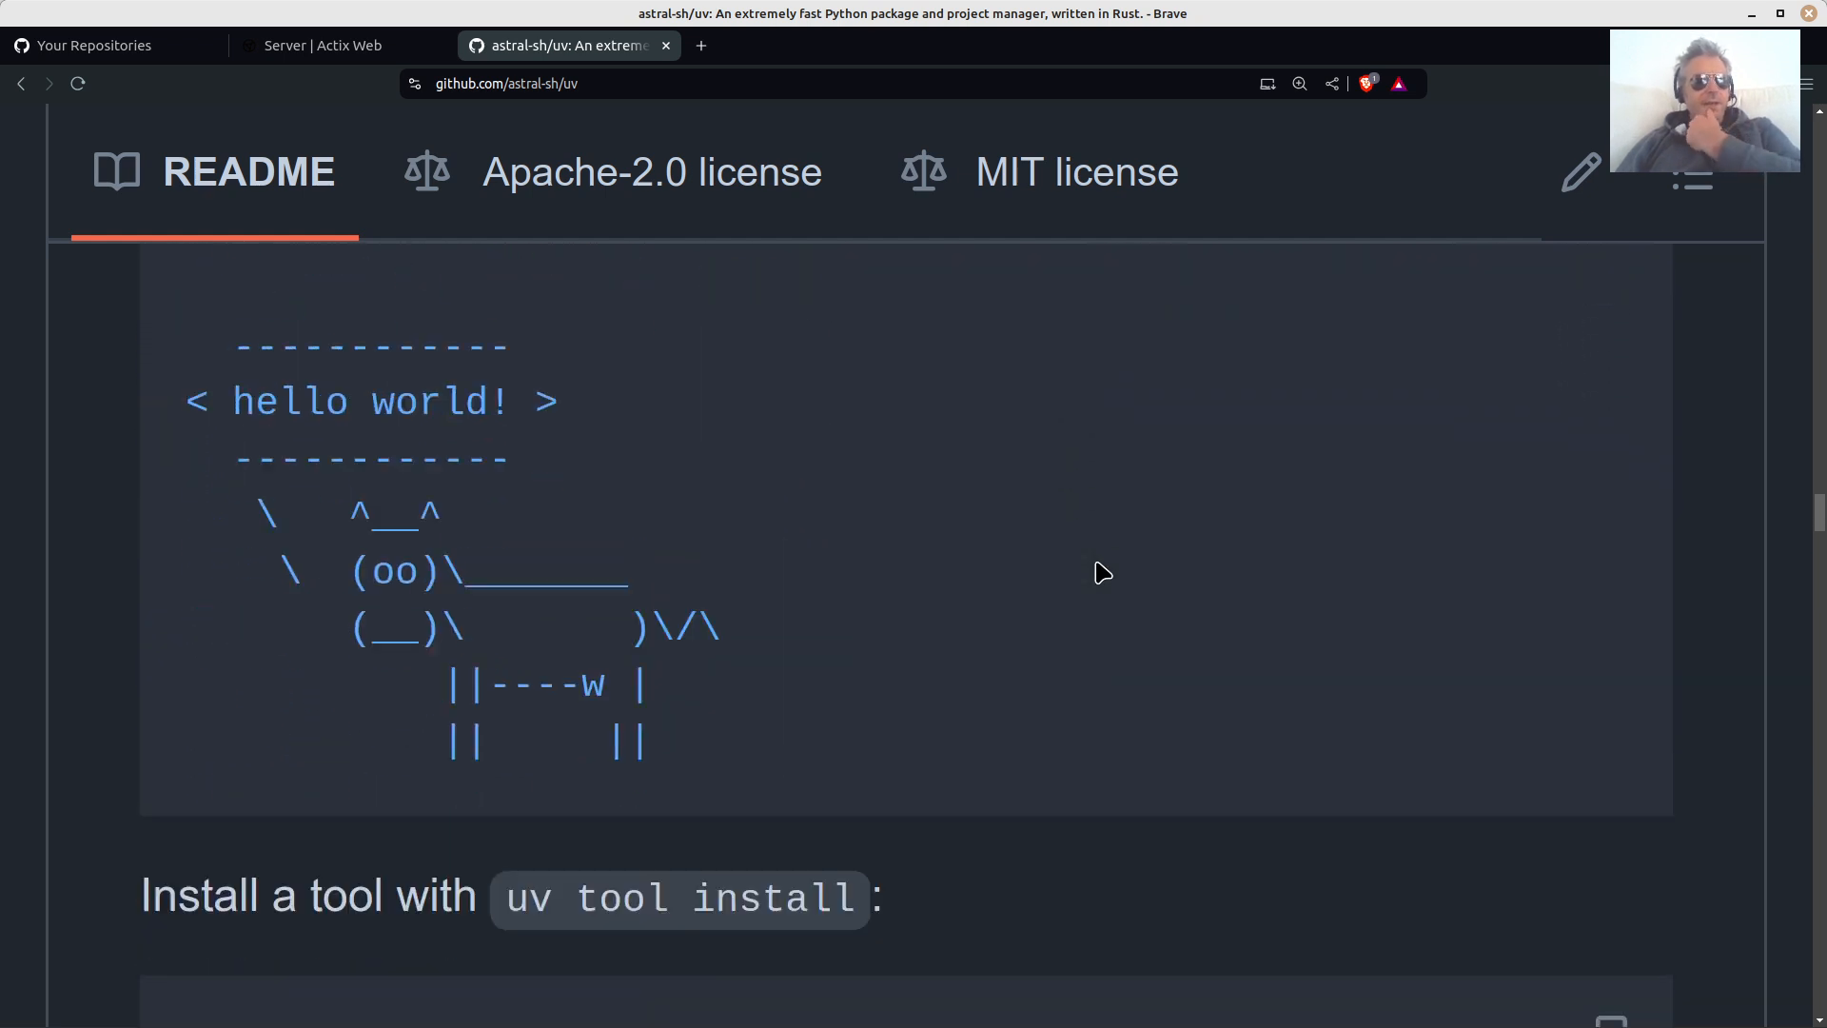
{"action": "scroll", "scroll_direction": "down", "scroll_amount": 3}
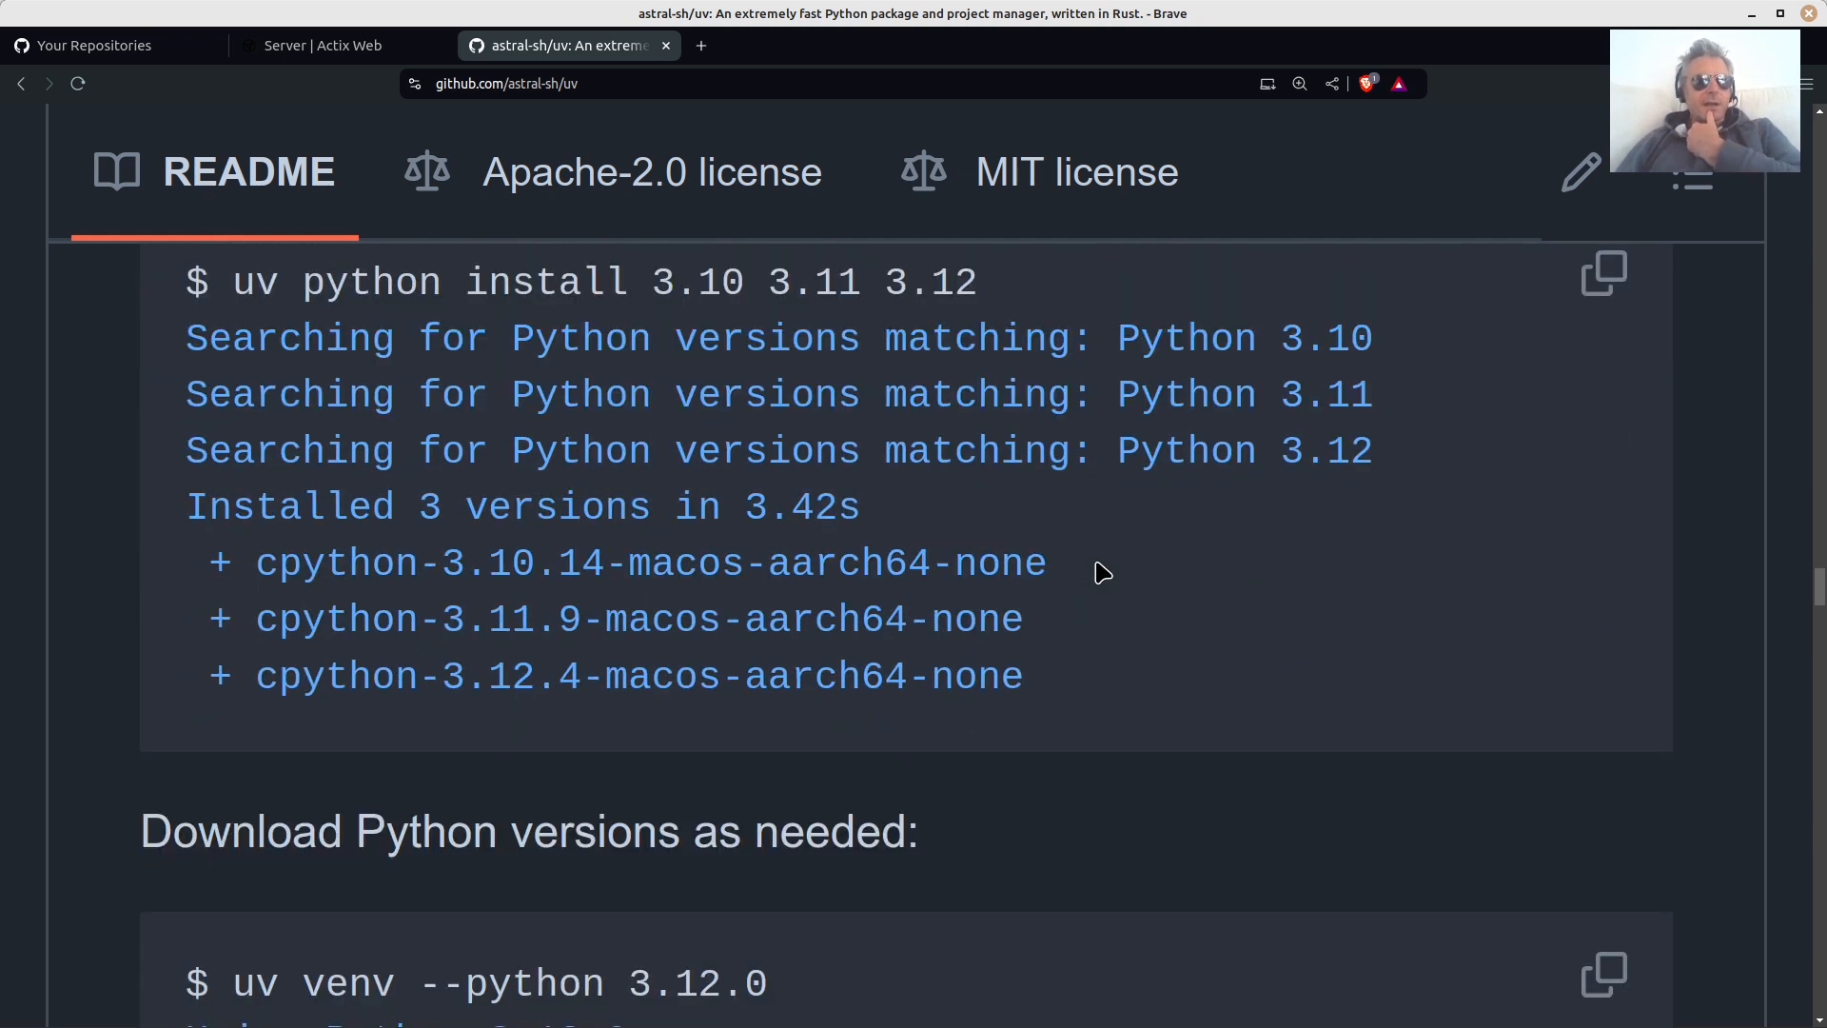
{"action": "scroll", "scroll_direction": "down", "scroll_amount": 3}
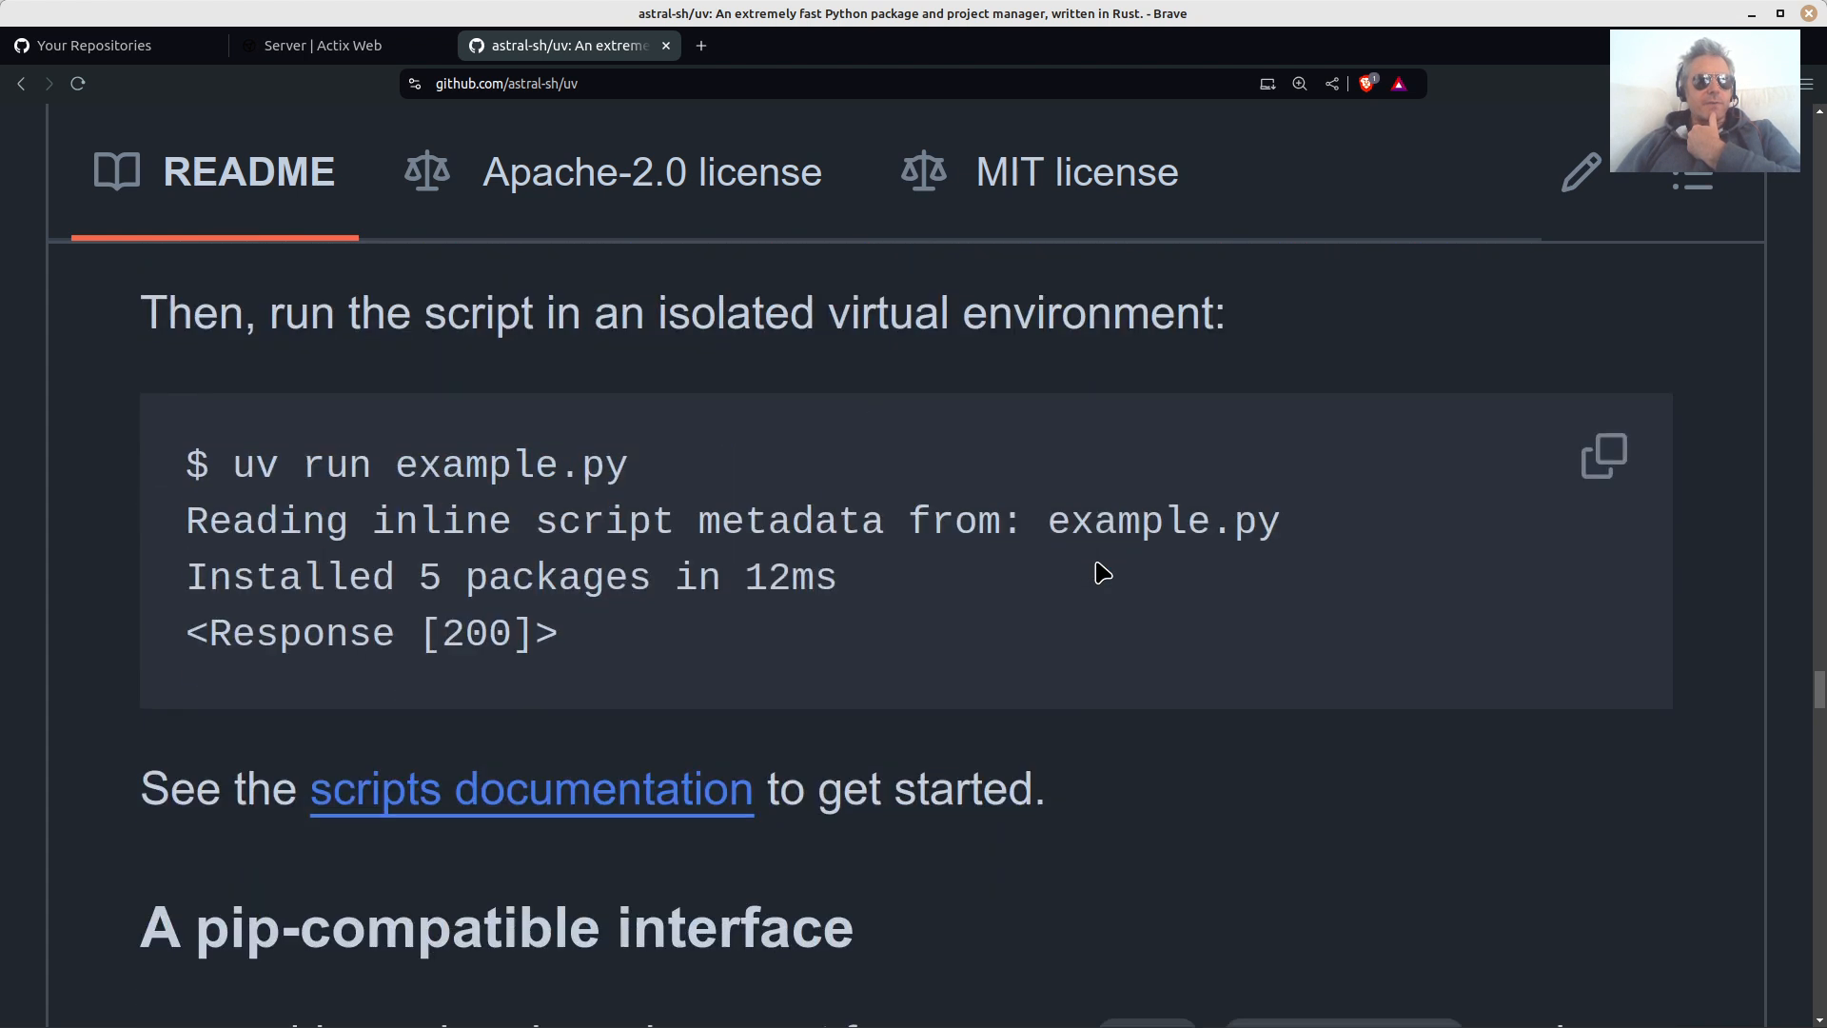
{"action": "scroll", "scroll_direction": "down", "scroll_amount": 3}
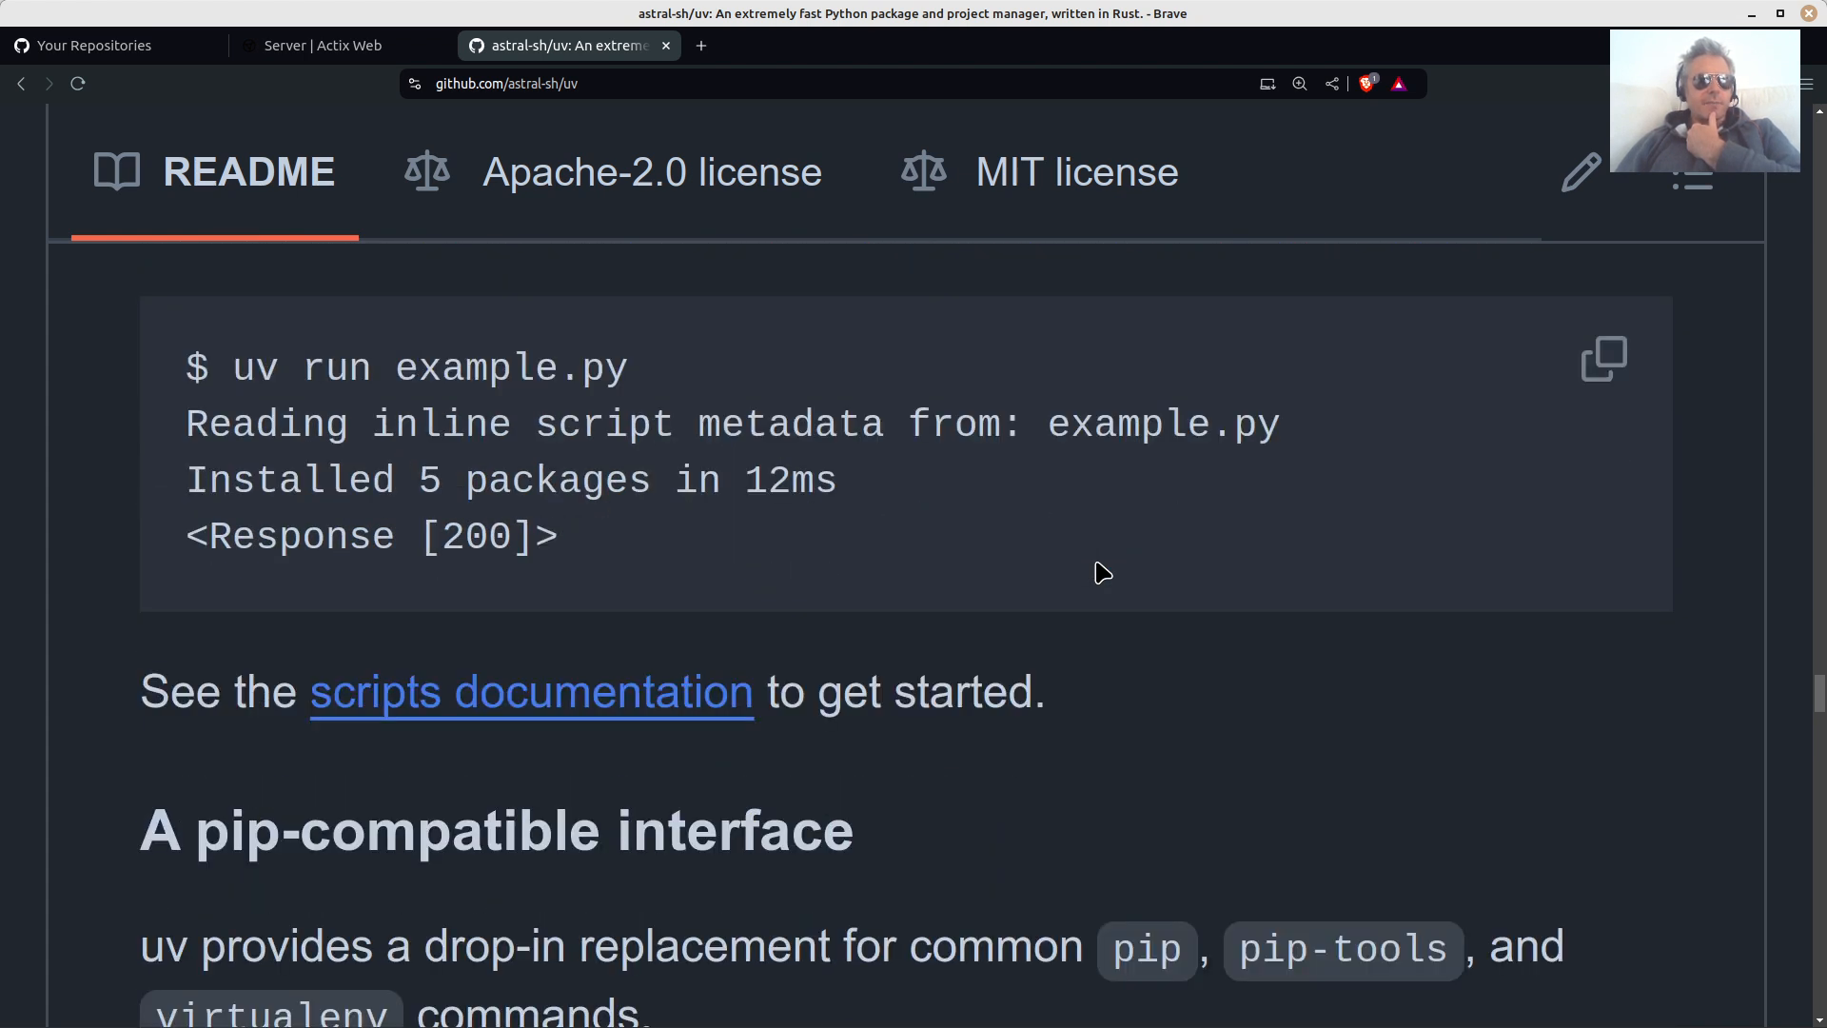
{"action": "scroll", "scroll_direction": "down", "scroll_amount": 3}
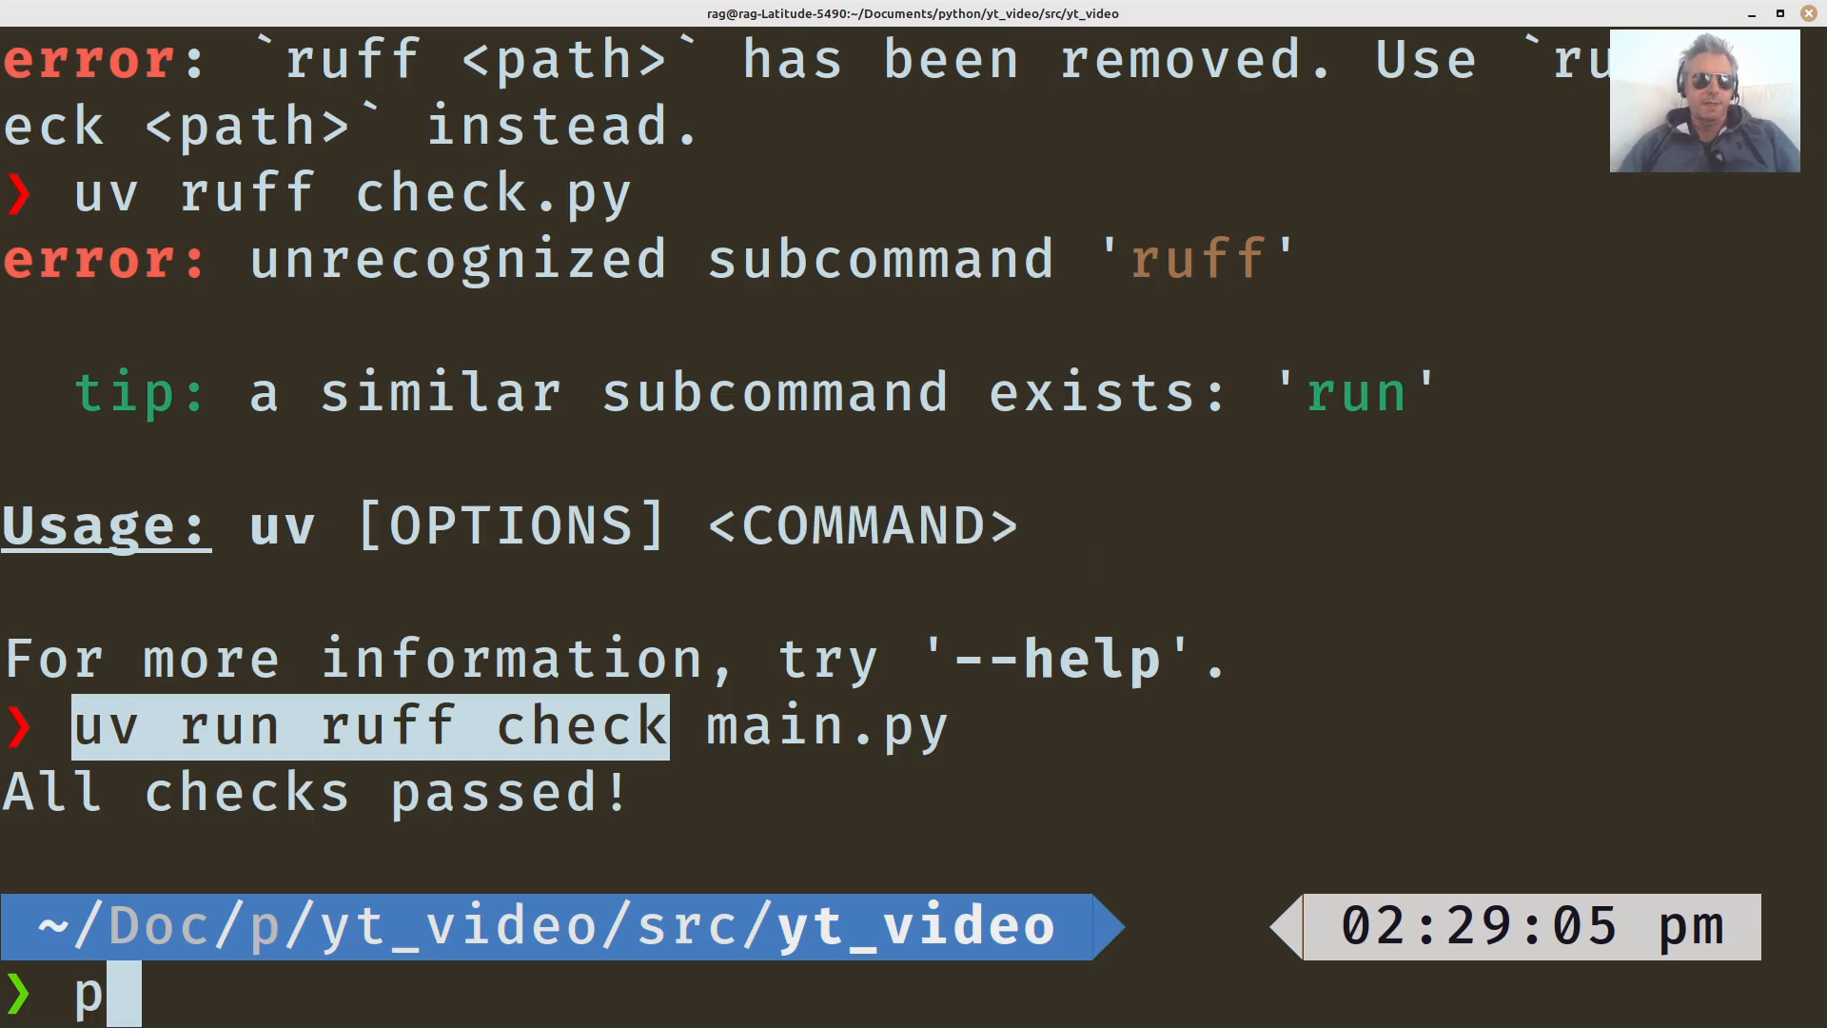
Run 'python main.py' directly to print the fetched google.com HTML.
{"action": "key", "text": "BackSpace"}
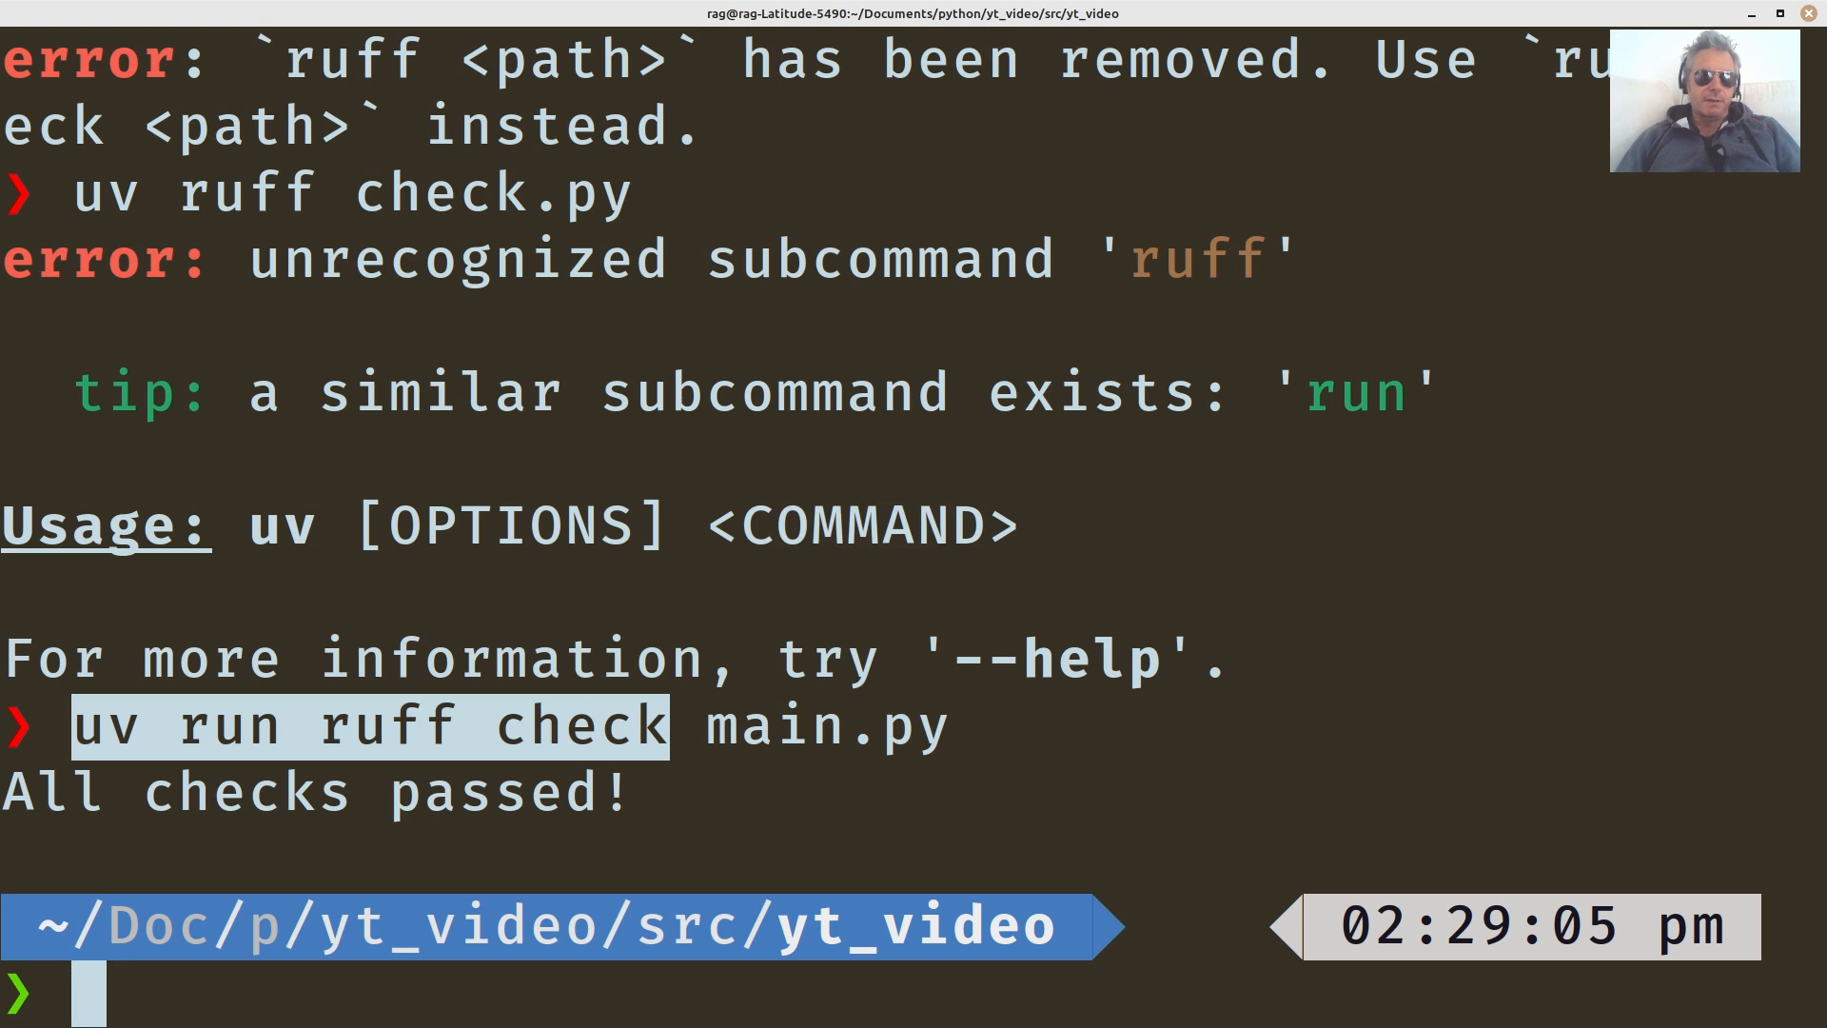
{"action": "type", "text": "python m"}
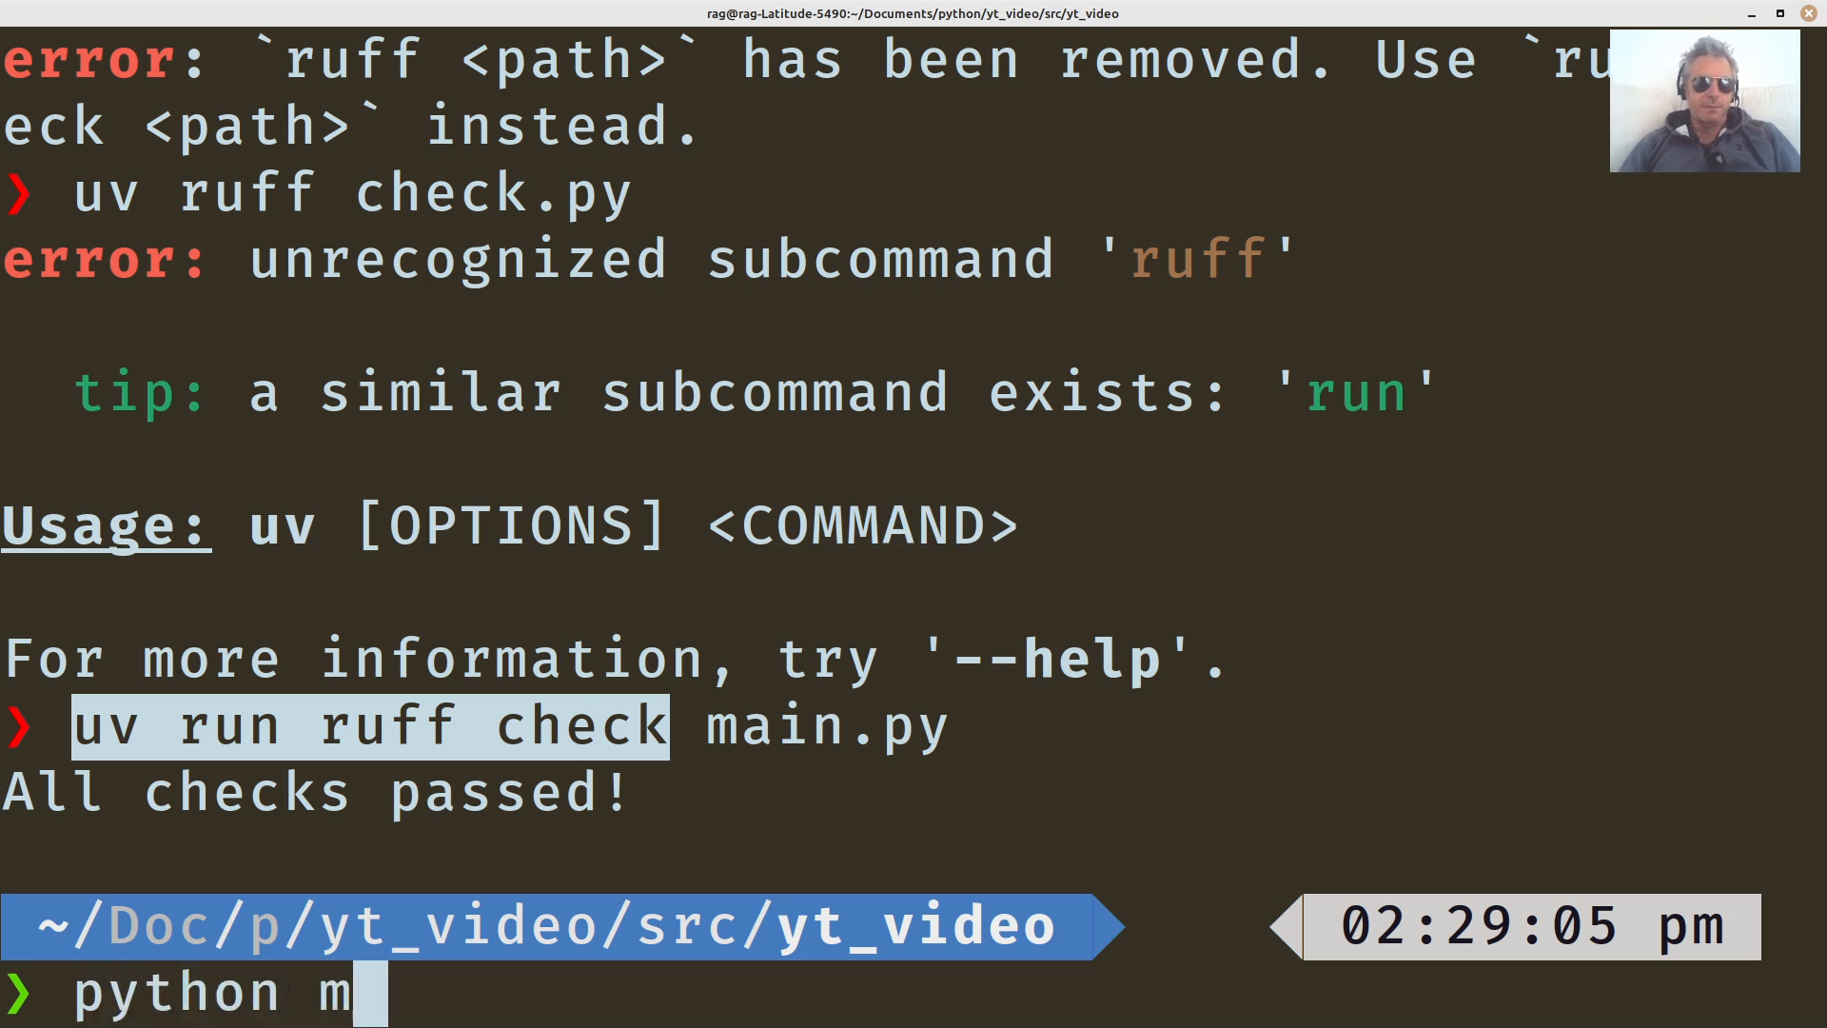
{"action": "key", "text": "Return"}
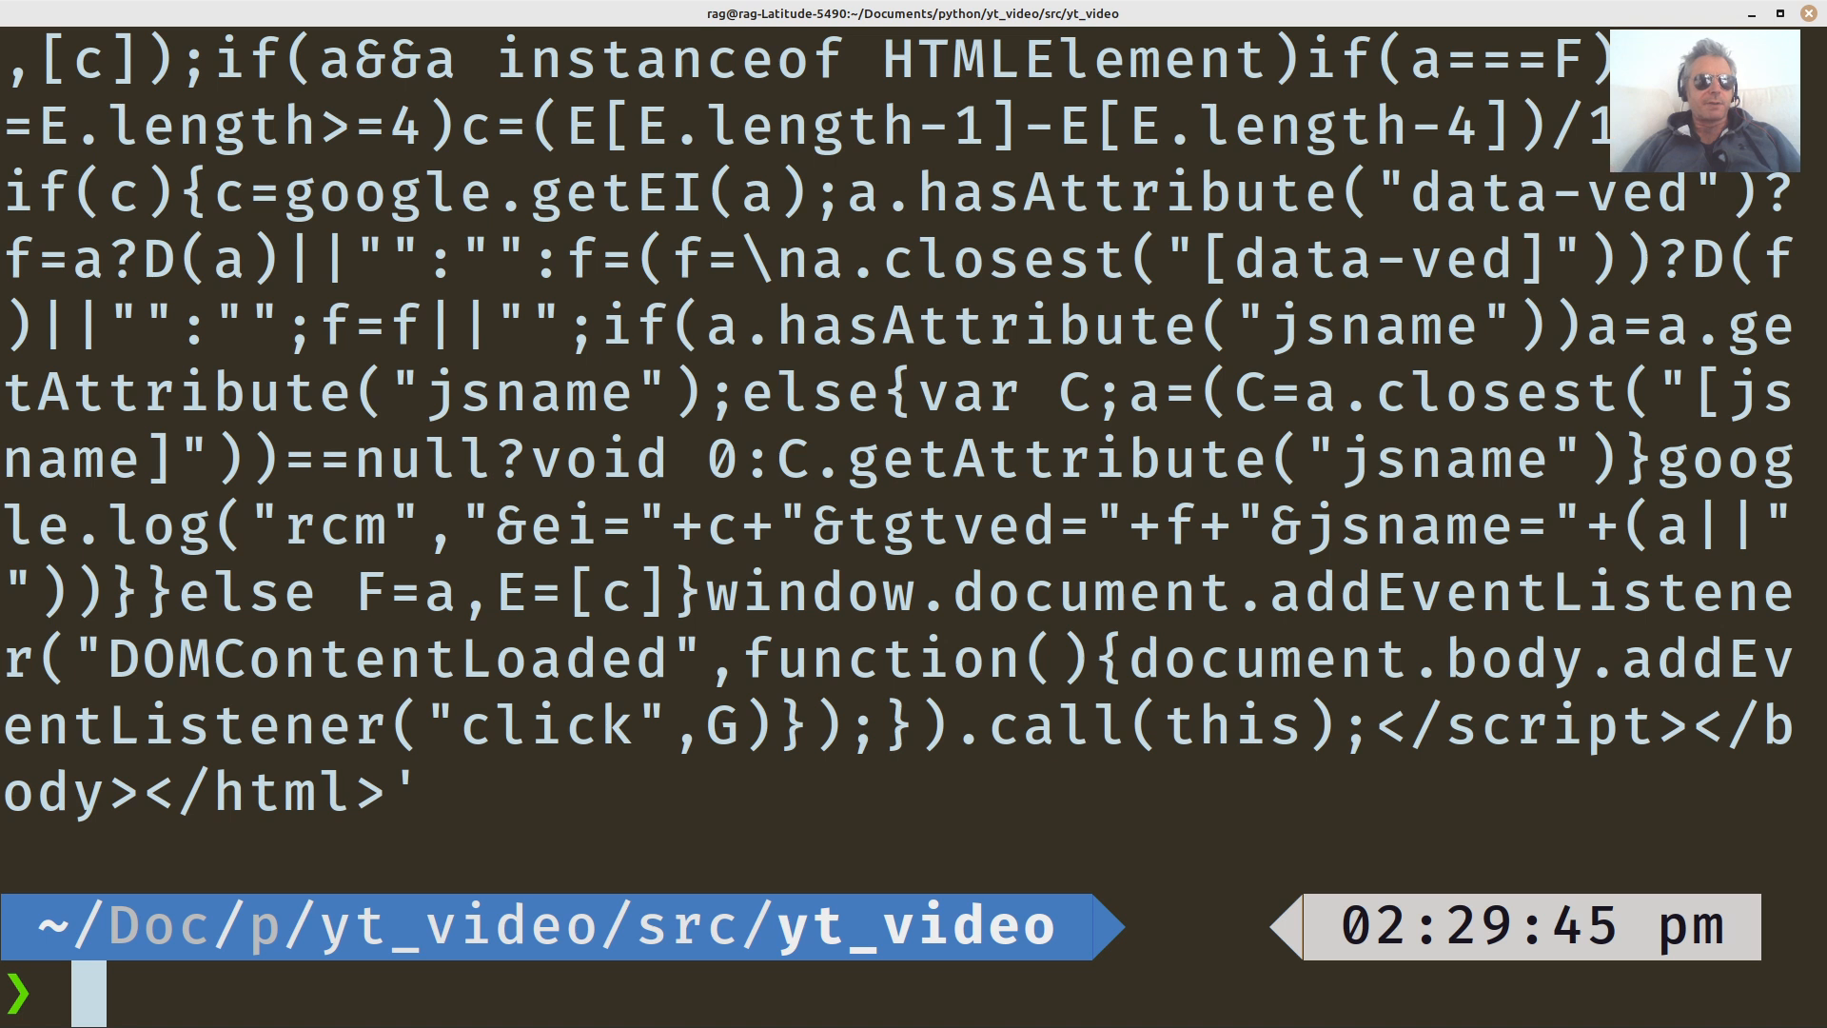
{"action": "type", "text": "python main.py"}
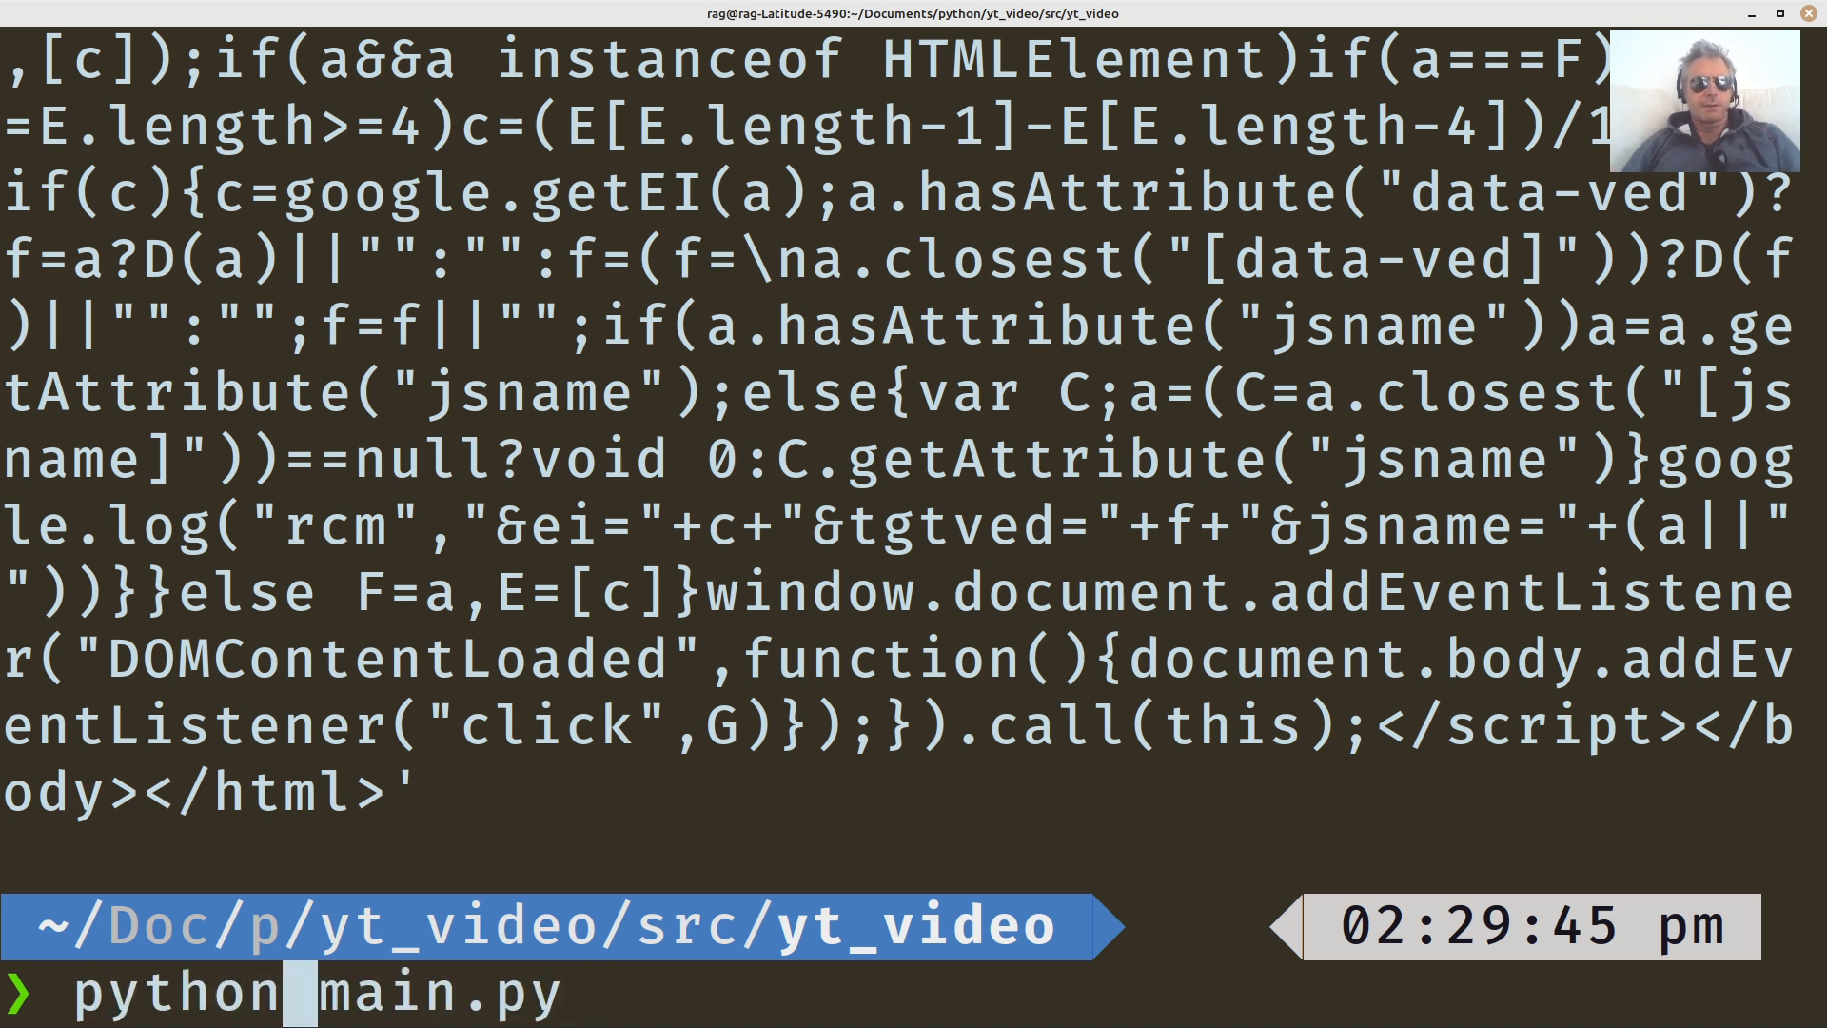
{"action": "key", "text": "Return"}
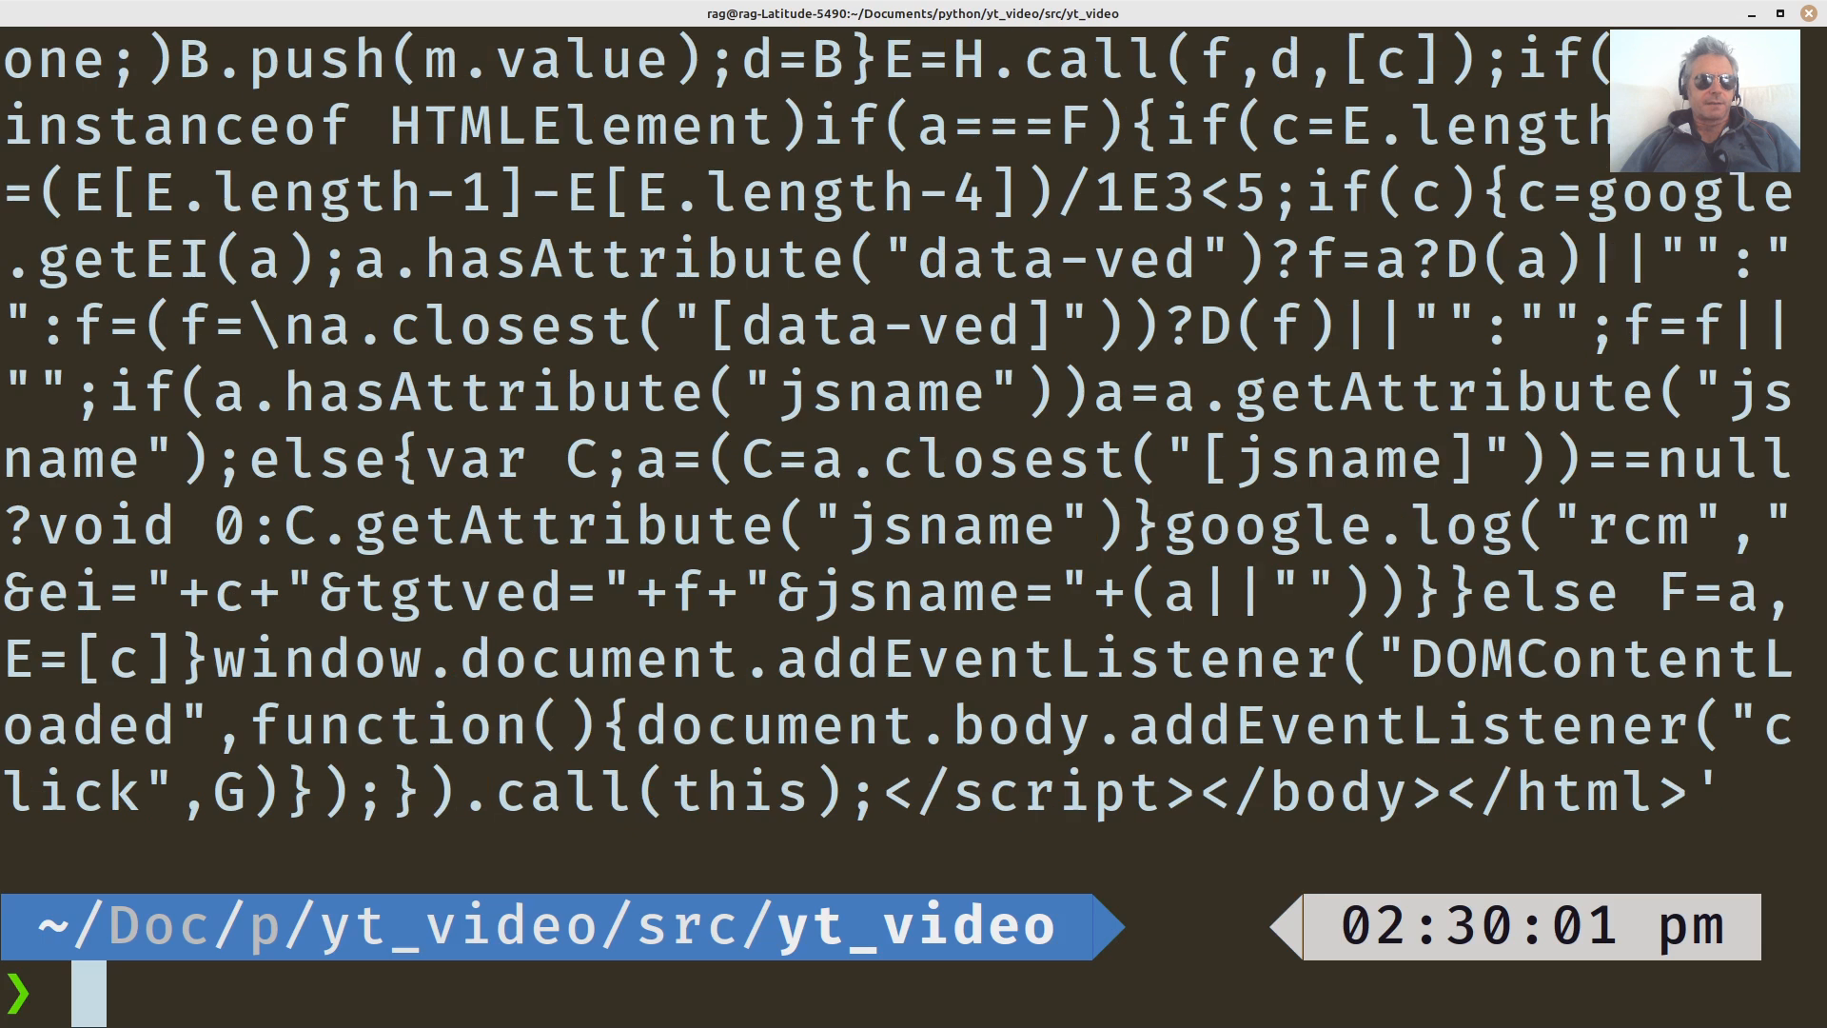
Start 'python3.12 main.py', cancel it with Ctrl+C, and begin a uv run command.
{"action": "type", "text": "python3.12 main.py"}
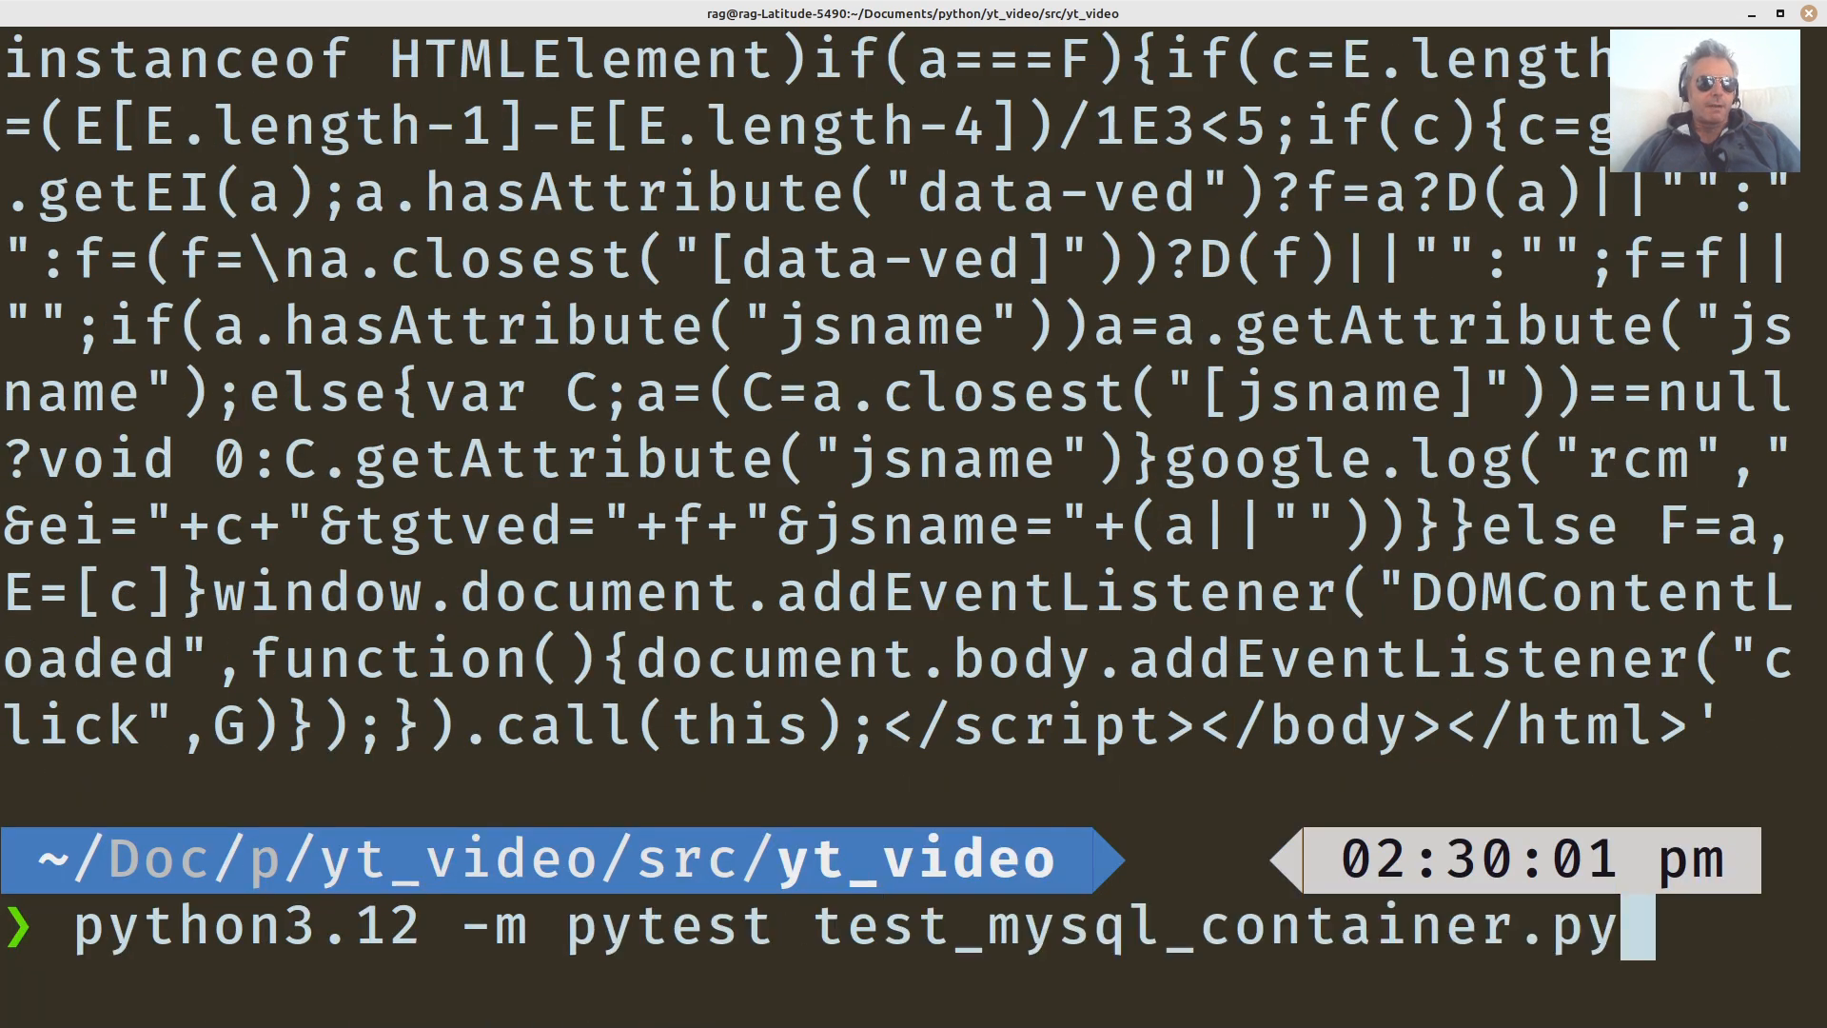
{"action": "key", "text": "ctrl+c"}
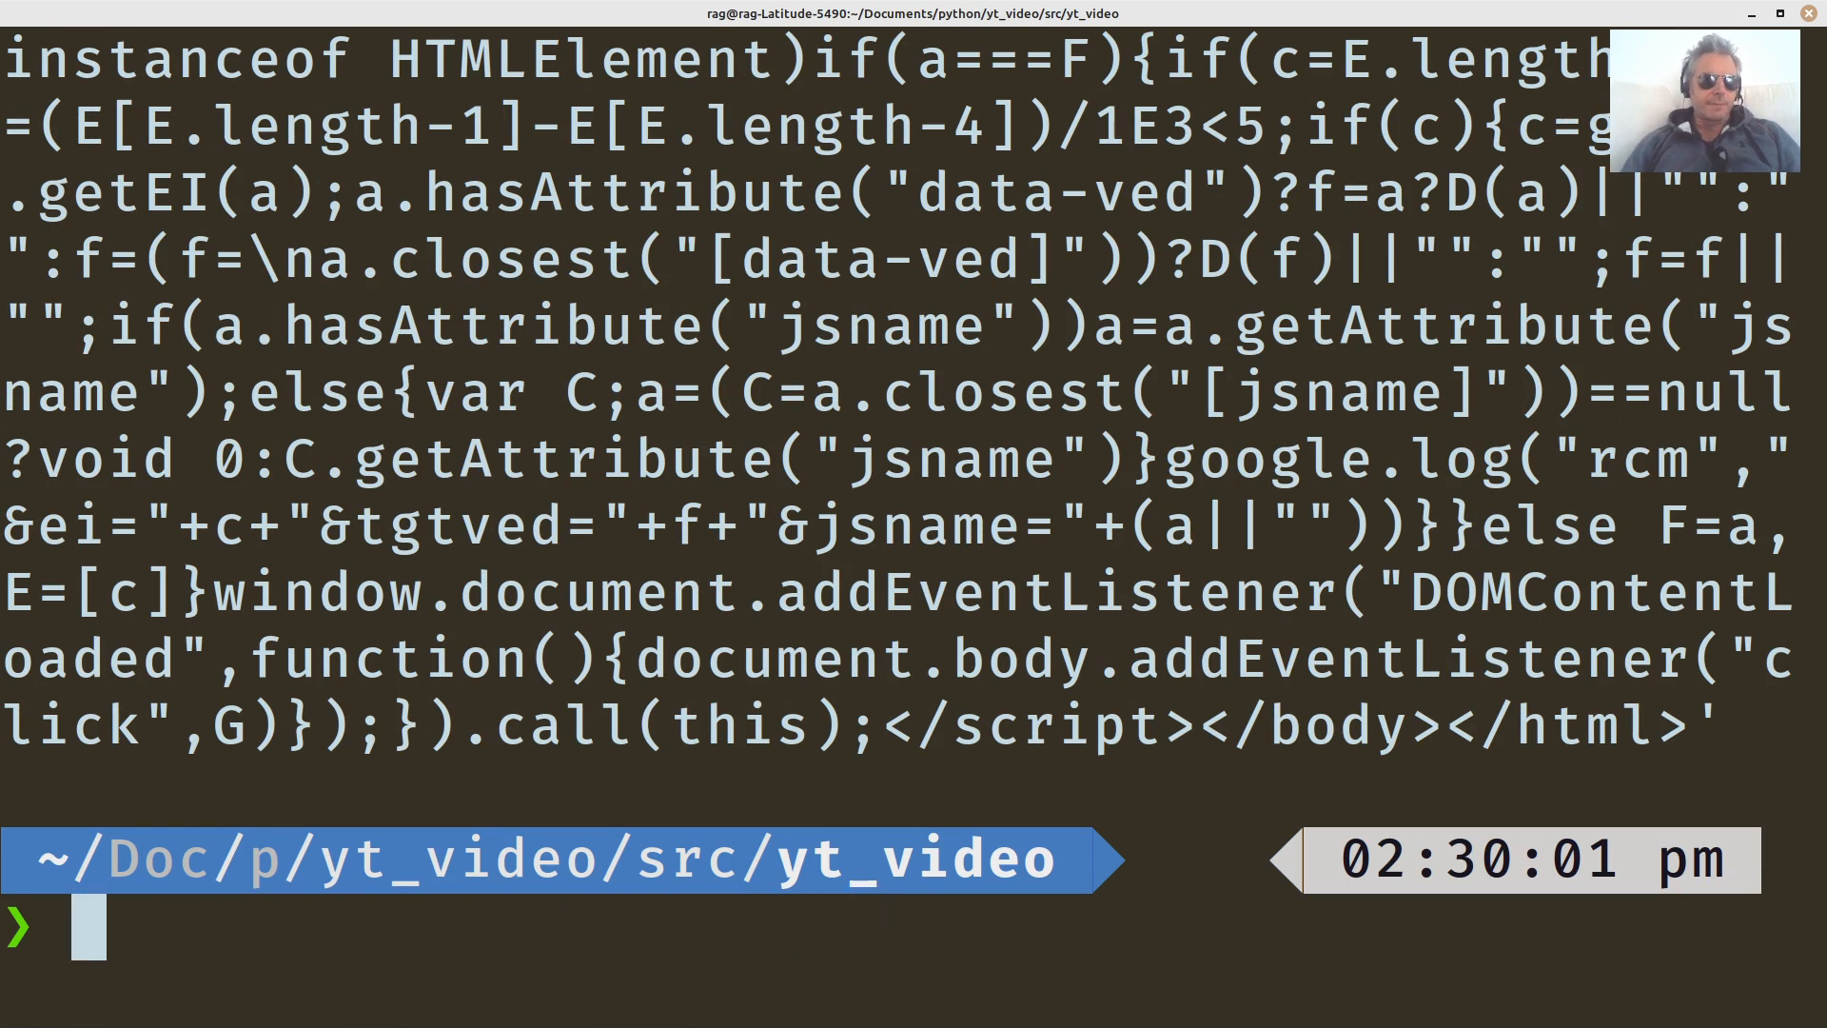
{"action": "type", "text": "uv run"}
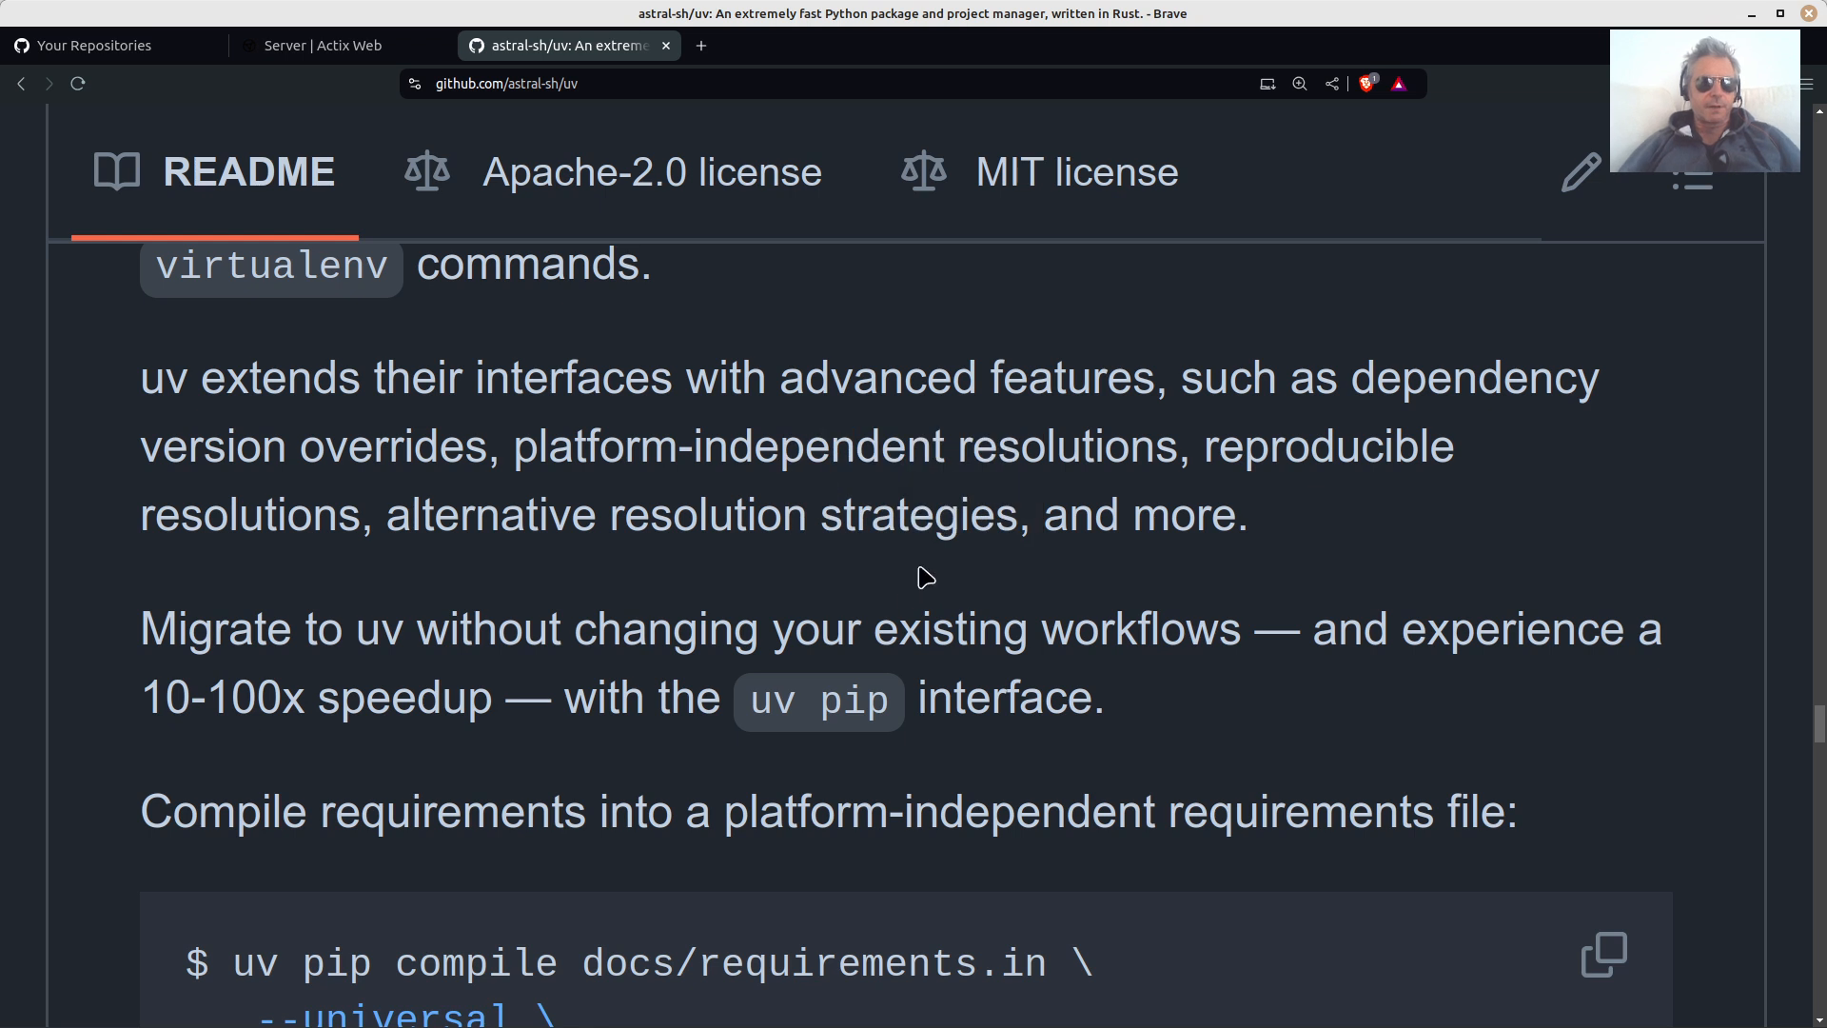
{"action": "scroll", "scroll_direction": "down", "scroll_amount": 3}
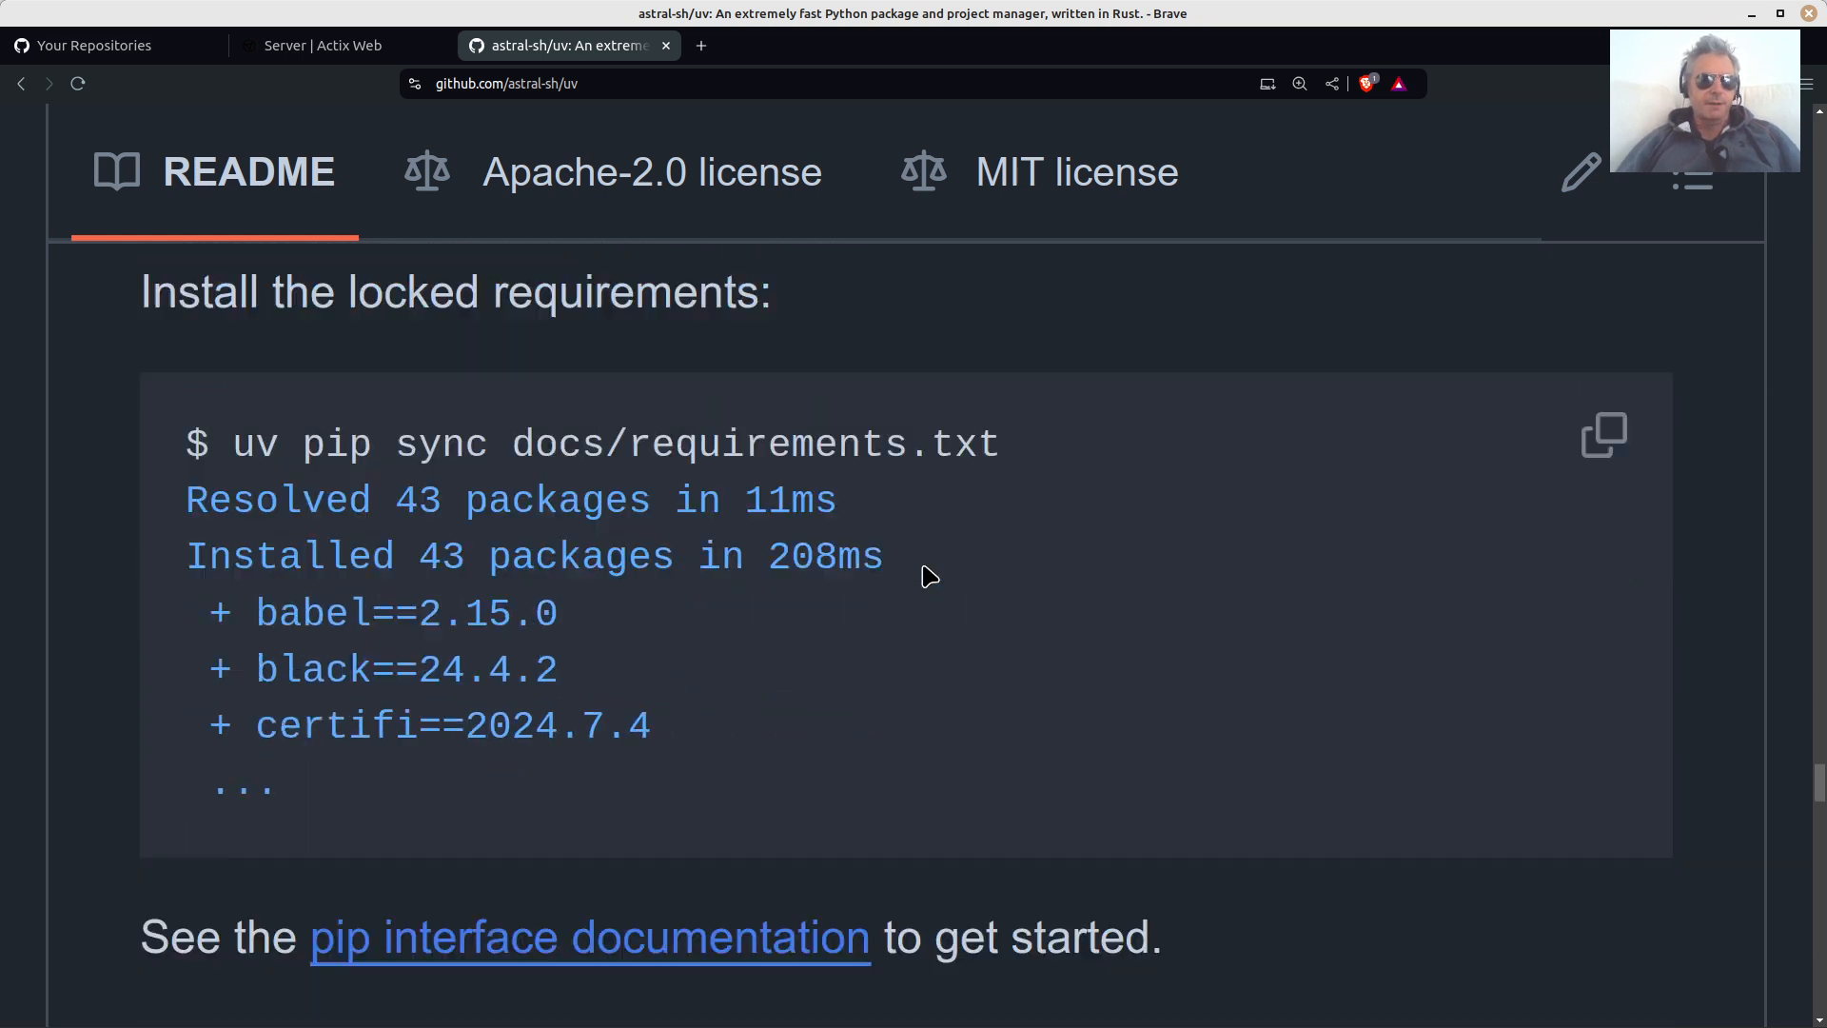
{"action": "scroll", "scroll_direction": "down", "scroll_amount": 3}
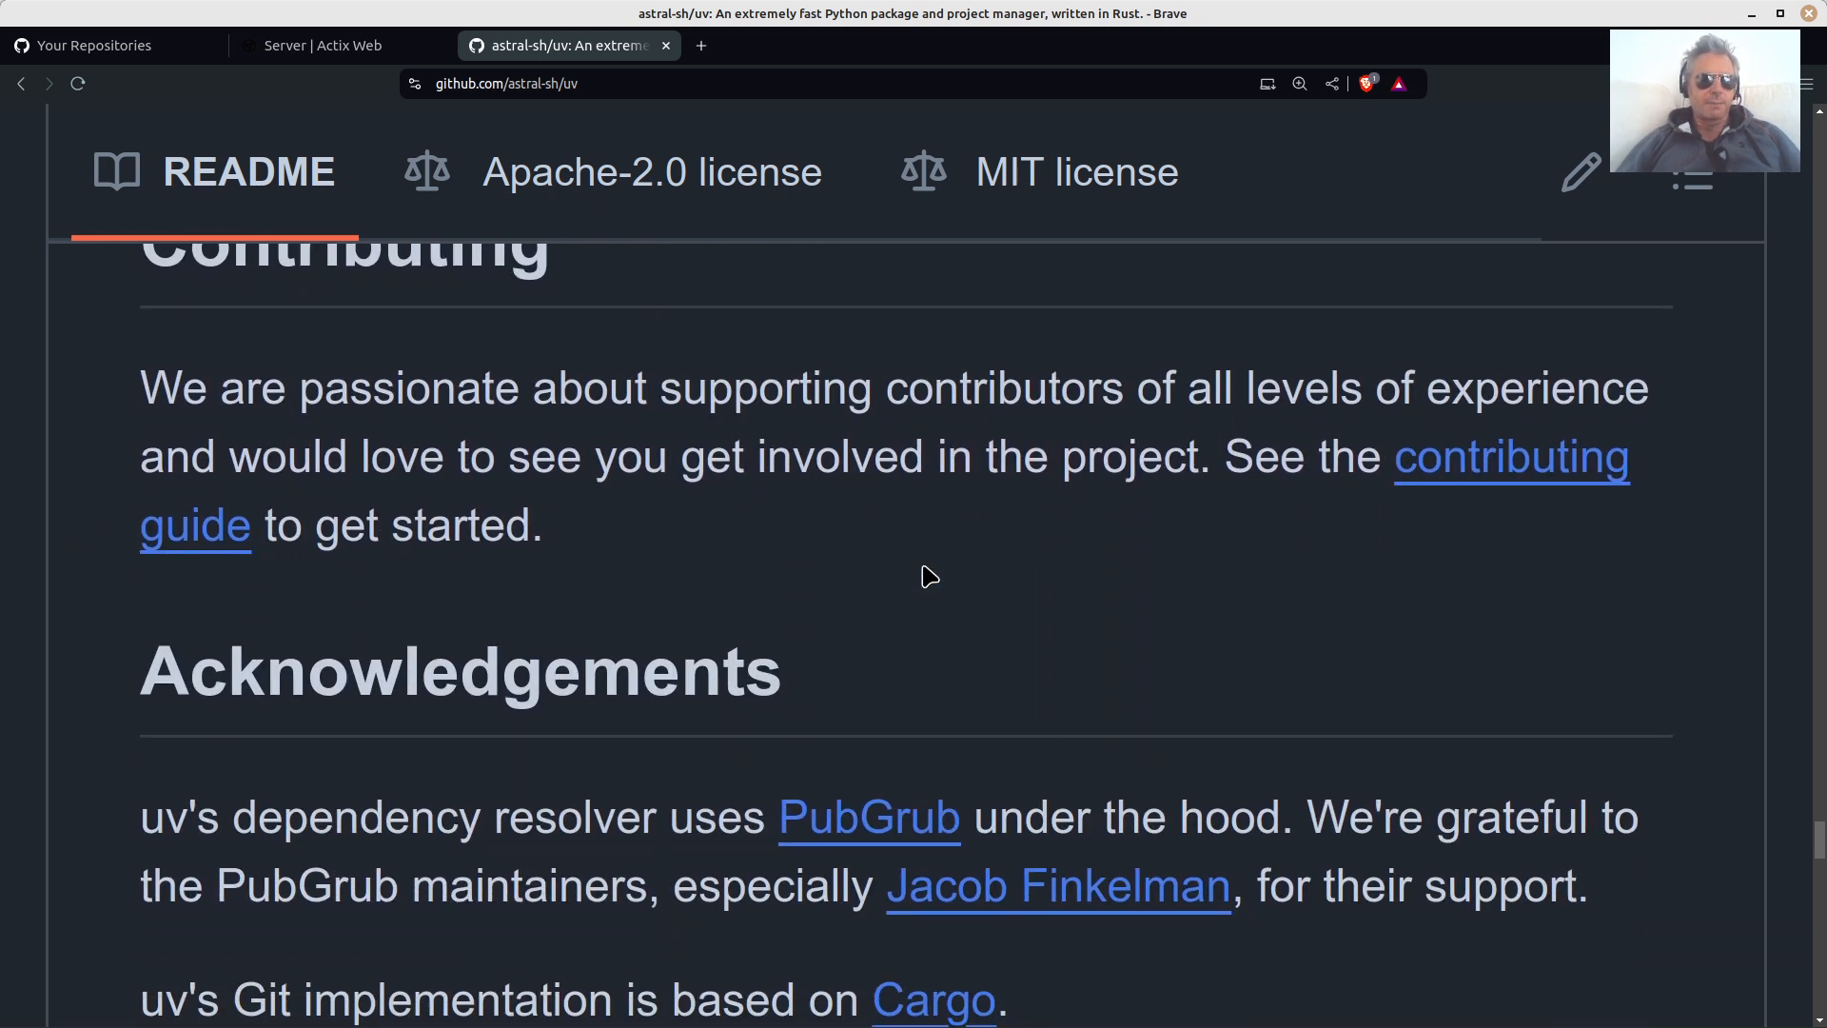
{"action": "scroll", "scroll_direction": "down", "scroll_amount": 3}
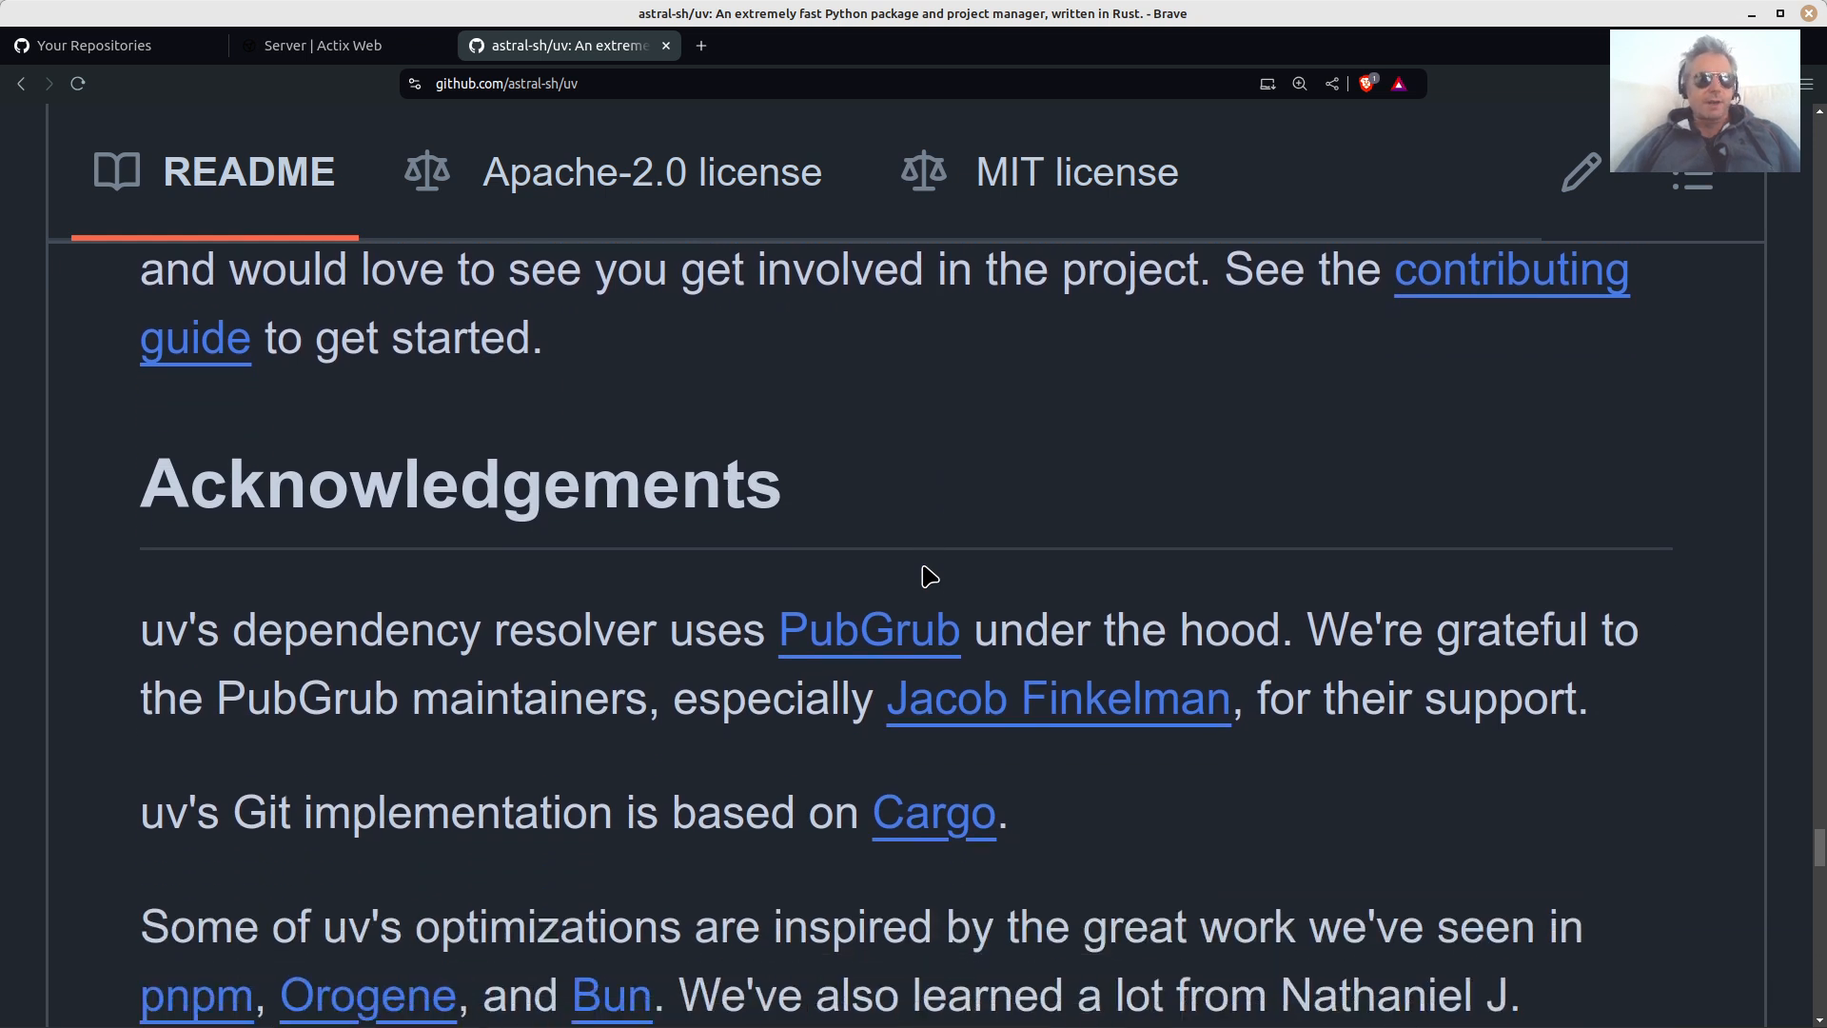
{"action": "scroll", "scroll_direction": "down", "scroll_amount": 3}
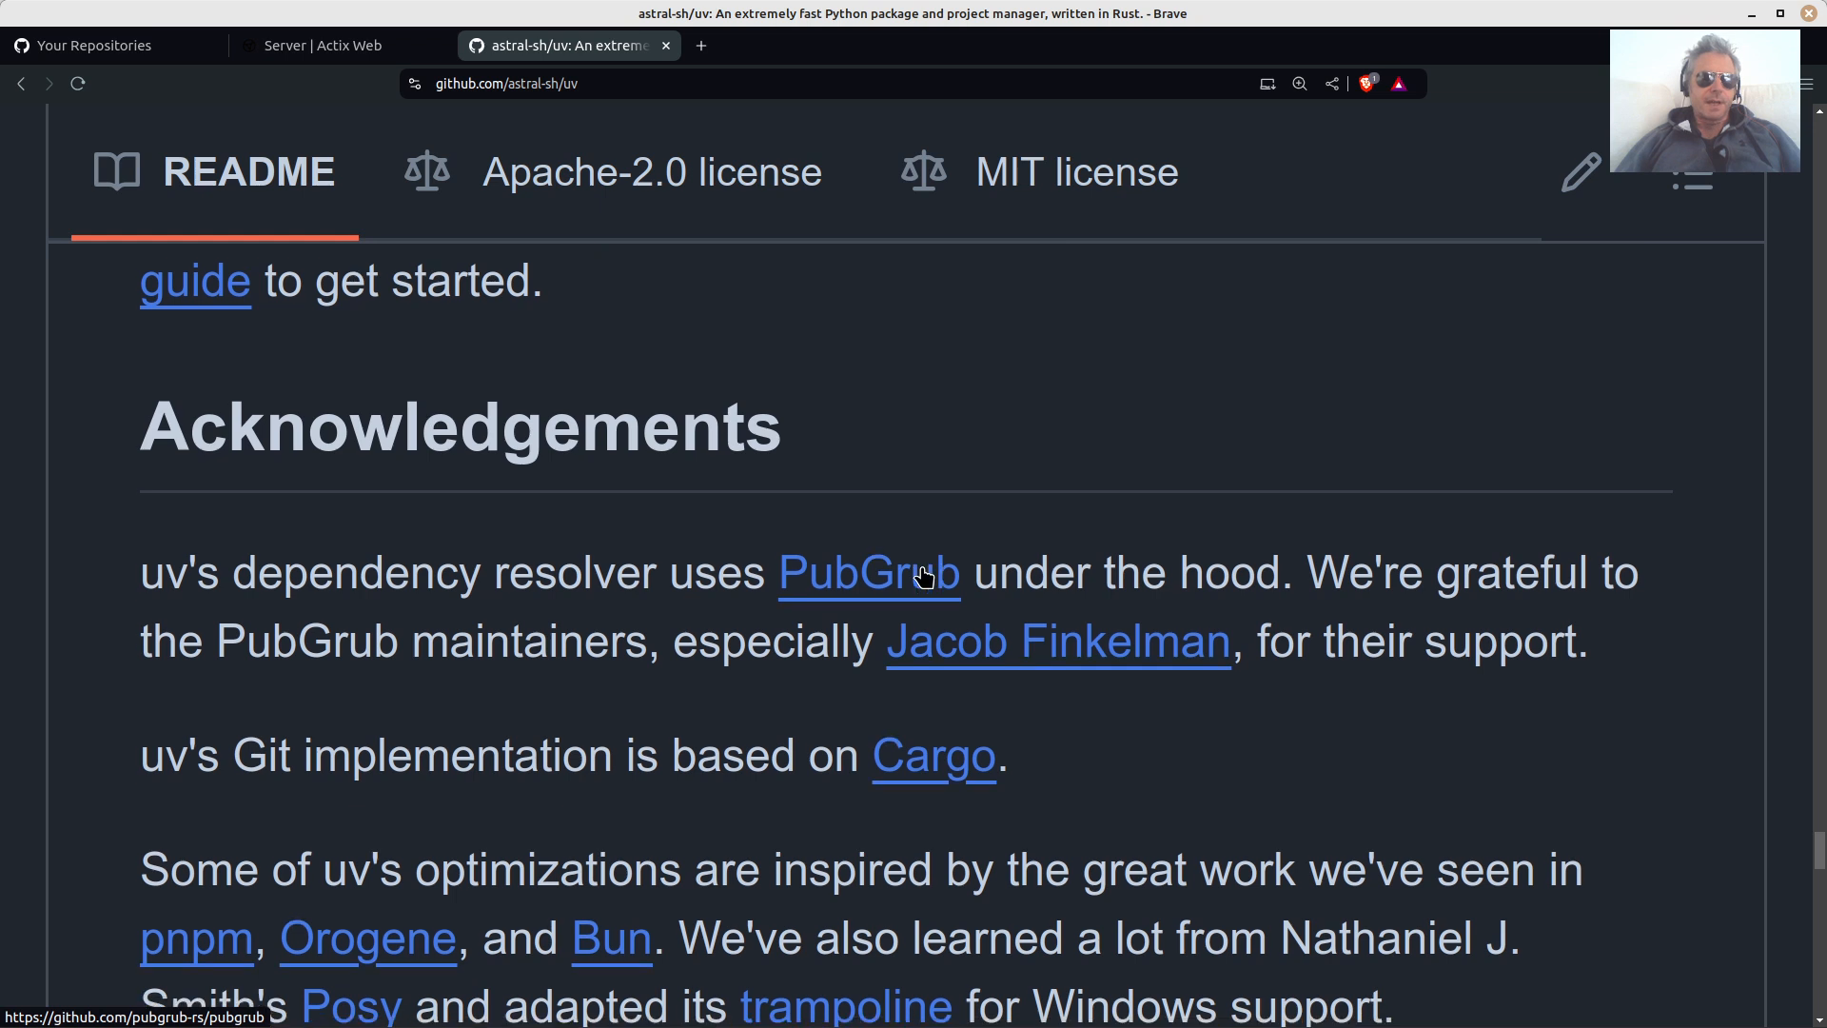
{"action": "scroll", "scroll_direction": "up", "scroll_amount": 3}
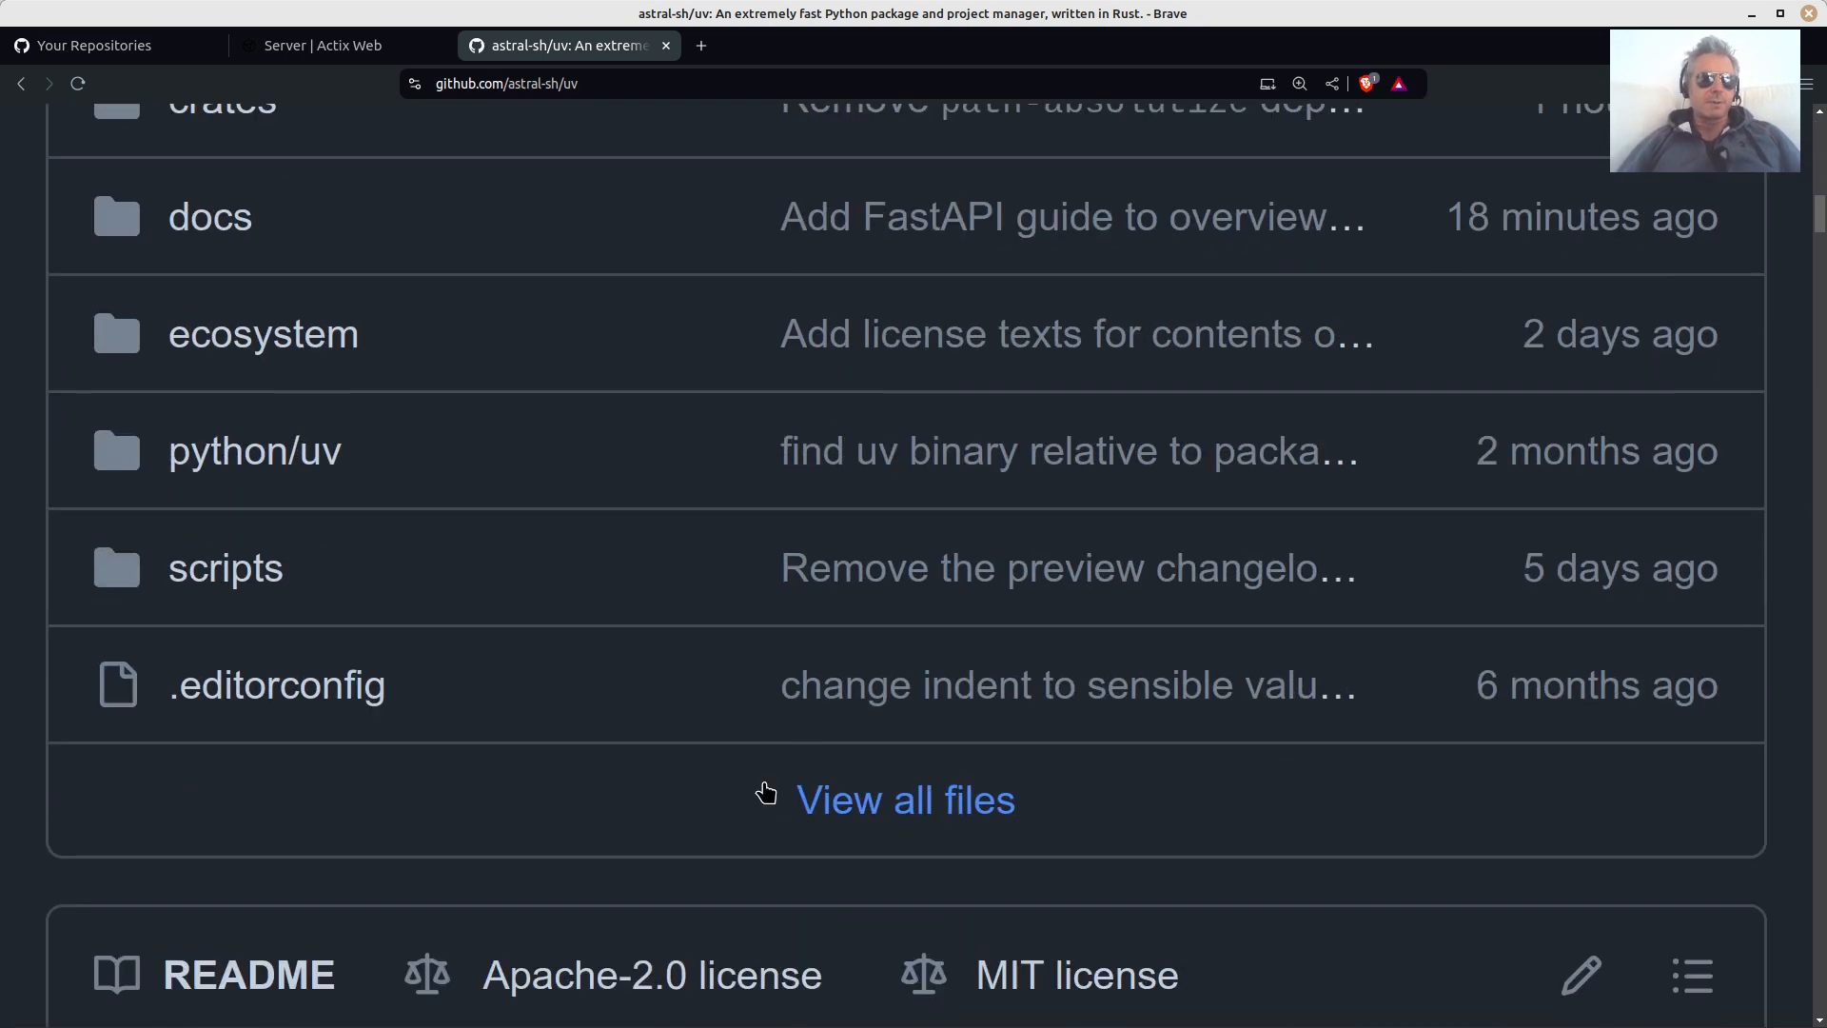
{"action": "scroll", "scroll_direction": "down", "scroll_amount": 3}
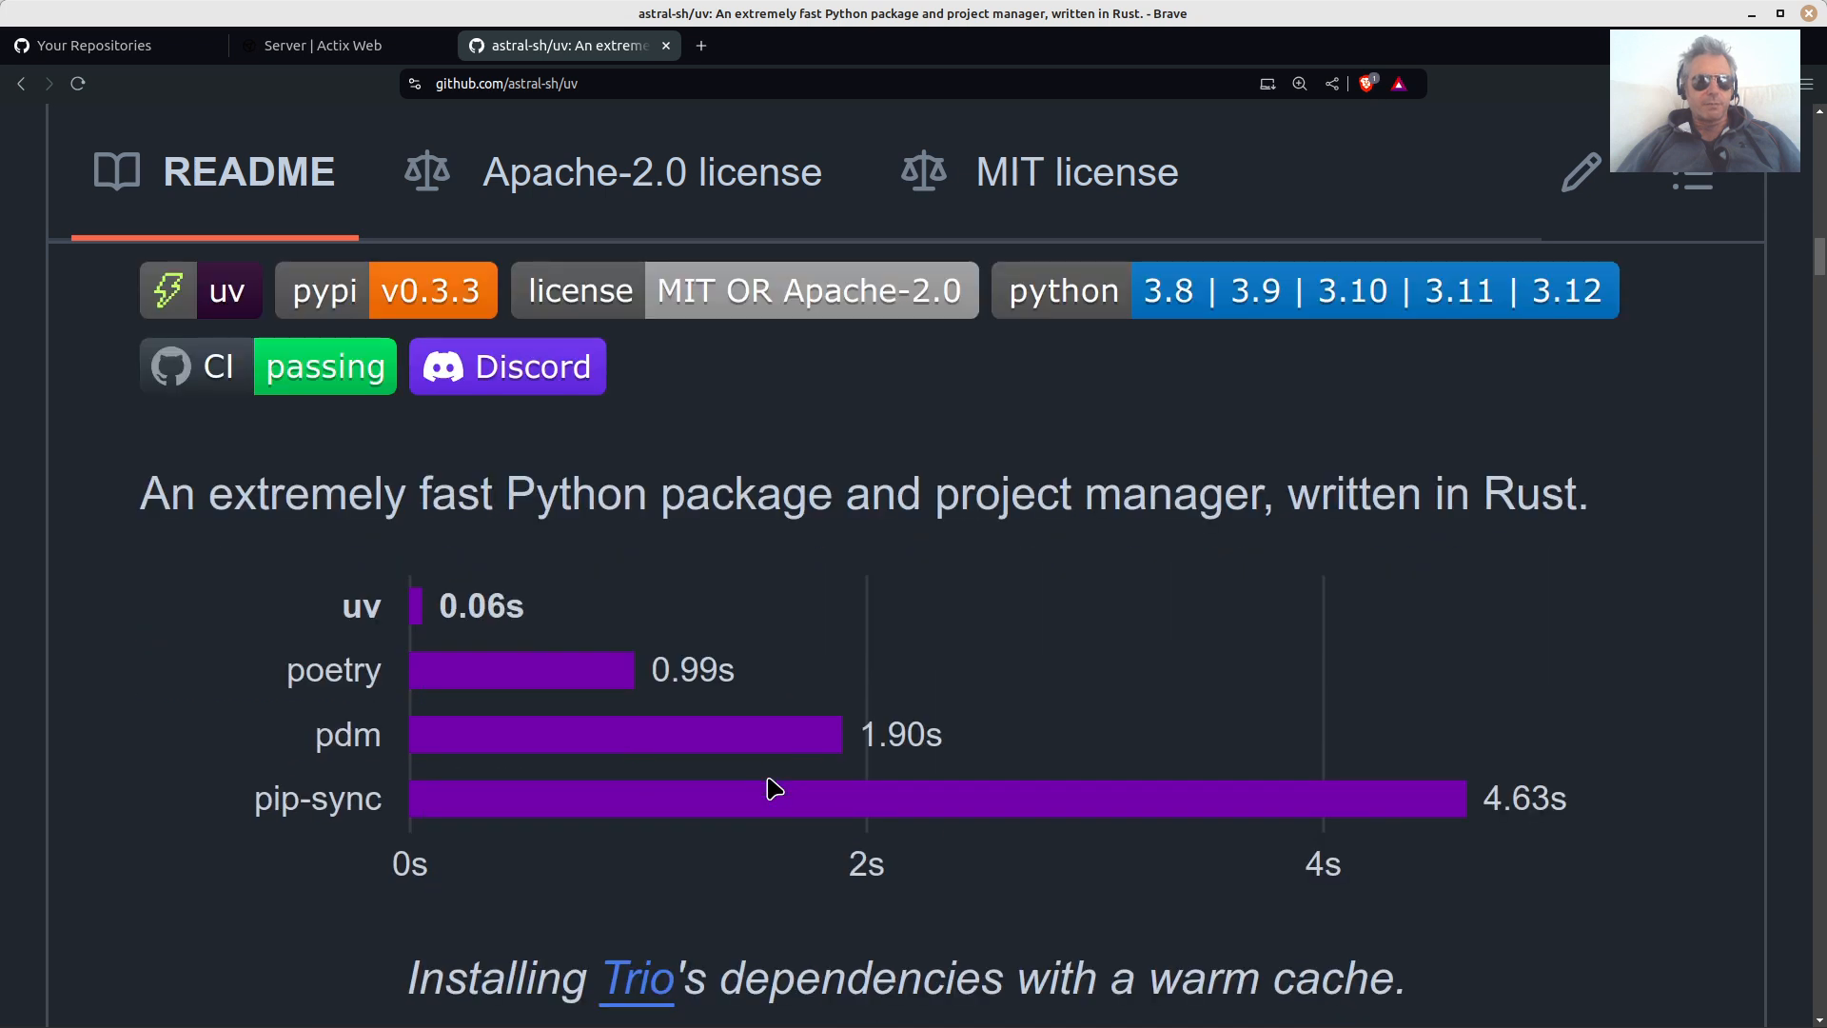
{"action": "scroll", "scroll_direction": "down", "scroll_amount": 3}
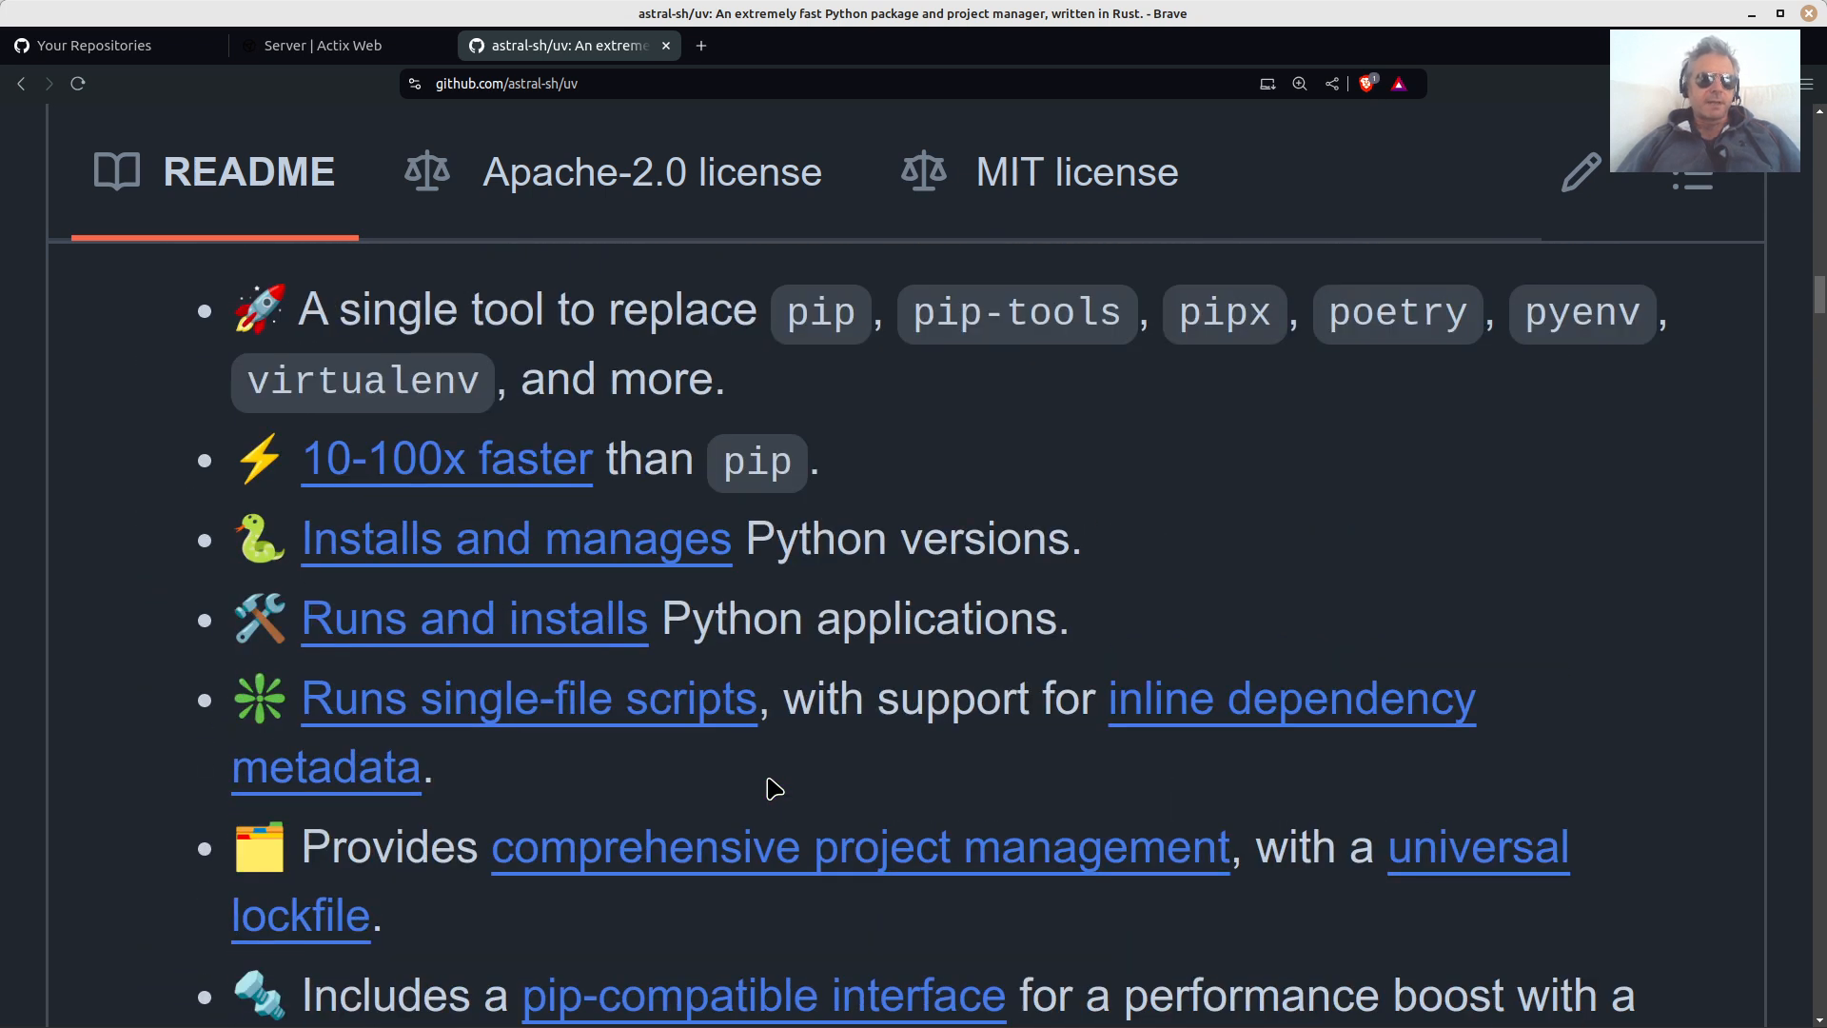
{"action": "scroll", "scroll_direction": "down", "scroll_amount": 3}
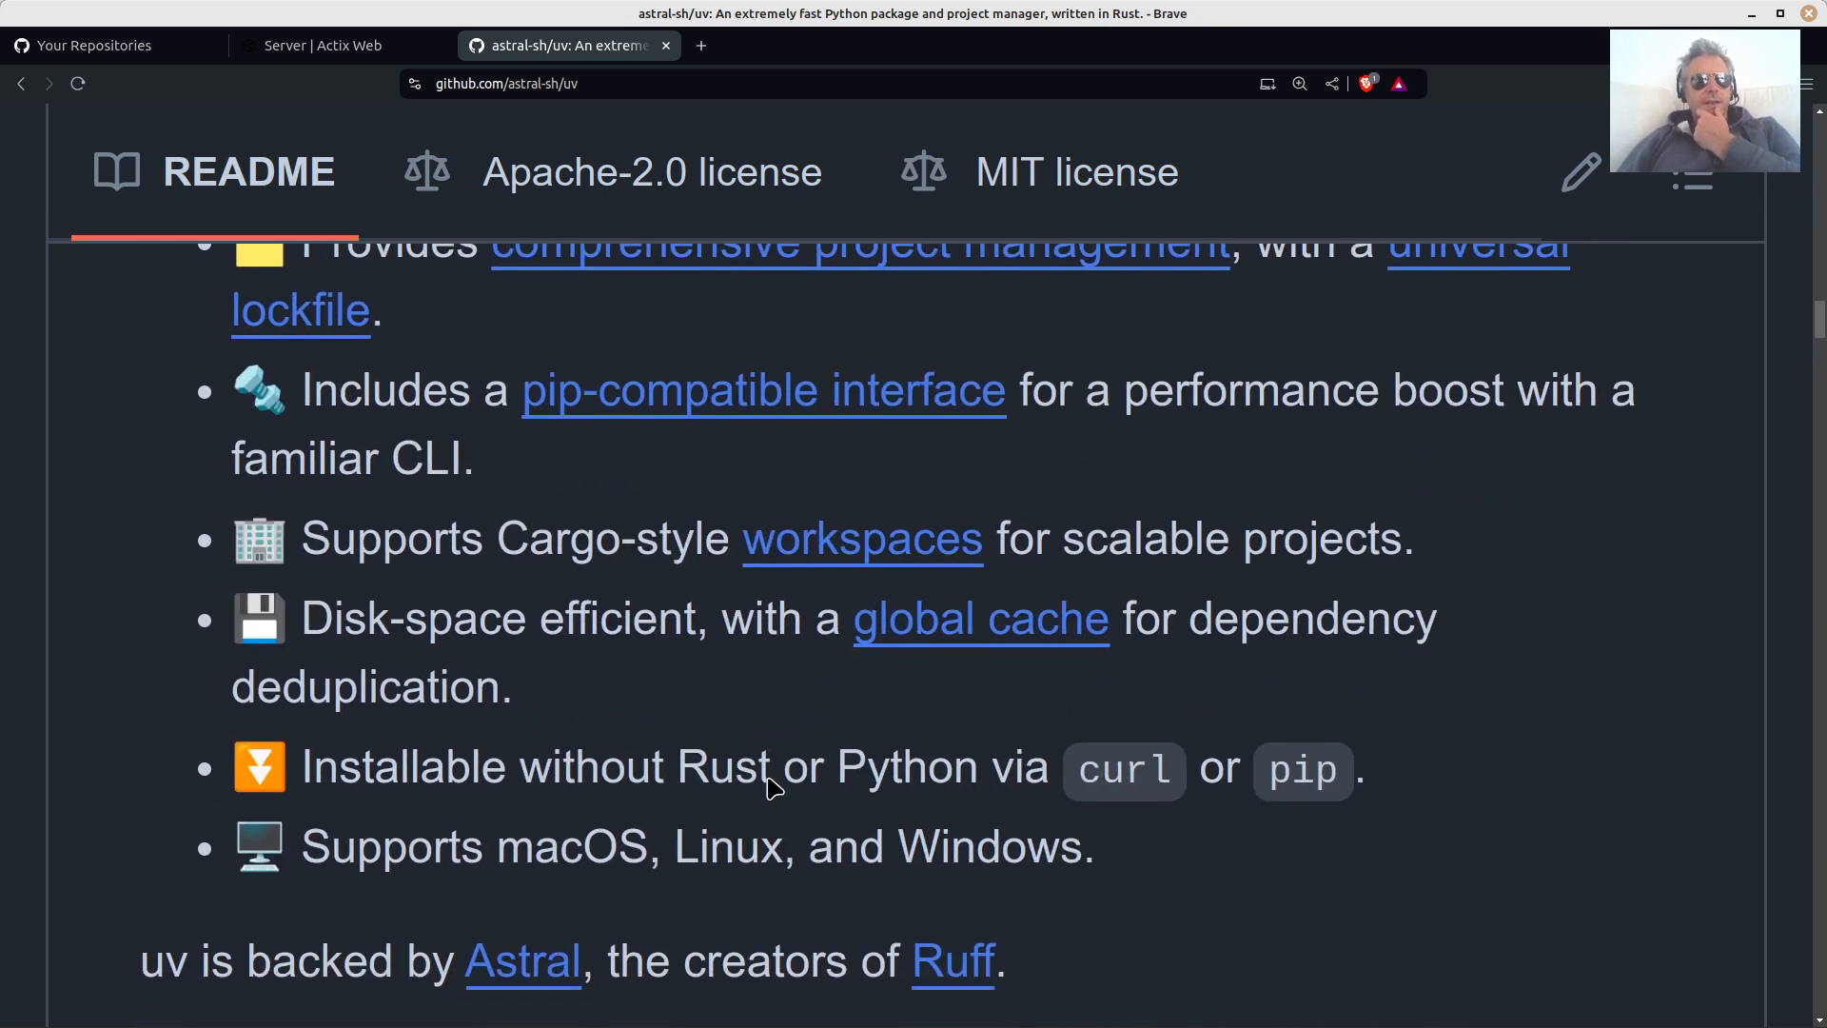
{"action": "scroll", "scroll_direction": "down", "scroll_amount": 3}
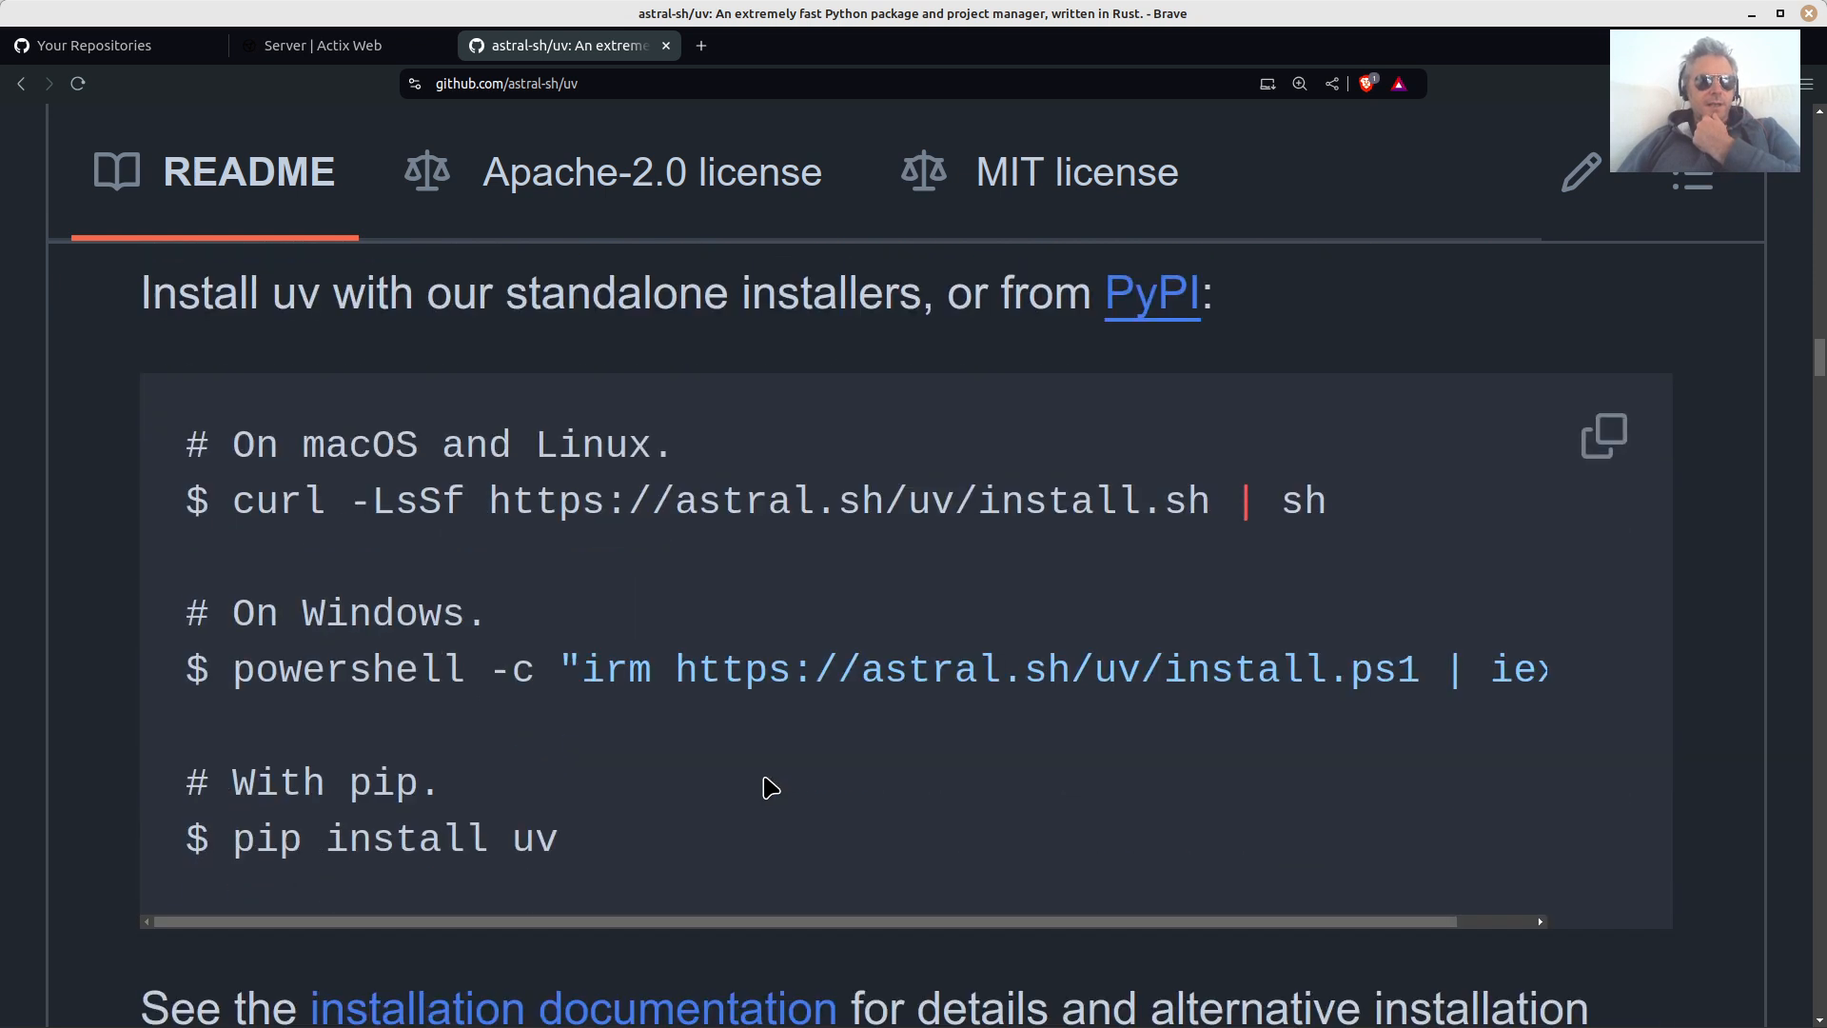
{"action": "mouse_move", "coordinate": [722, 853]}
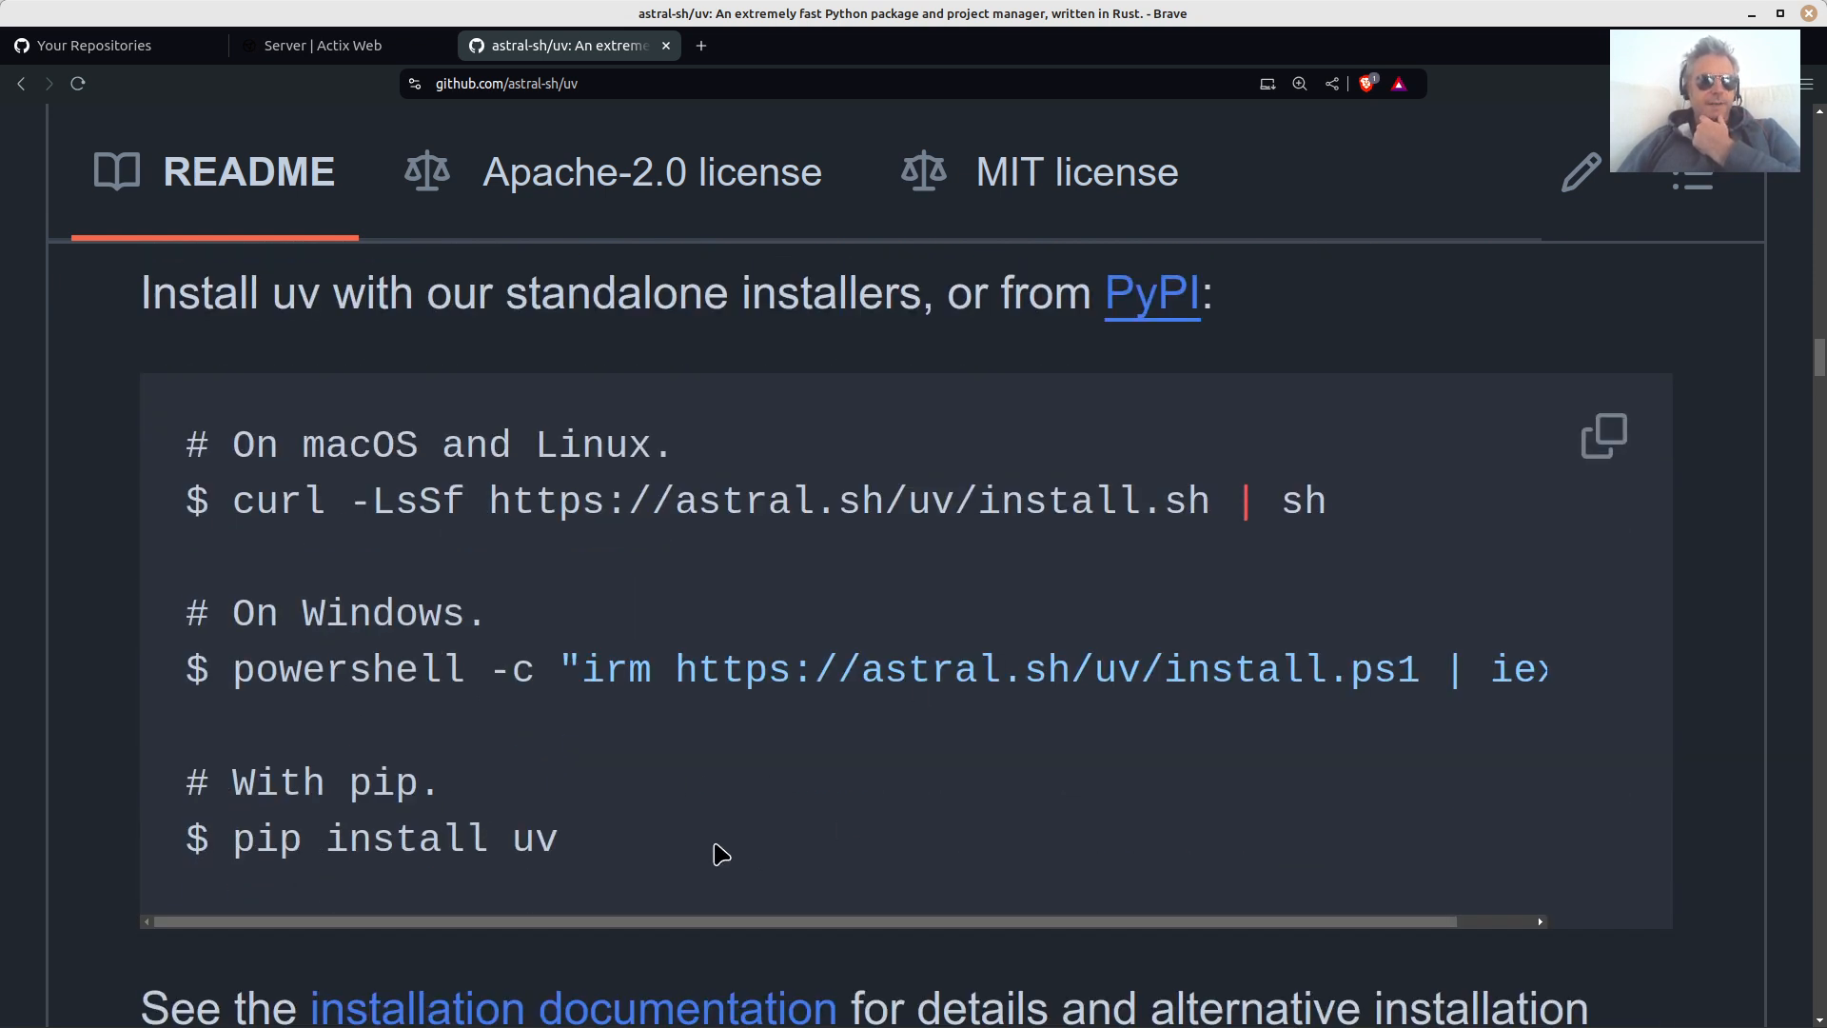
{"action": "scroll", "scroll_direction": "down", "scroll_amount": 3}
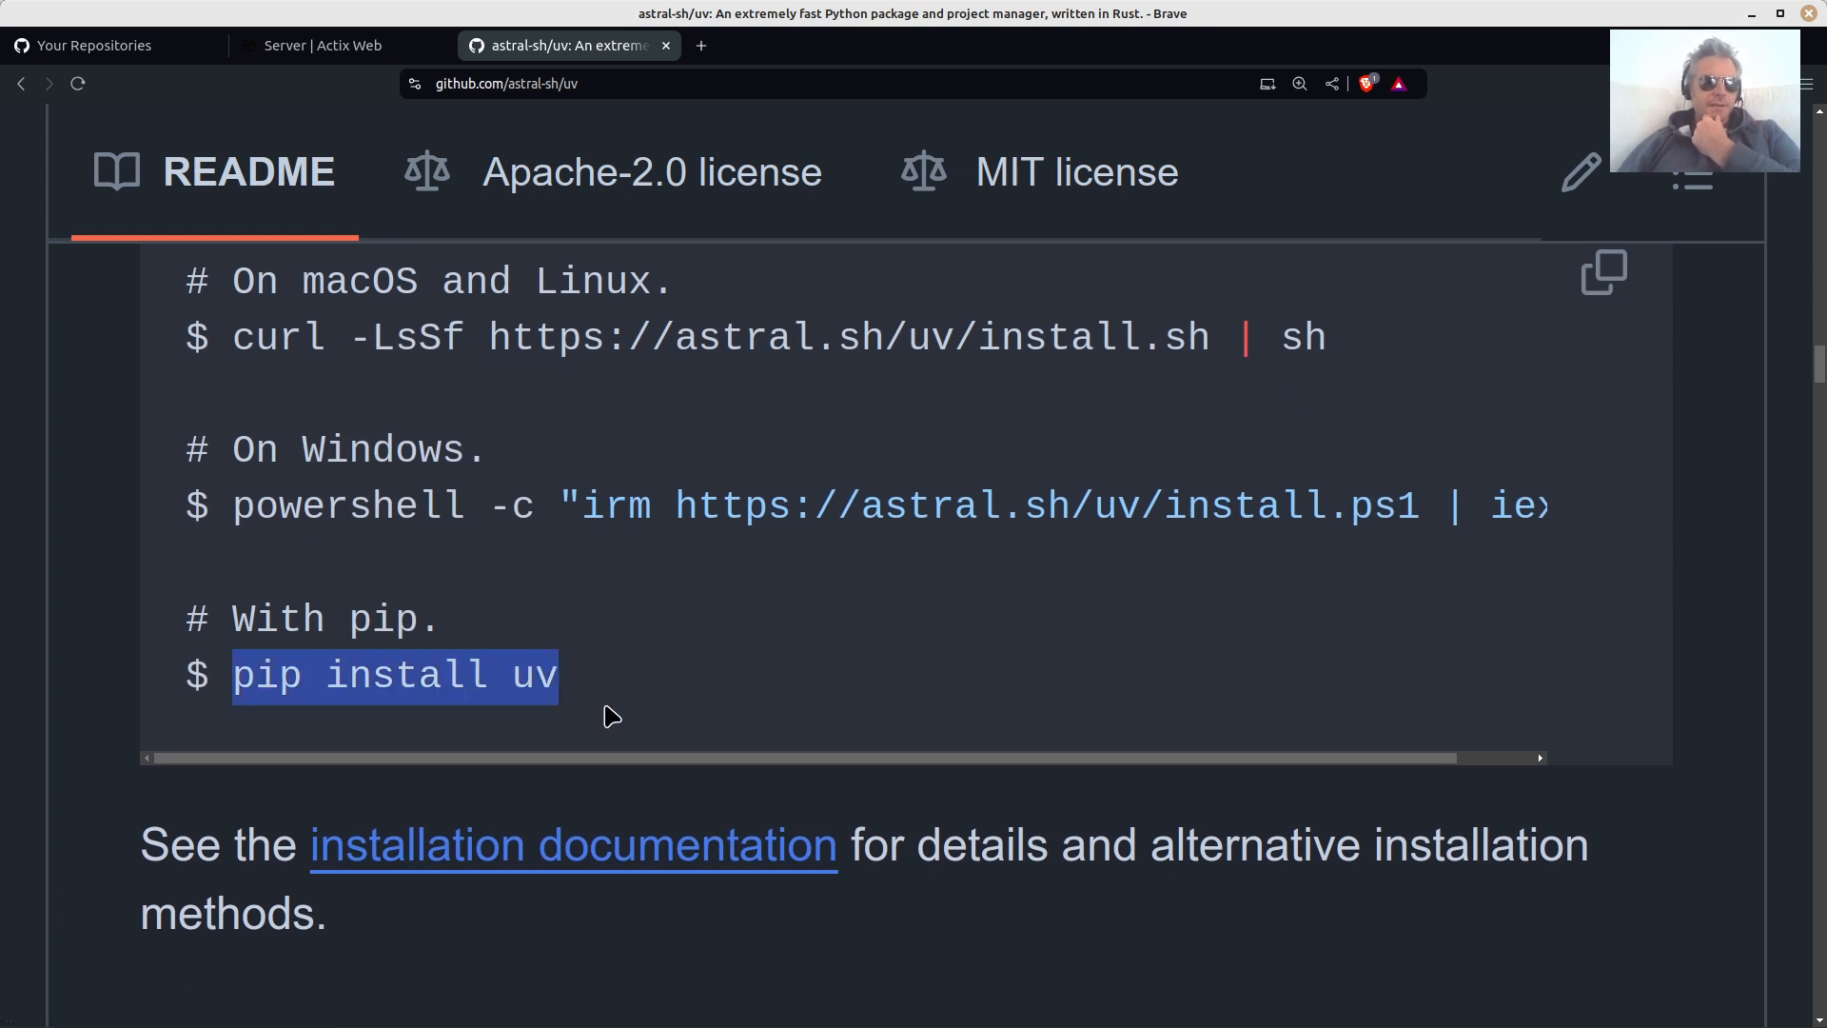
{"action": "scroll", "scroll_direction": "down", "scroll_amount": 3}
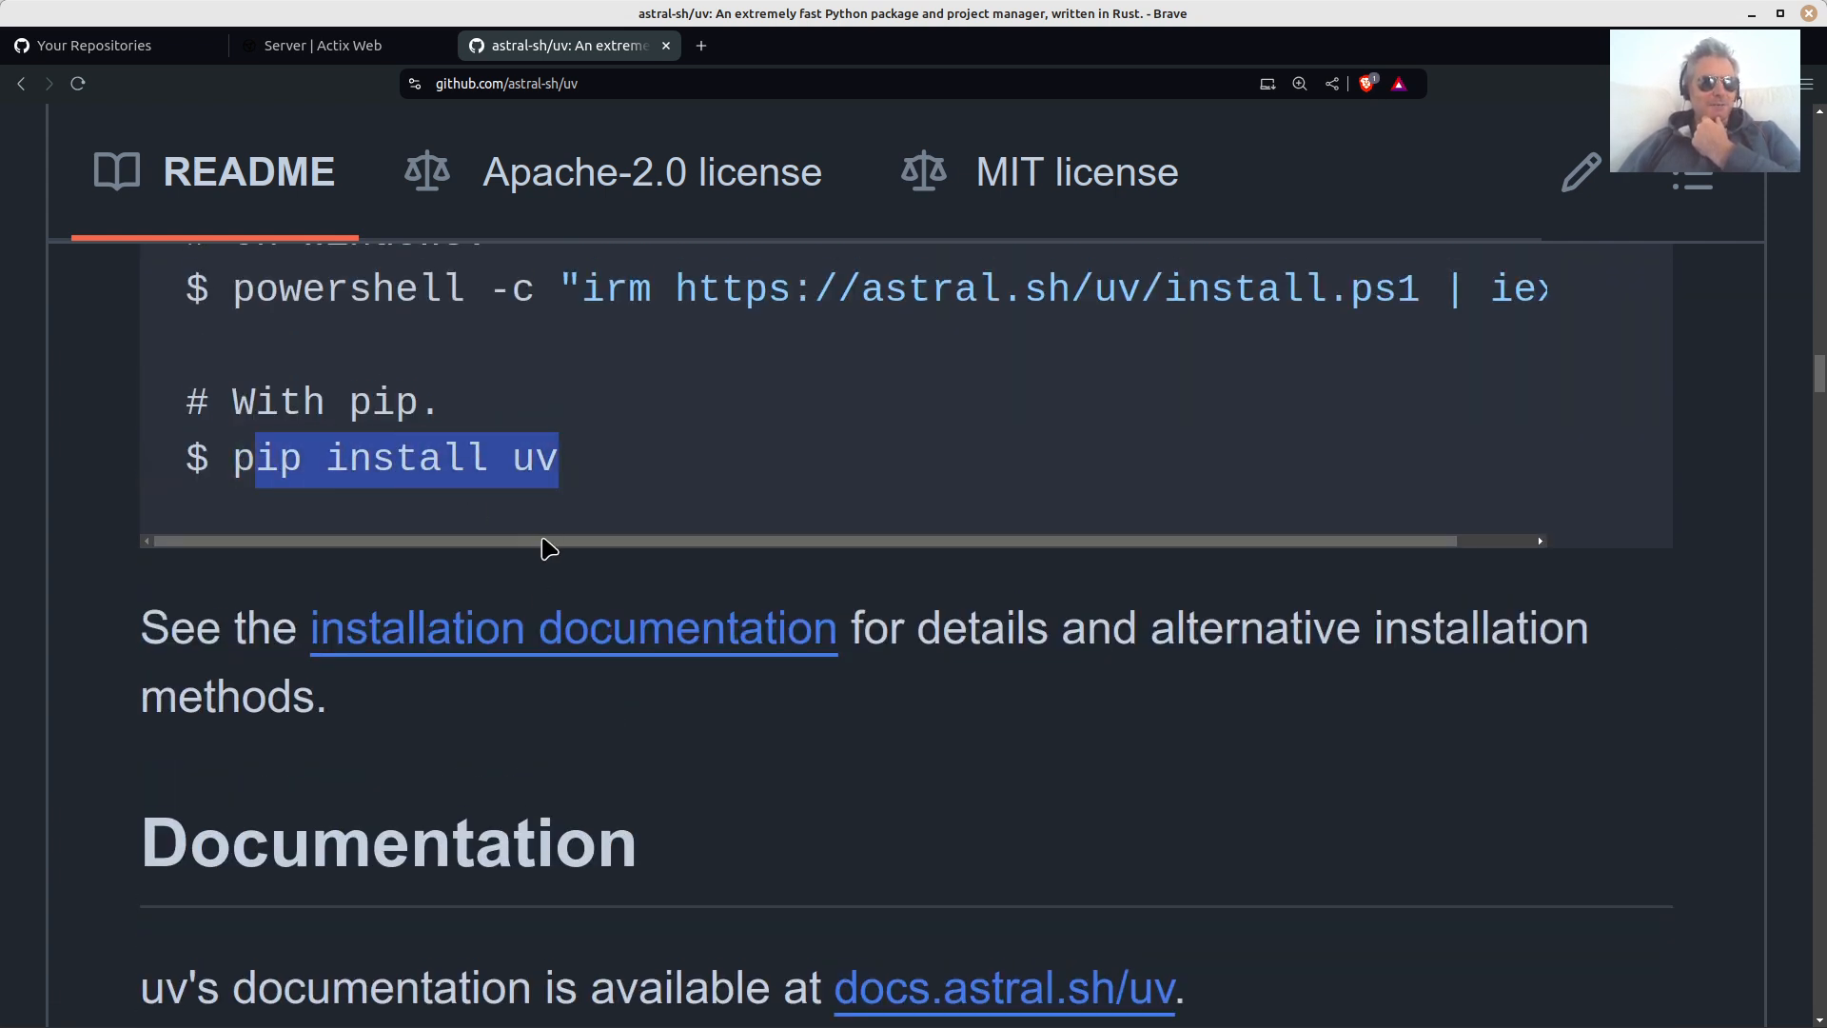
{"action": "mouse_move", "coordinate": [746, 510]}
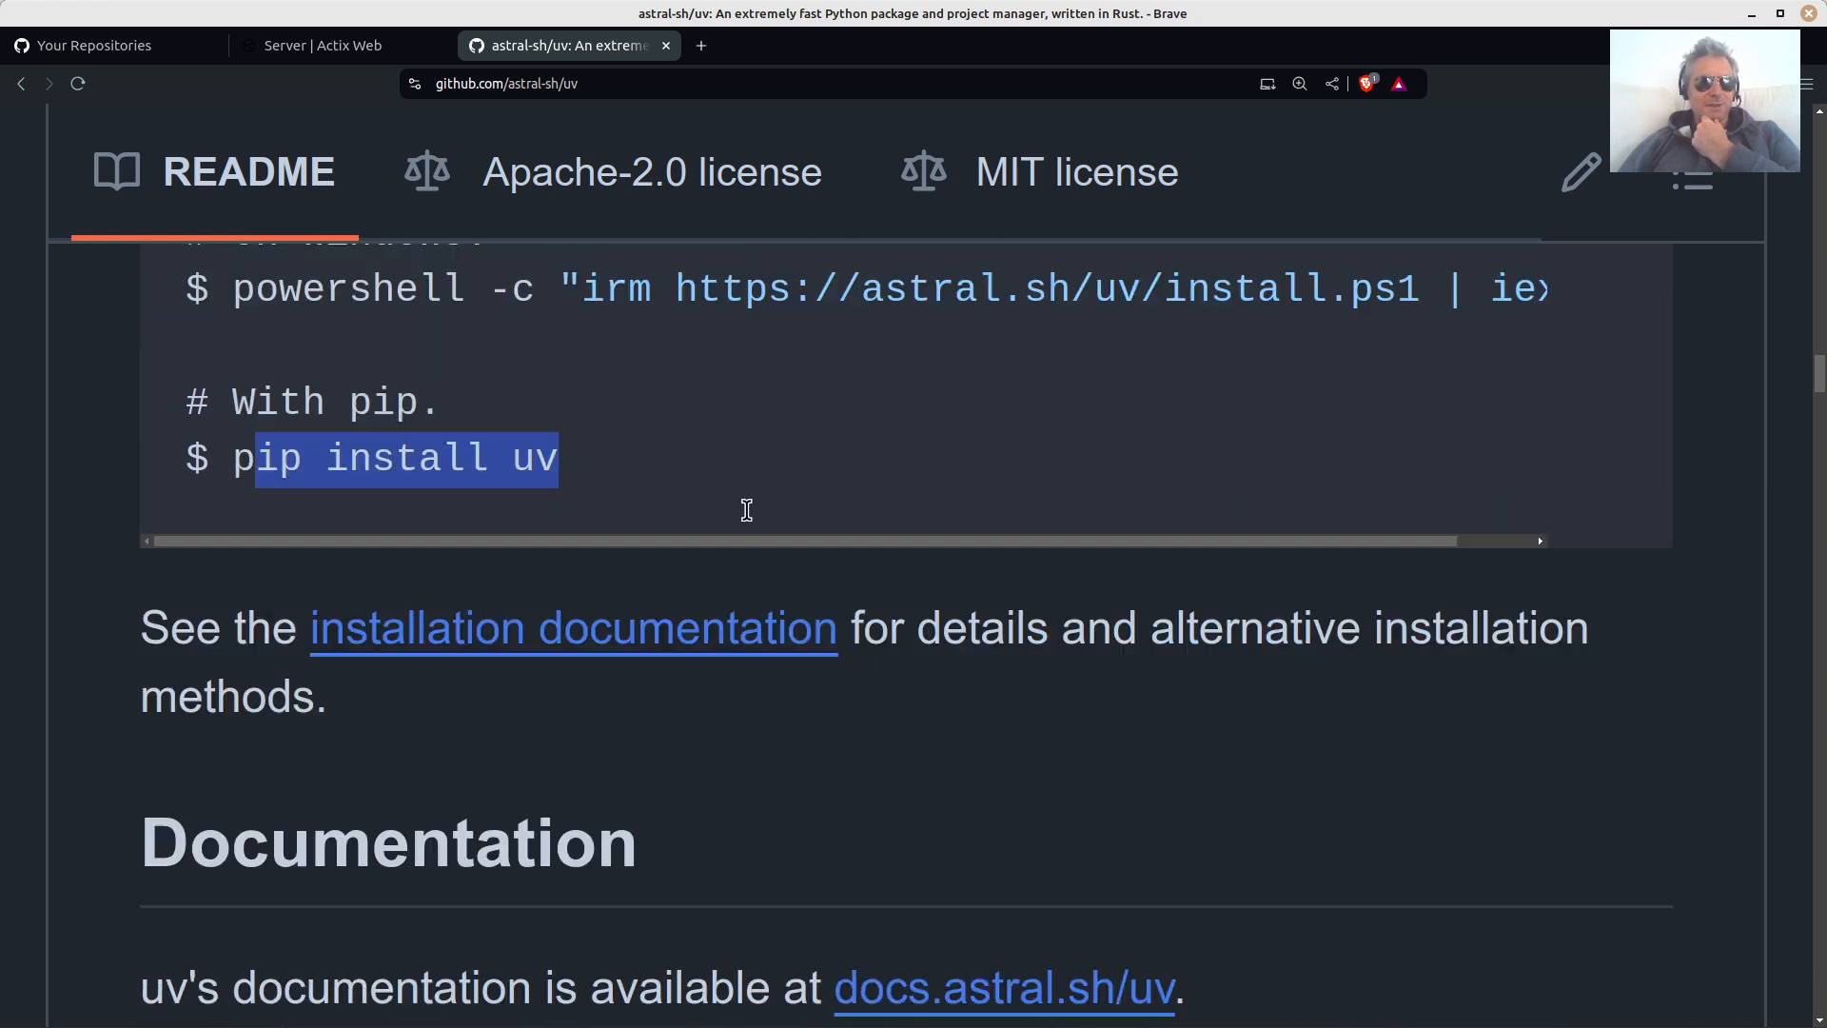
{"action": "scroll", "scroll_direction": "down", "scroll_amount": 3}
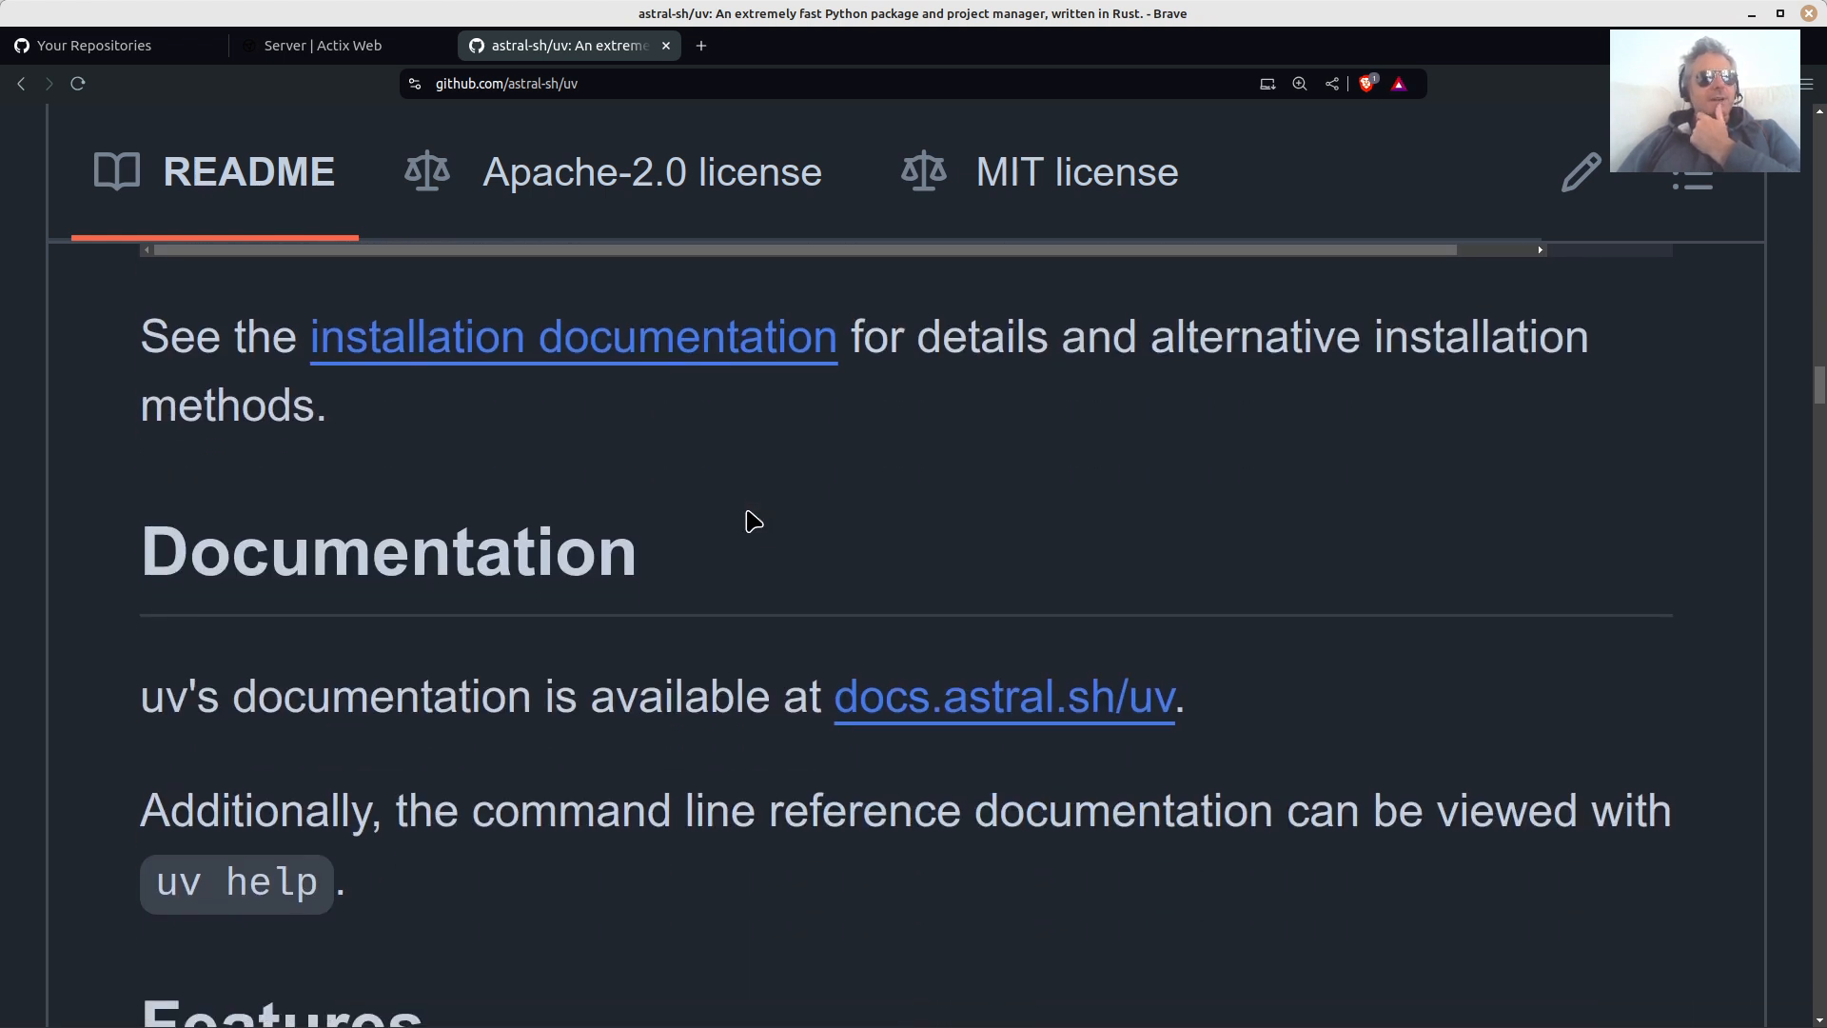
{"action": "scroll", "scroll_direction": "up", "scroll_amount": 3}
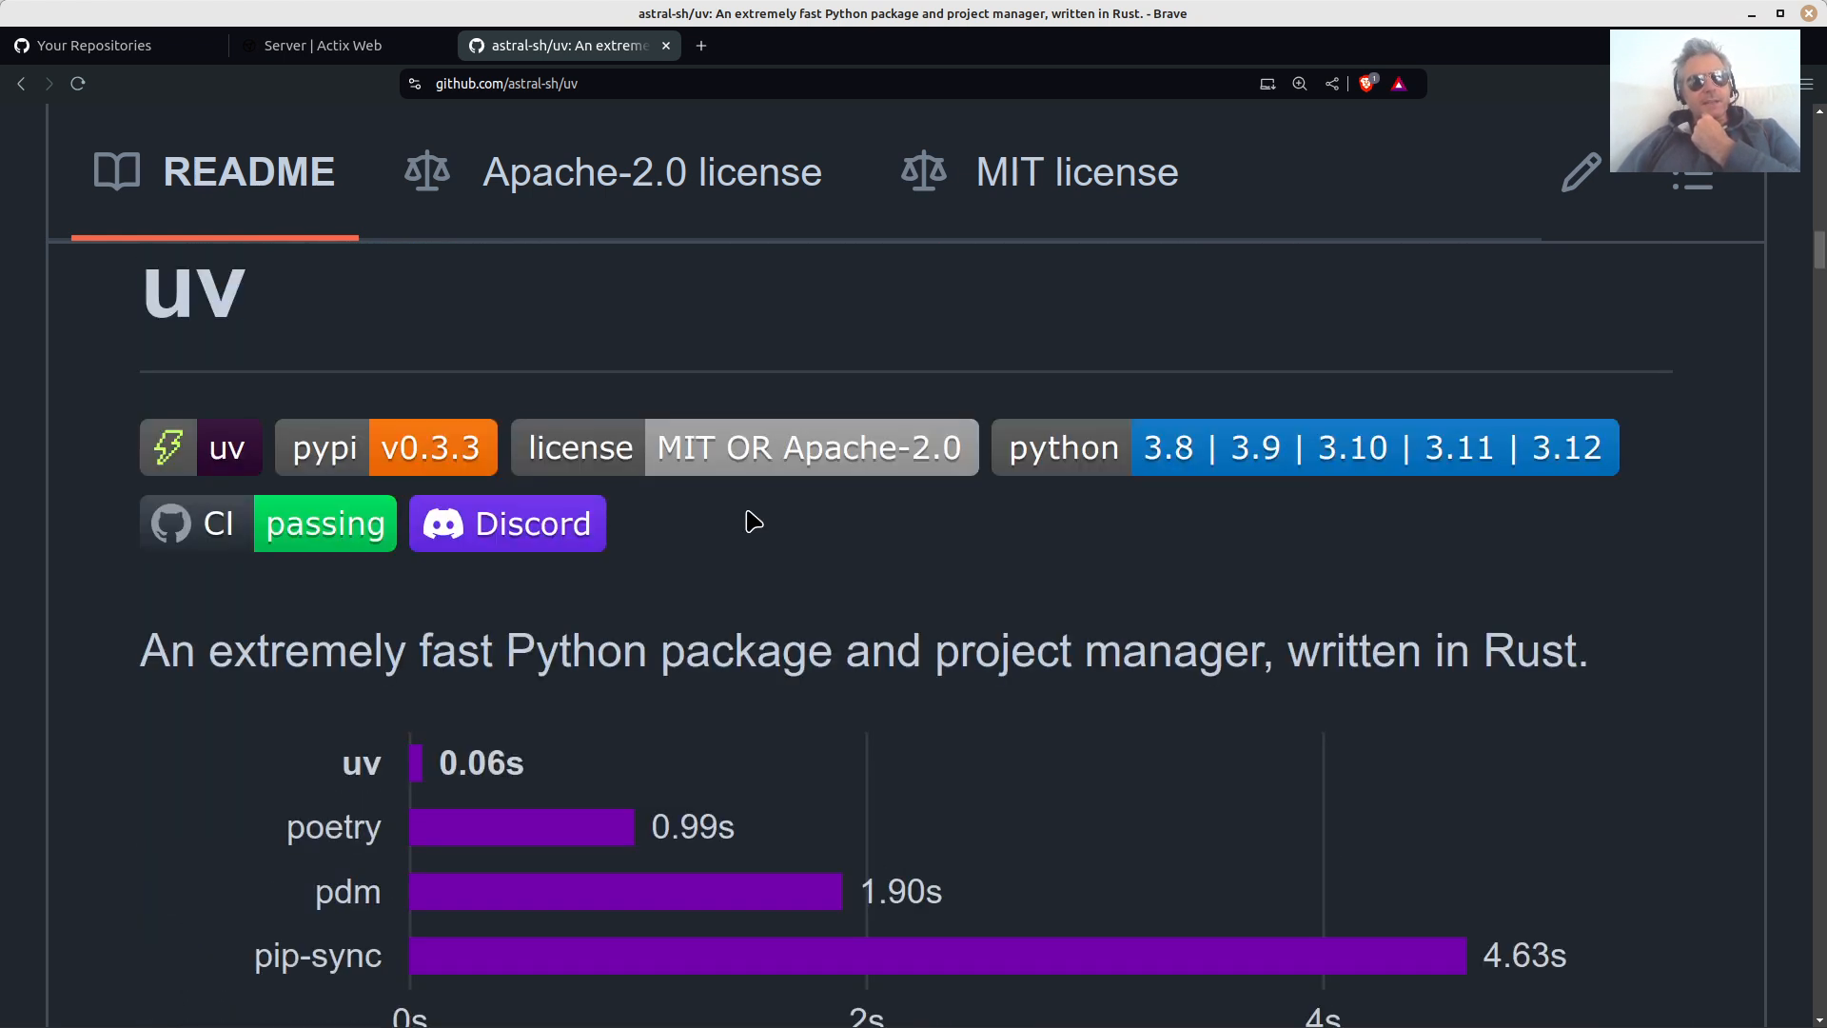
{"action": "scroll", "scroll_direction": "up", "scroll_amount": 3}
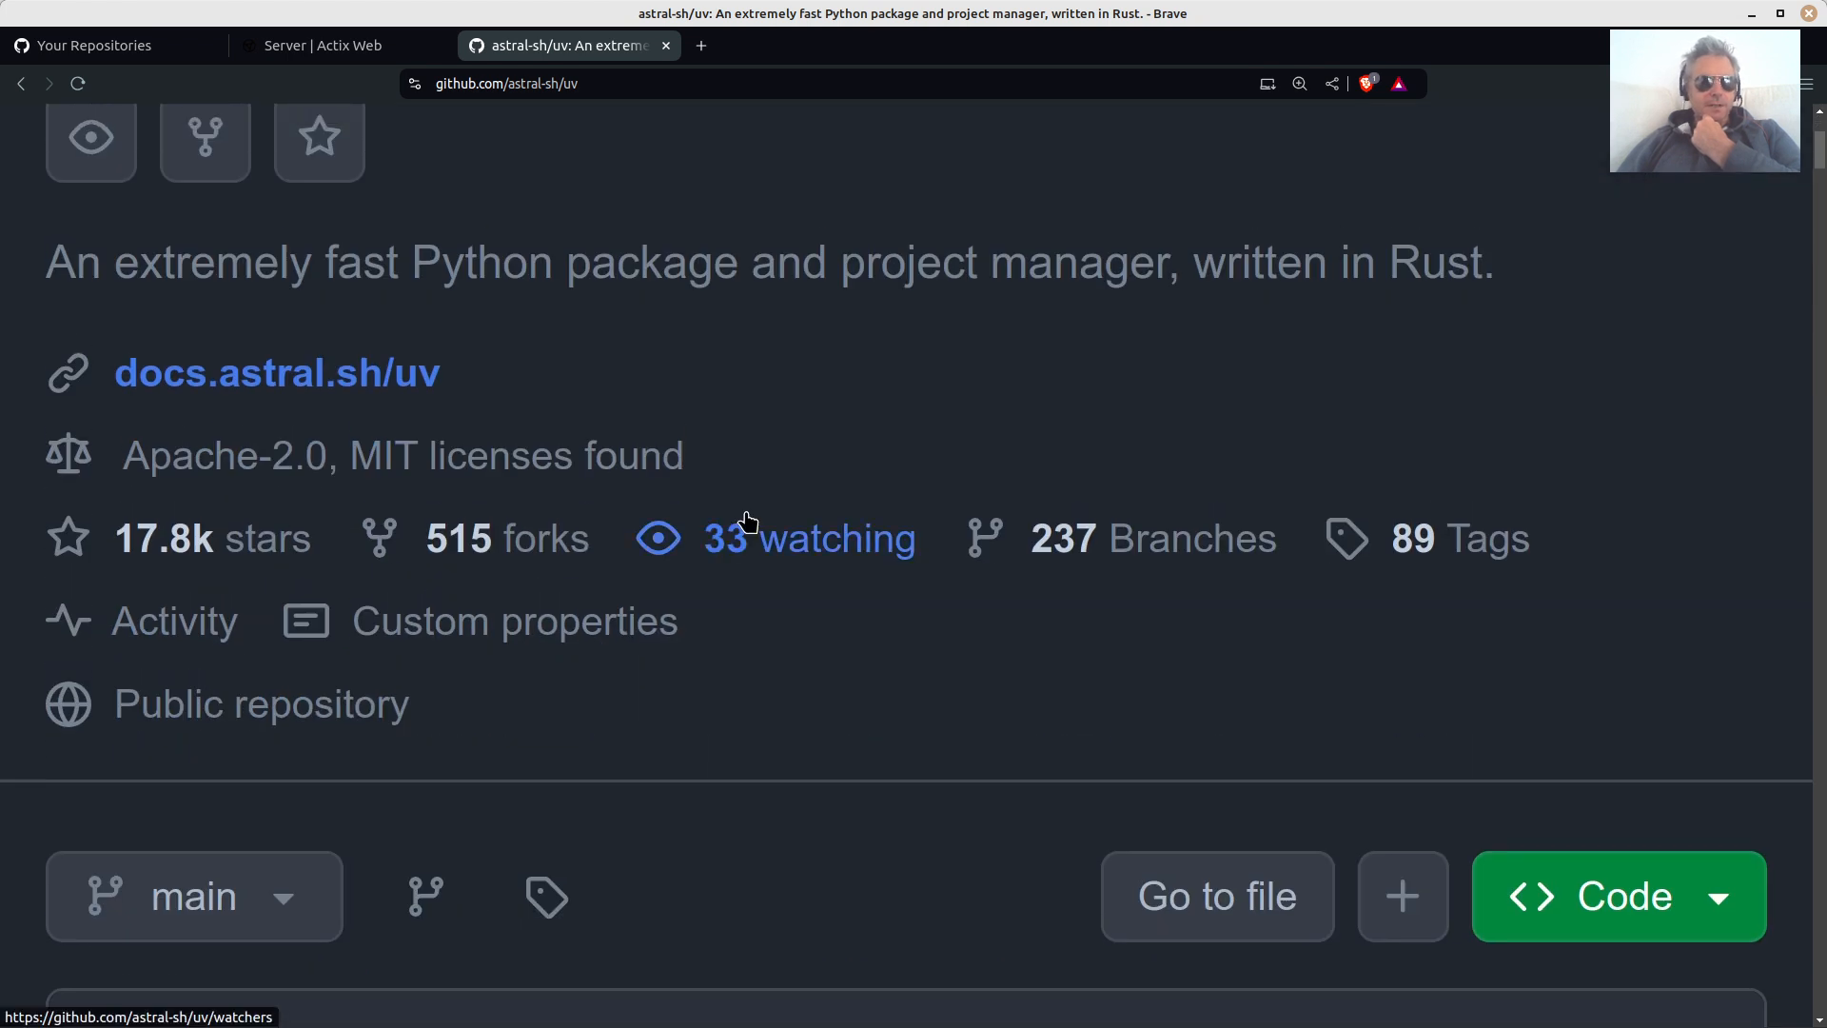
{"action": "scroll", "scroll_direction": "down", "scroll_amount": 3}
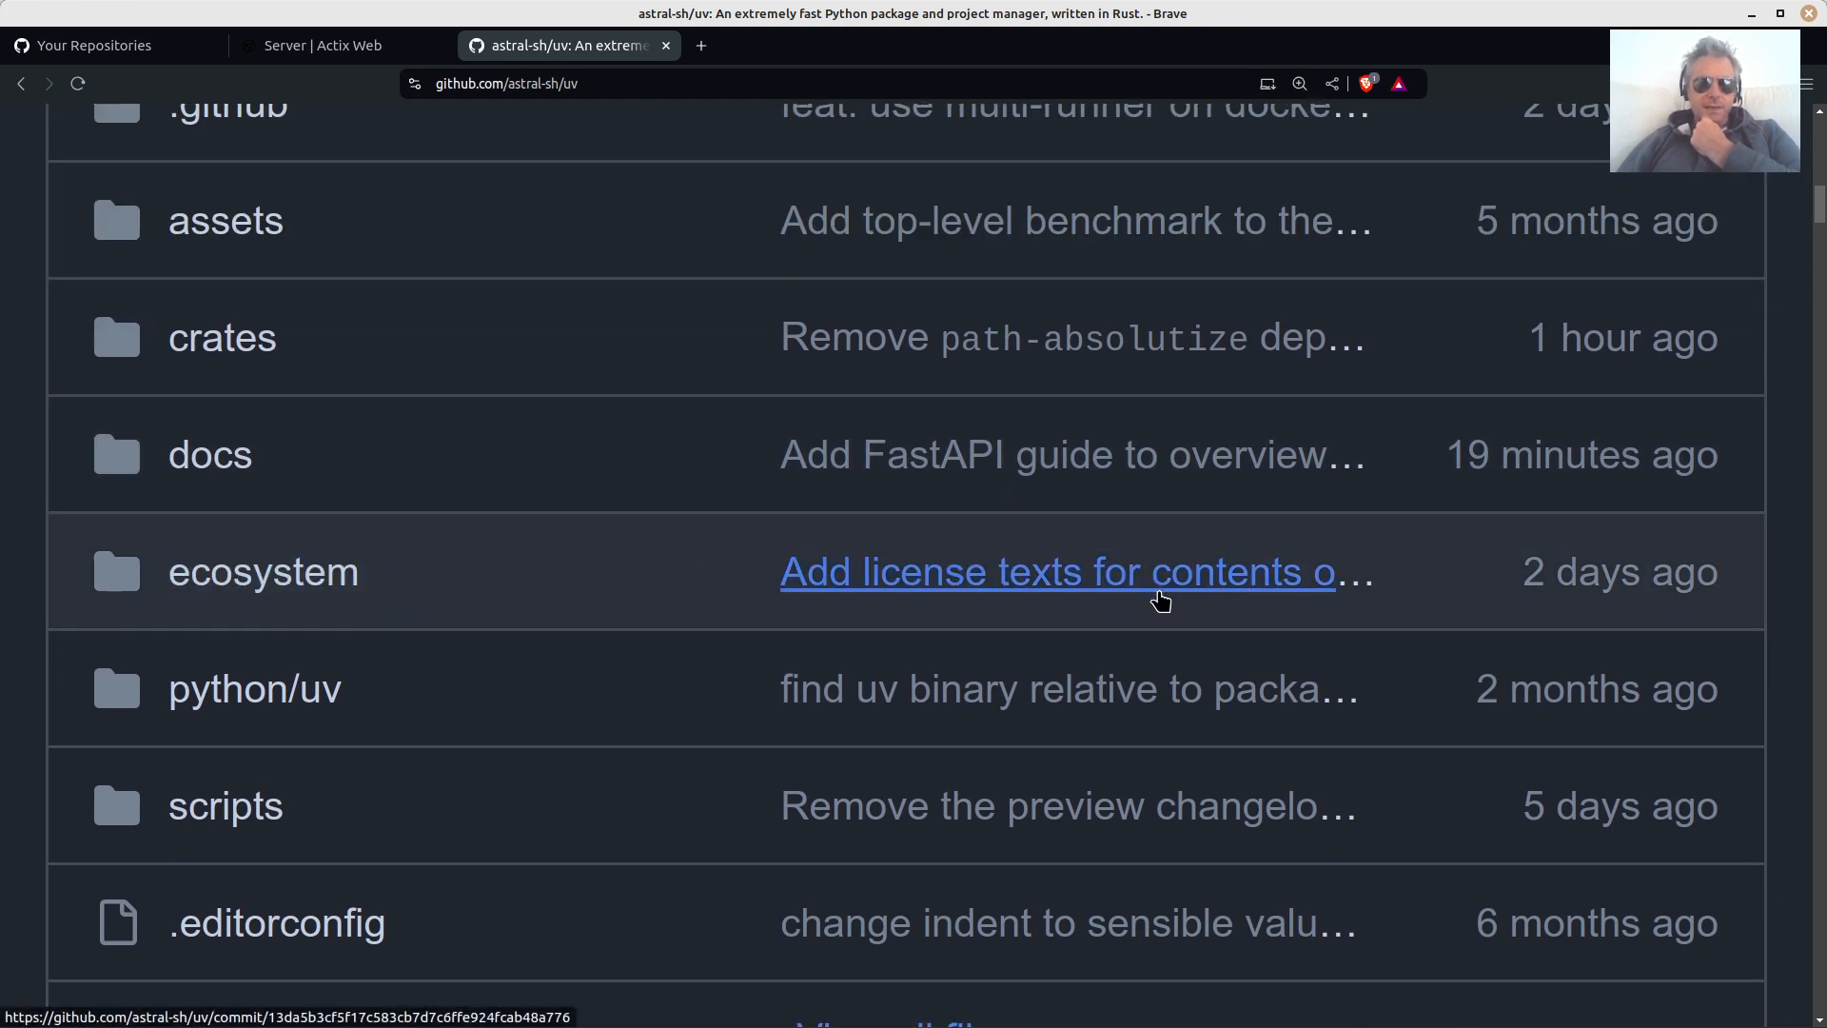
{"action": "scroll", "scroll_direction": "down", "scroll_amount": 3}
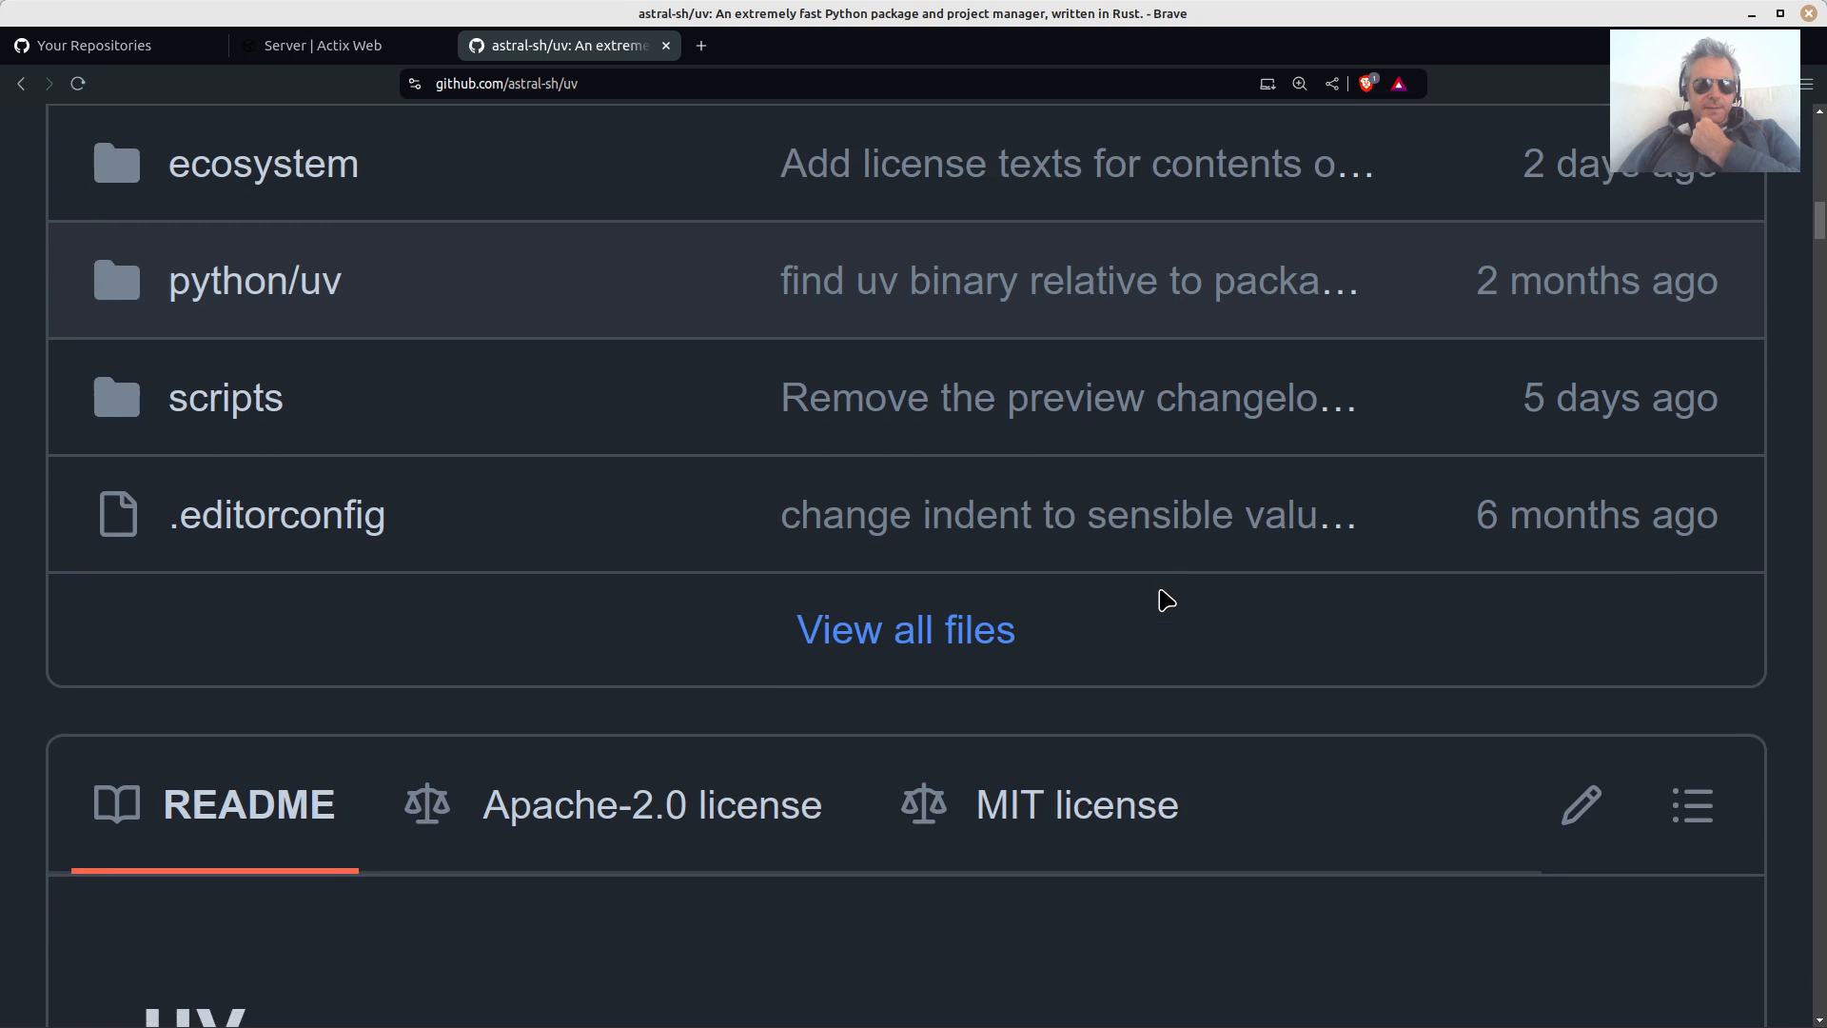
{"action": "scroll", "scroll_direction": "down", "scroll_amount": 3}
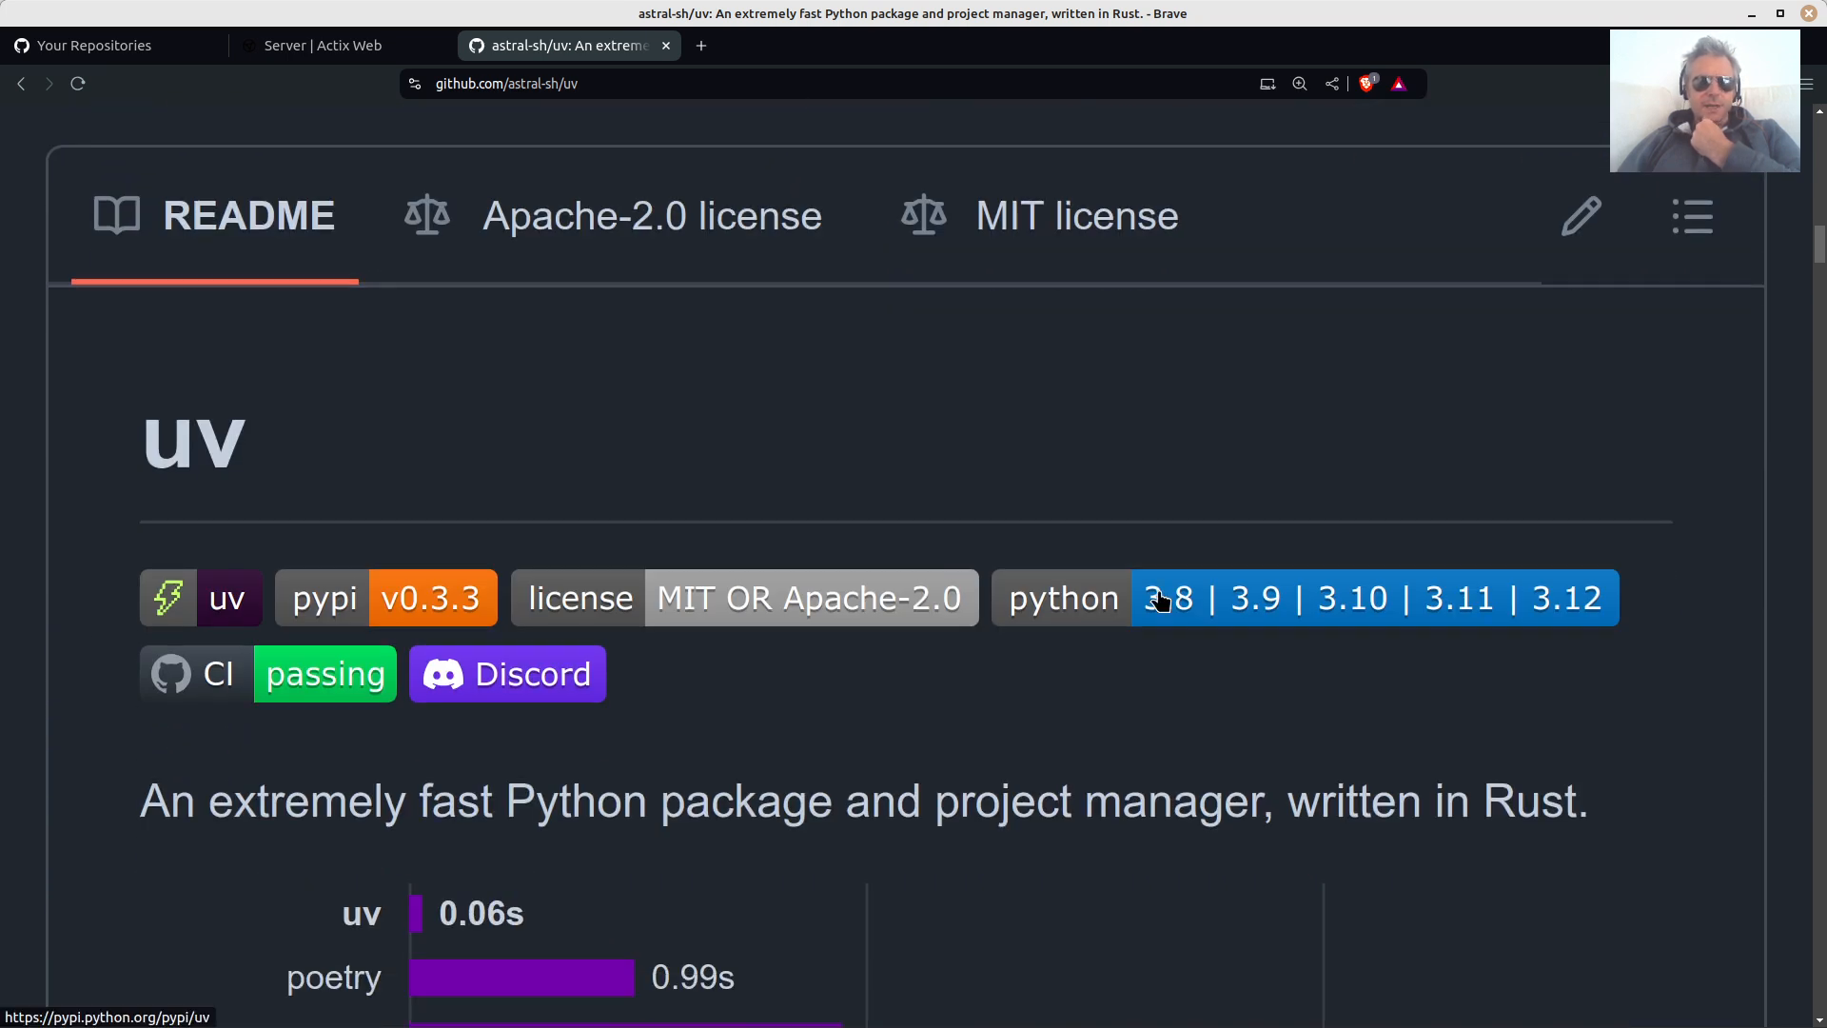
{"action": "scroll", "scroll_direction": "up", "scroll_amount": 3}
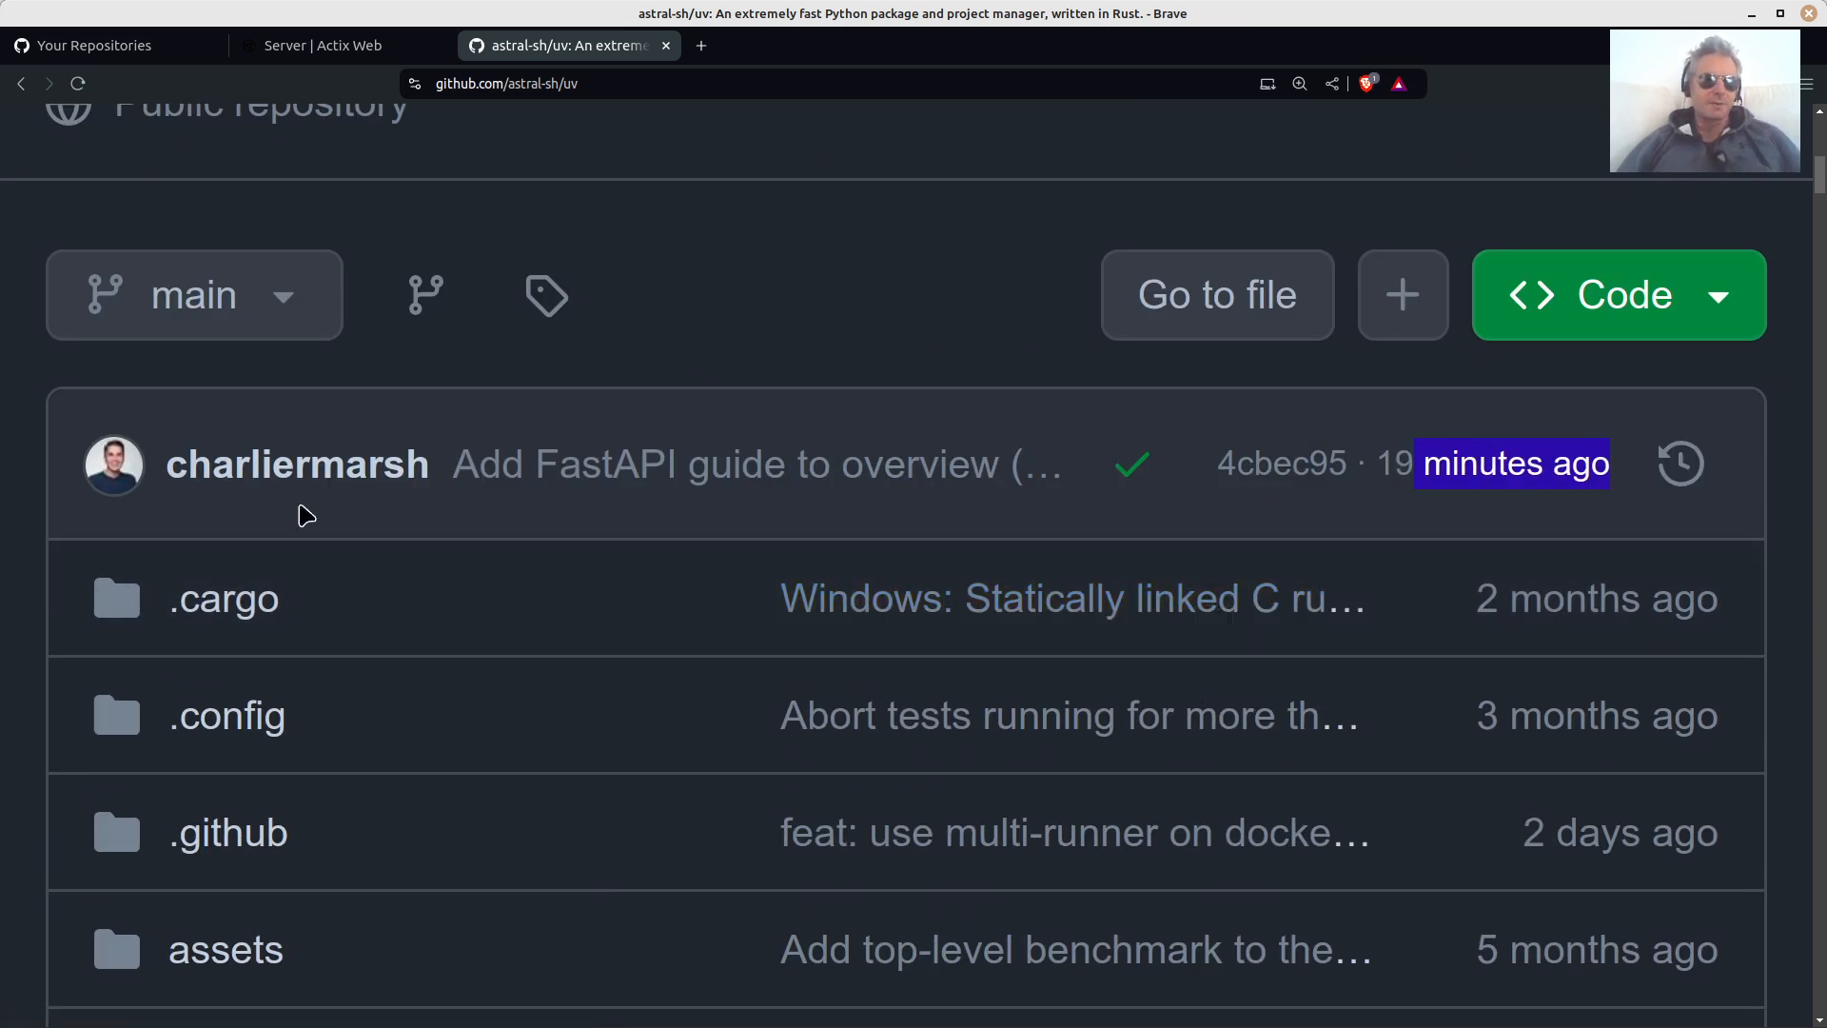
{"action": "scroll", "scroll_direction": "down", "scroll_amount": 3}
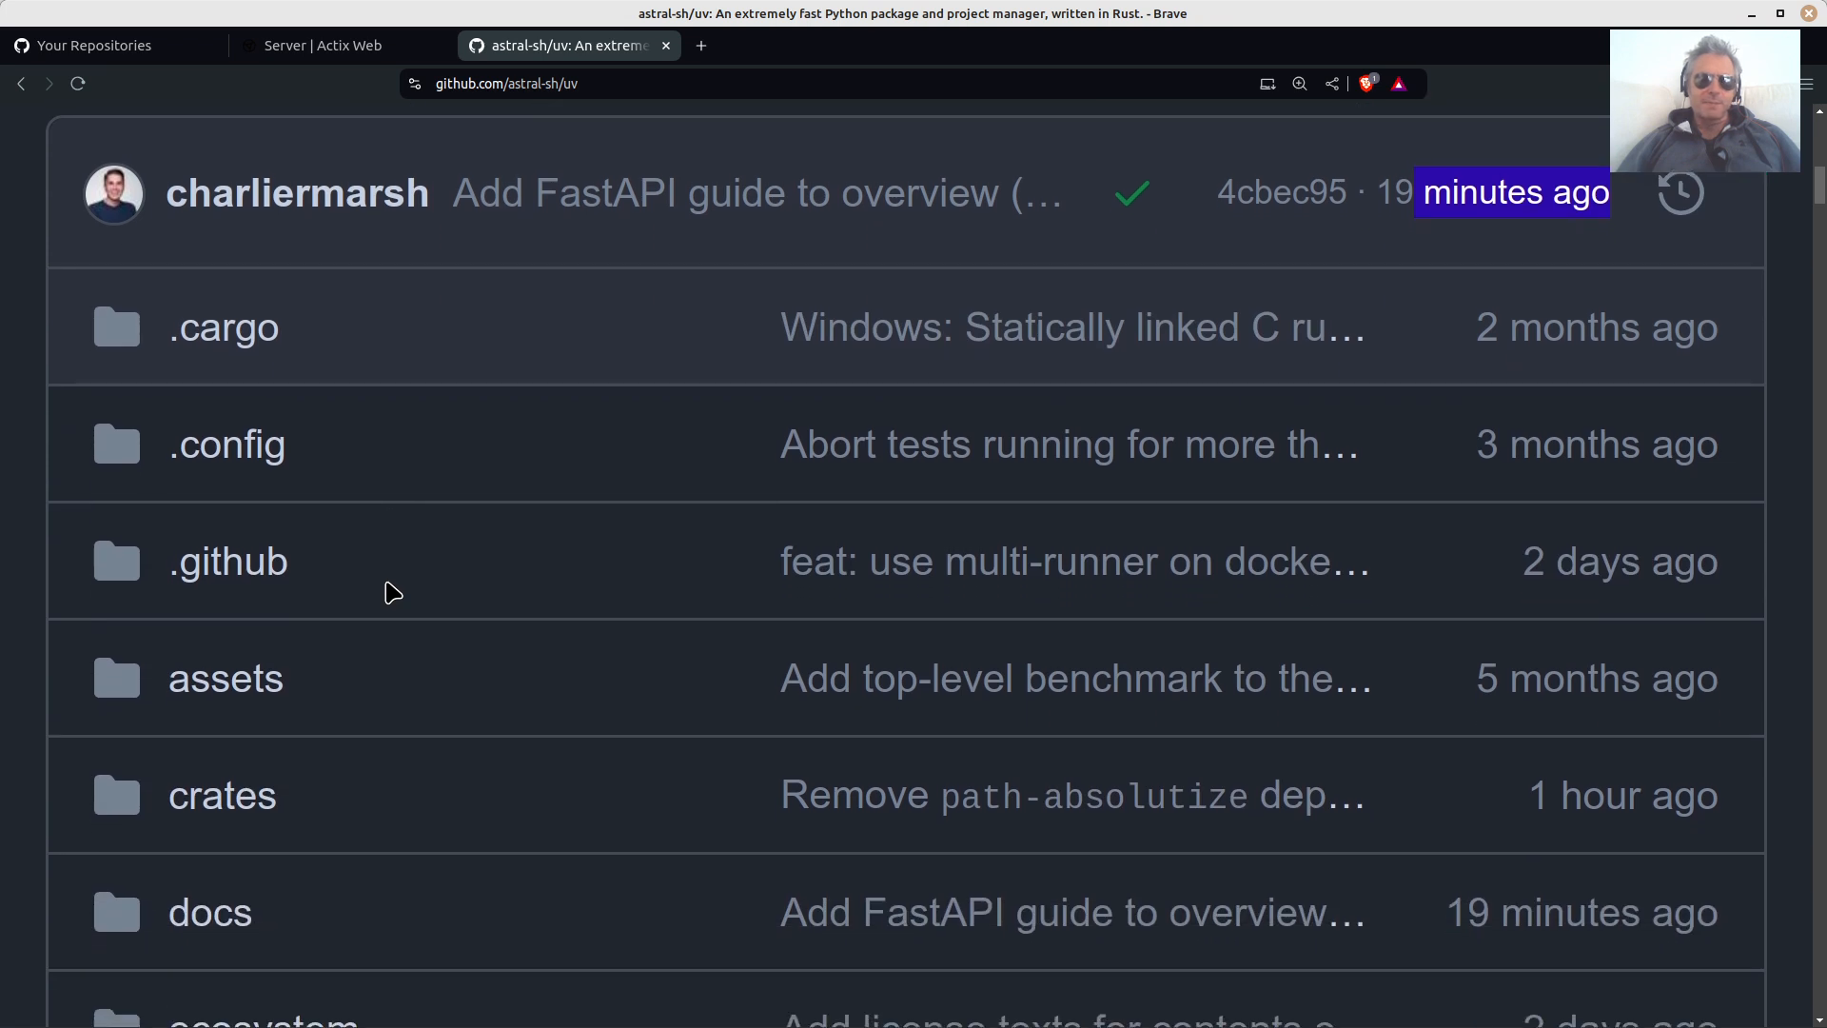
{"action": "scroll", "scroll_direction": "down", "scroll_amount": 3}
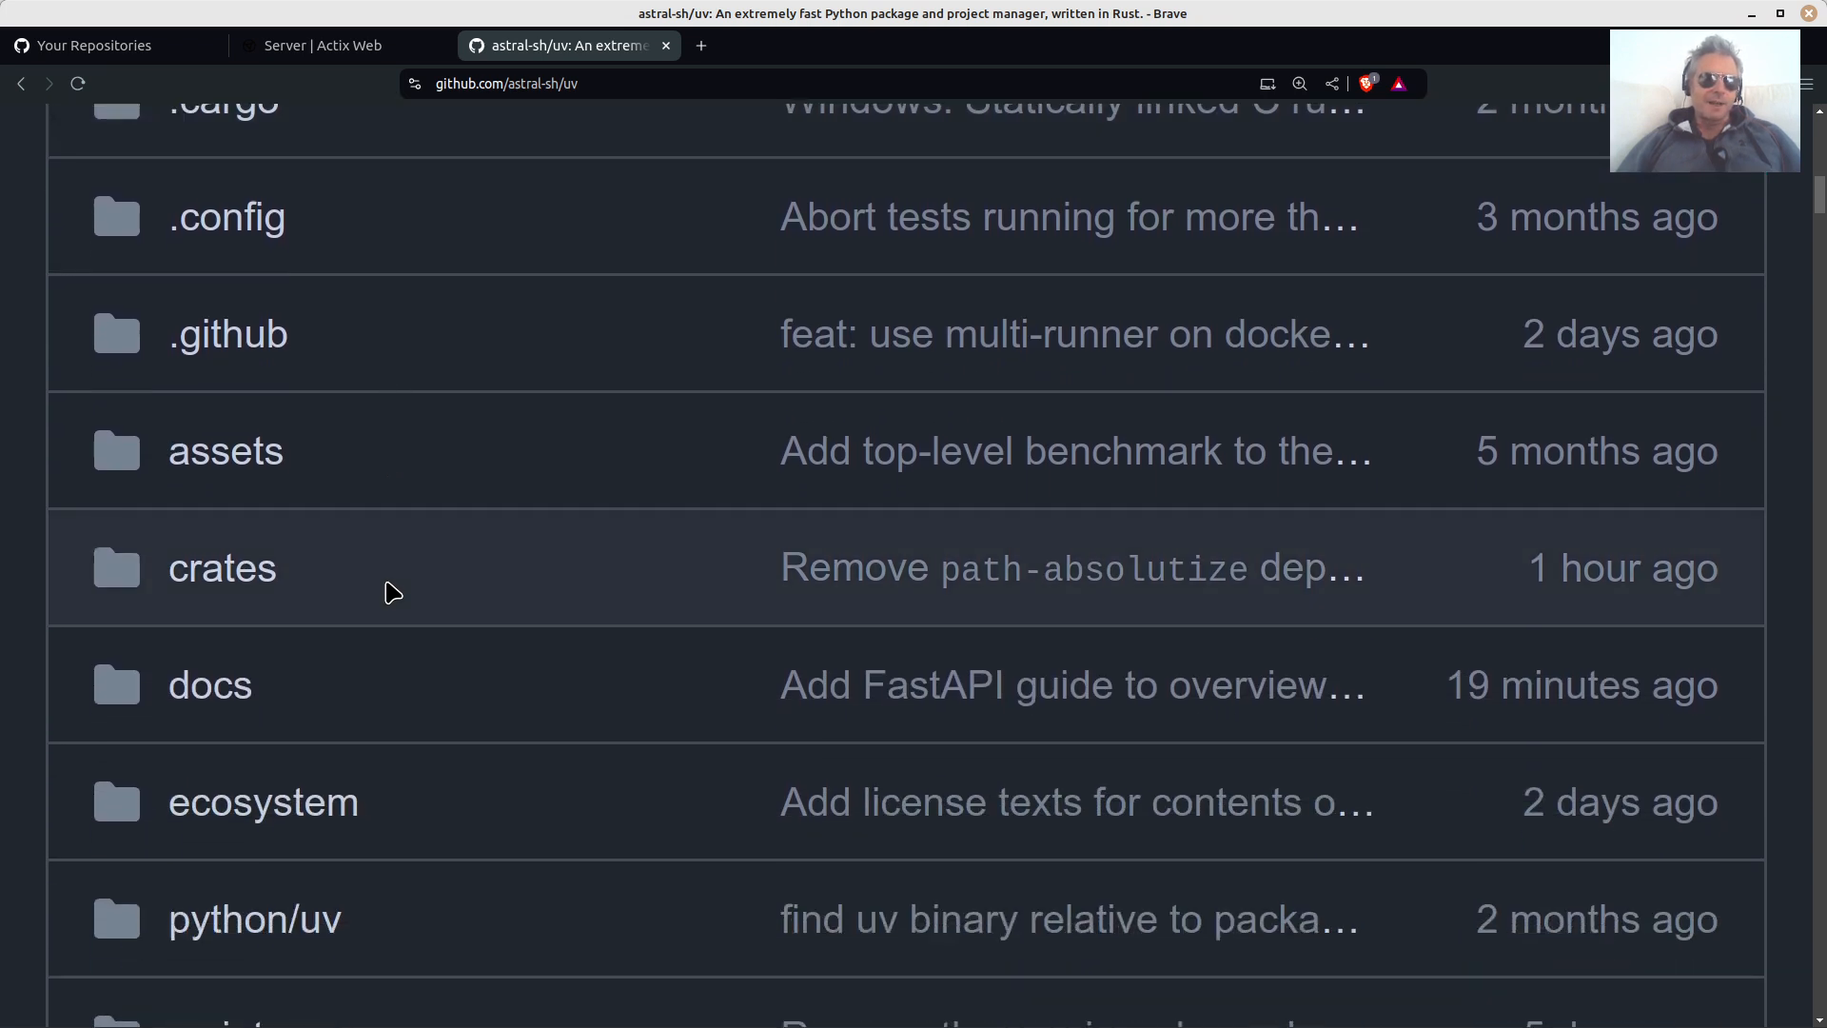
{"action": "scroll", "scroll_direction": "down", "scroll_amount": 3}
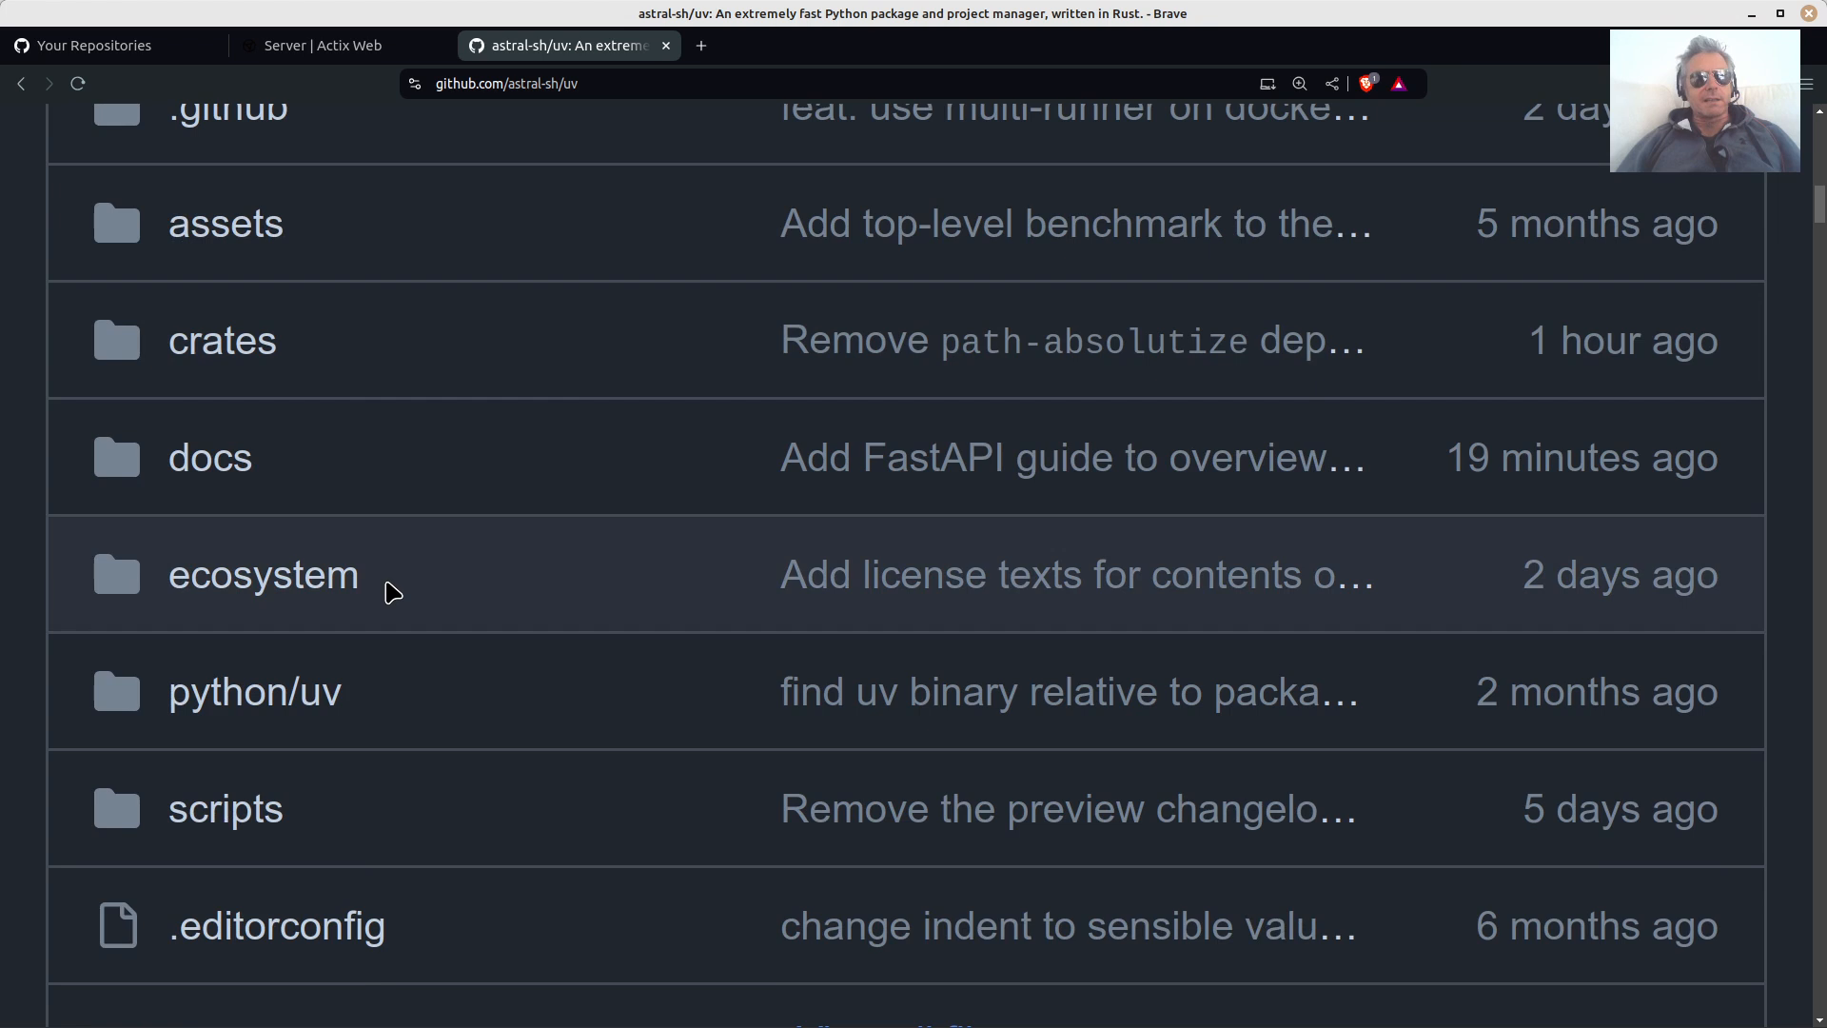
{"action": "scroll", "scroll_direction": "down", "scroll_amount": 3}
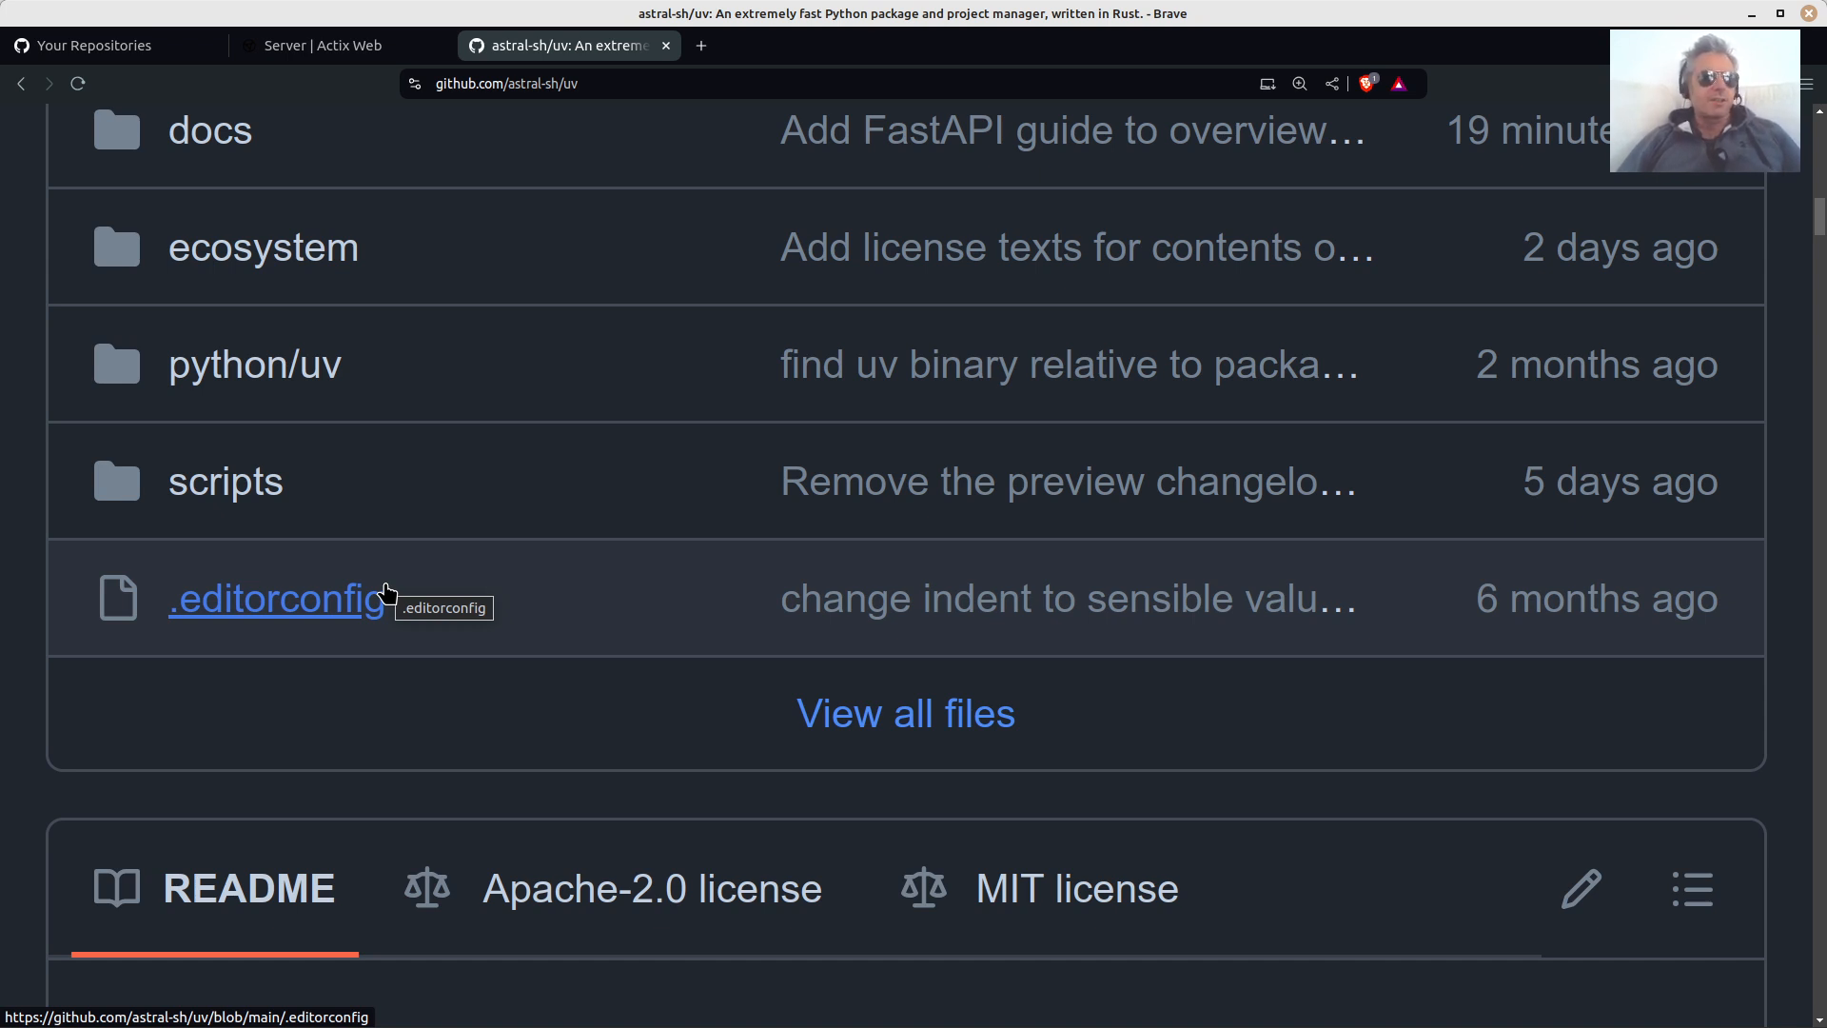
{"action": "scroll", "scroll_direction": "down", "scroll_amount": 3}
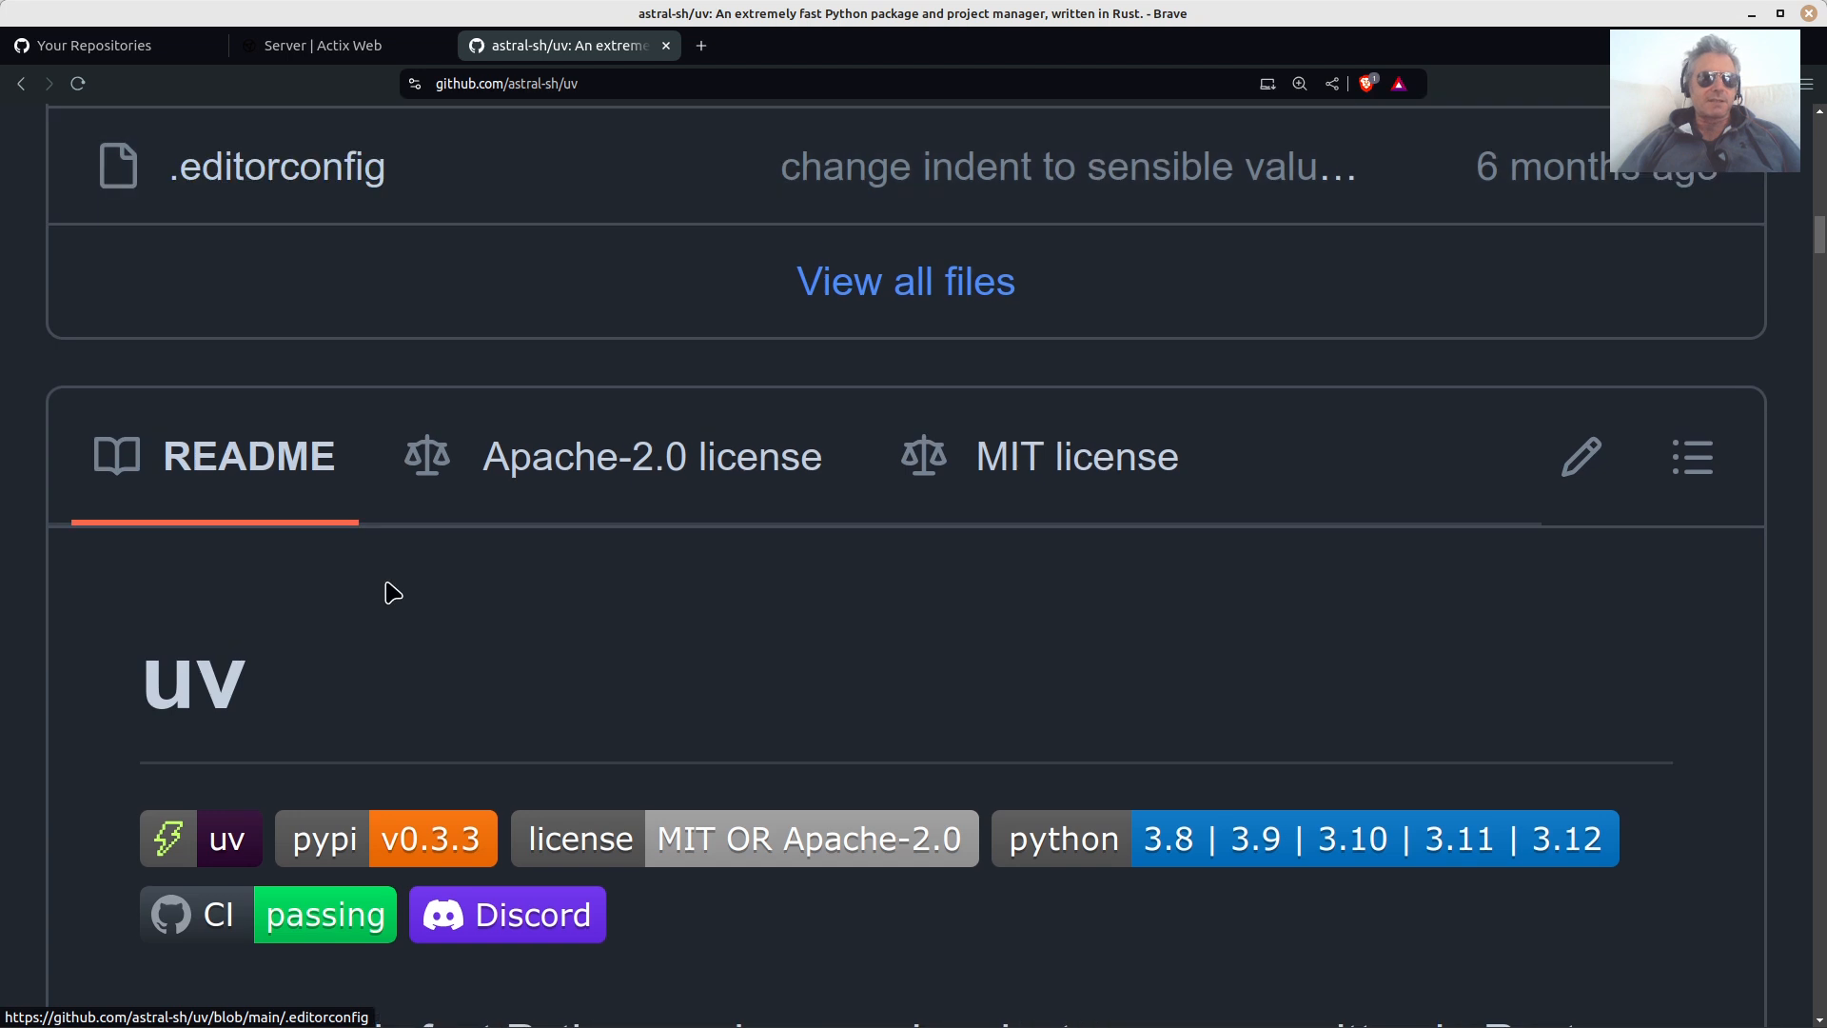
{"action": "scroll", "scroll_direction": "down", "scroll_amount": 3}
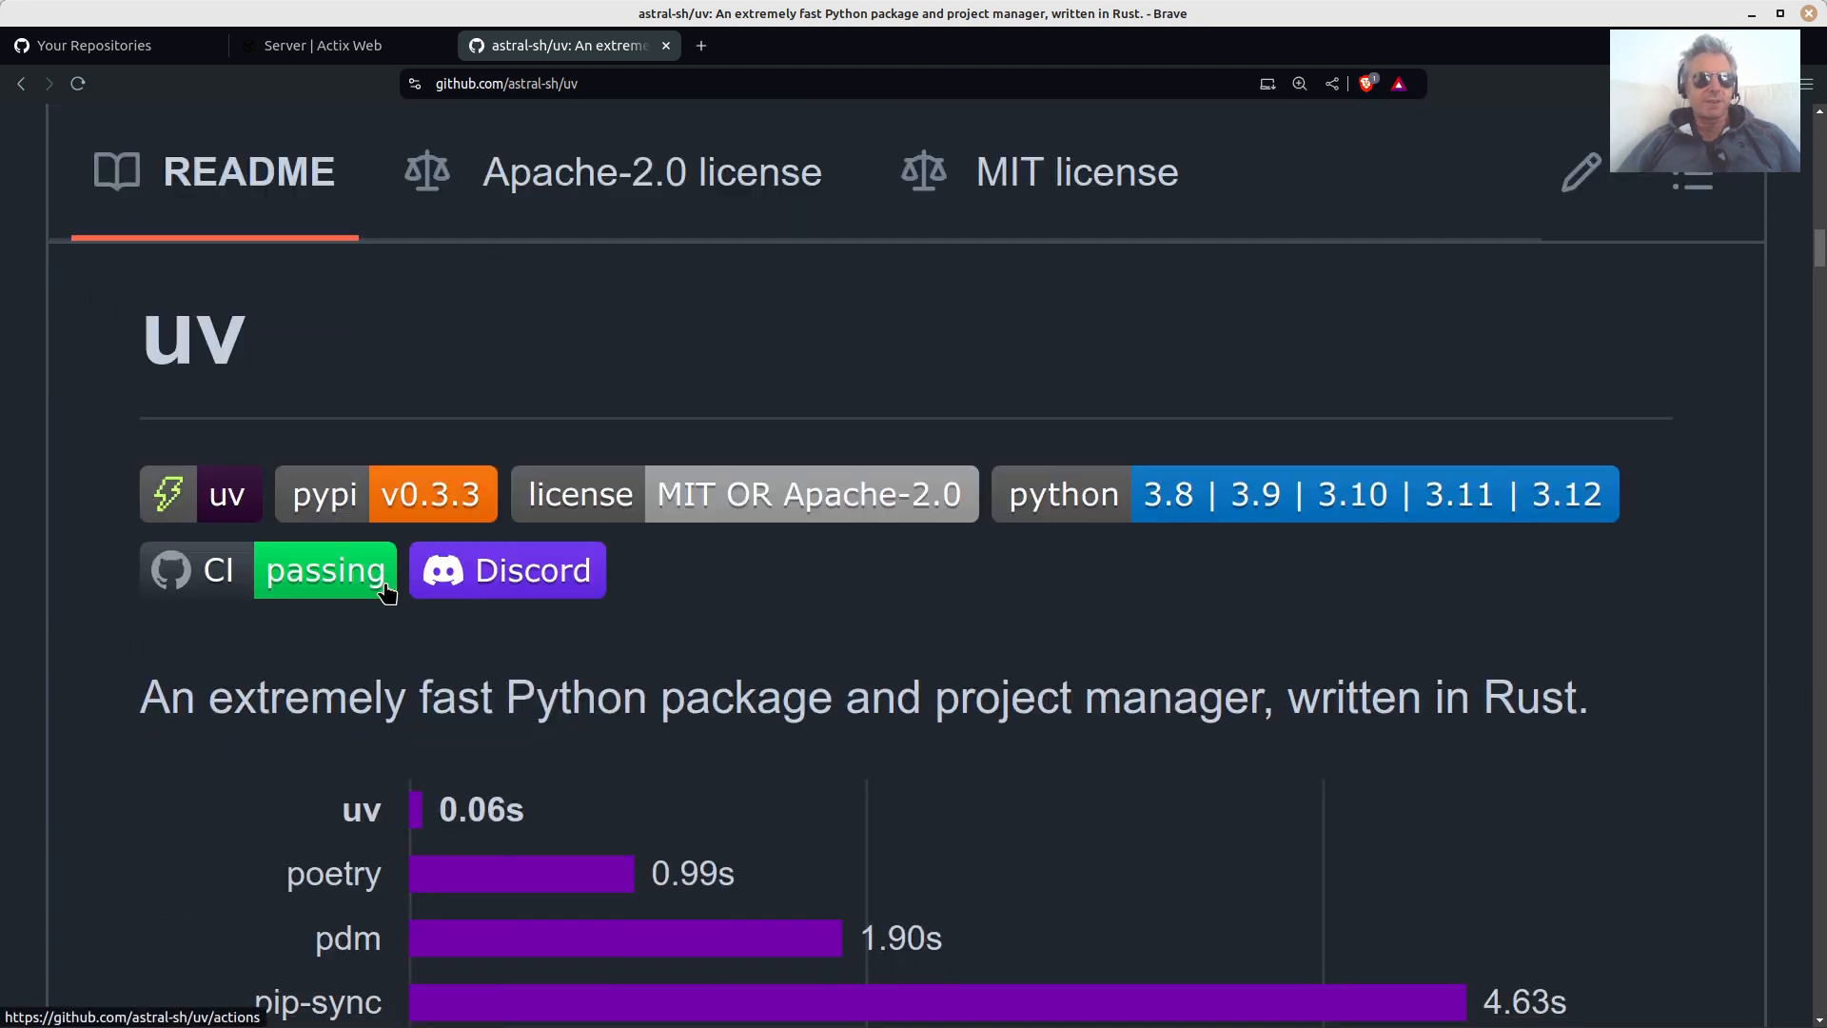
{"action": "scroll", "scroll_direction": "down", "scroll_amount": 3}
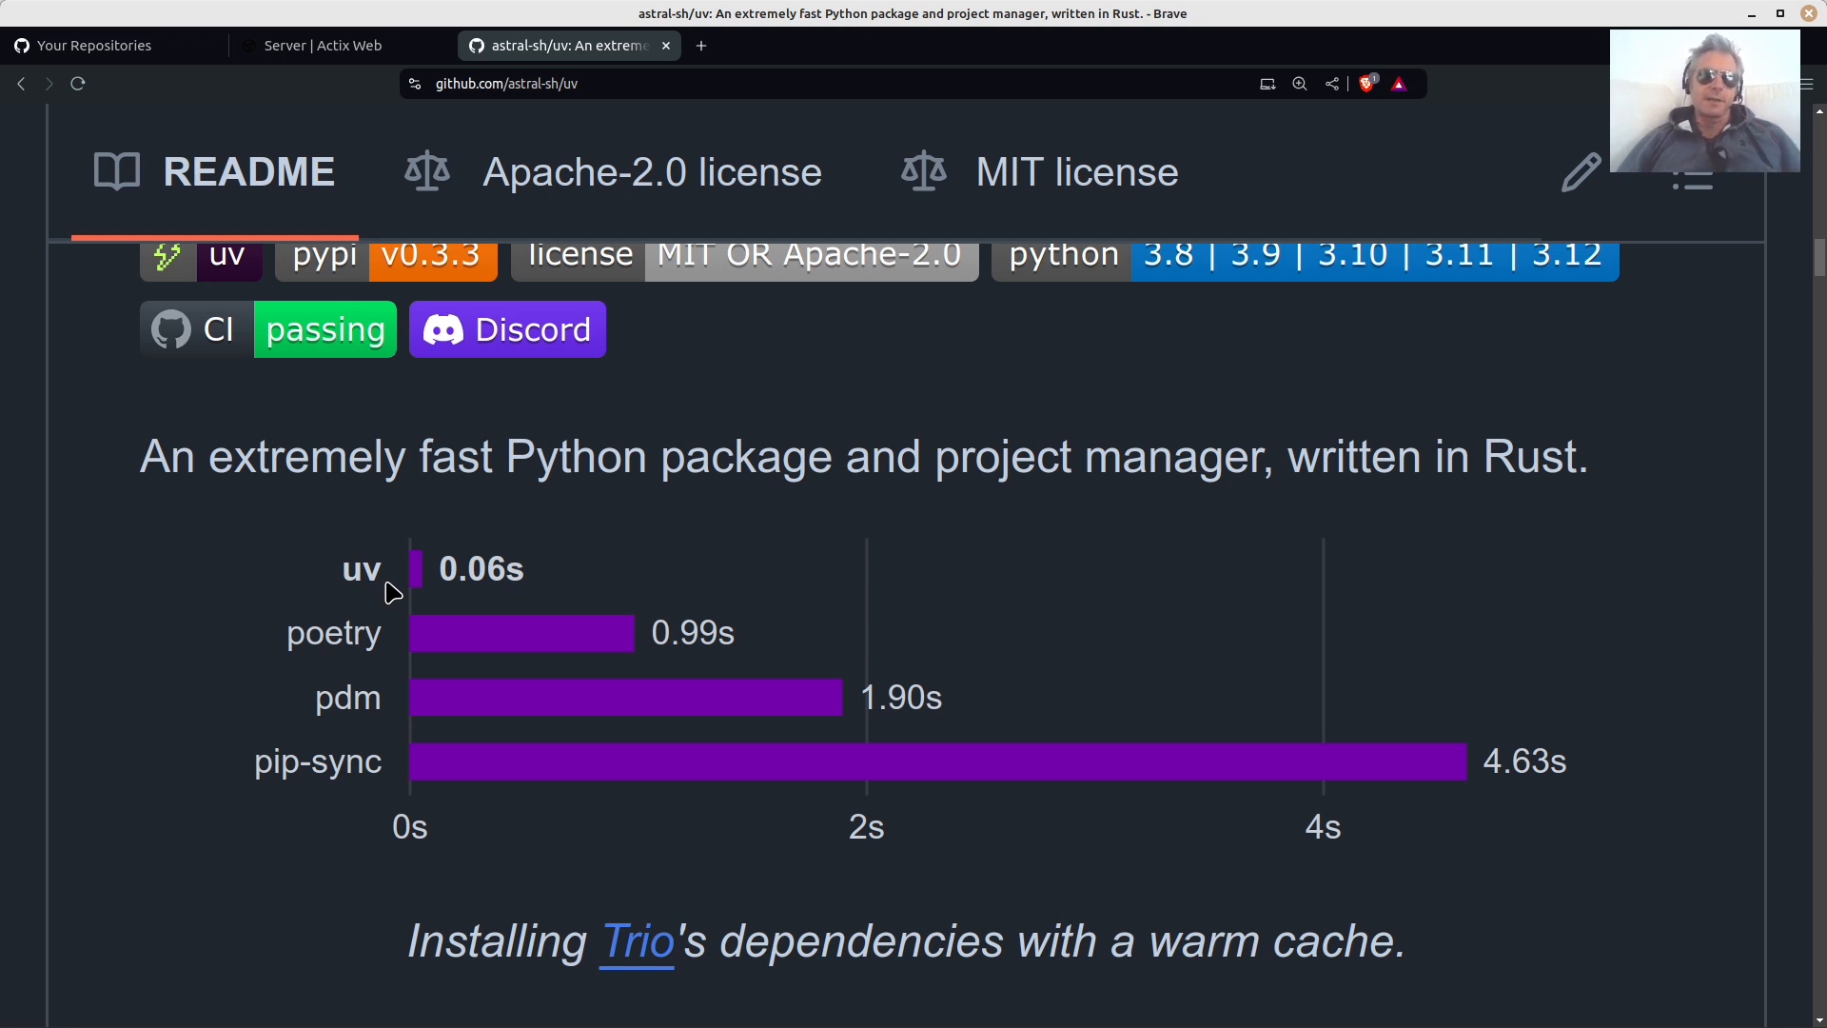
{"action": "scroll", "scroll_direction": "up", "scroll_amount": 3}
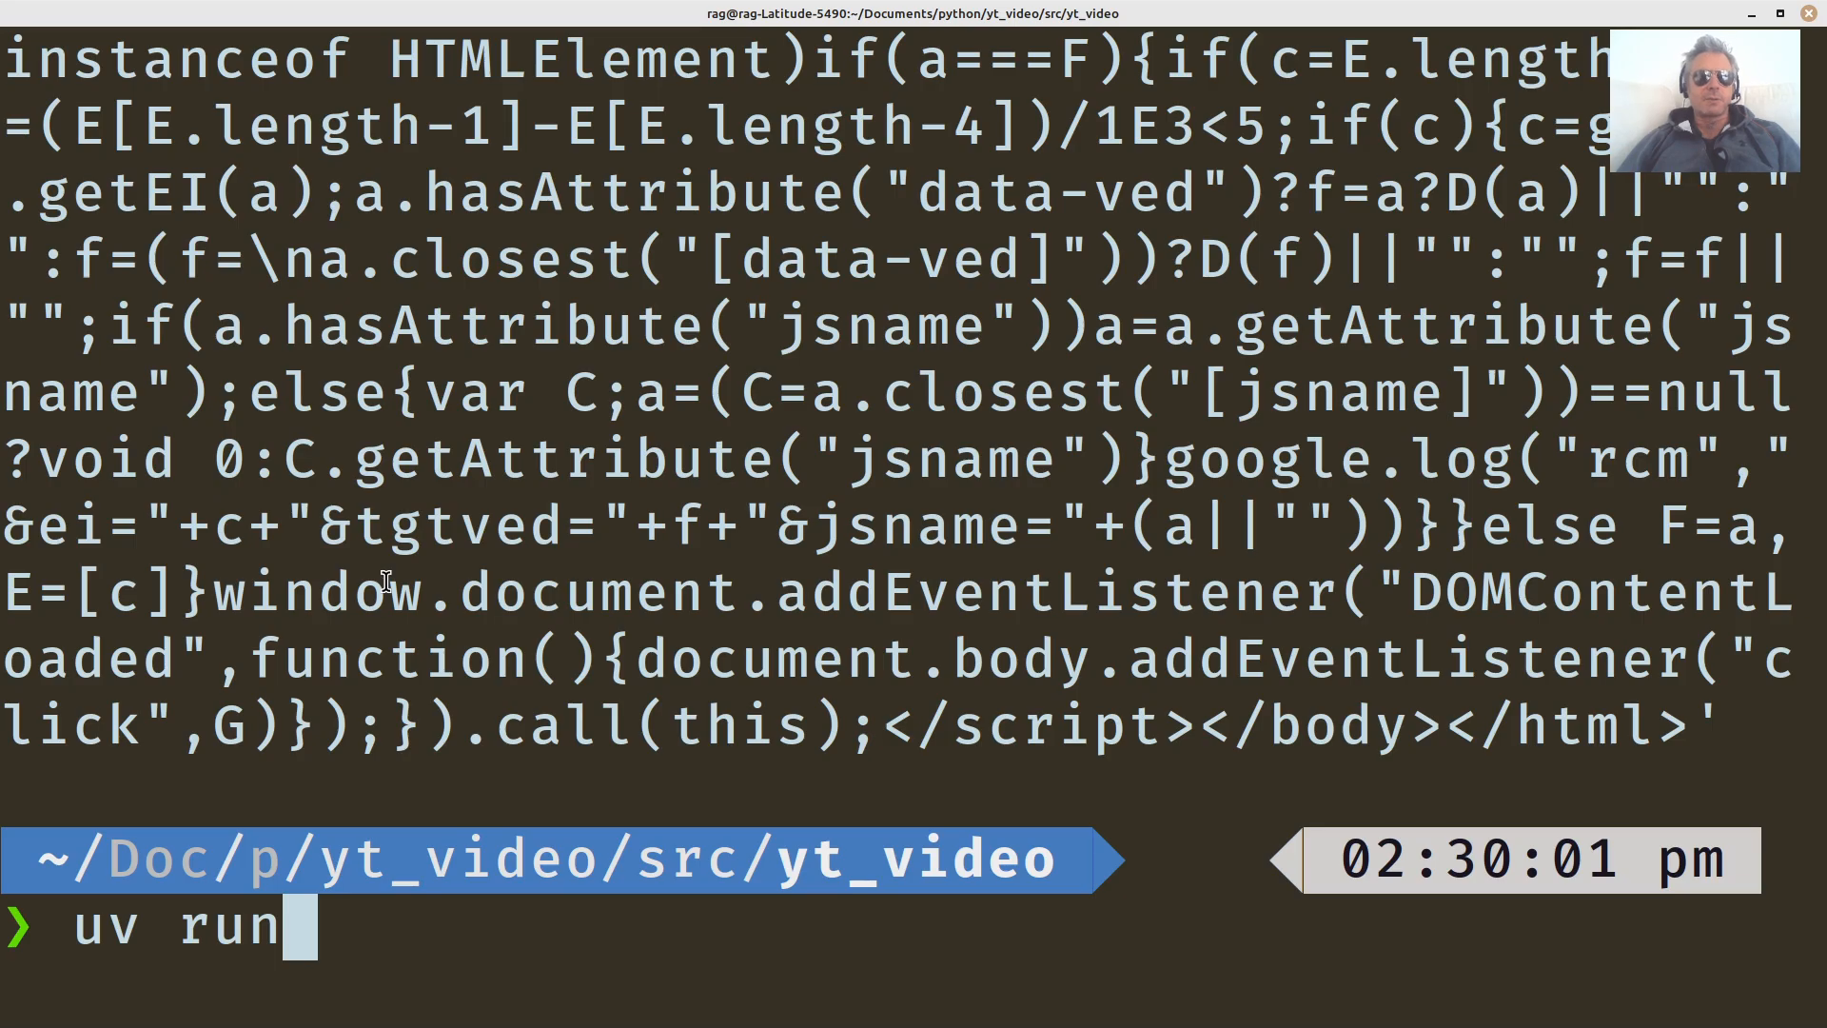
Discard the half-typed commands and run 'tree -L 3' showing __init__.py and main.py.
{"action": "key", "text": "ctrl+u"}
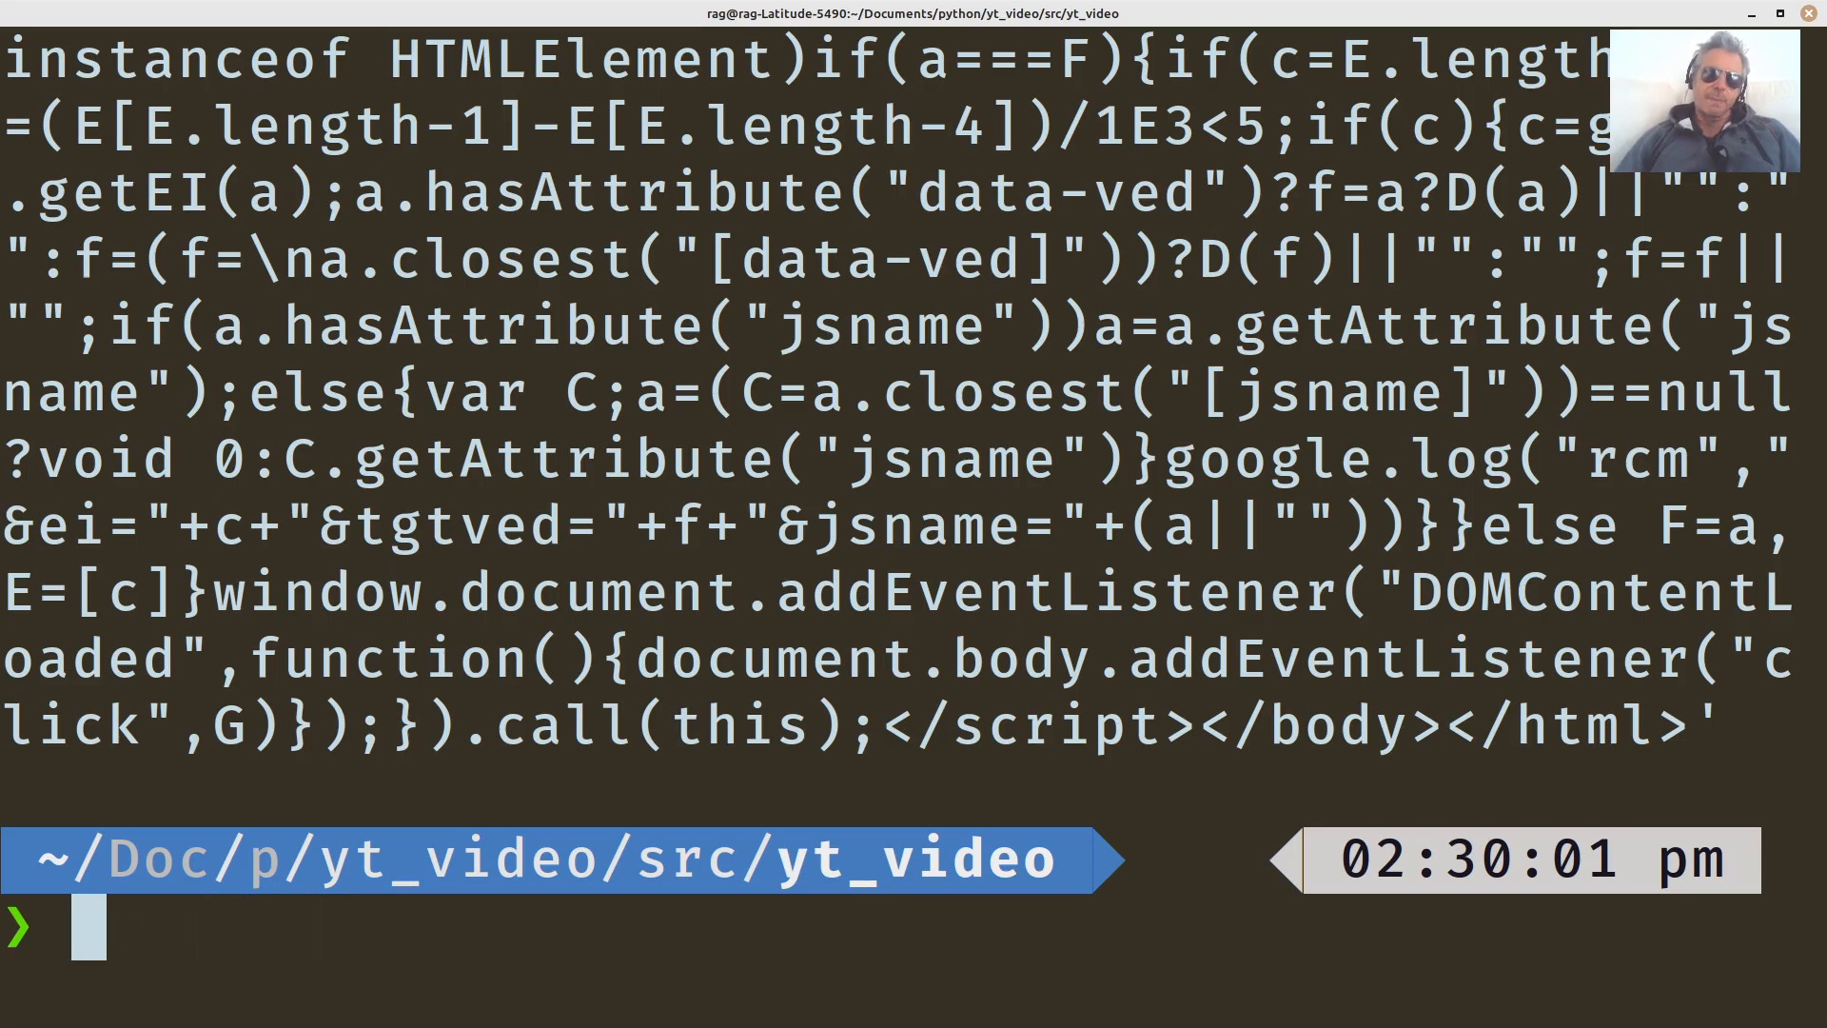
{"action": "type", "text": "python3.10 gen_embed.py"}
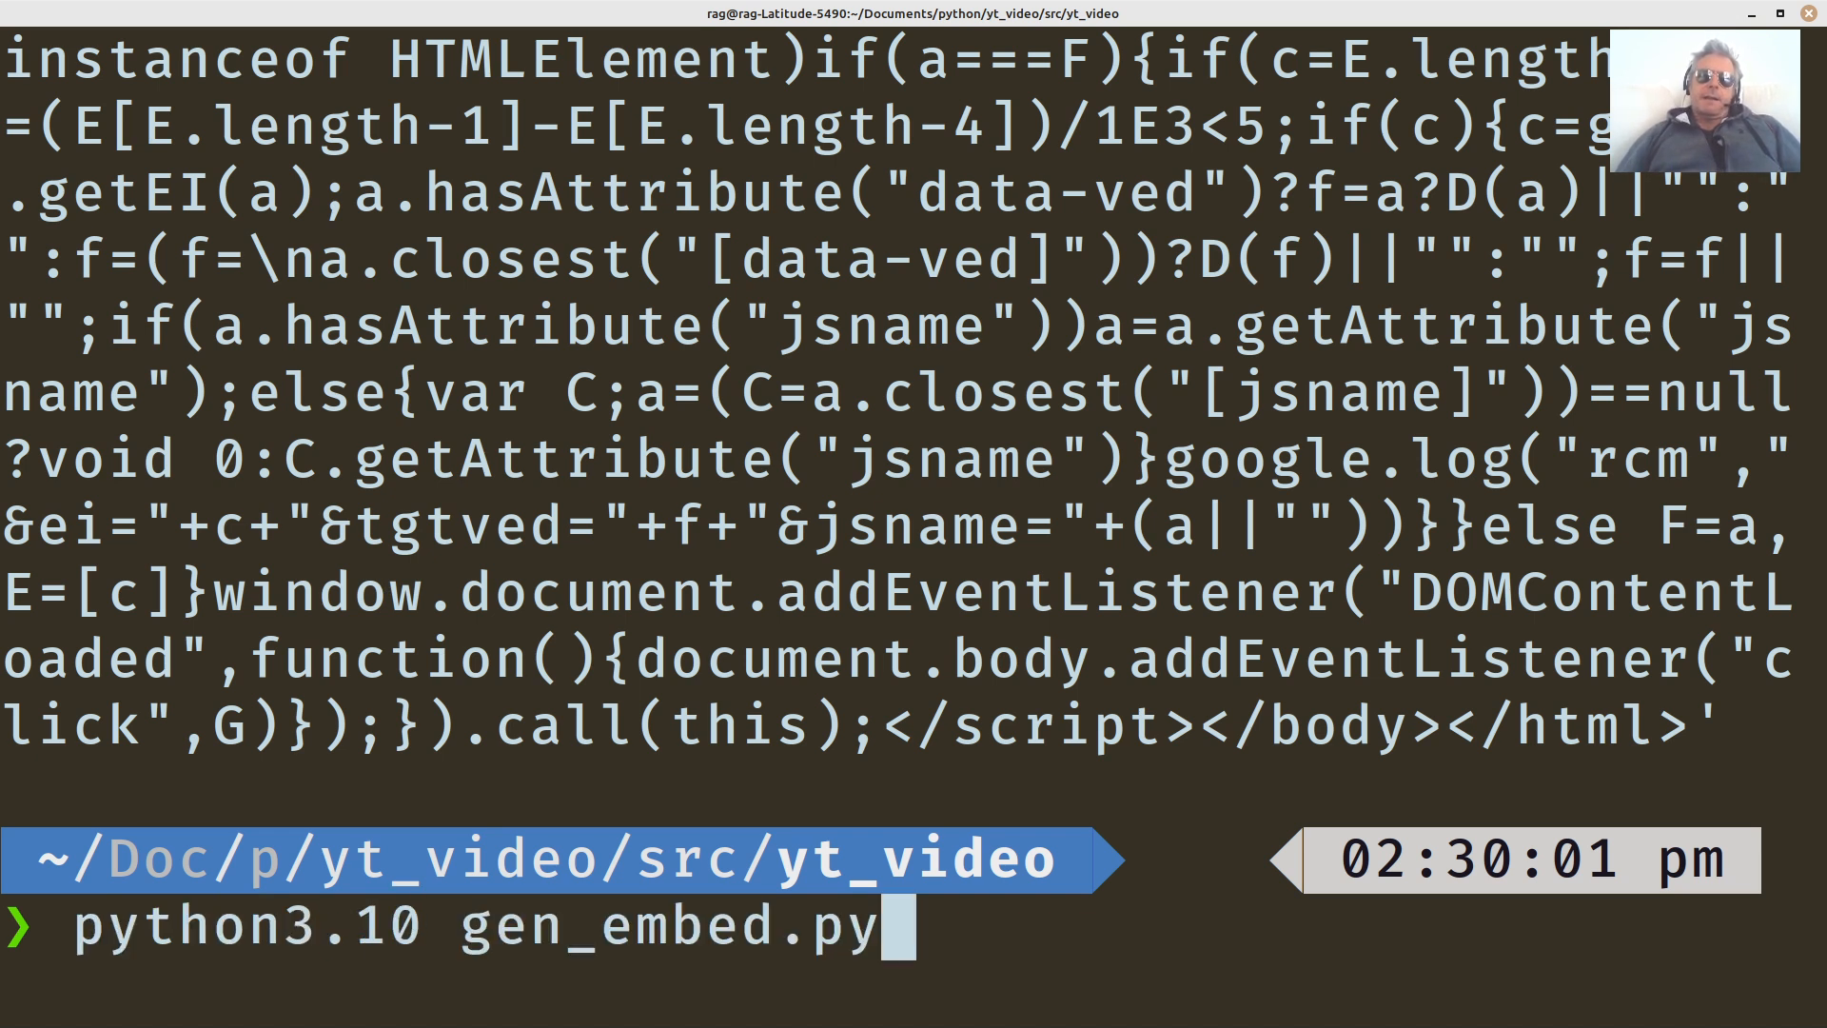
{"action": "key", "text": "BackSpace"}
{"action": "type", "text": "tree"}
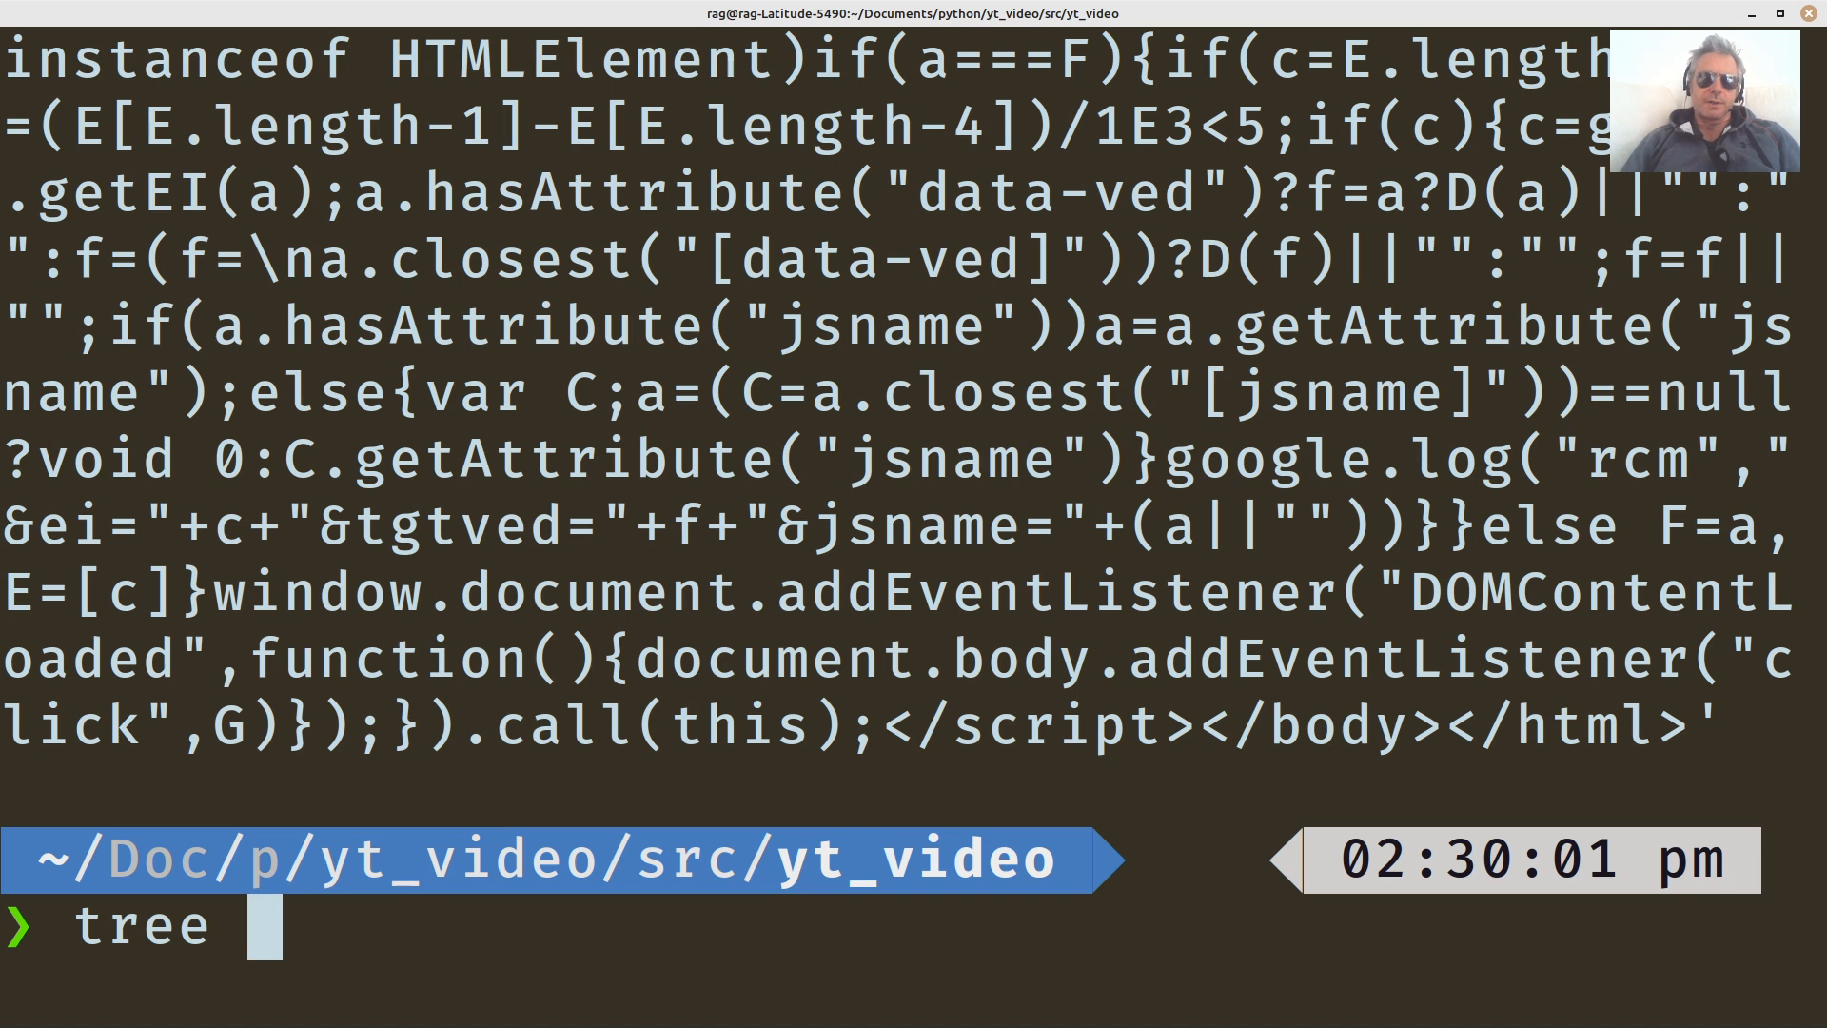
{"action": "key", "text": "Return"}
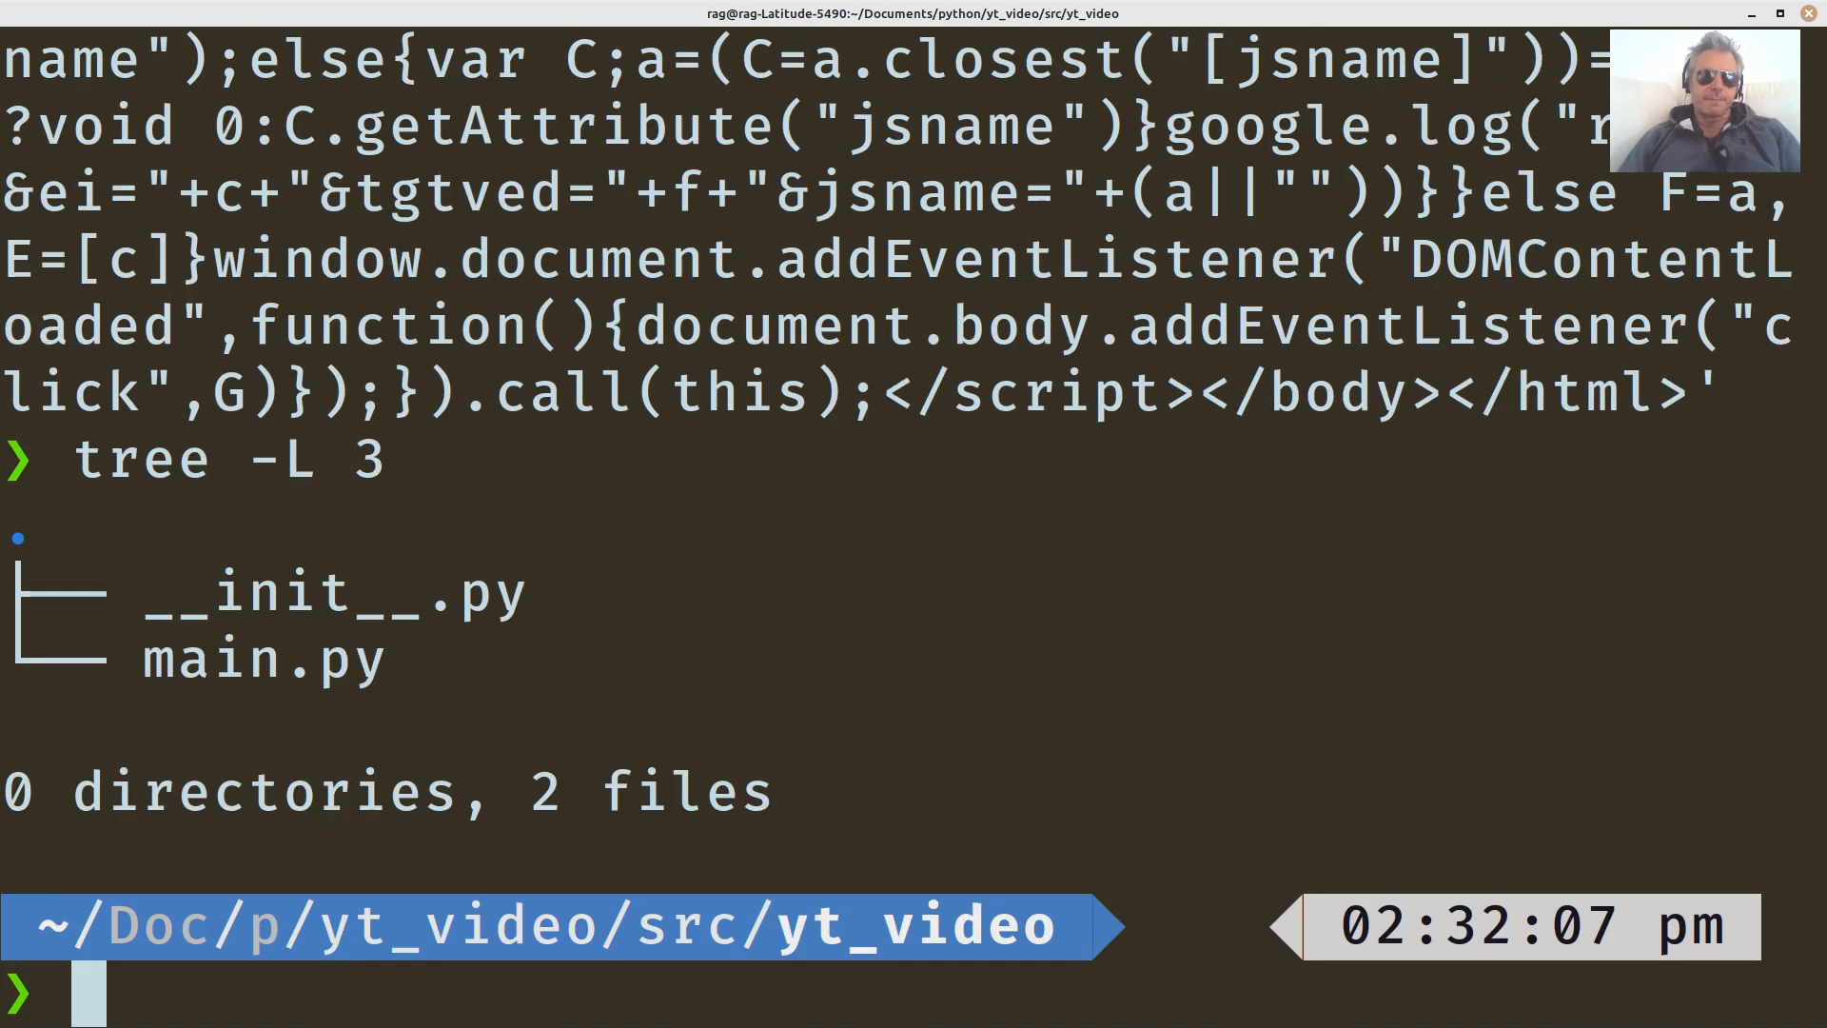
{"action": "type", "text": "c"}
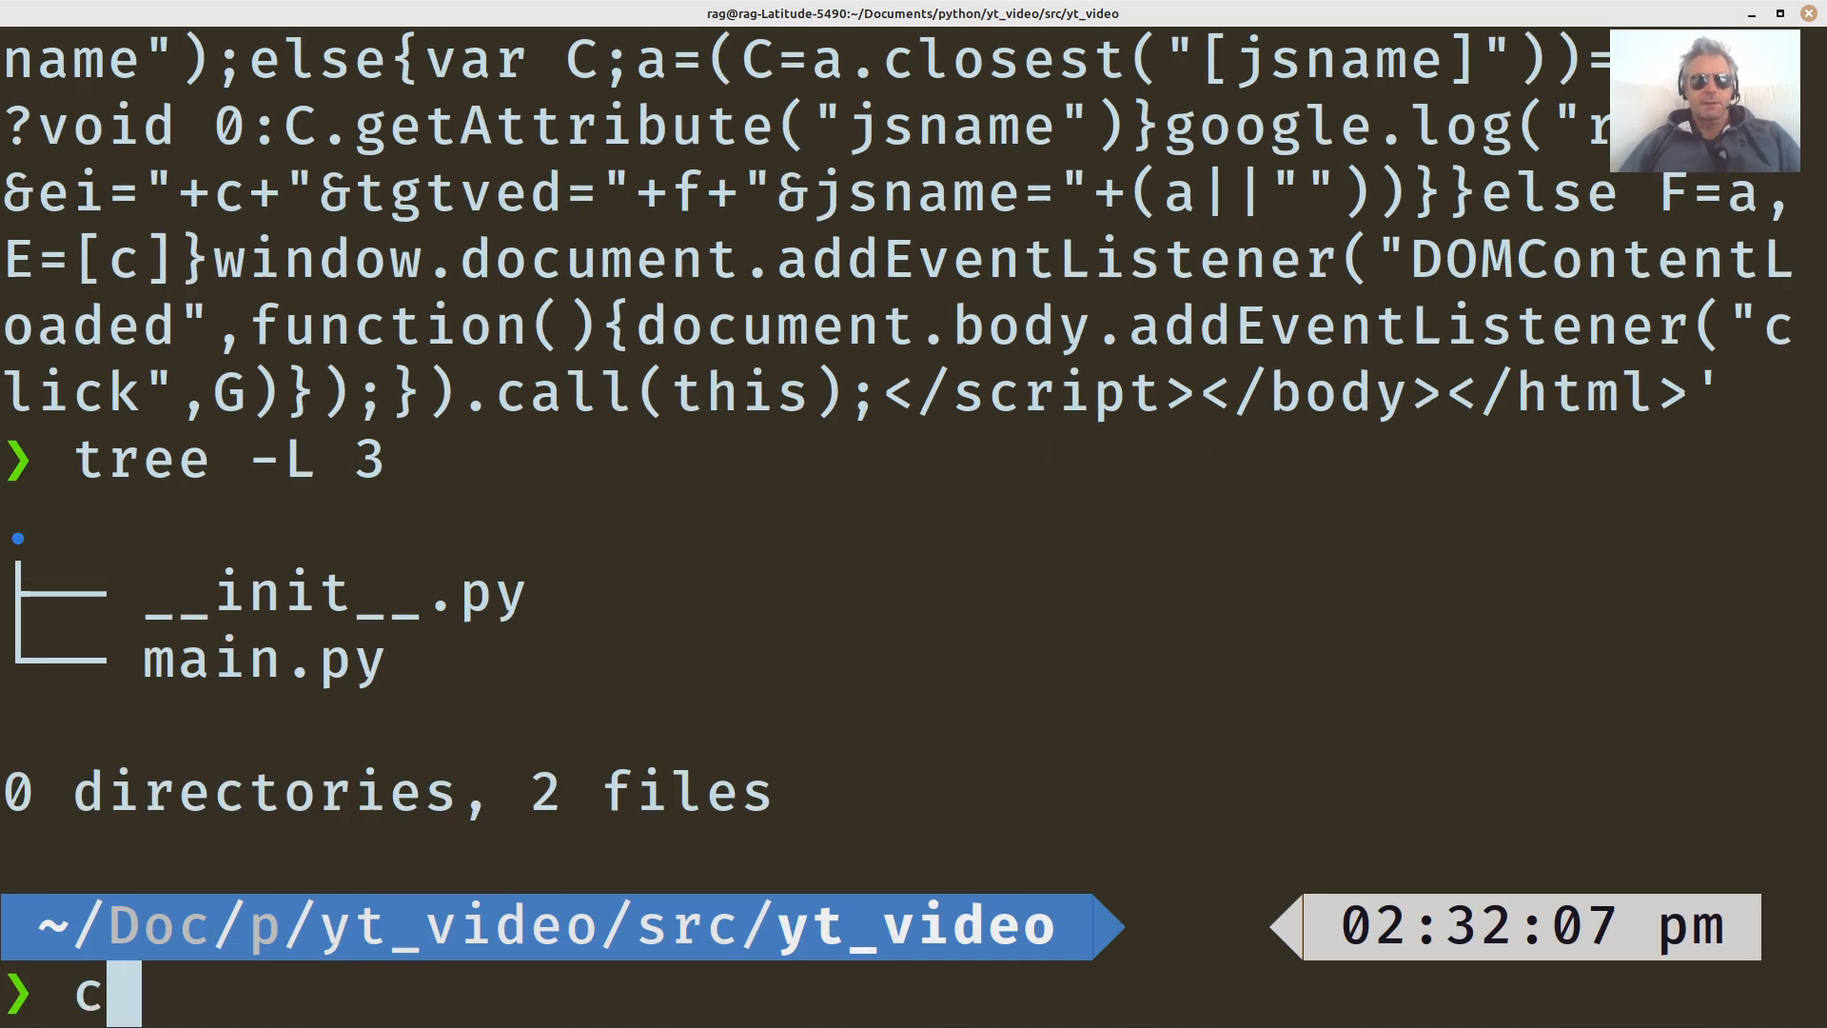
{"action": "key", "text": "Return"}
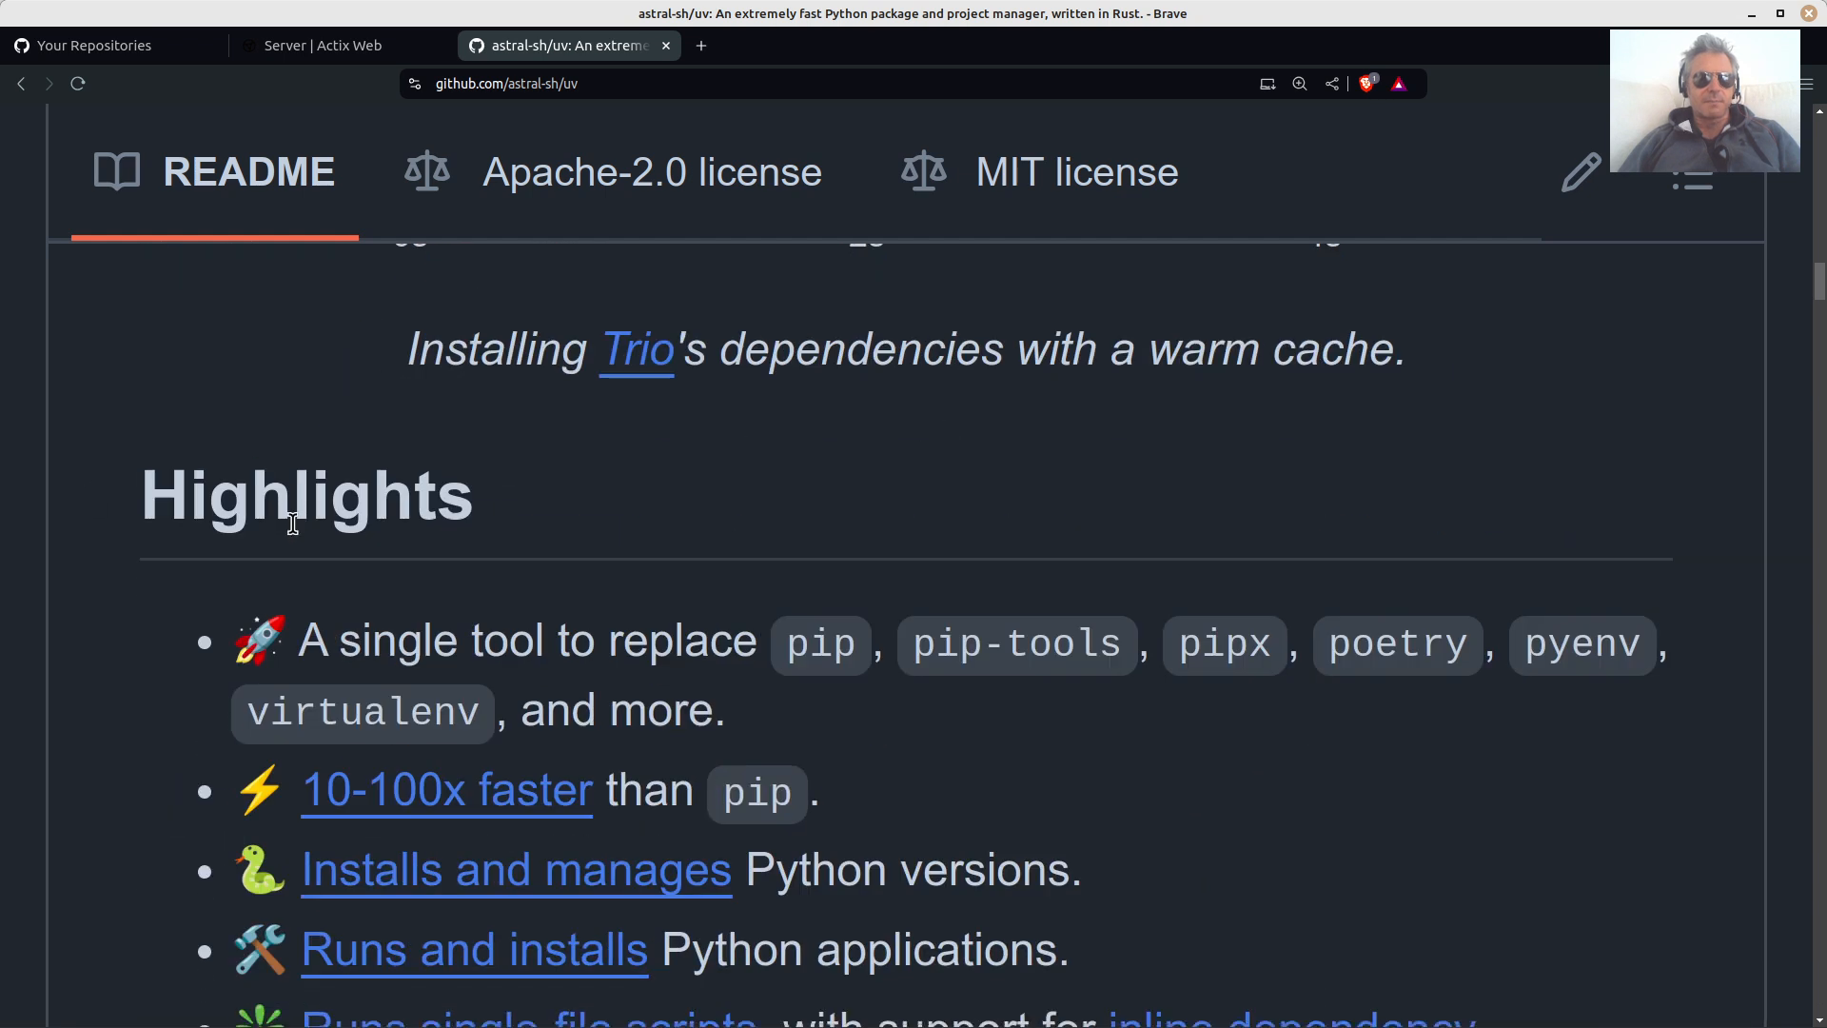
{"action": "scroll", "scroll_direction": "down", "scroll_amount": 3}
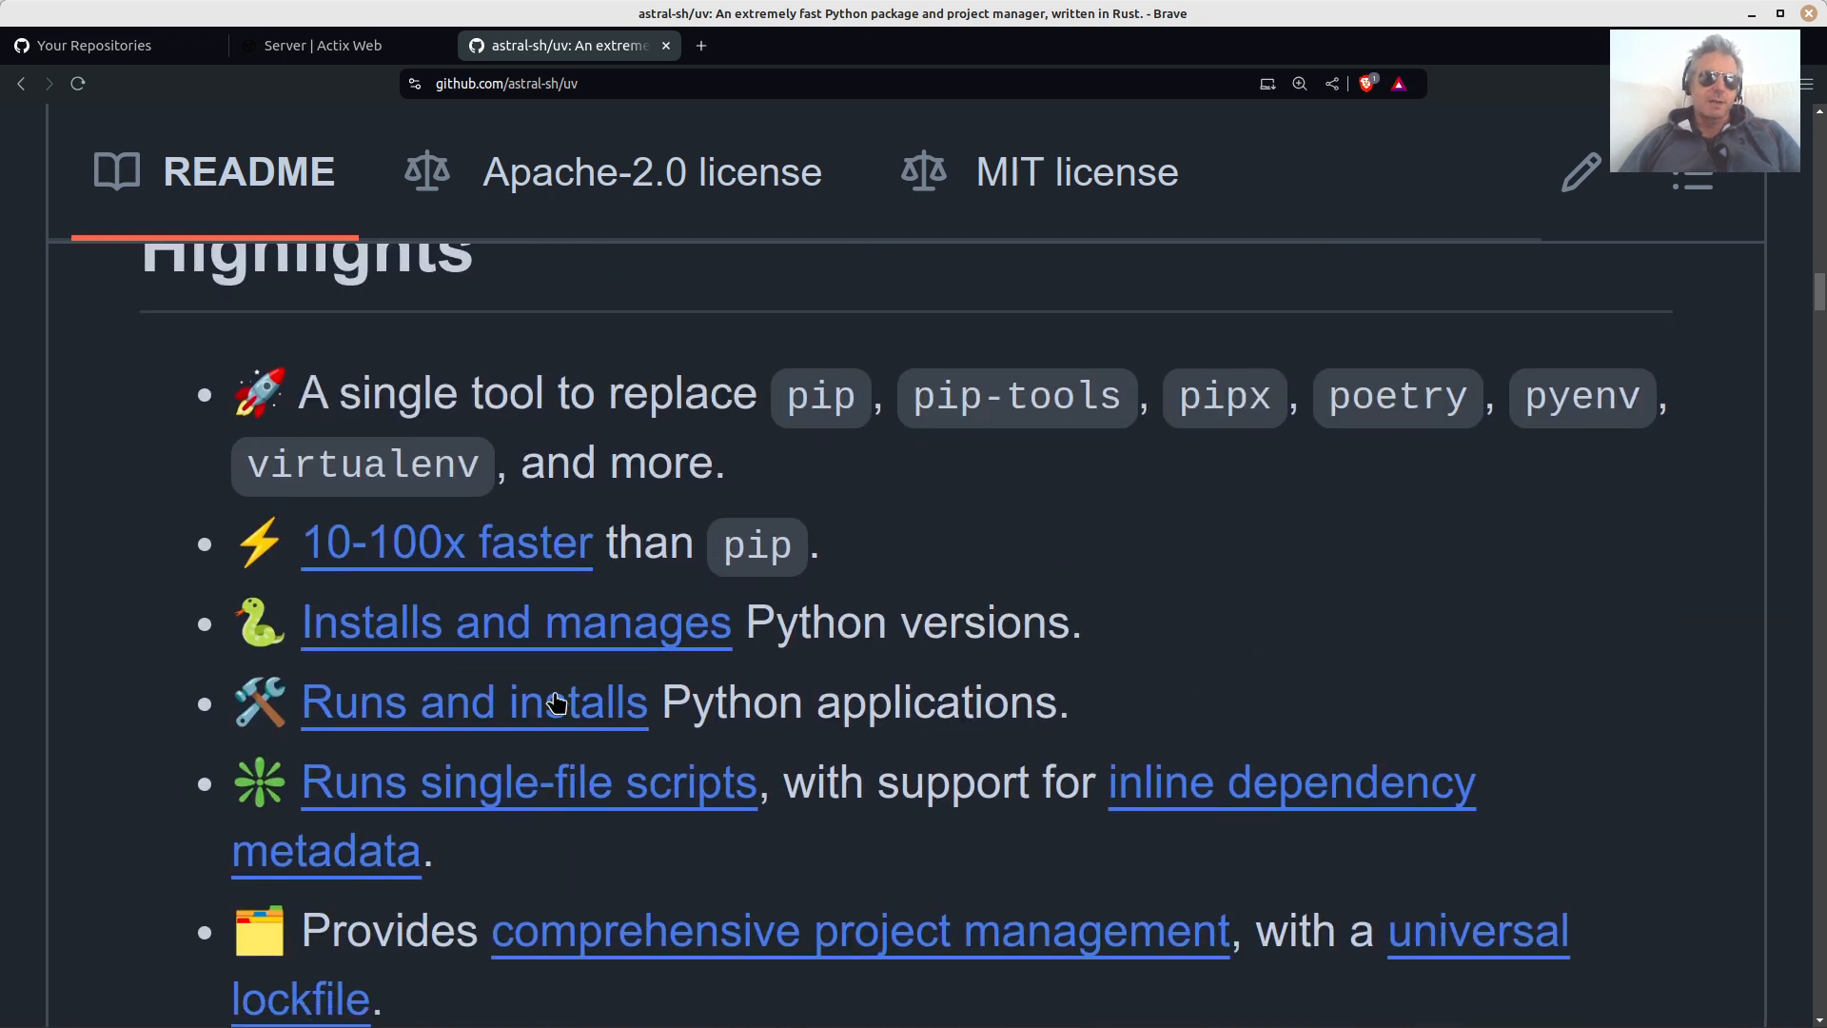
{"action": "scroll", "scroll_direction": "down", "scroll_amount": 3}
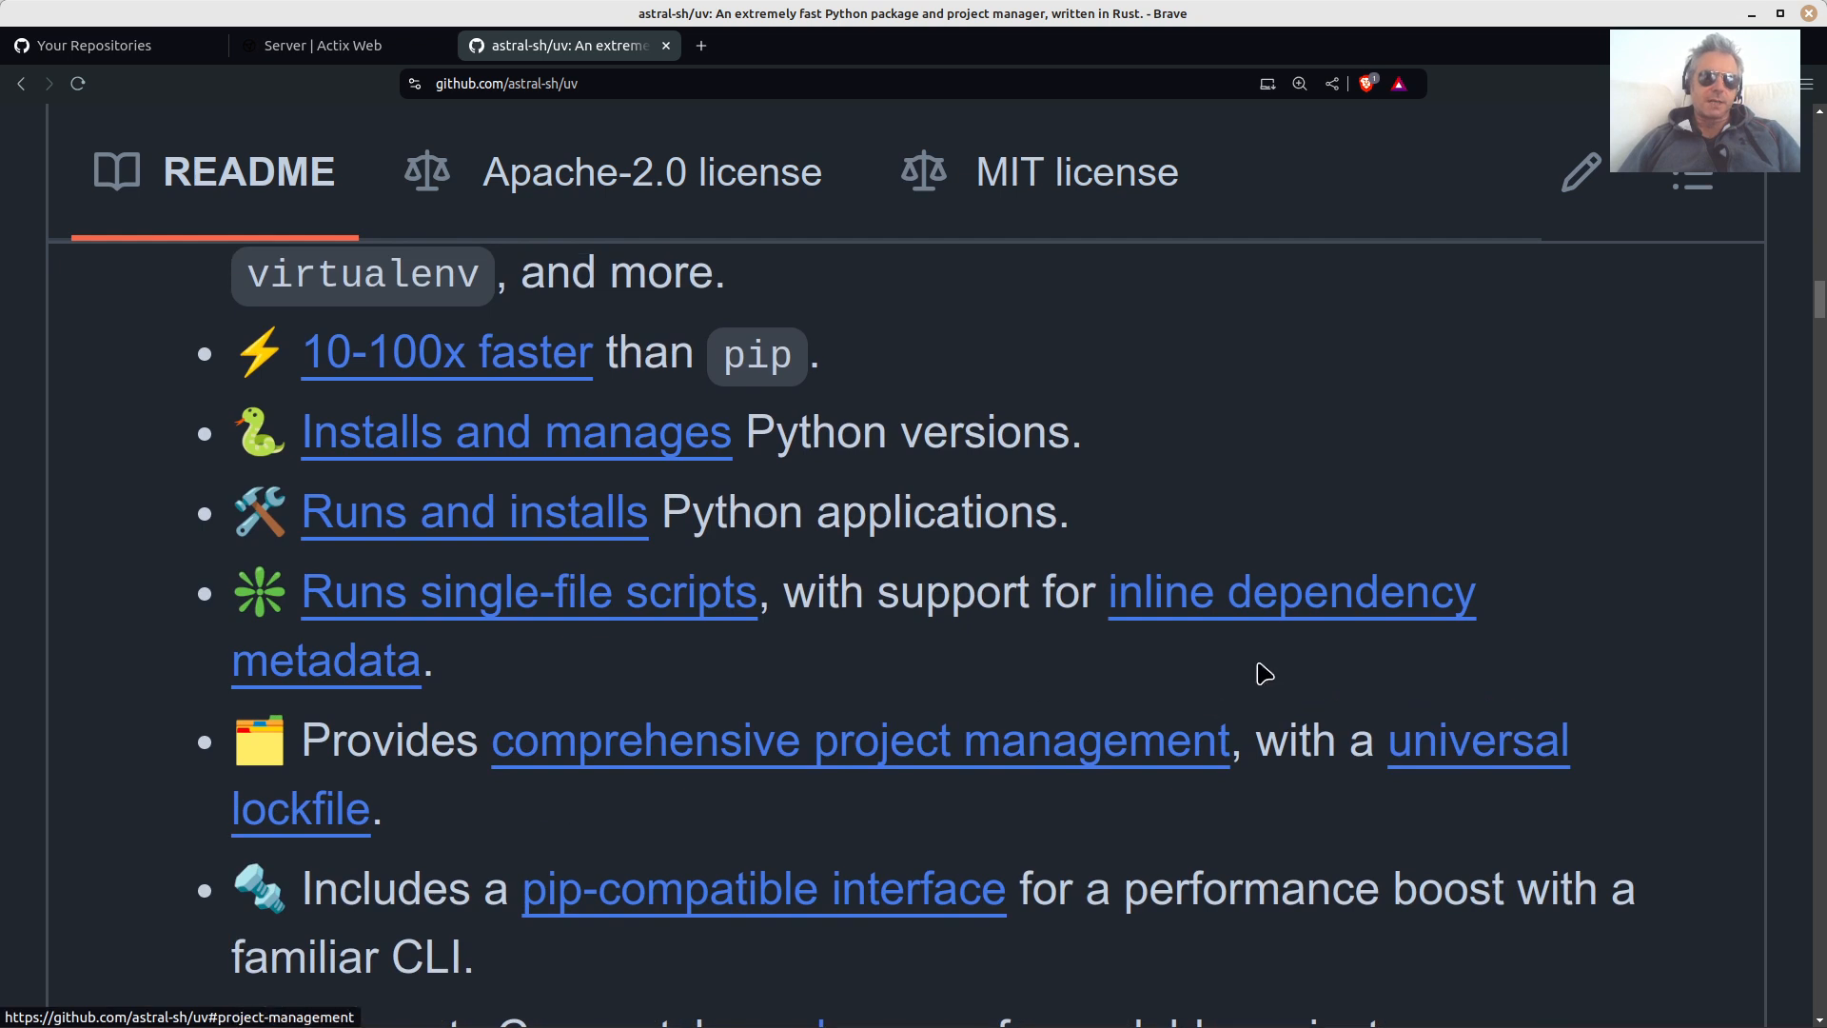
{"action": "mouse_move", "coordinate": [937, 774]}
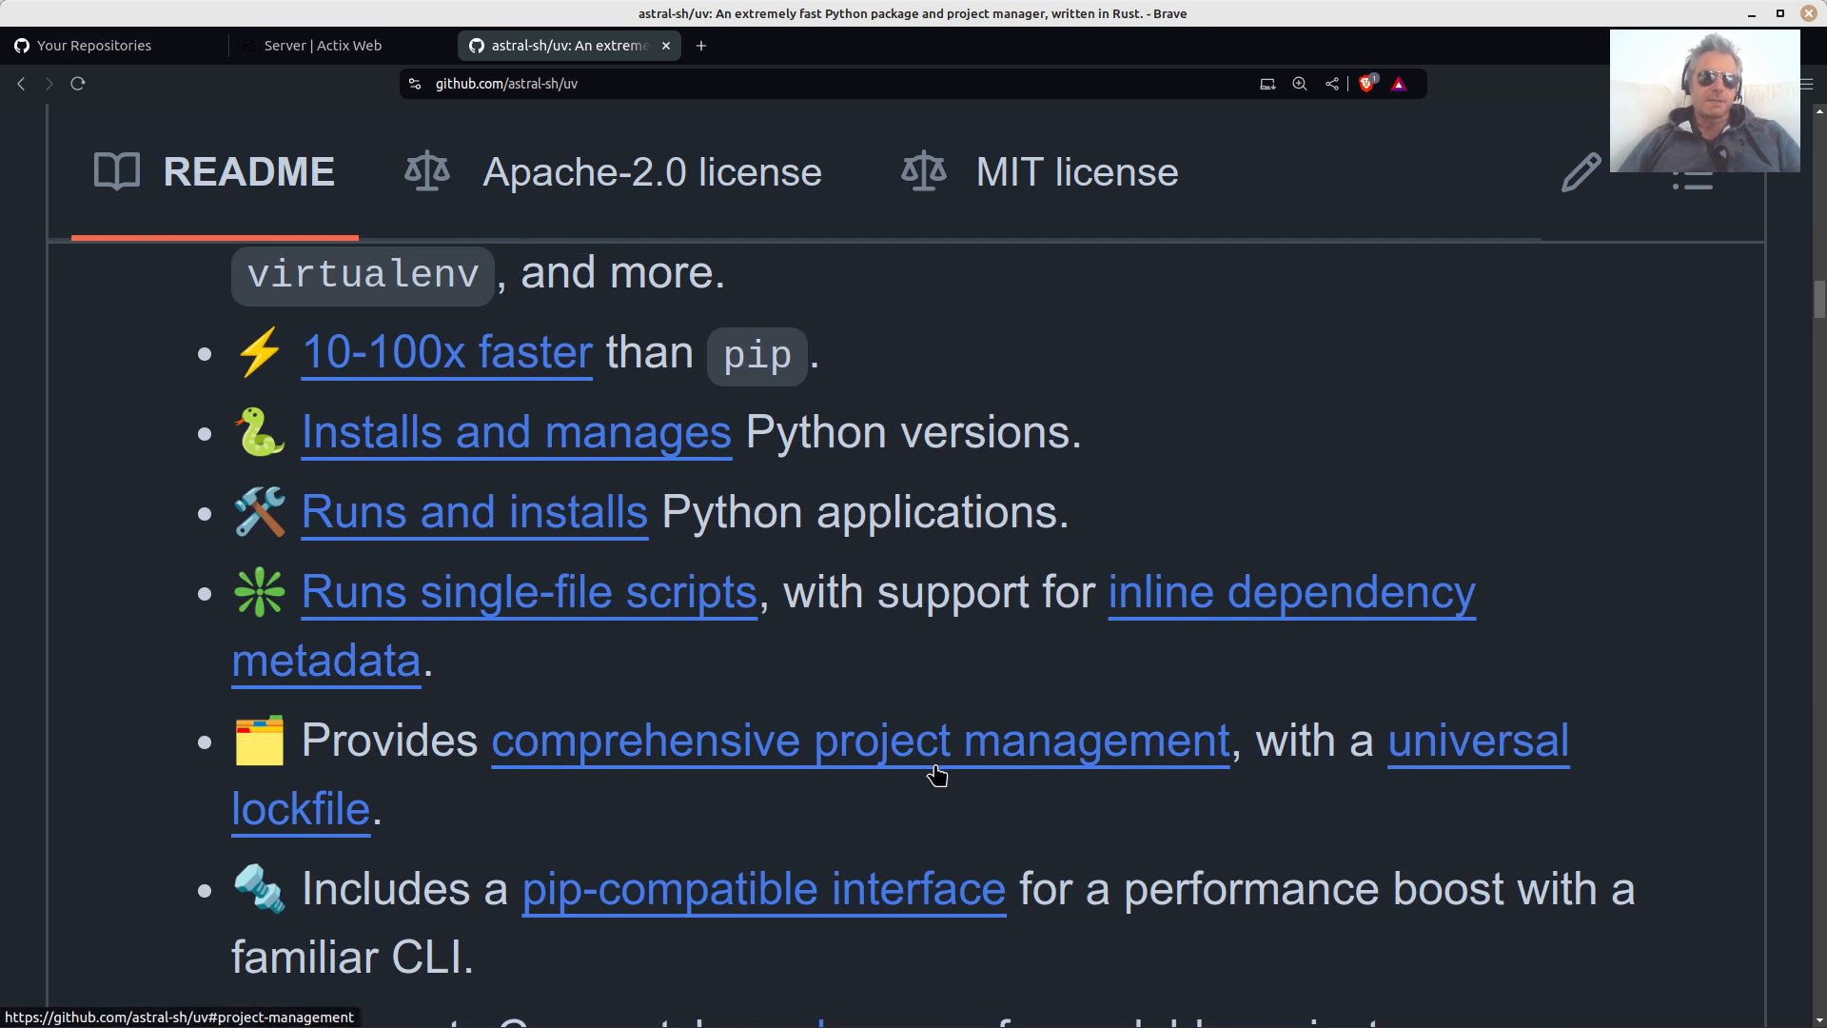
{"action": "scroll", "scroll_direction": "down", "scroll_amount": 3}
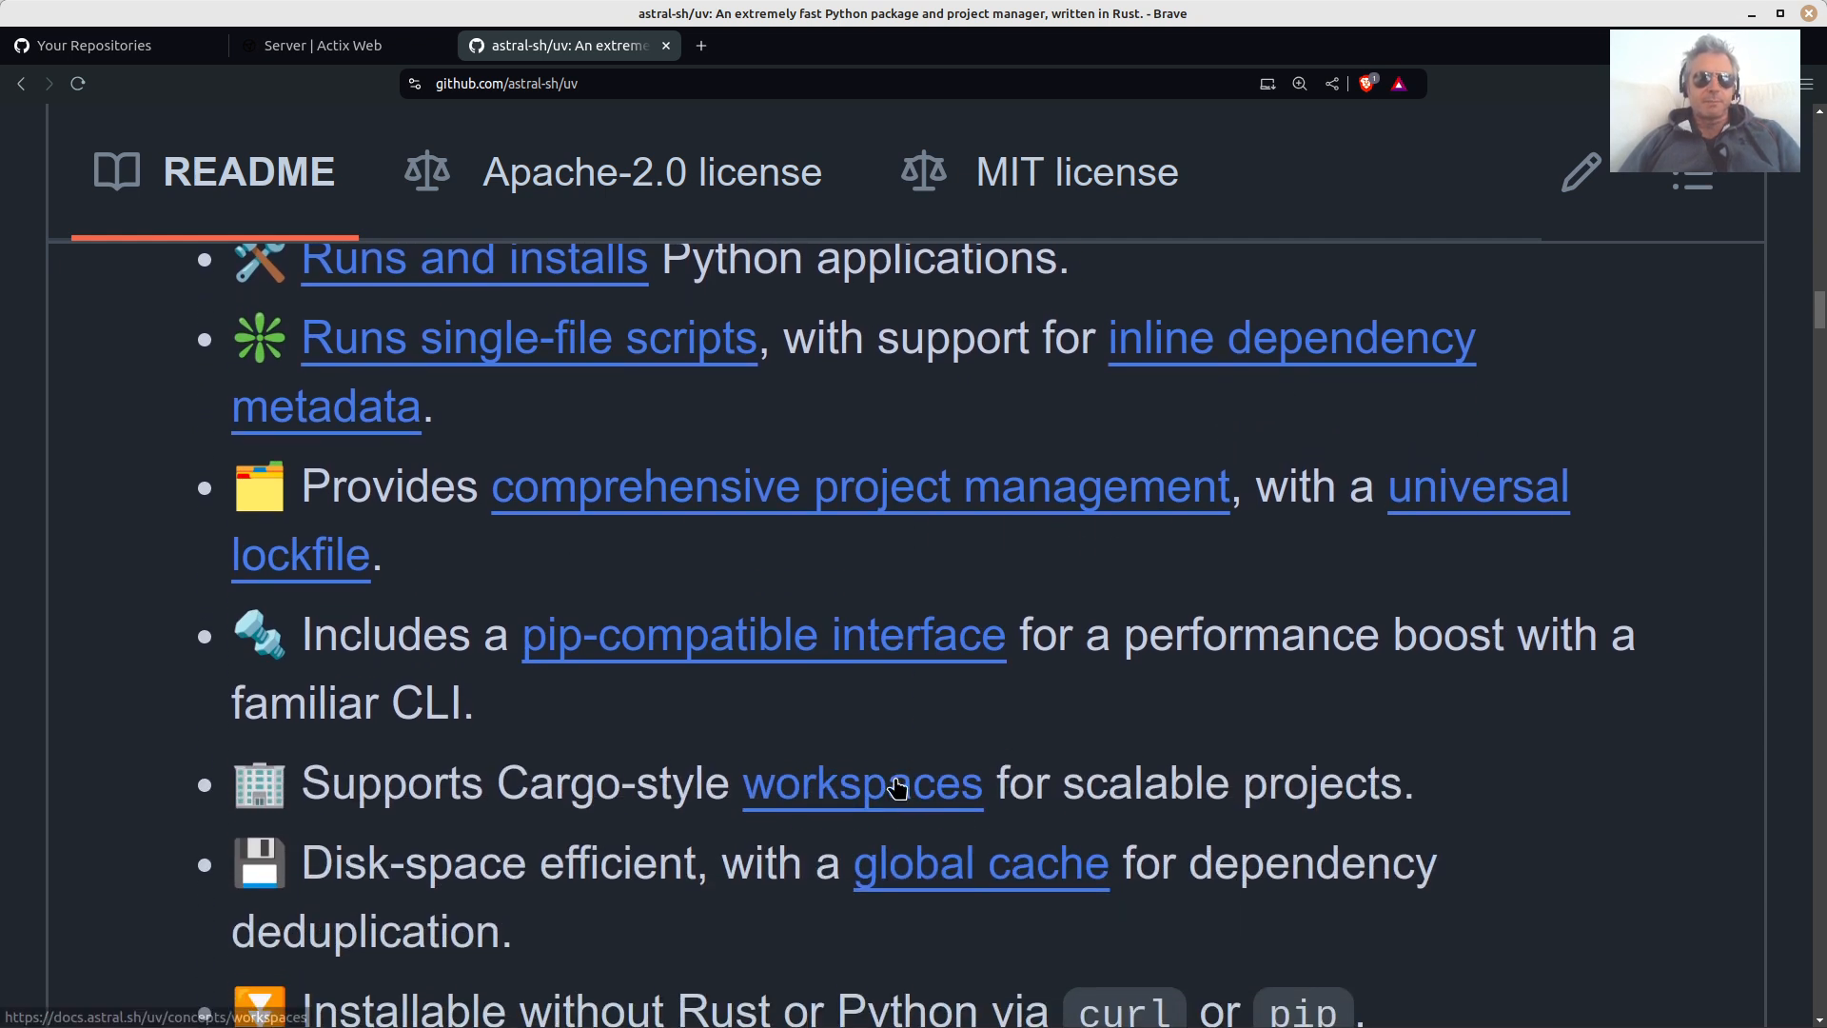
{"action": "scroll", "scroll_direction": "down", "scroll_amount": 3}
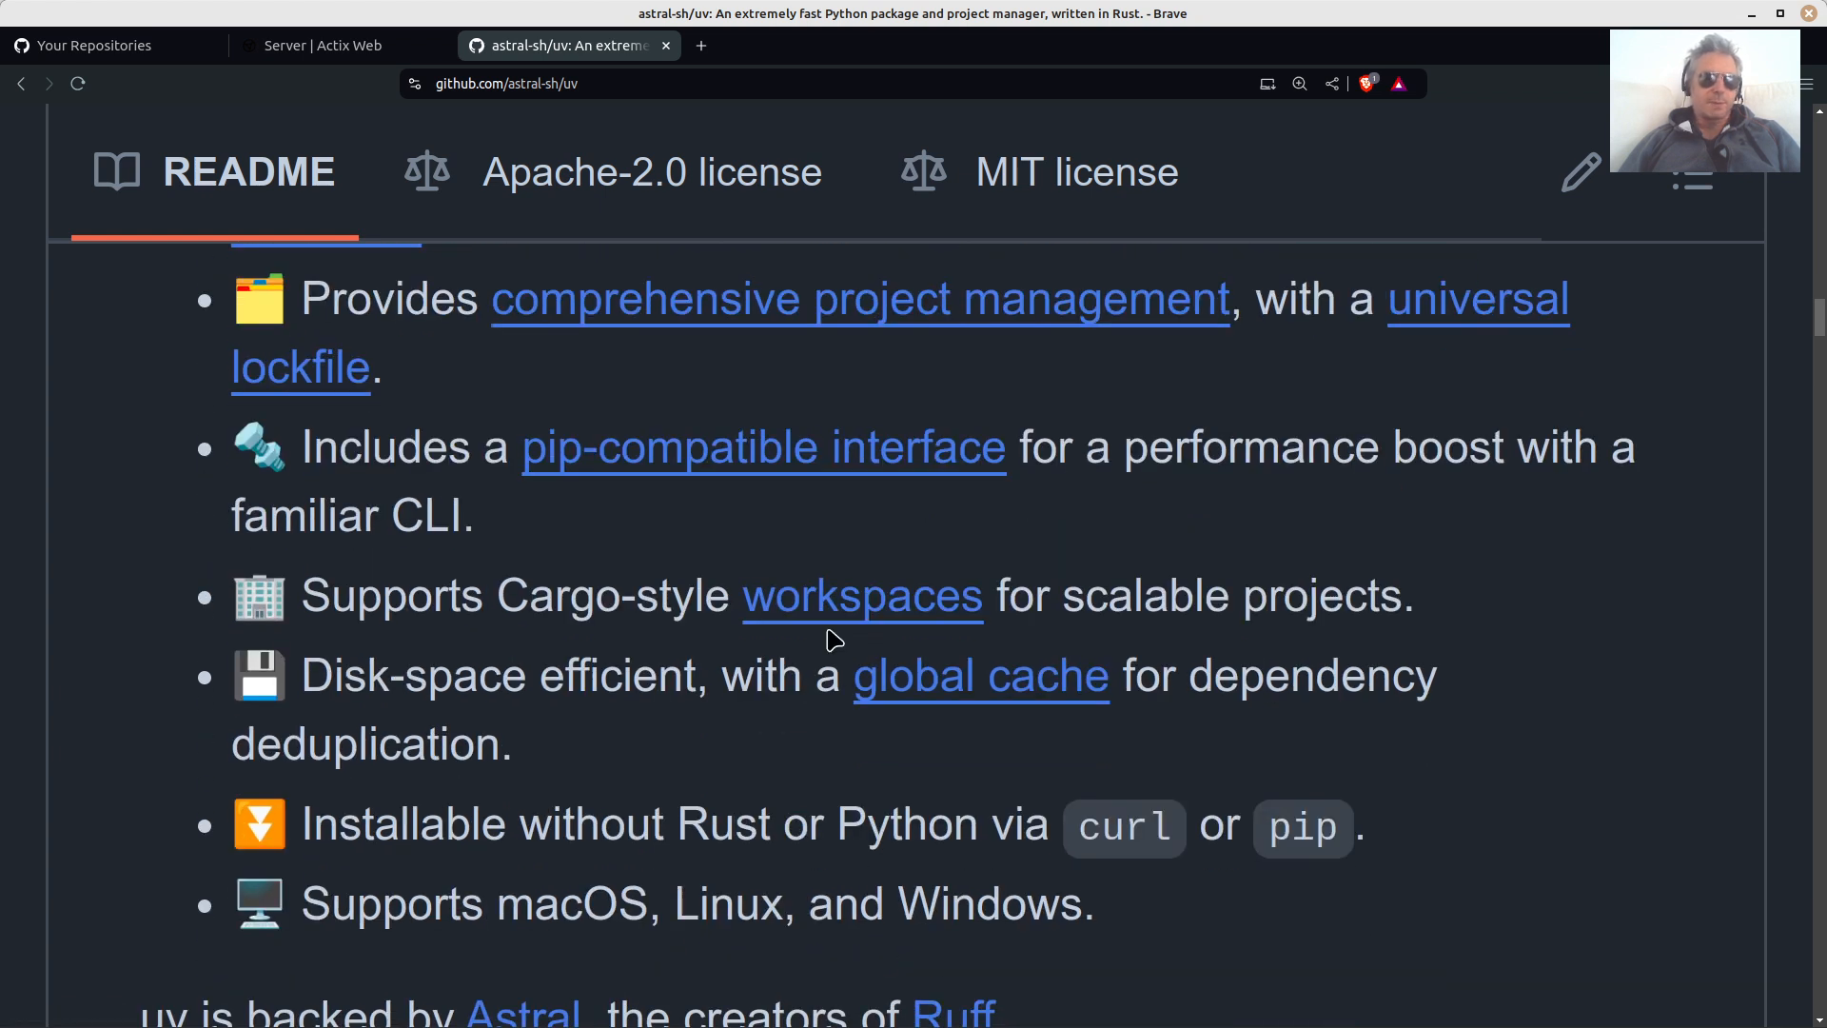
{"action": "scroll", "scroll_direction": "down", "scroll_amount": 3}
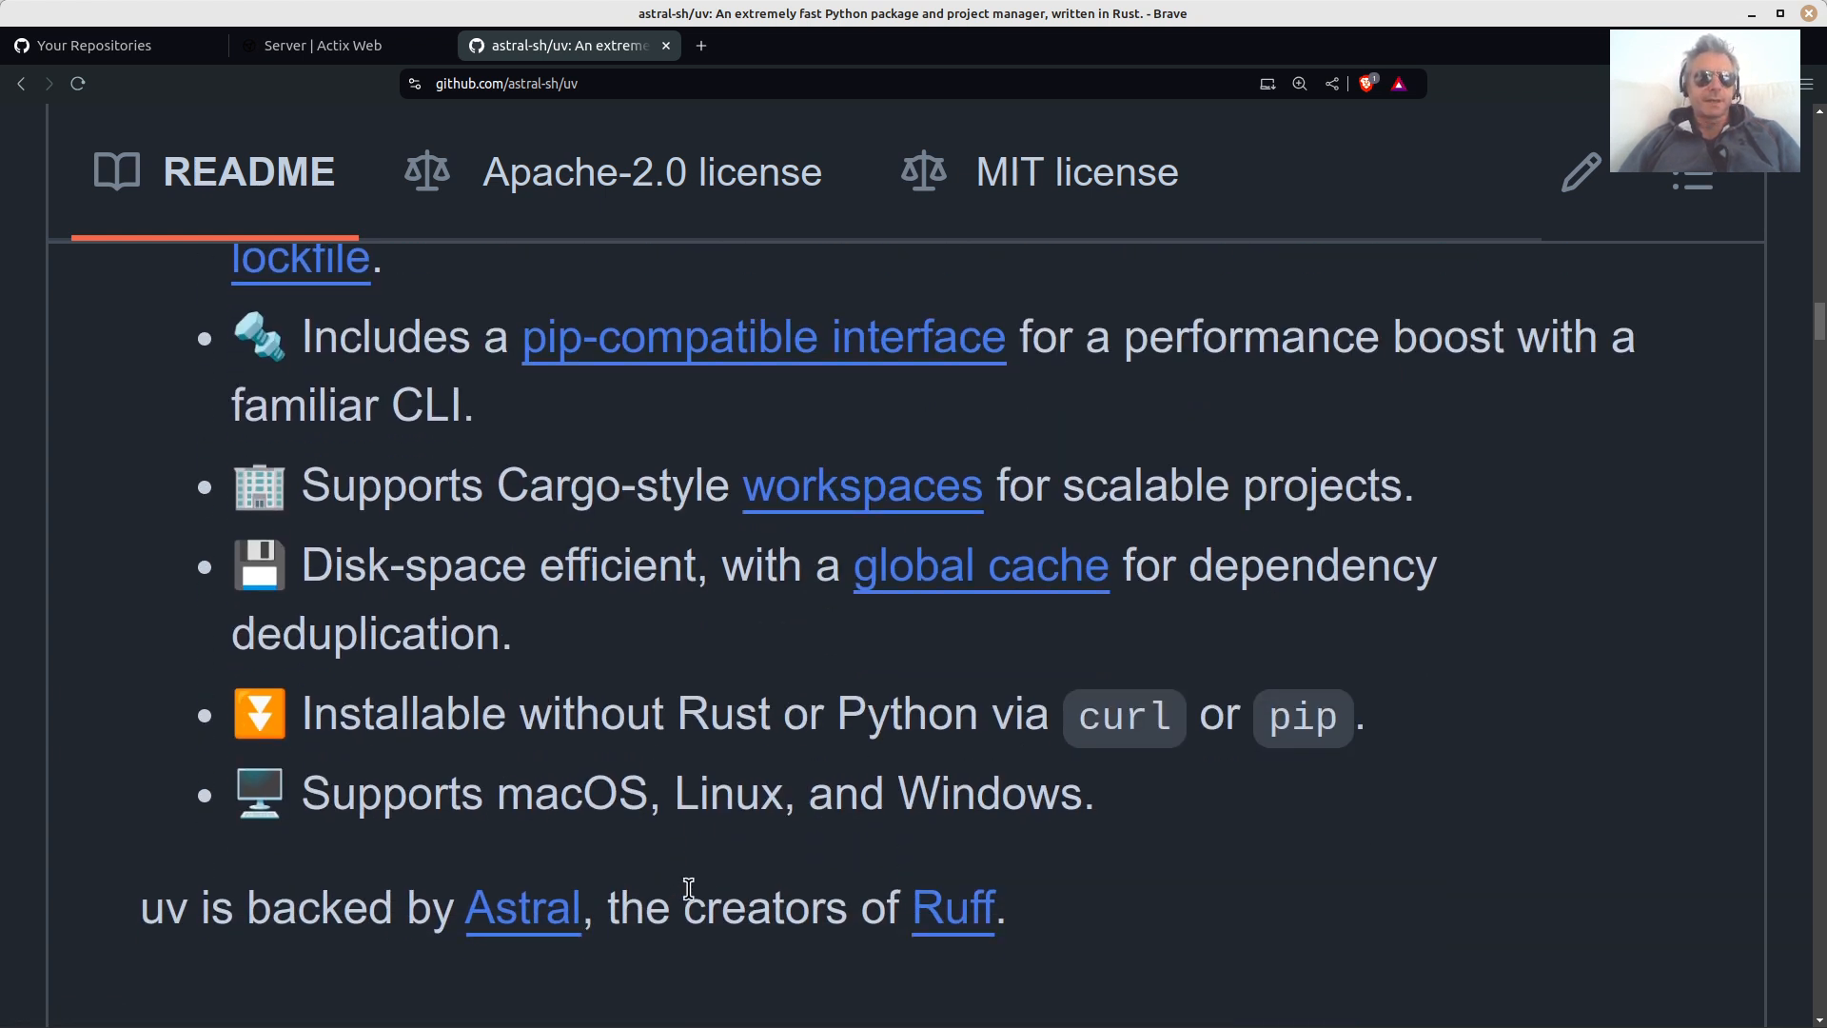
{"action": "mouse_move", "coordinate": [951, 907]}
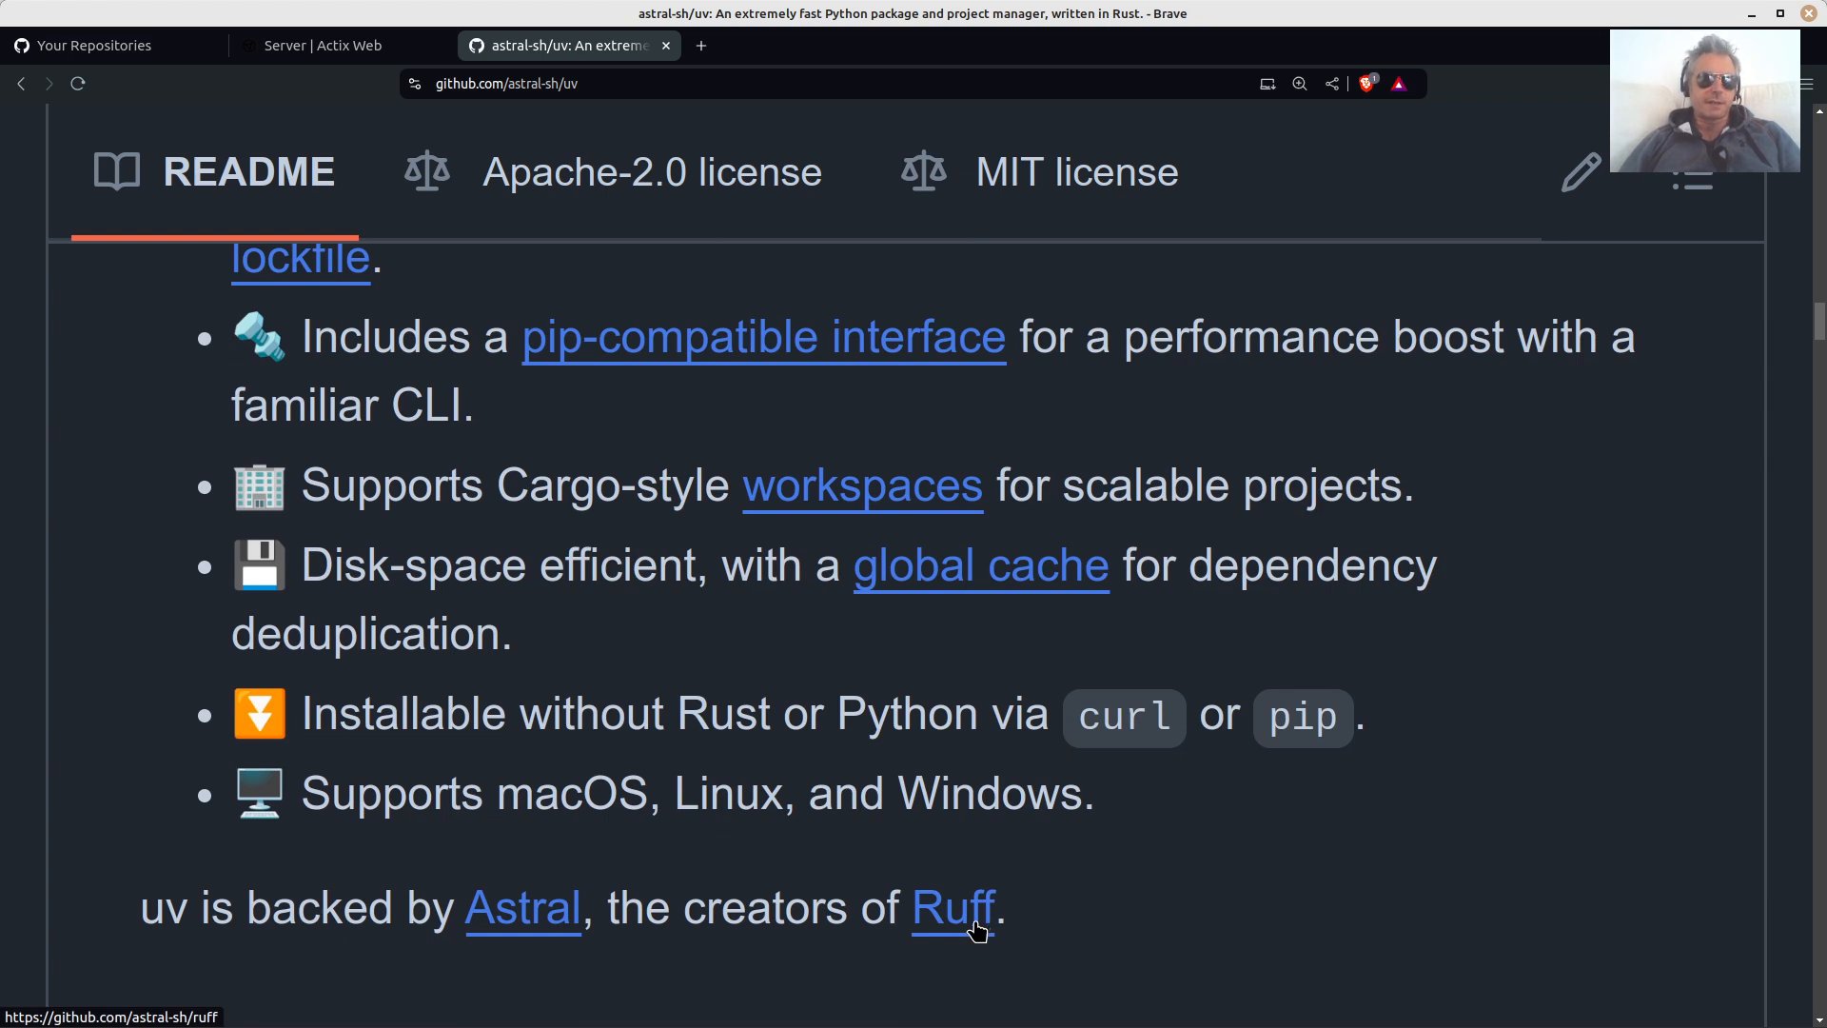
{"action": "mouse_move", "coordinate": [521, 749]}
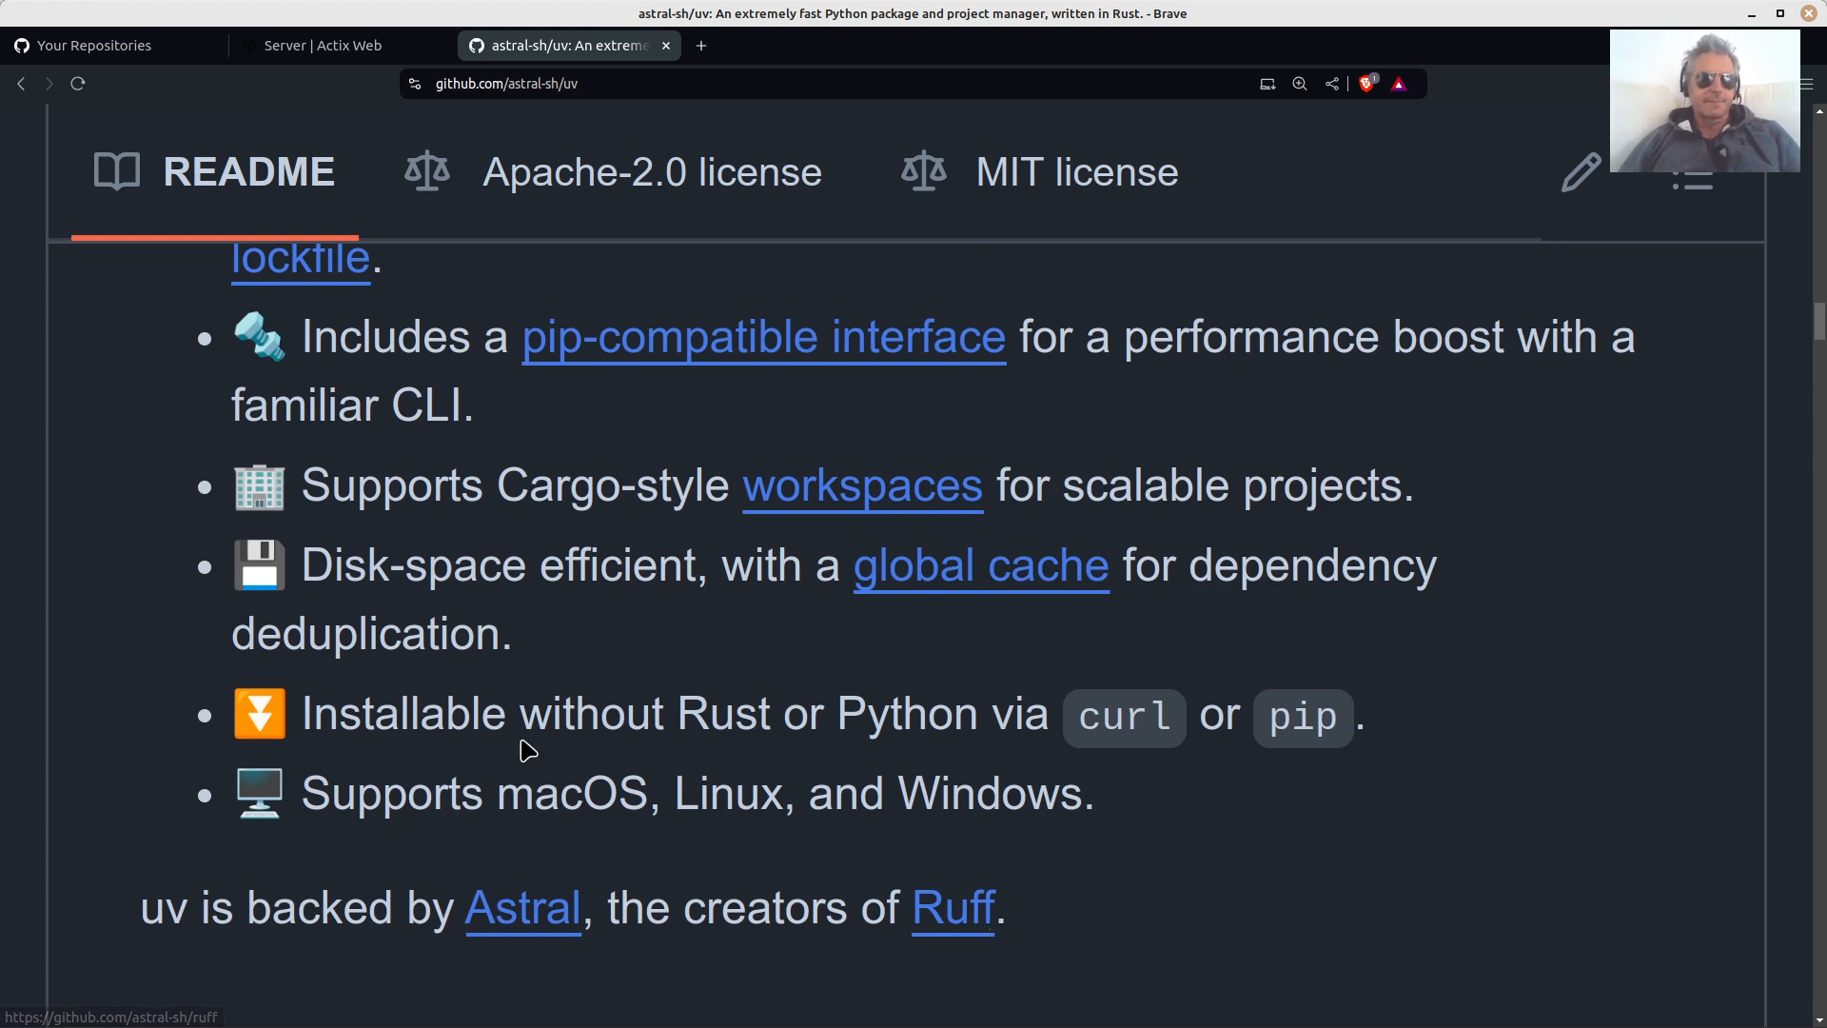
{"action": "scroll", "scroll_direction": "down", "scroll_amount": 3}
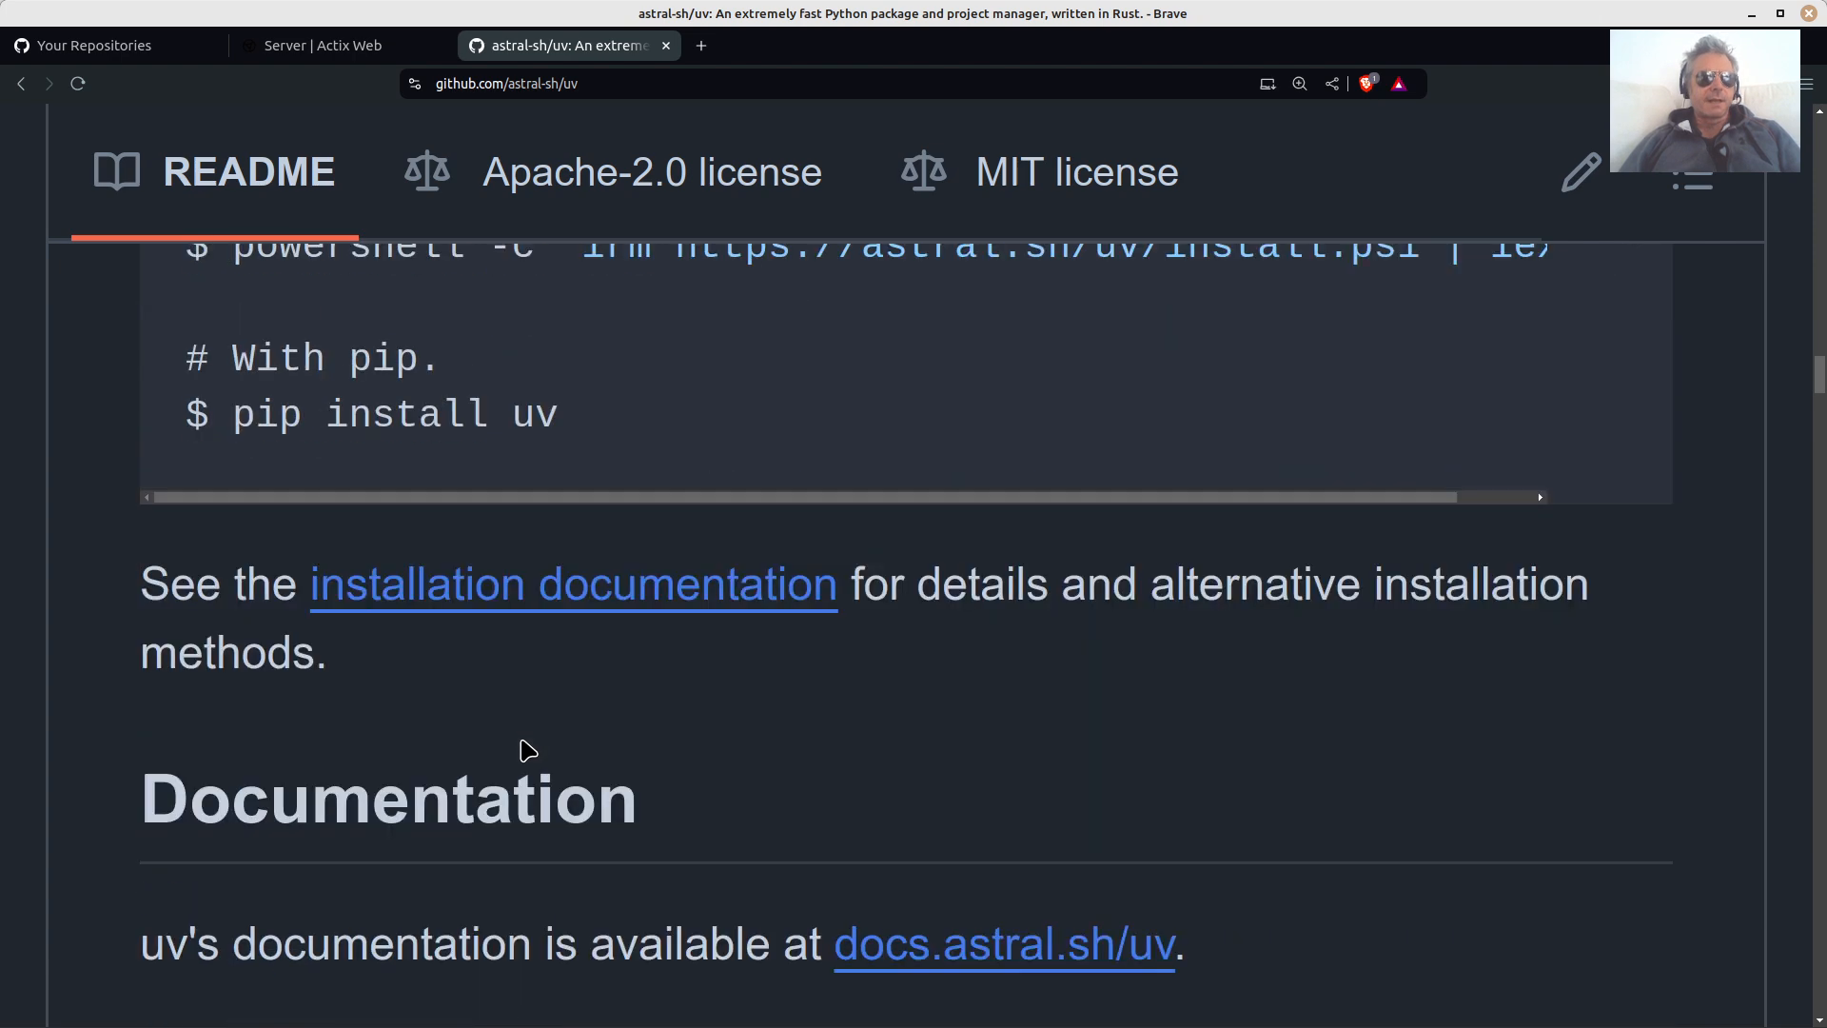
{"action": "scroll", "scroll_direction": "up", "scroll_amount": 3}
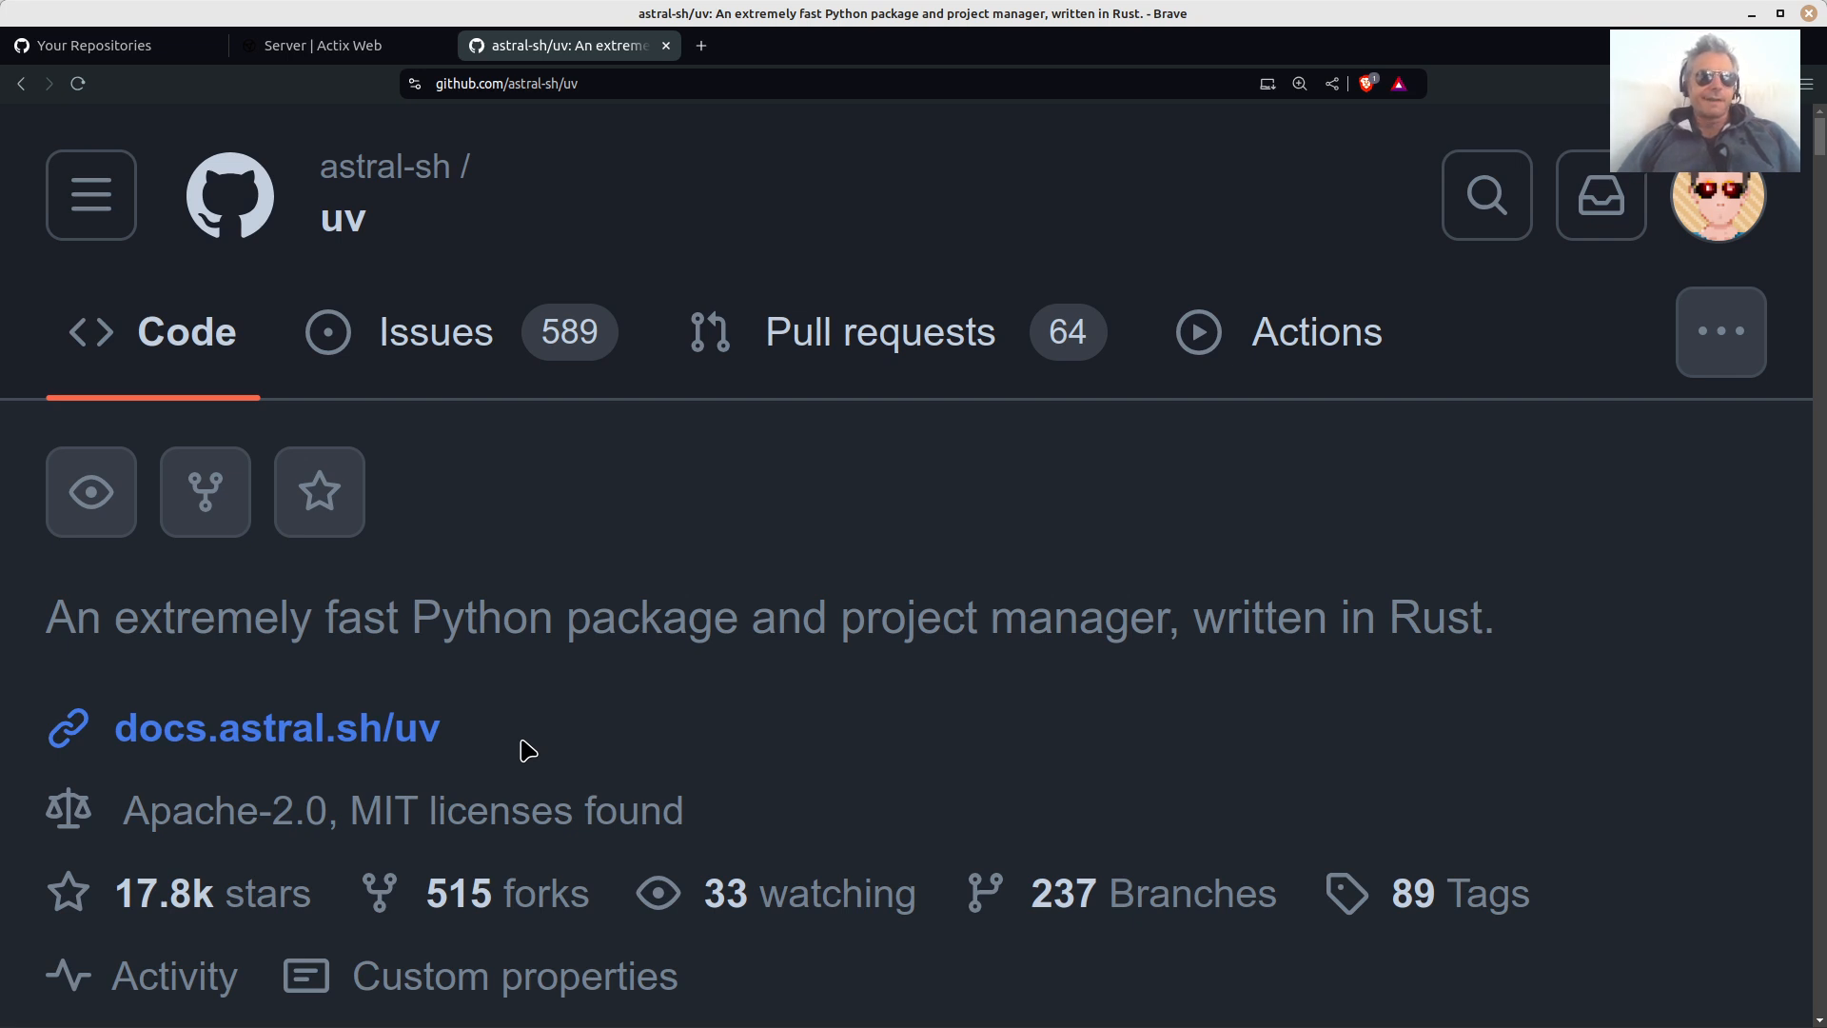
{"action": "scroll", "scroll_direction": "down", "scroll_amount": 3}
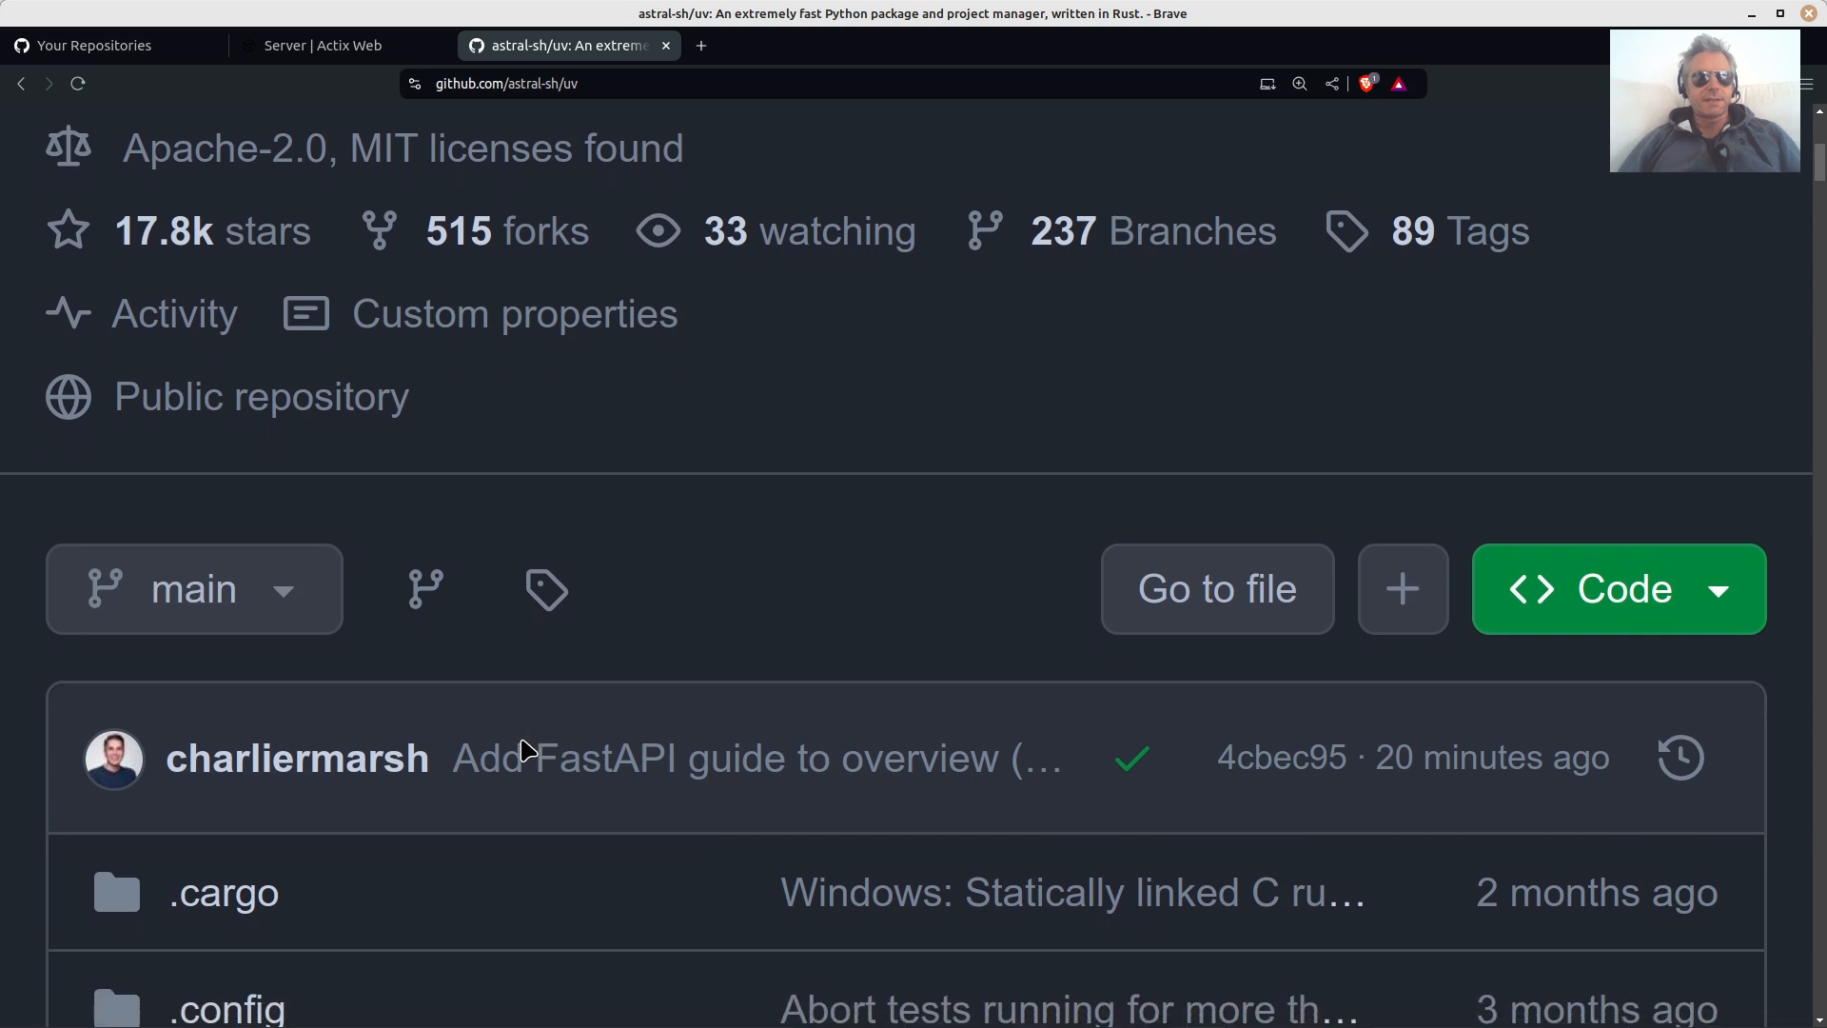
{"action": "scroll", "scroll_direction": "down", "scroll_amount": 3}
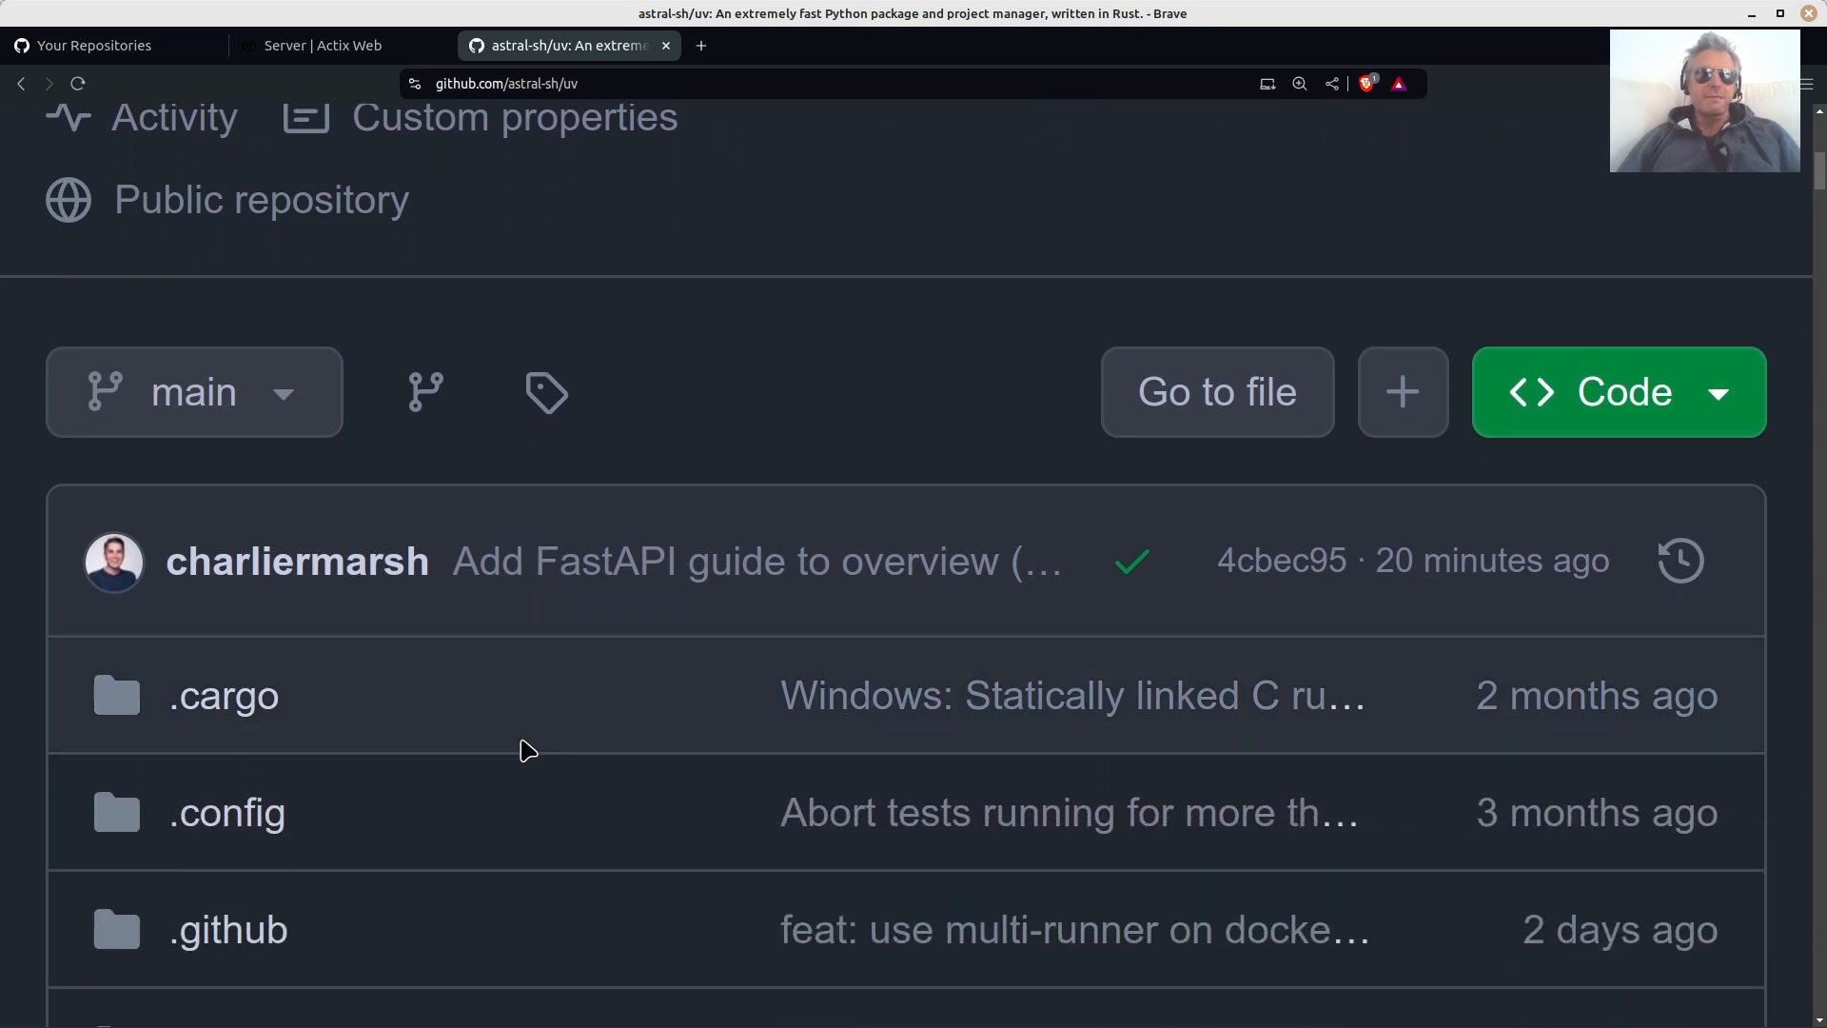
{"action": "scroll", "scroll_direction": "up", "scroll_amount": 3}
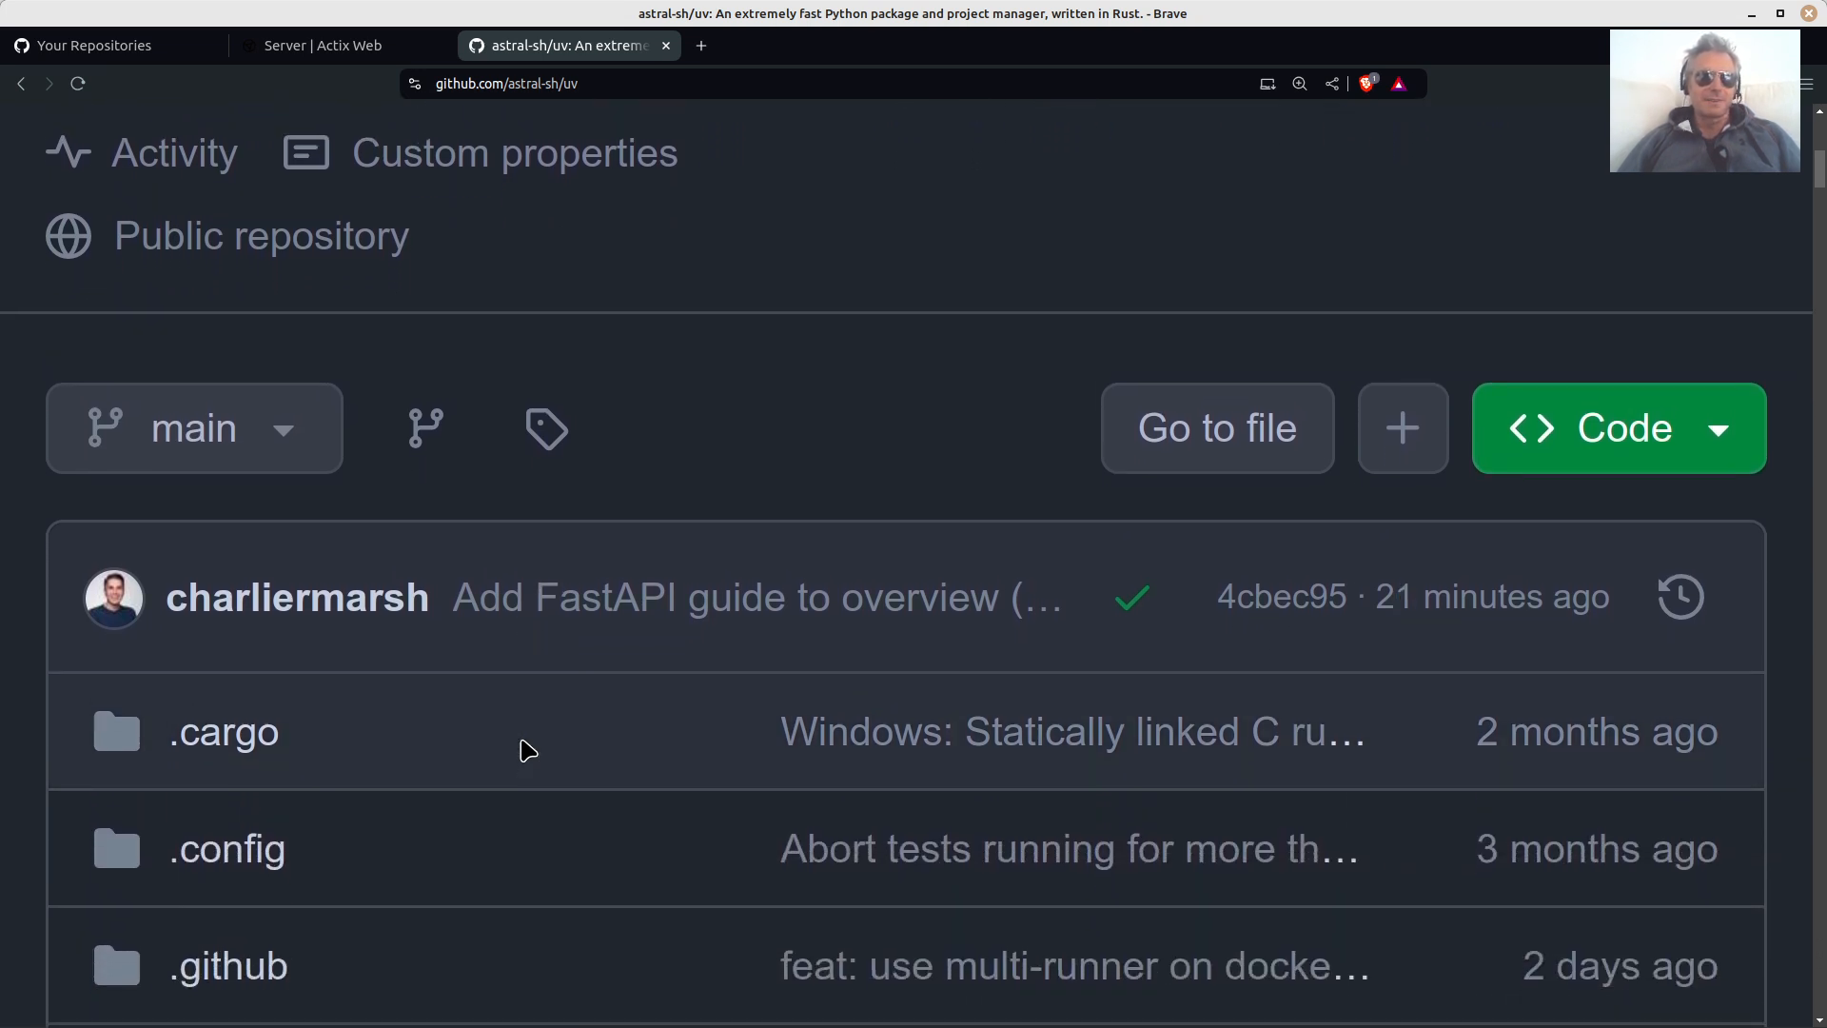
{"action": "scroll", "scroll_direction": "up", "scroll_amount": 3}
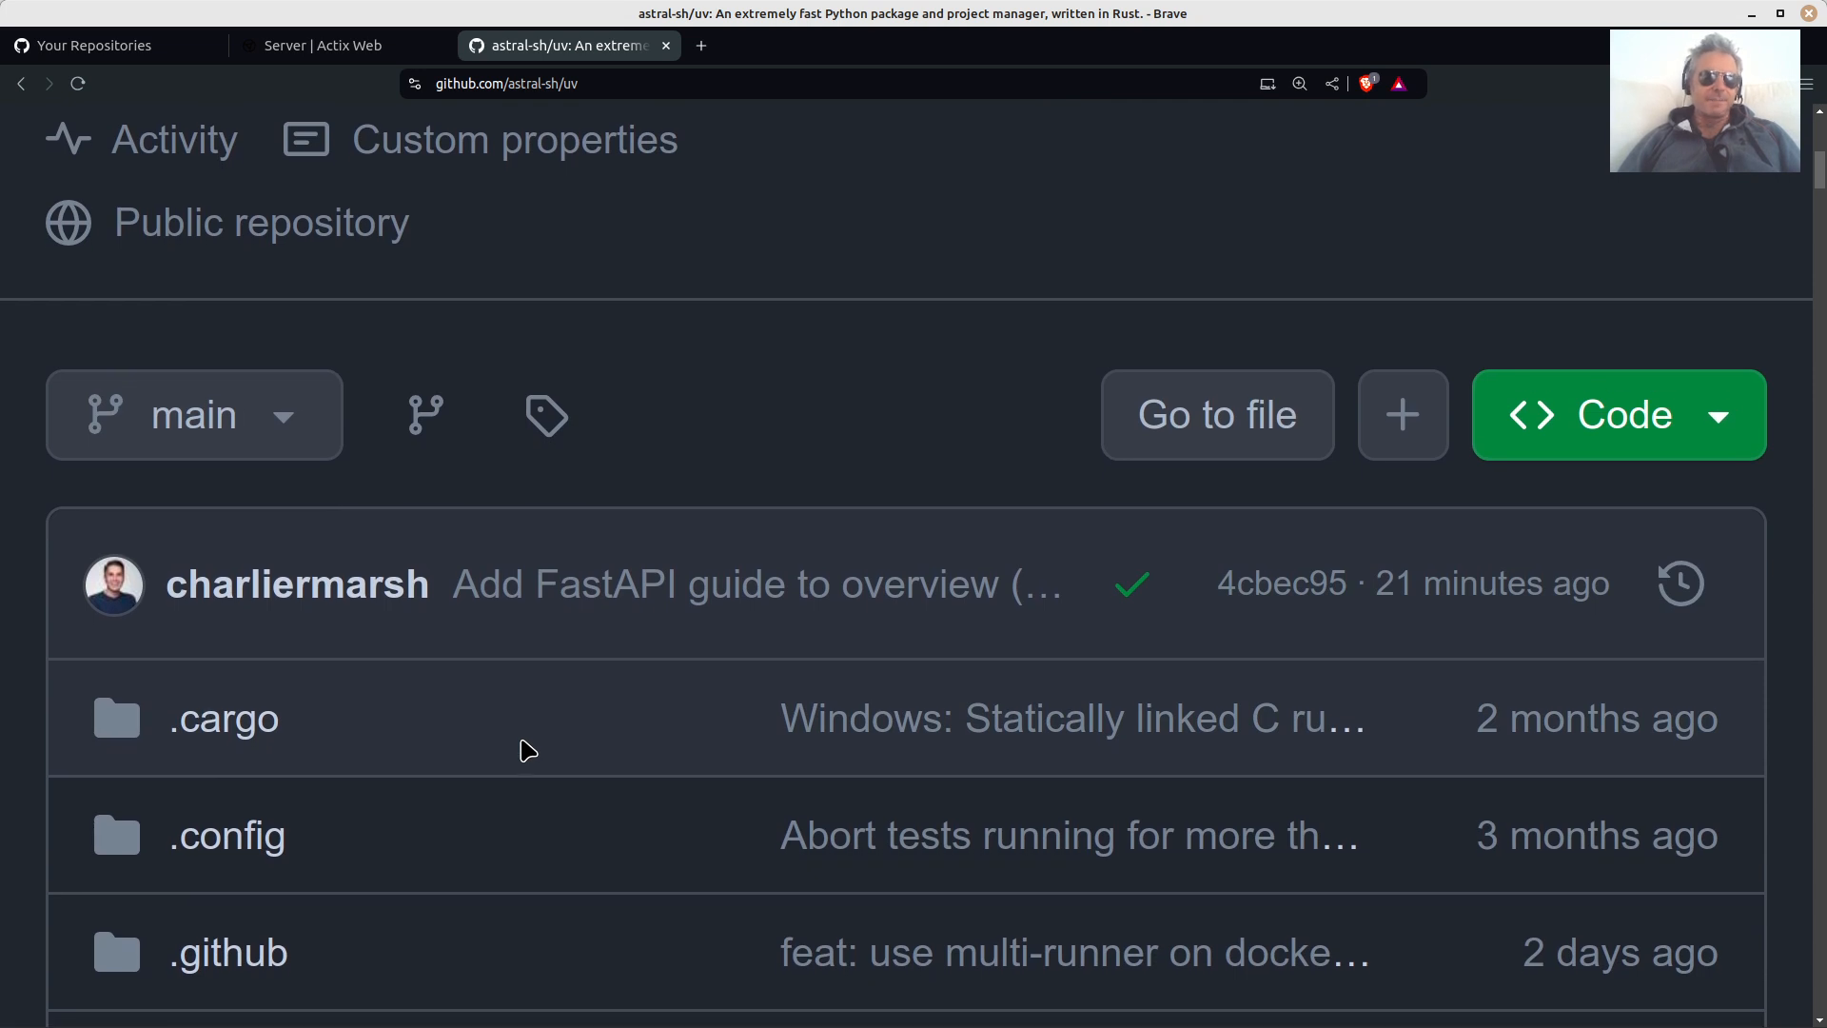
{"action": "scroll", "scroll_direction": "down", "scroll_amount": 3}
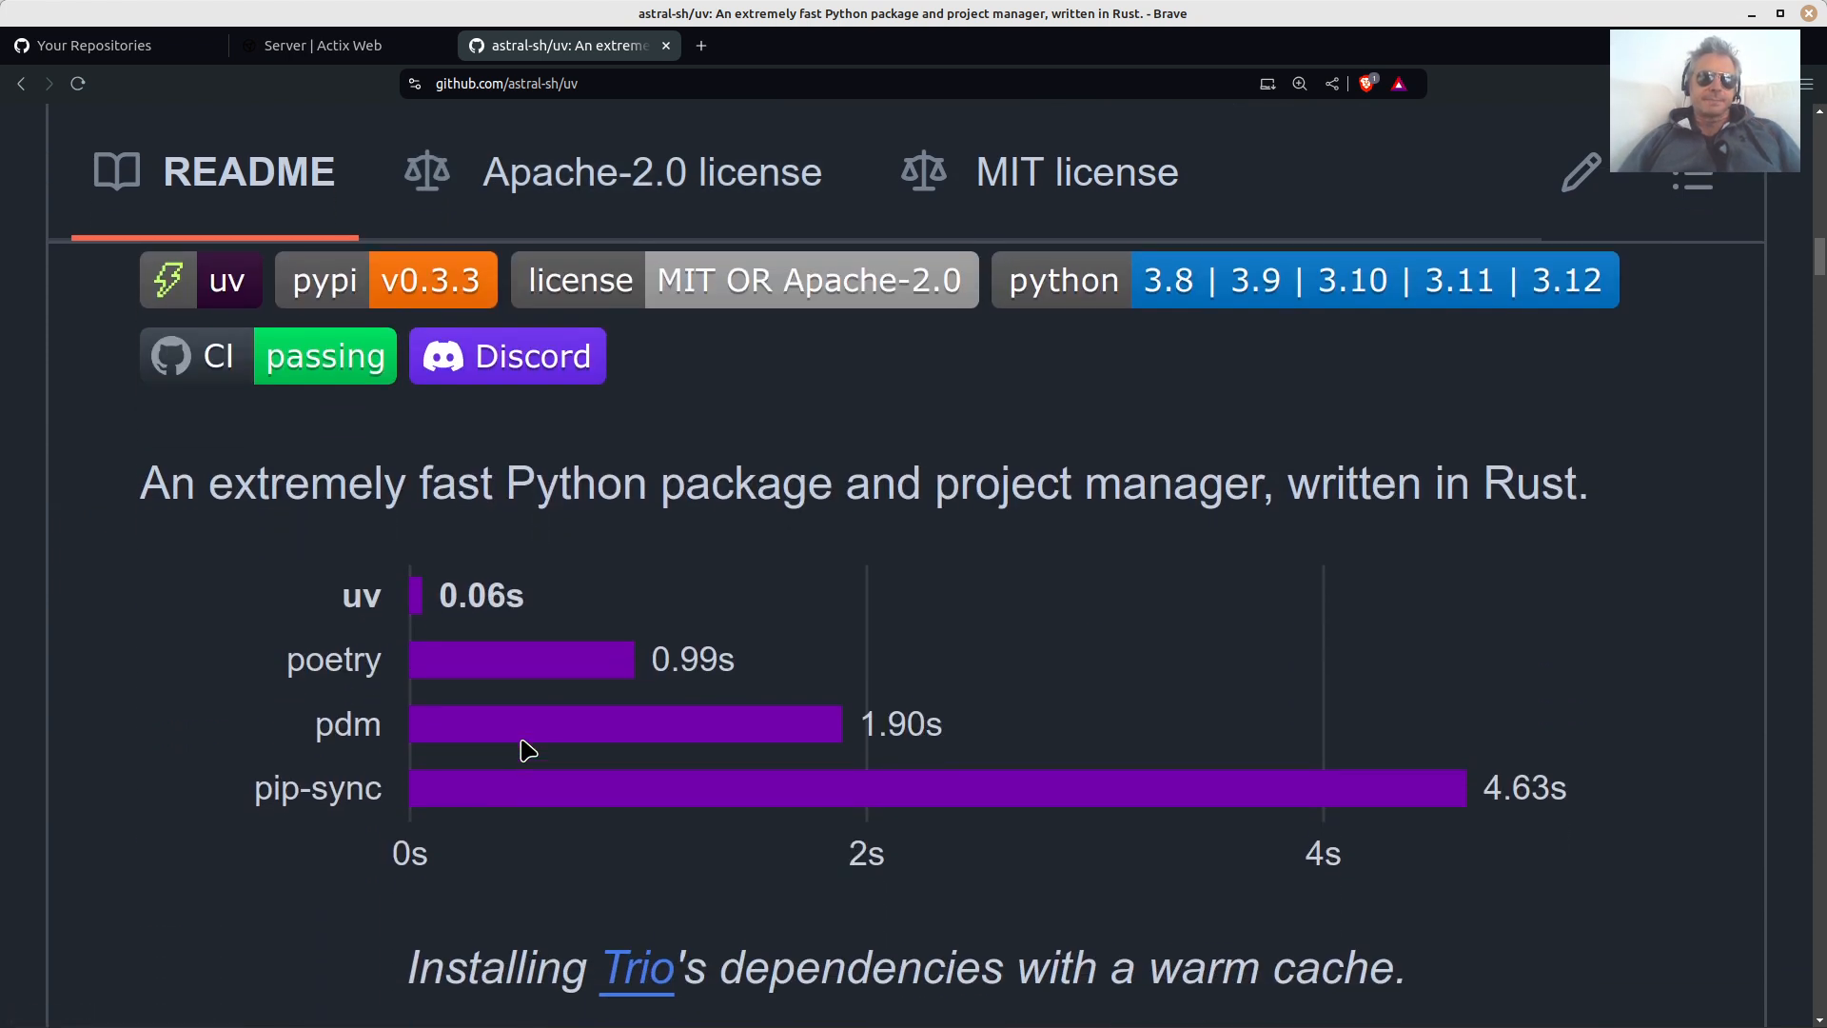
{"action": "scroll", "scroll_direction": "up", "scroll_amount": 3}
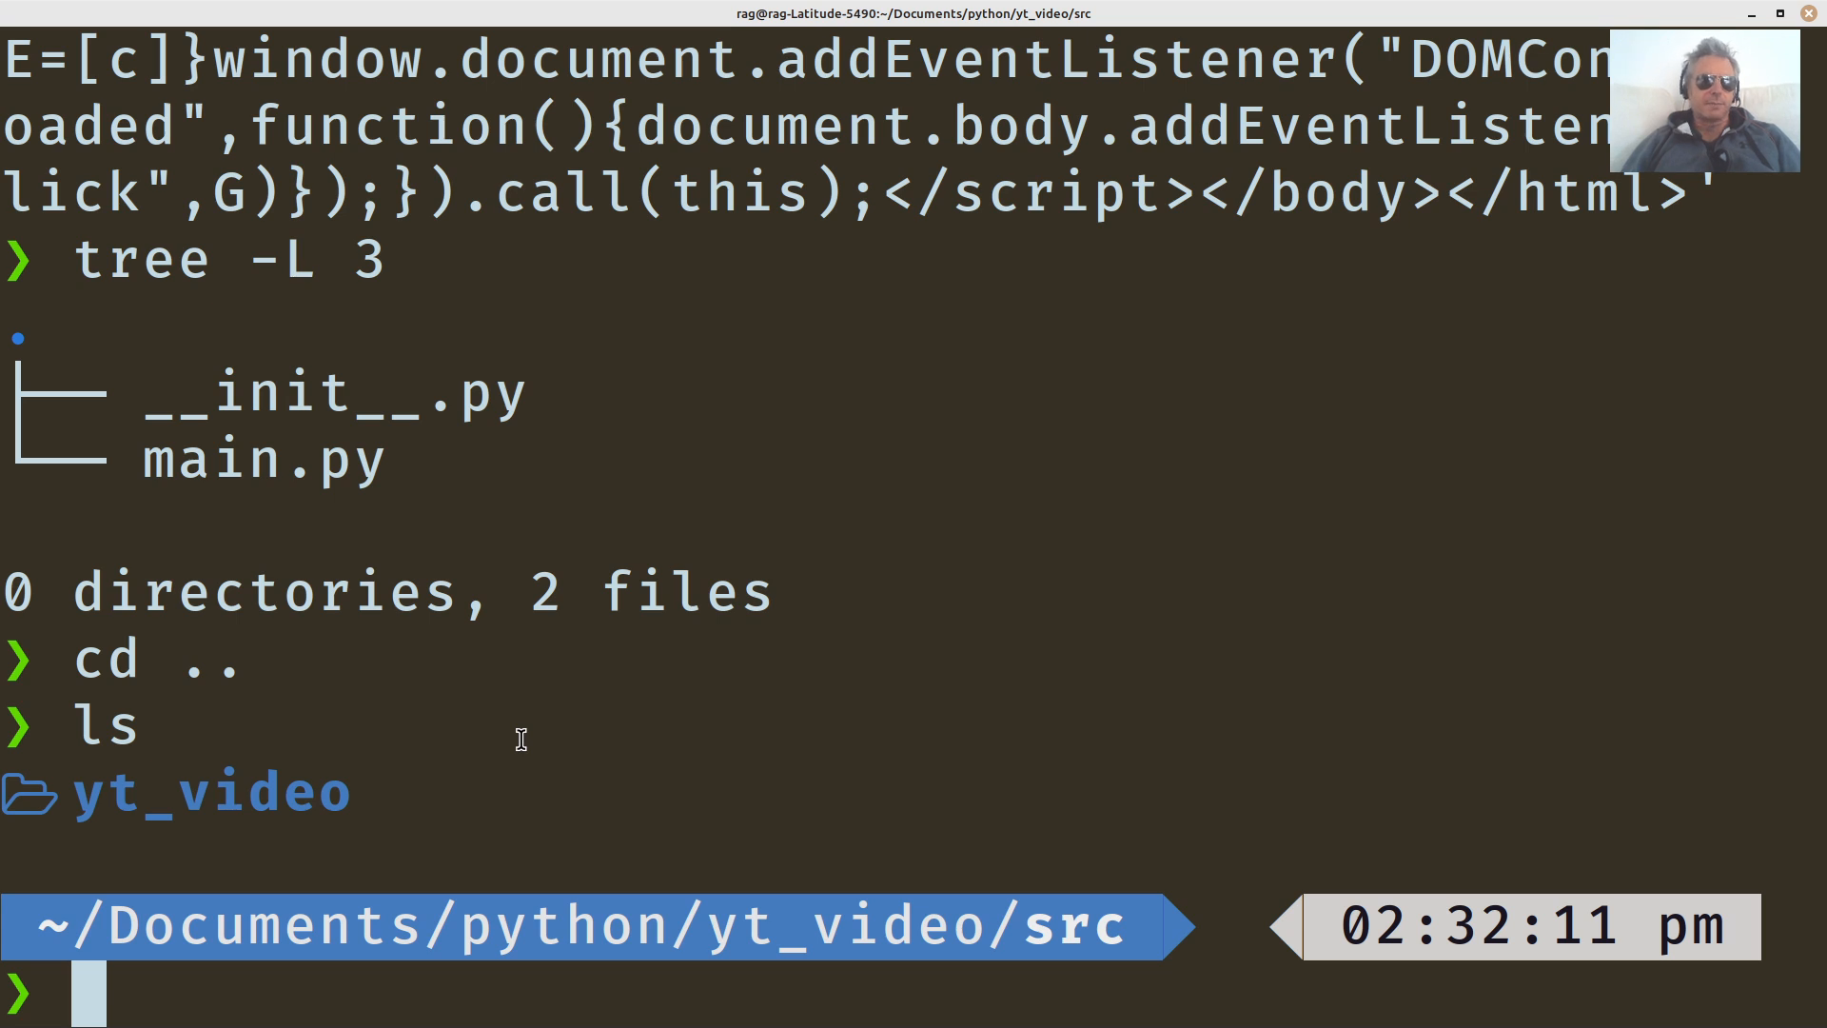
{"action": "type", "text": "cd ."}
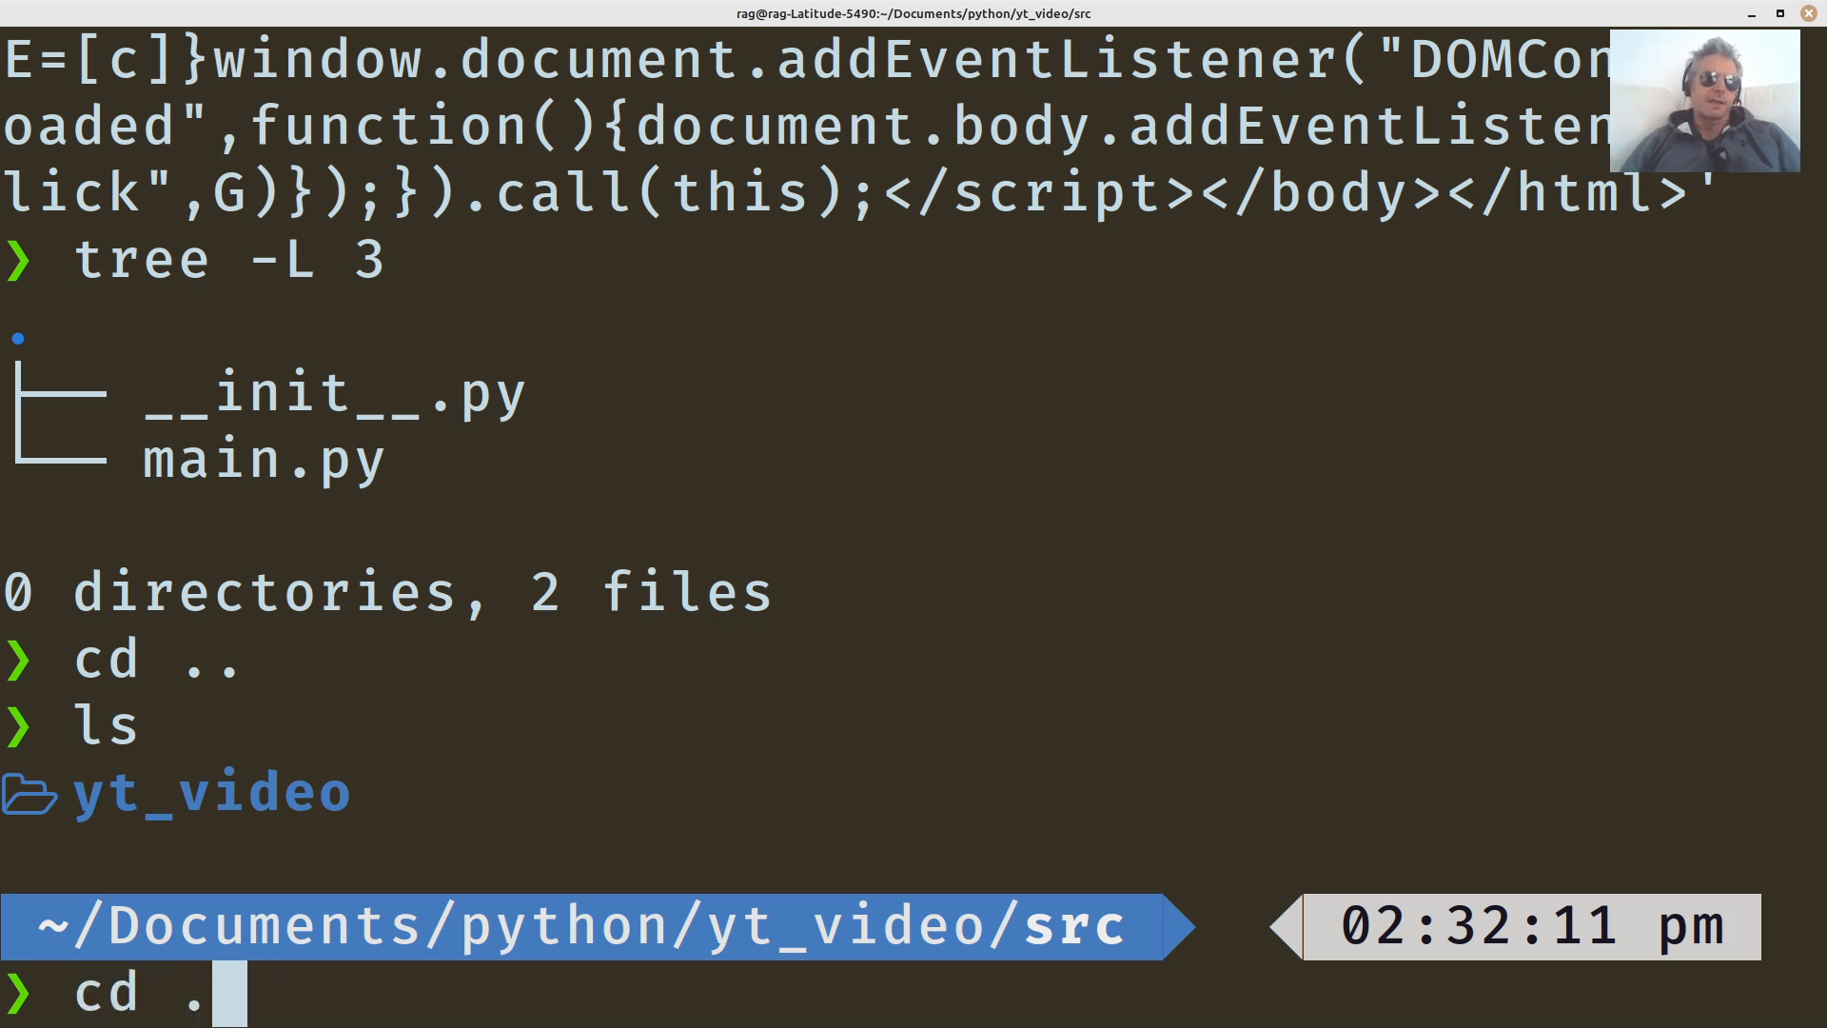
{"action": "key", "text": "ctrl+c"}
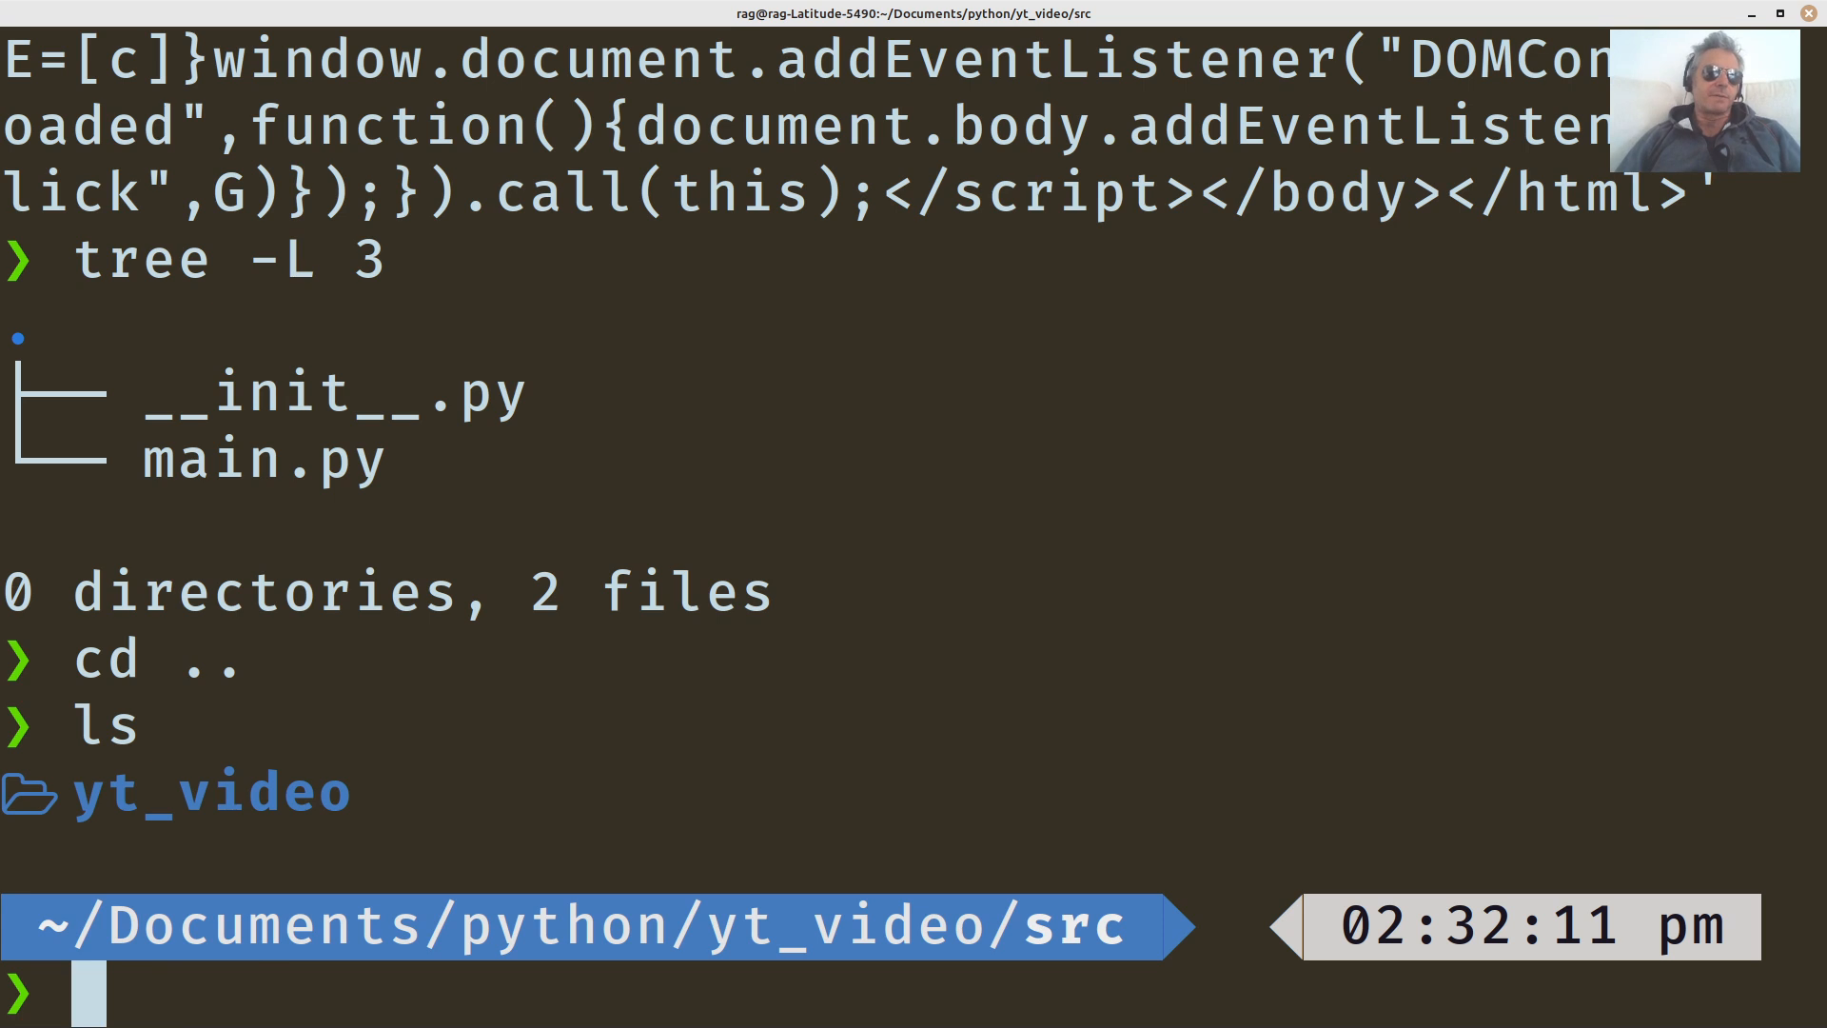